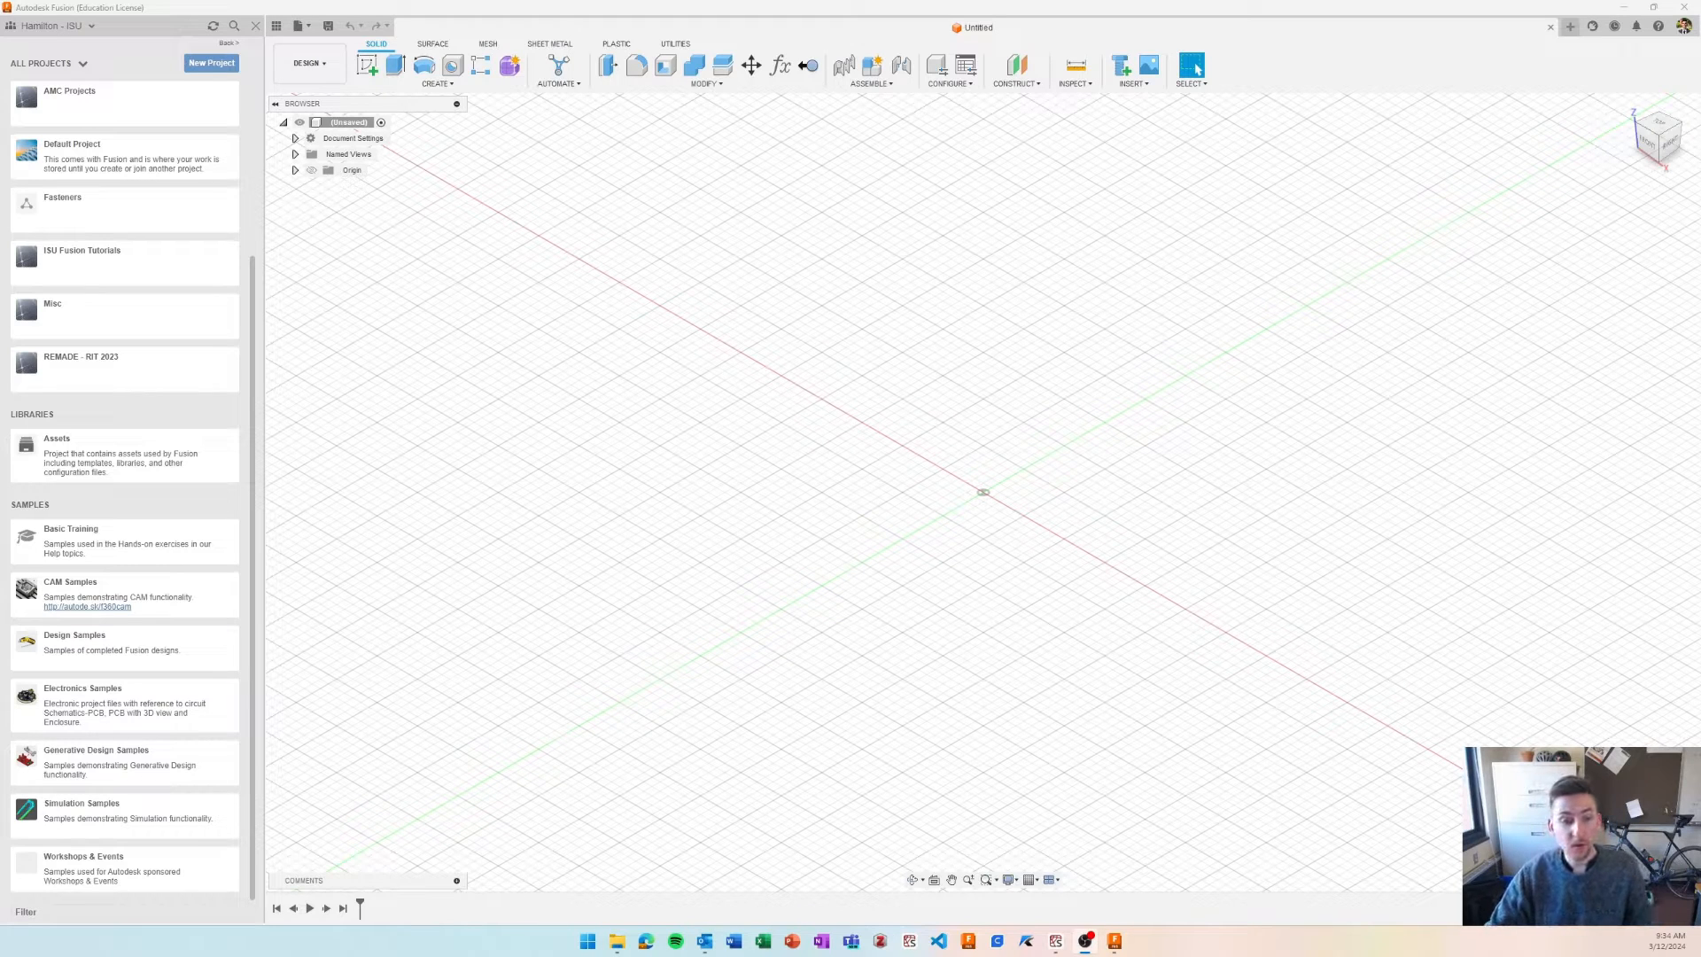
mouse_move(204, 427)
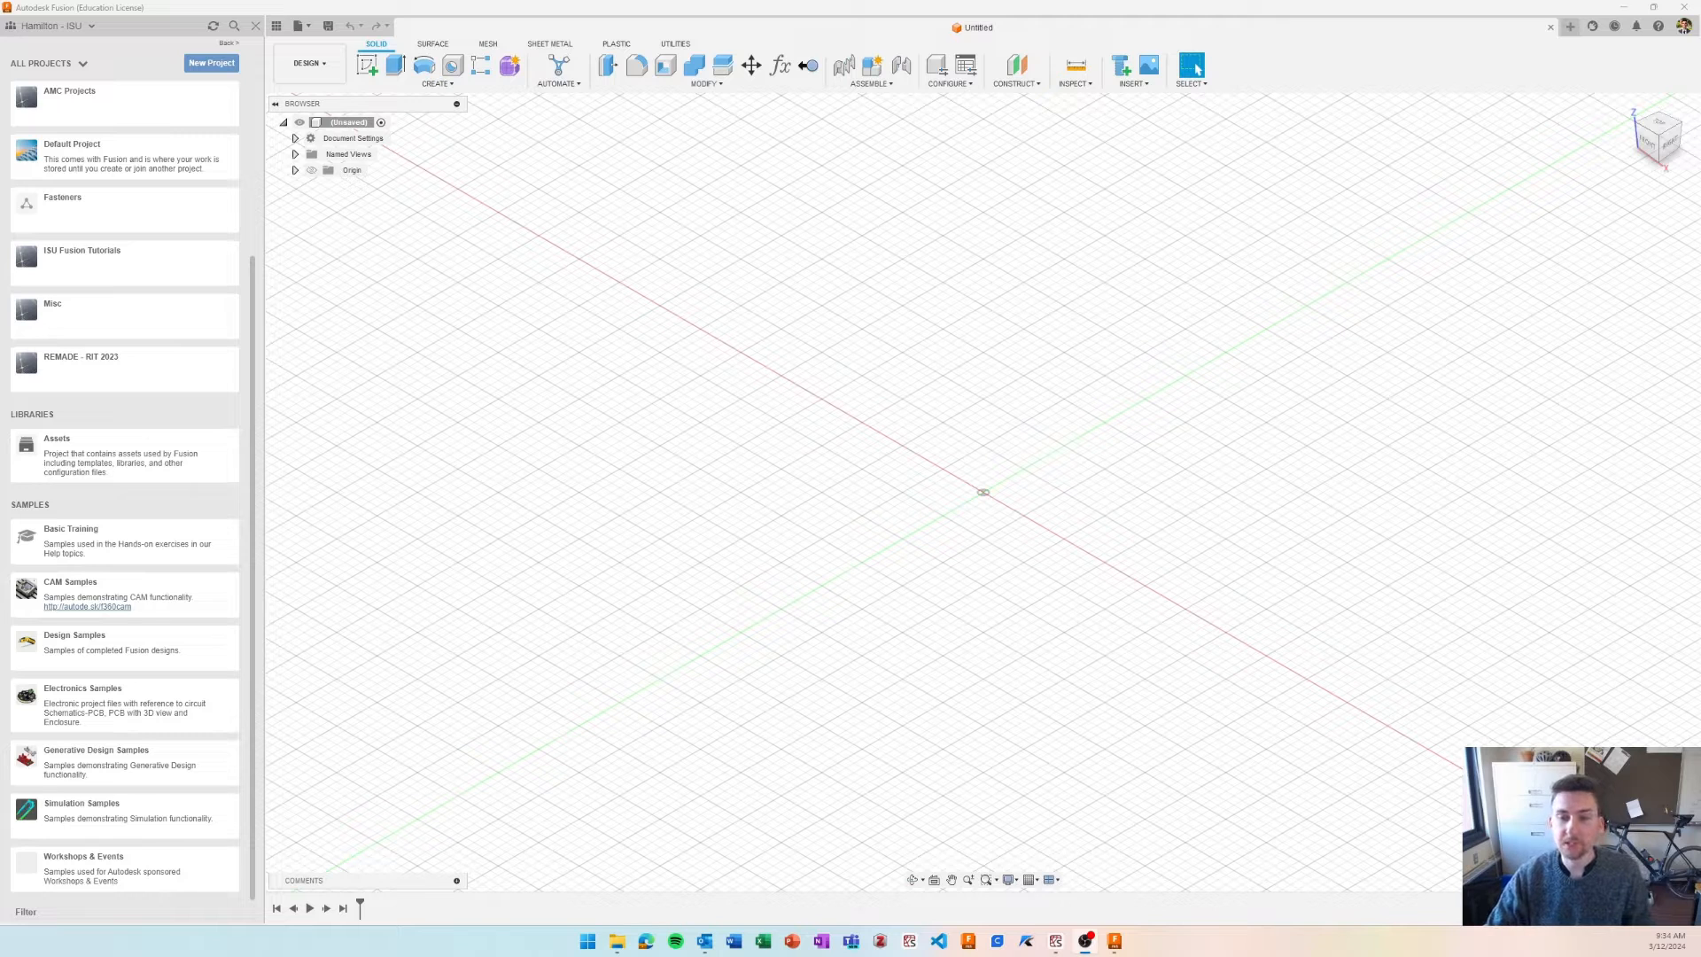
mouse_move(179, 276)
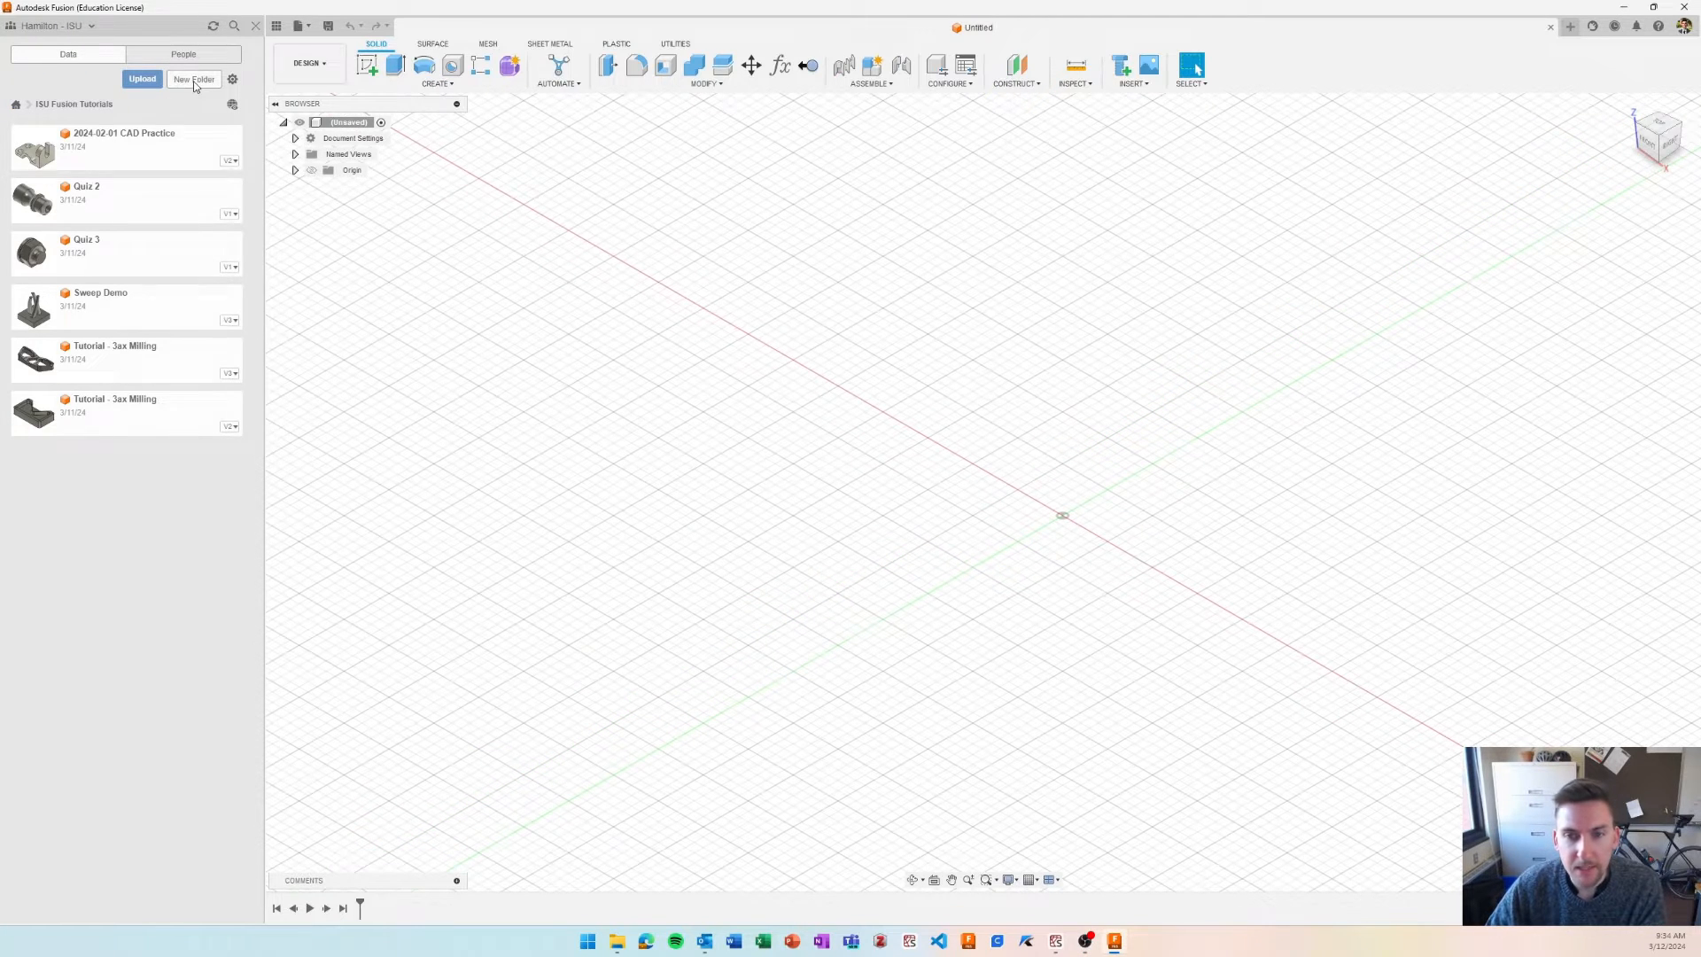
mouse_move(999, 230)
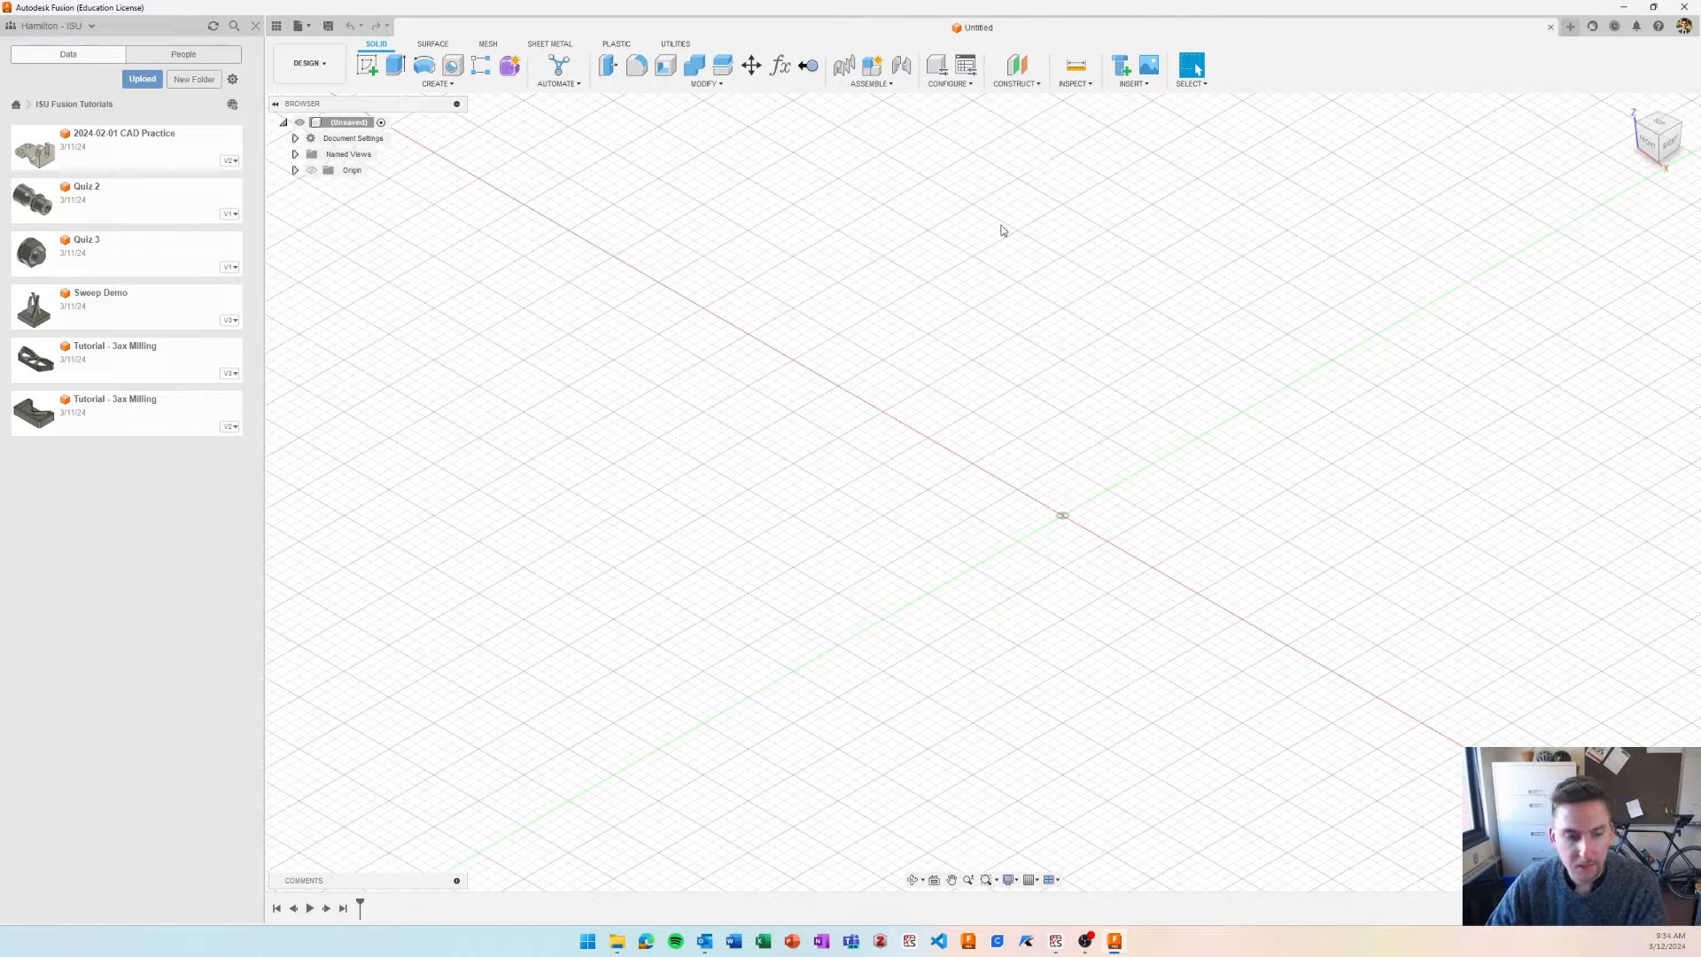
mouse_move(912, 491)
type("DED Tutorial - Sprocket")
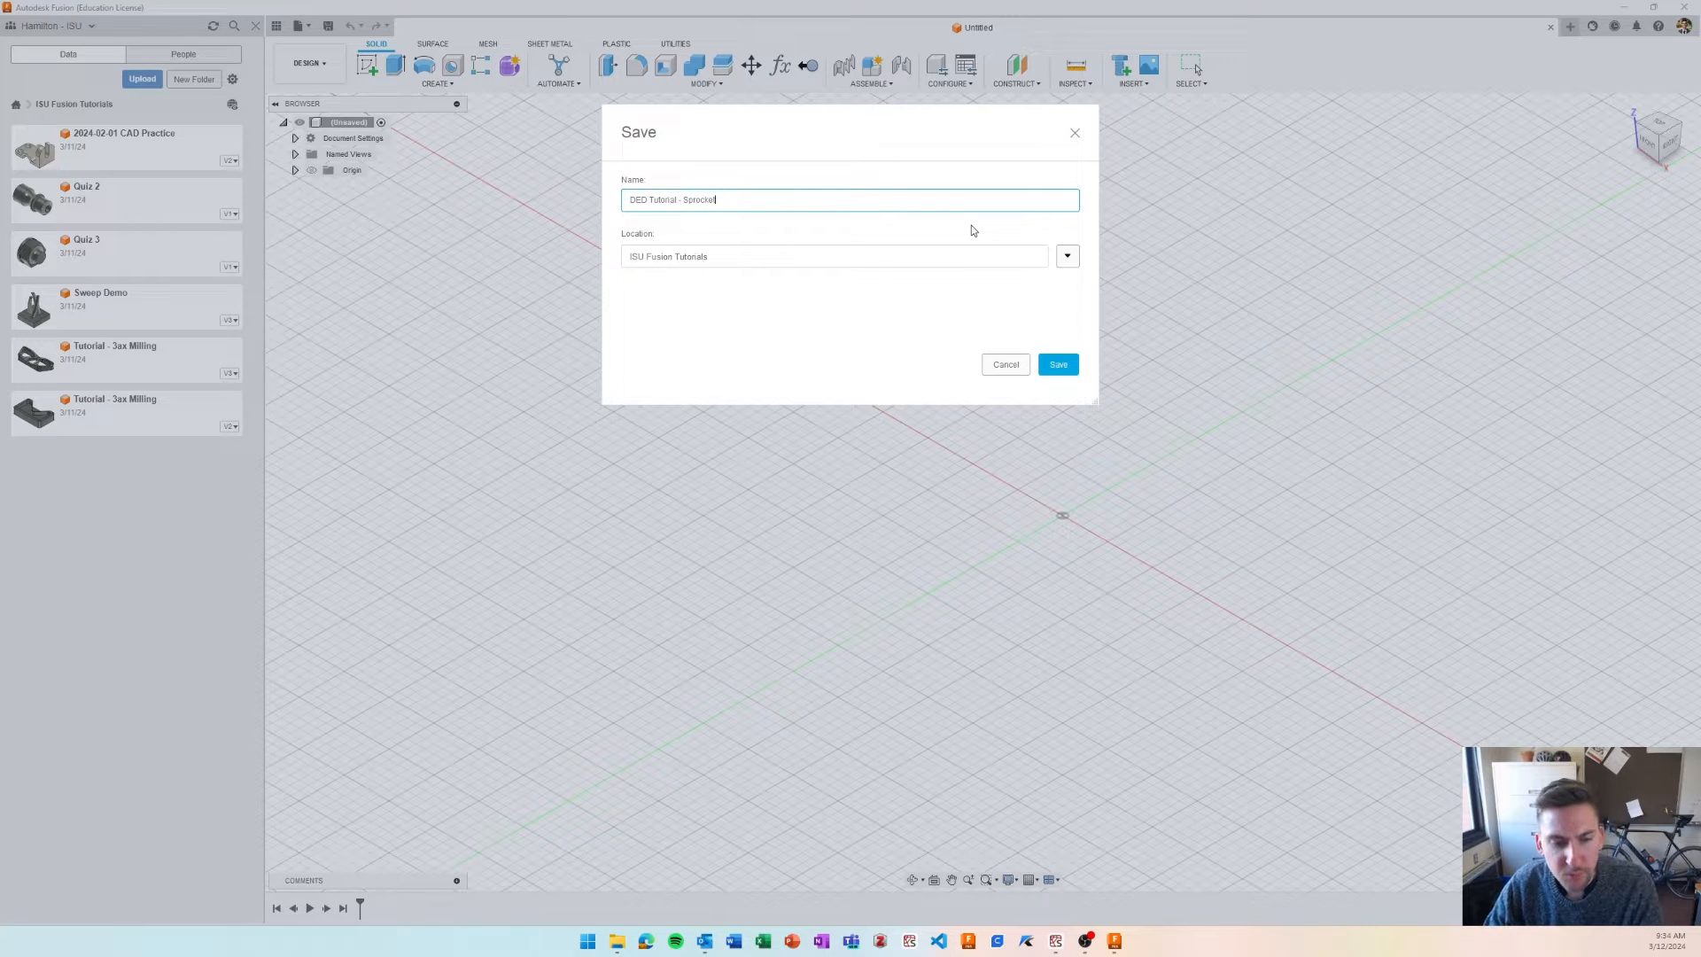
- Save the design as 'DED Tutorial - Sprocket' in ISU Fusion Tutorials and hide the data panel
left_click(1056, 364)
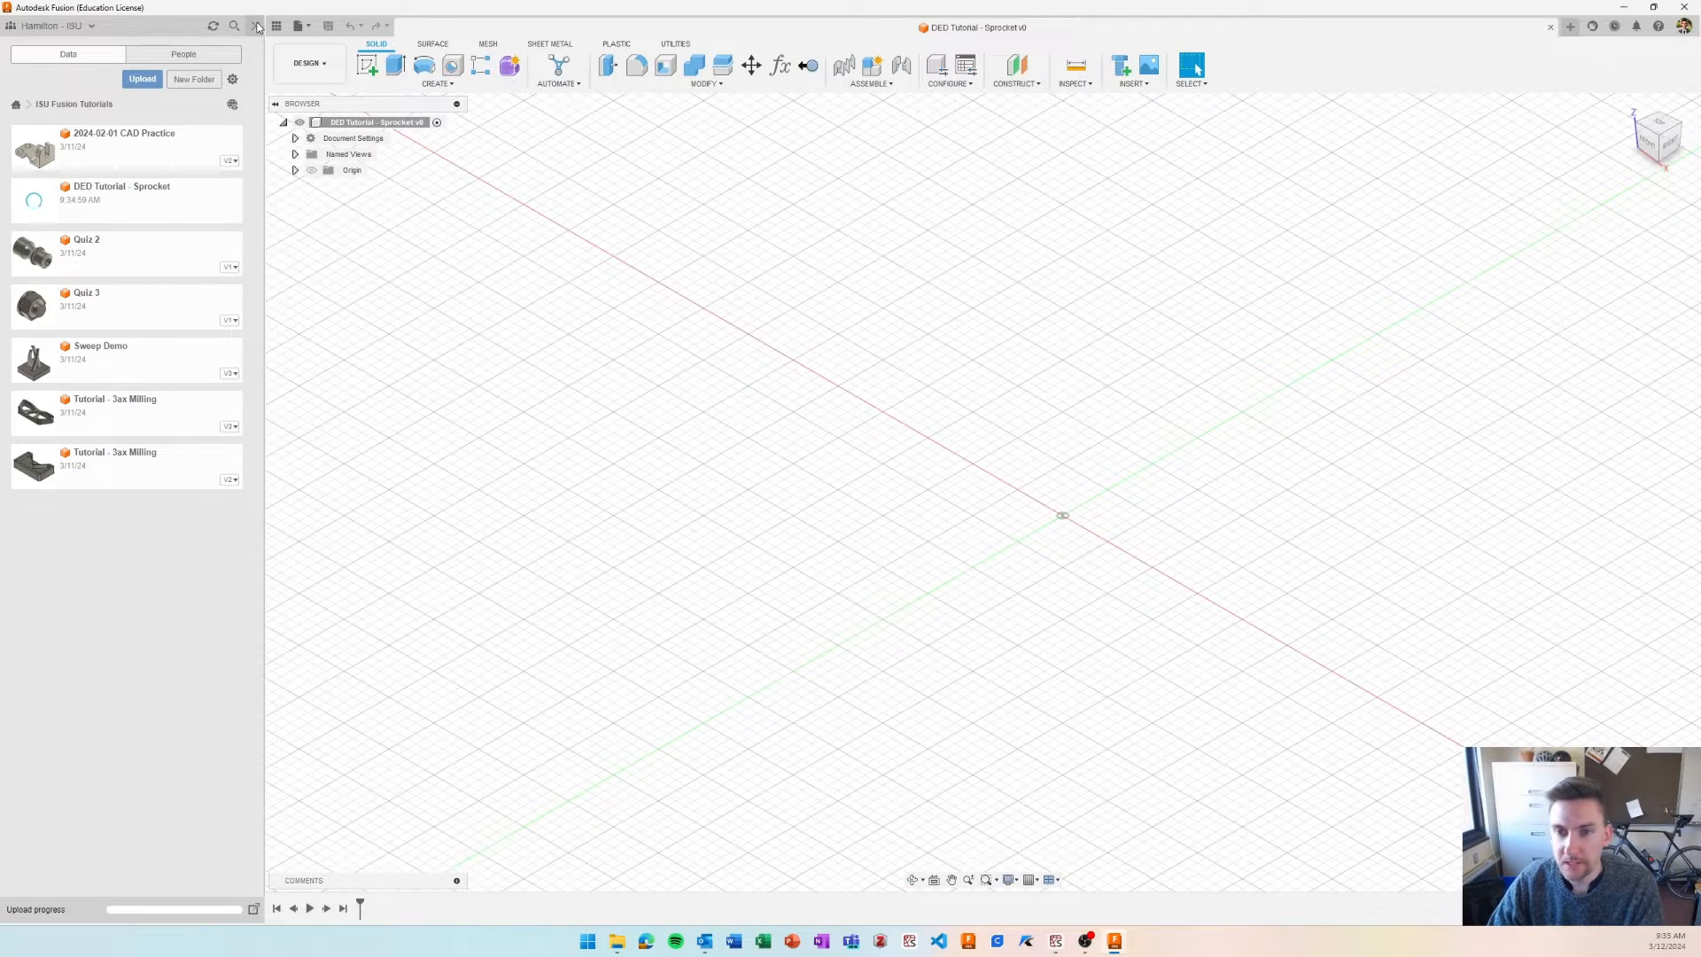
left_click(234, 27)
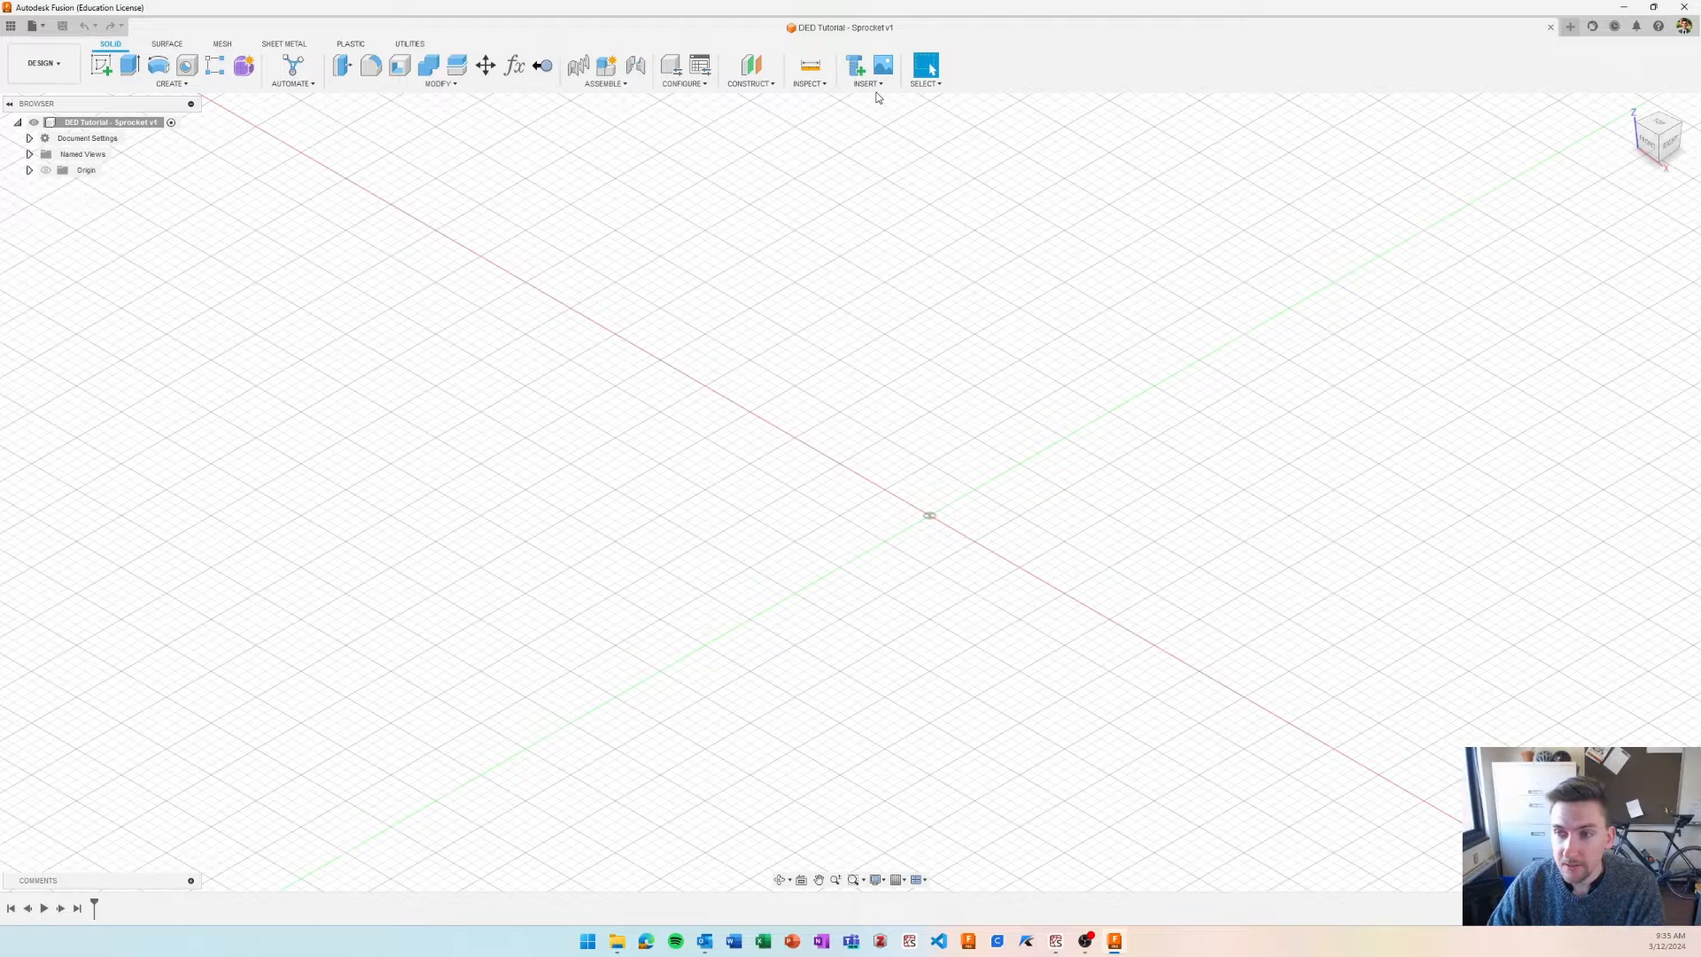
- Search the McMaster-Carr component catalog for 'sprockets' and browse the results
left_click(866, 67)
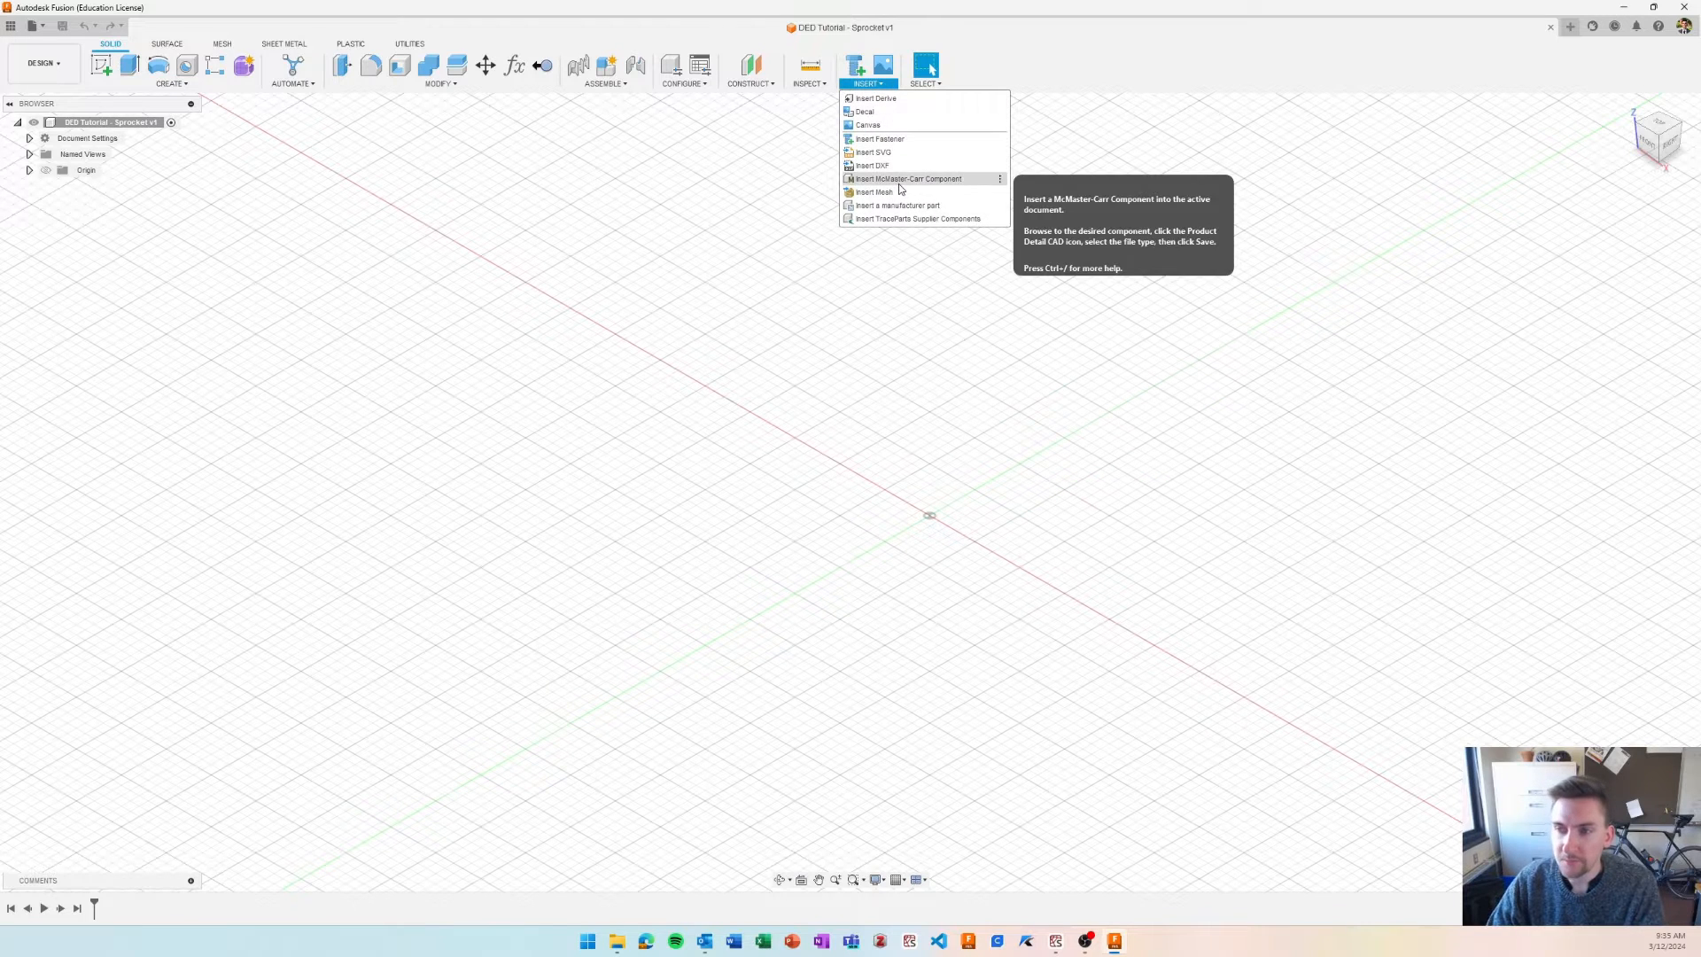
left_click(907, 177)
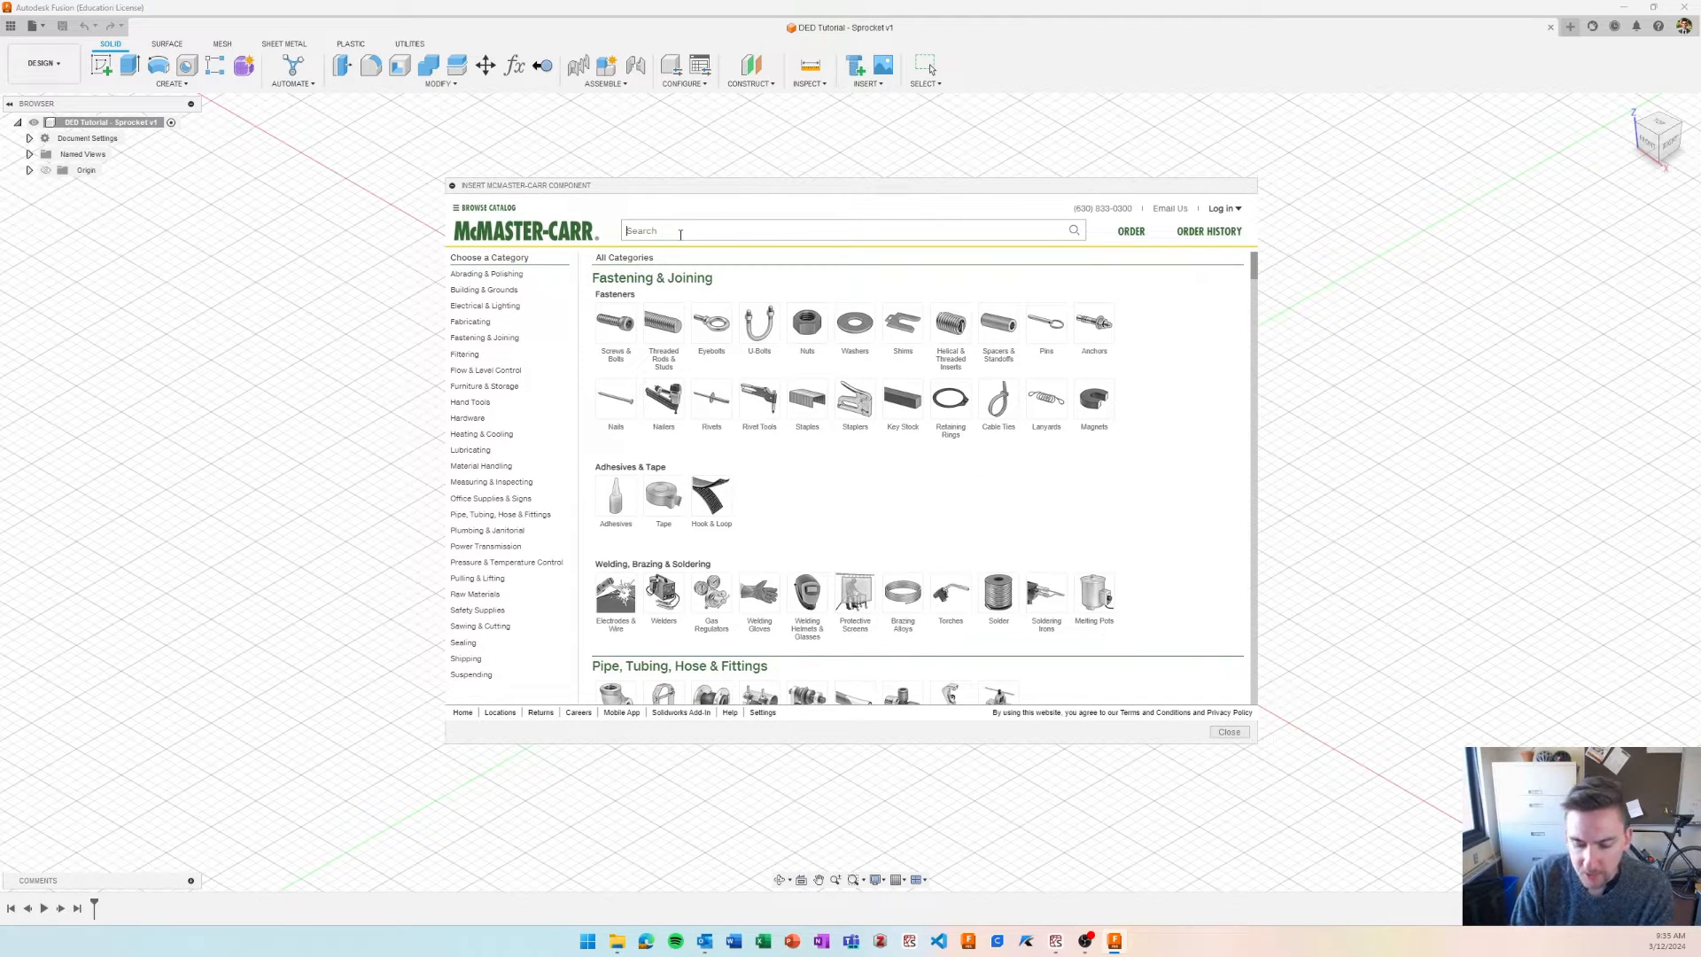
type("sprockets")
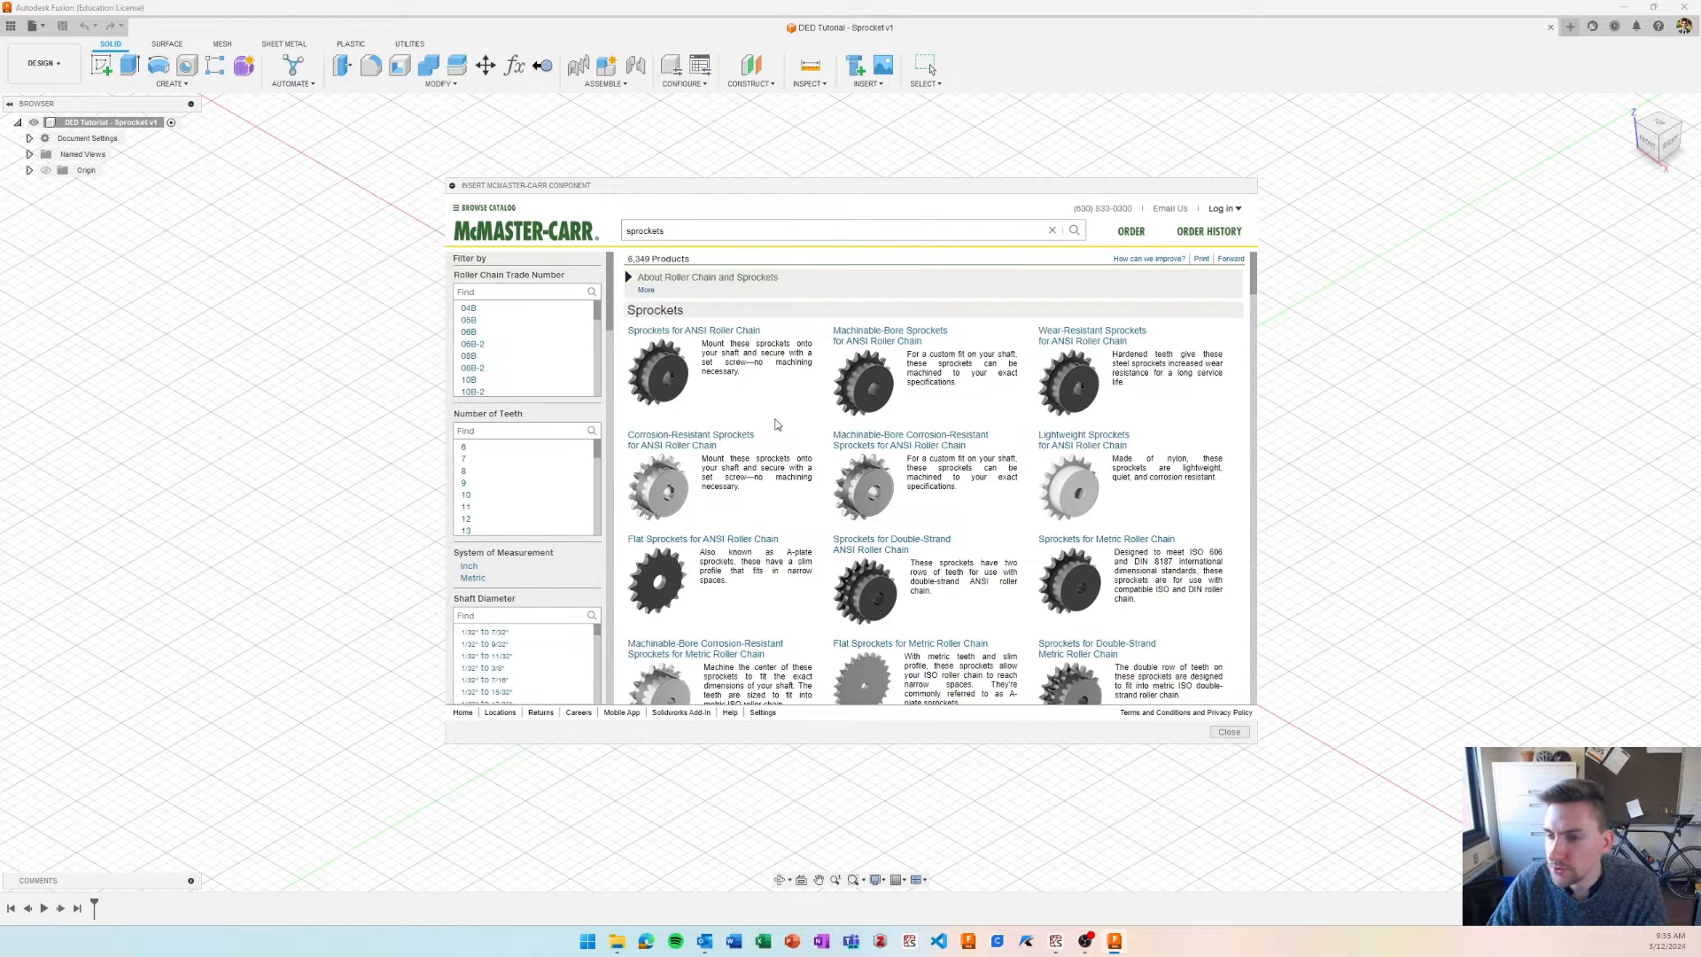
scroll("down", 3)
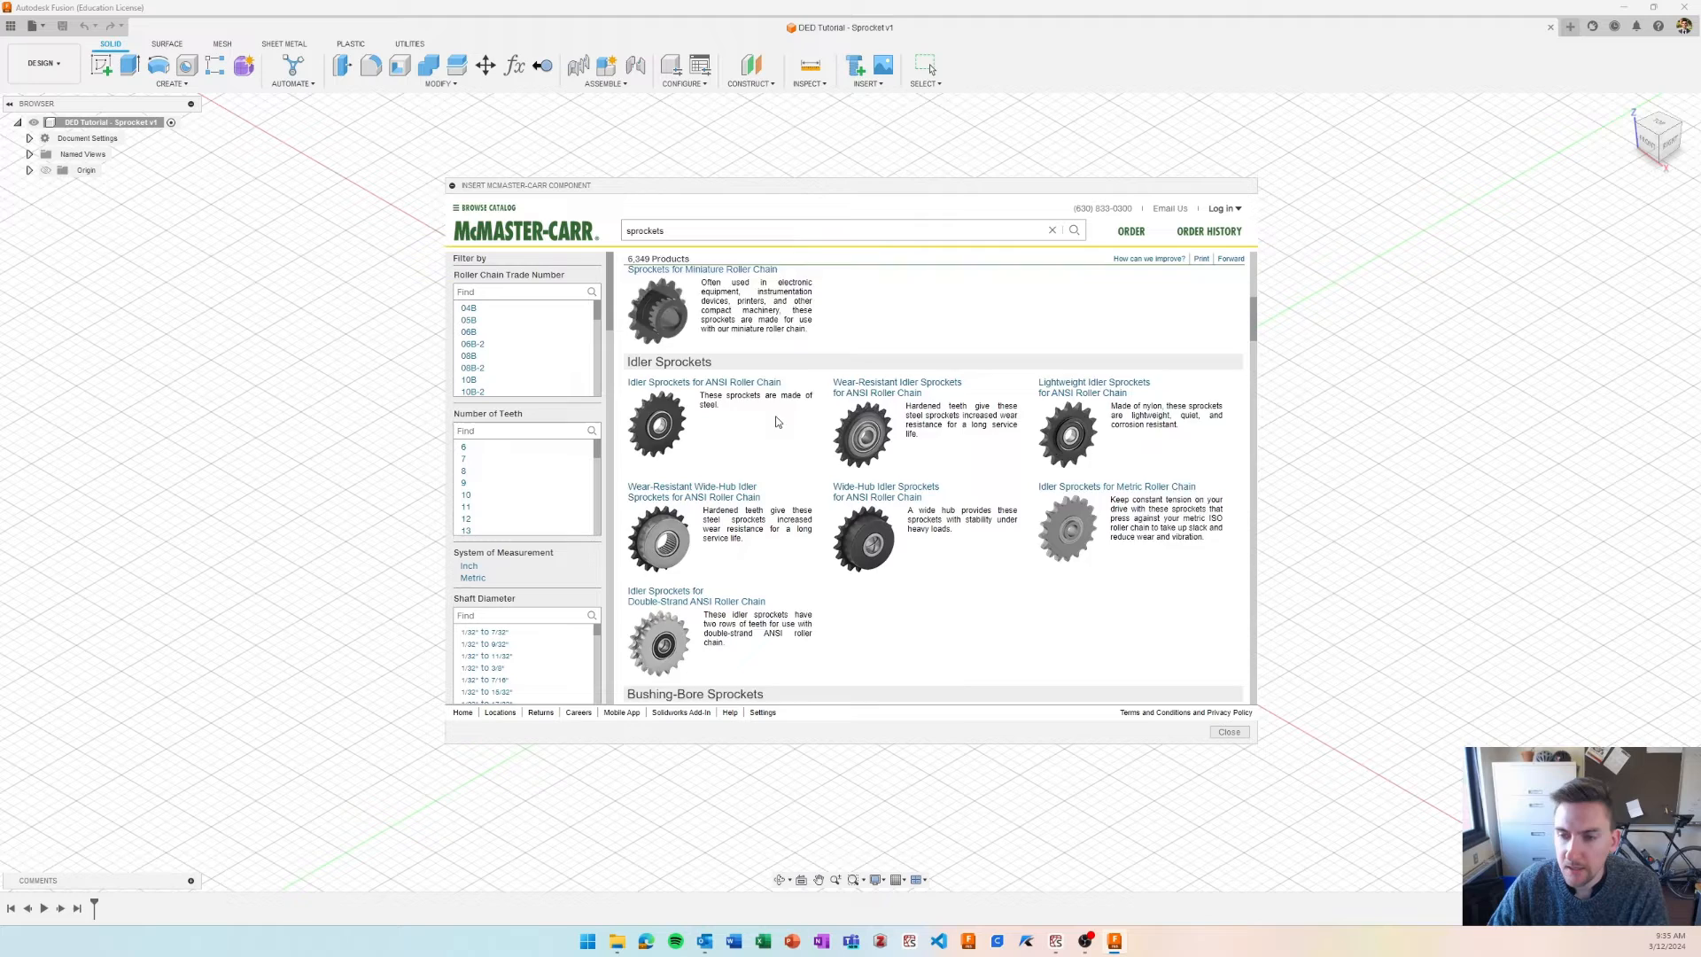
scroll("down", 3)
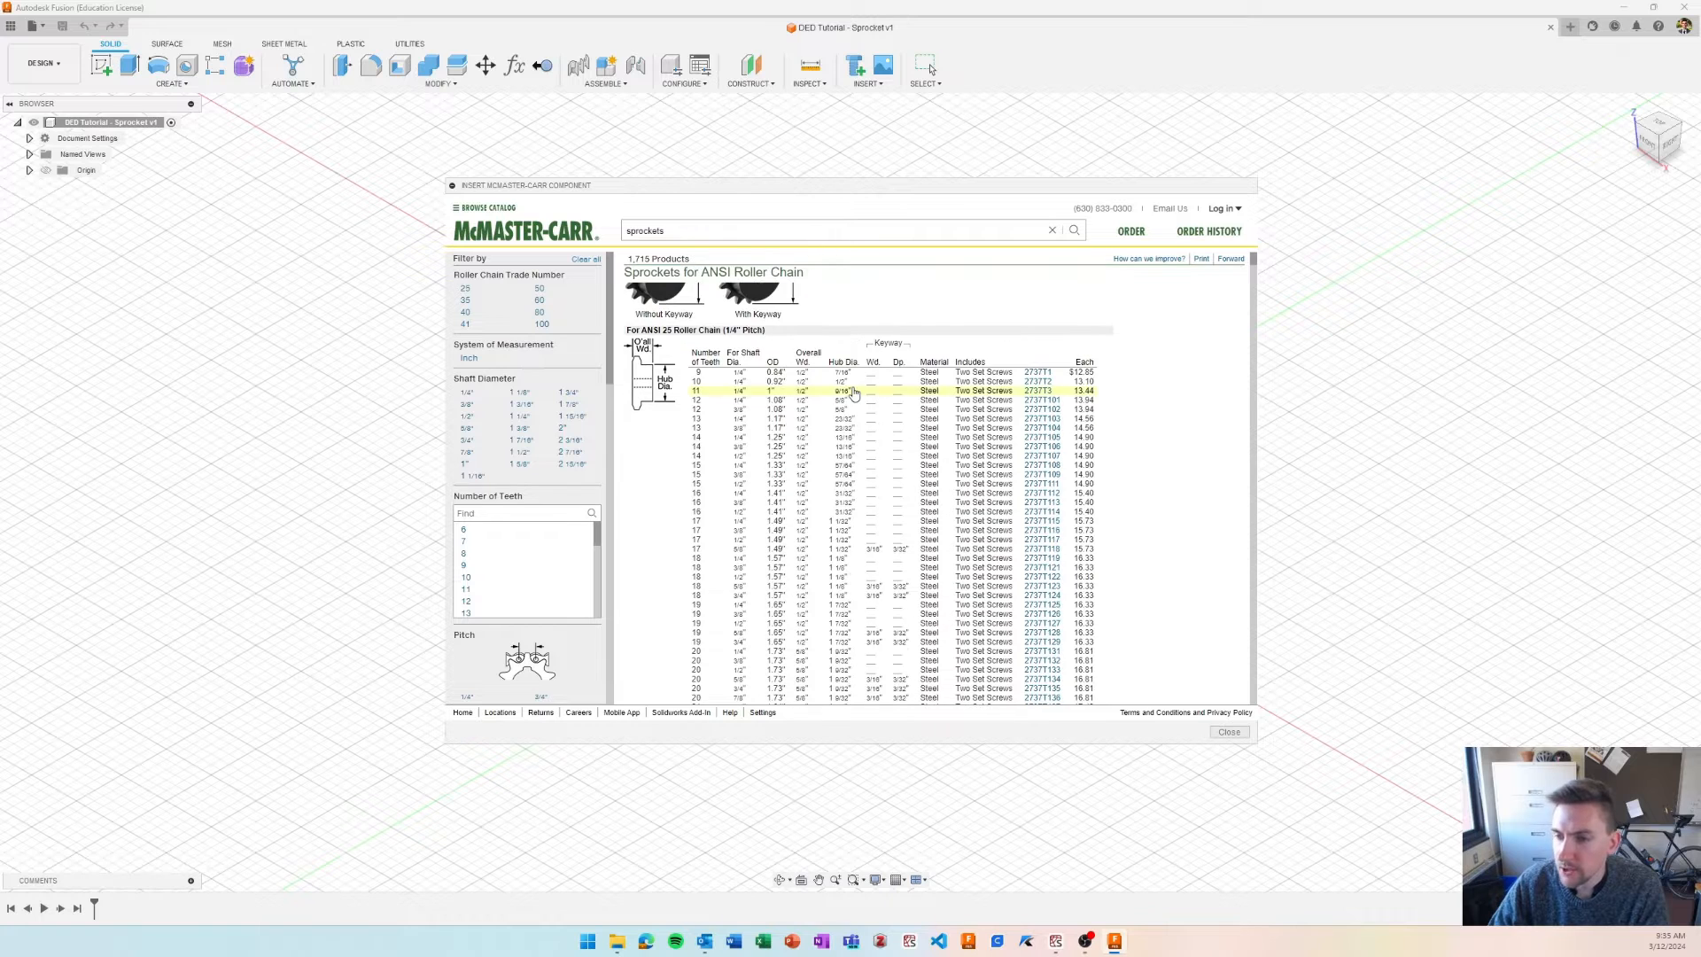
scroll("down", 3)
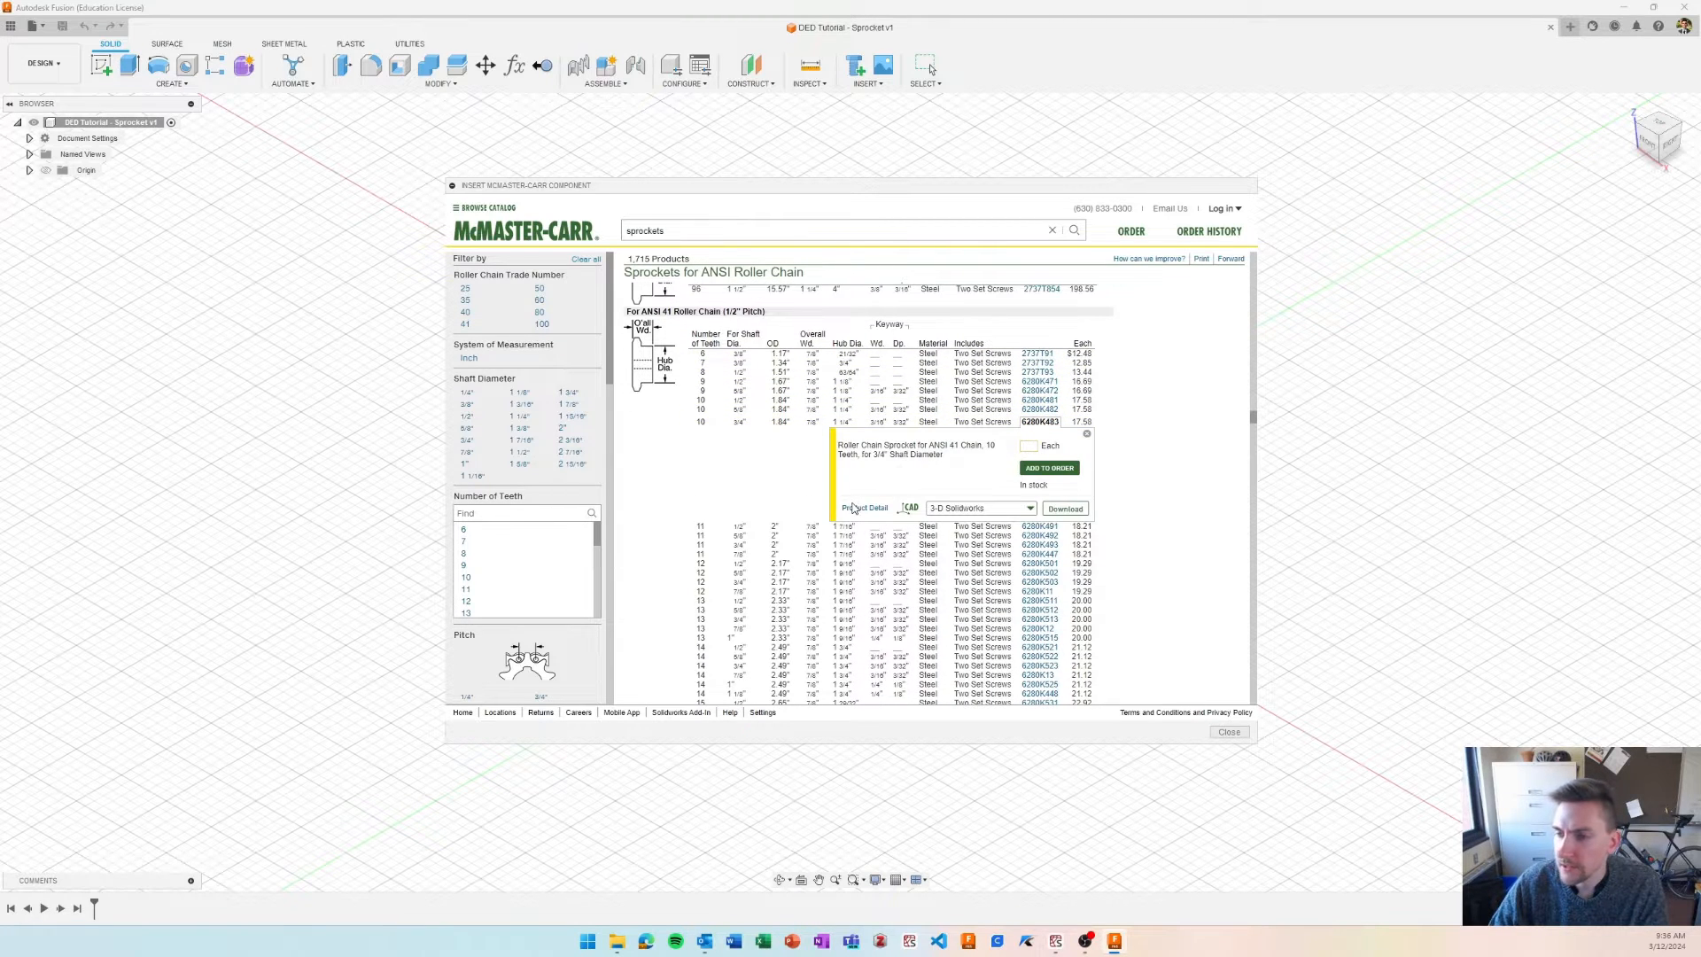
- Download the 10-tooth ANSI 41 sprocket as a 3-D STEP model into the design
left_click(863, 508)
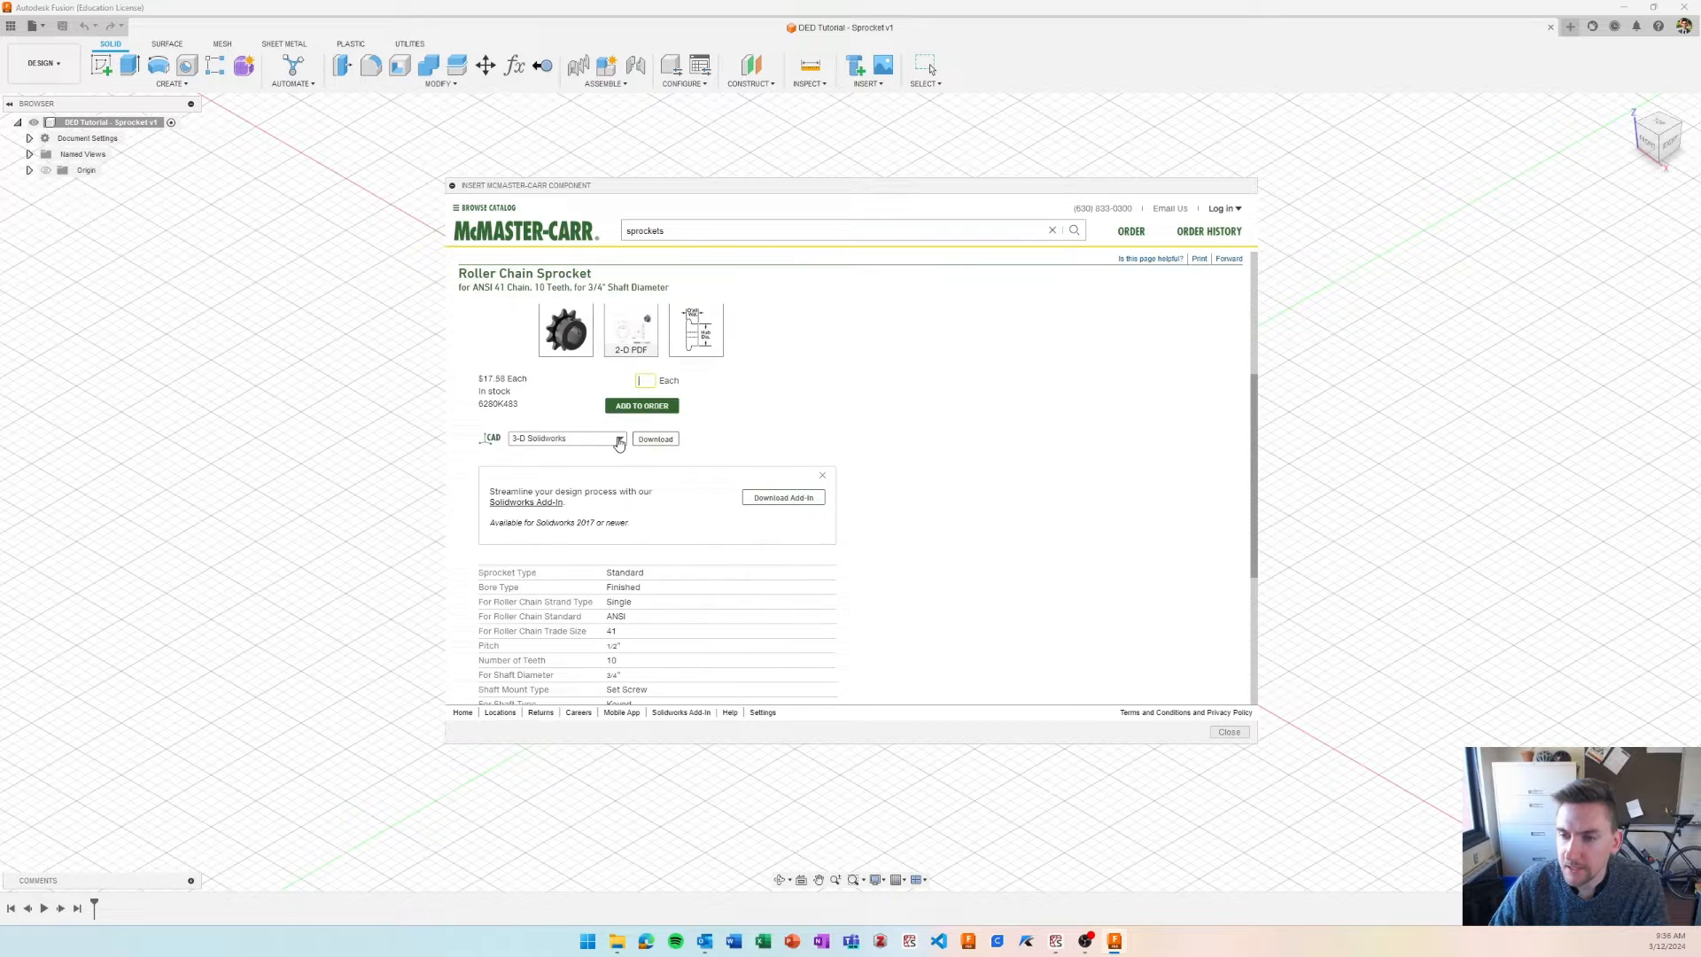
left_click(631, 329)
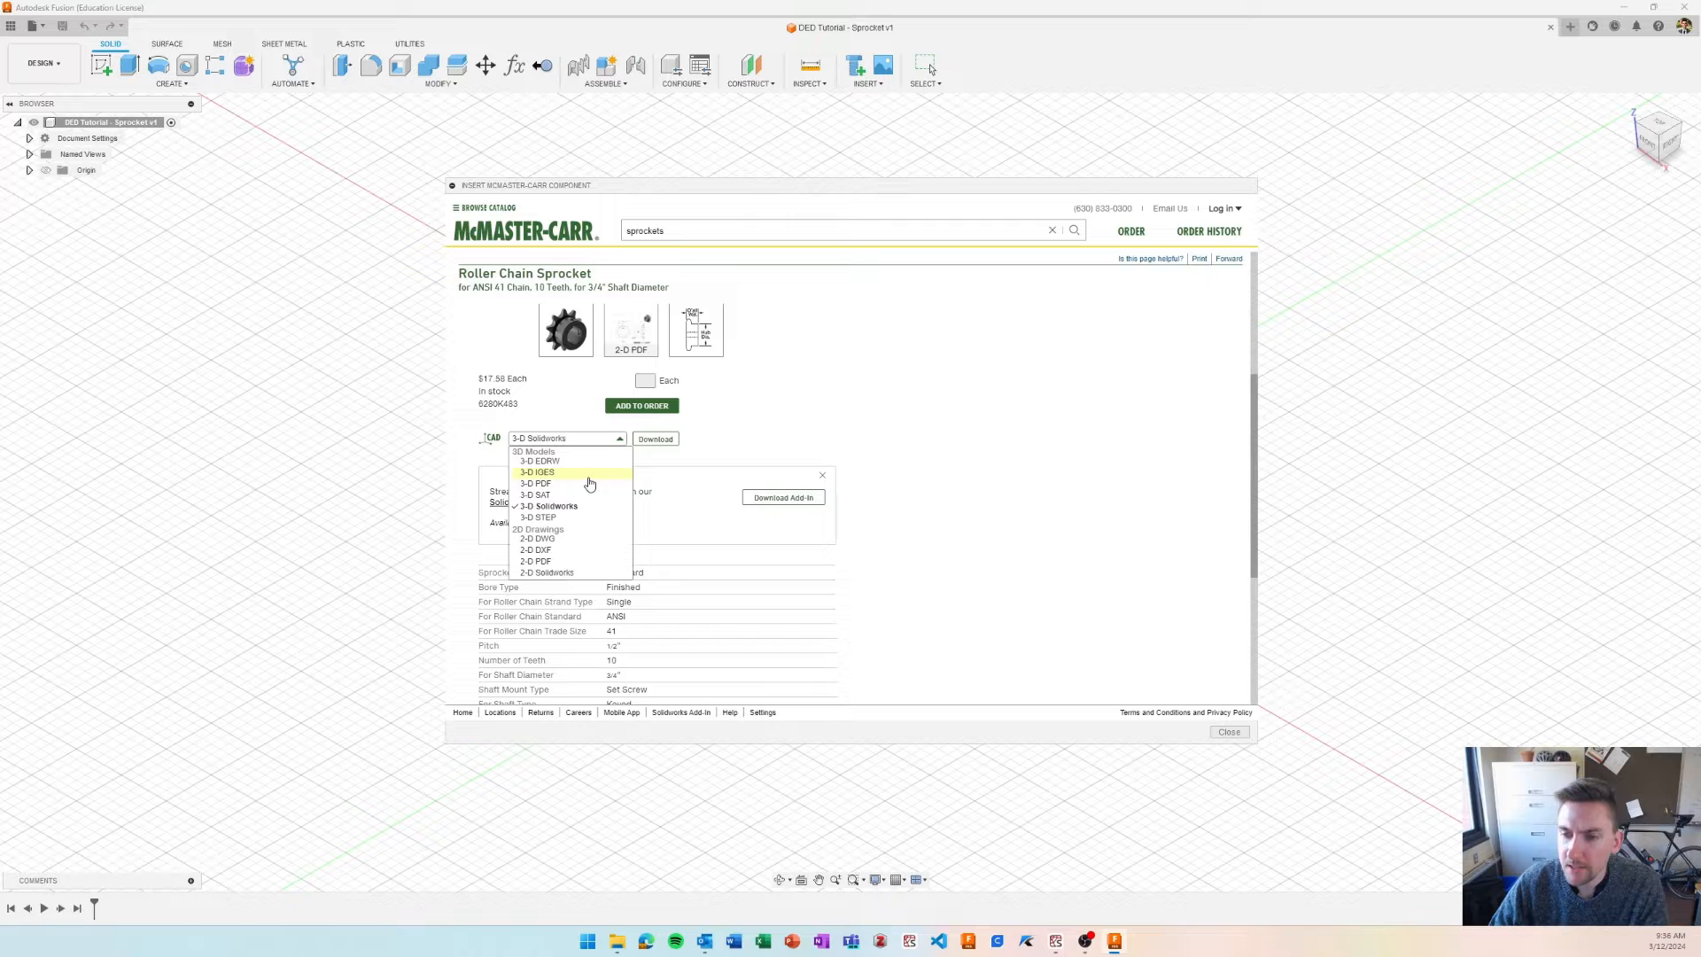
left_click(534, 515)
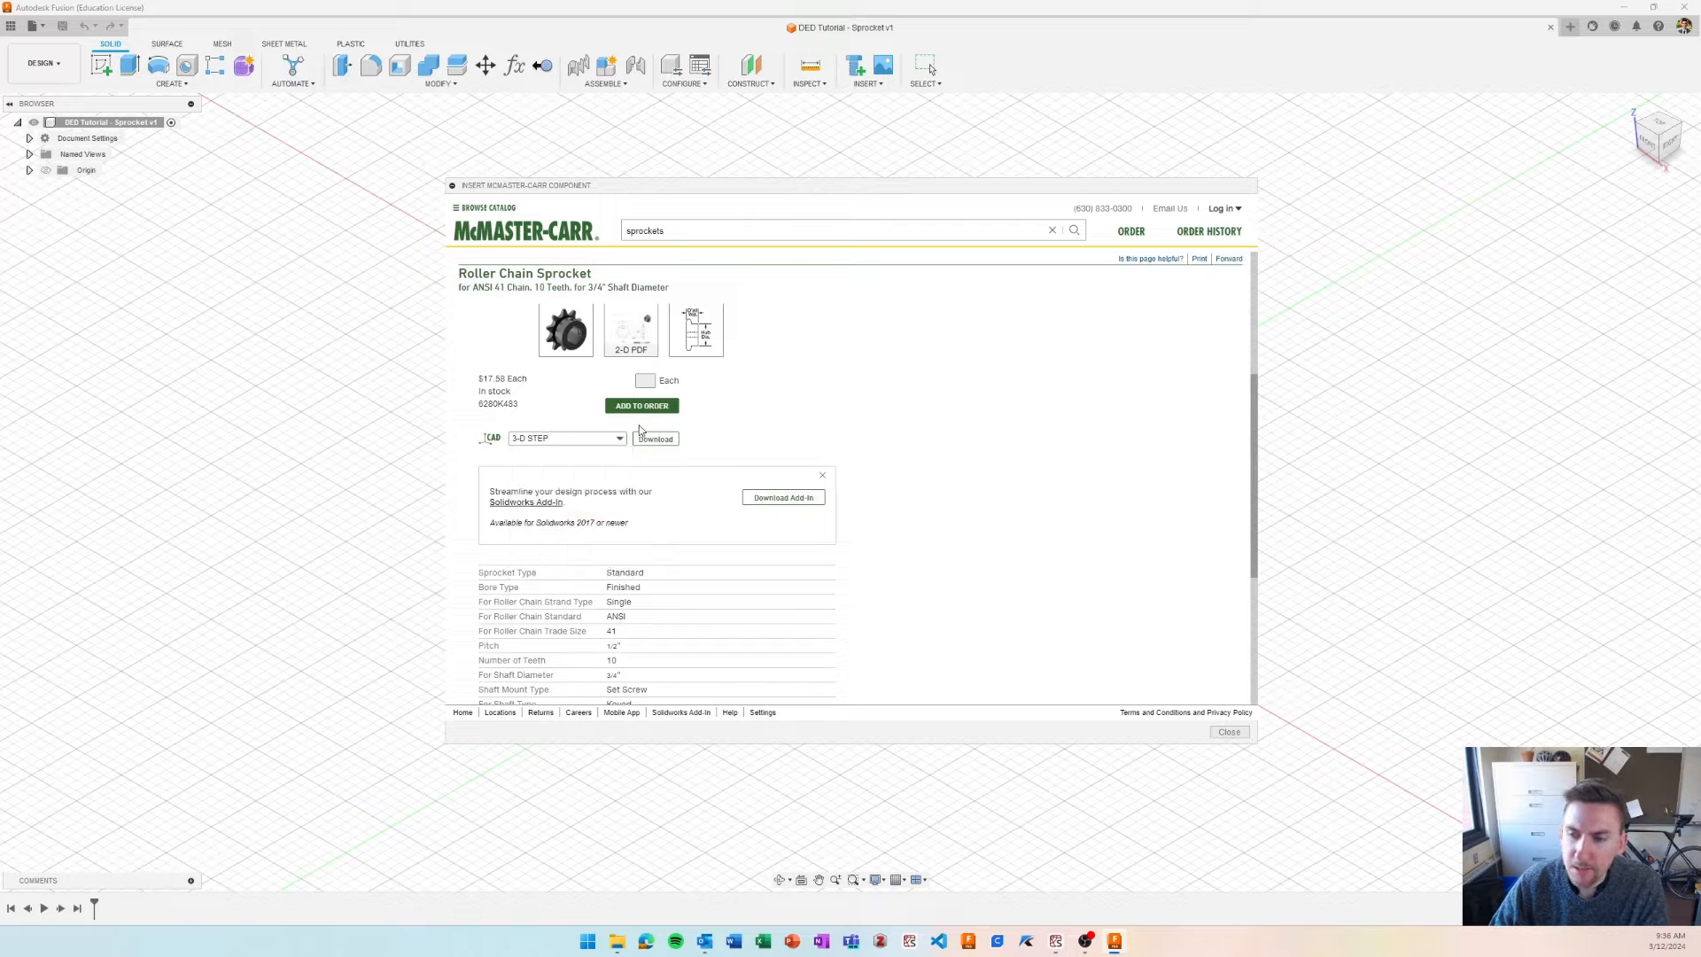
left_click(1228, 732)
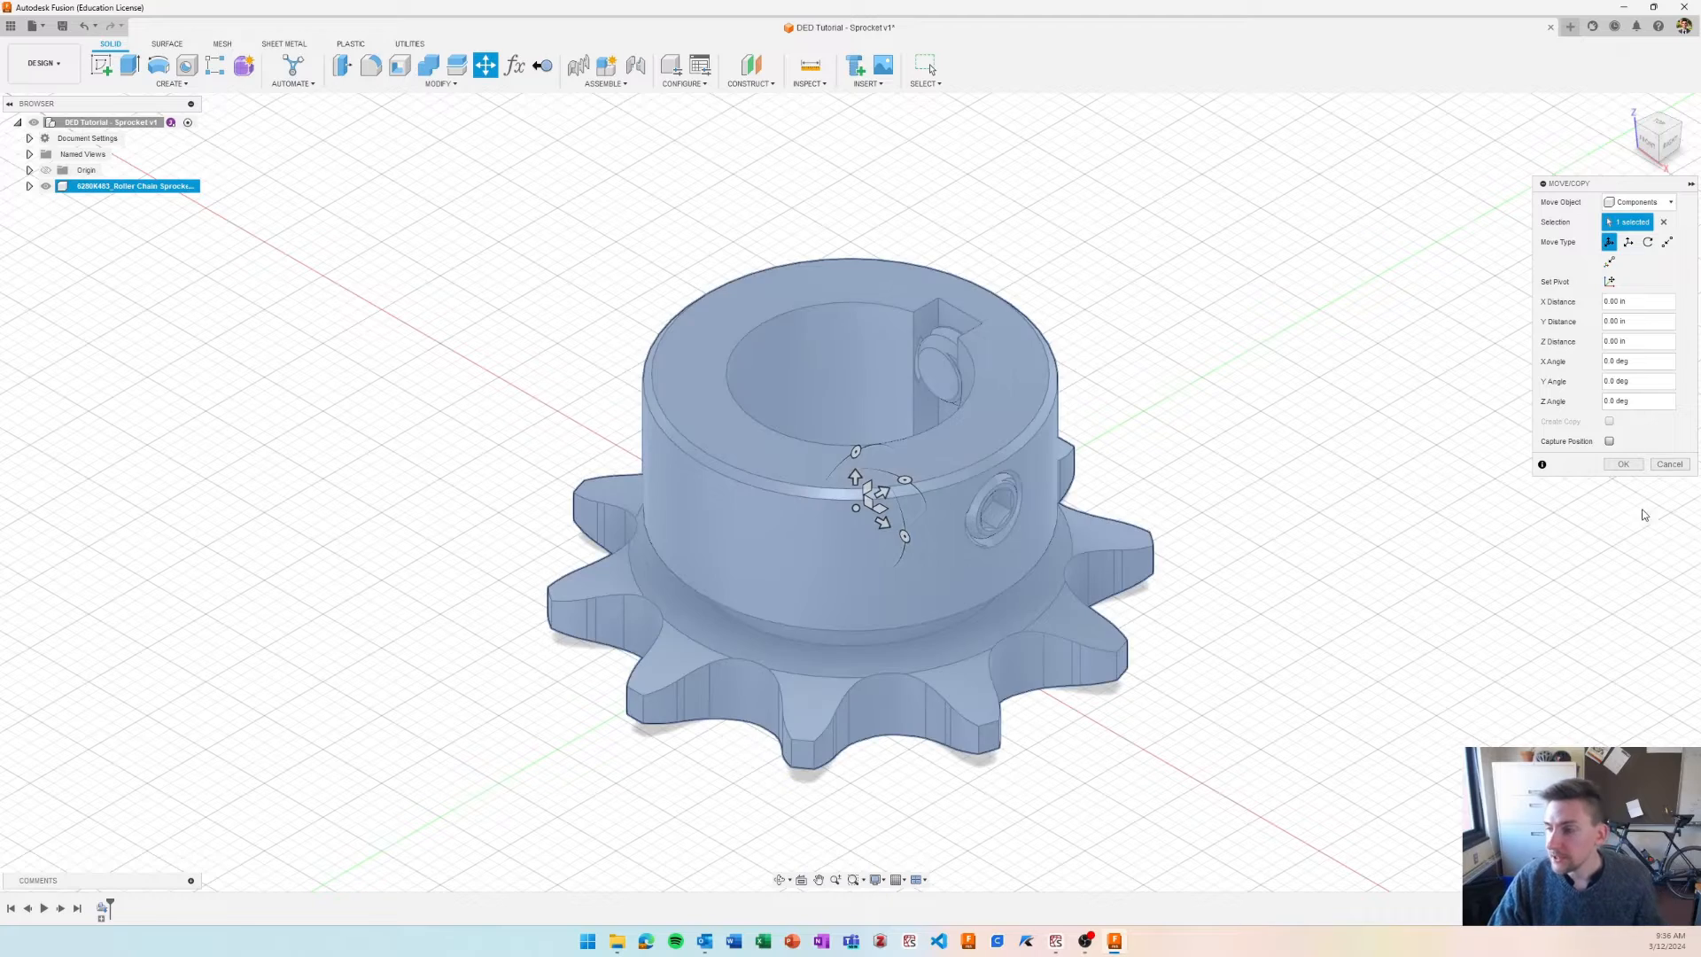
- Accept the inserted sprocket's placement unchanged in the Move/Copy dialog
left_click(1622, 462)
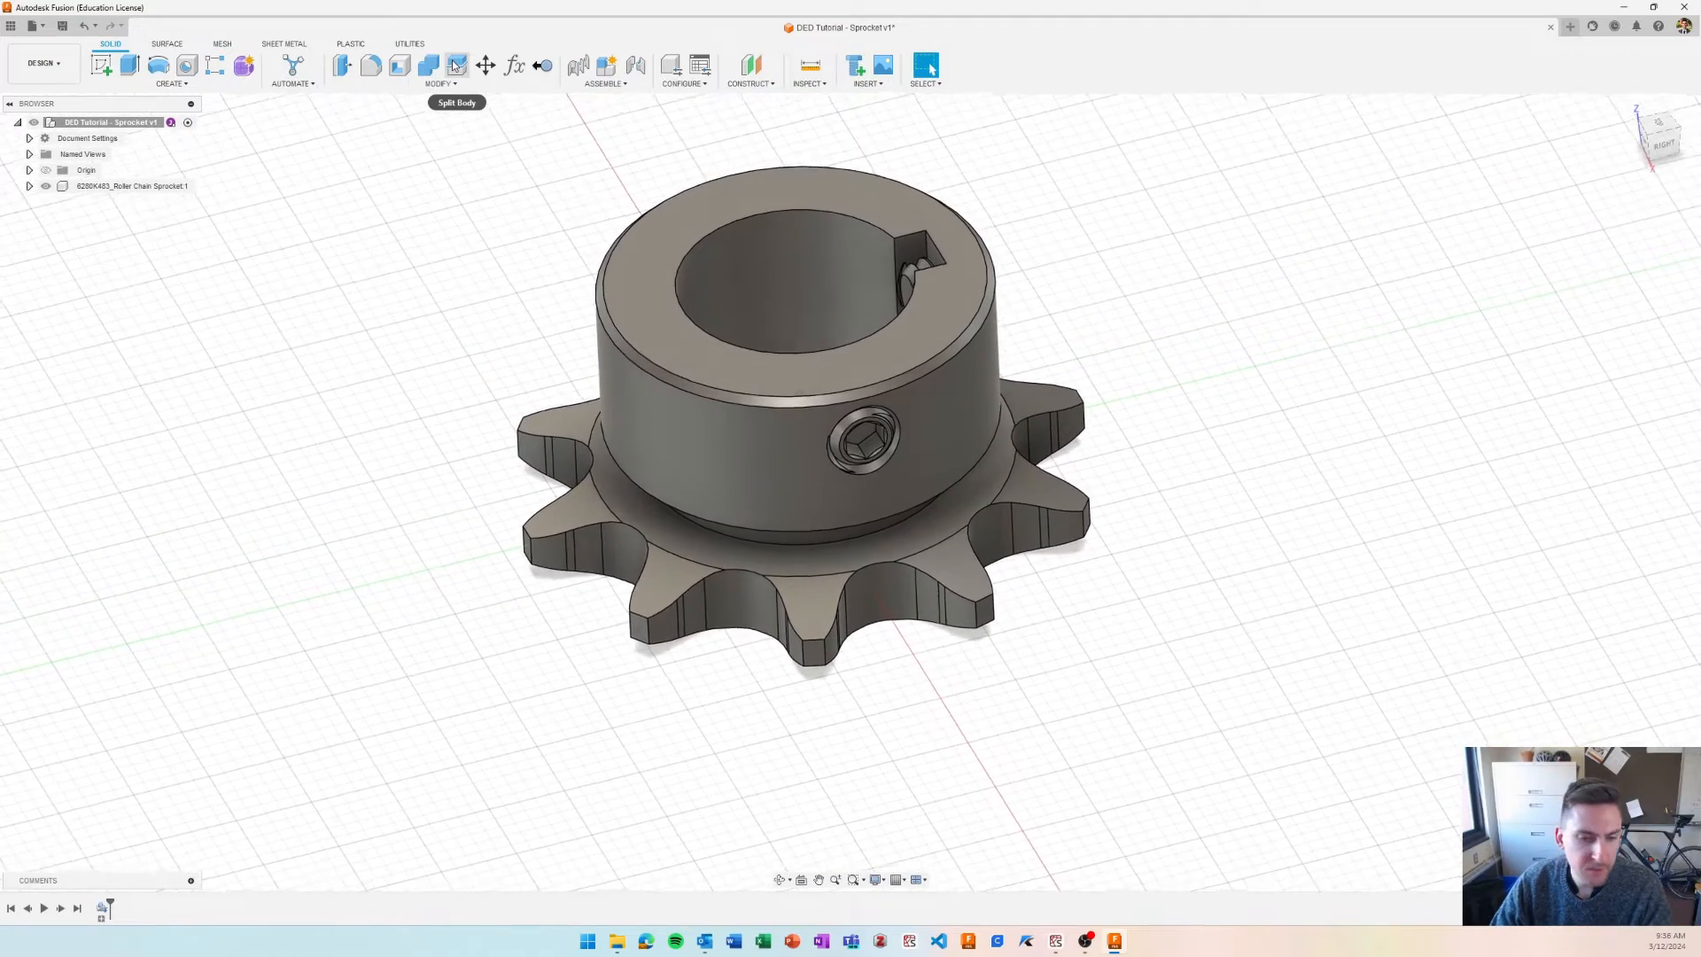
- Split the sprocket body at the hub's base face
left_click(455, 66)
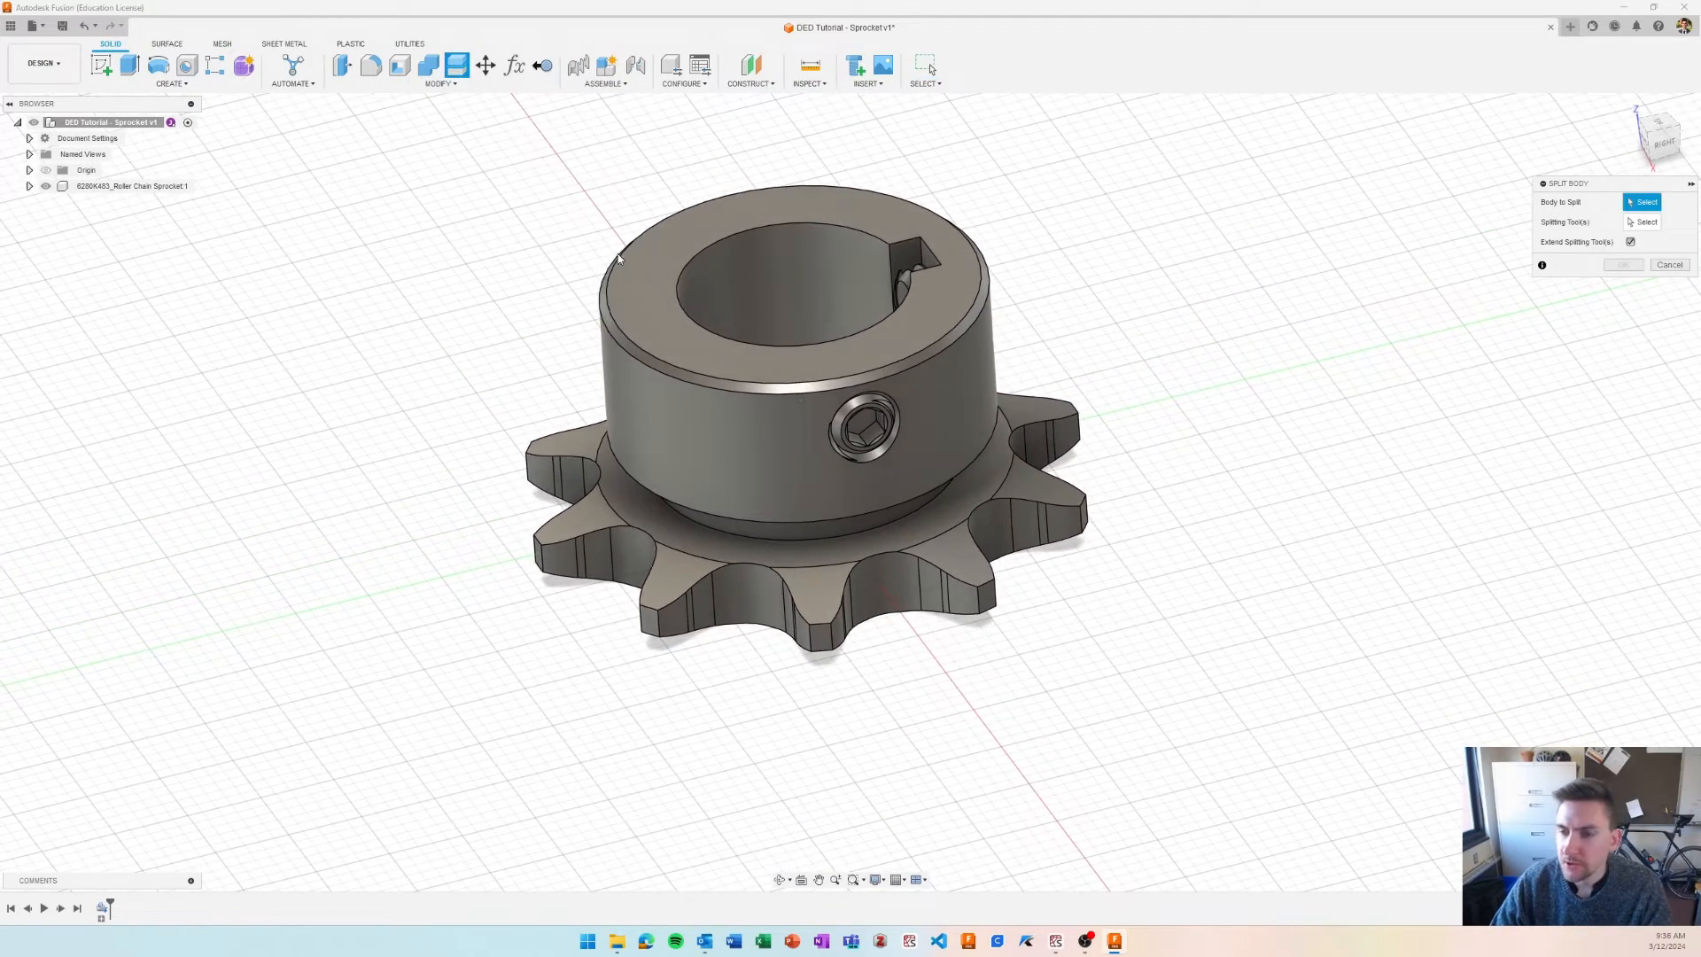
left_click(756, 434)
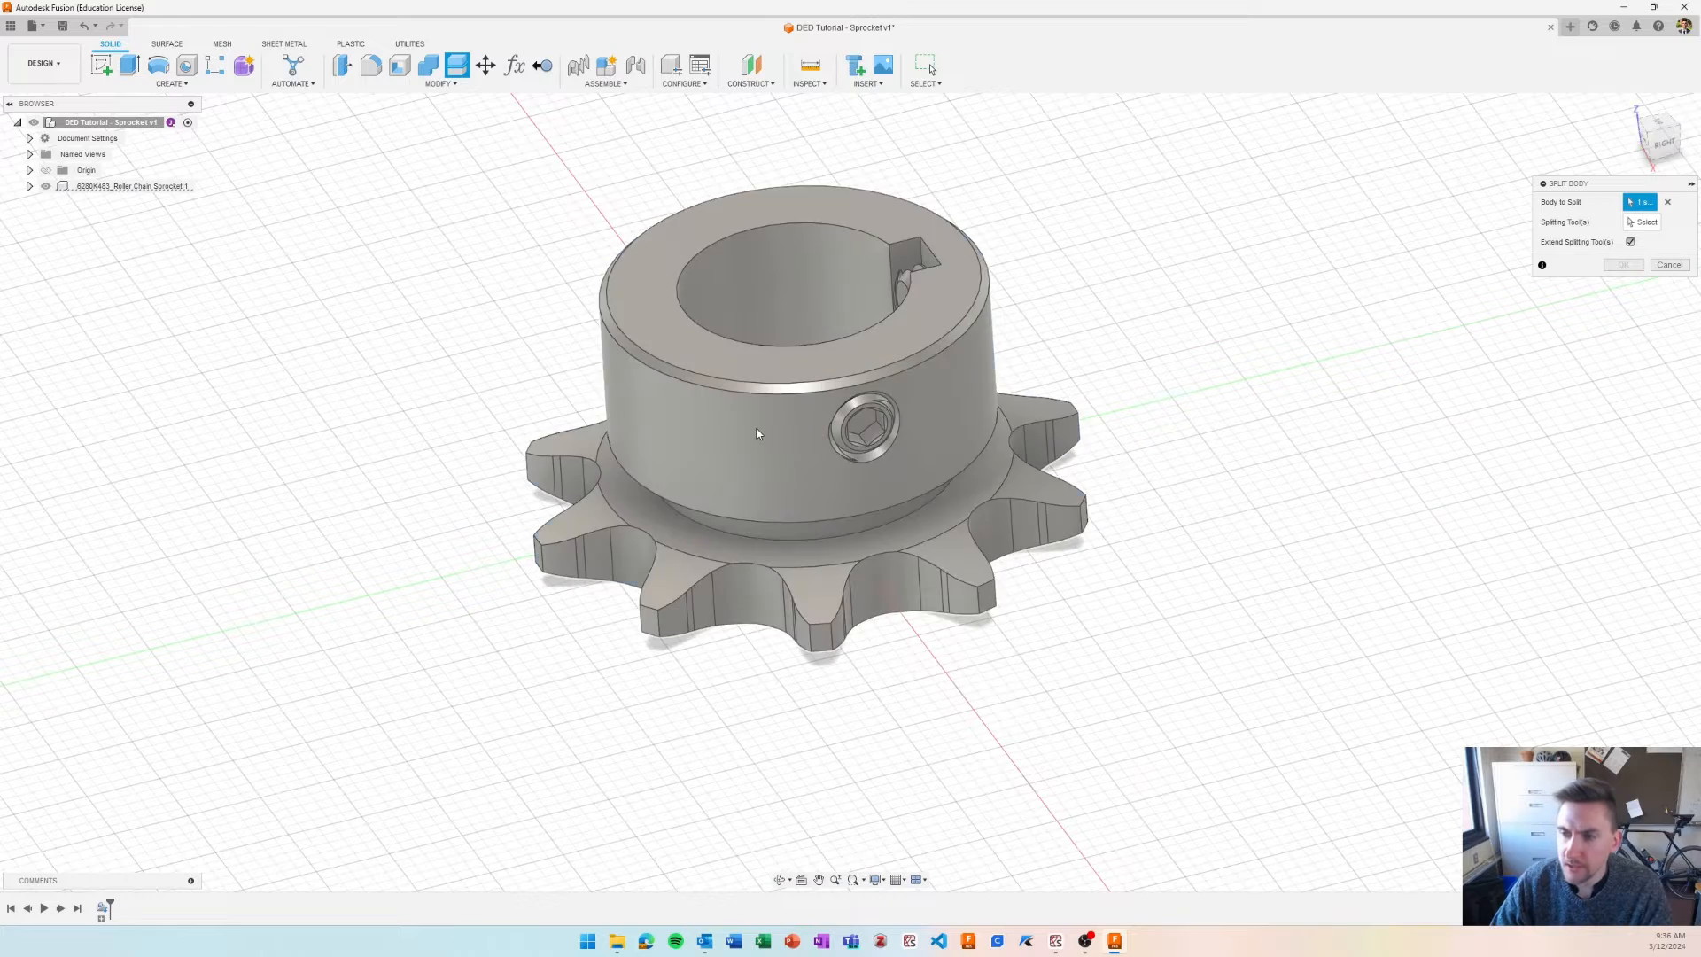
left_click(756, 434)
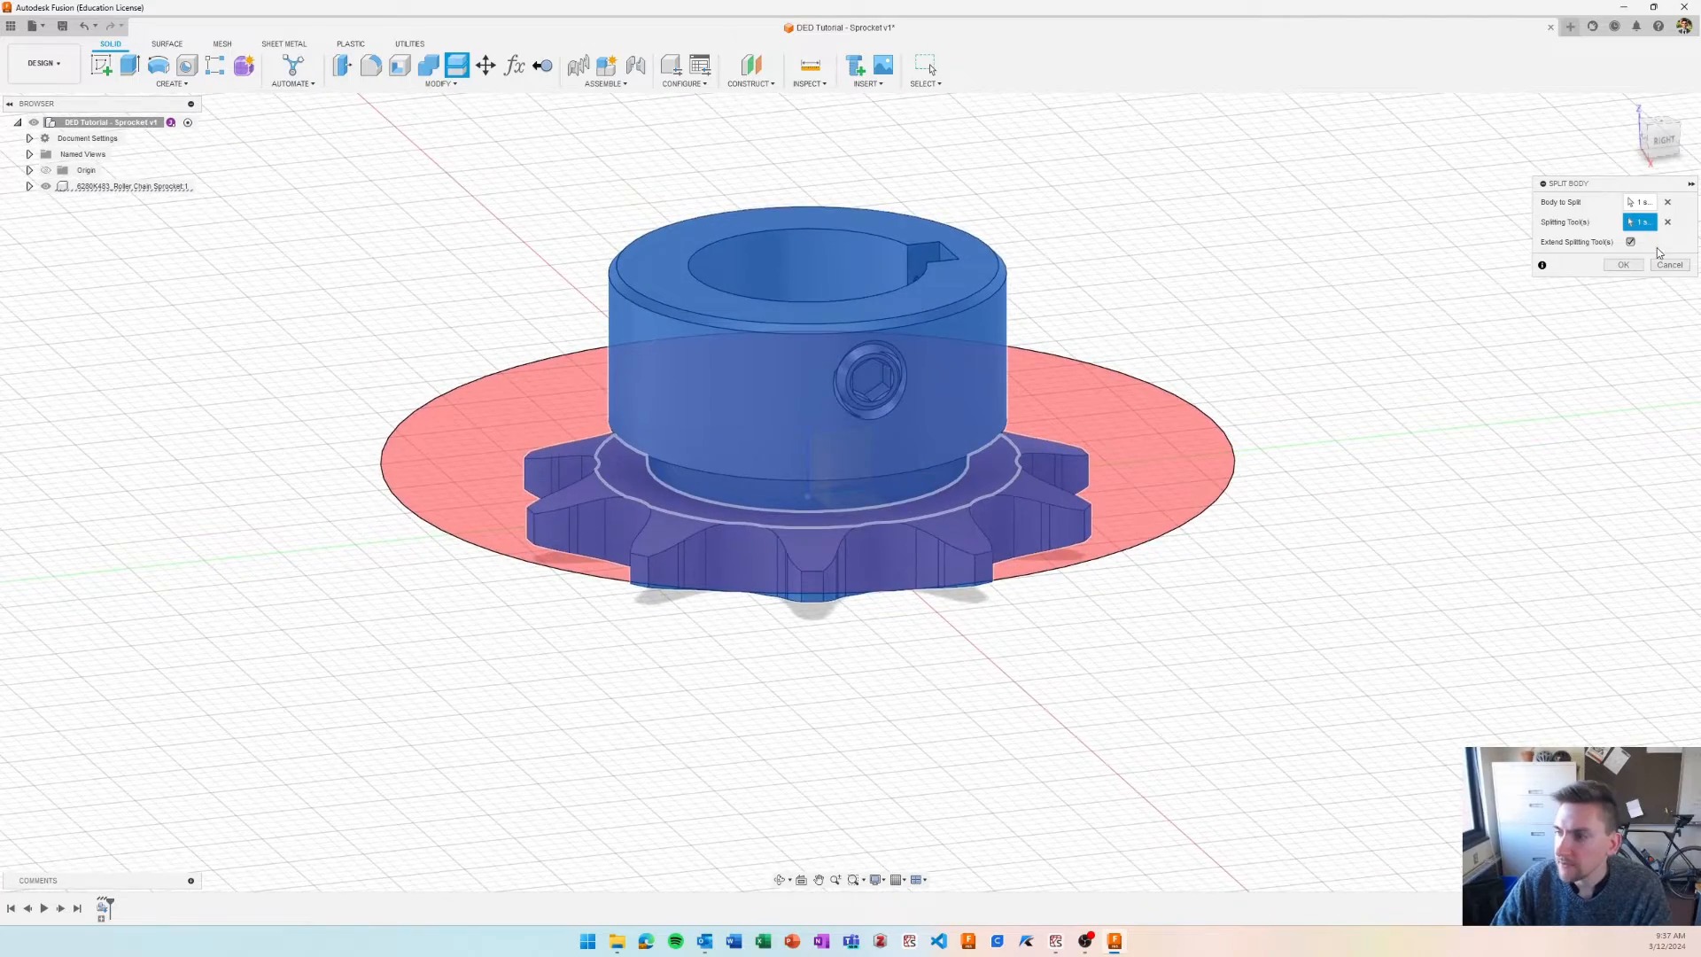
left_click(1623, 264)
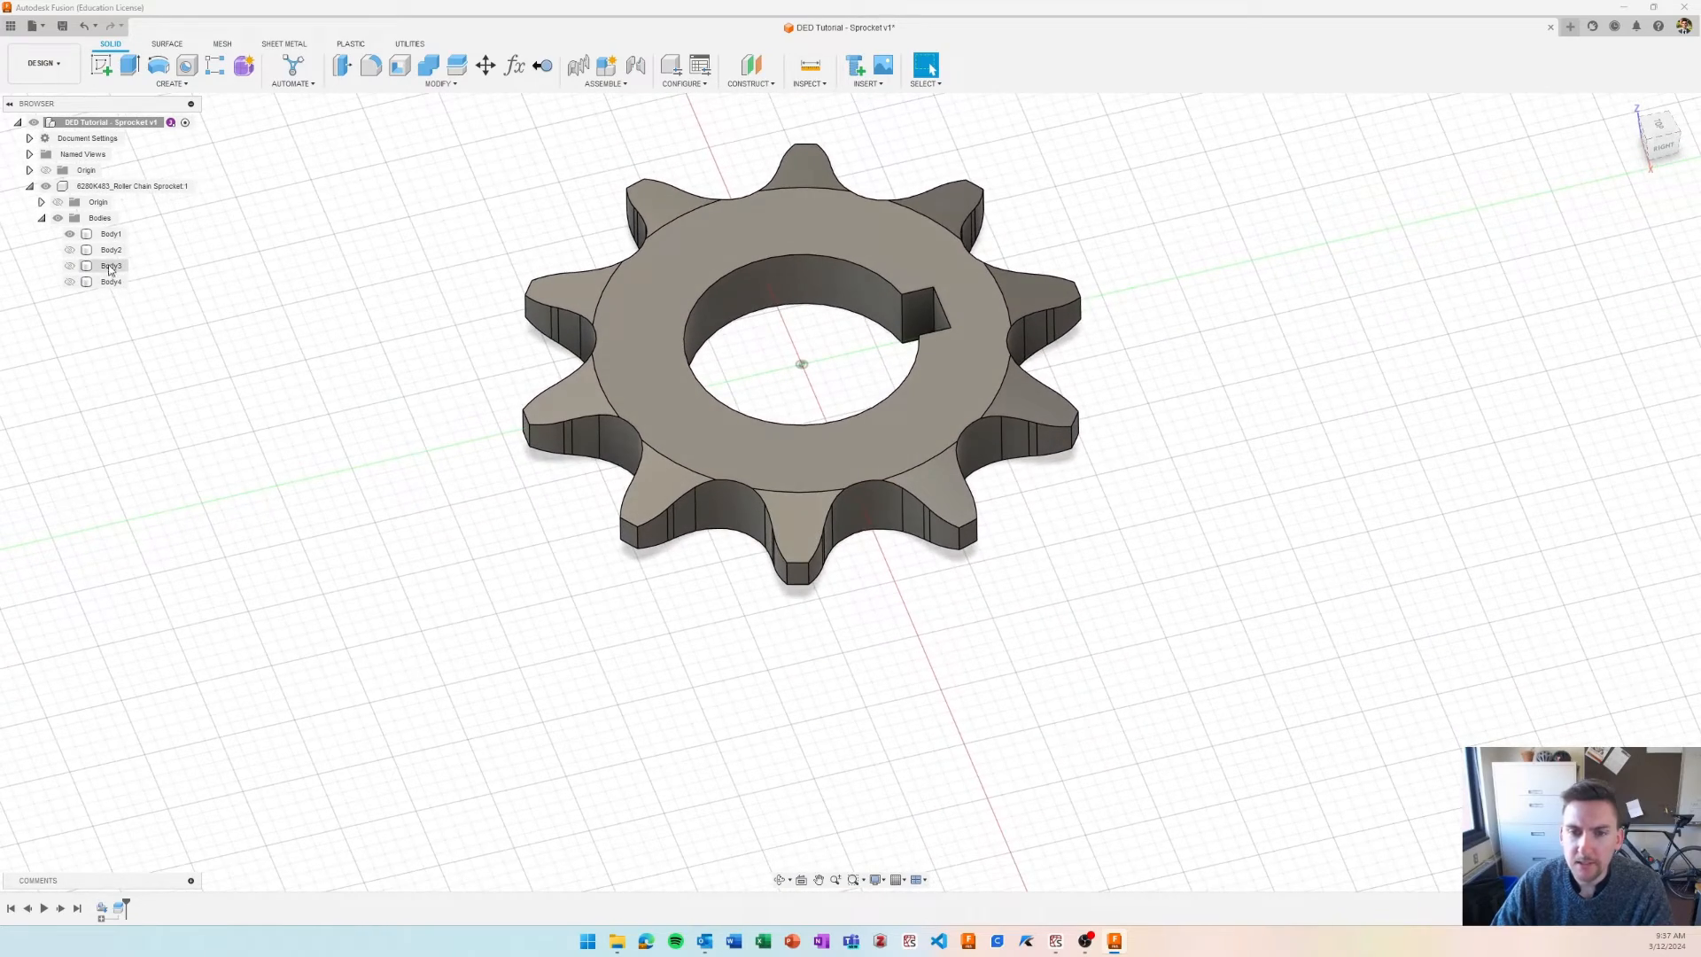
- Delete the split-off hub pieces Body2–Body4, keeping only Body1
left_click(110, 248)
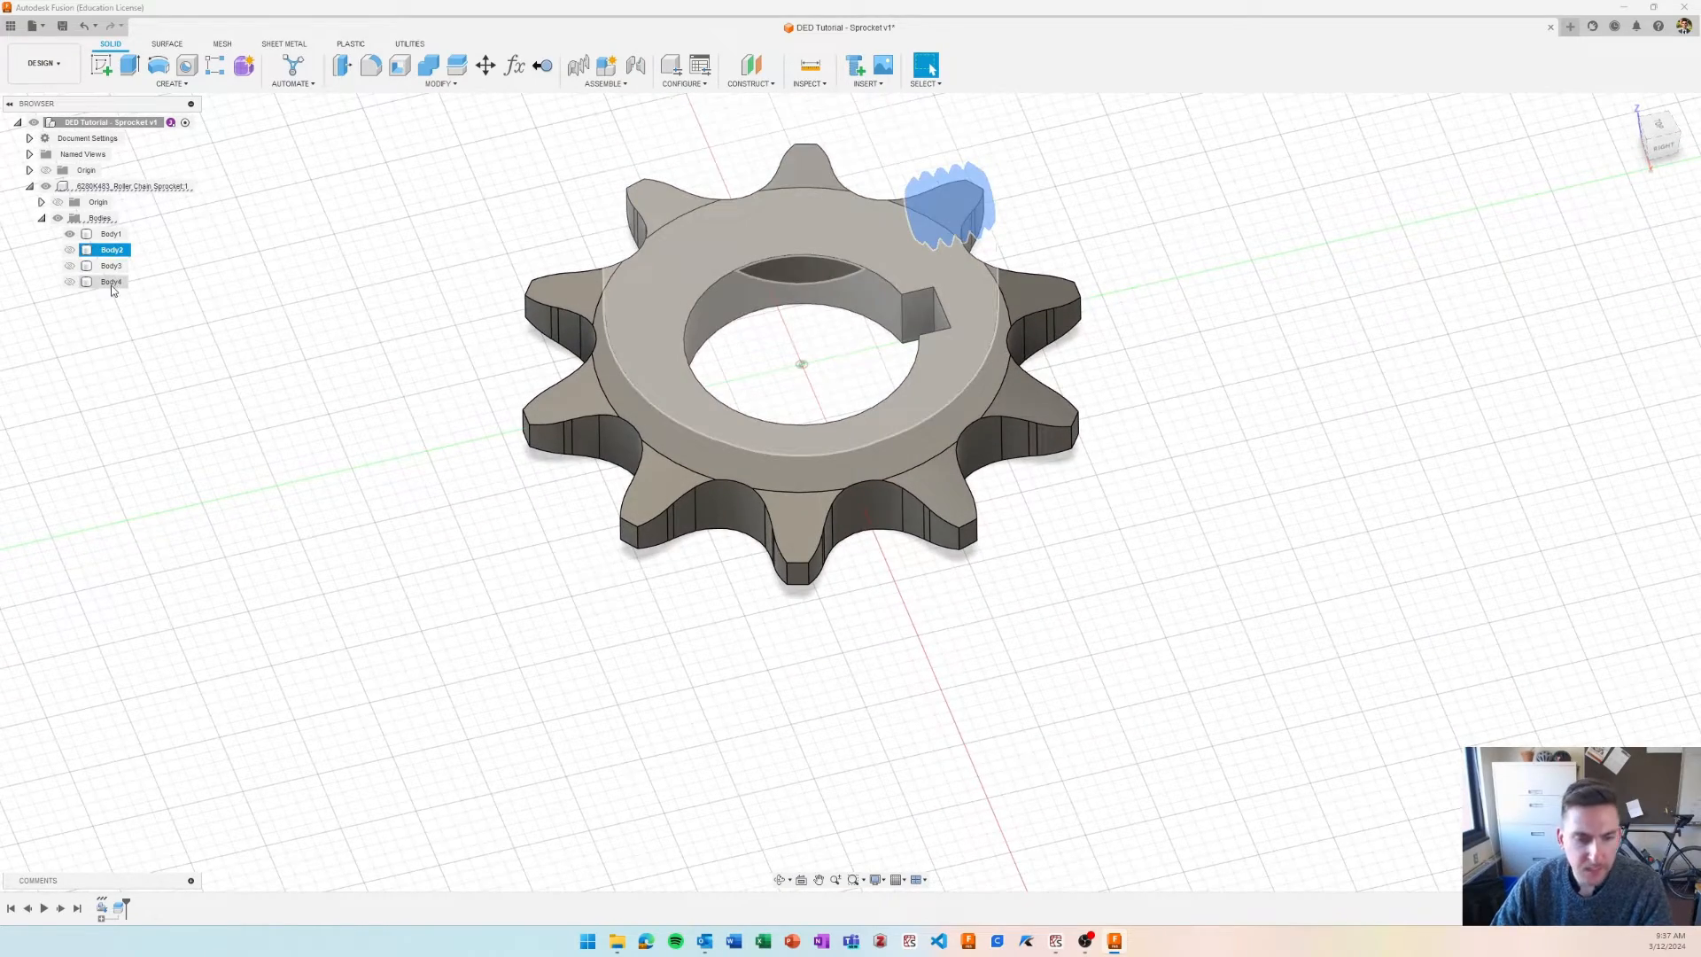
right_click(110, 282)
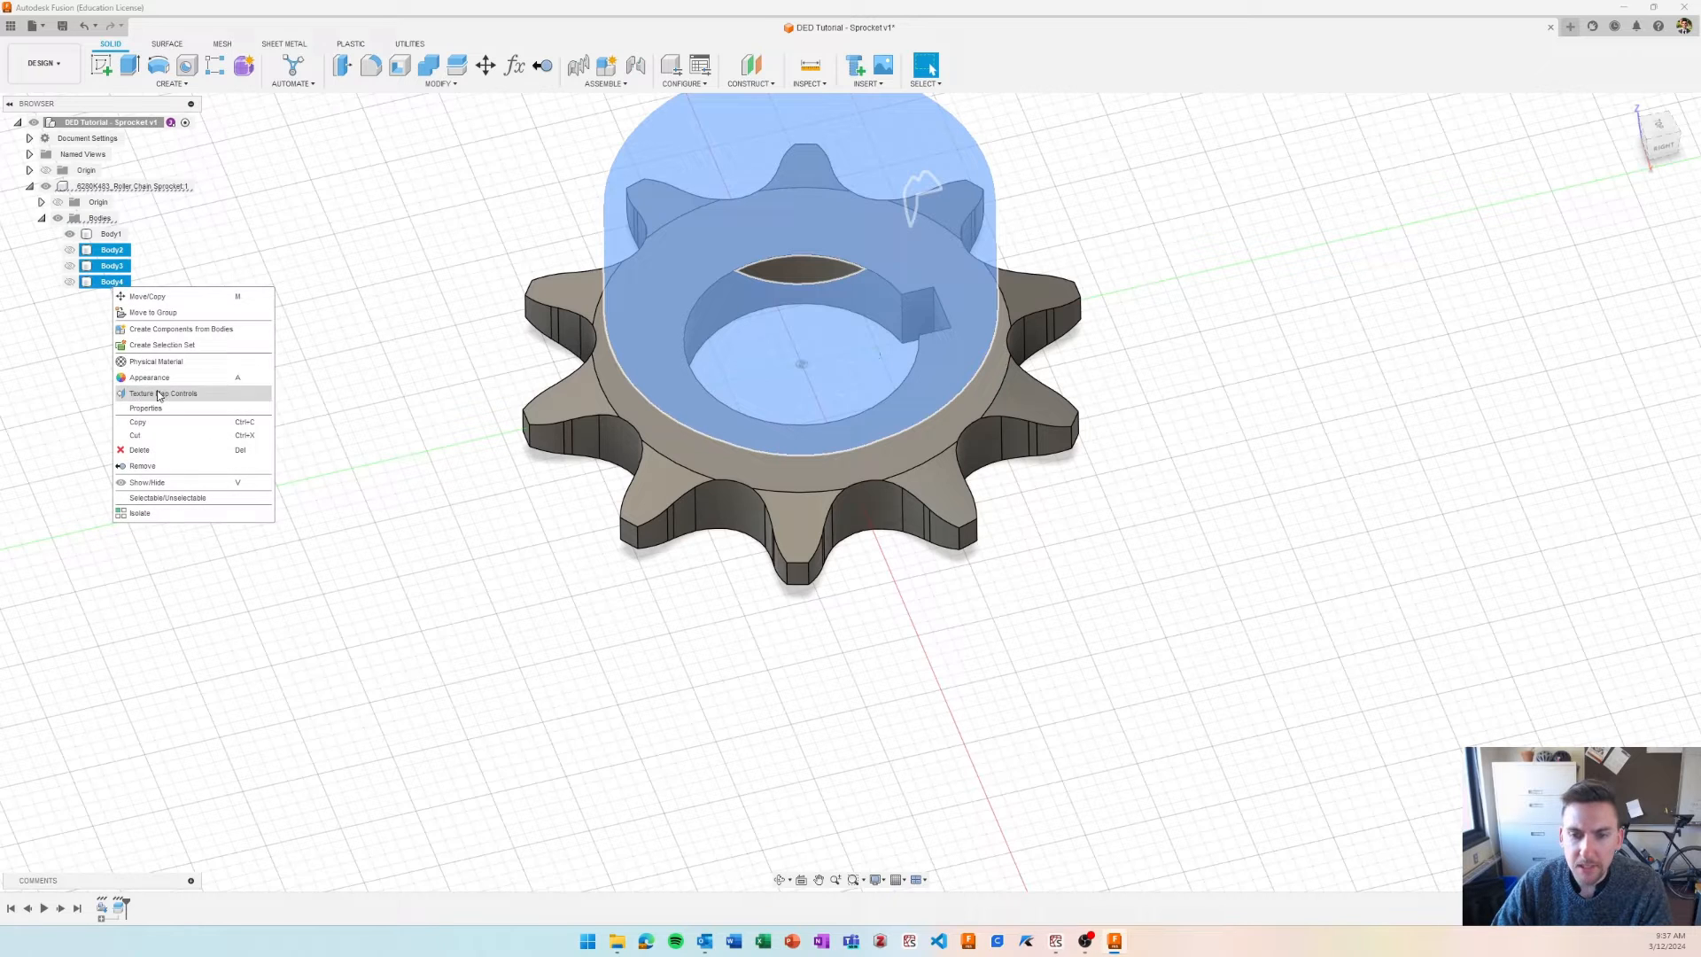
left_click(138, 449)
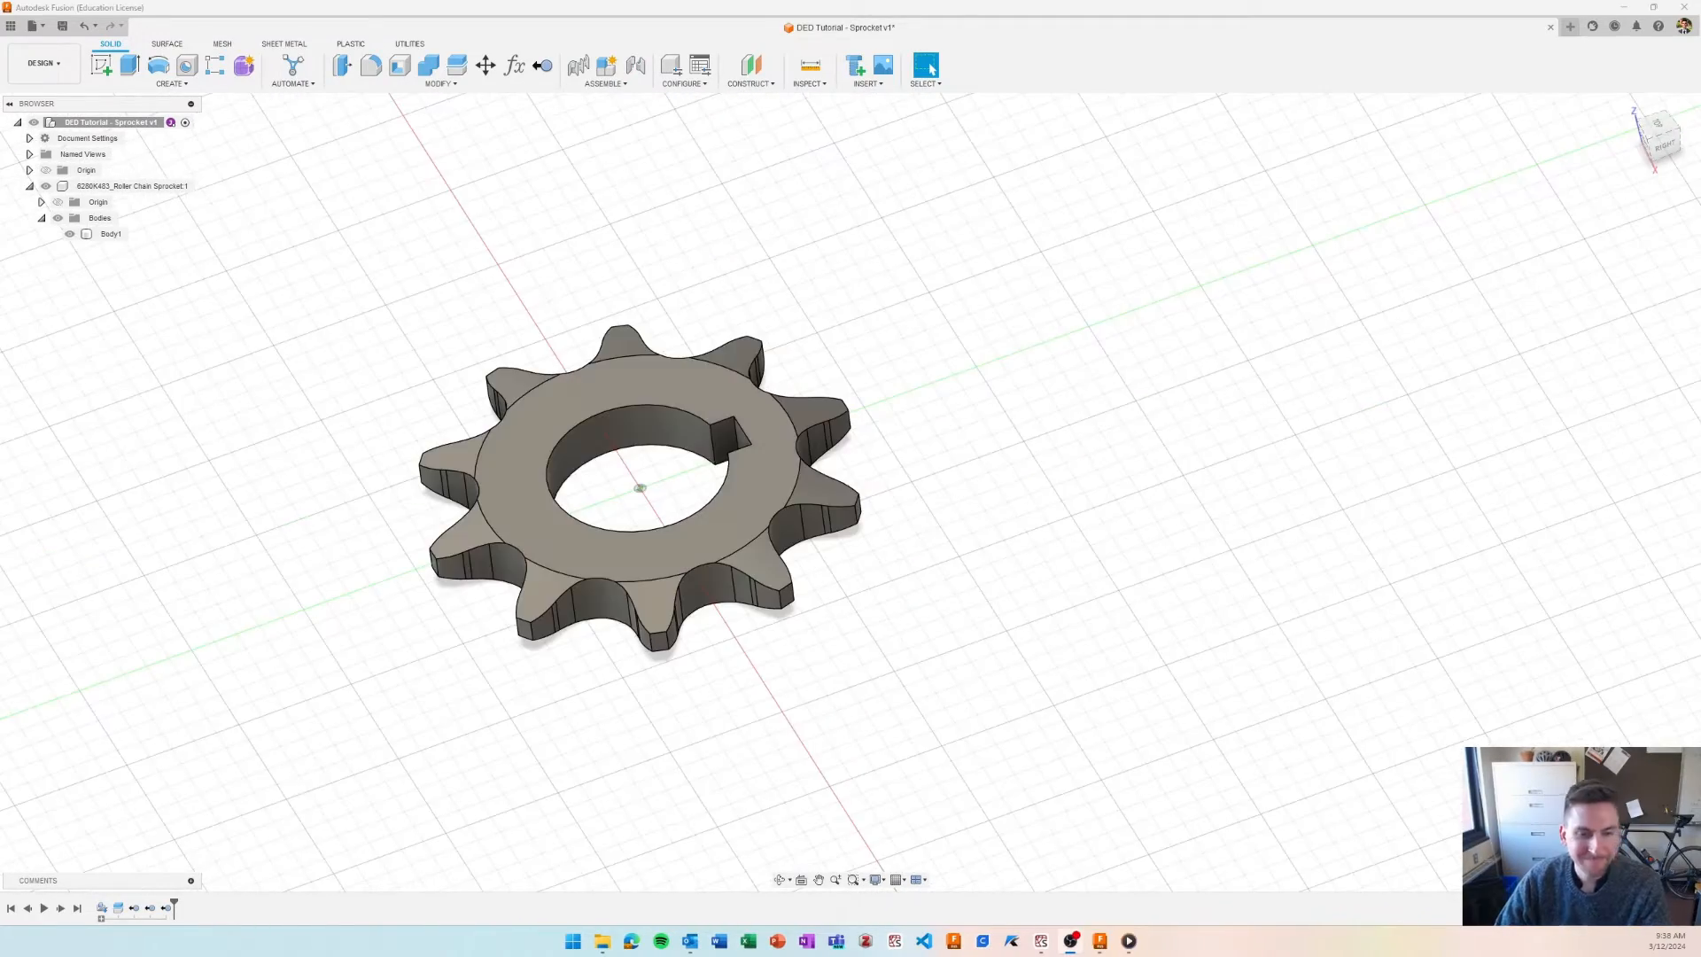
mouse_move(474, 319)
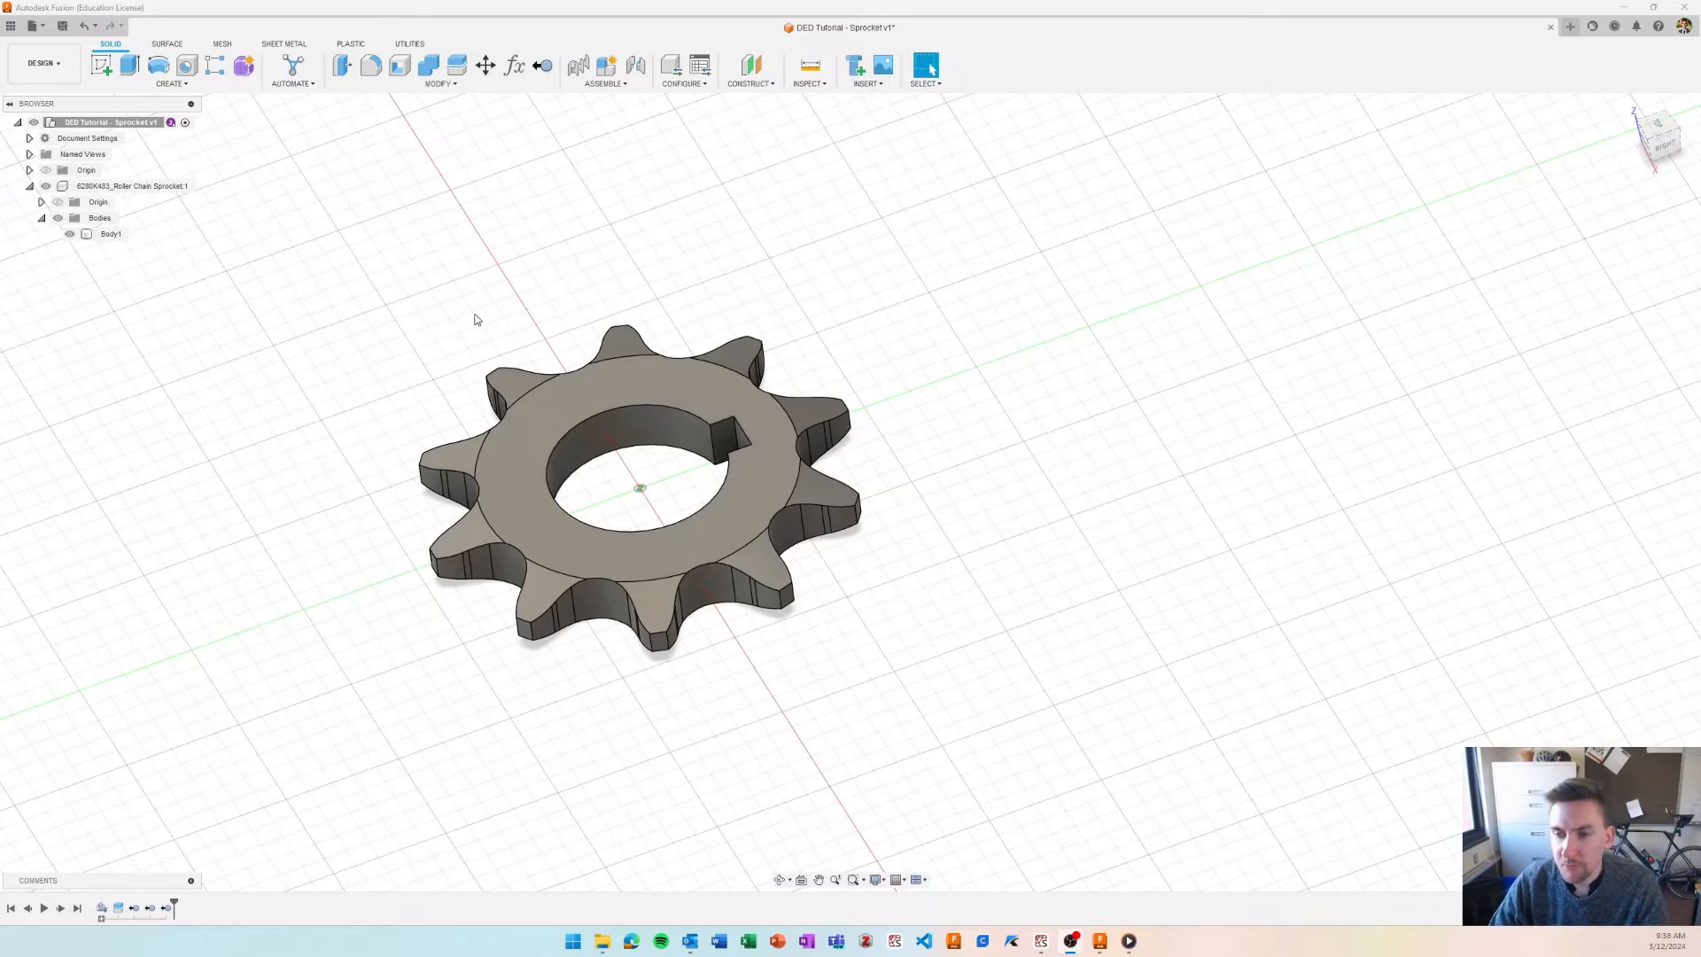
- Sketch a 2.00-diameter circle on Body1's face and finish the sketch for a -0.5 in new-body extrude
left_click(110, 234)
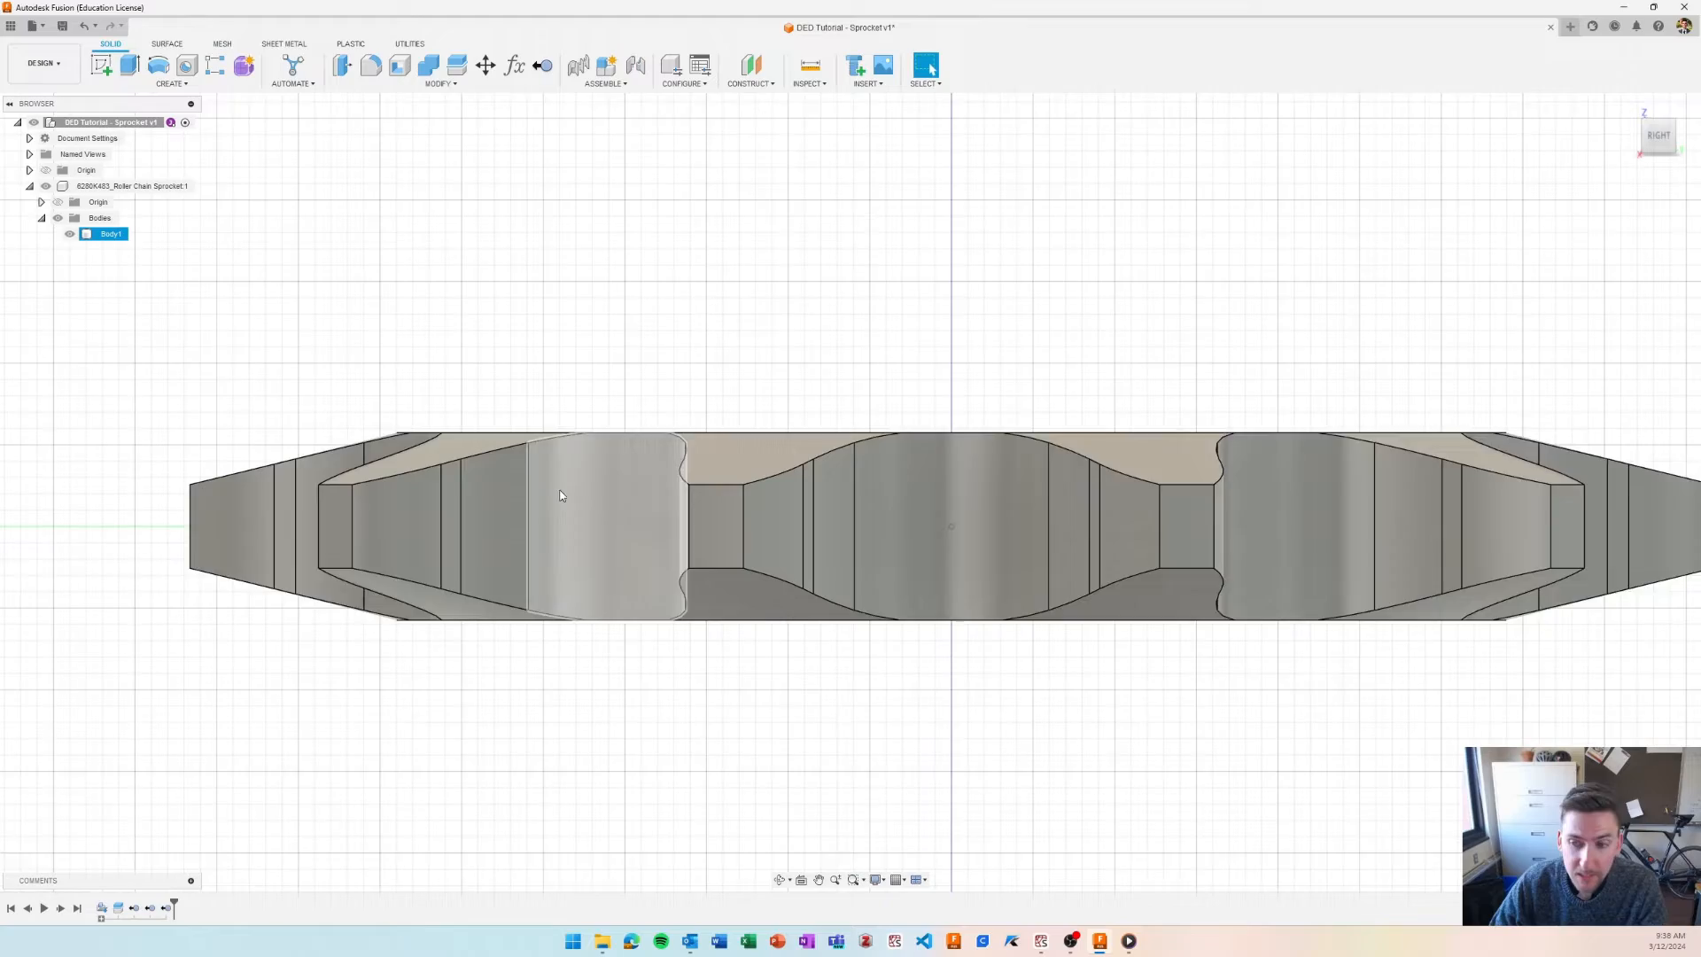
scroll("down", 3)
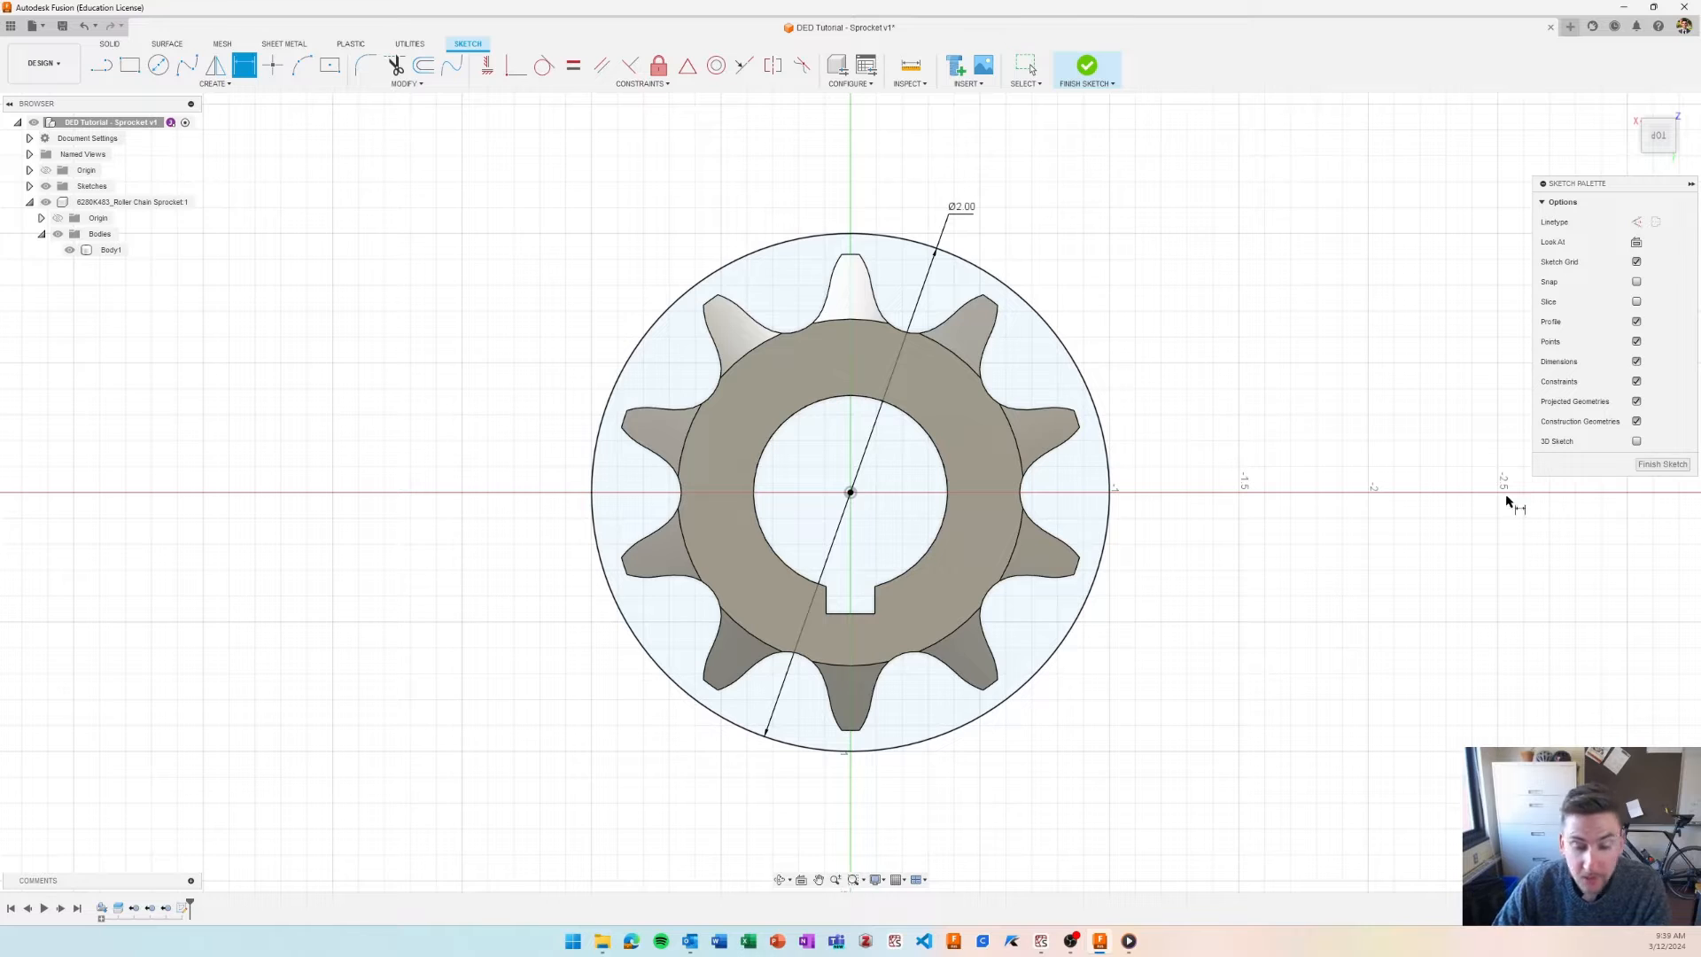
left_click(1086, 65)
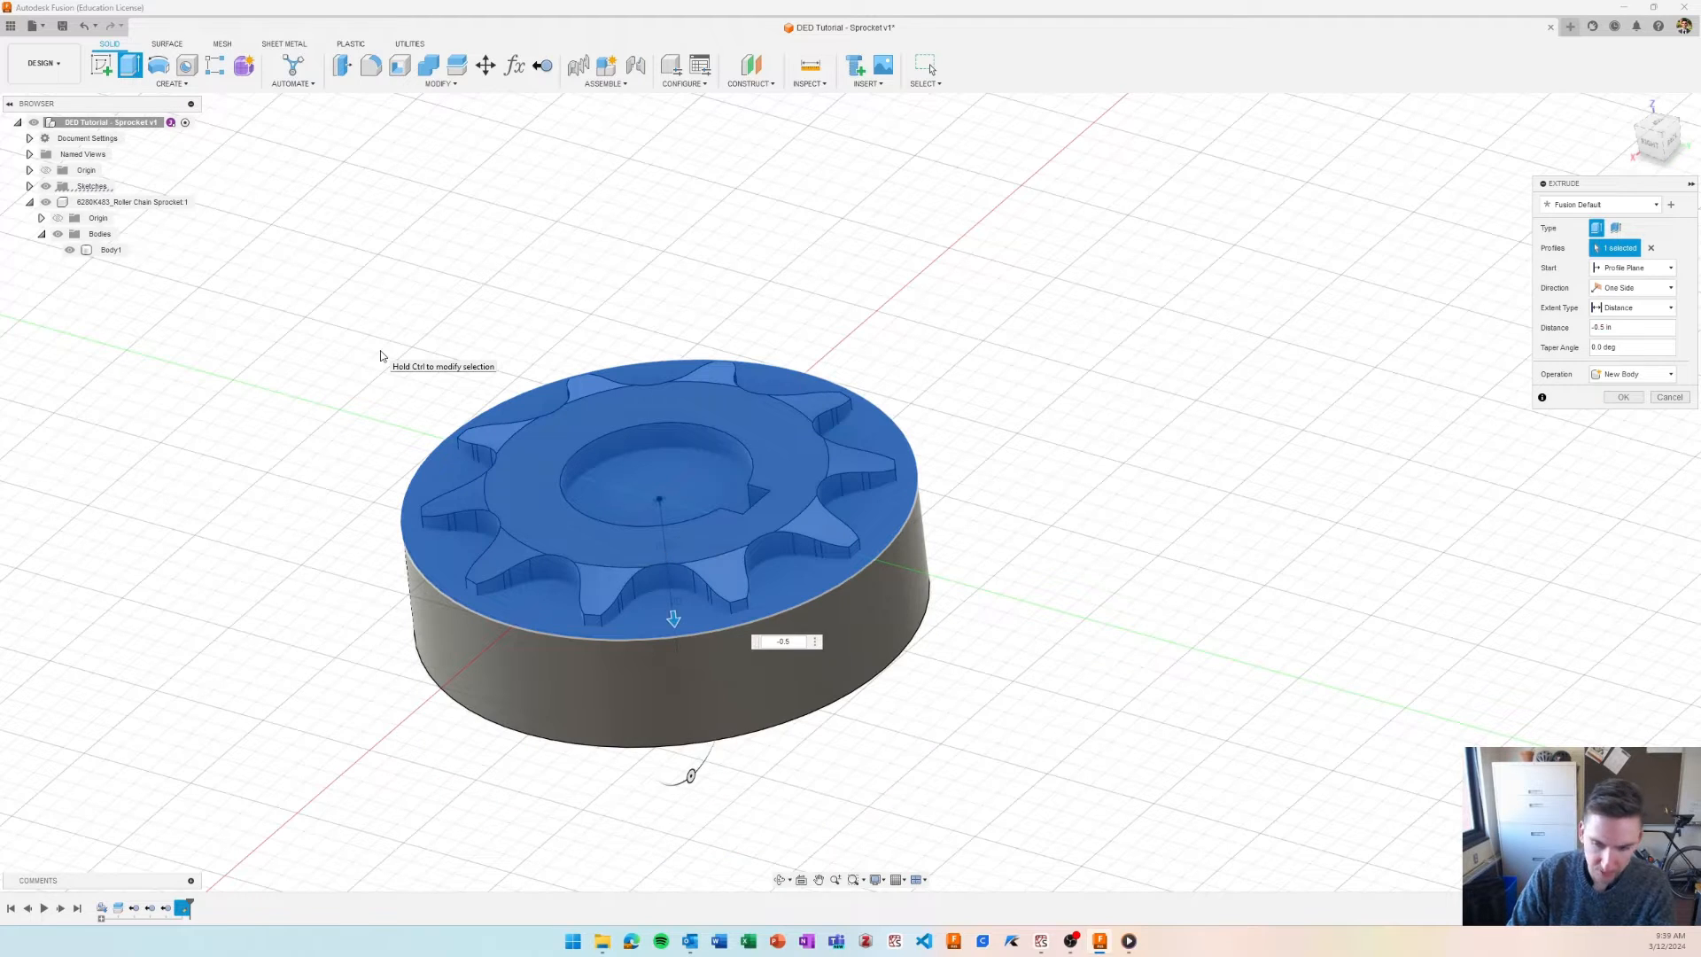
- Extrude the circle as a new body, split it against the sprocket, and hide the cylinder
left_click(1623, 395)
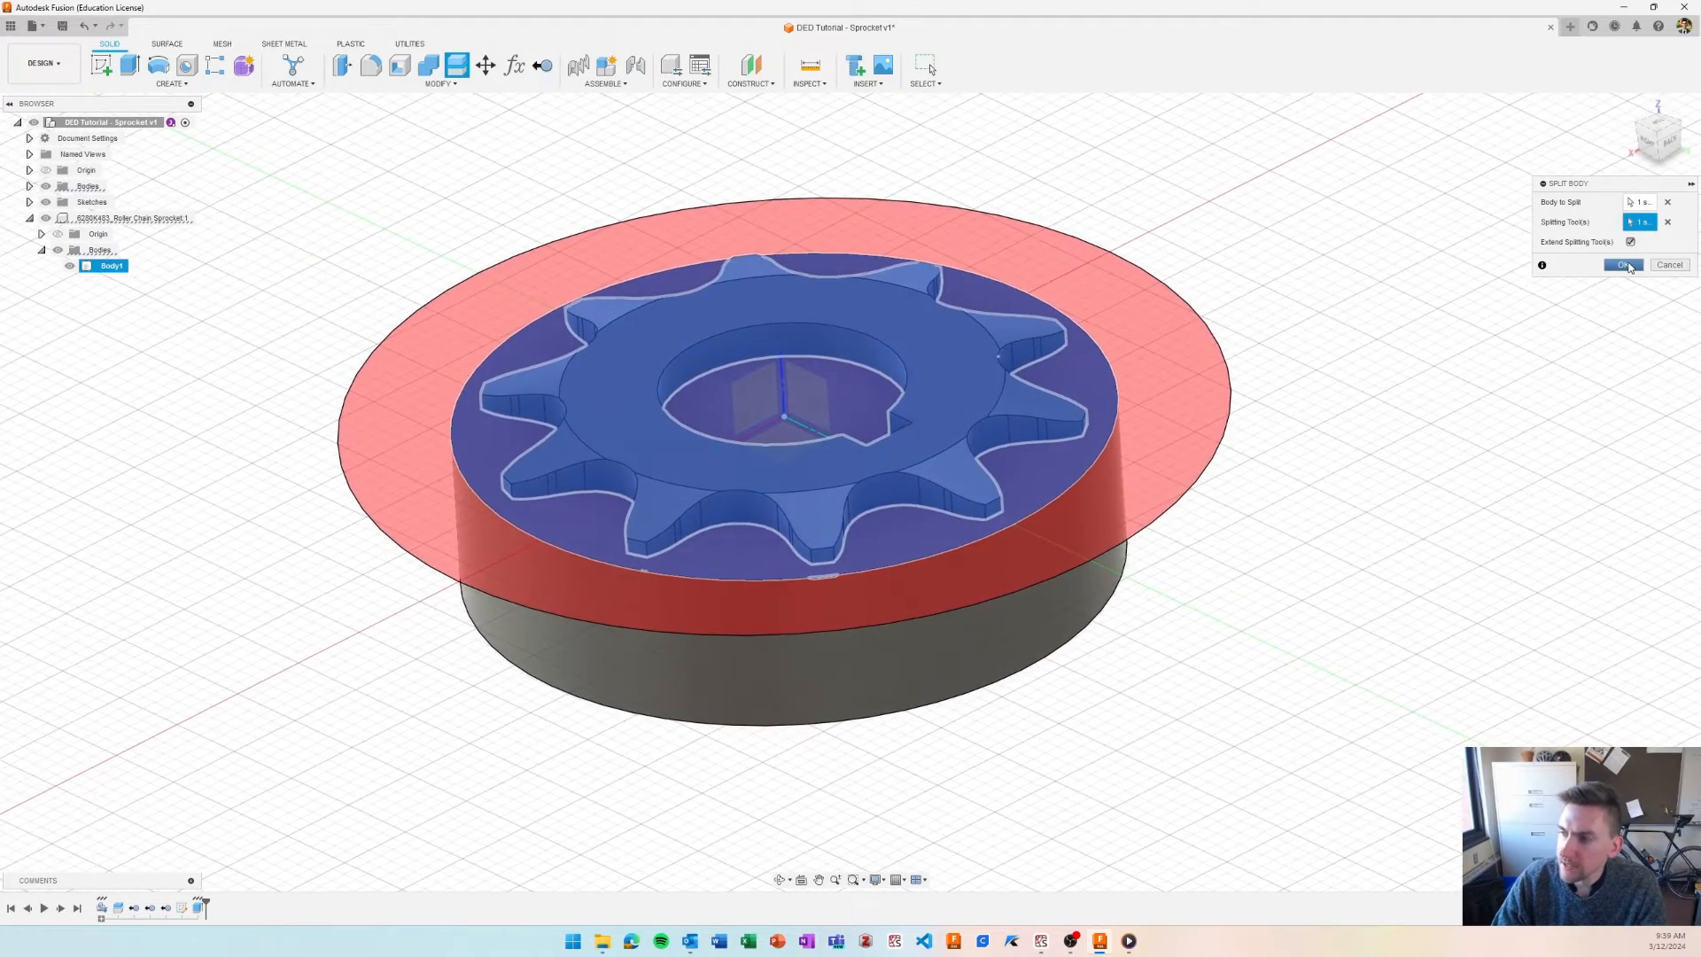
left_click(1621, 264)
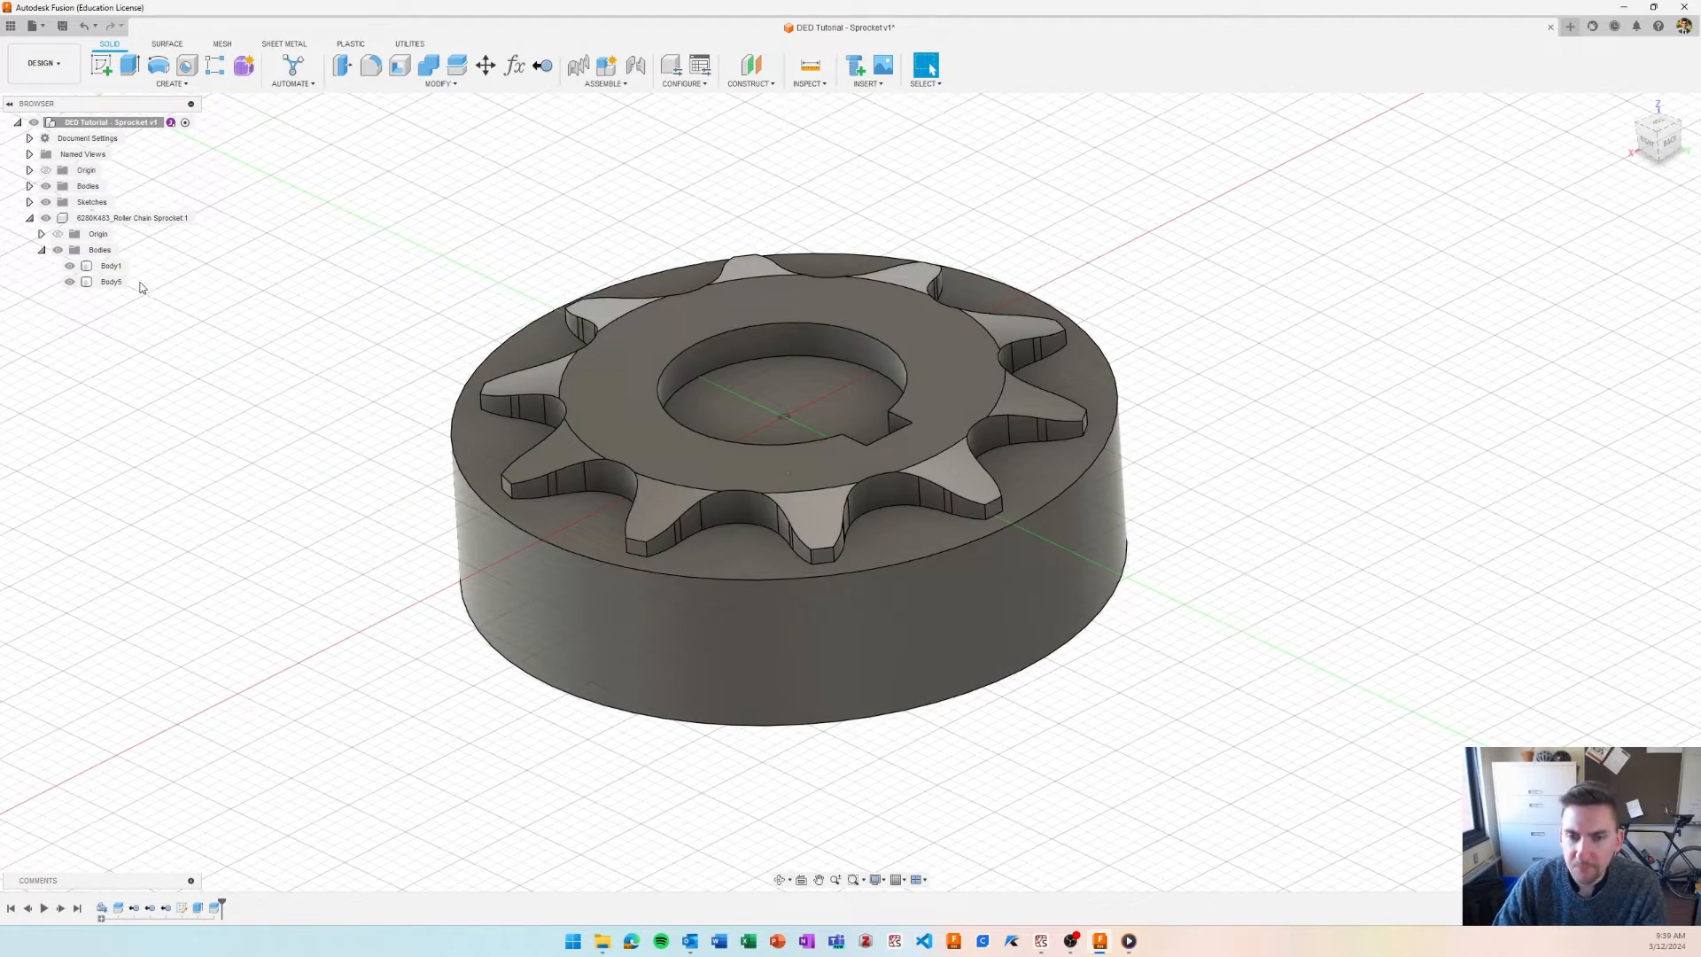
right_click(110, 265)
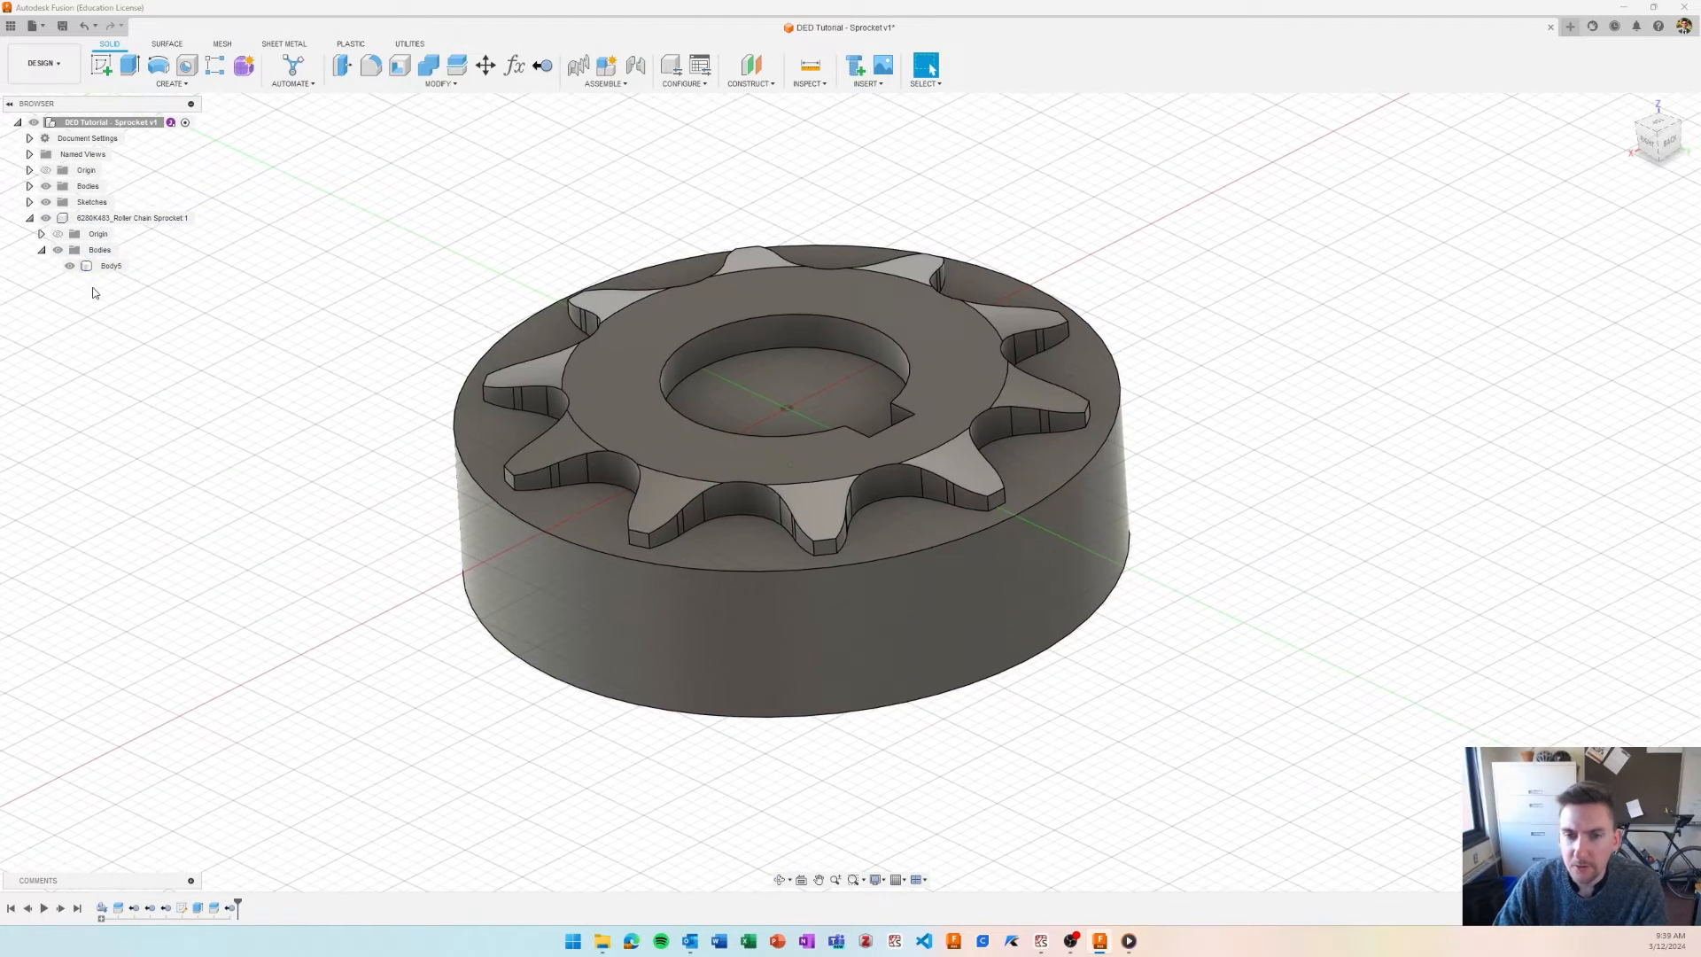
left_click(88, 186)
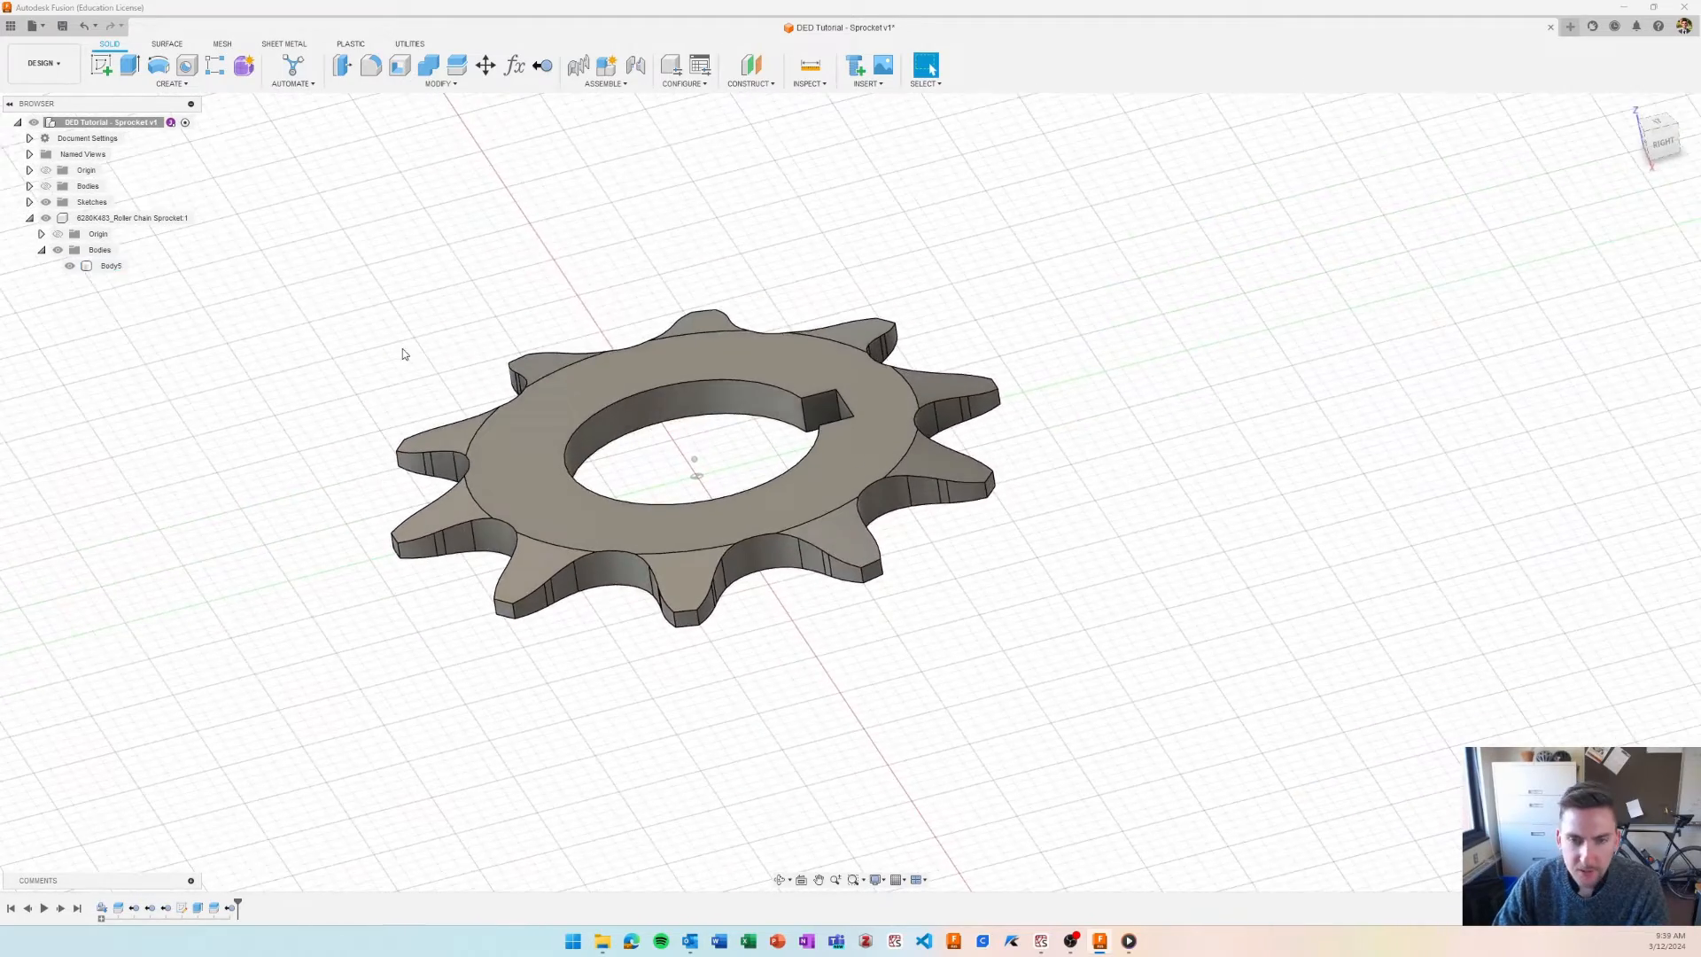
- Show the cylinder again and highlight Body5 to inspect the sunk sprocket outline
left_click(89, 186)
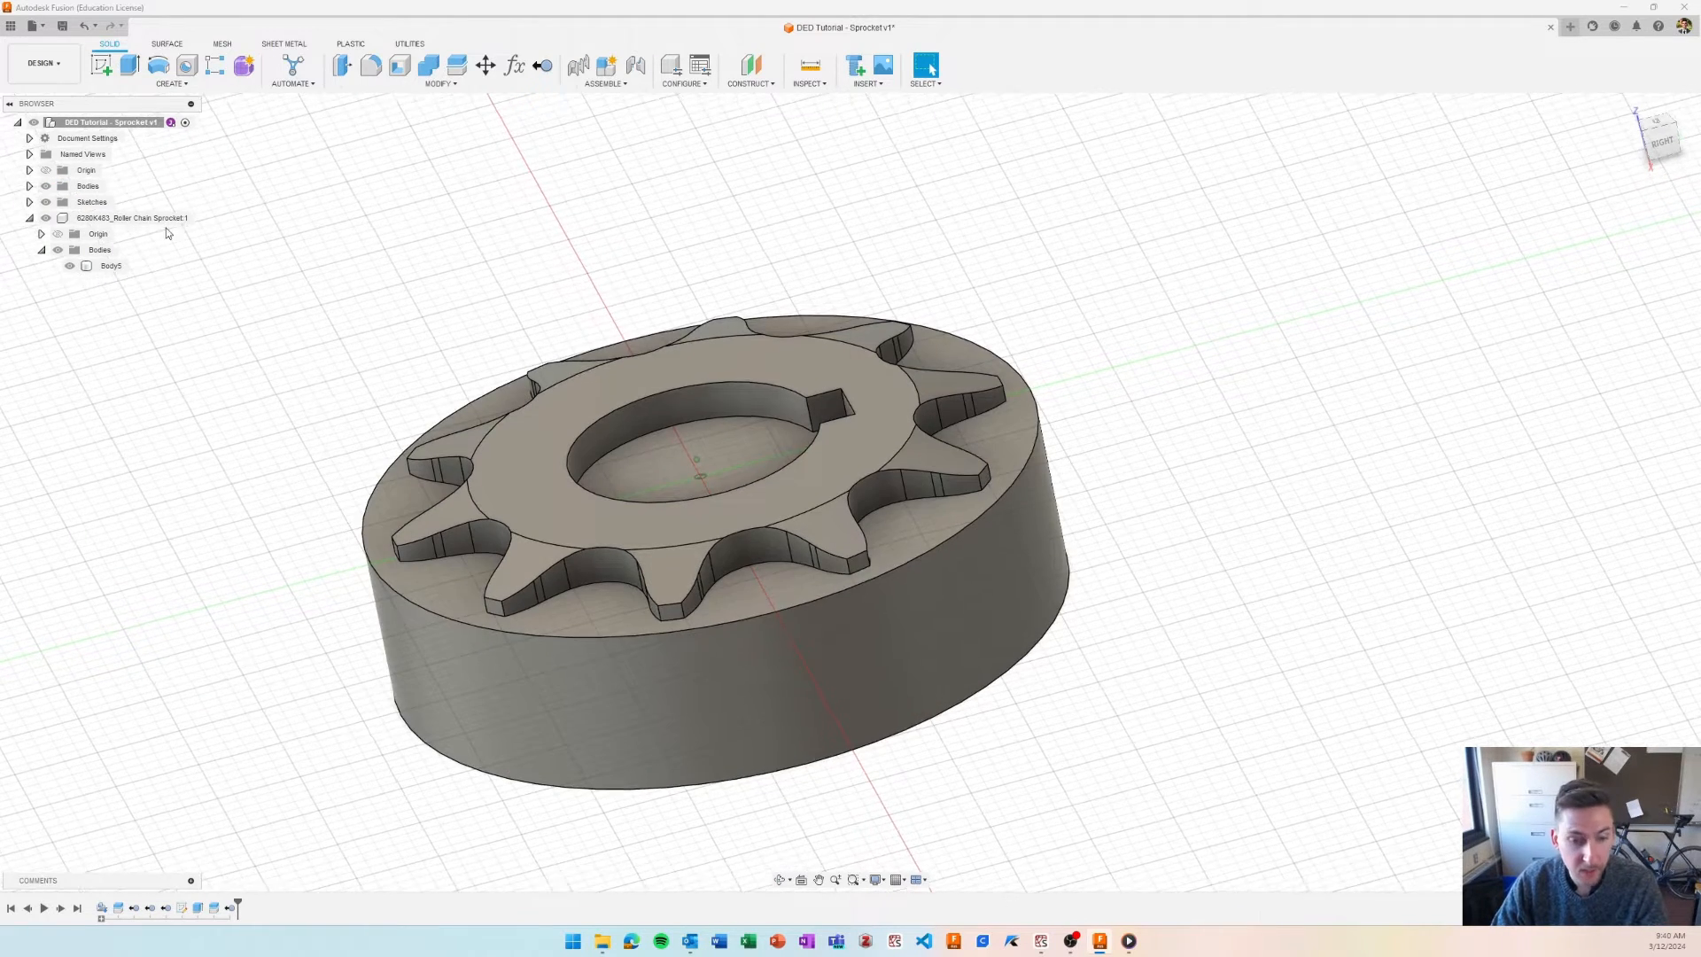
left_click(109, 266)
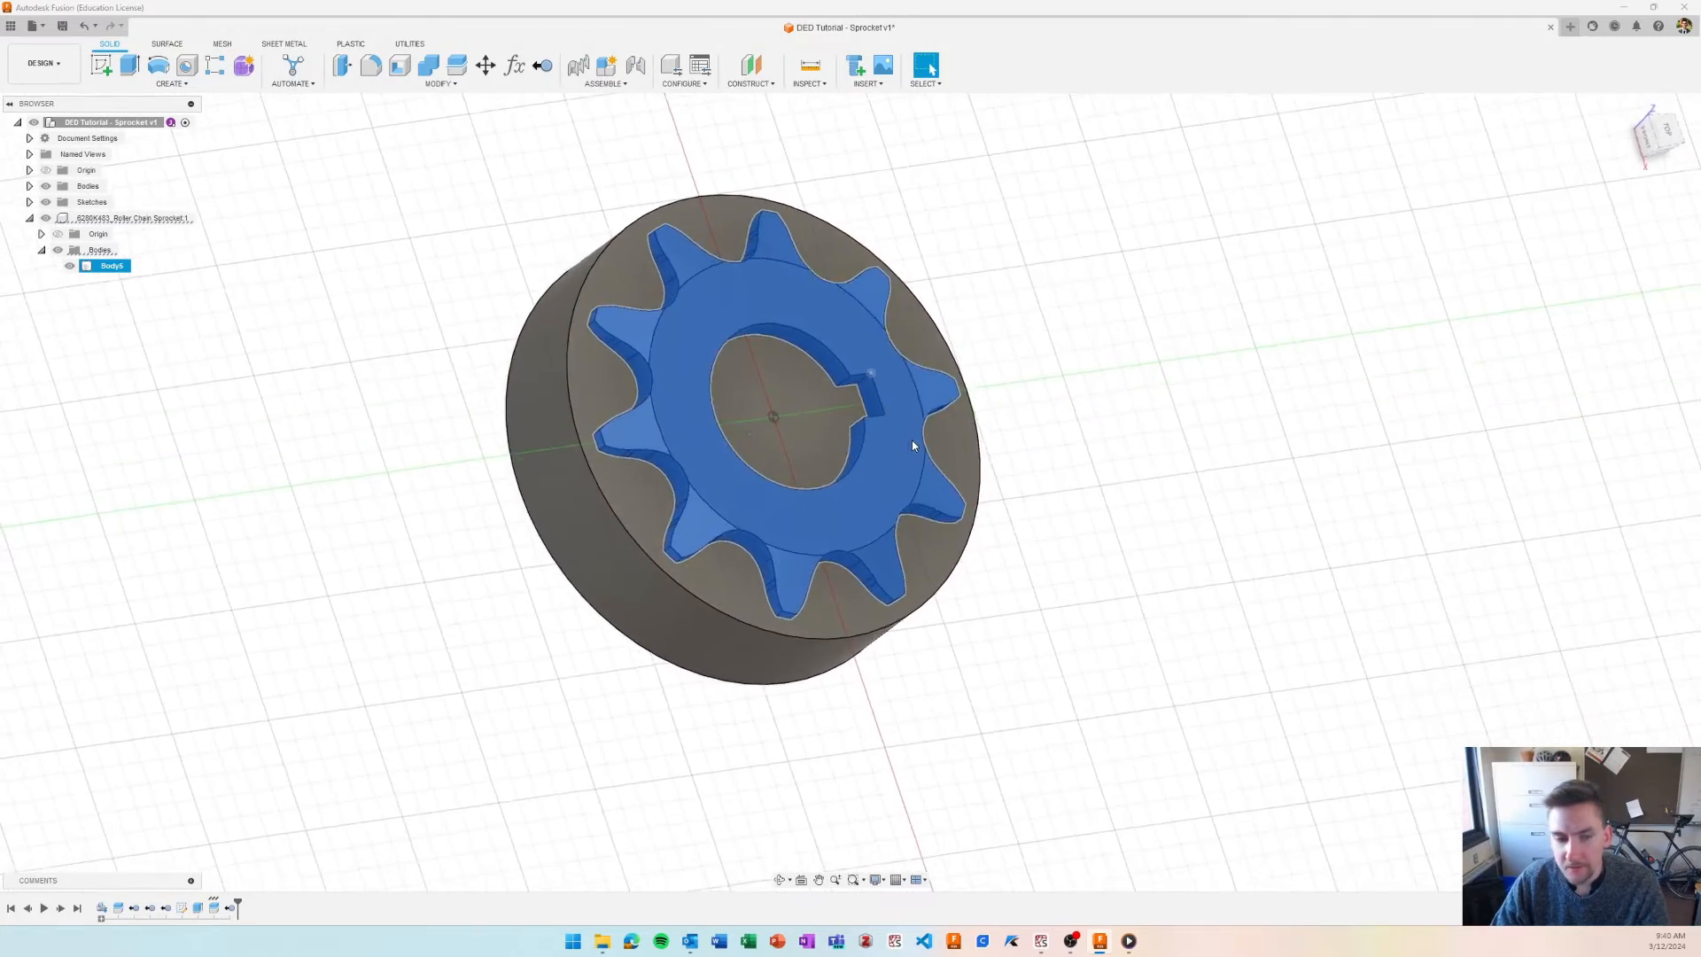
scroll("up", 3)
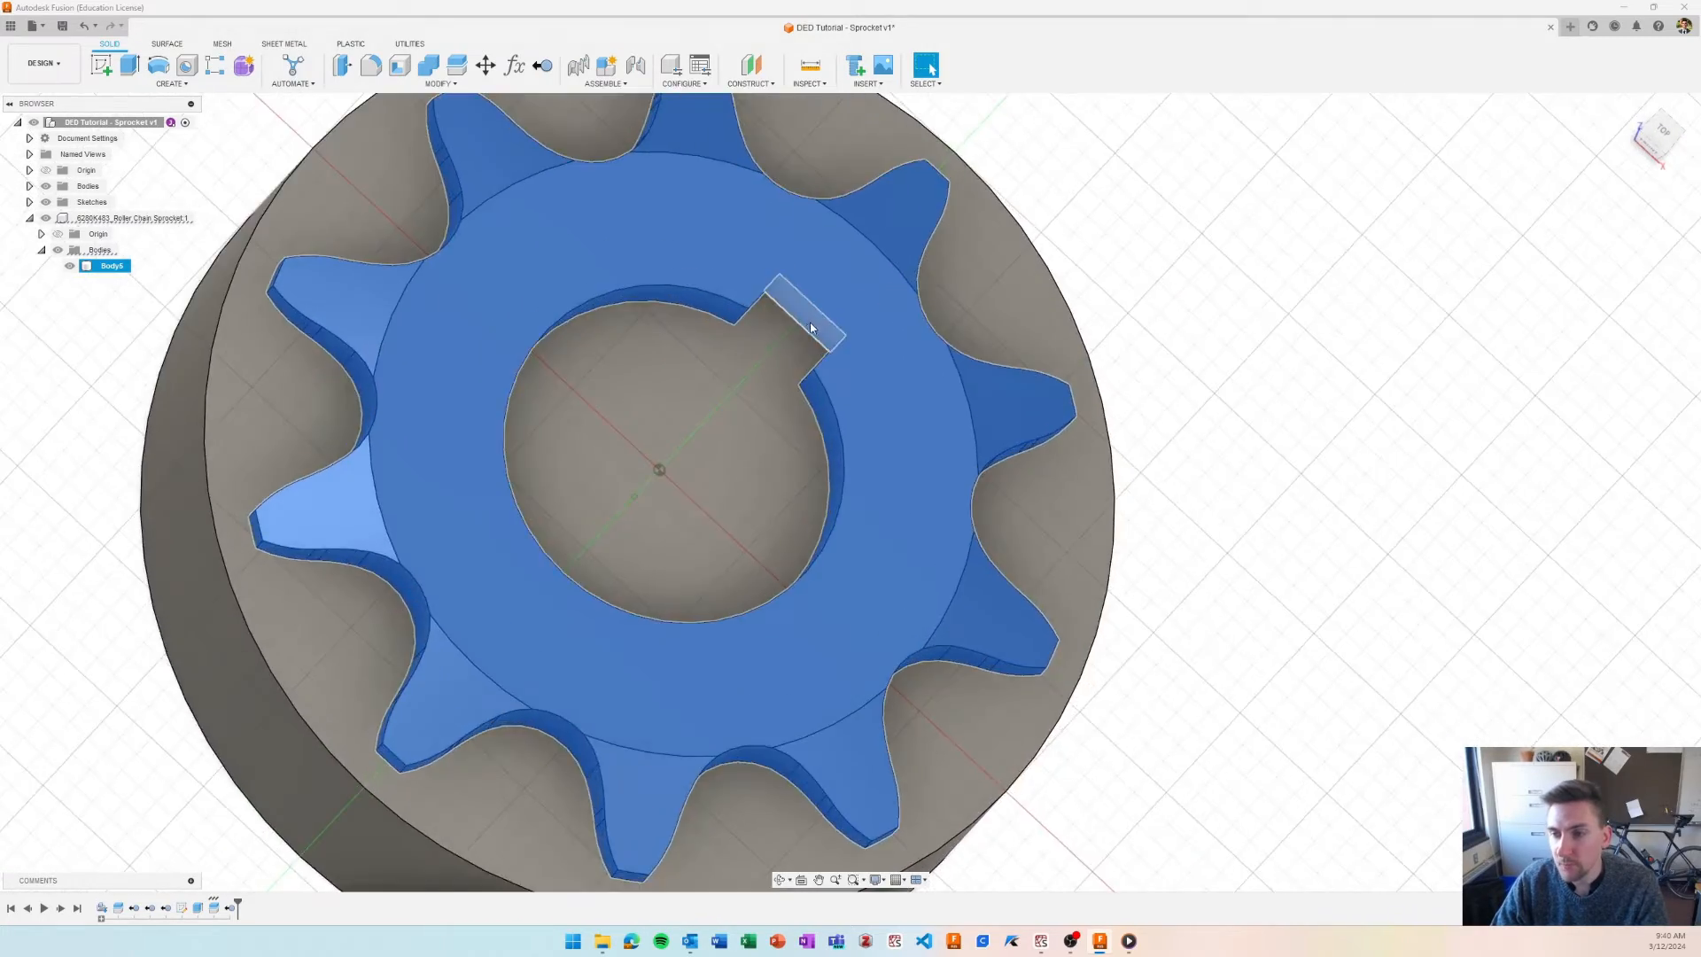
scroll("up", 3)
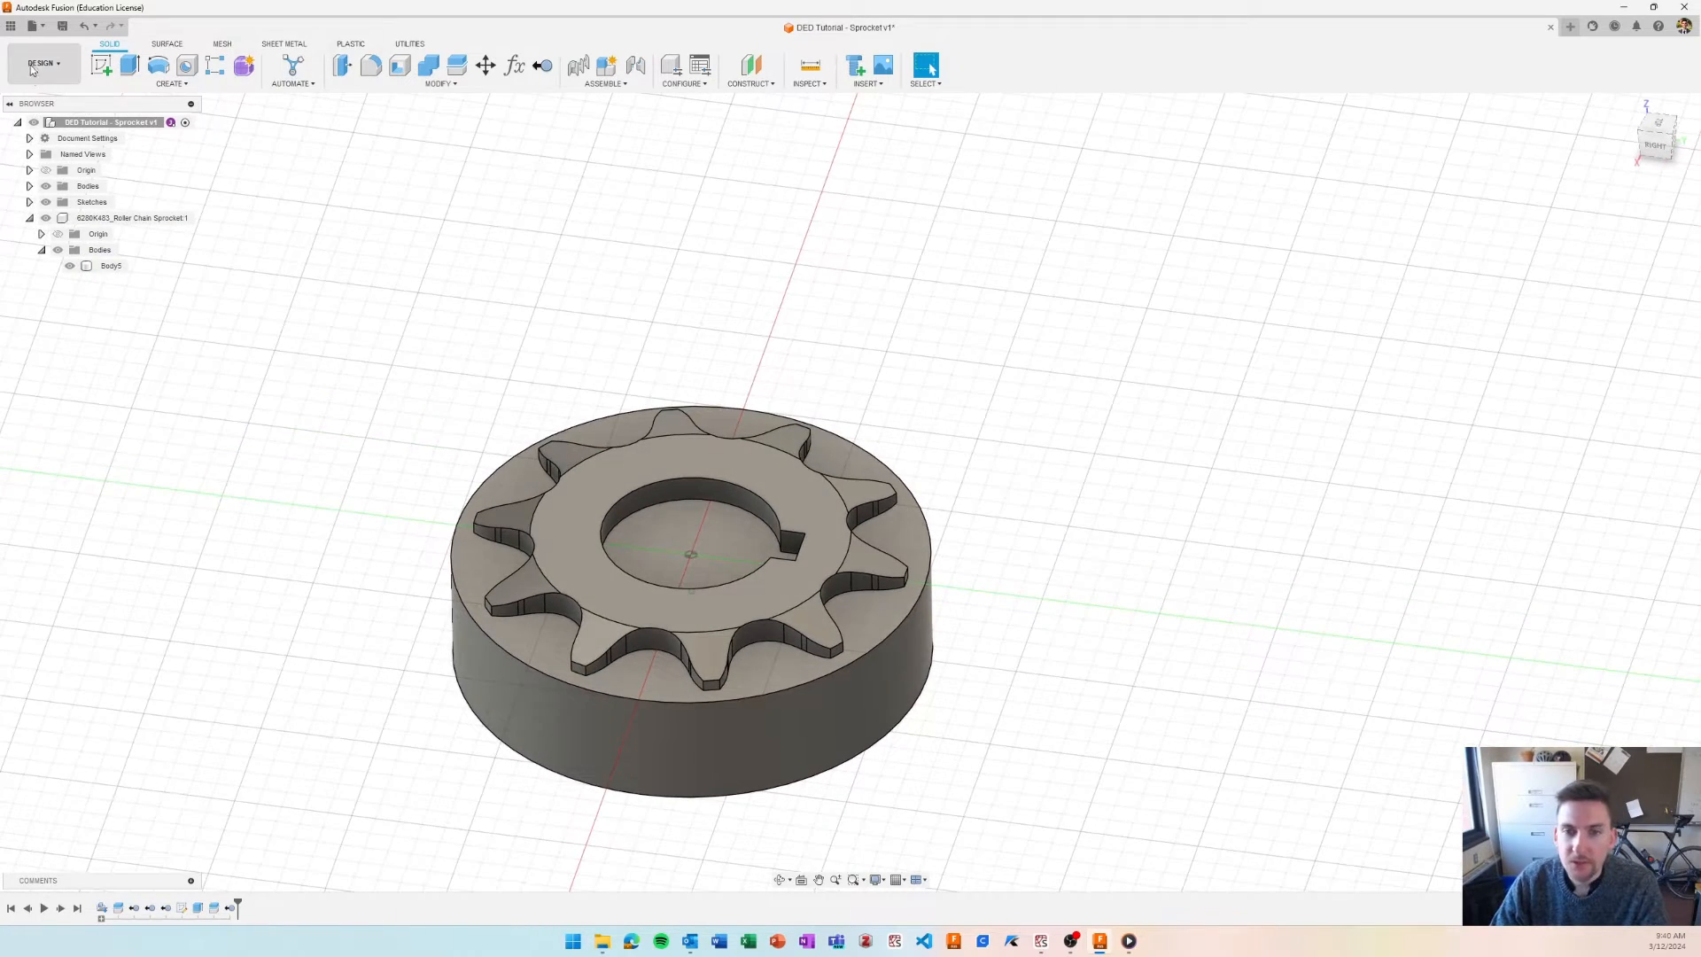
- Switch to the Manufacture workspace's Additive tools and start a new setup
left_click(41, 62)
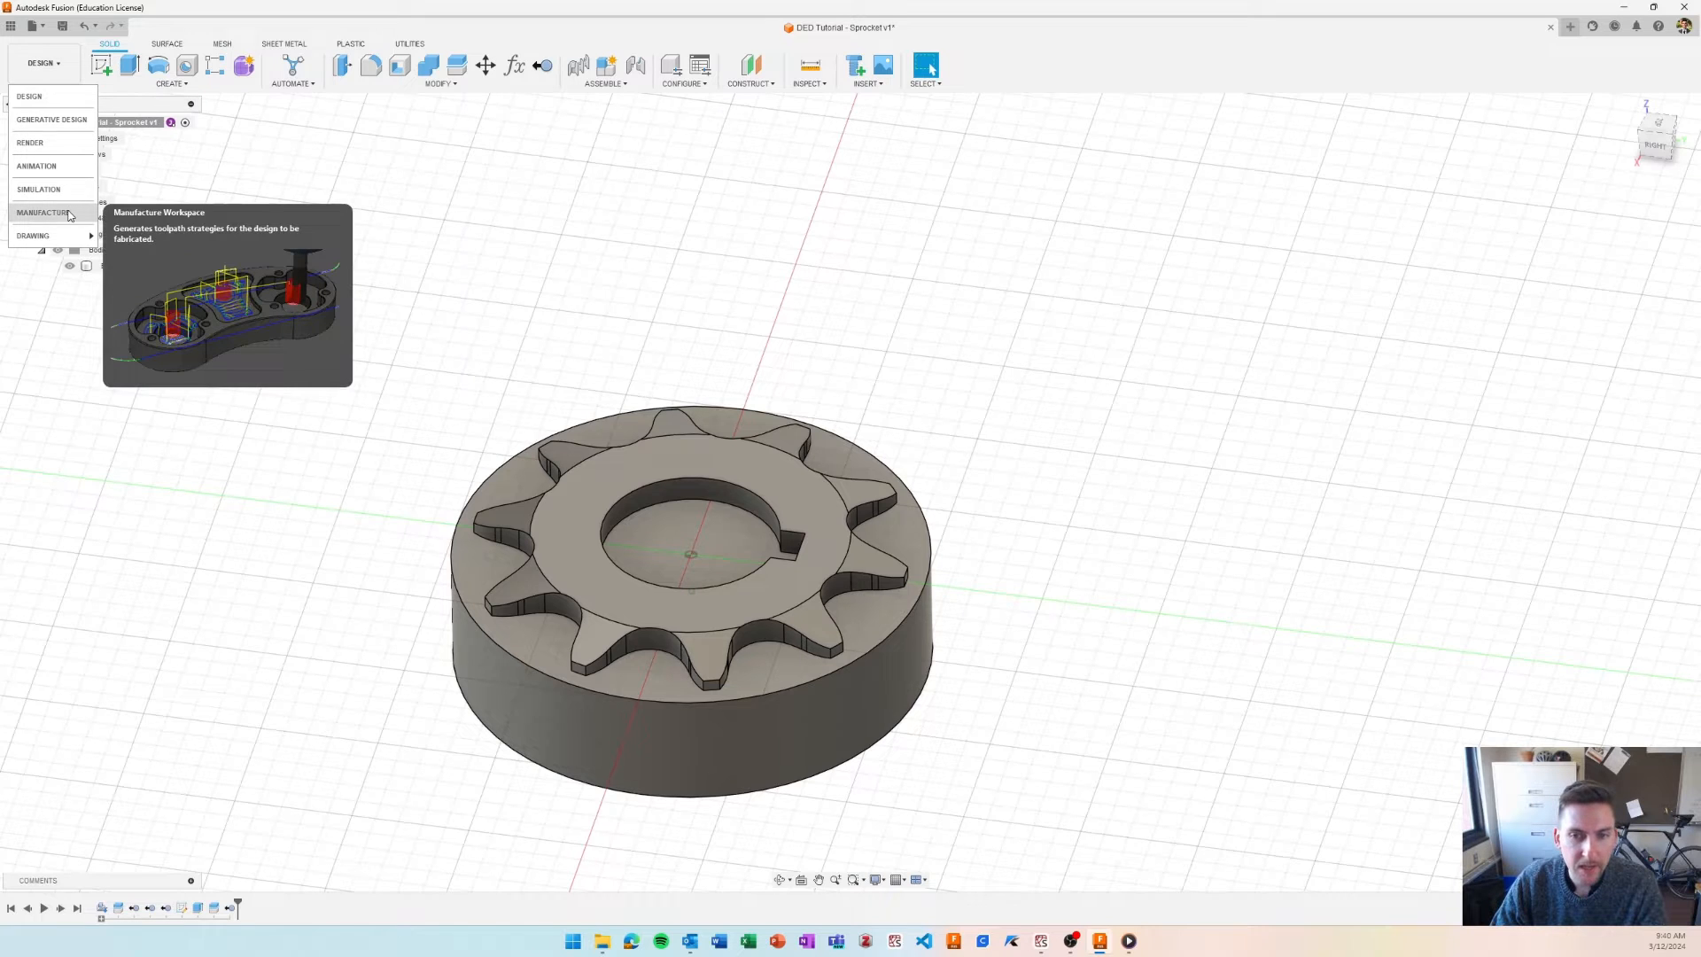
left_click(46, 211)
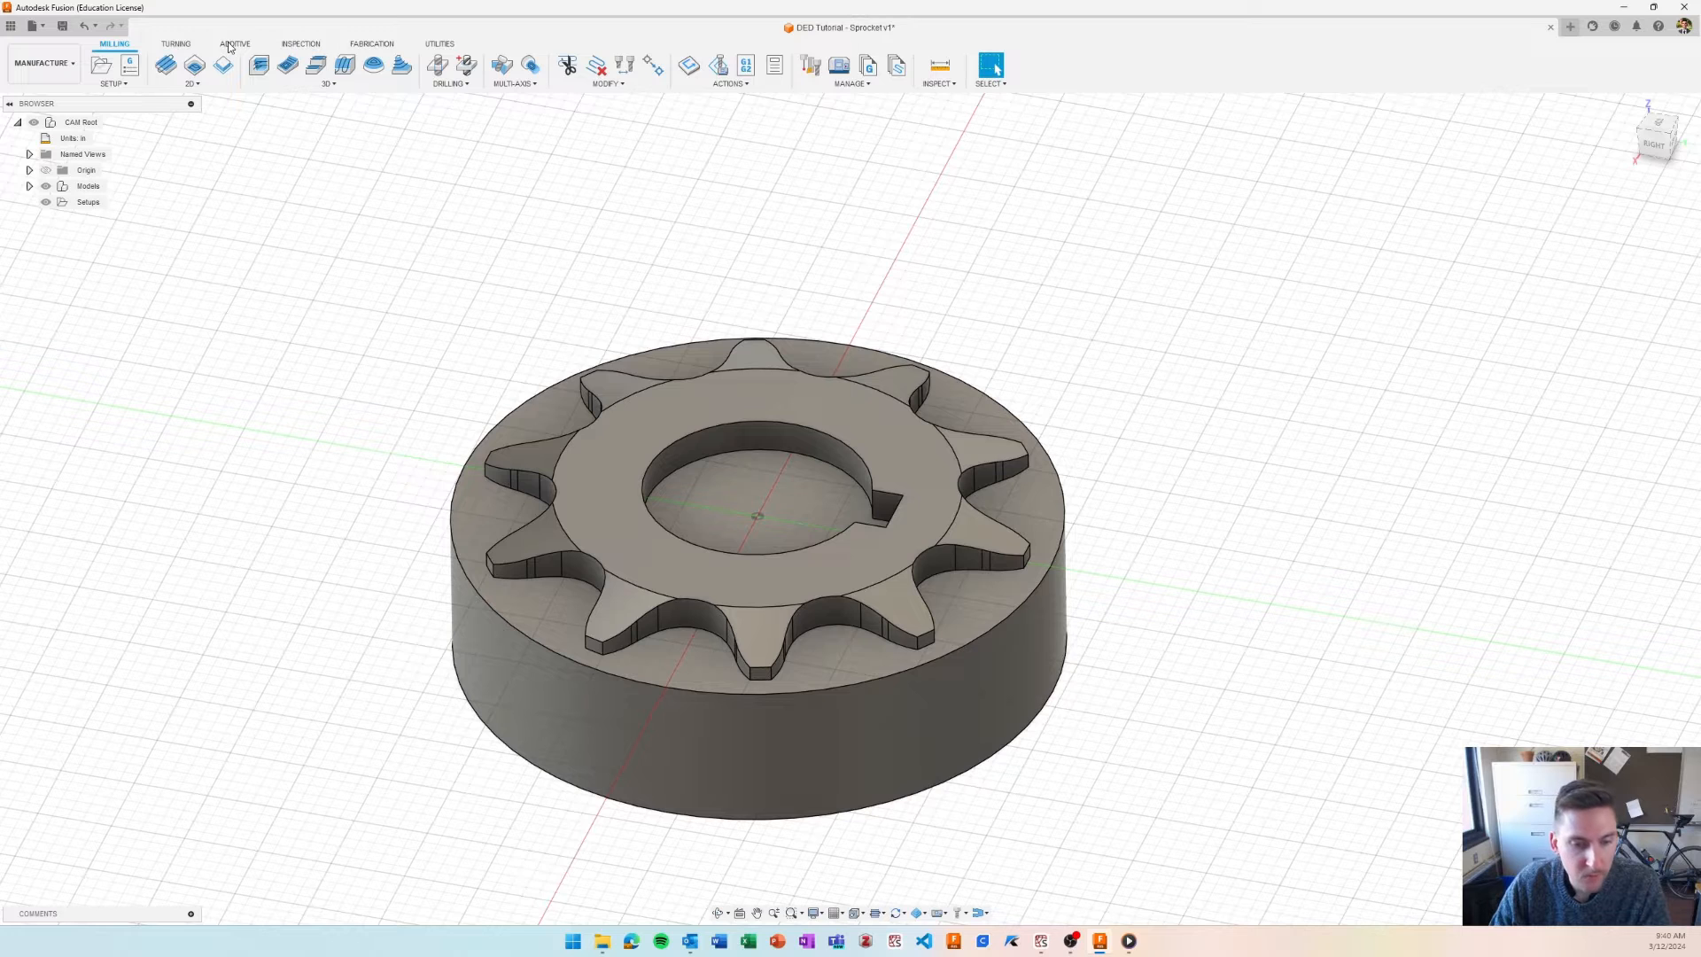
left_click(228, 43)
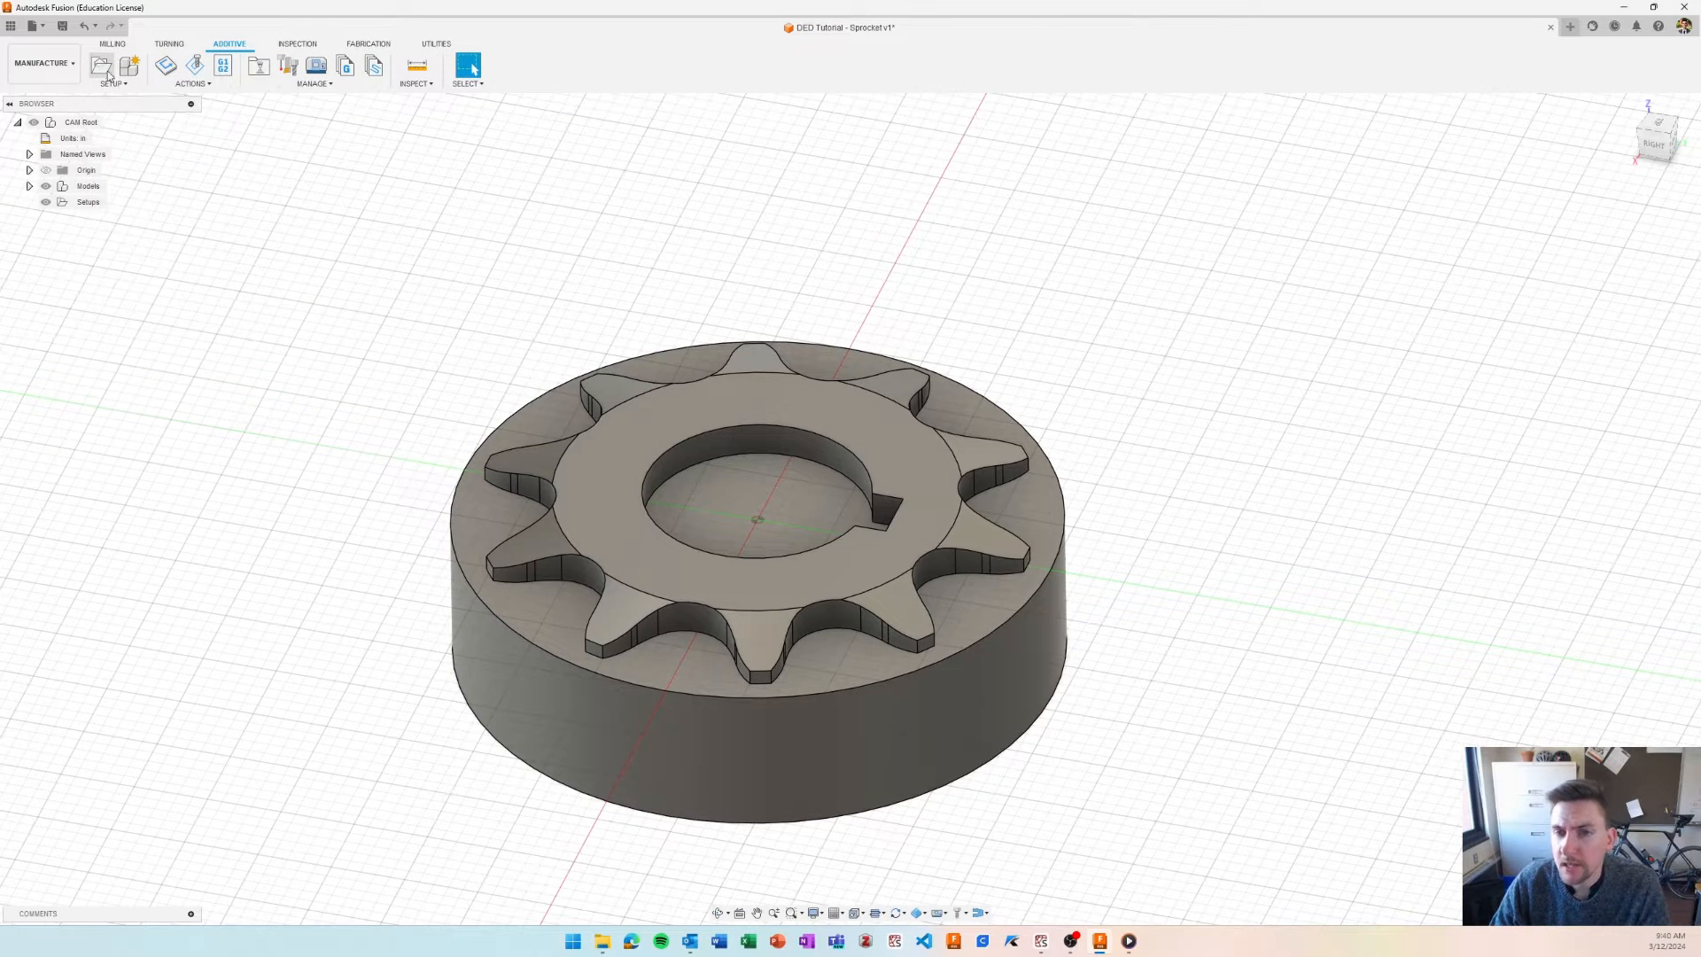
mouse_move(59, 272)
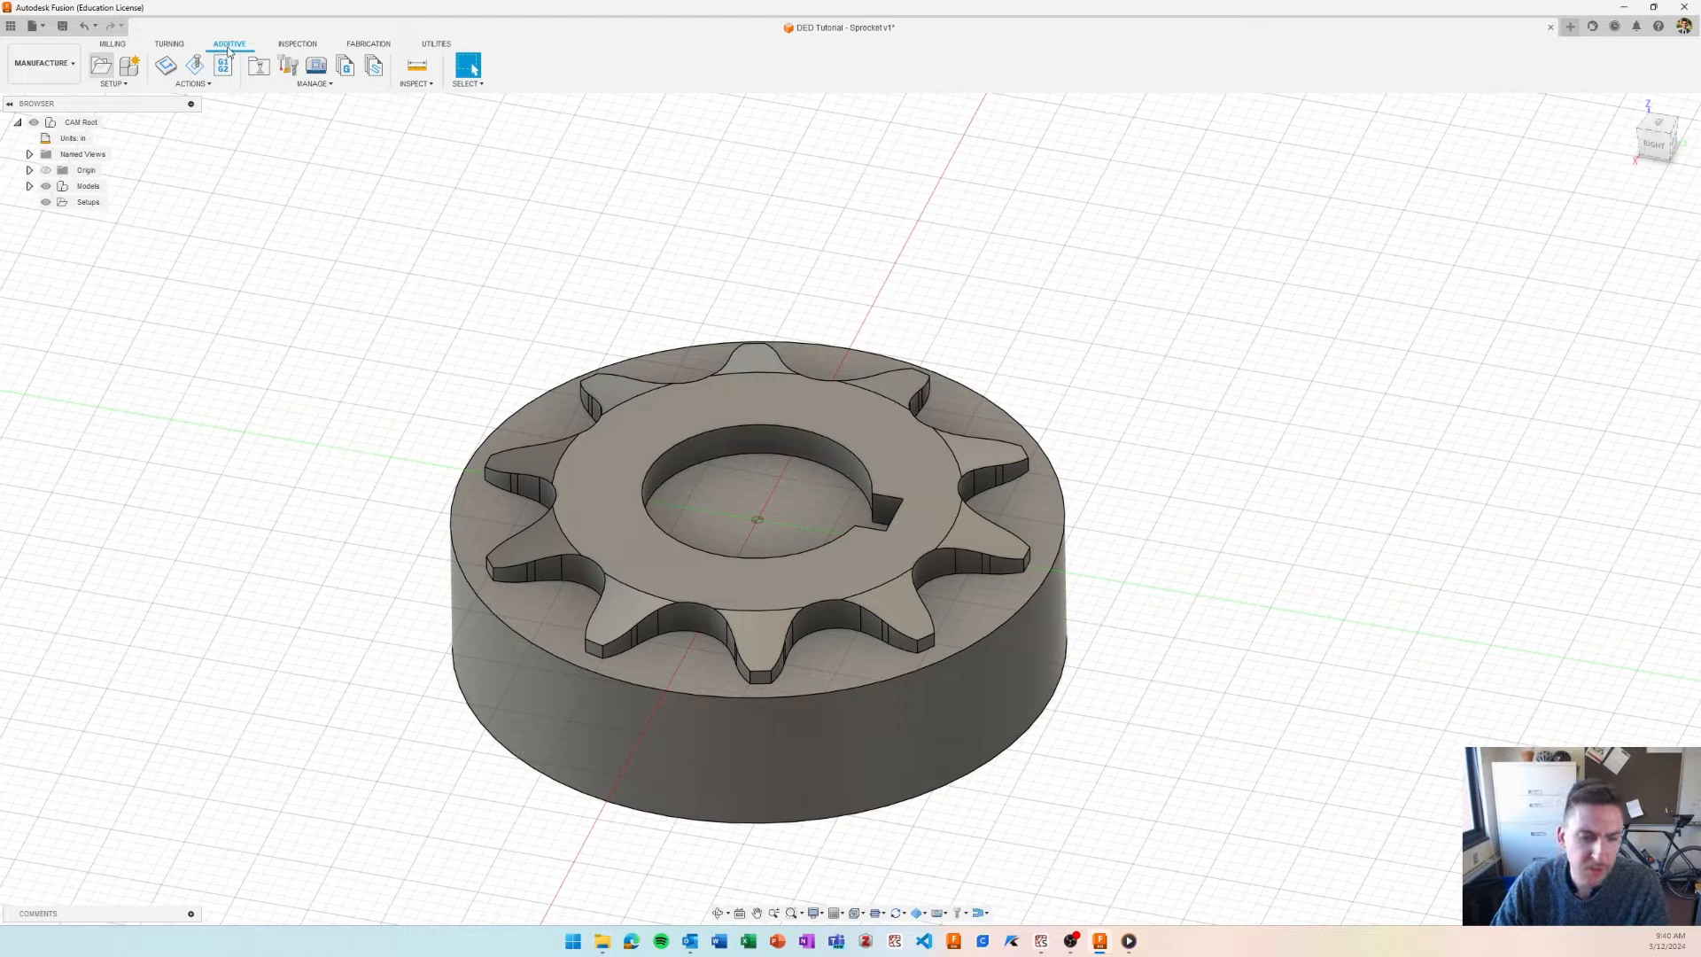
left_click(100, 65)
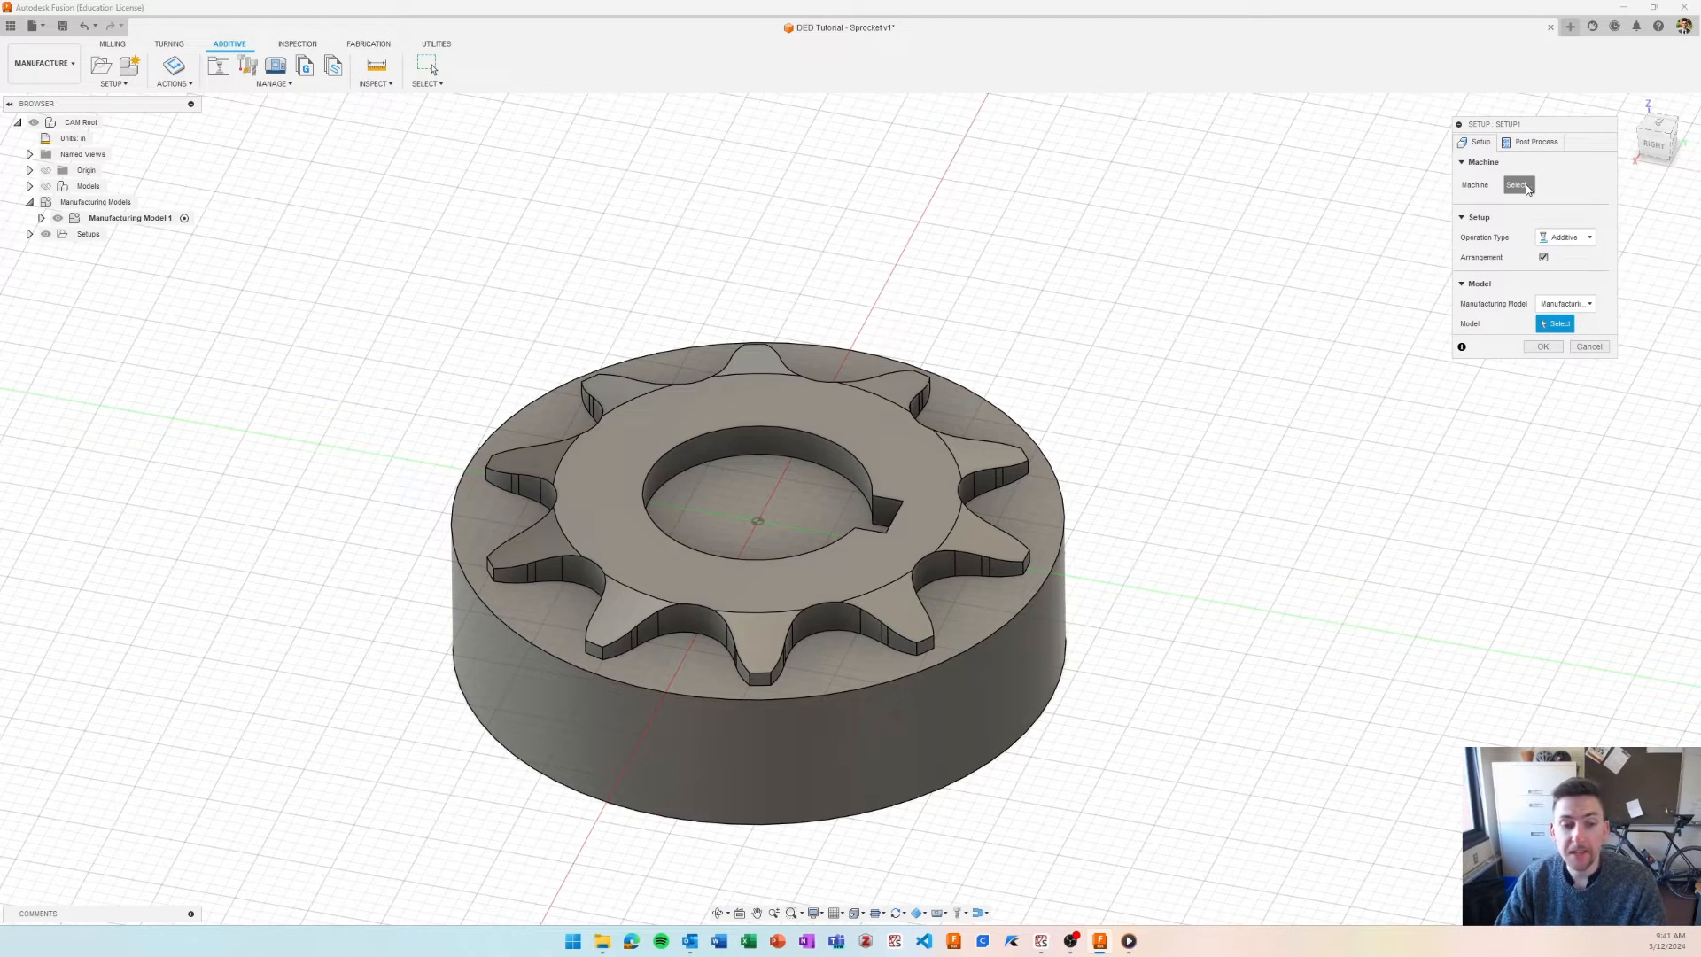
mouse_move(1504, 231)
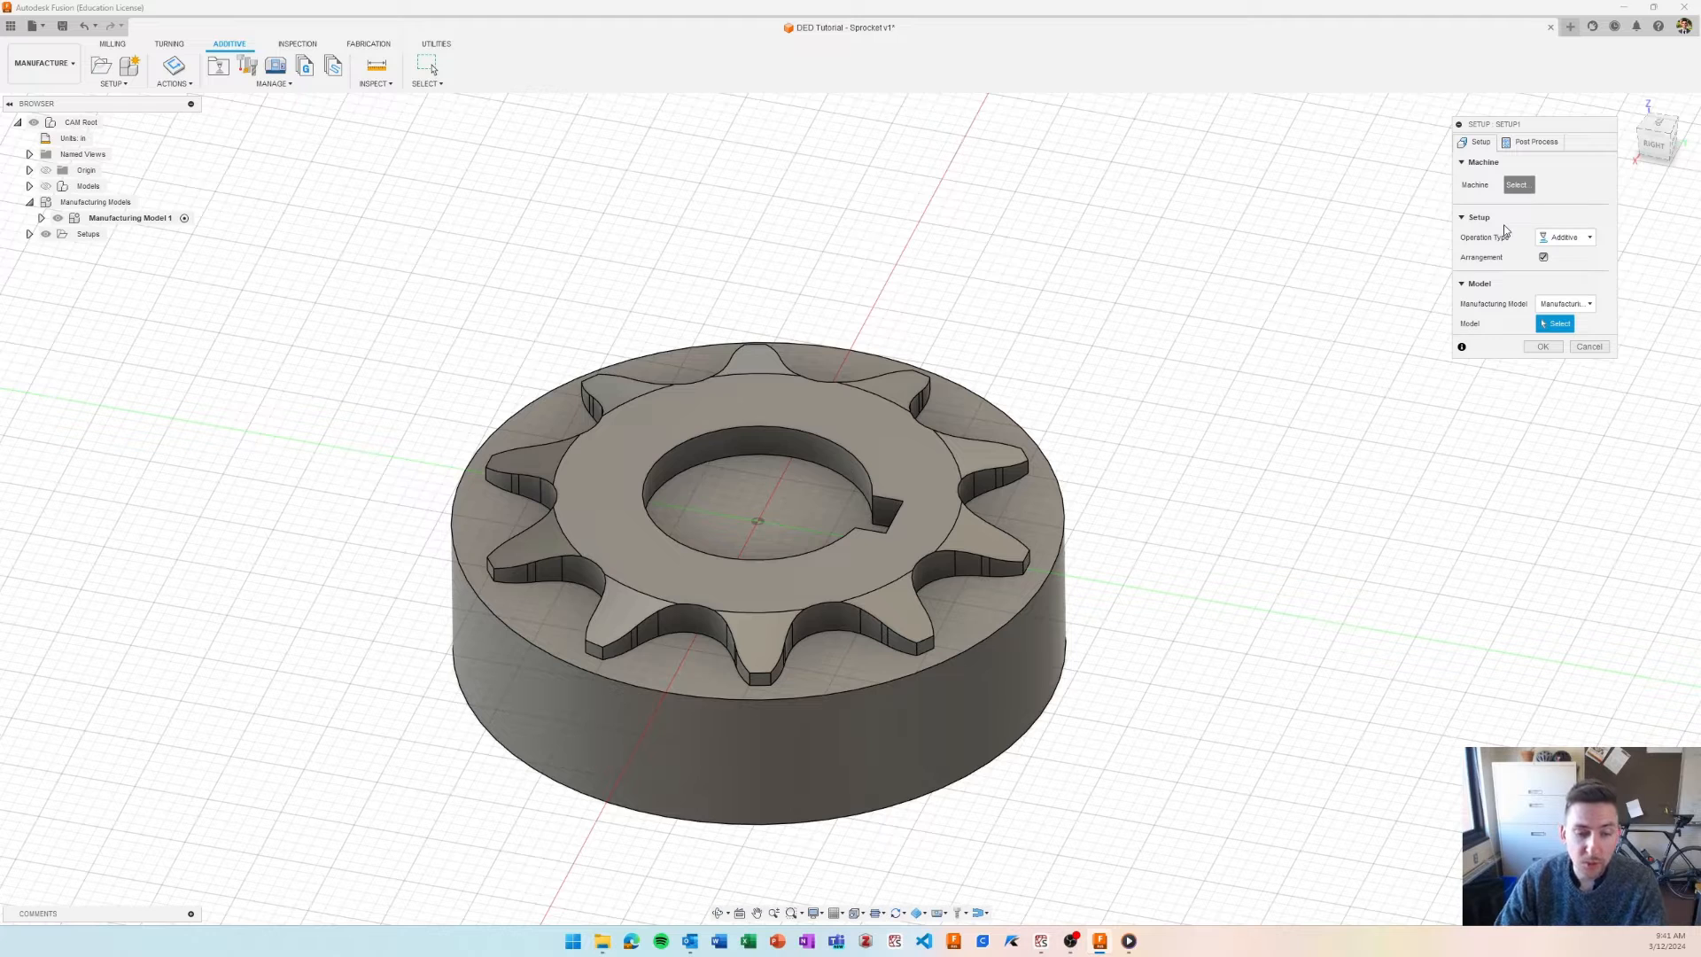
- Pick the HAAS/HMT UMC-750 AMBIT from the cloud library, review its post processing, and assign it
left_click(1516, 184)
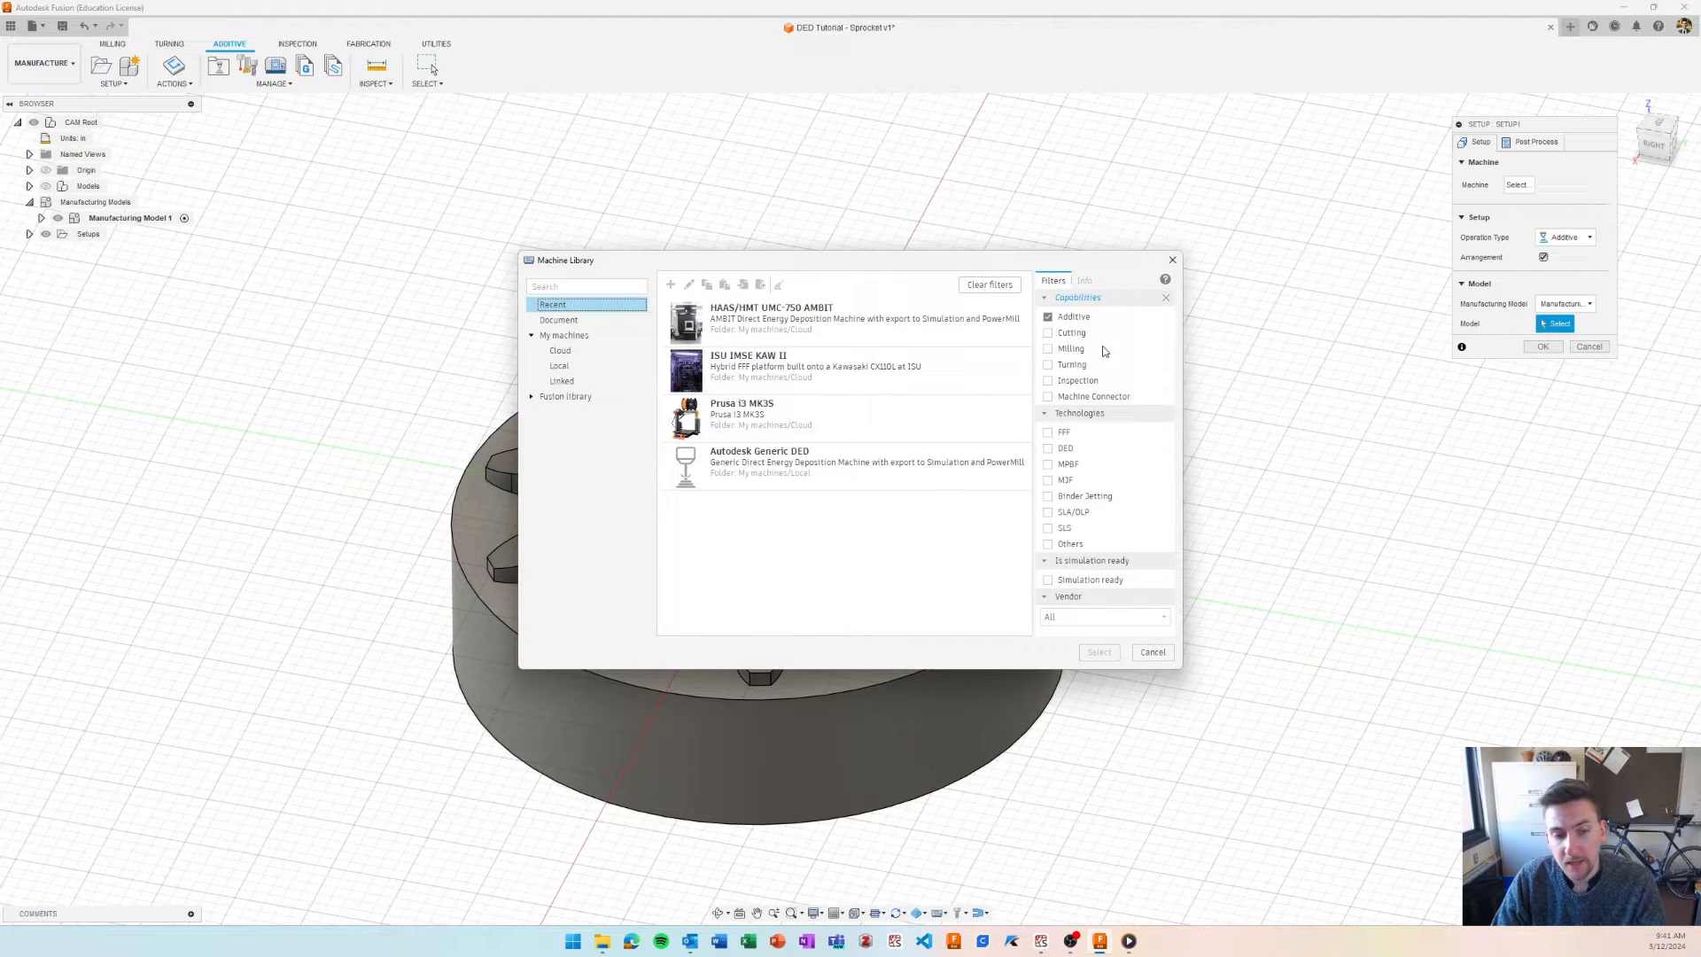
mouse_move(565, 396)
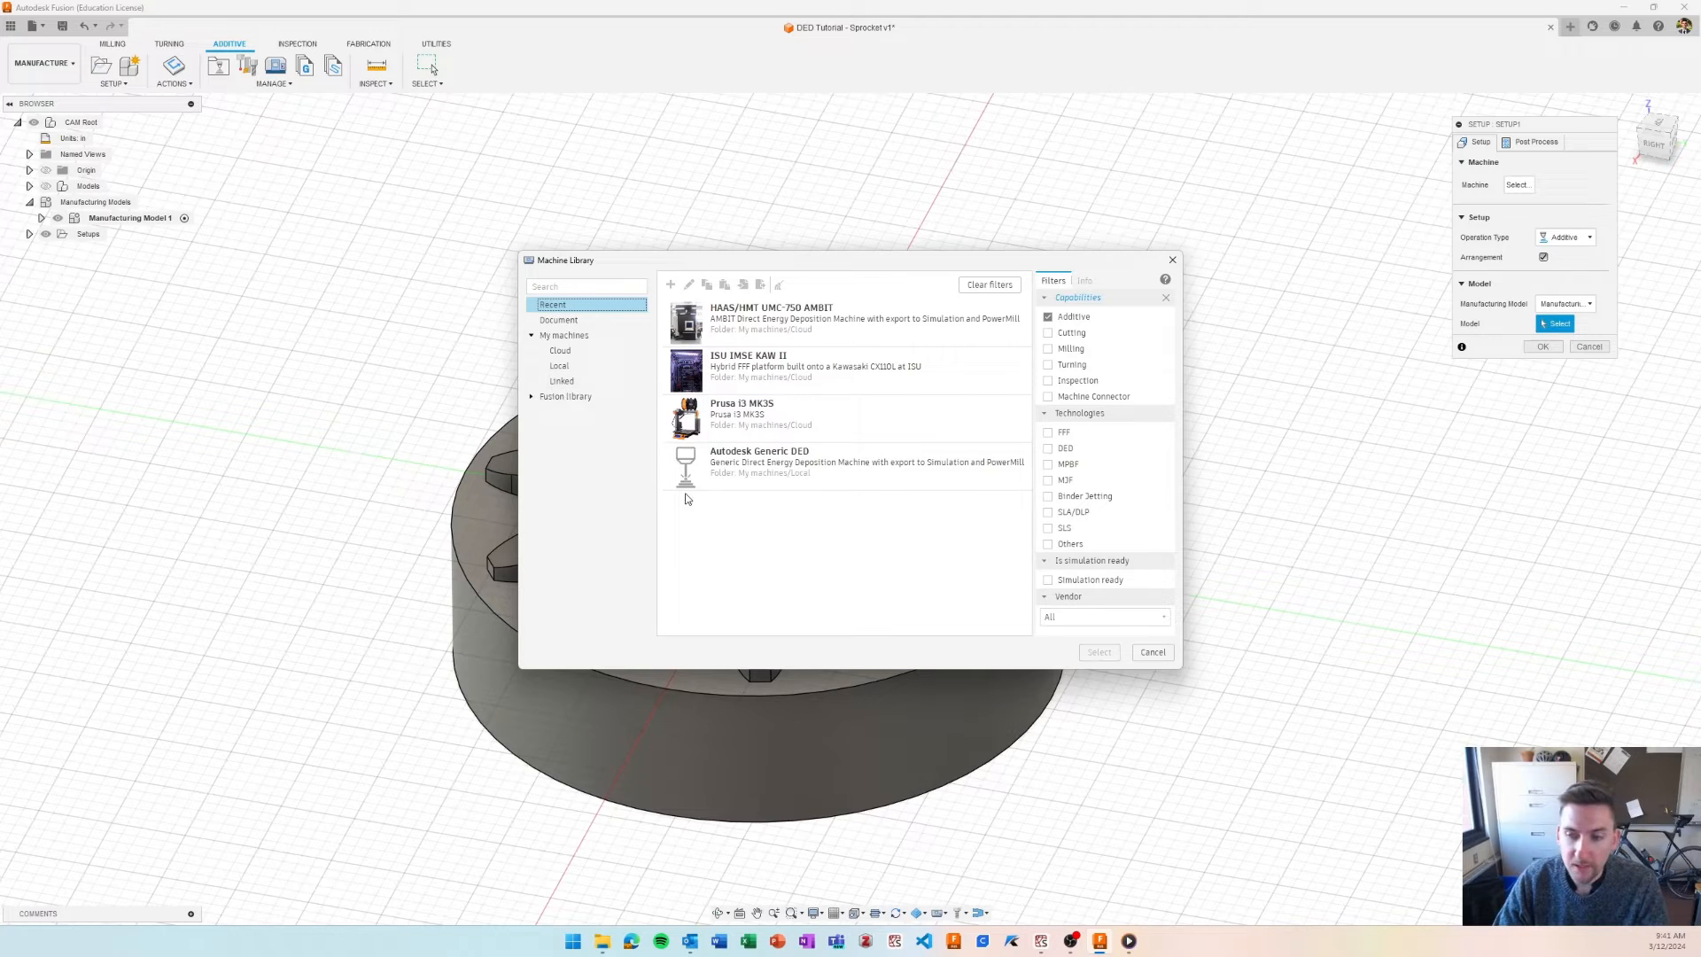
mouse_move(801, 340)
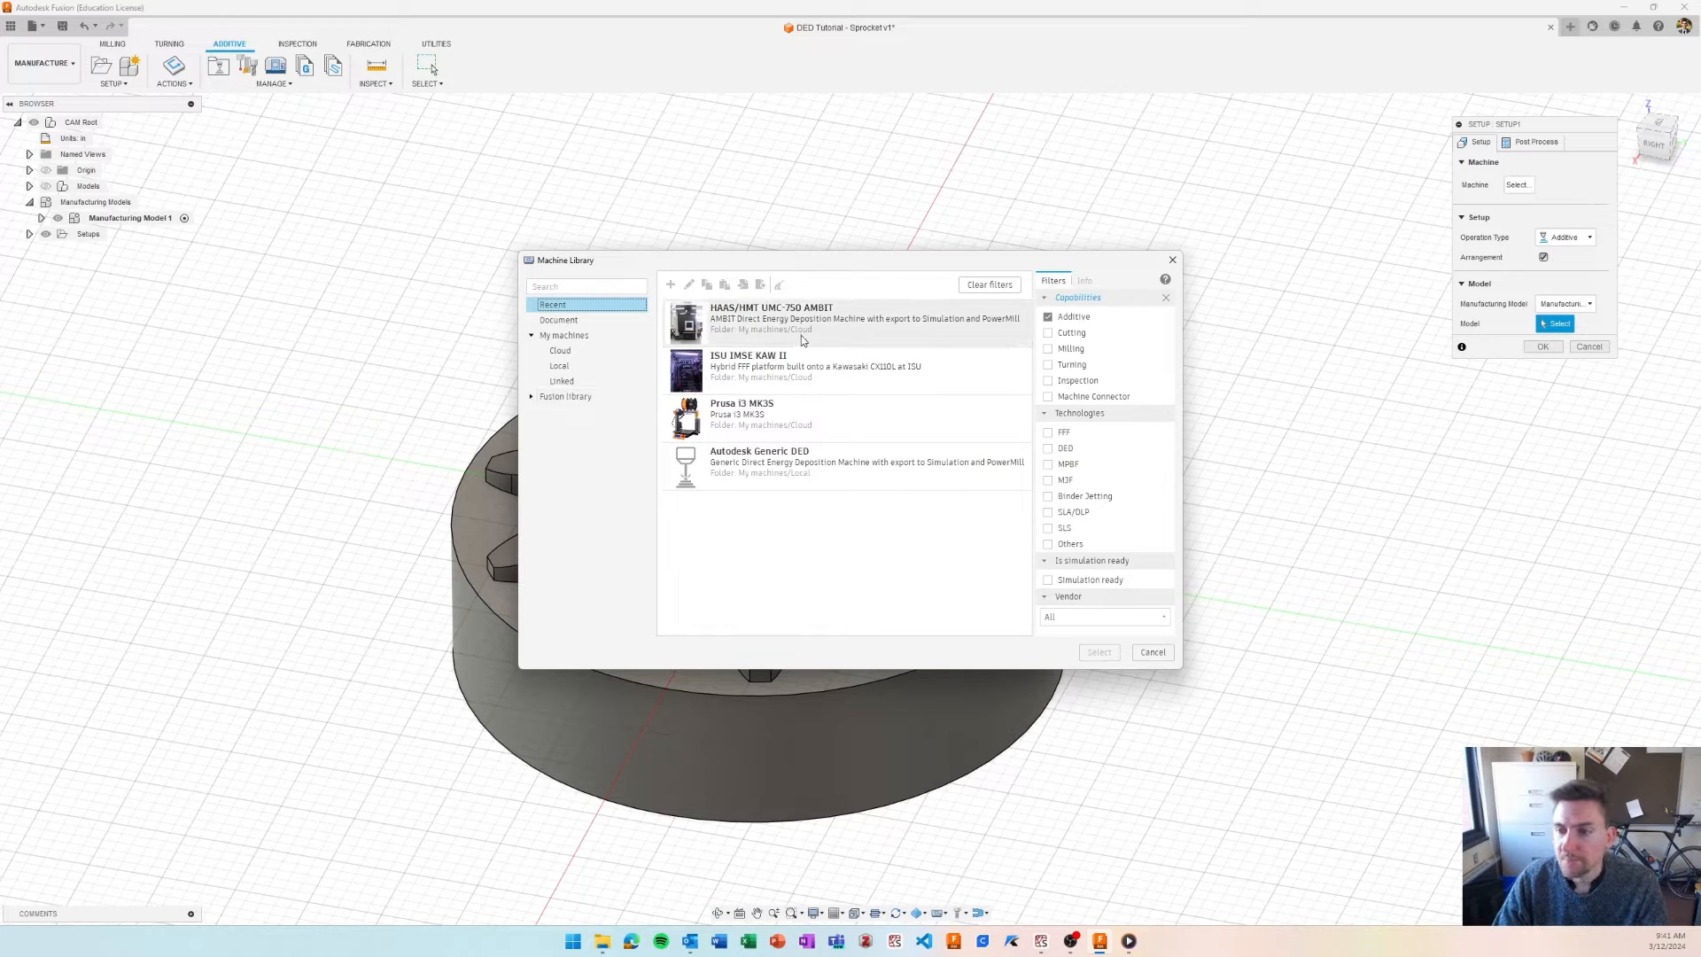
left_click(1085, 280)
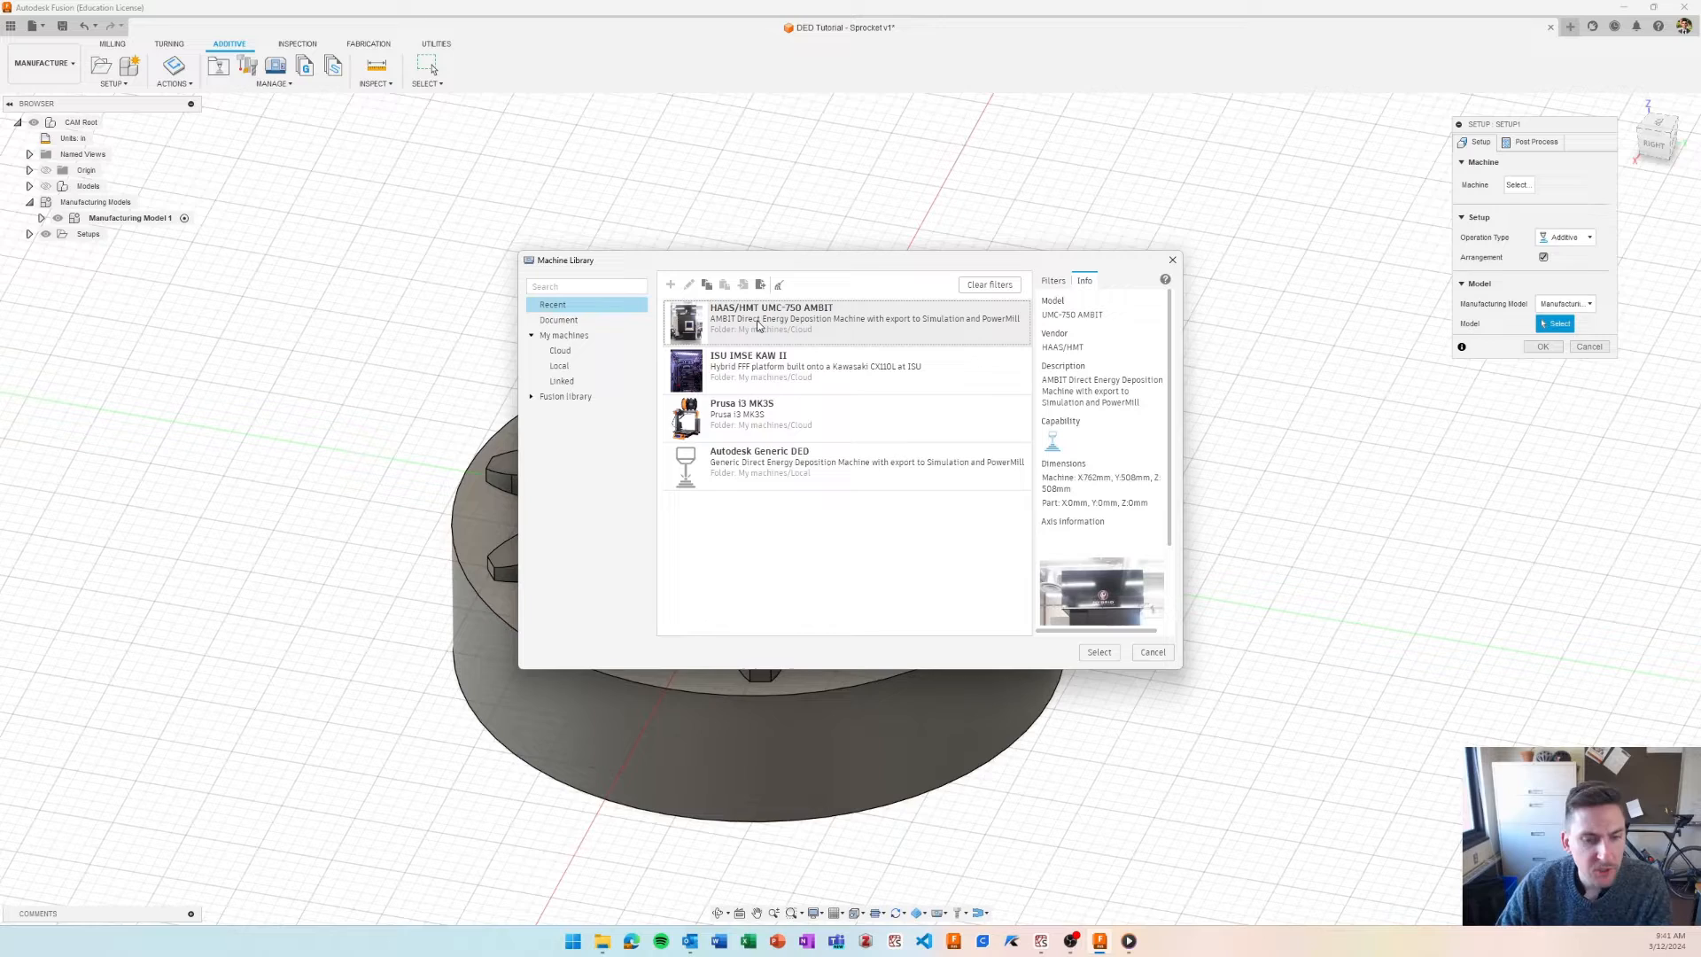
left_click(1052, 280)
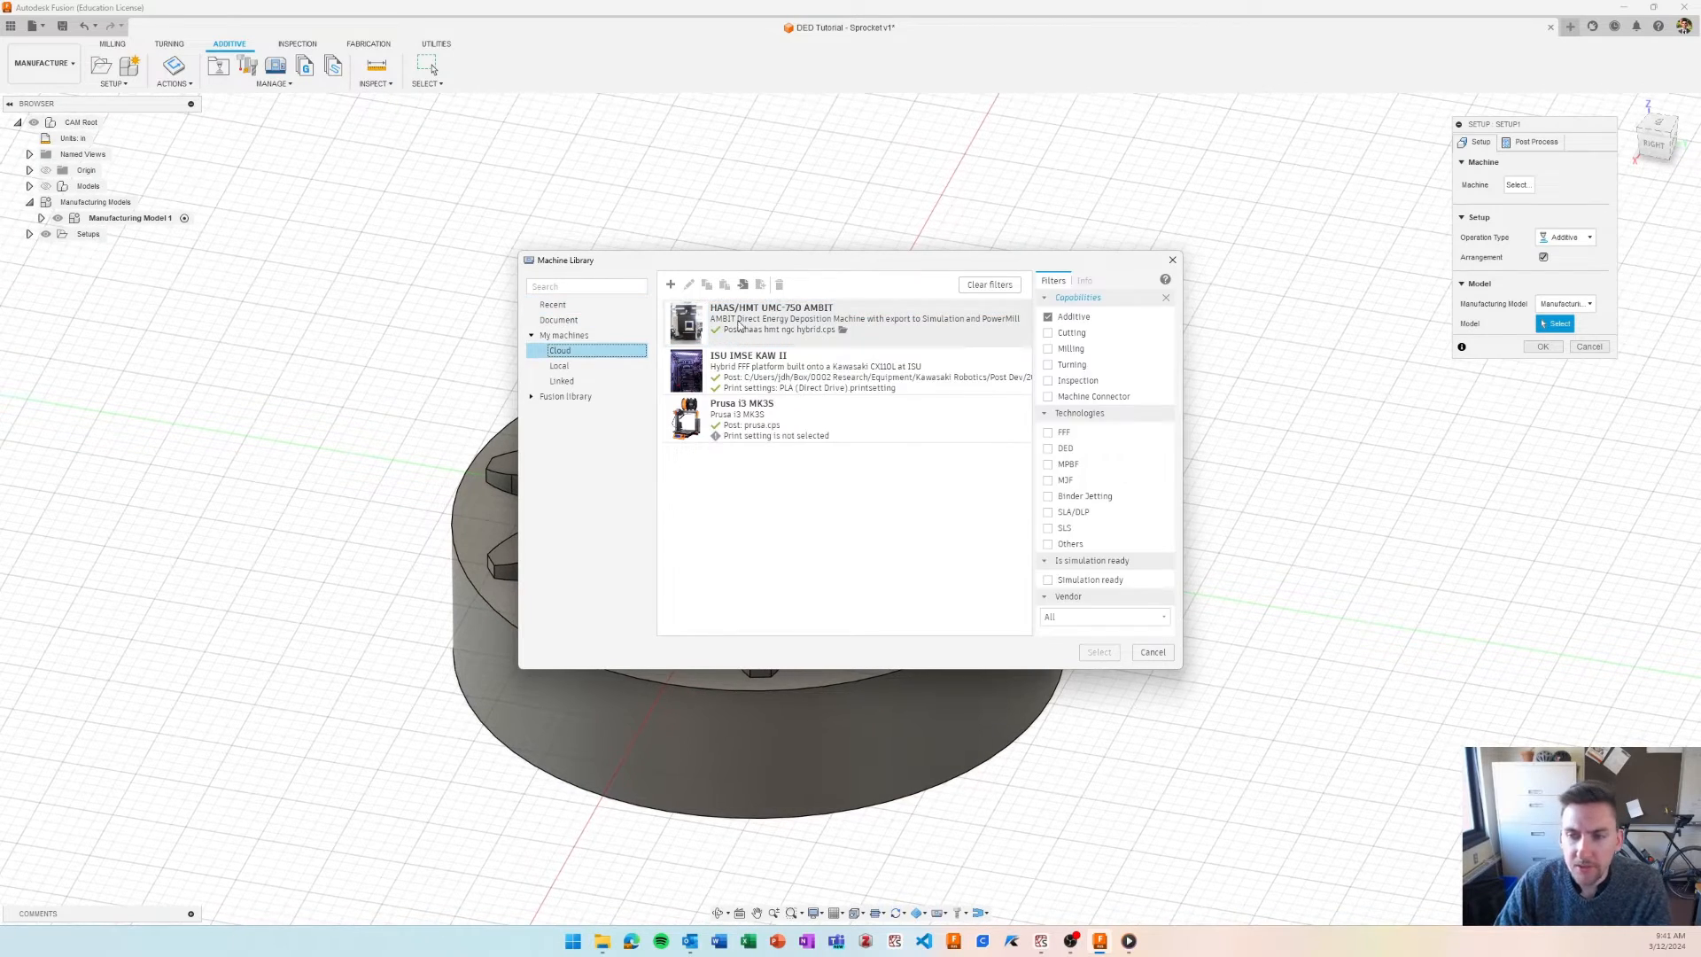
left_click(1085, 280)
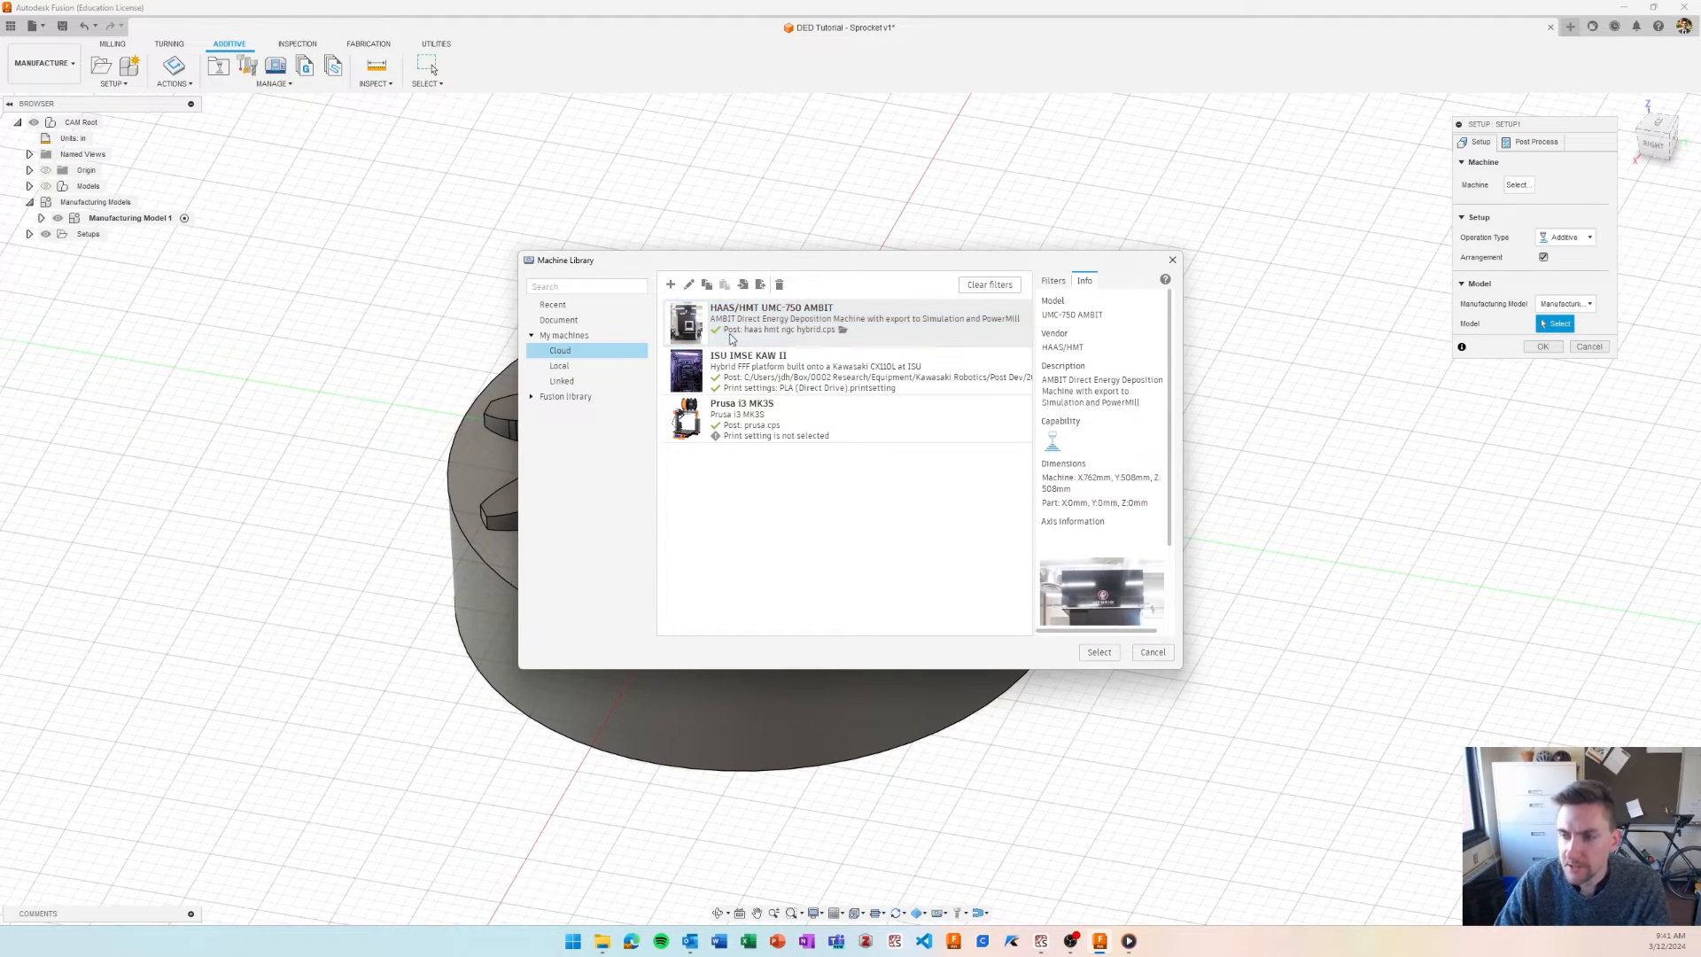
left_click(847, 320)
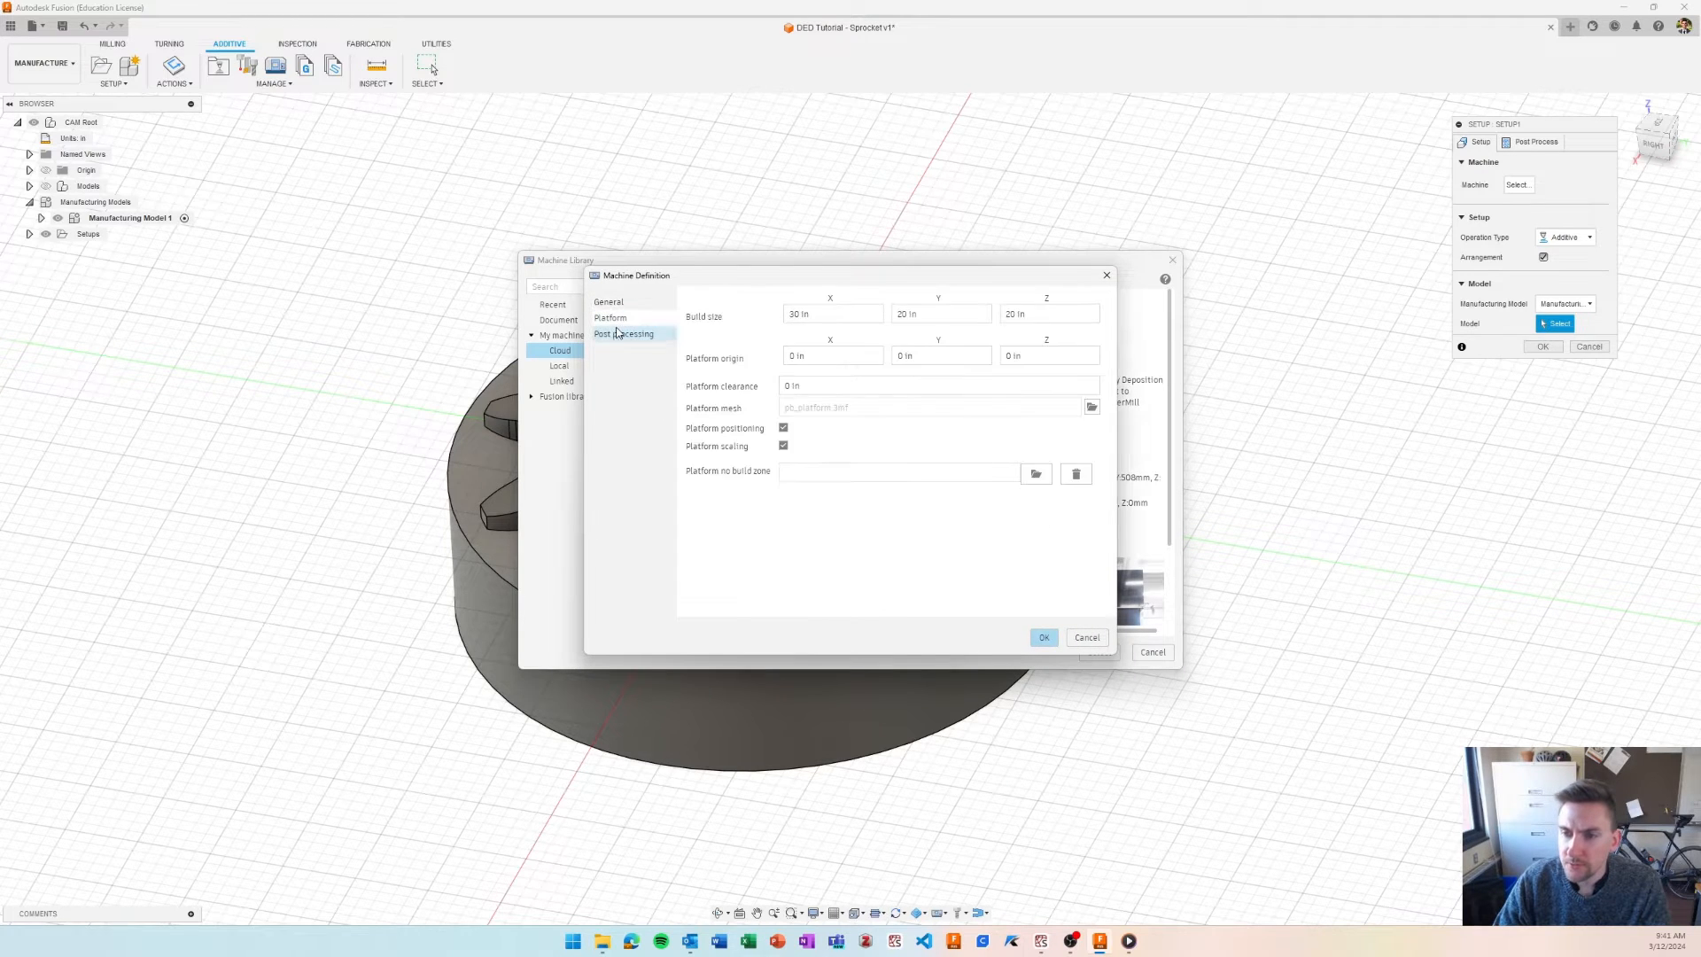
left_click(625, 333)
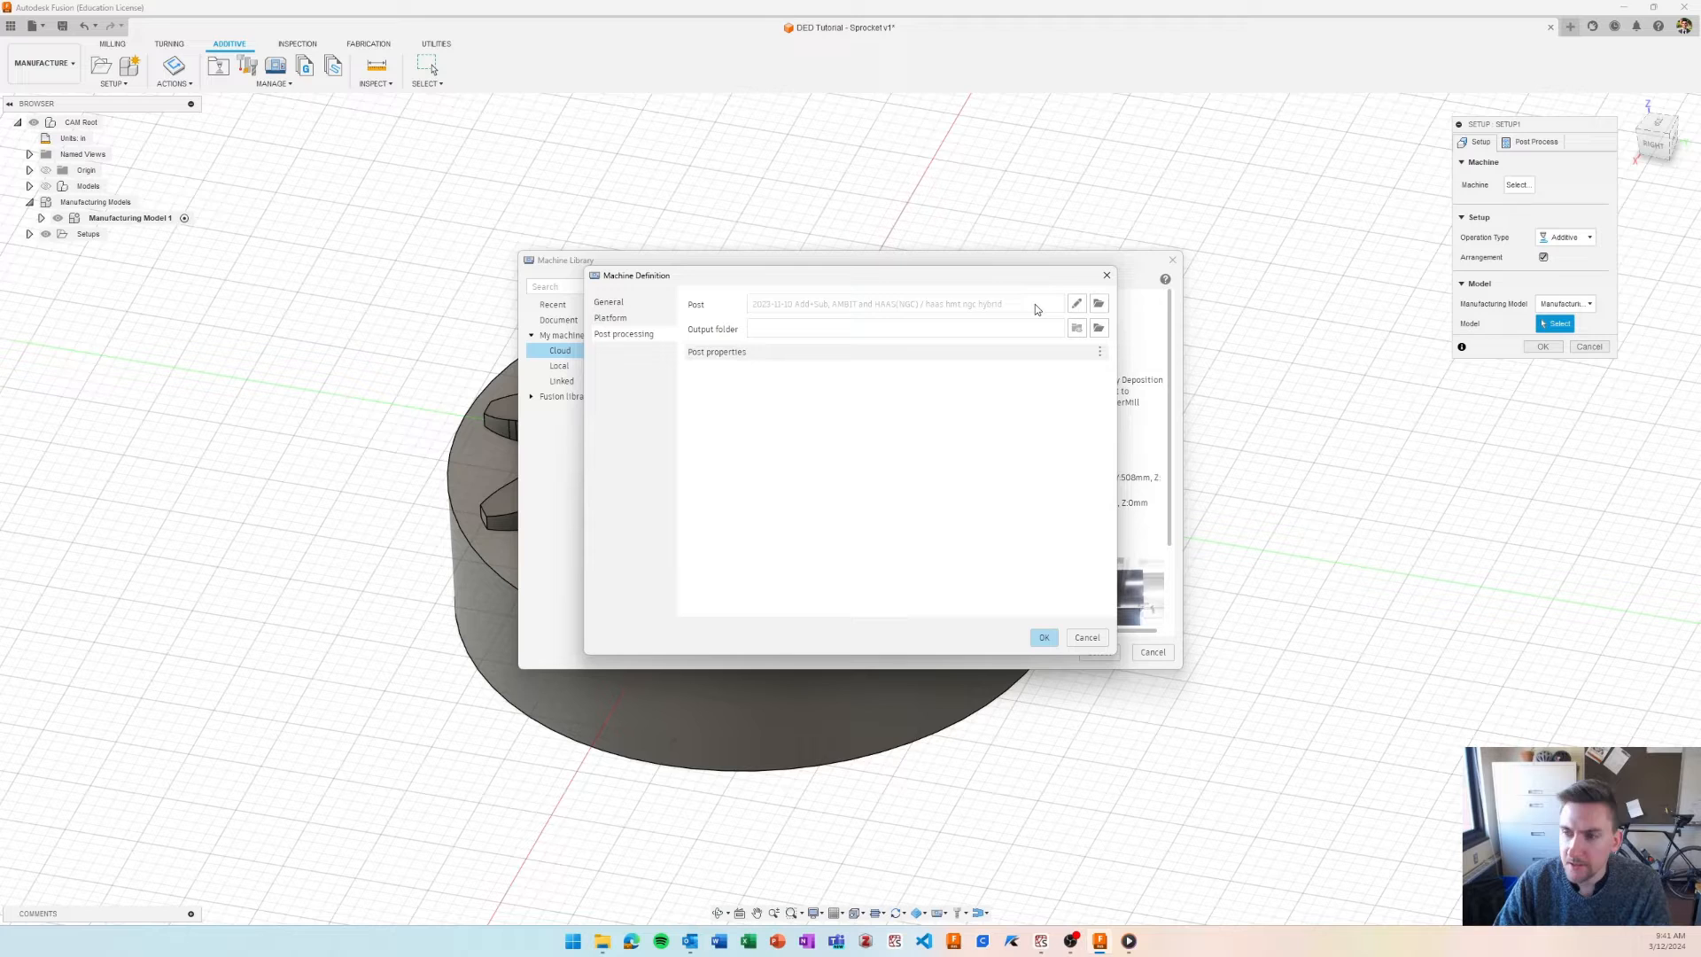
mouse_move(881, 396)
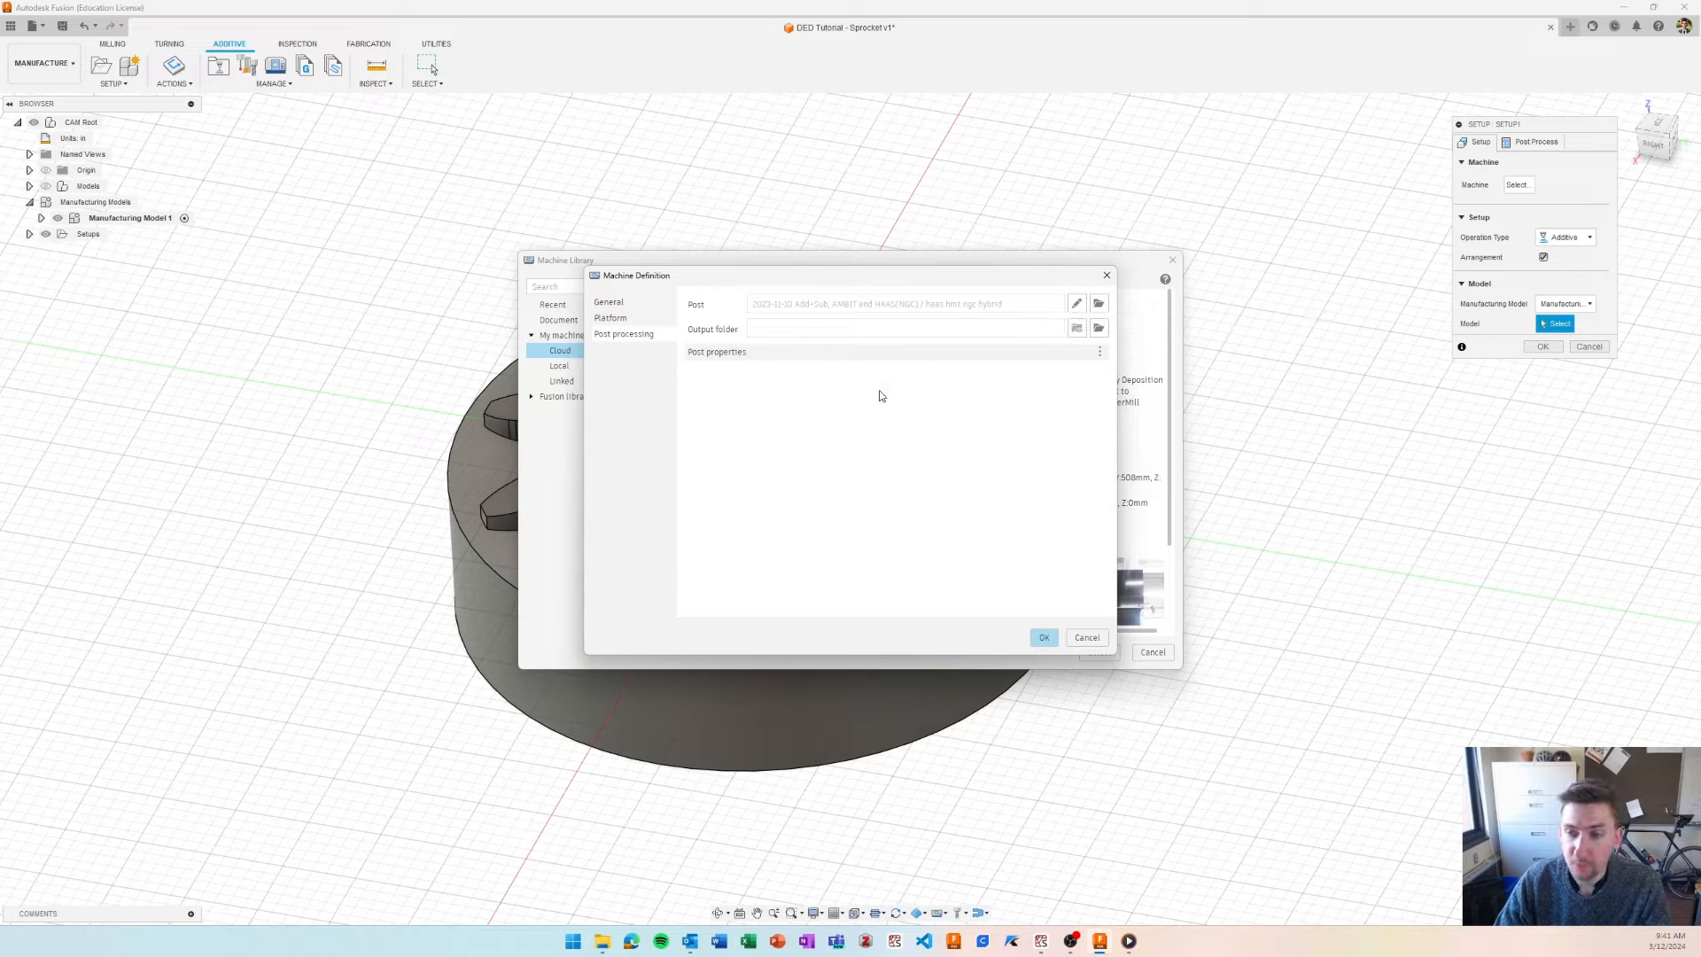
mouse_move(1093, 626)
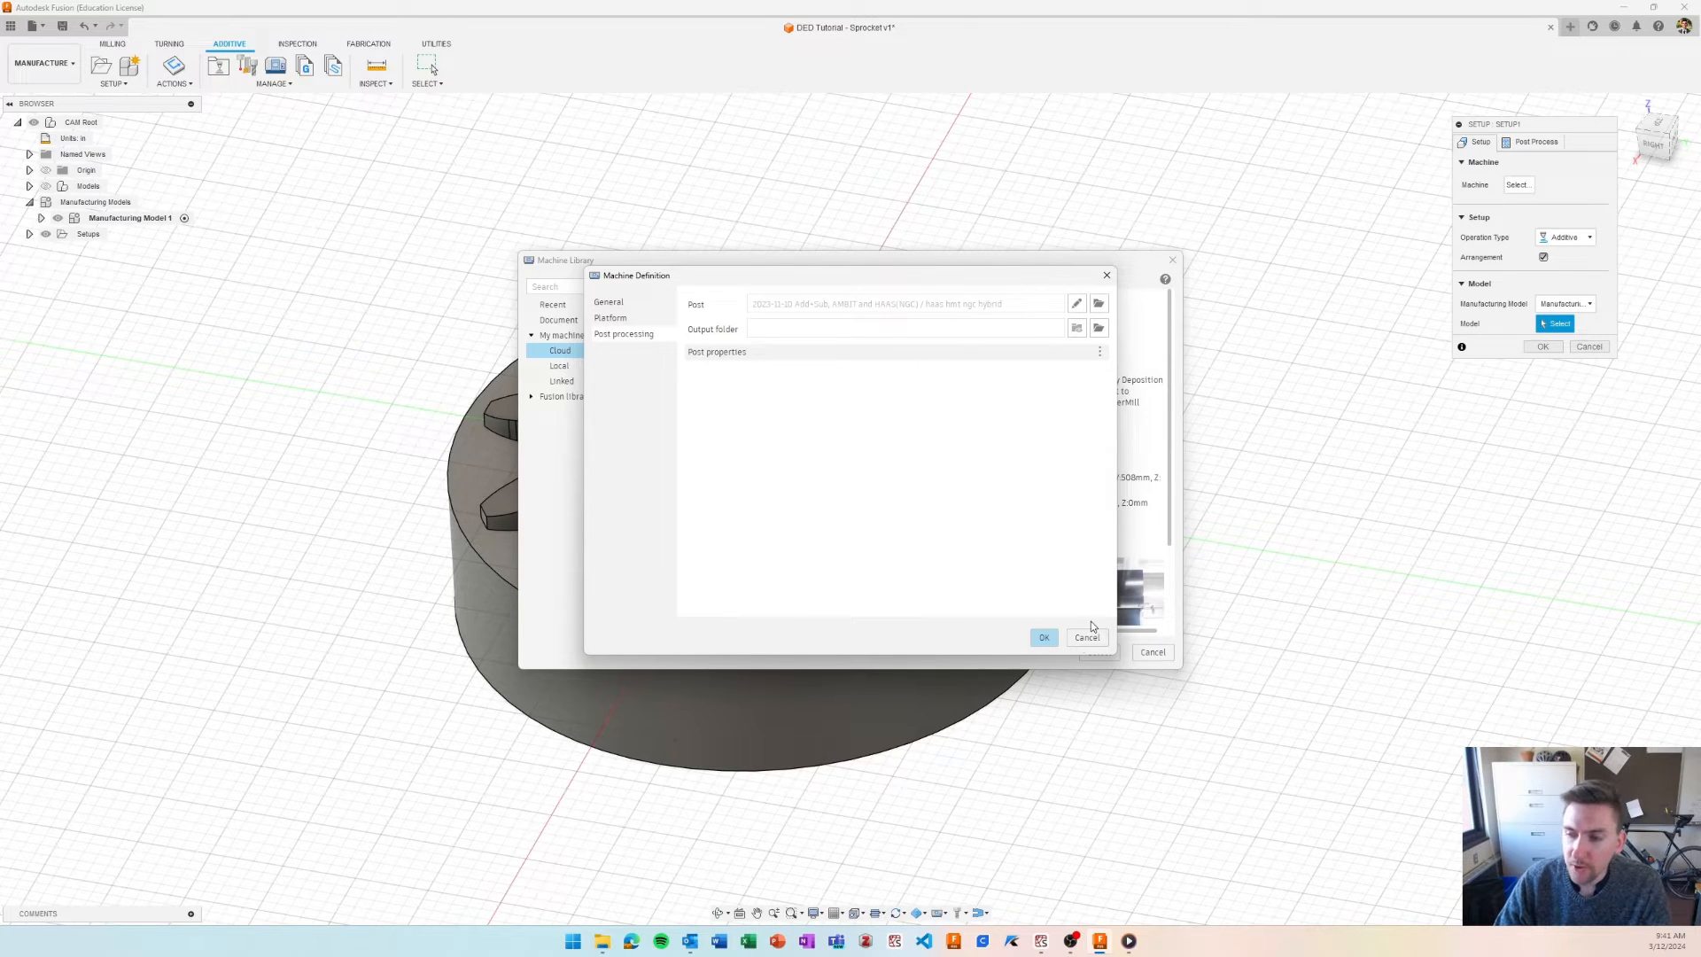
left_click(1086, 636)
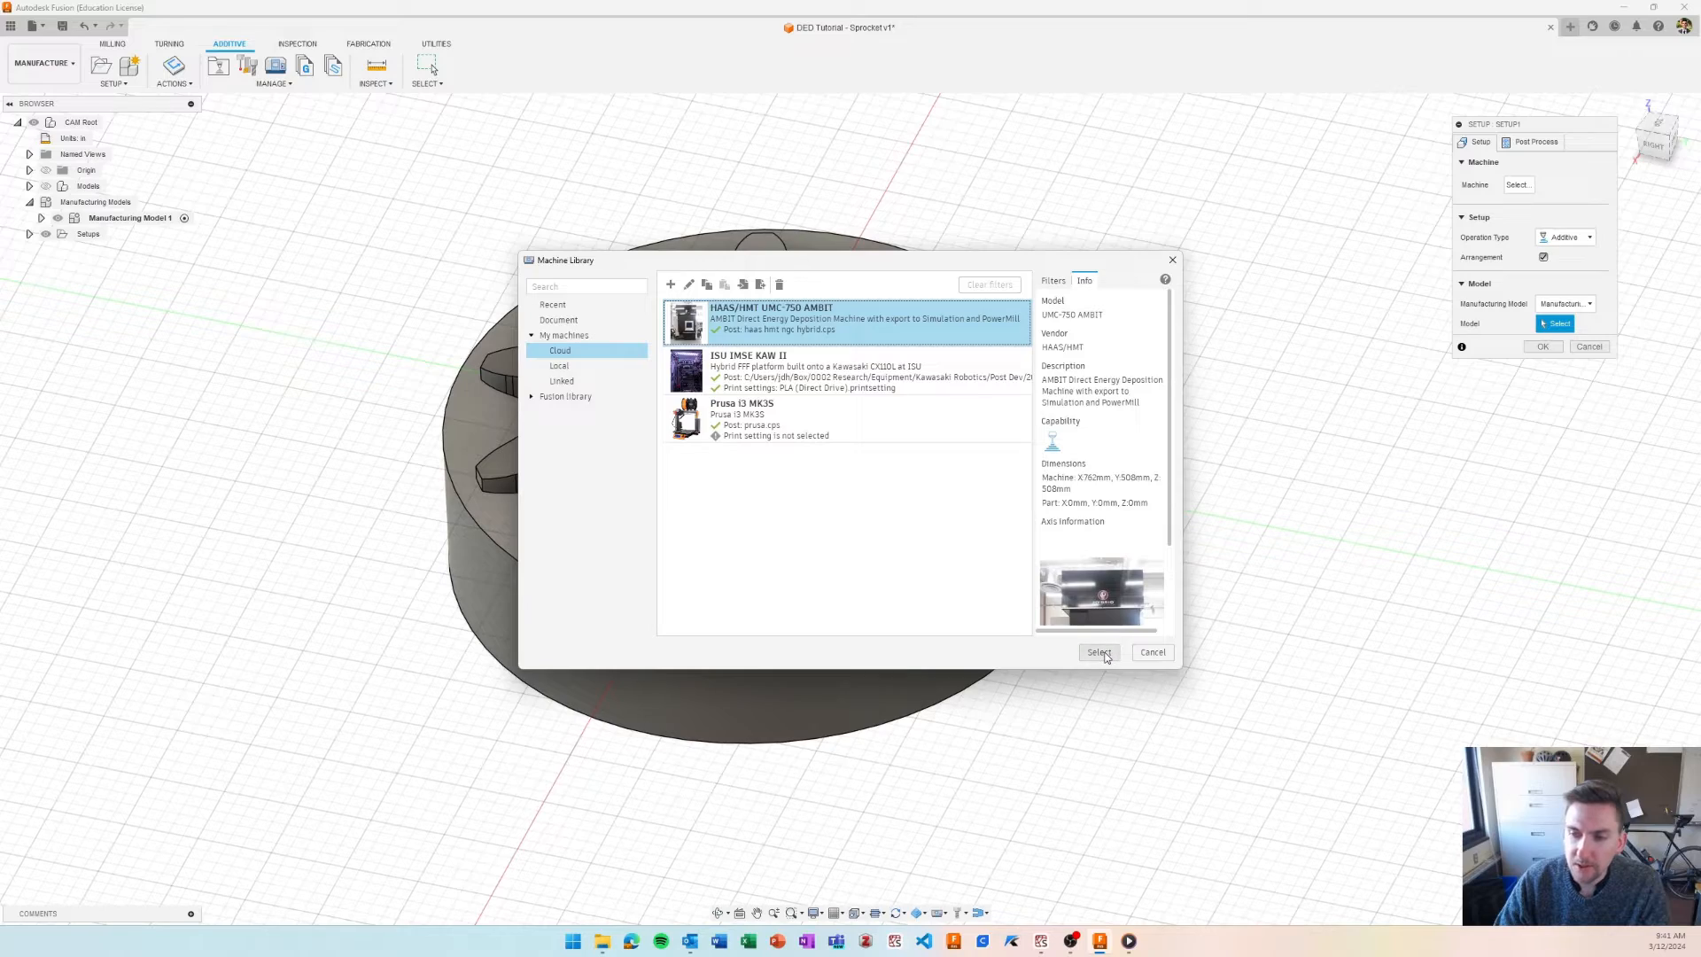
left_click(1098, 652)
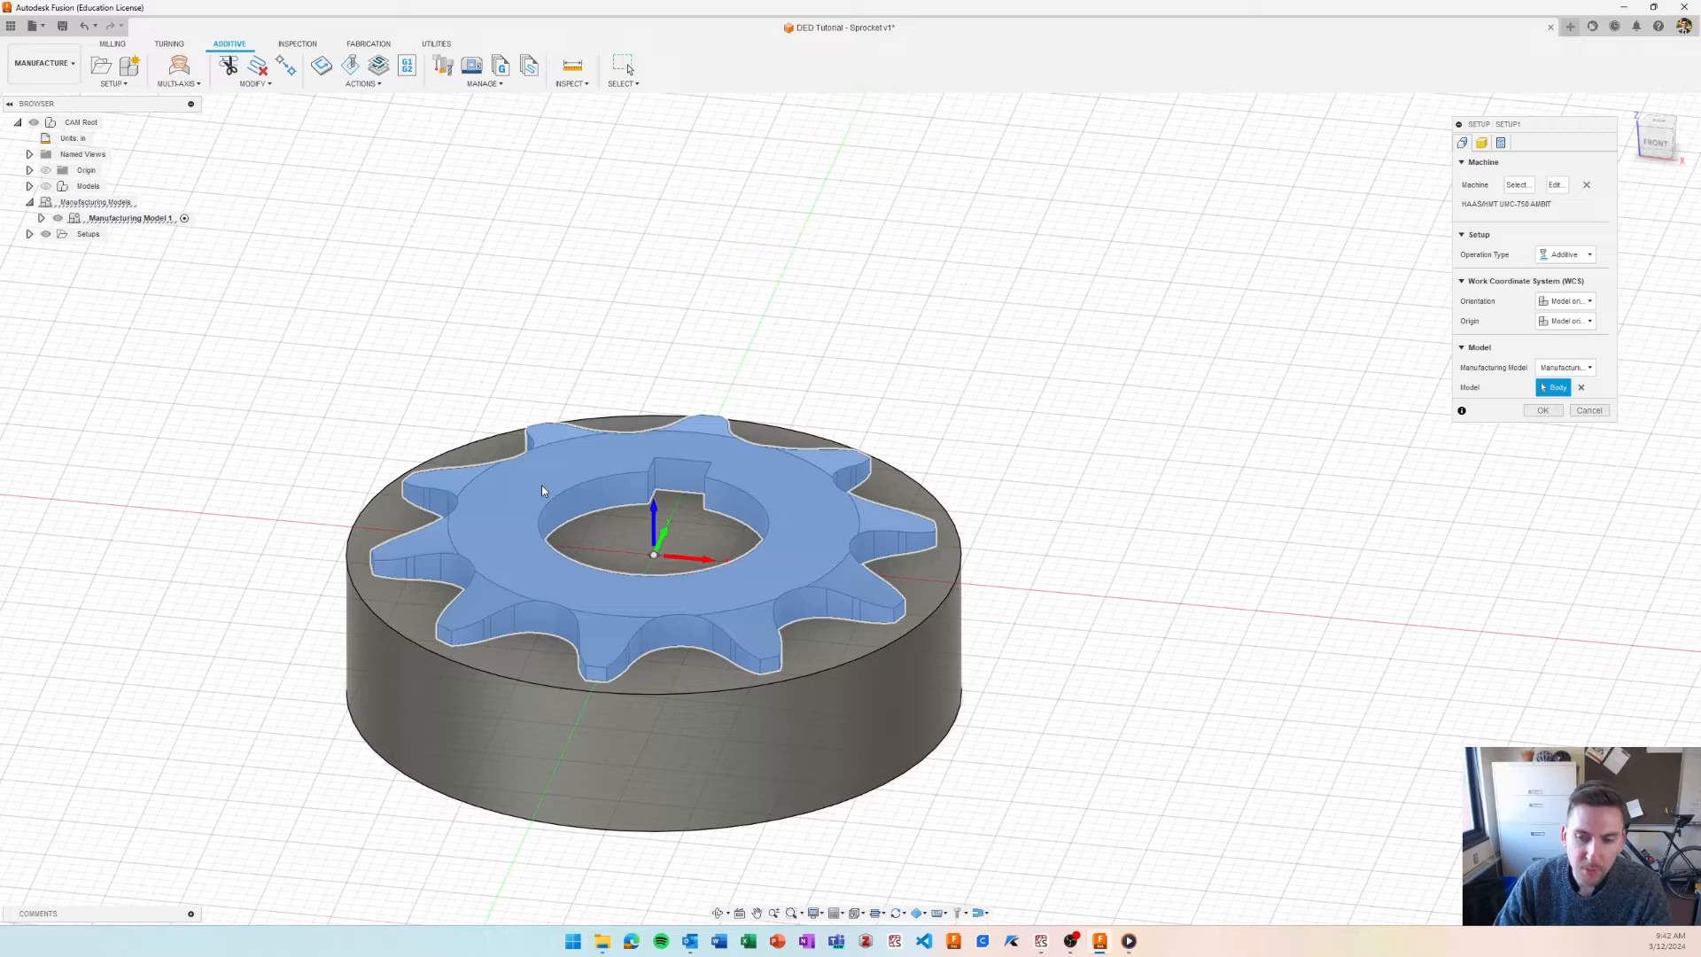
- Set the cylinder as stock from solid, create Setup1, and hide the stock display
left_click(1481, 142)
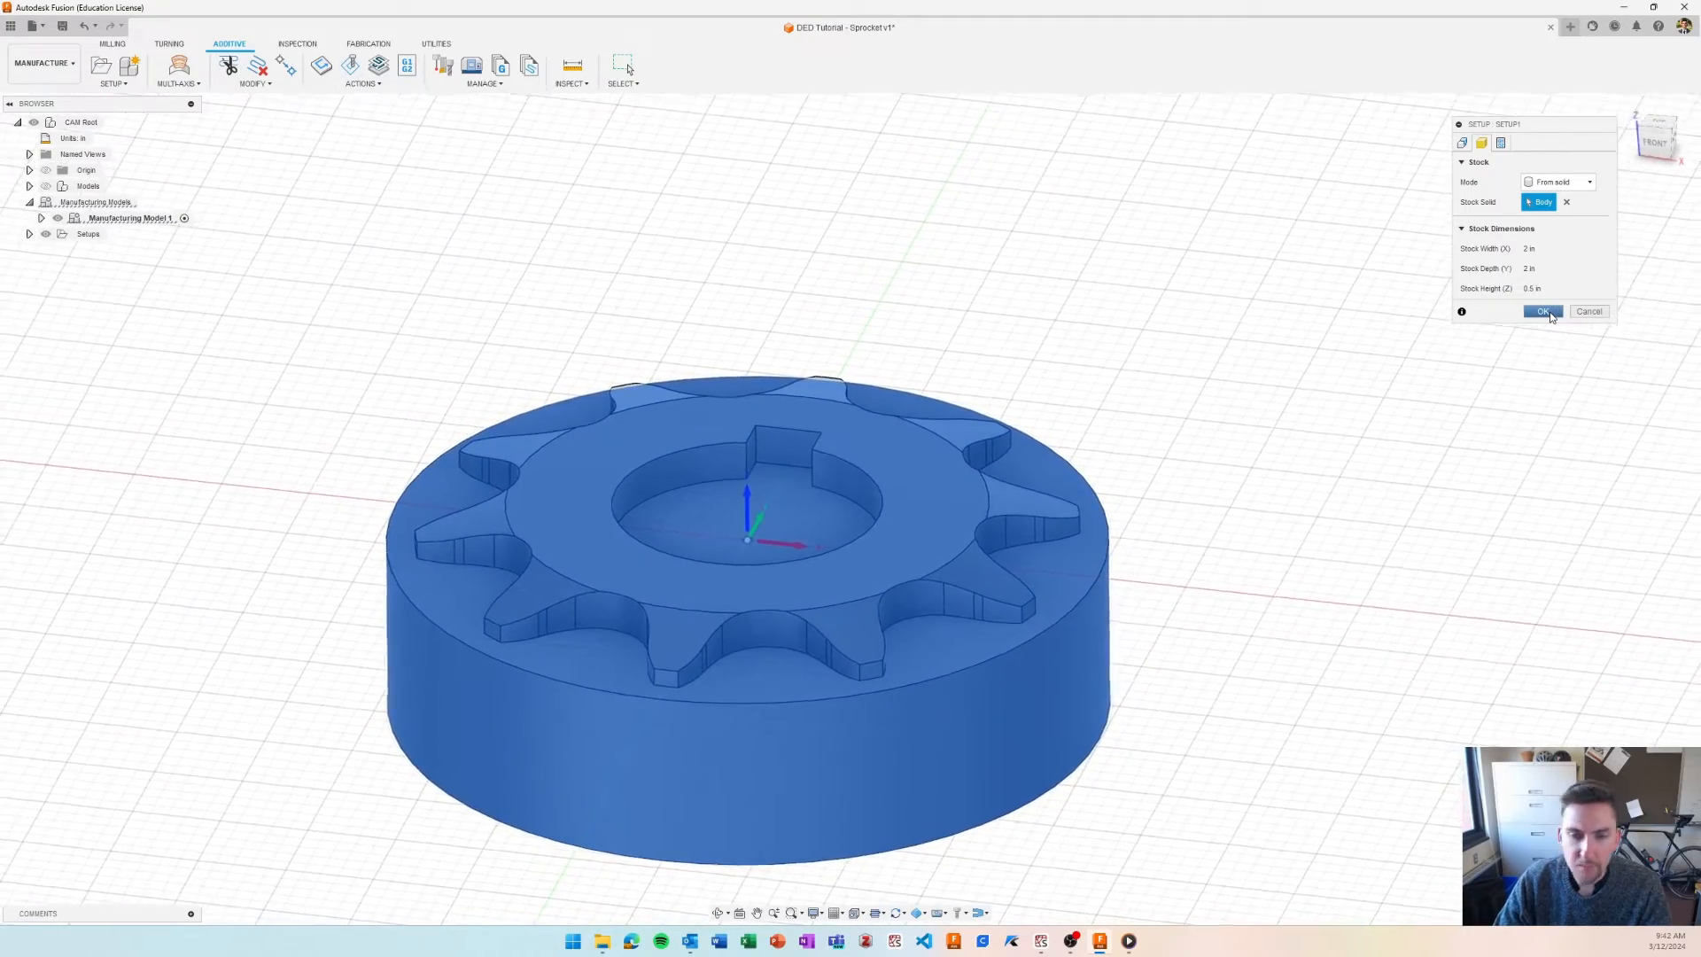
left_click(1543, 311)
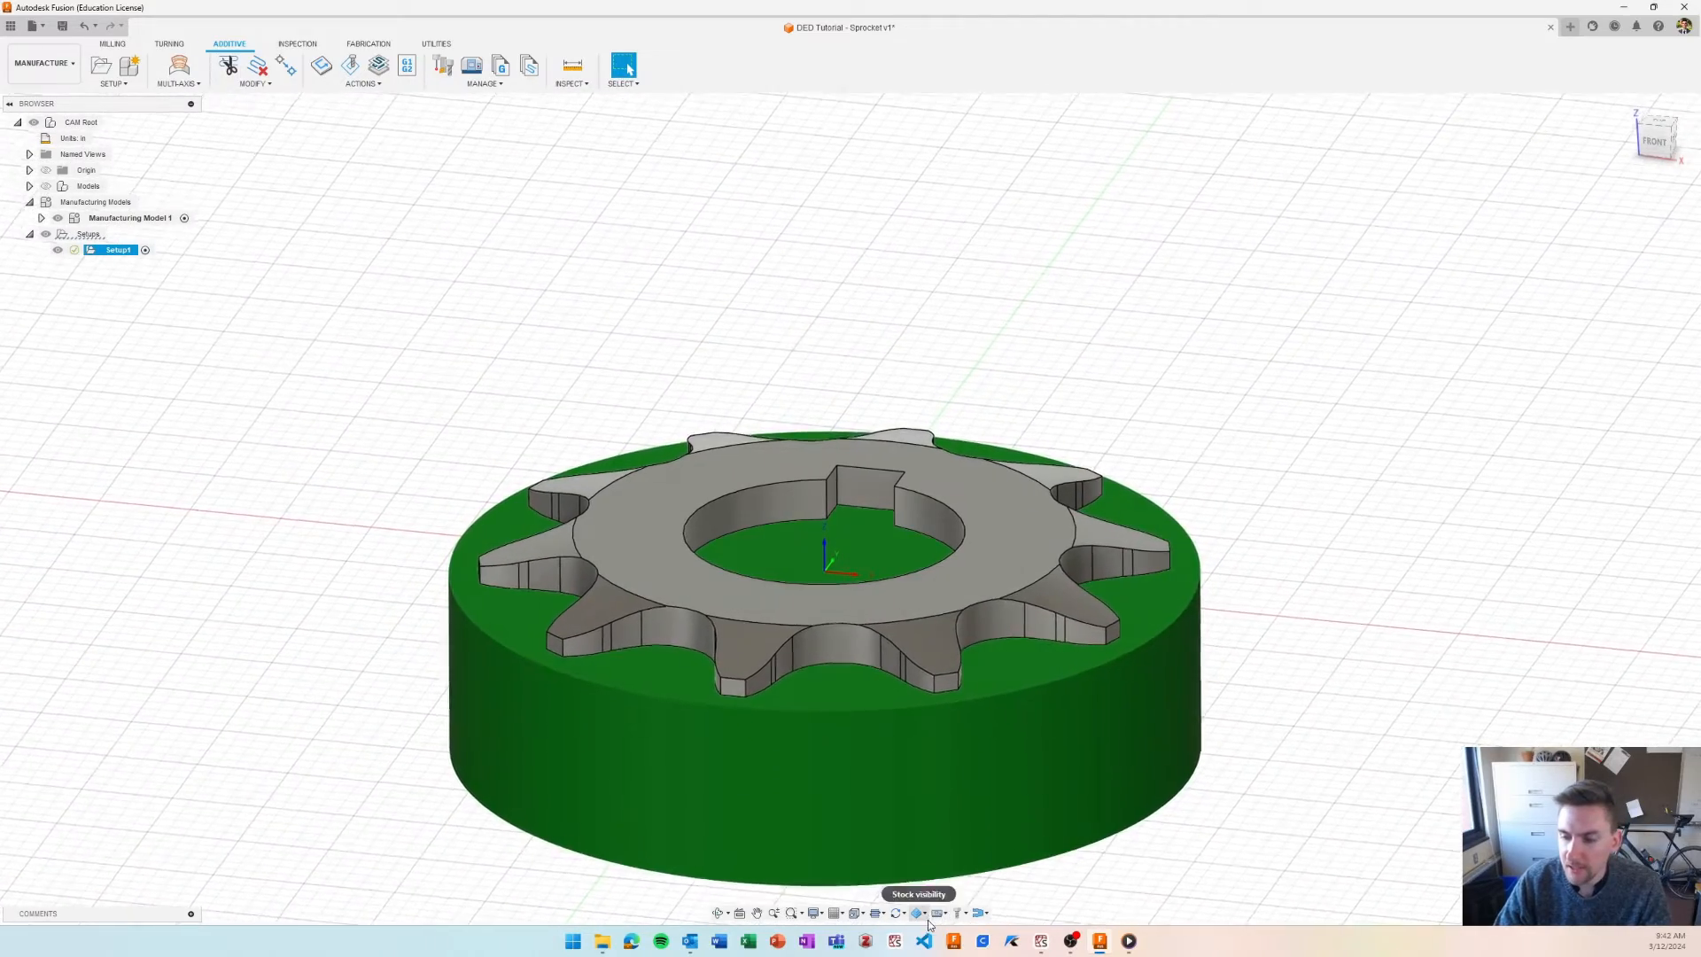
left_click(916, 912)
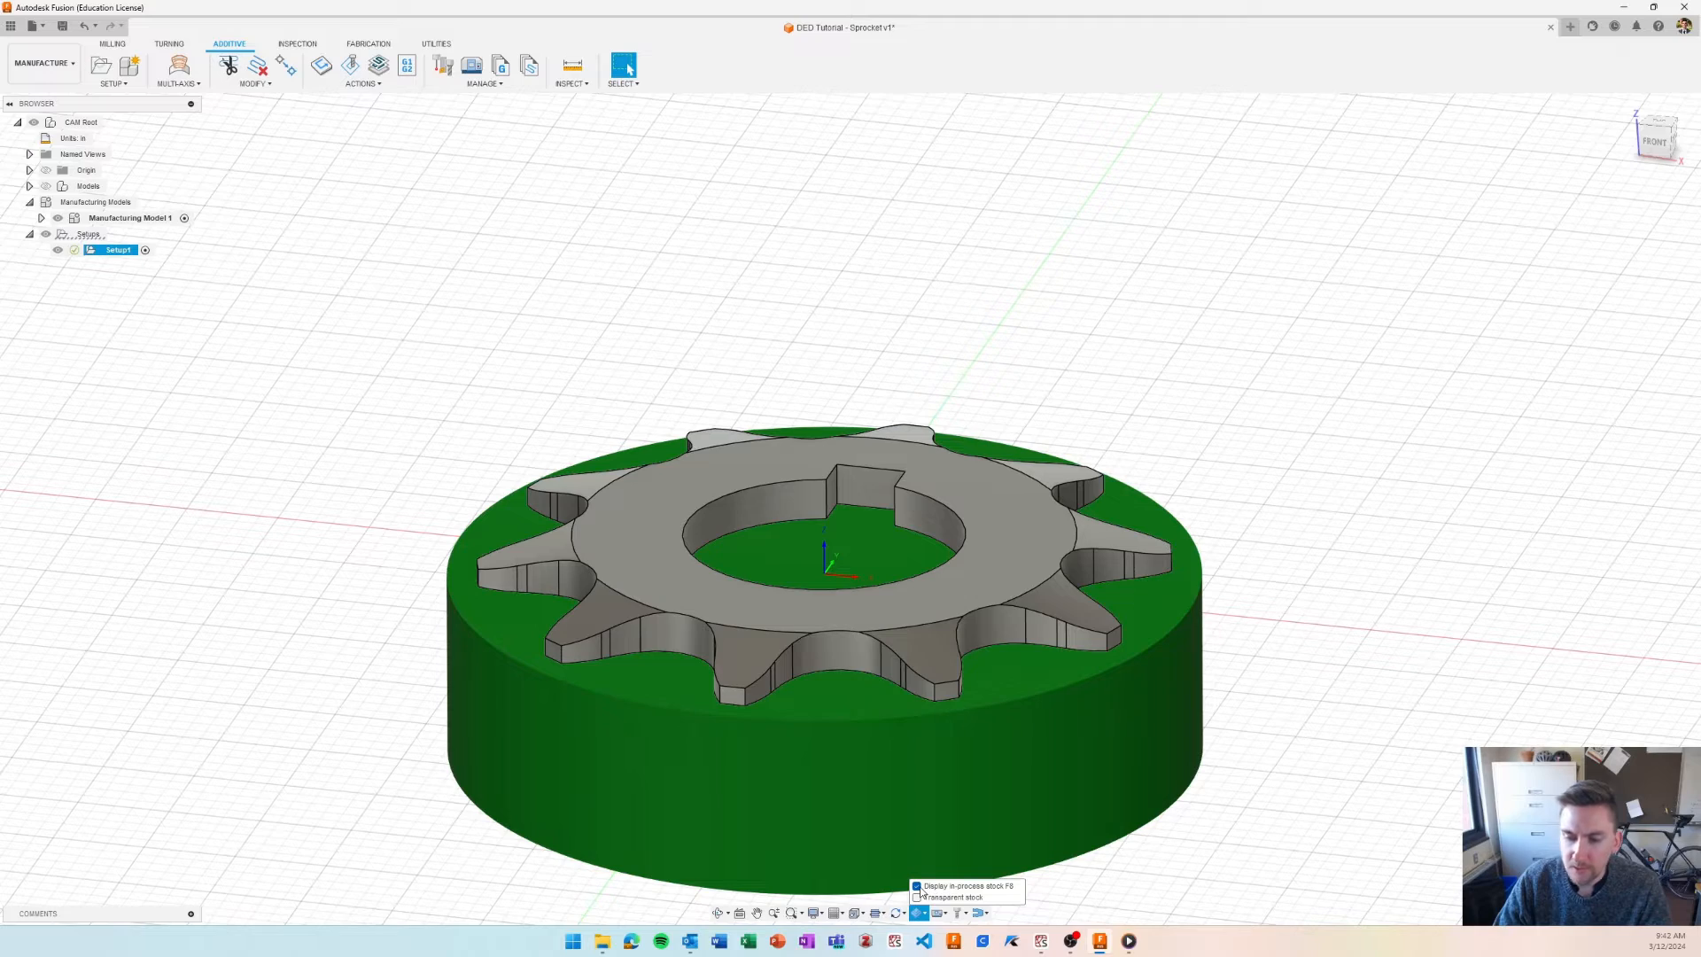
left_click(916, 885)
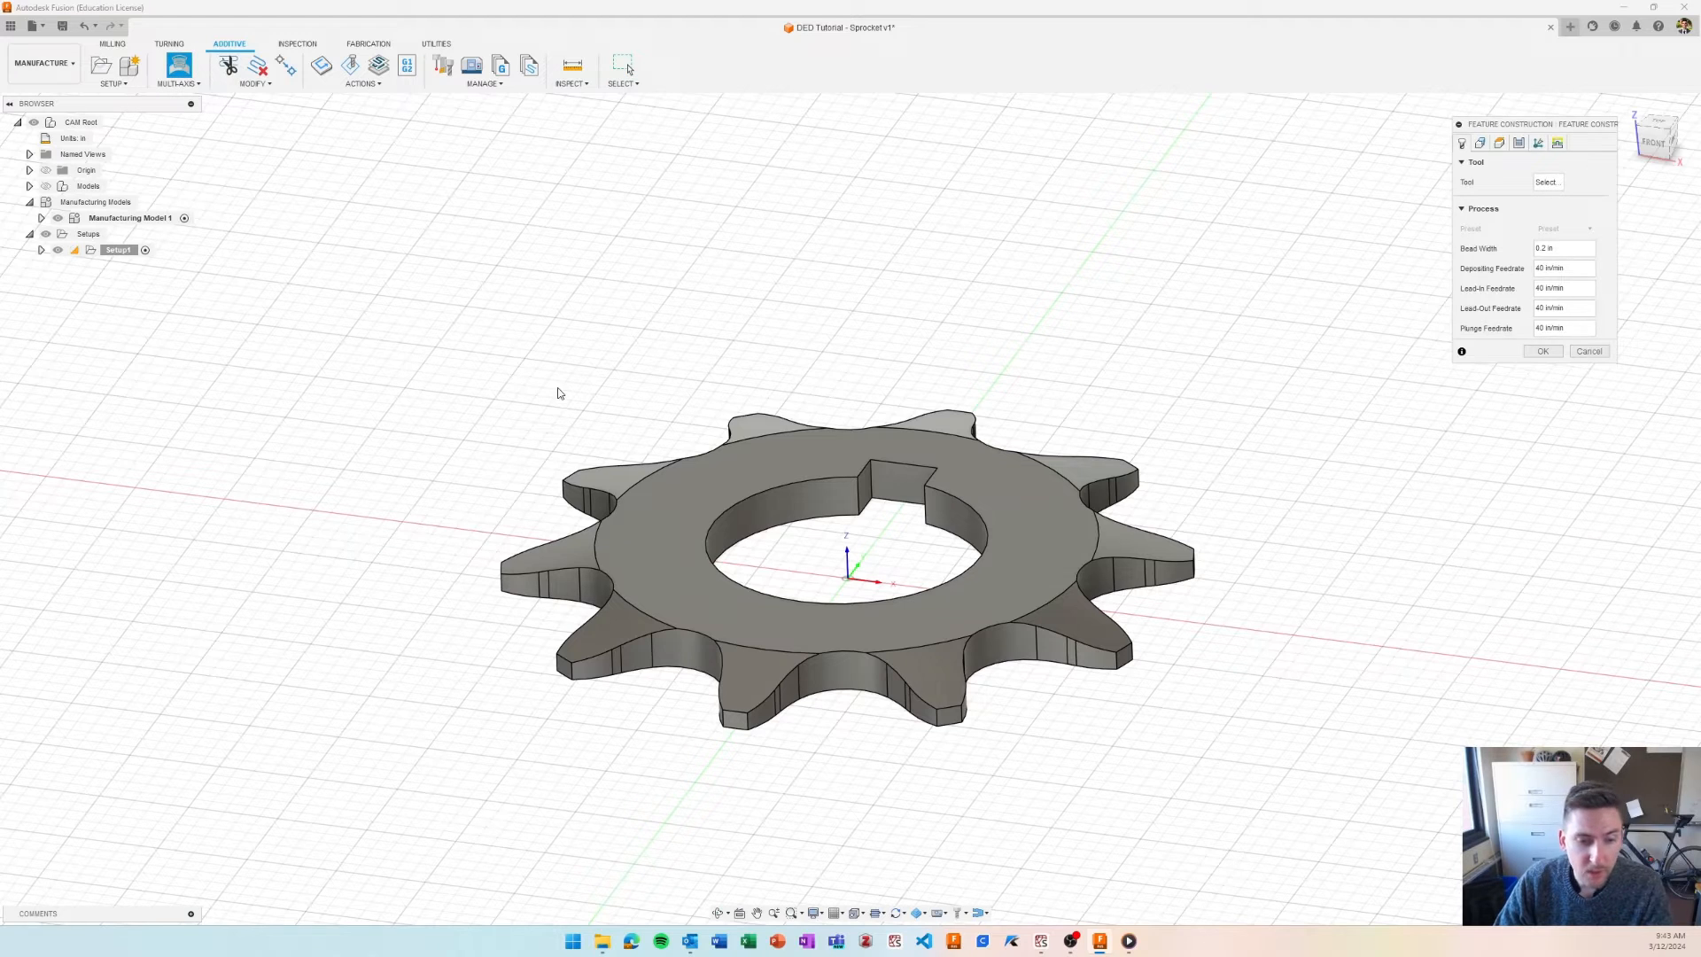
mouse_move(1646, 90)
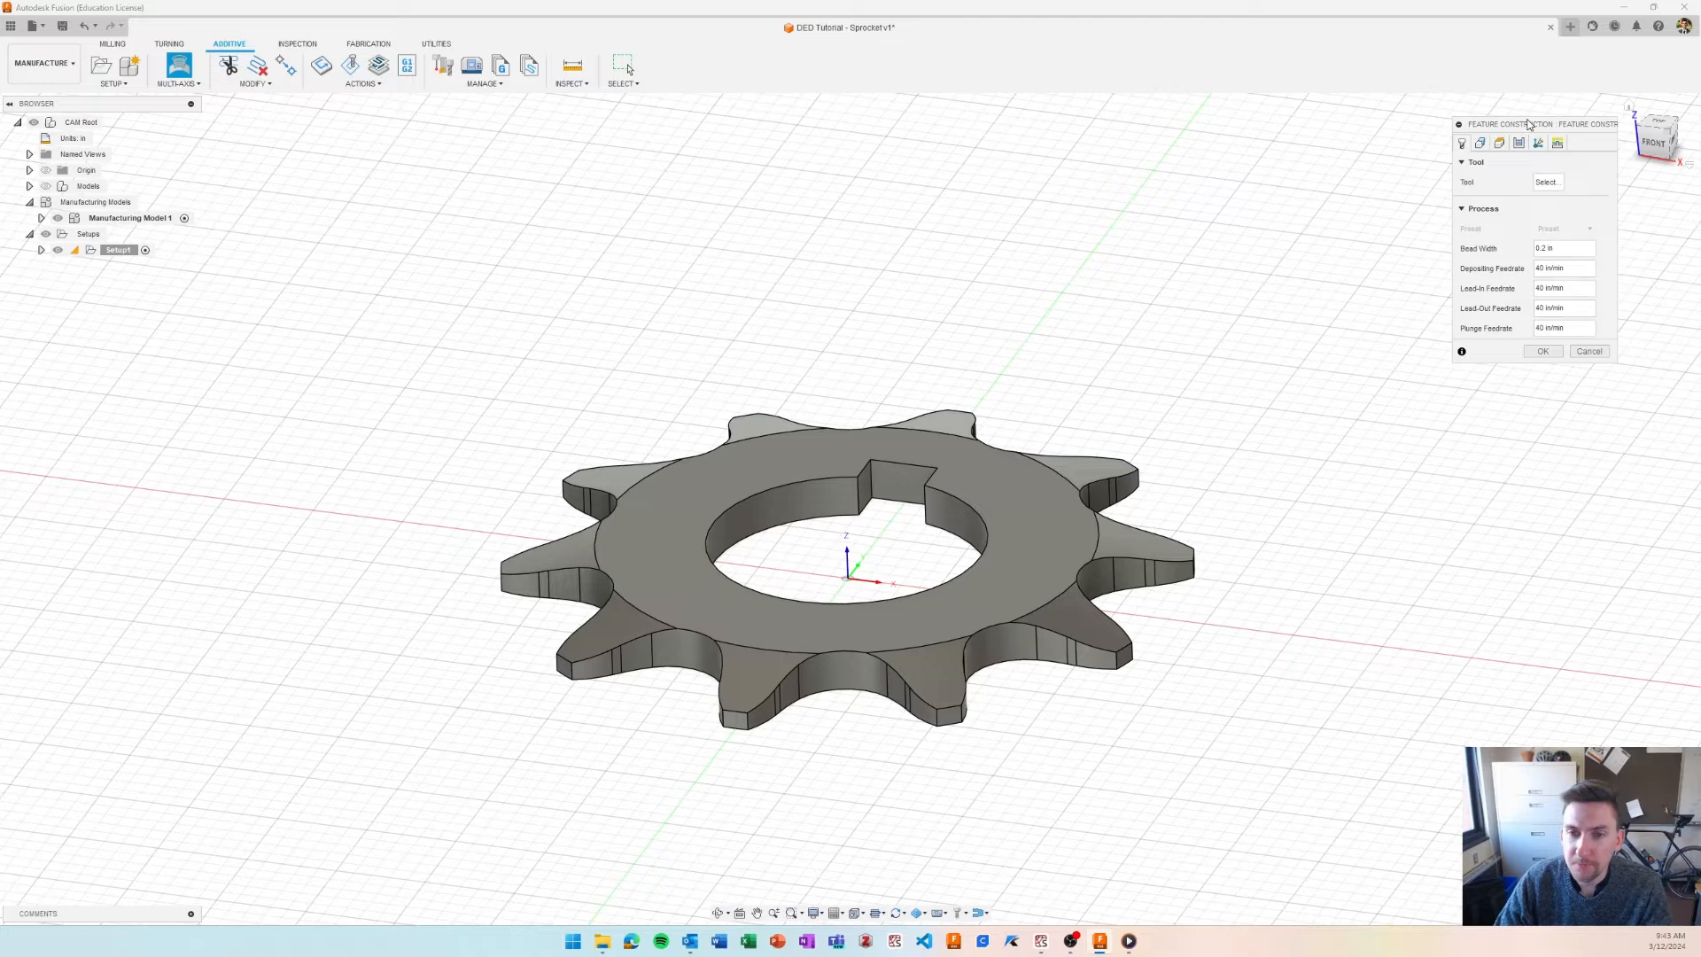
- Open the AMBIT Powder Flex 3.0 mm tool from the UMC750 Tools cloud library for editing
left_click(1547, 180)
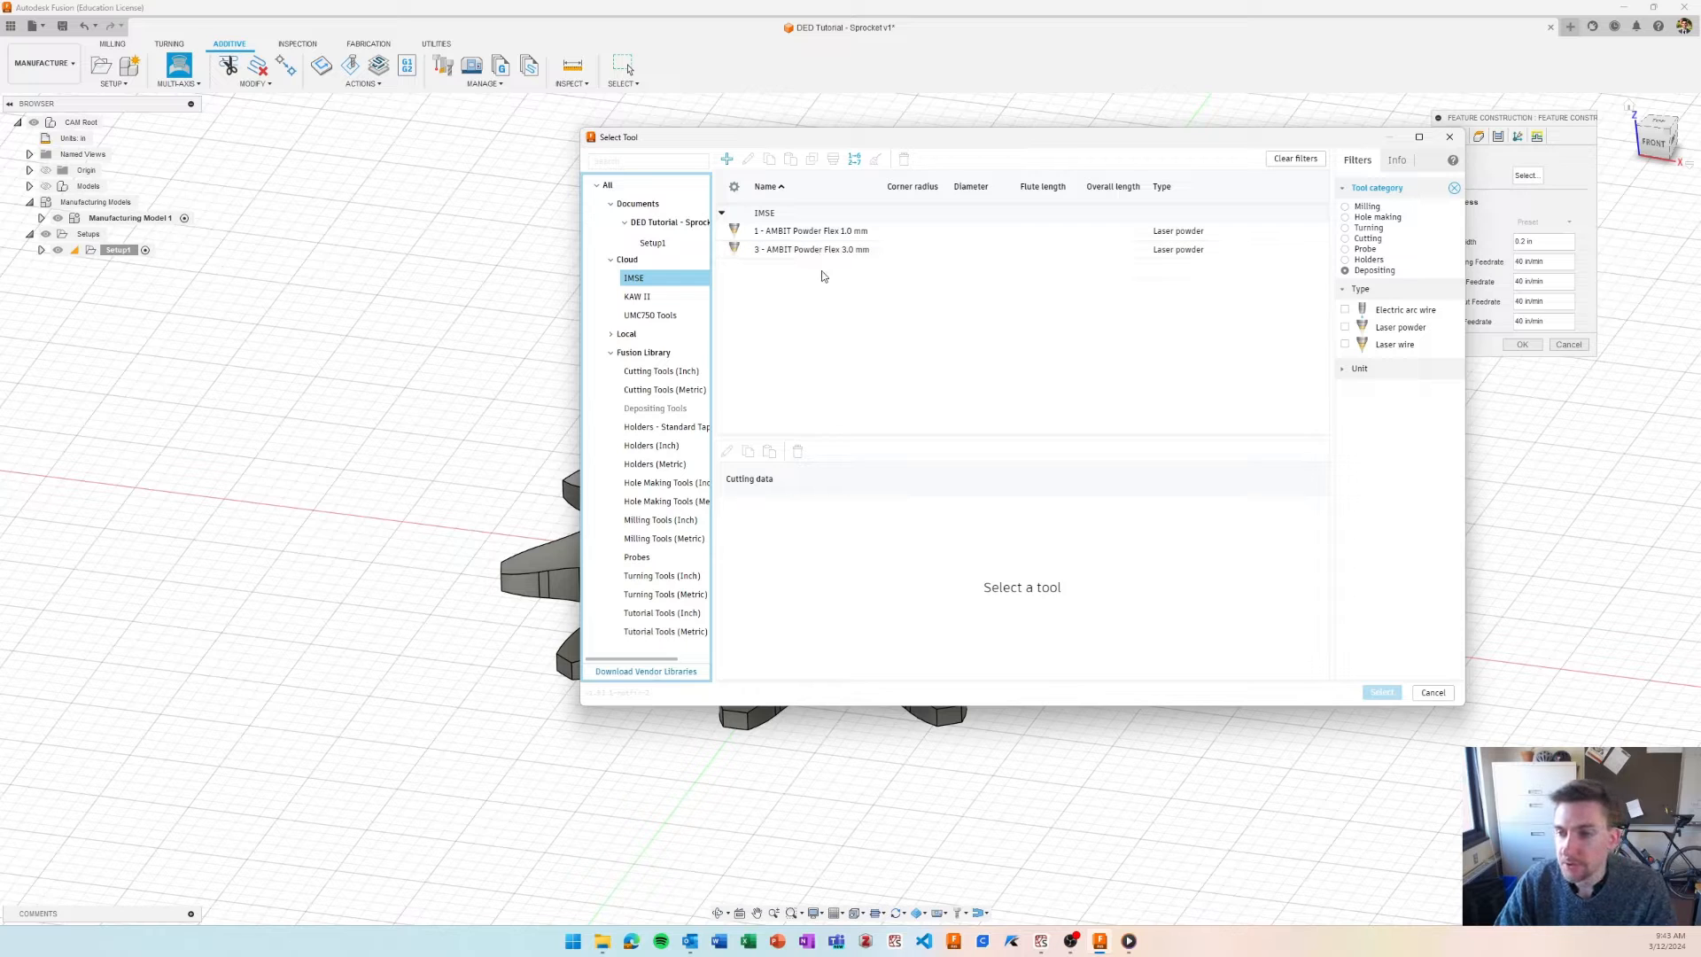
mouse_move(1036, 149)
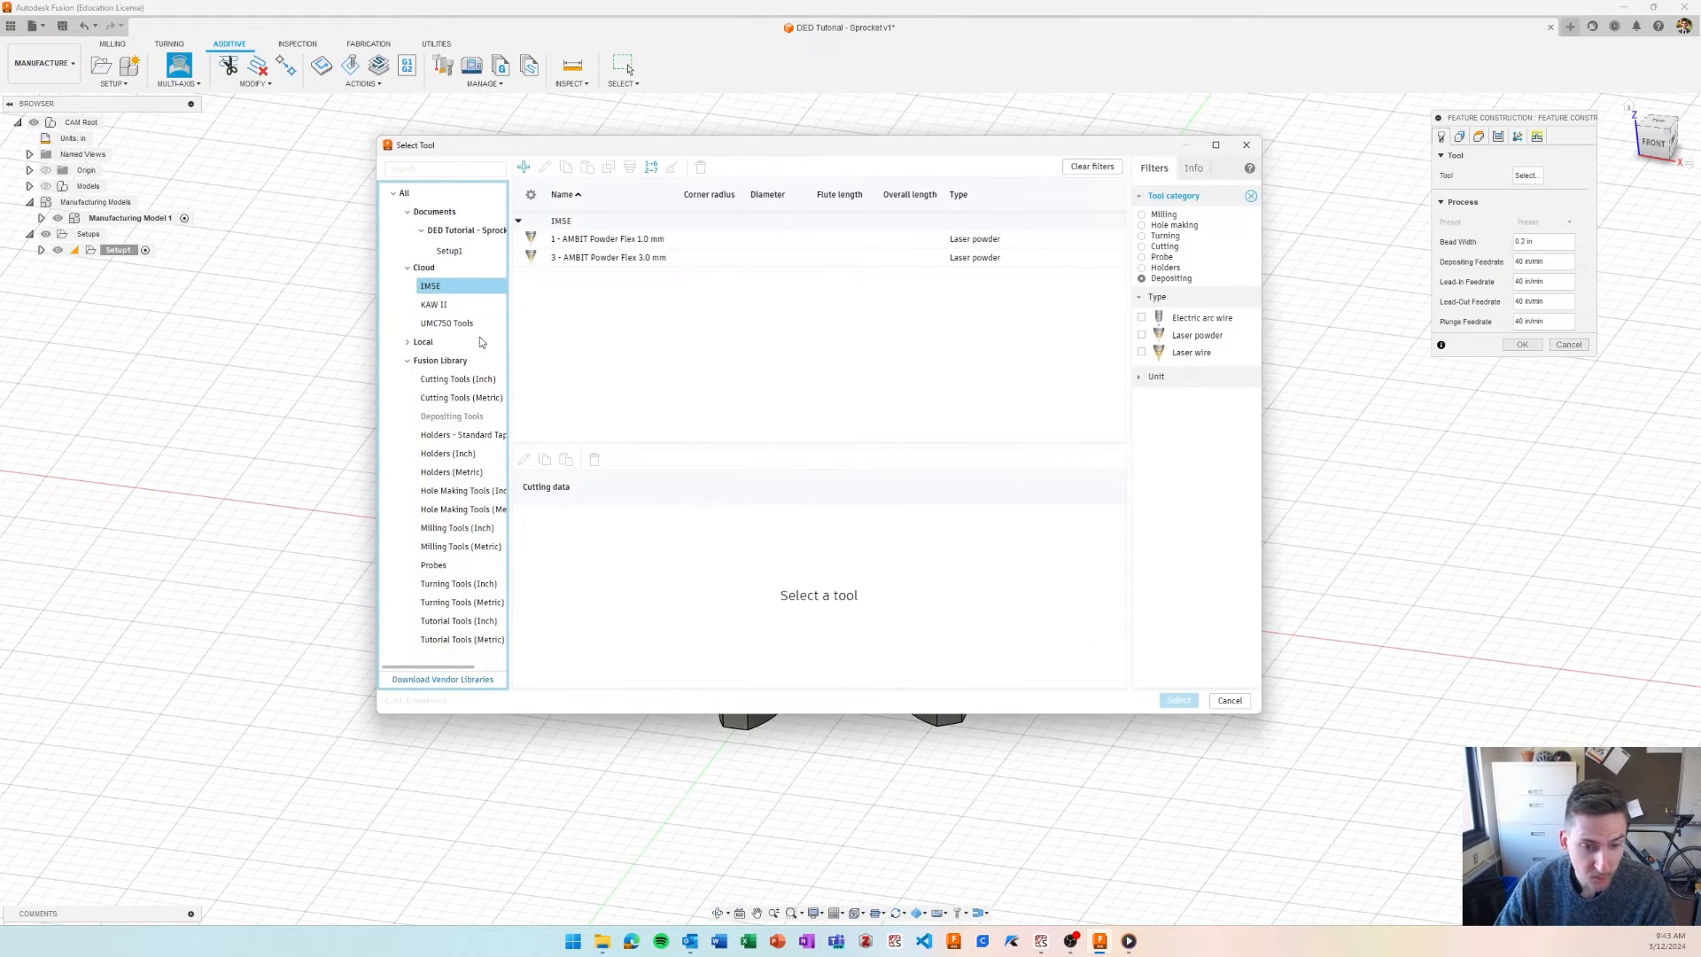
mouse_move(468, 322)
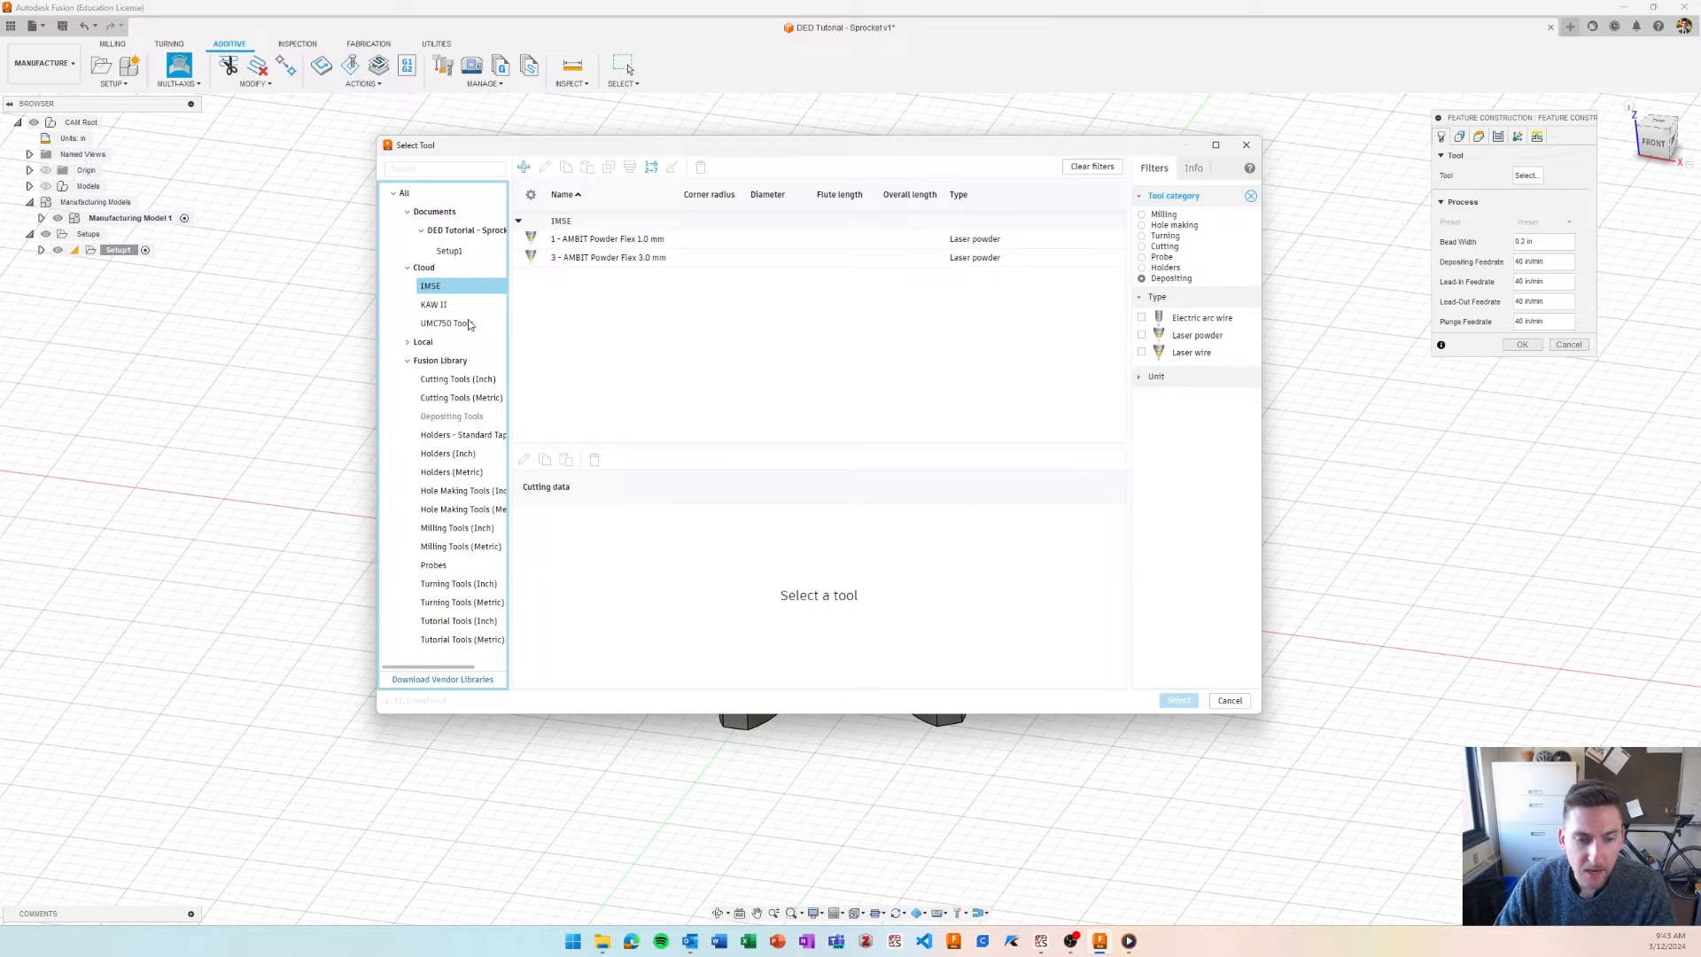
left_click(447, 323)
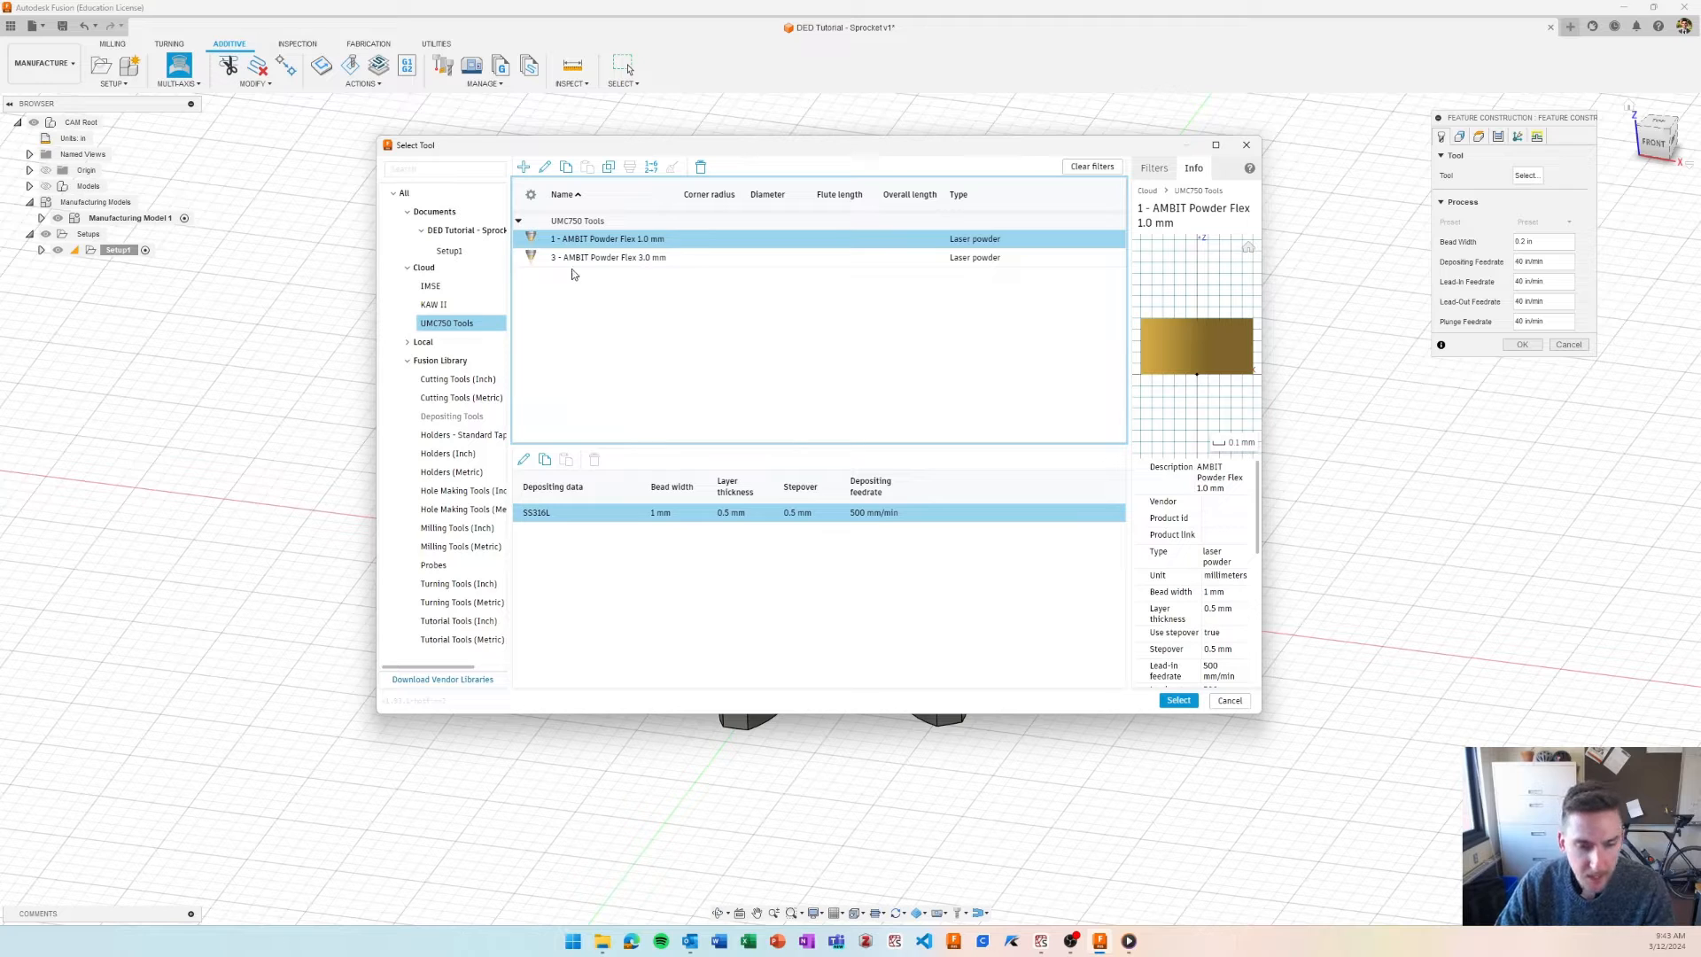
left_click(608, 257)
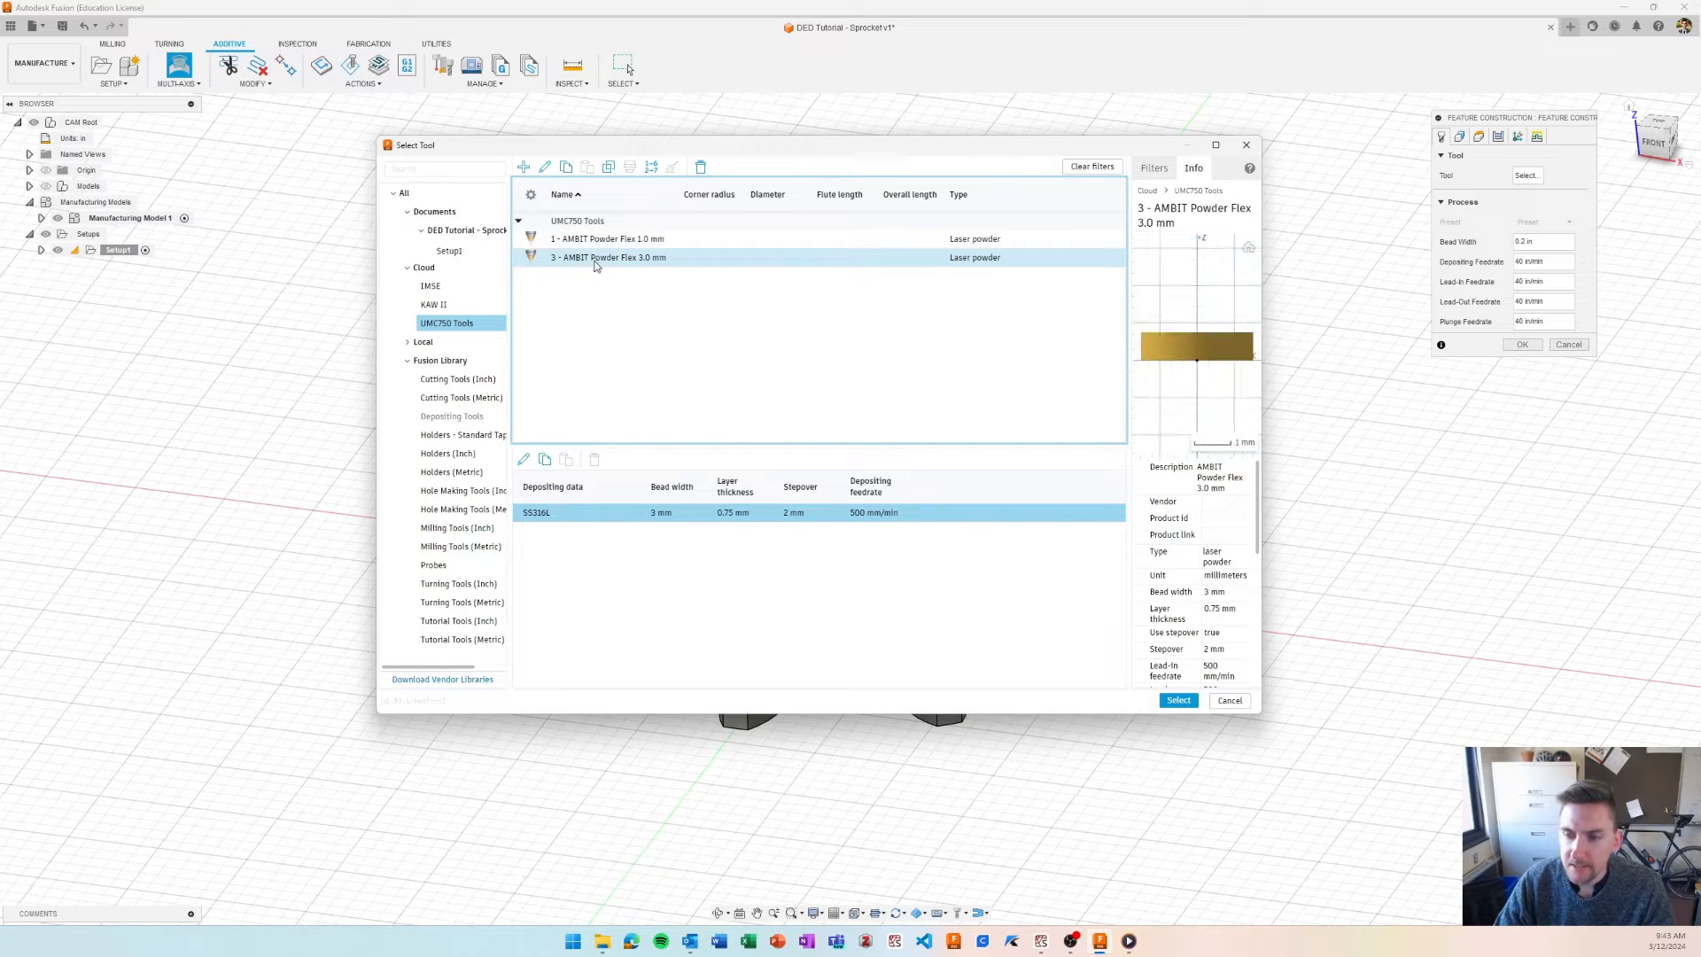
double_click(608, 257)
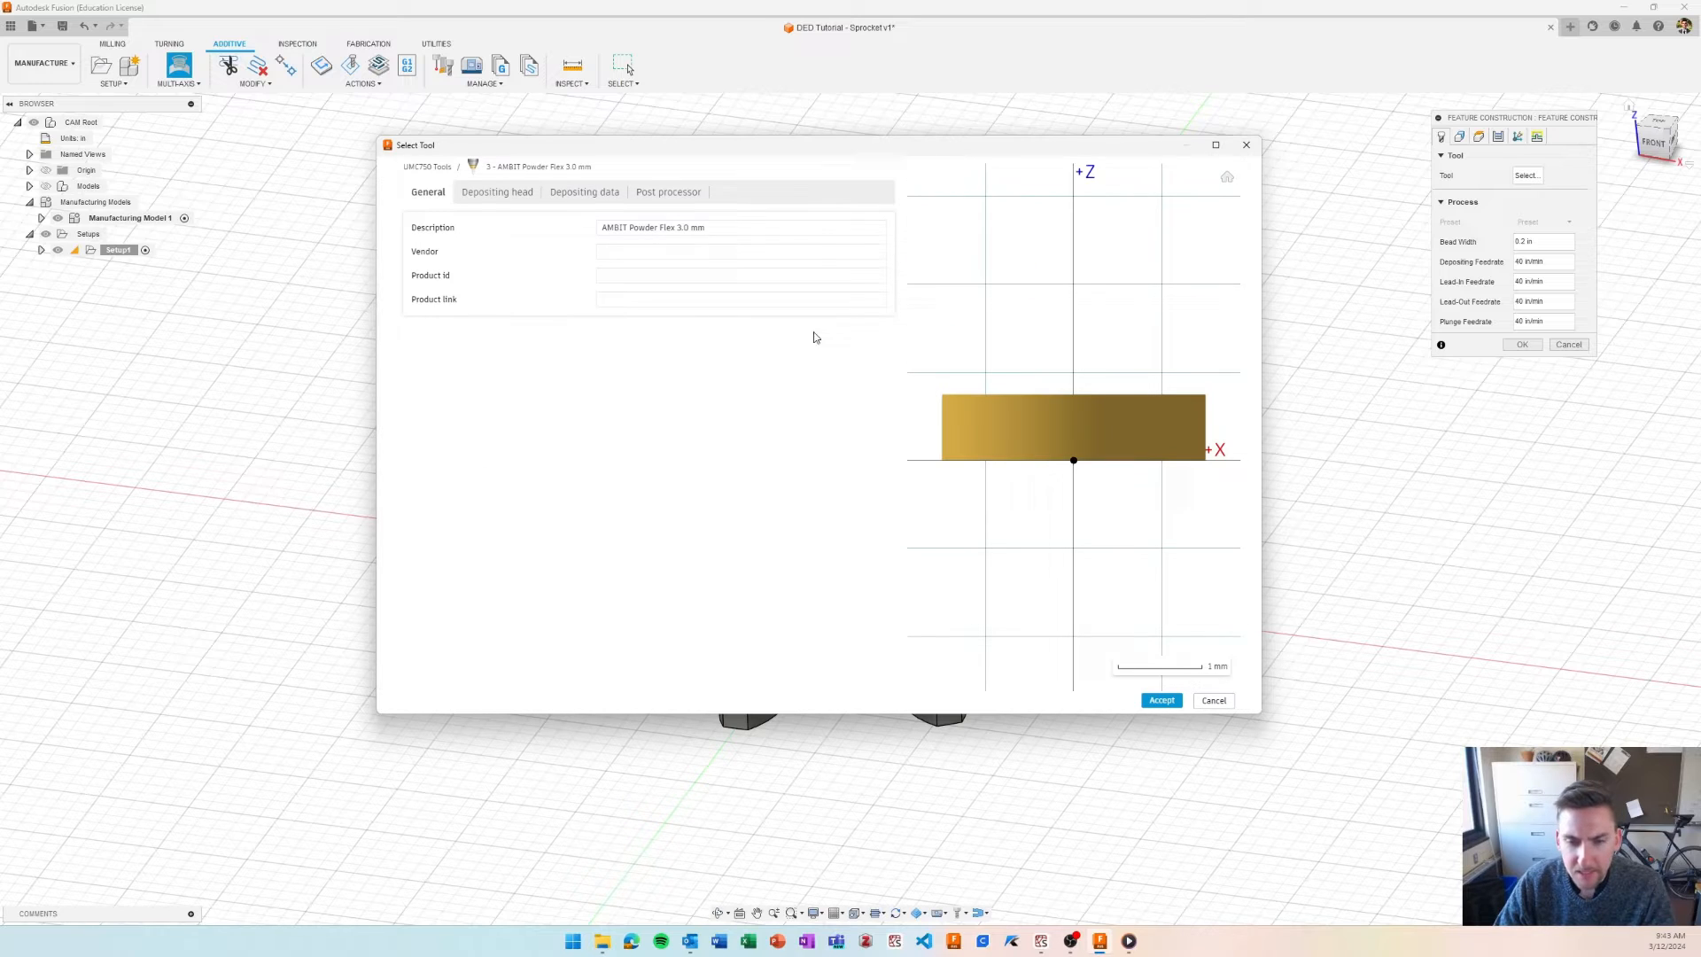
- Review the tool's depositing data and set its layer thickness to 1 mm
left_click(583, 191)
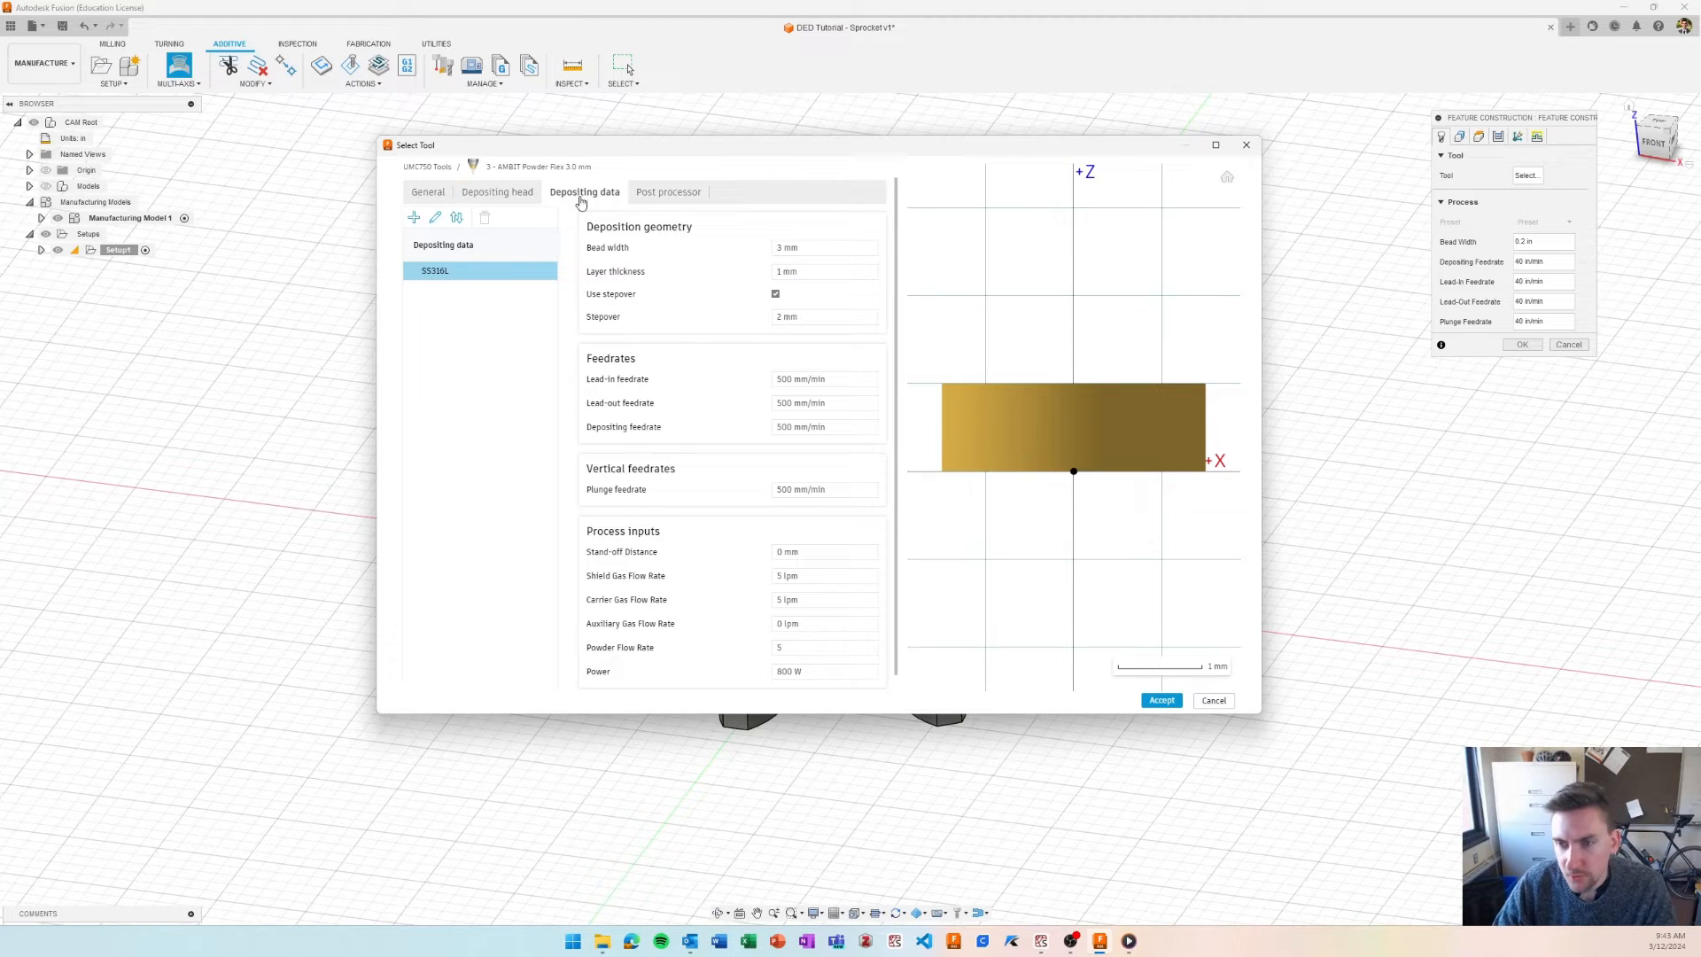
left_click(427, 192)
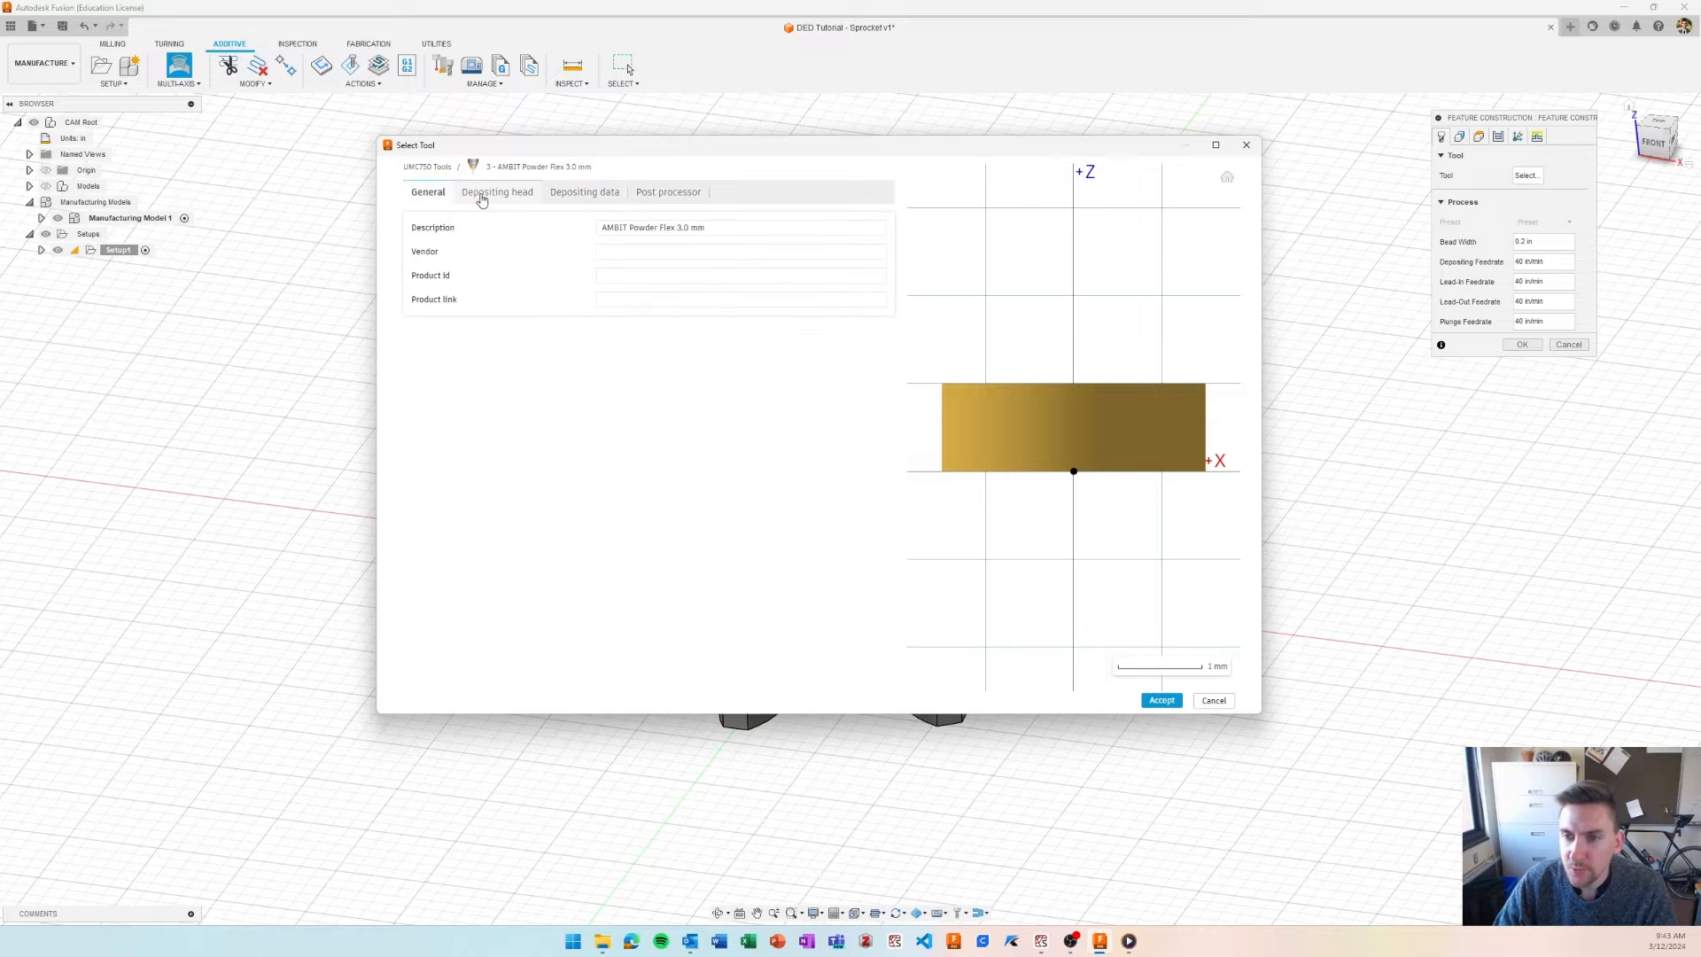
left_click(583, 191)
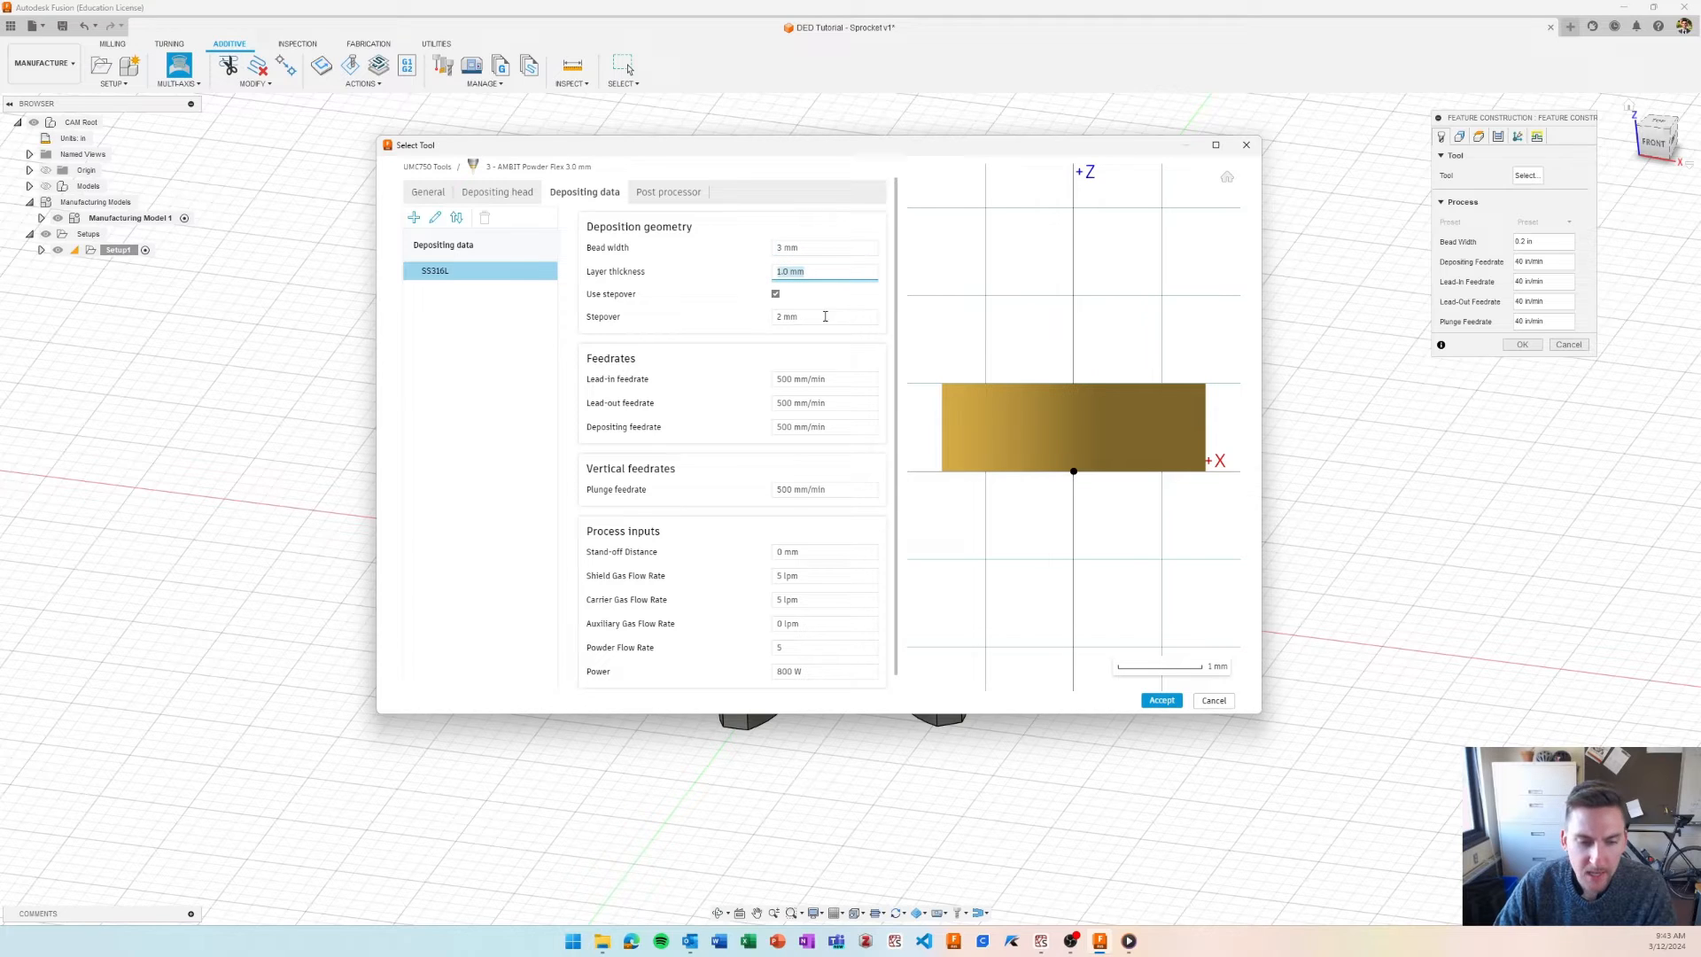
mouse_move(804, 358)
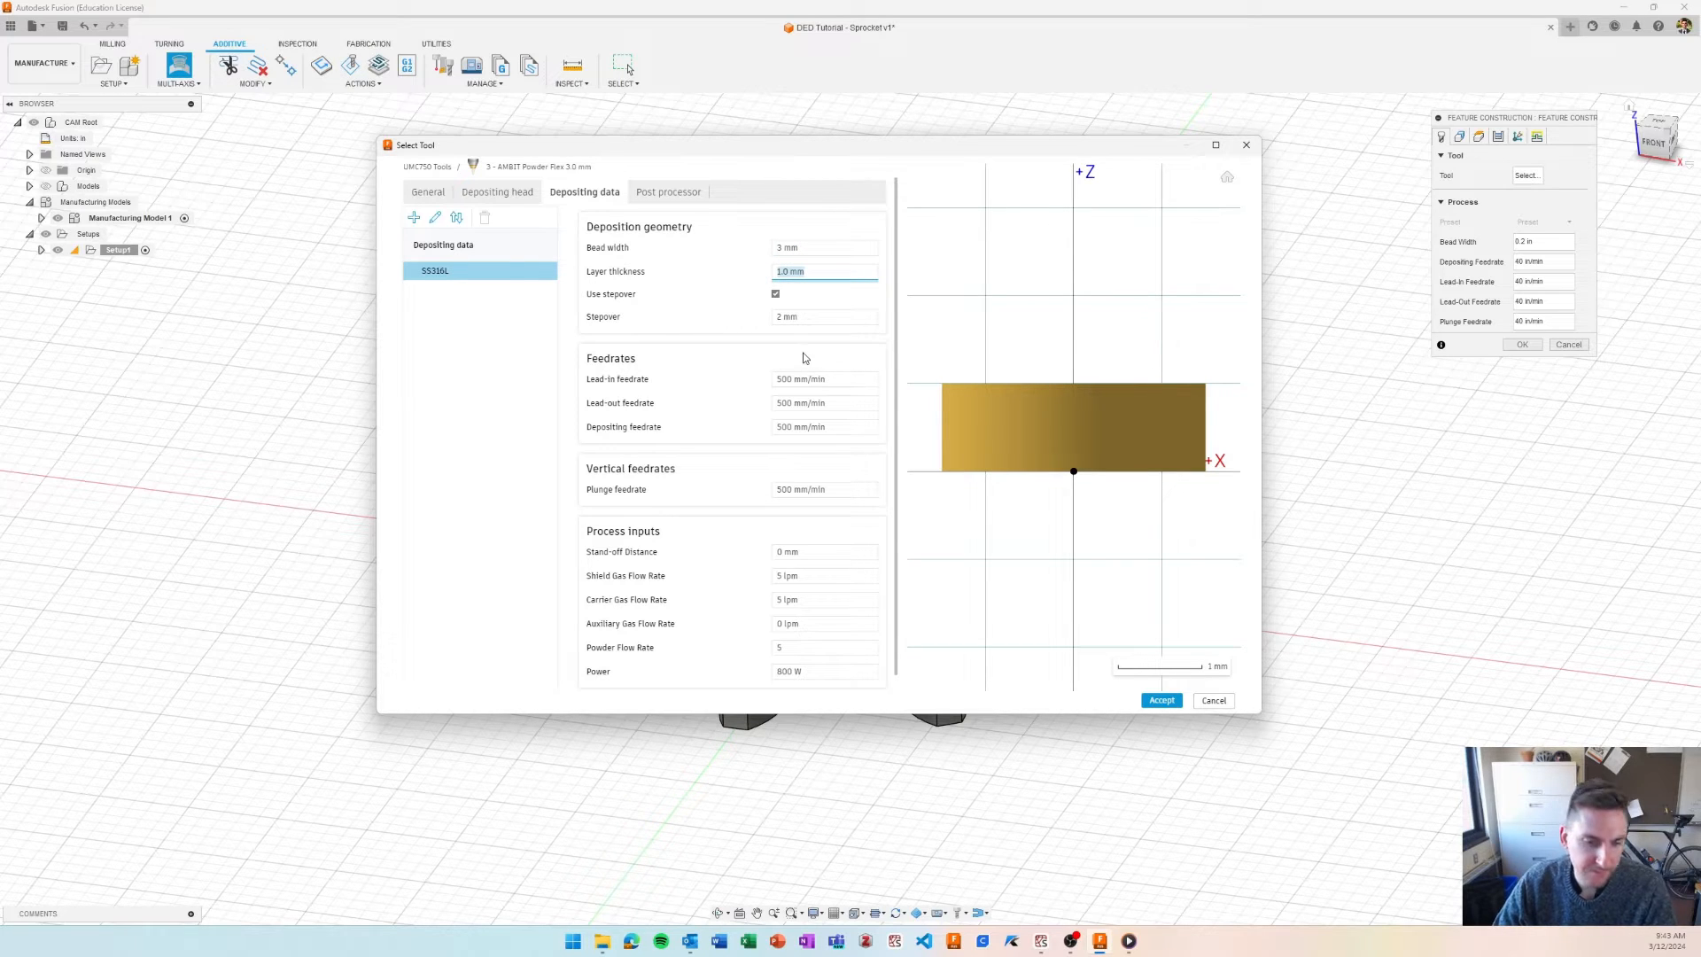
mouse_move(746, 358)
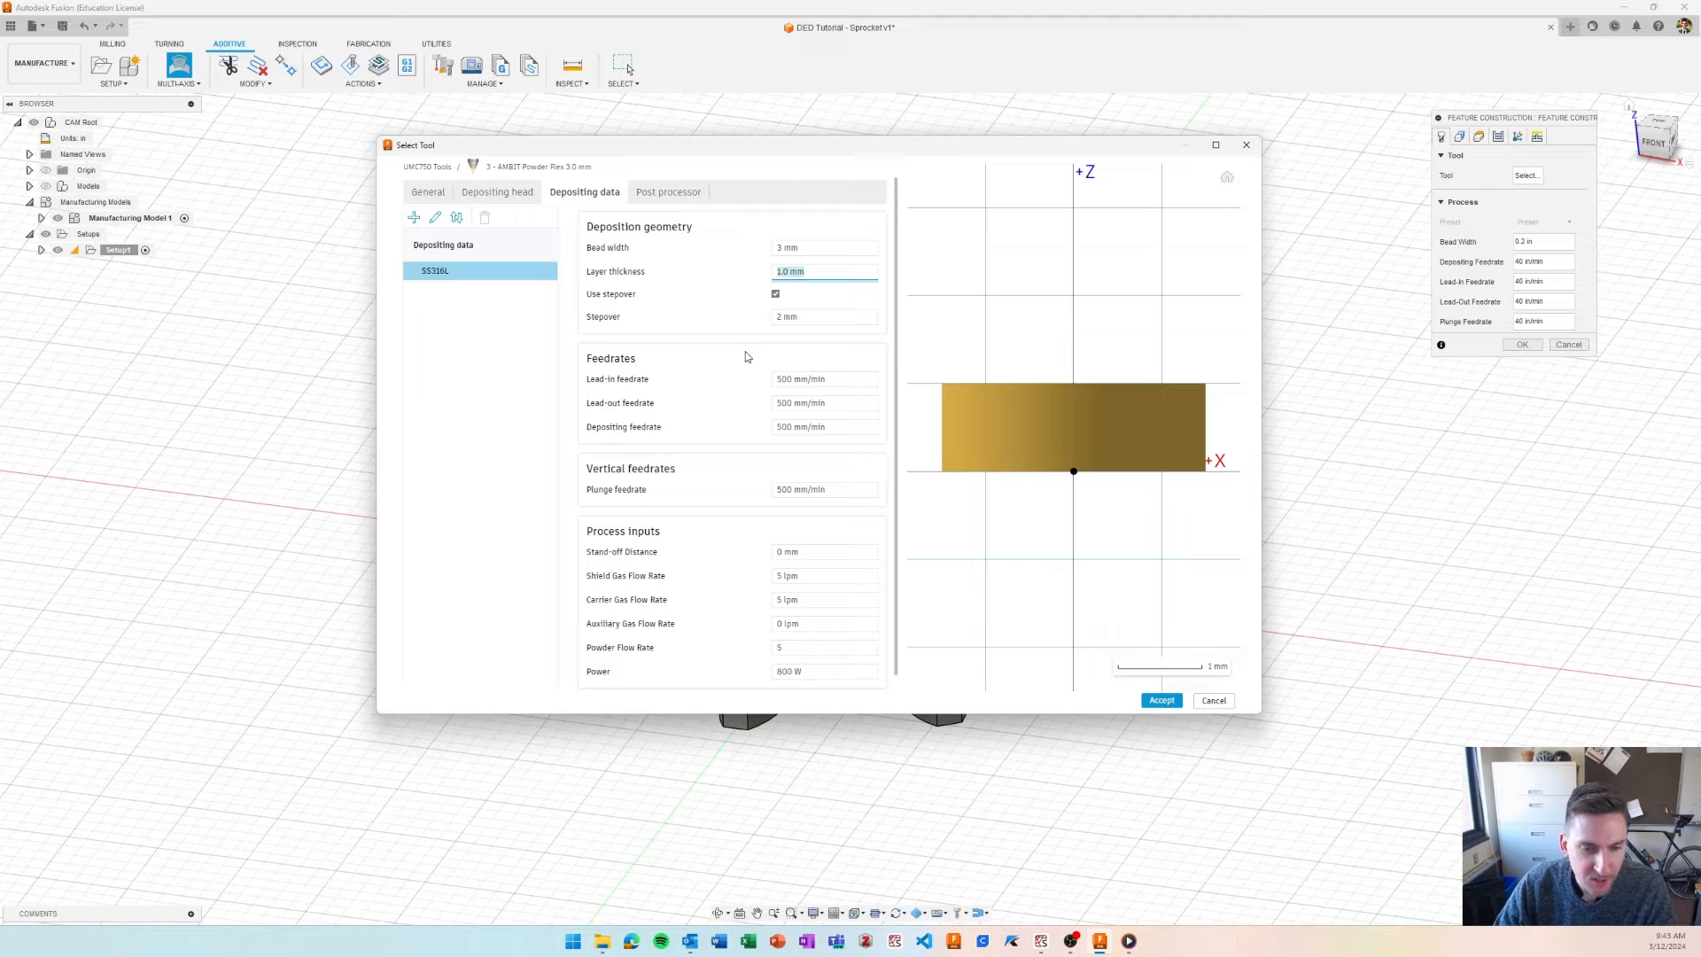
mouse_move(730, 321)
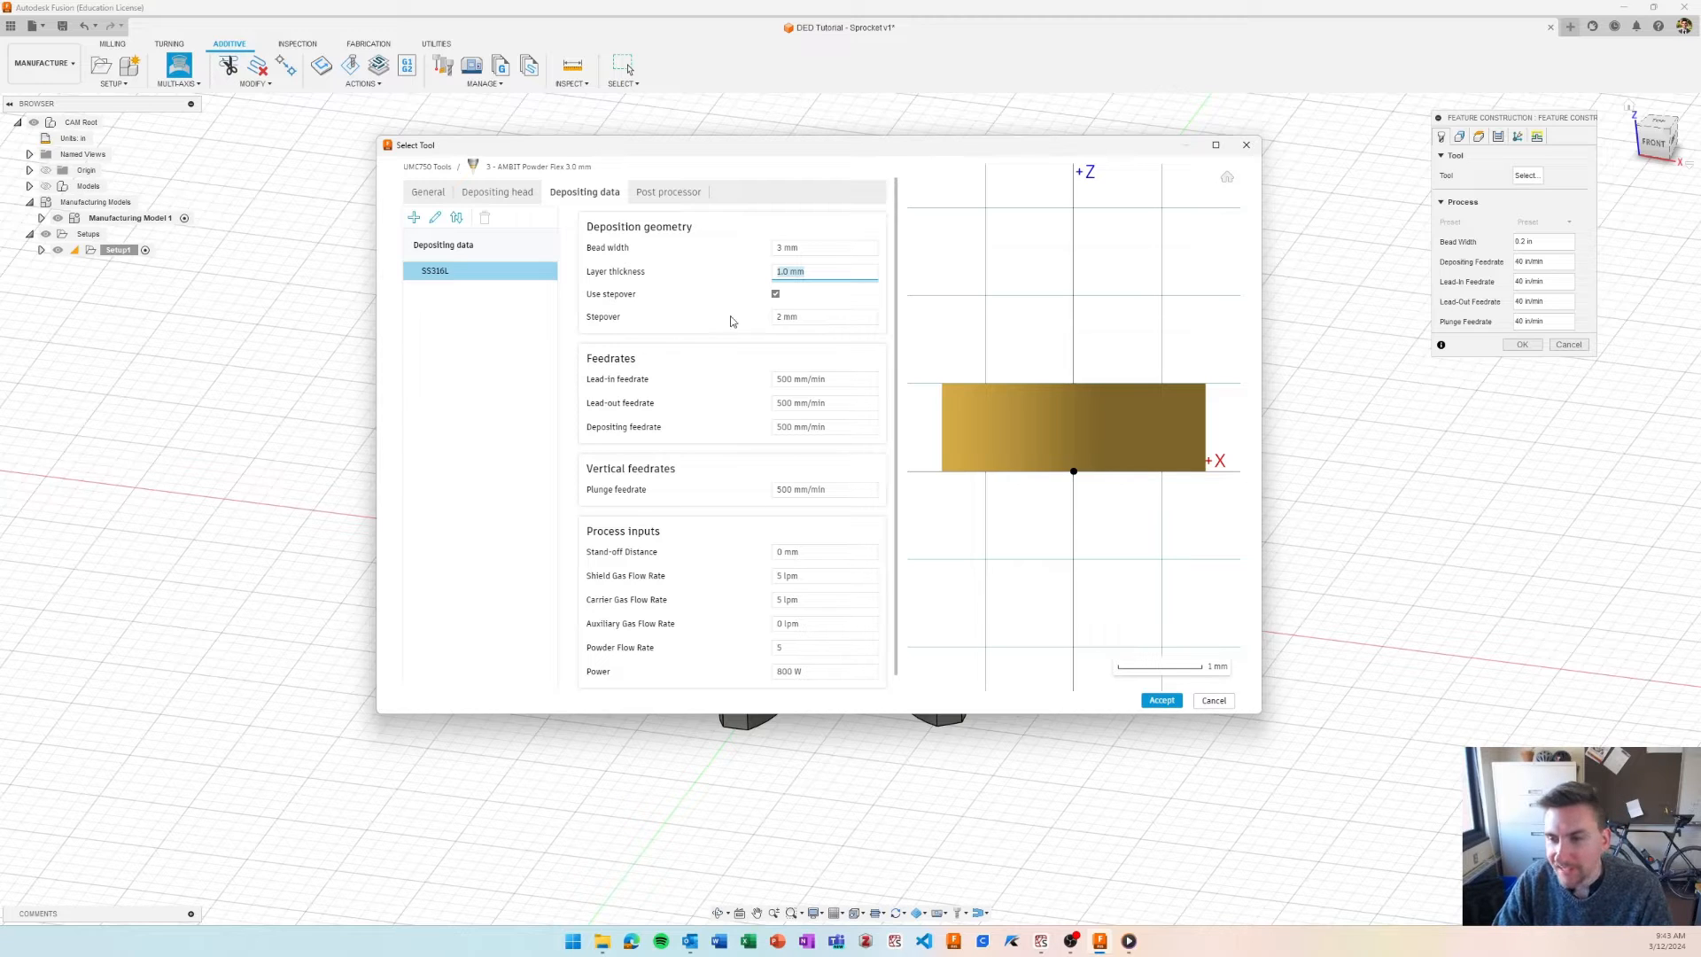
mouse_move(828, 287)
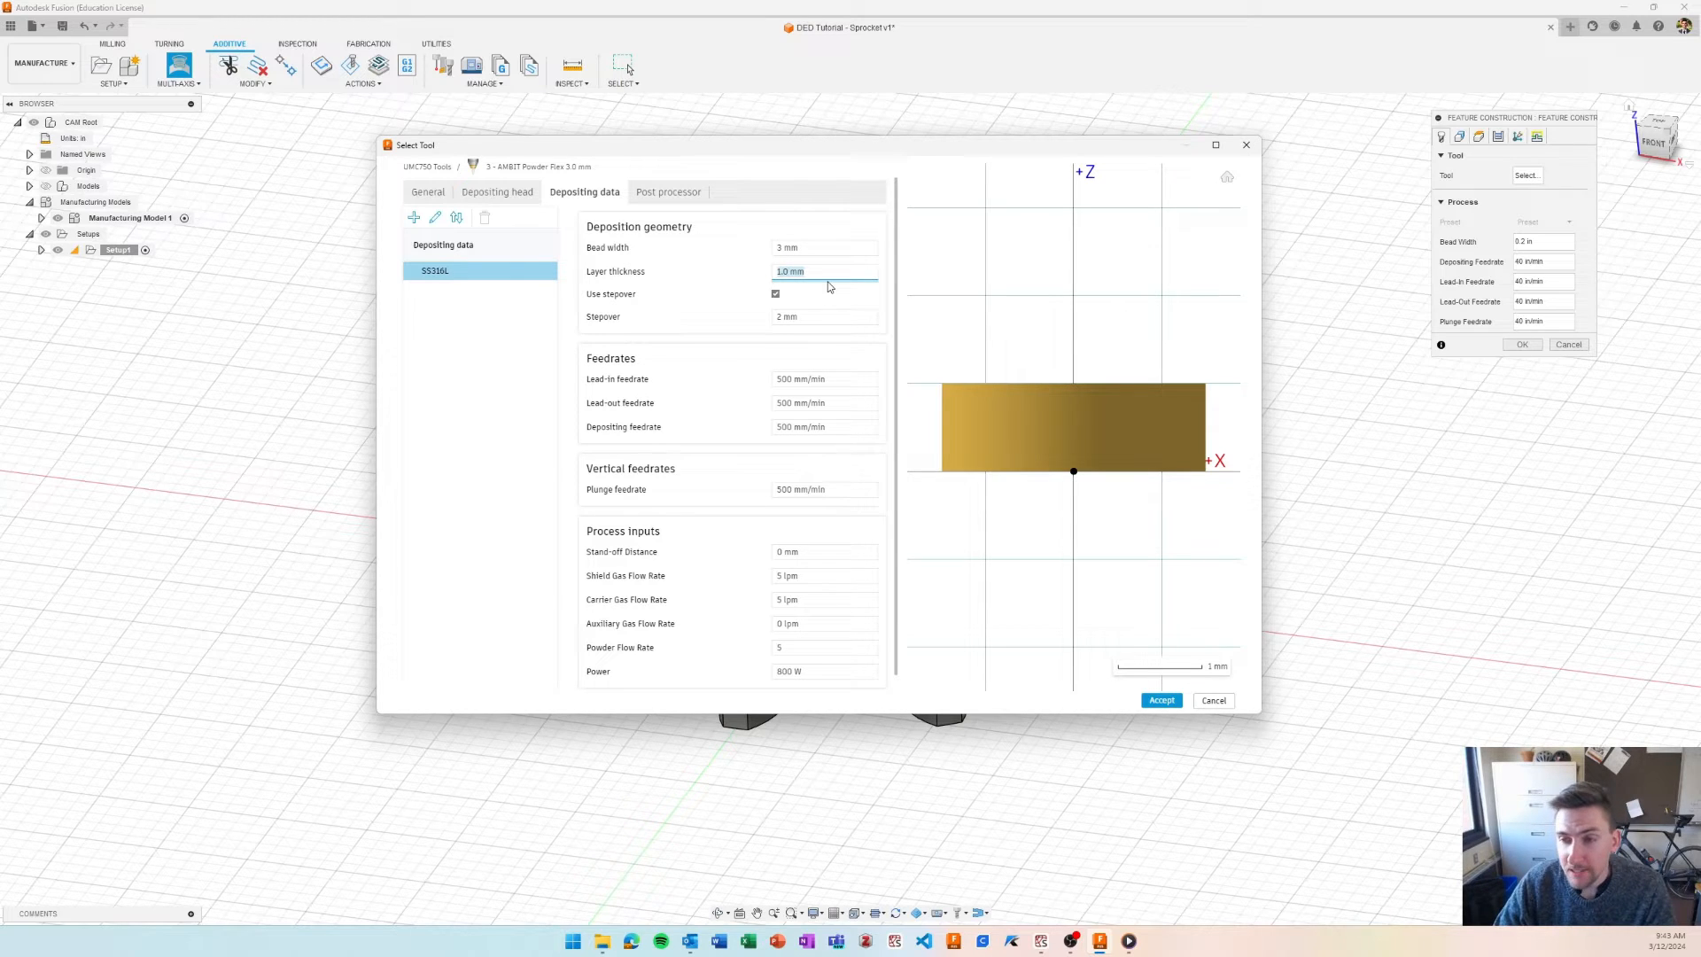
mouse_move(1074, 409)
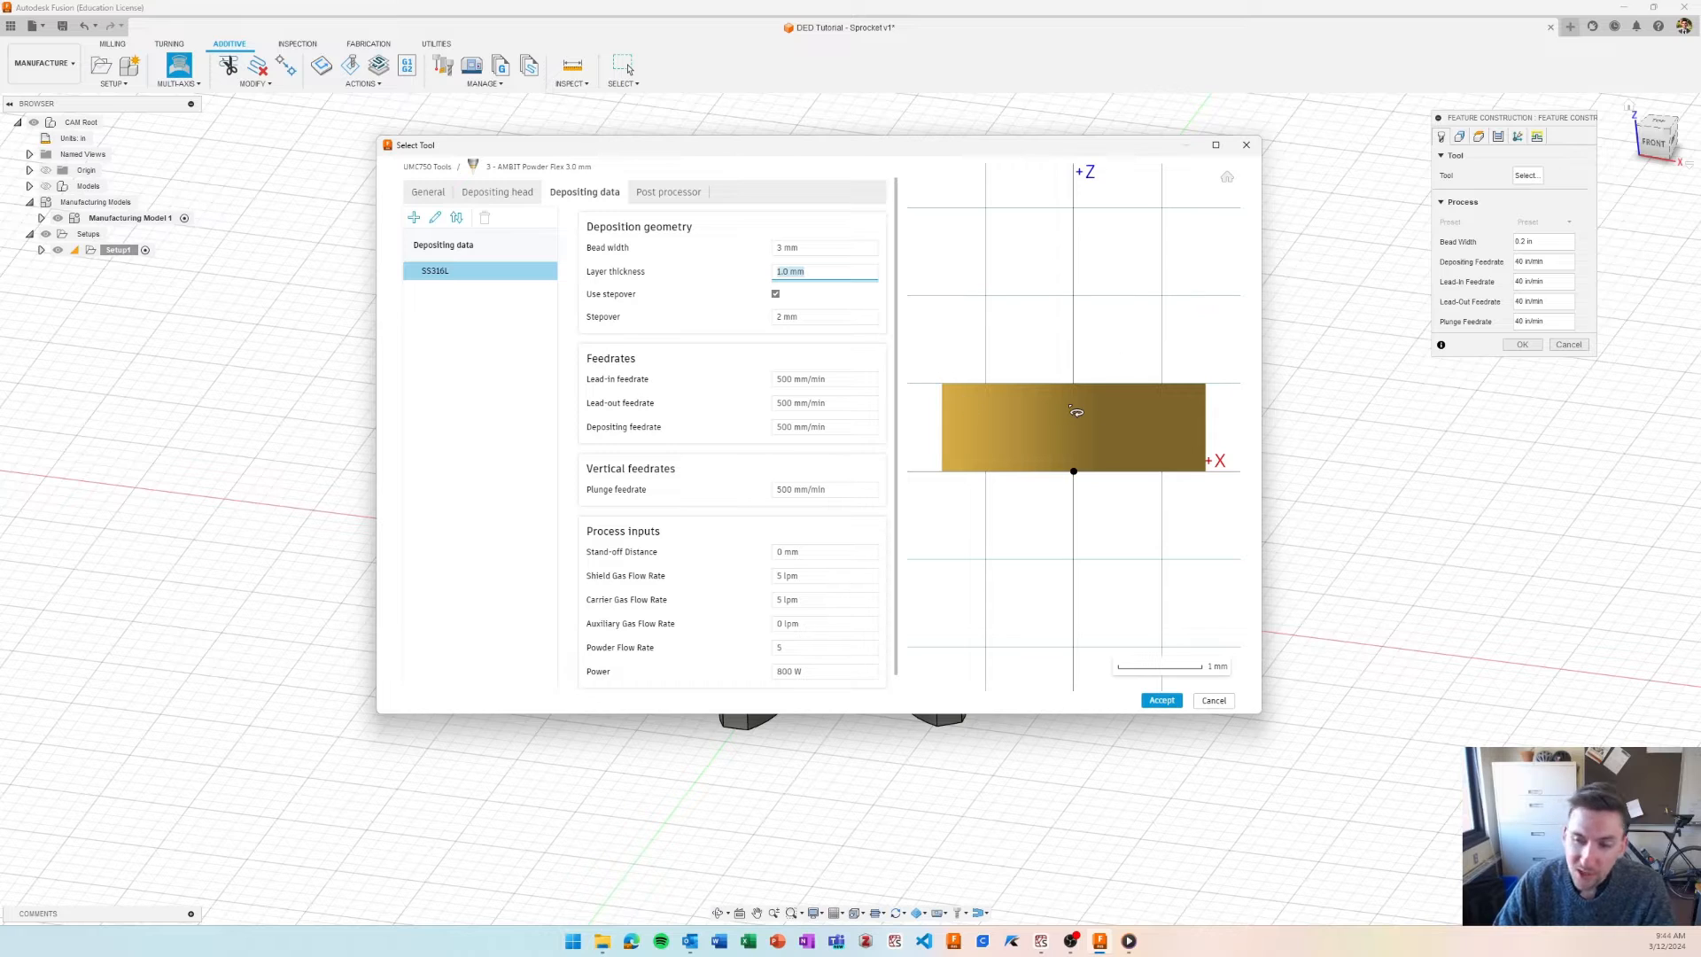
mouse_move(713, 296)
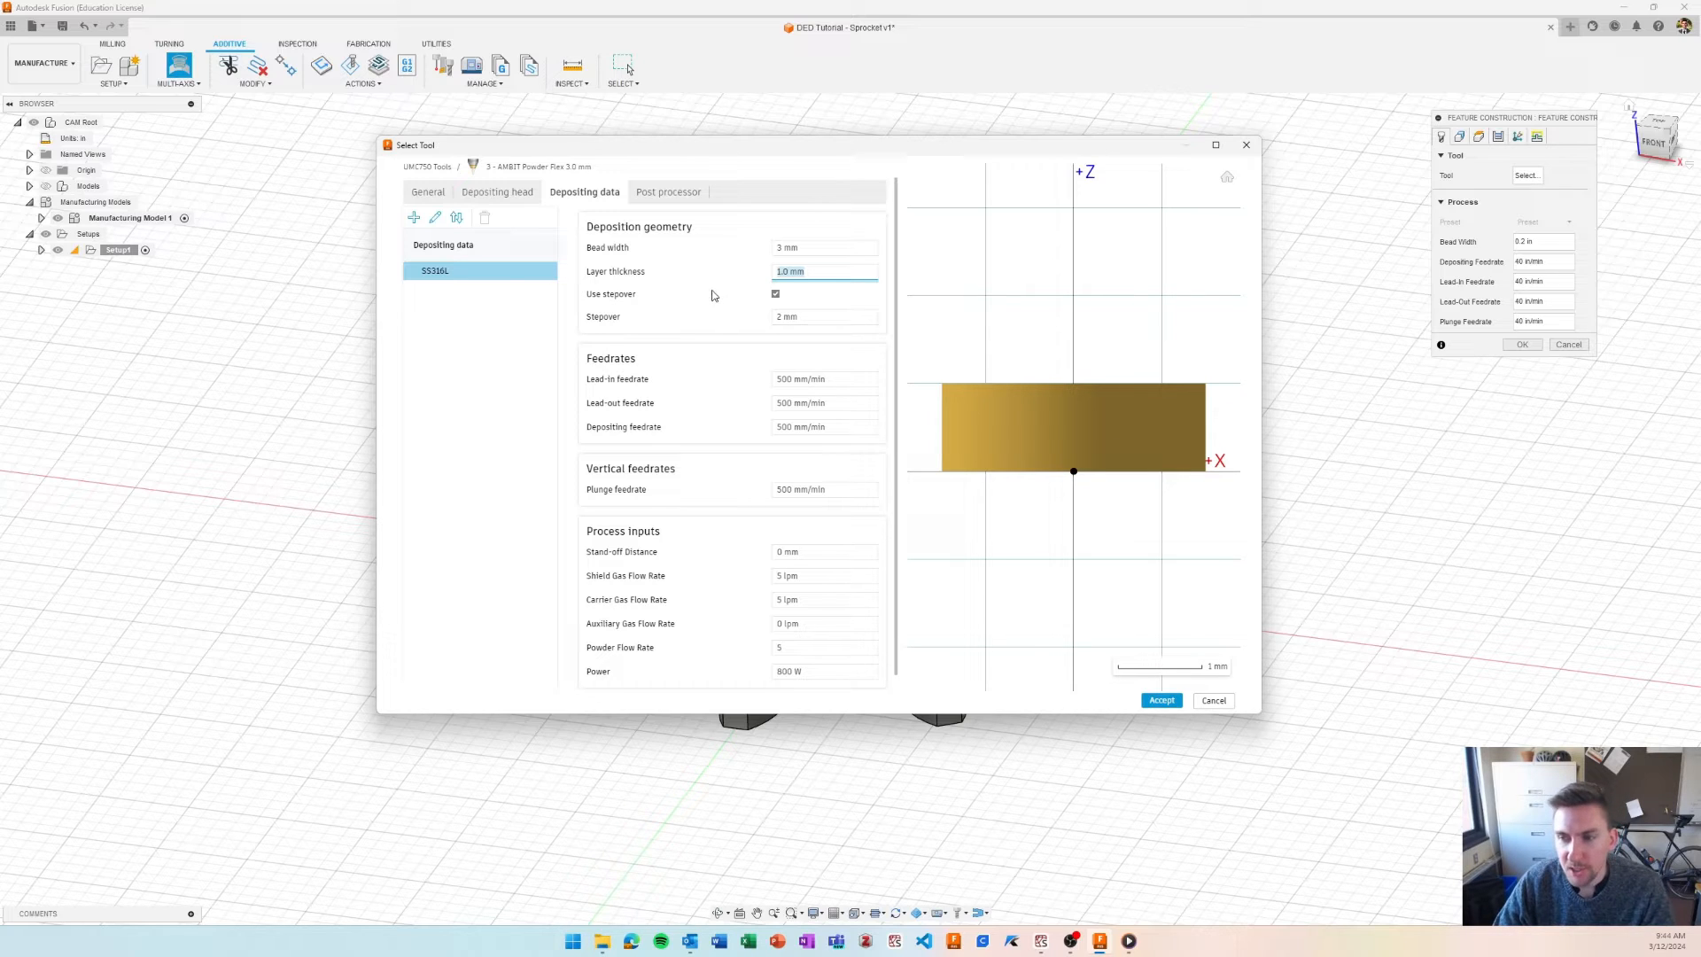
mouse_move(684, 316)
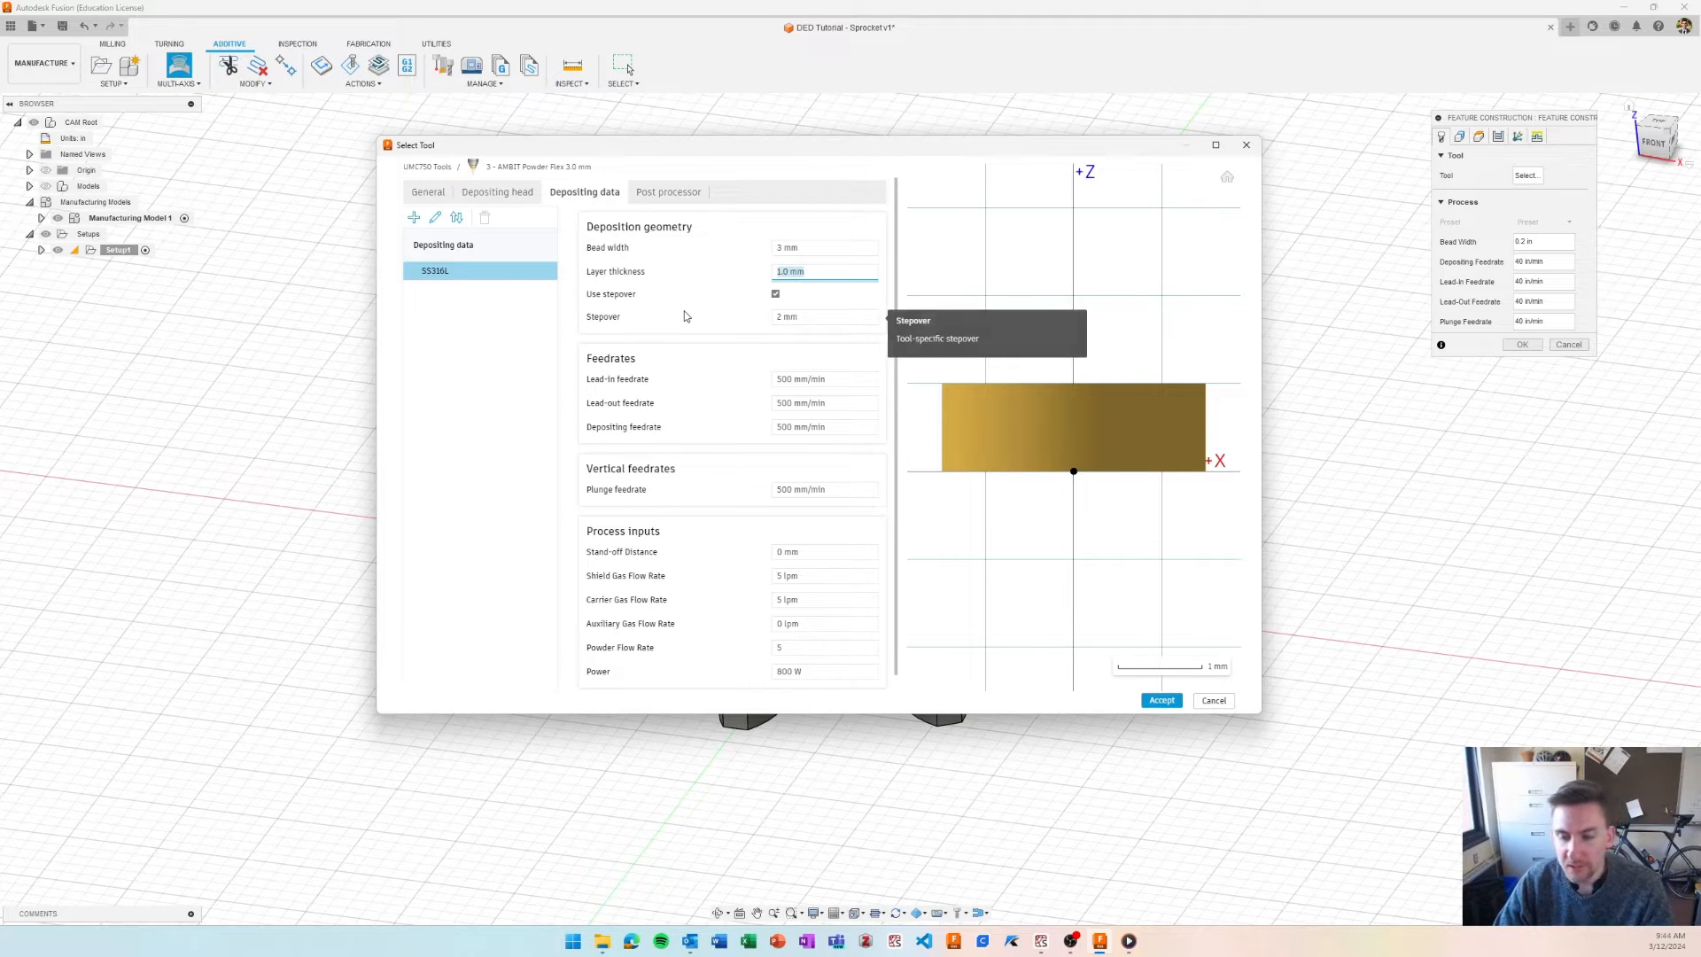
mouse_move(788, 316)
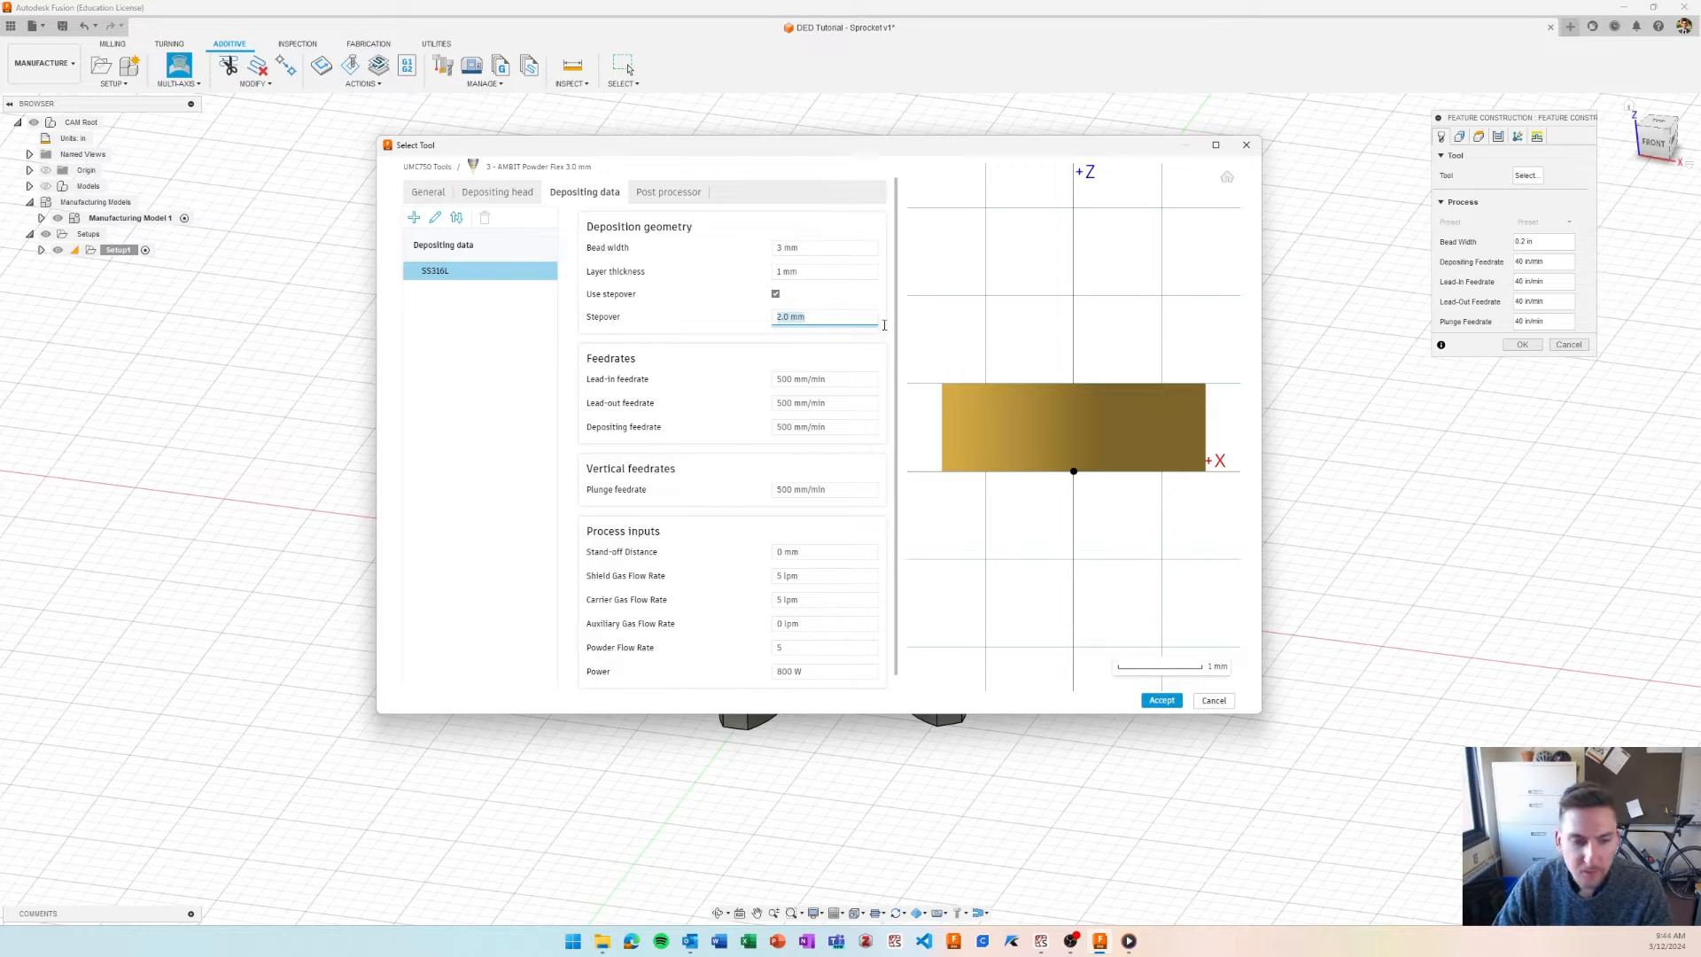
mouse_move(926, 379)
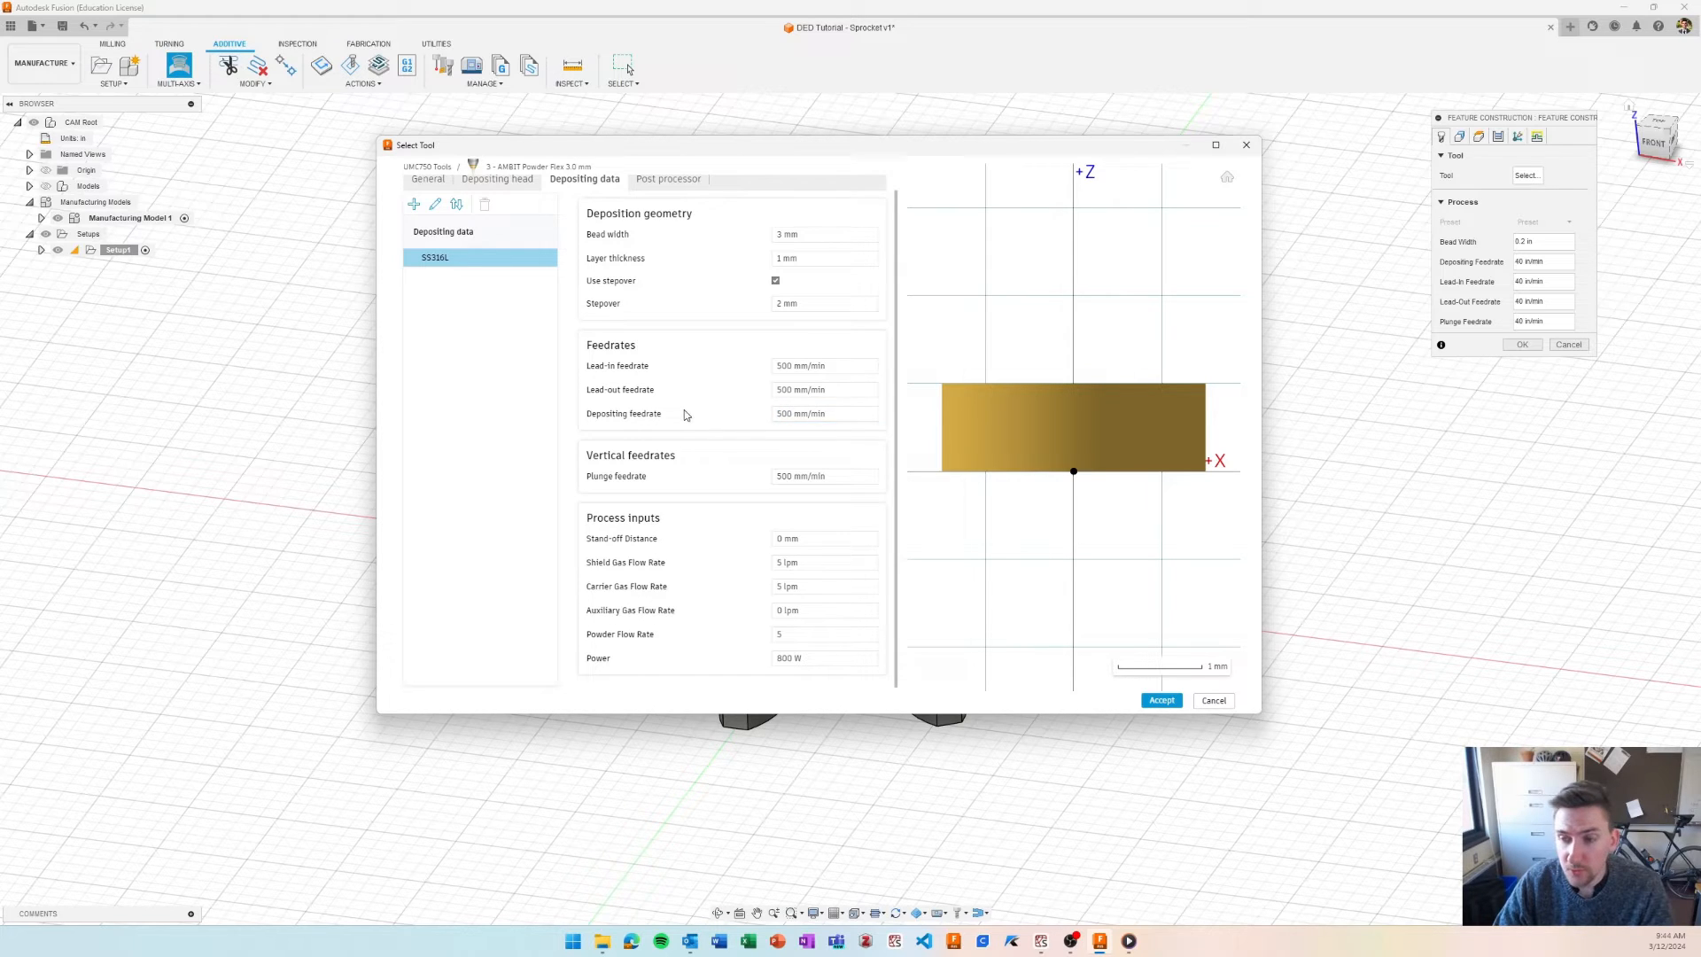
mouse_move(715, 457)
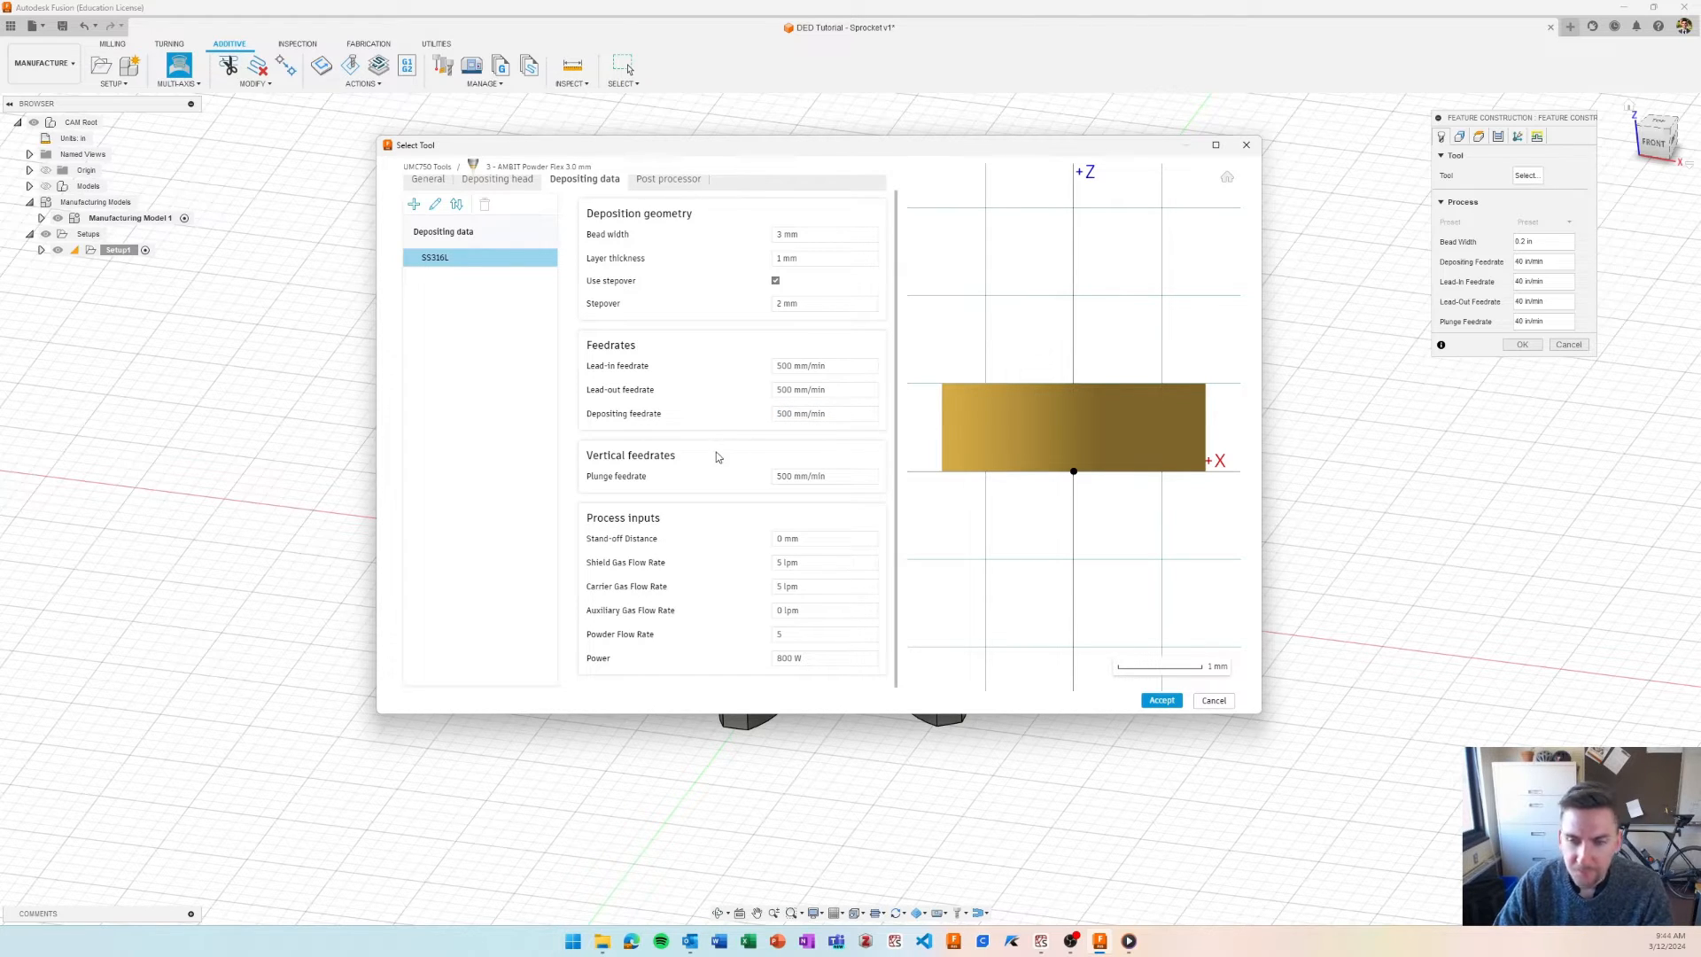
mouse_move(685, 490)
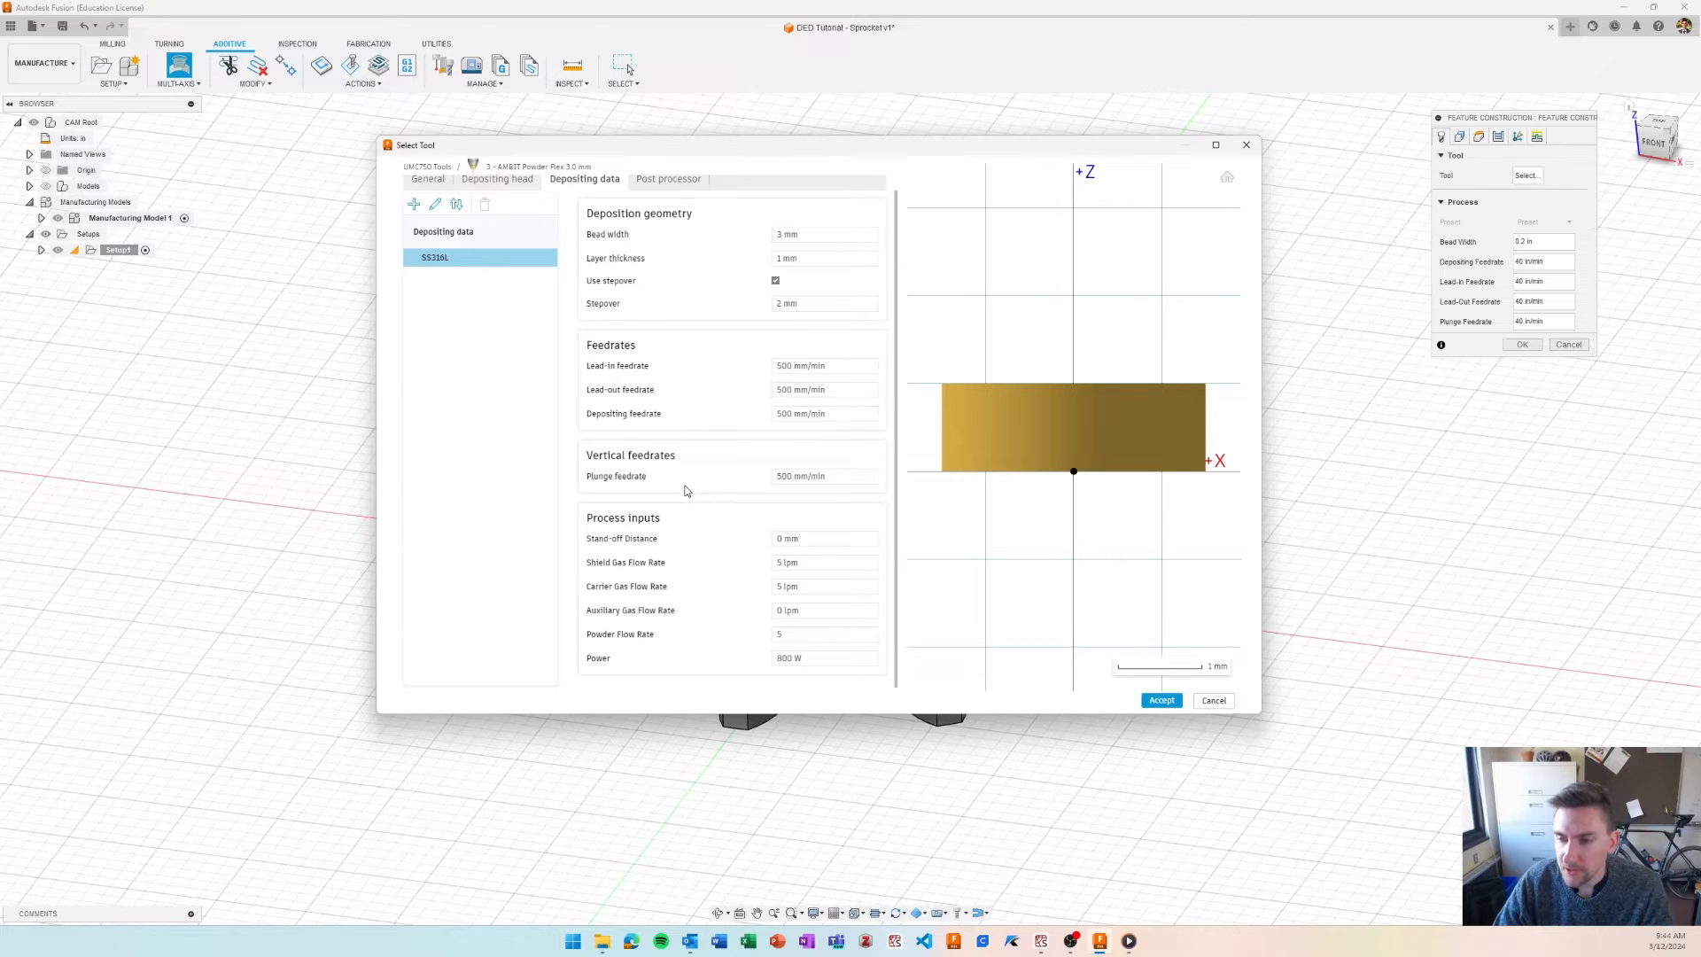
mouse_move(714, 615)
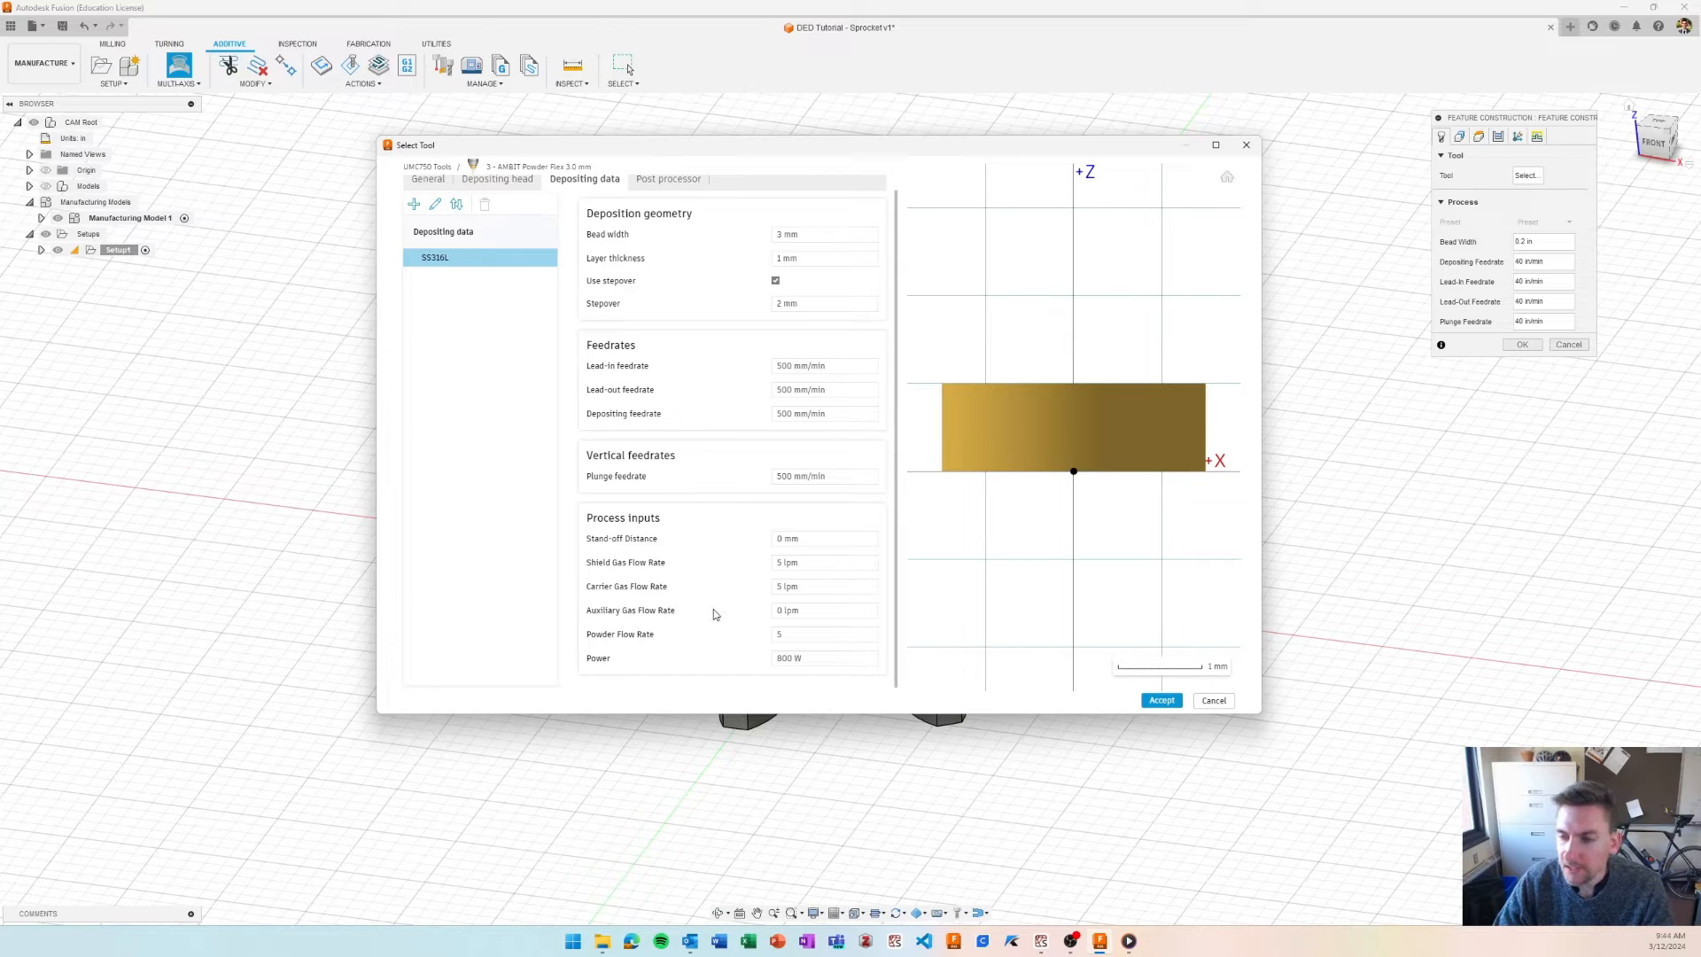
mouse_move(740, 542)
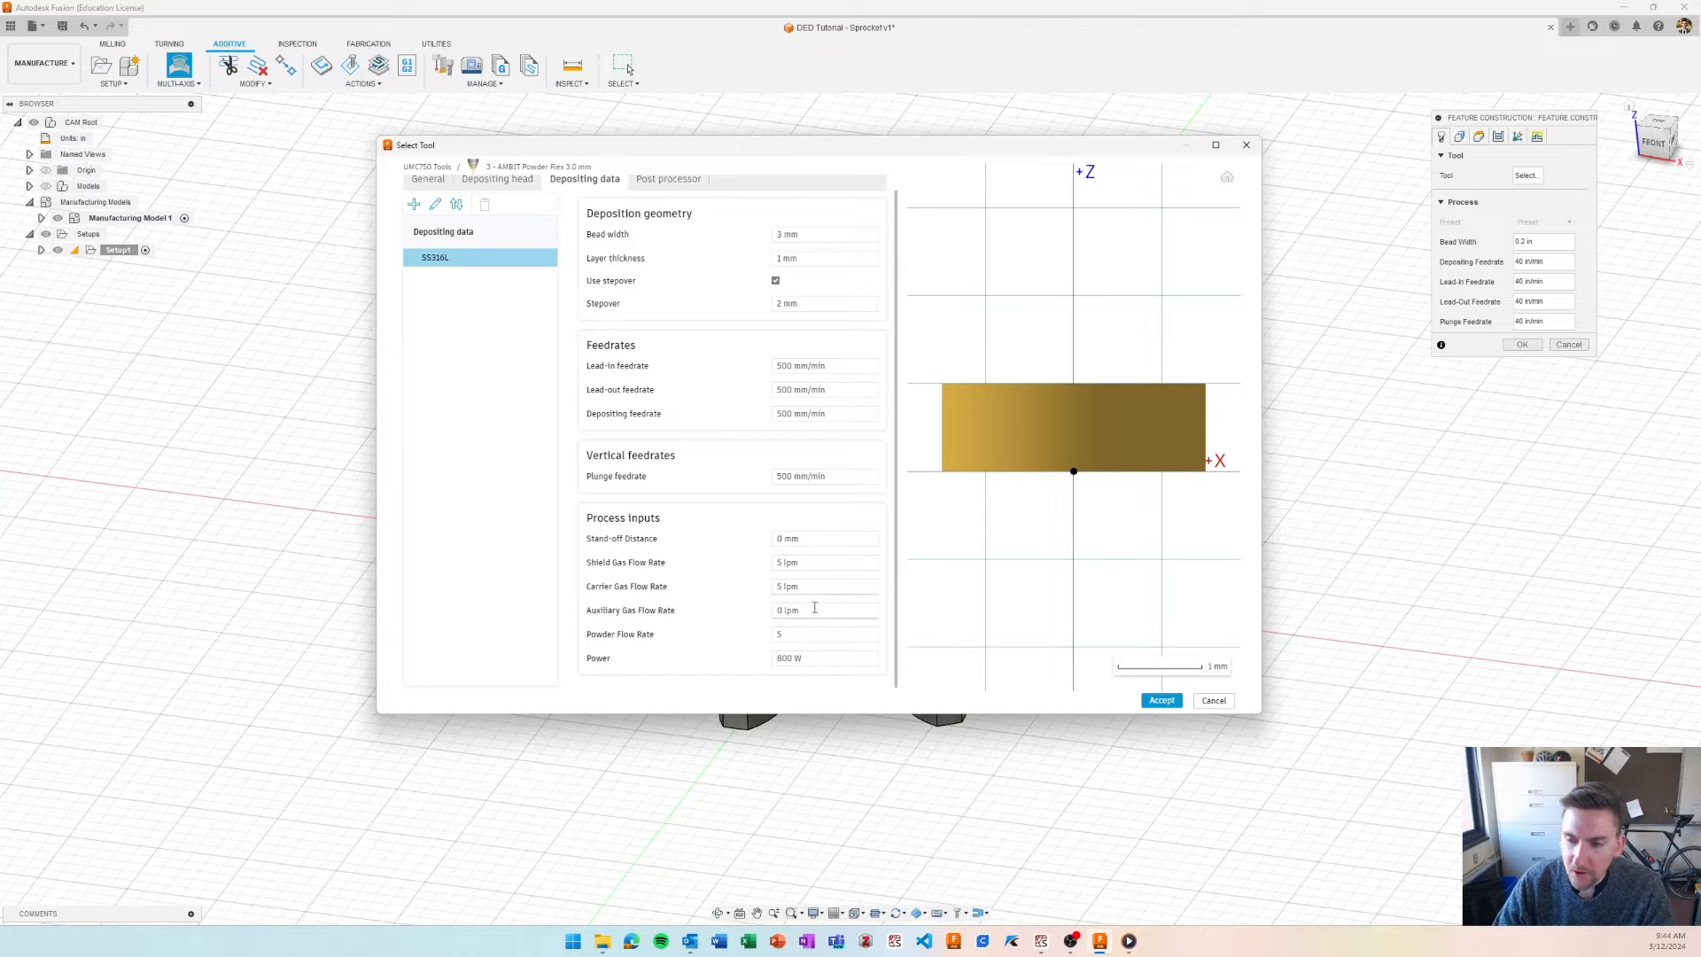
mouse_move(808, 658)
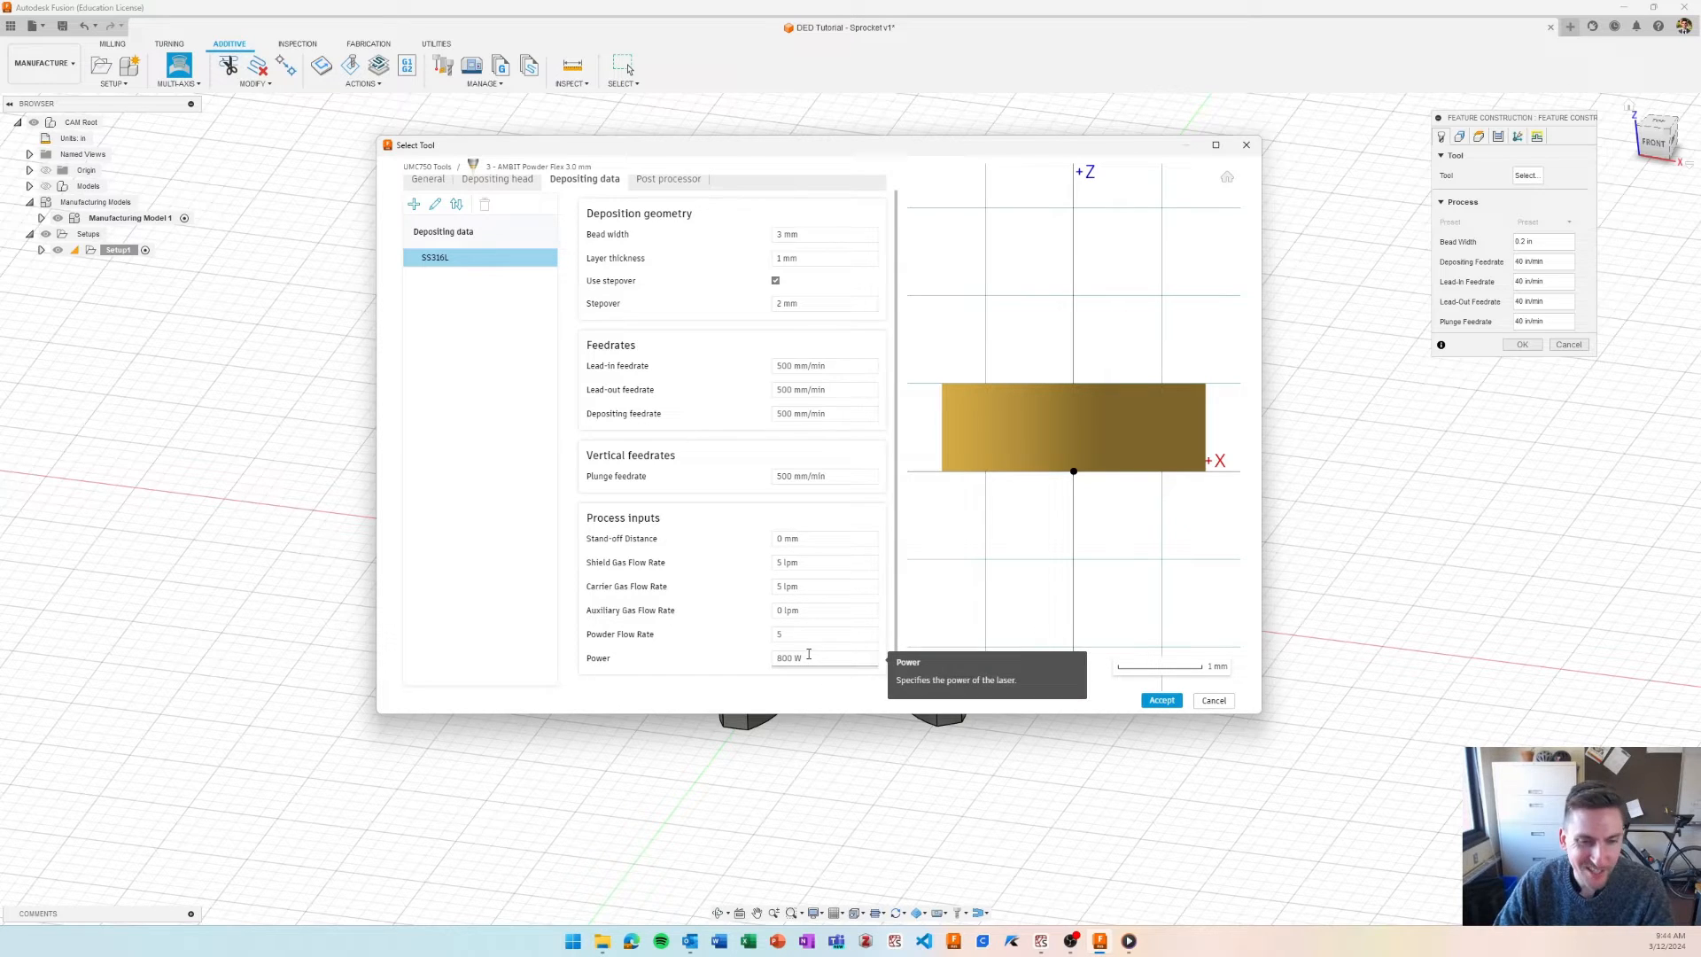
mouse_move(806, 592)
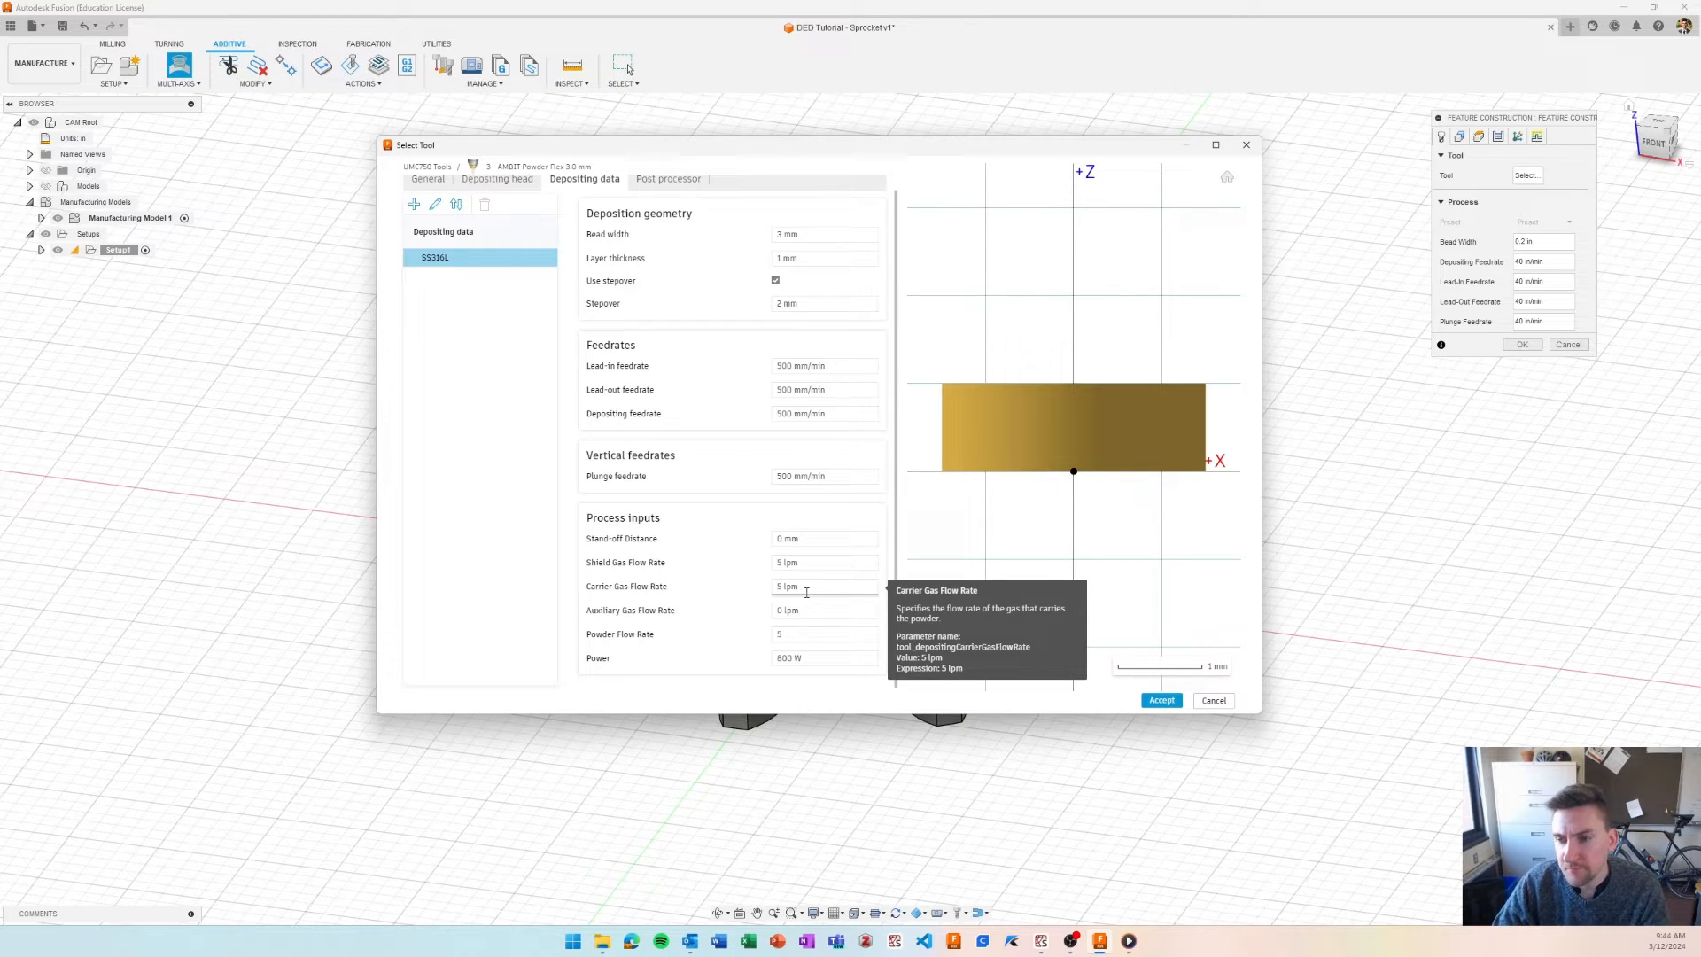
mouse_move(852, 456)
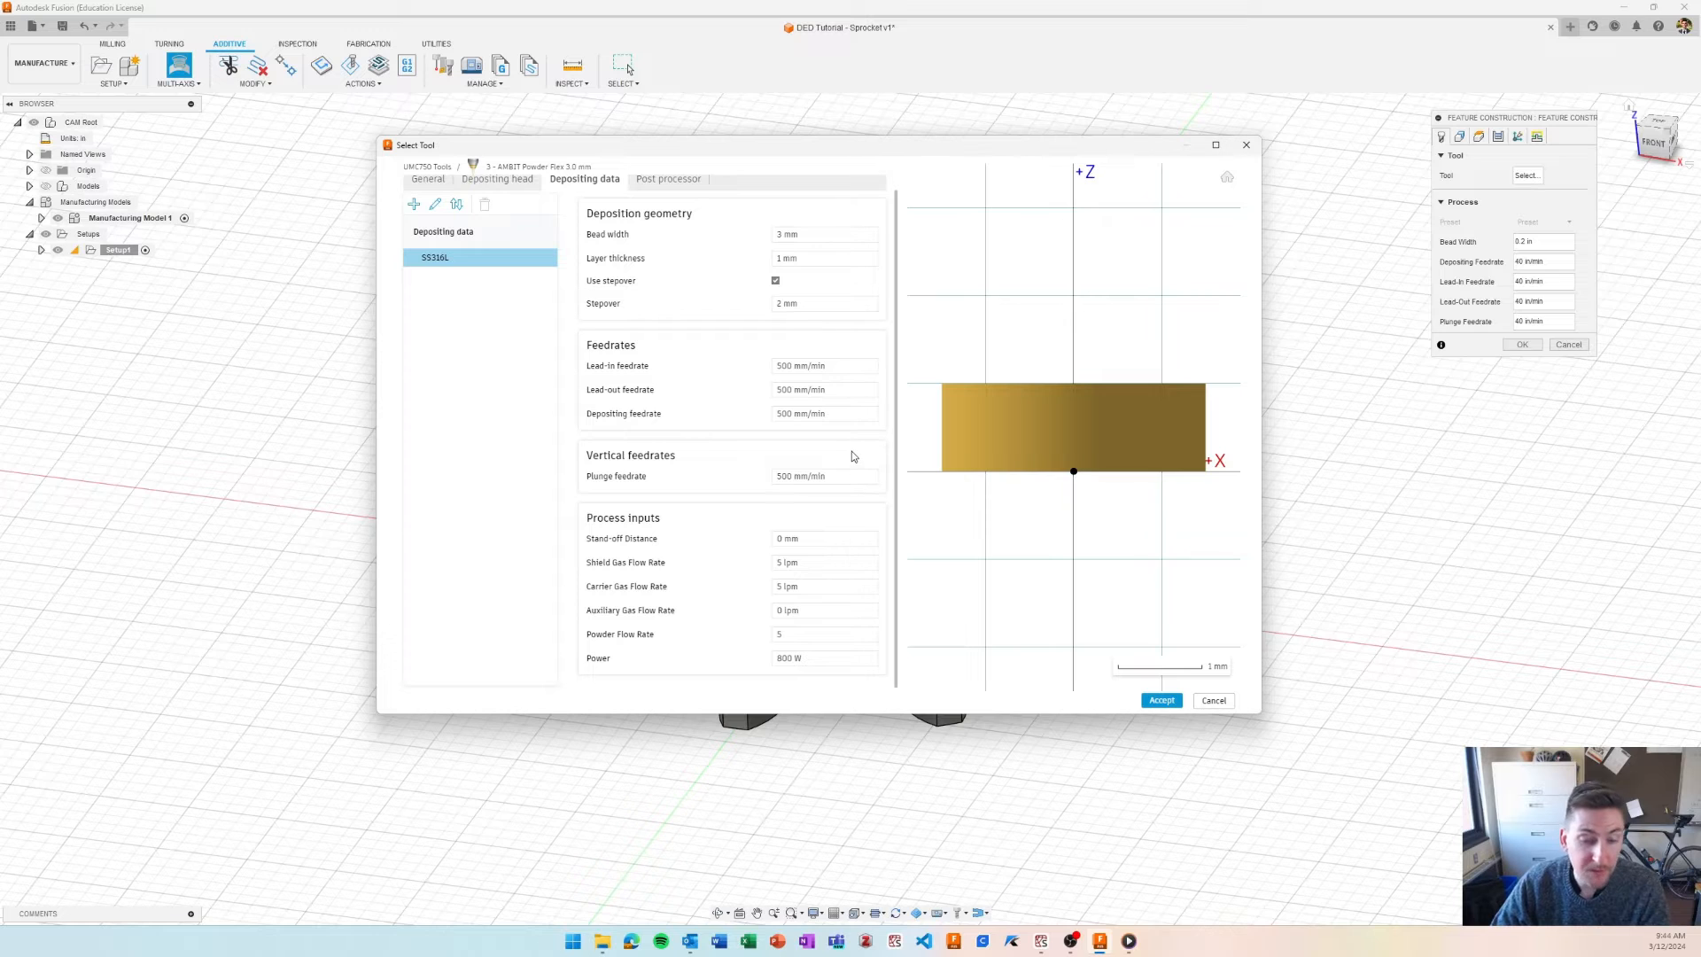
mouse_move(840, 443)
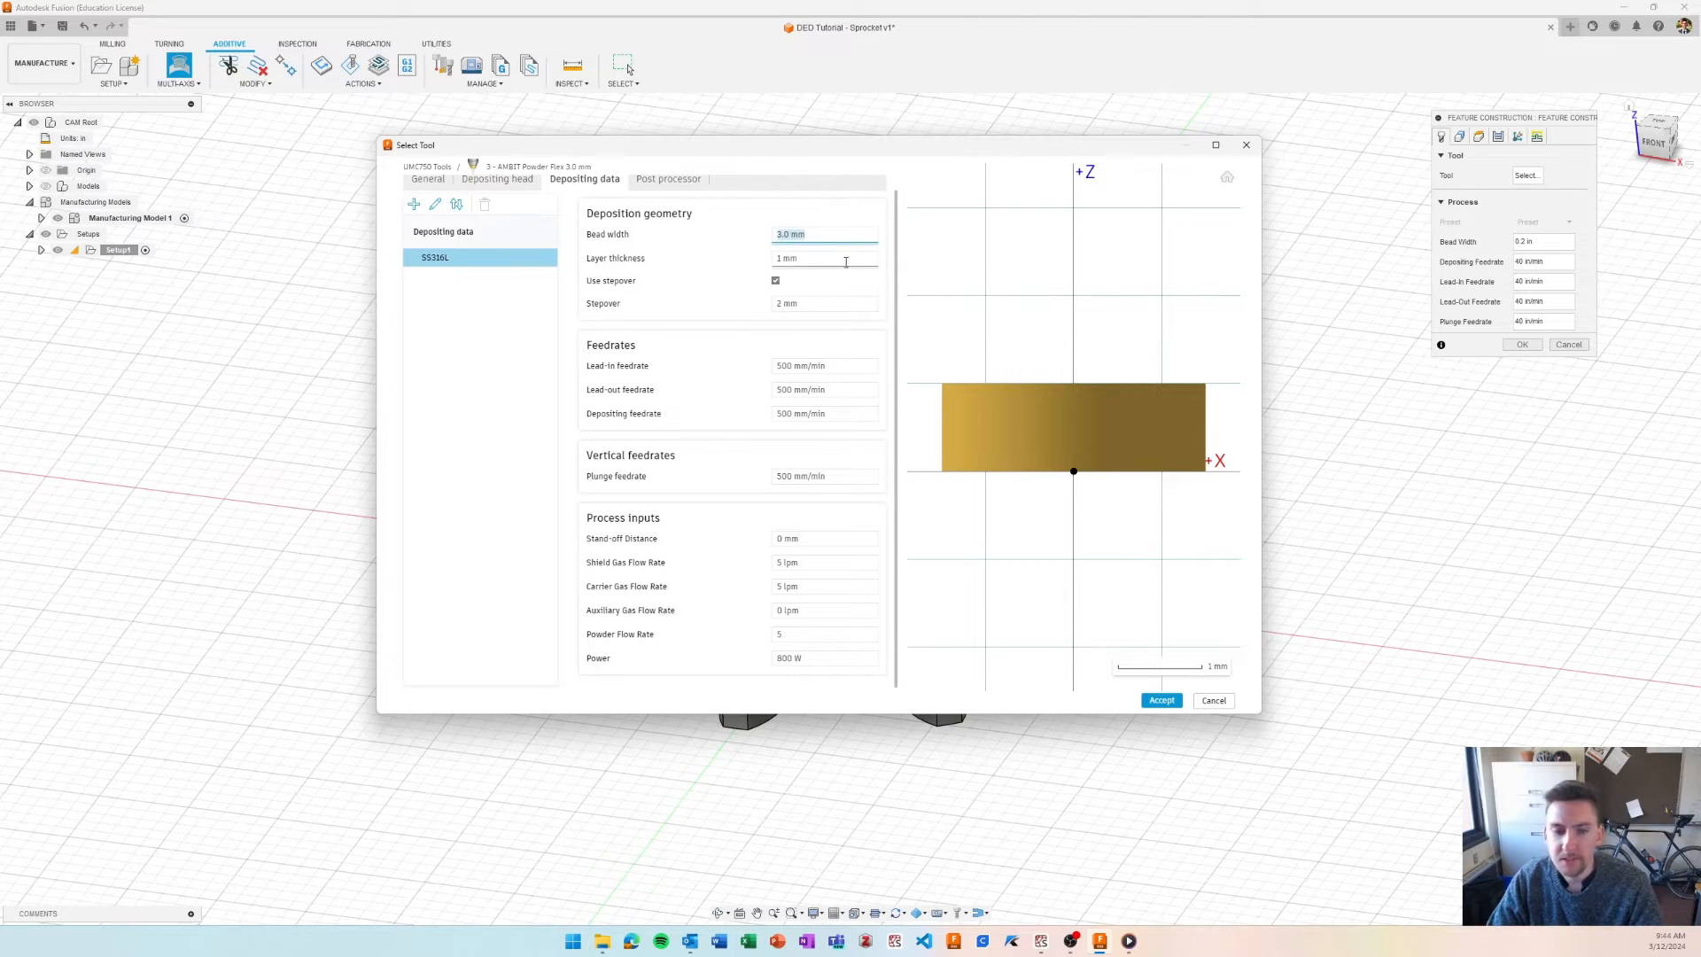
left_click(824, 303)
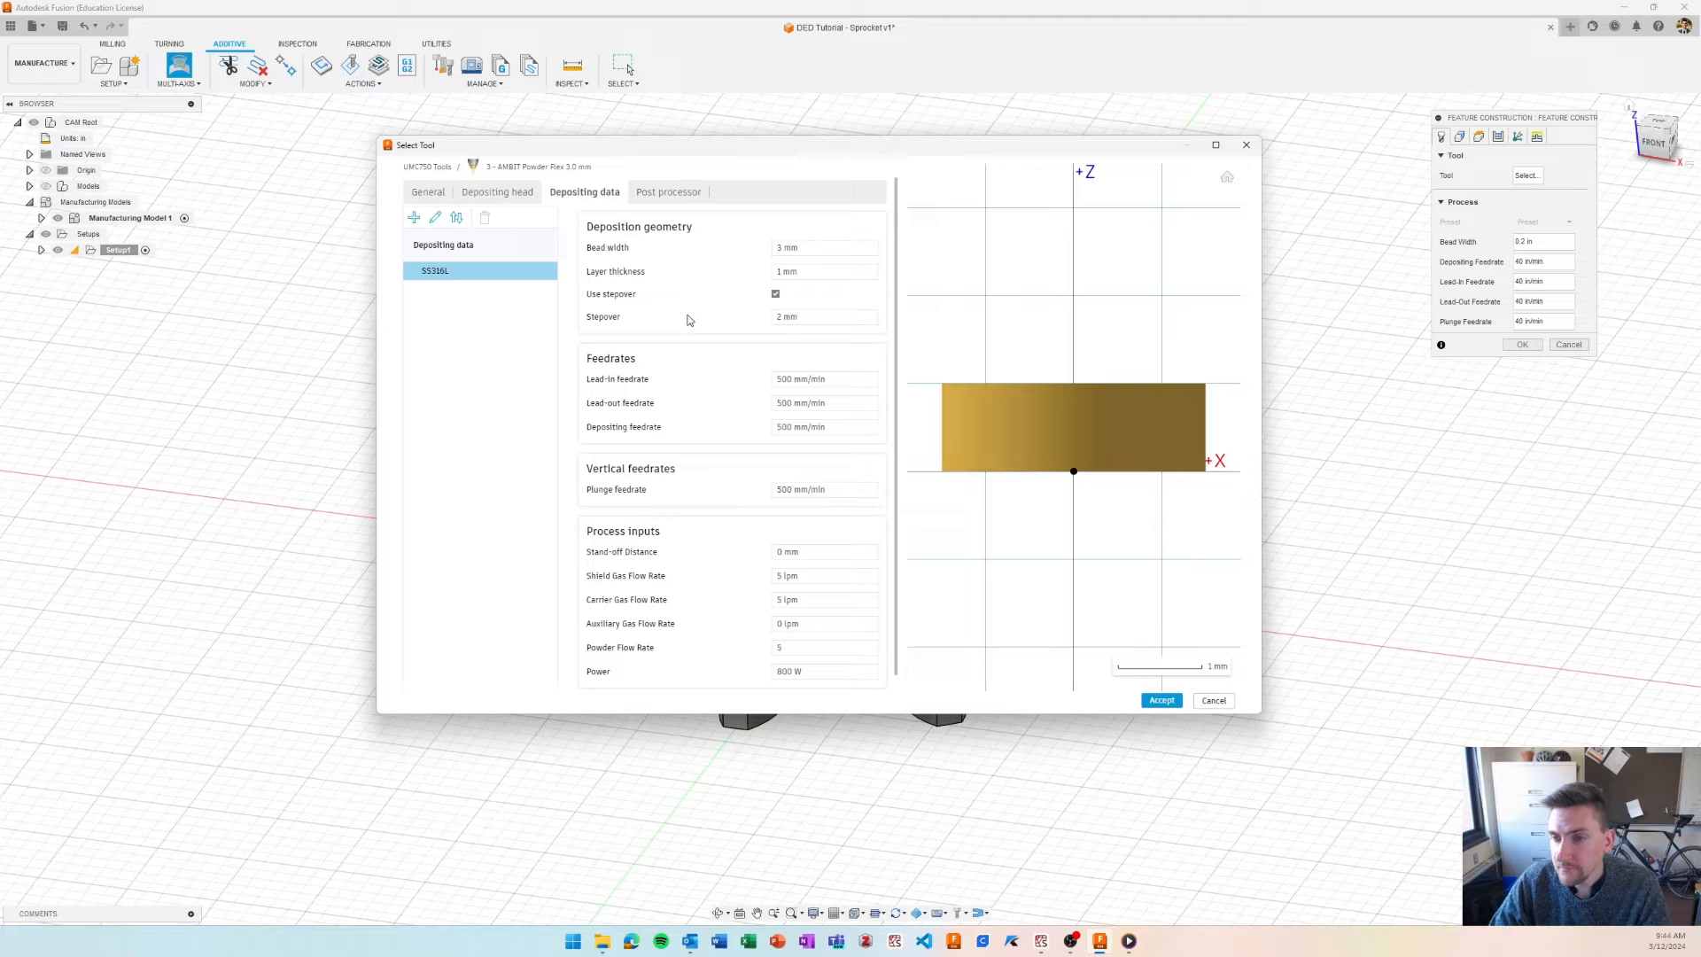
- Accept the edited tool and assign the 3.0 mm powder tool to the operation
left_click(668, 192)
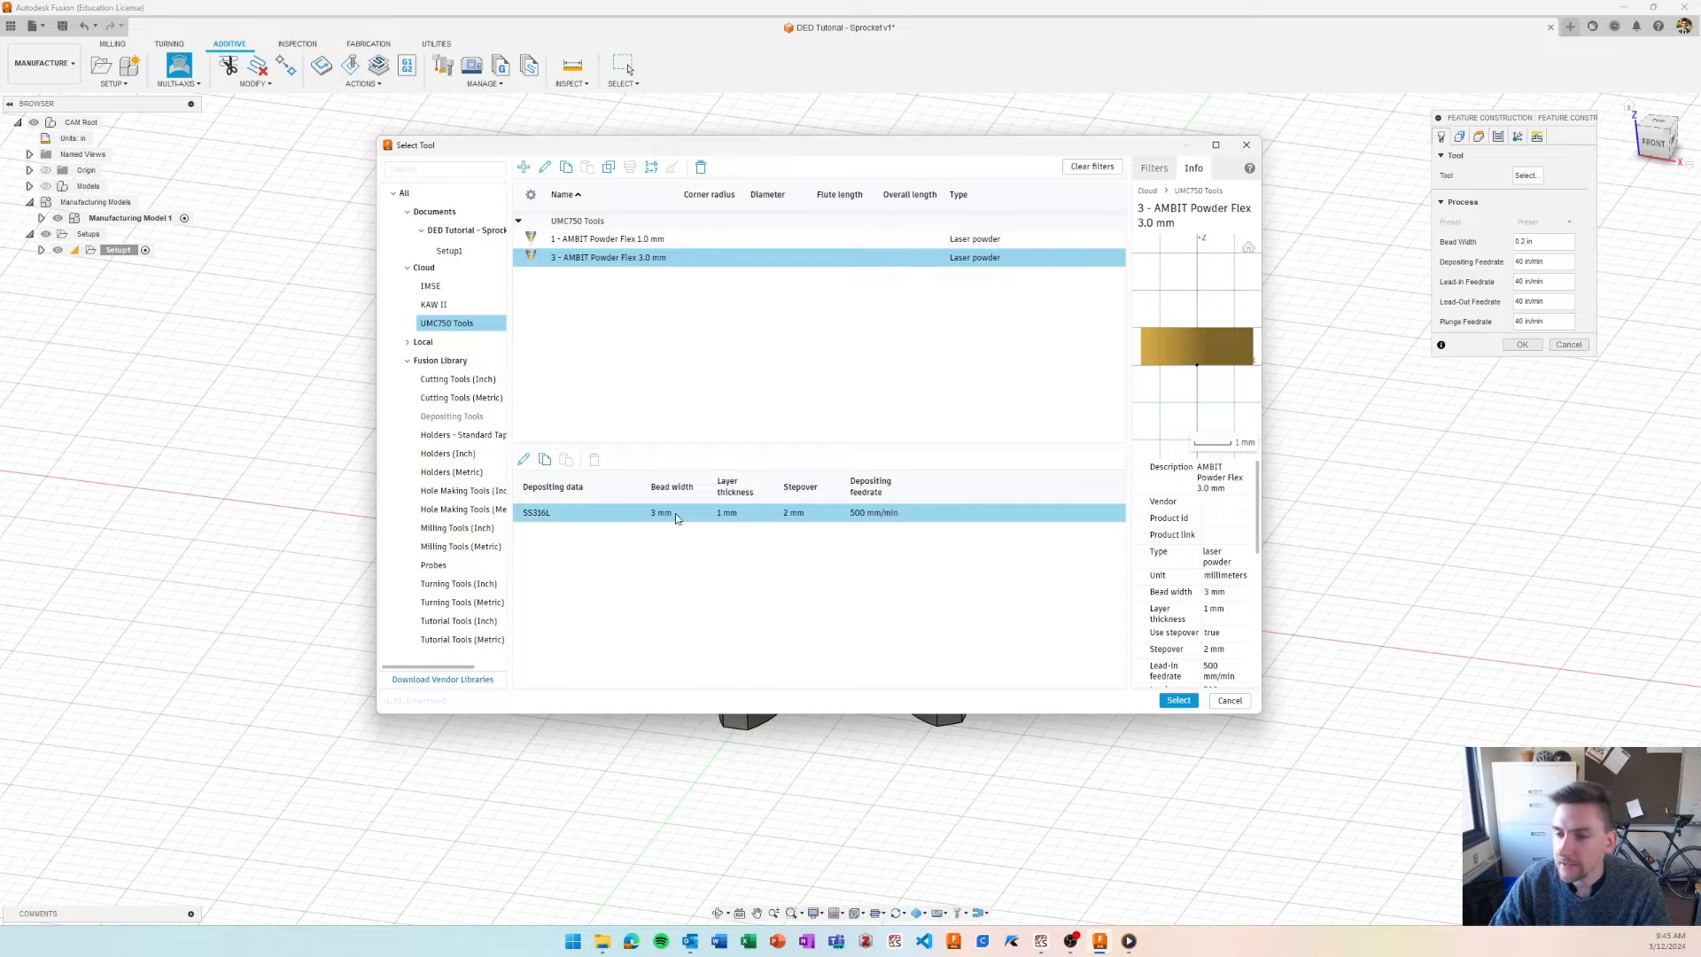
mouse_move(748, 567)
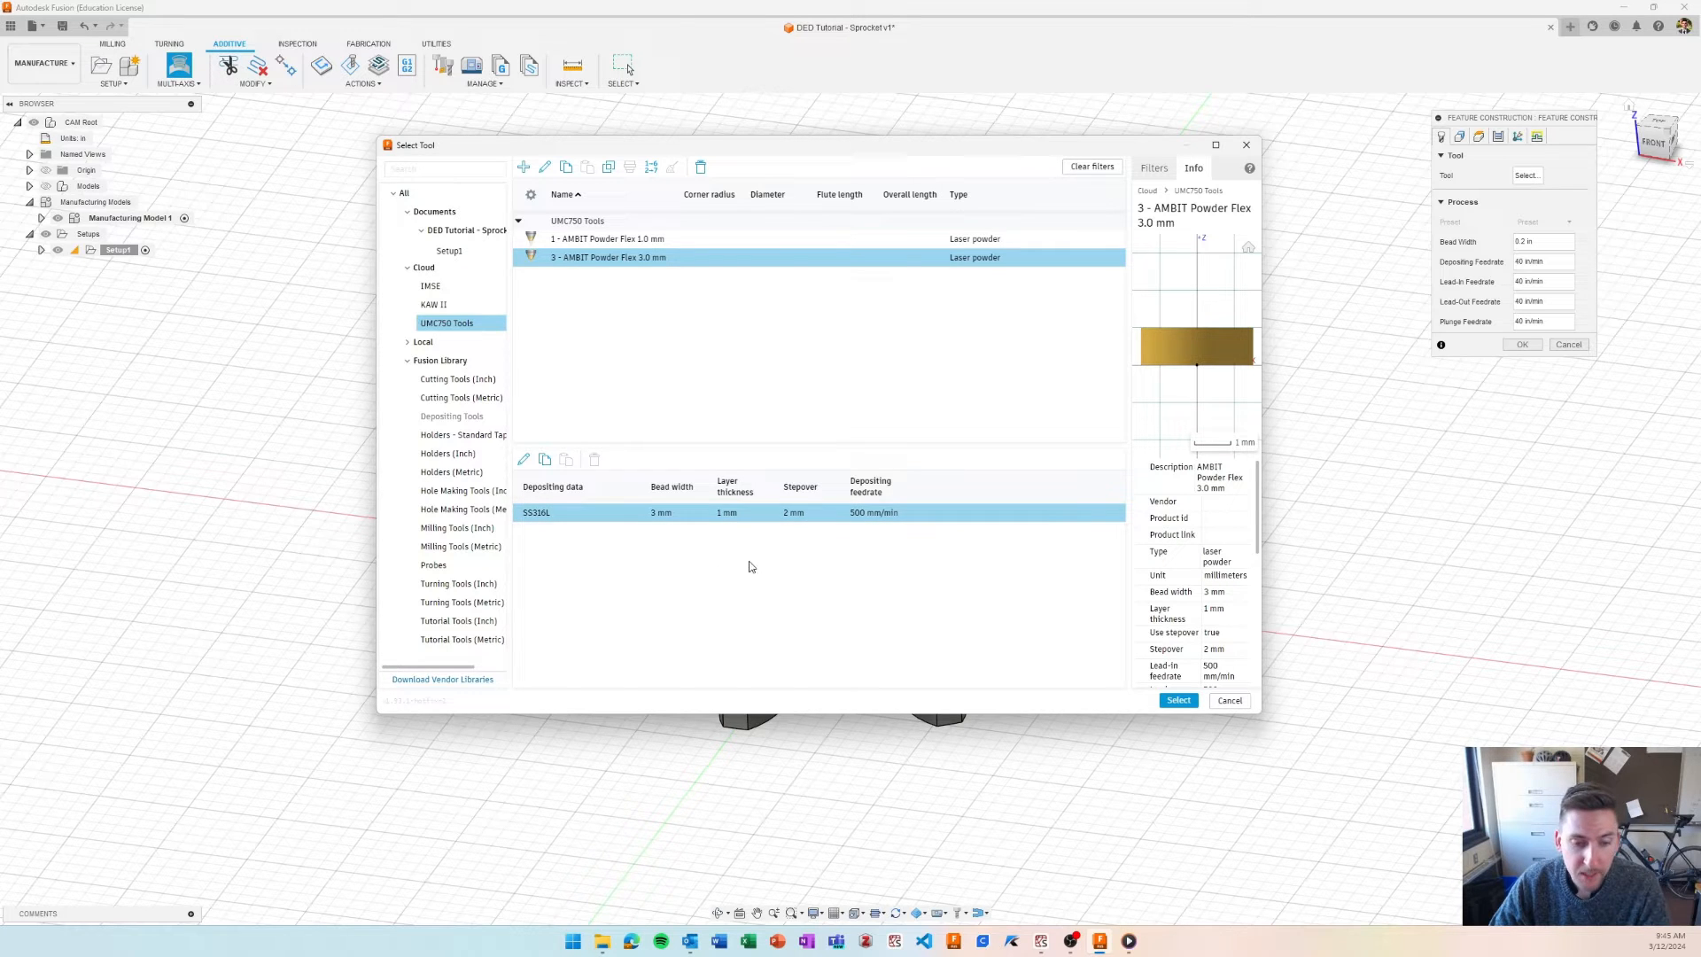
left_click(1176, 700)
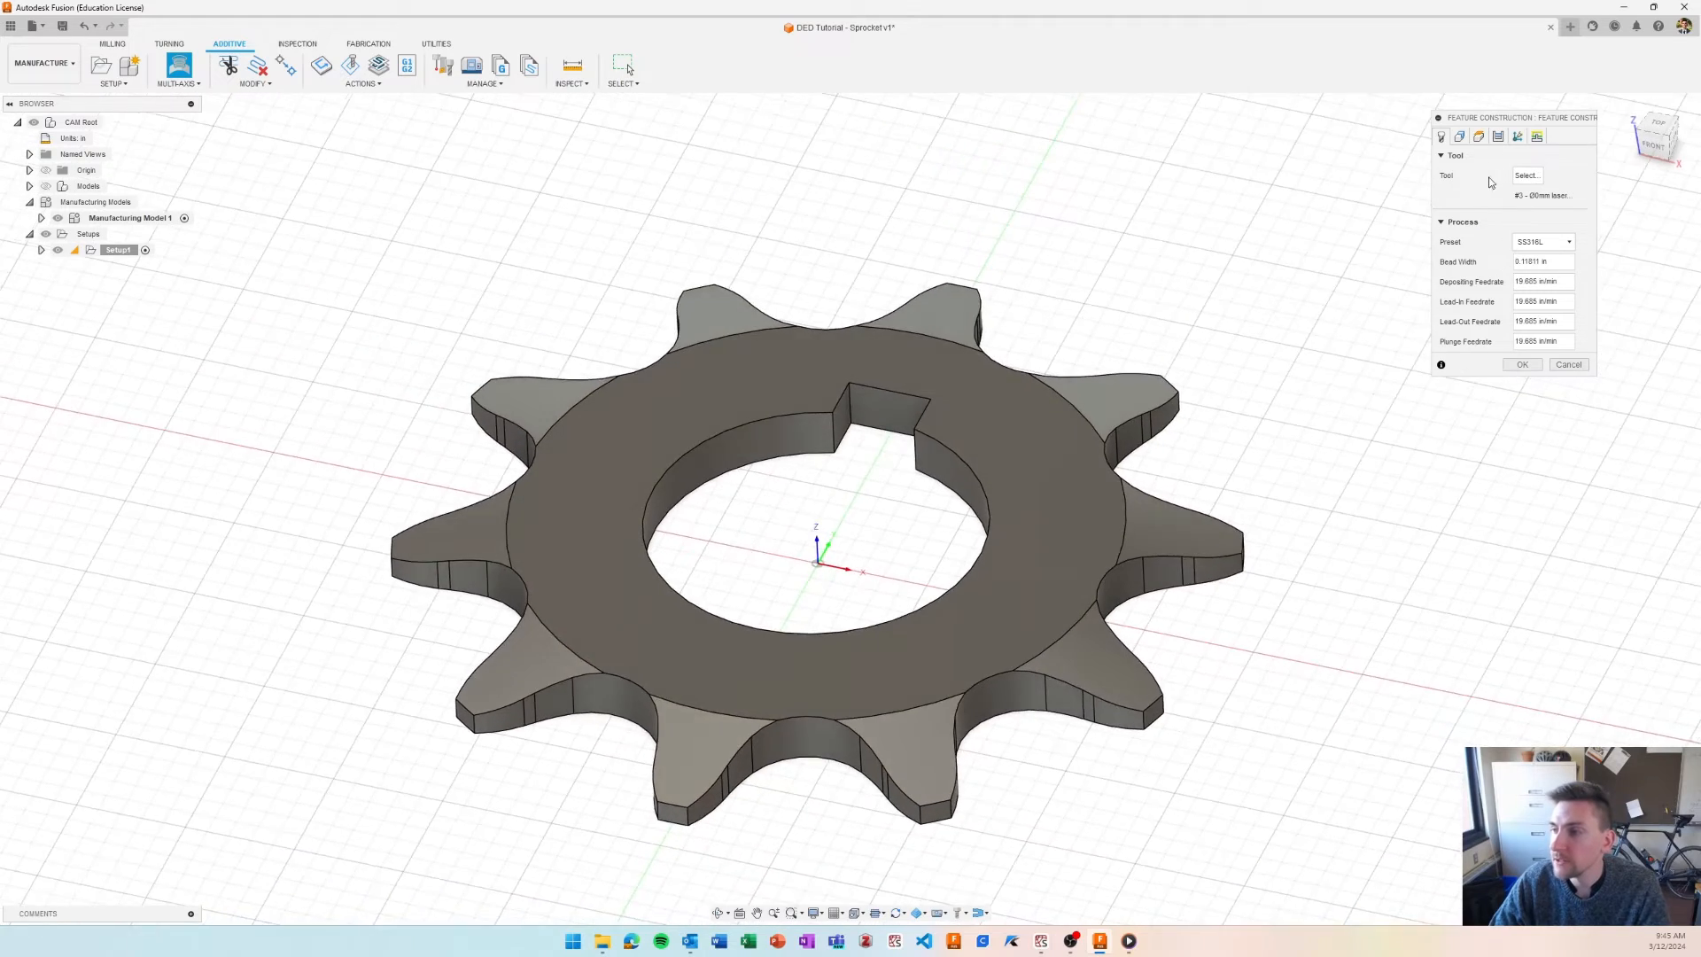
- Show the geometry settings, expand Manufacturing Model 1 and clear the top face from the build feature
left_click(1459, 136)
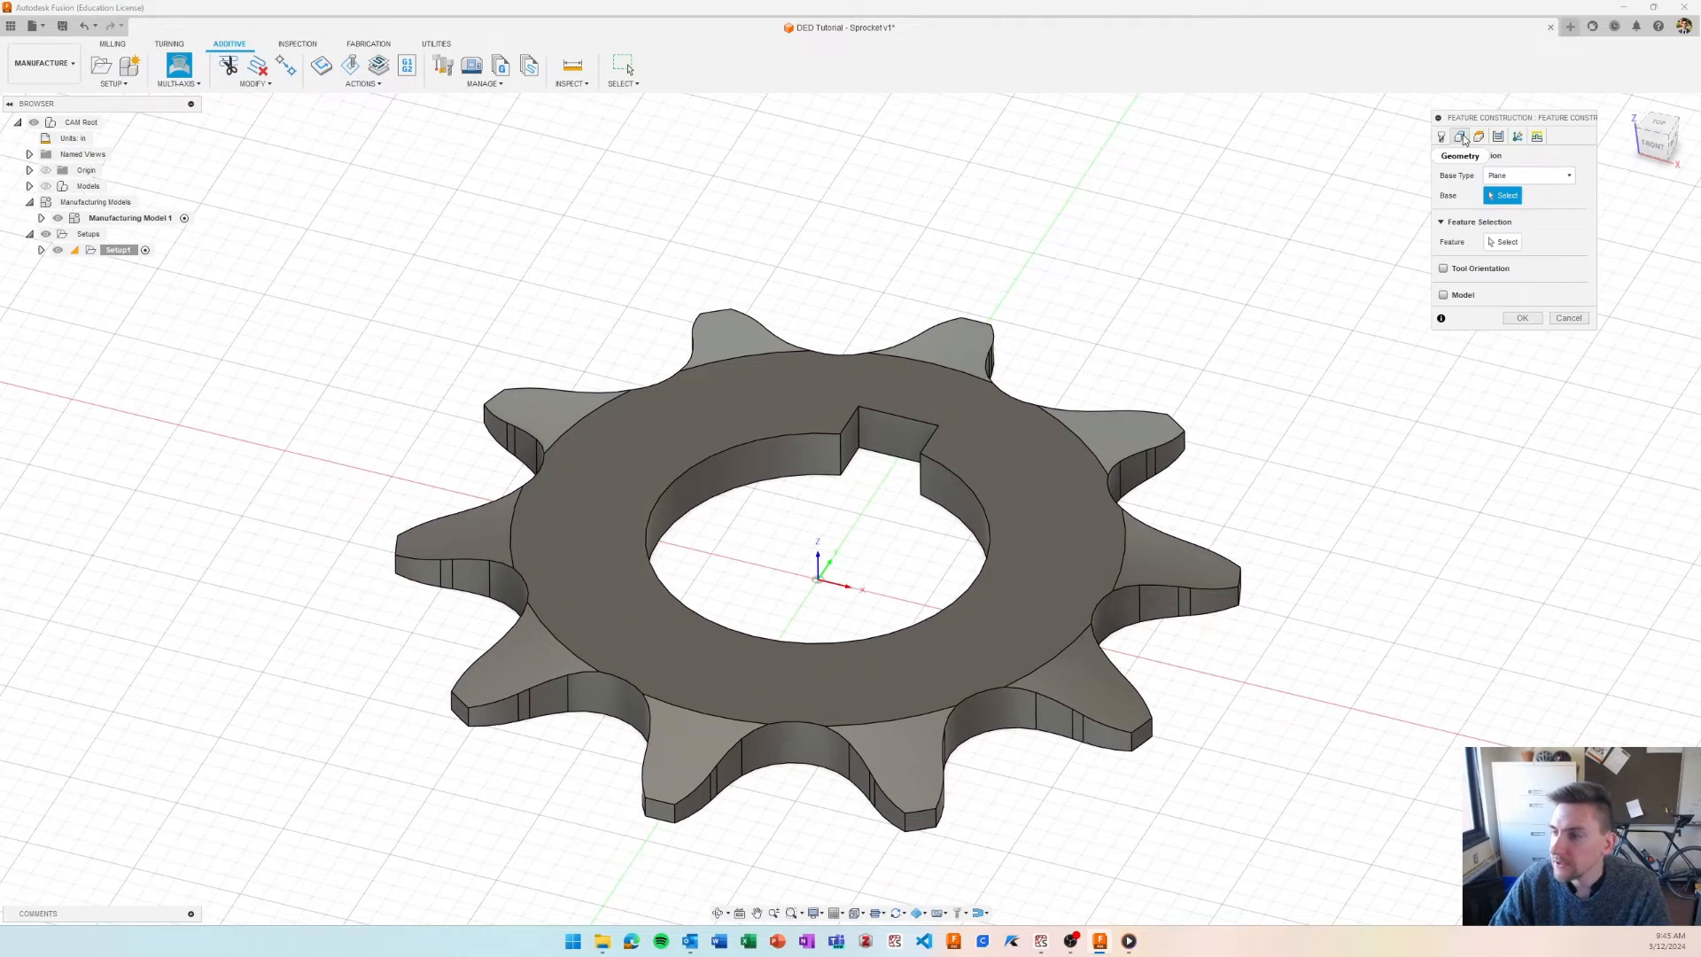
left_click(1440, 136)
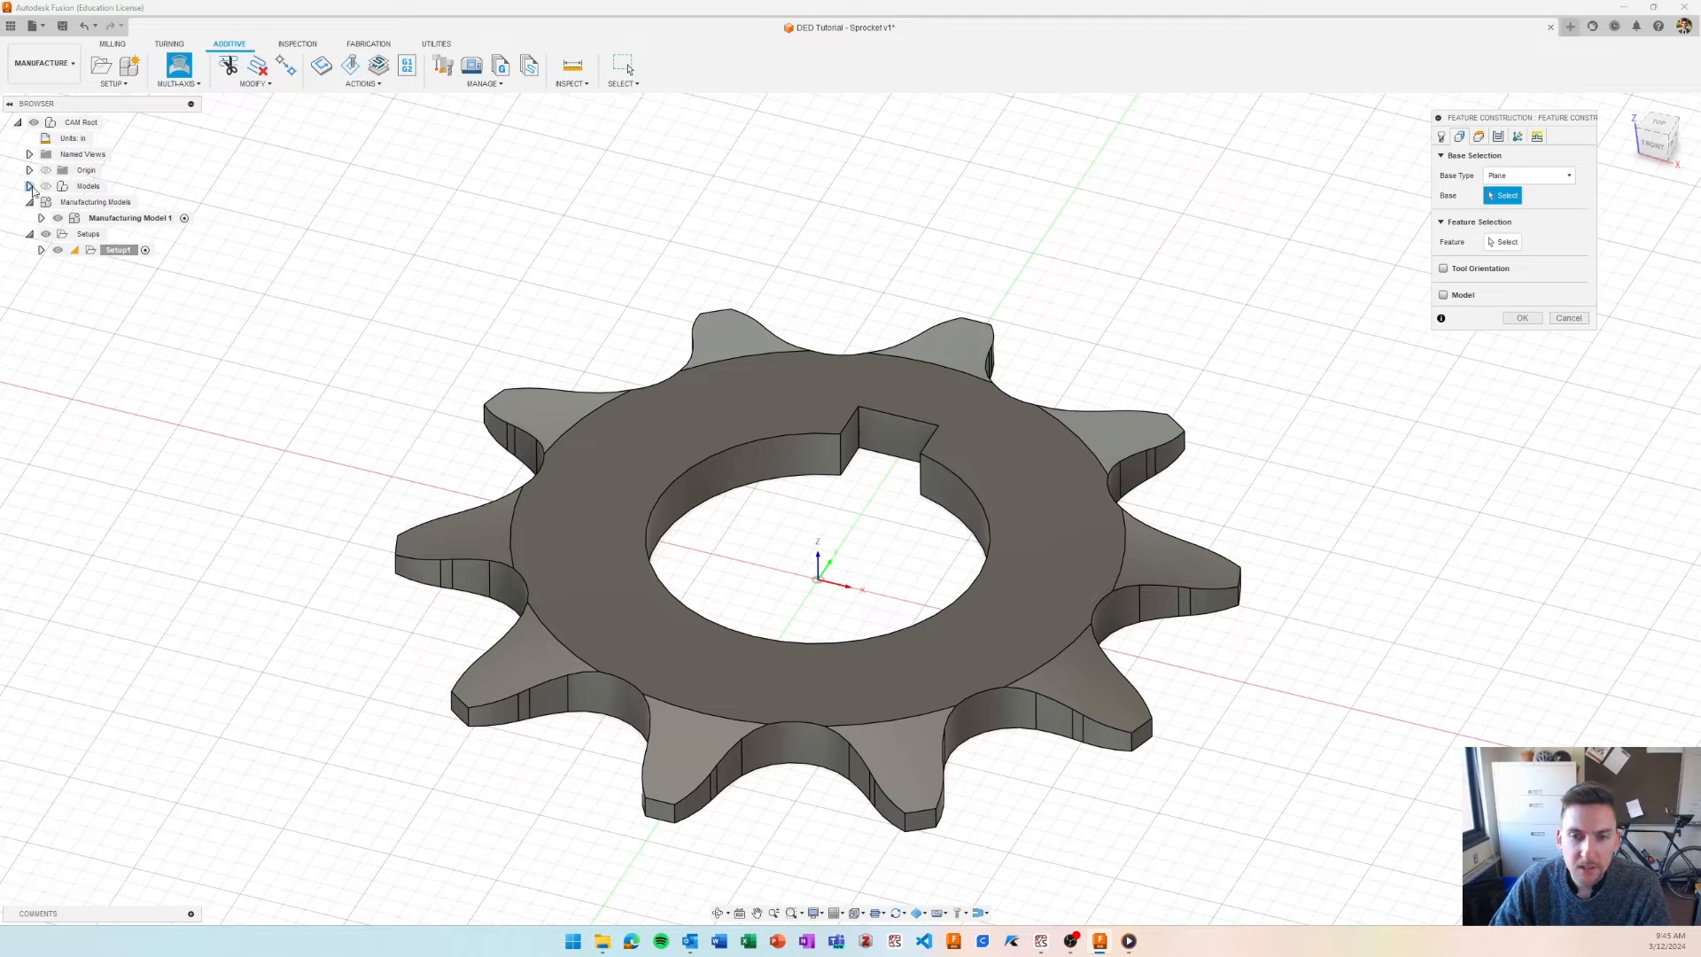
left_click(41, 222)
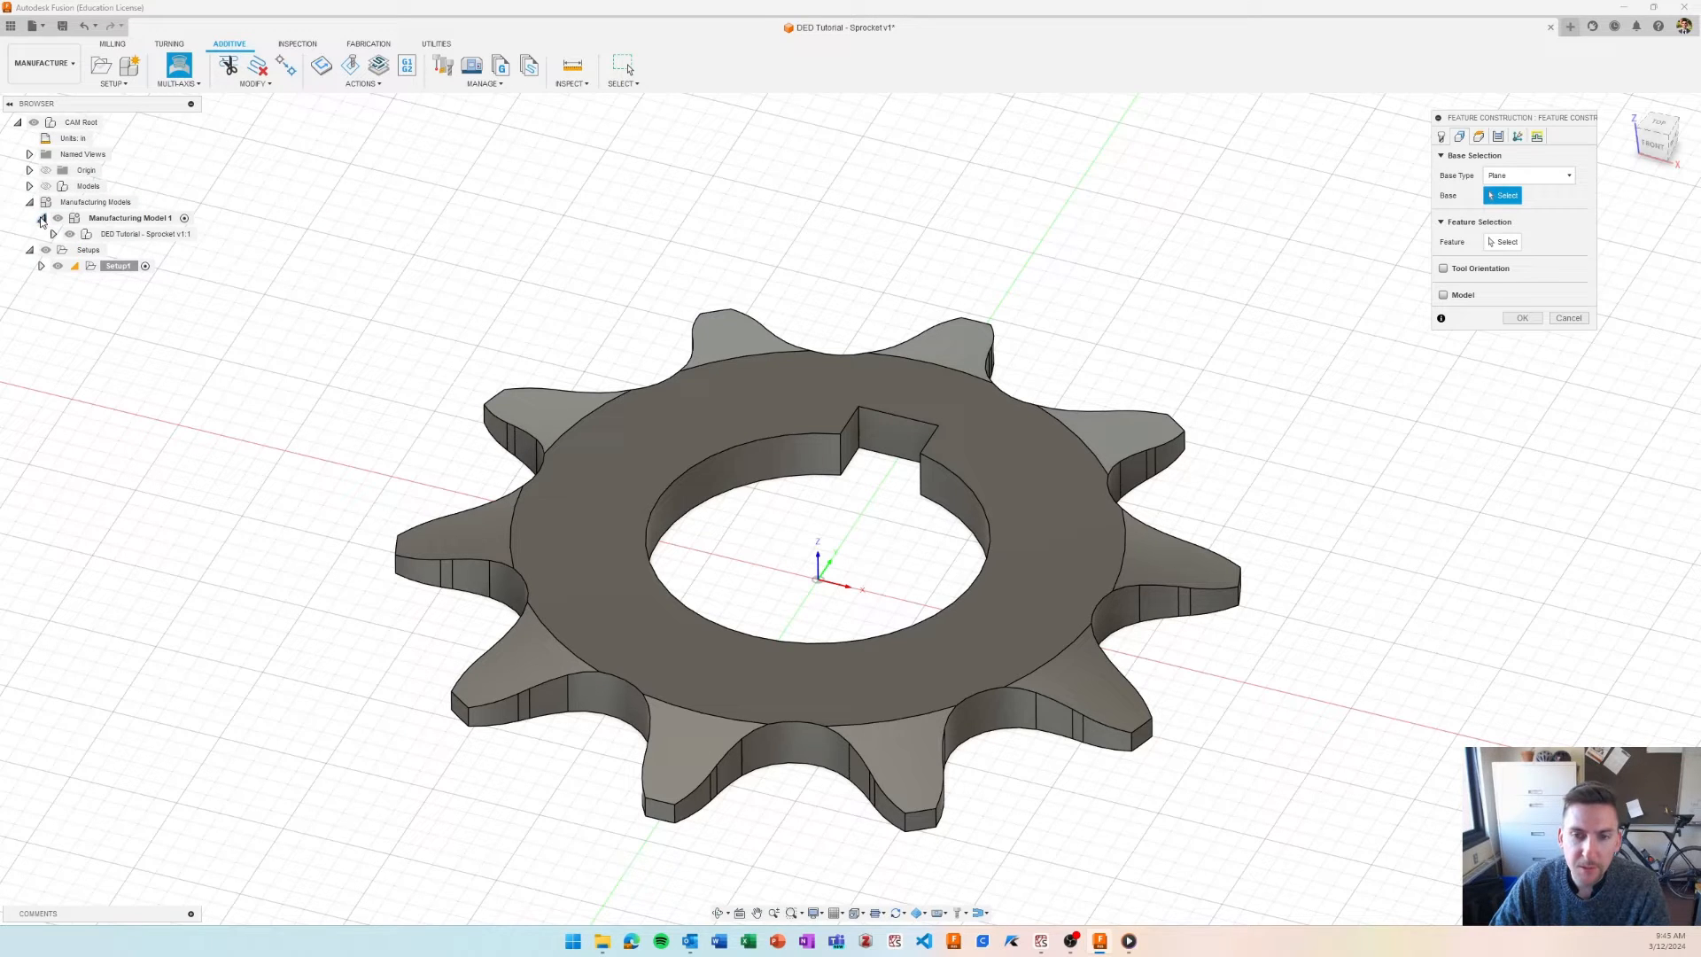
left_click(53, 234)
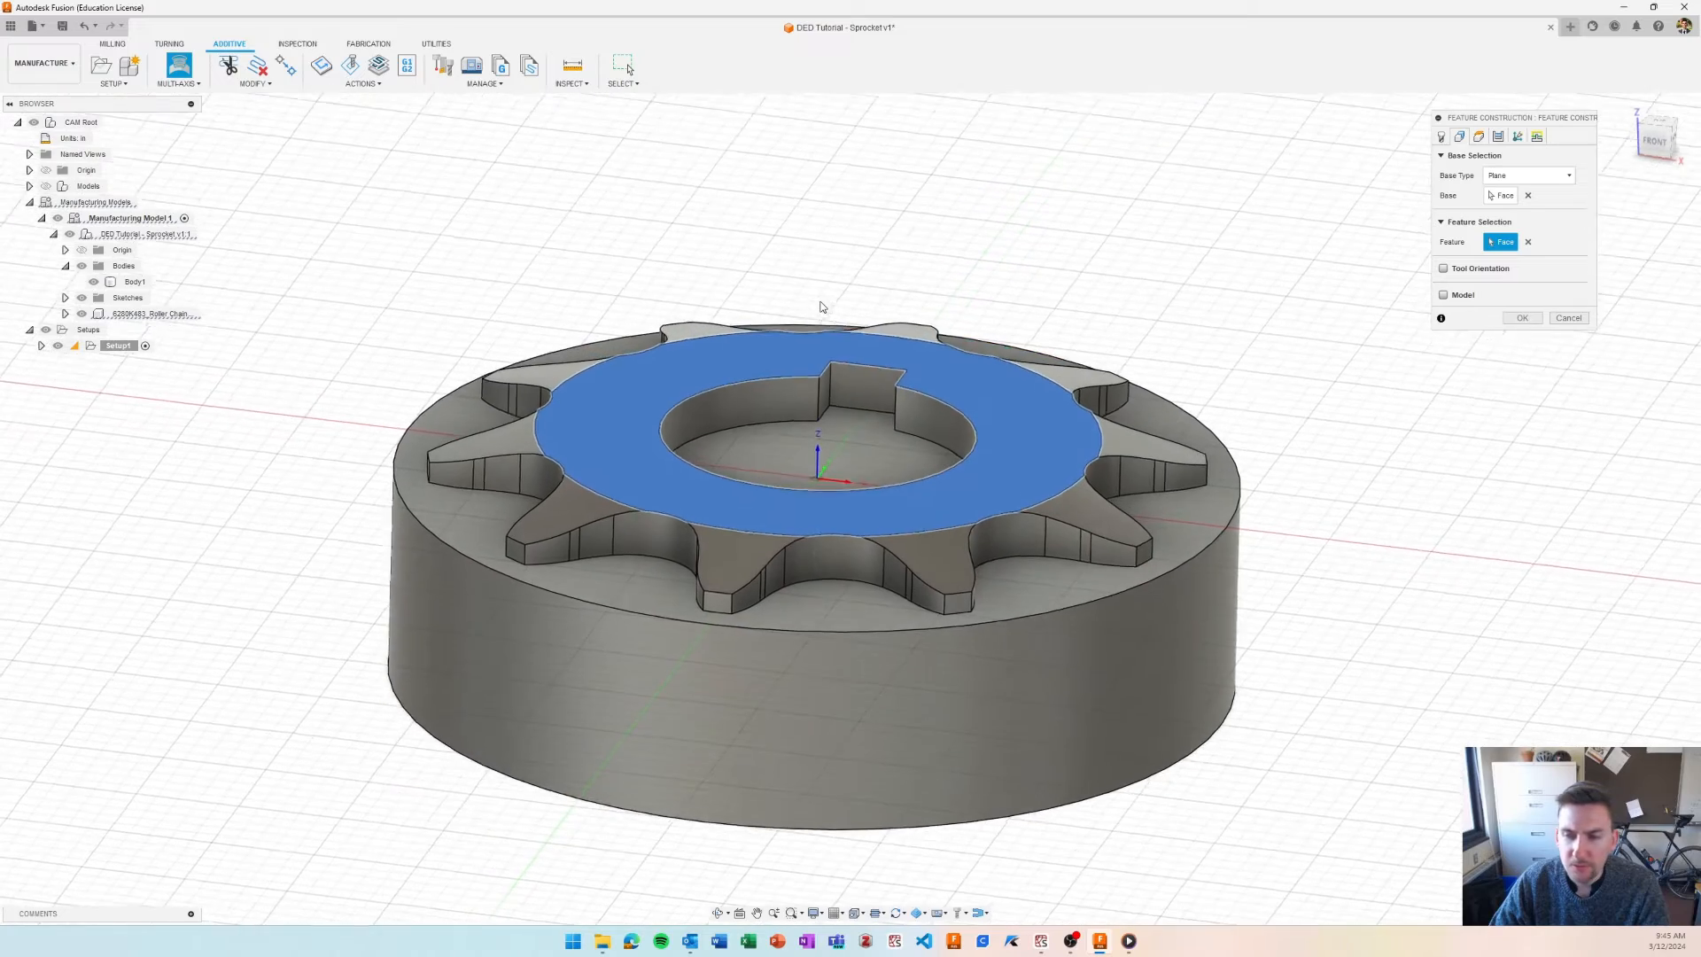
left_click(1527, 240)
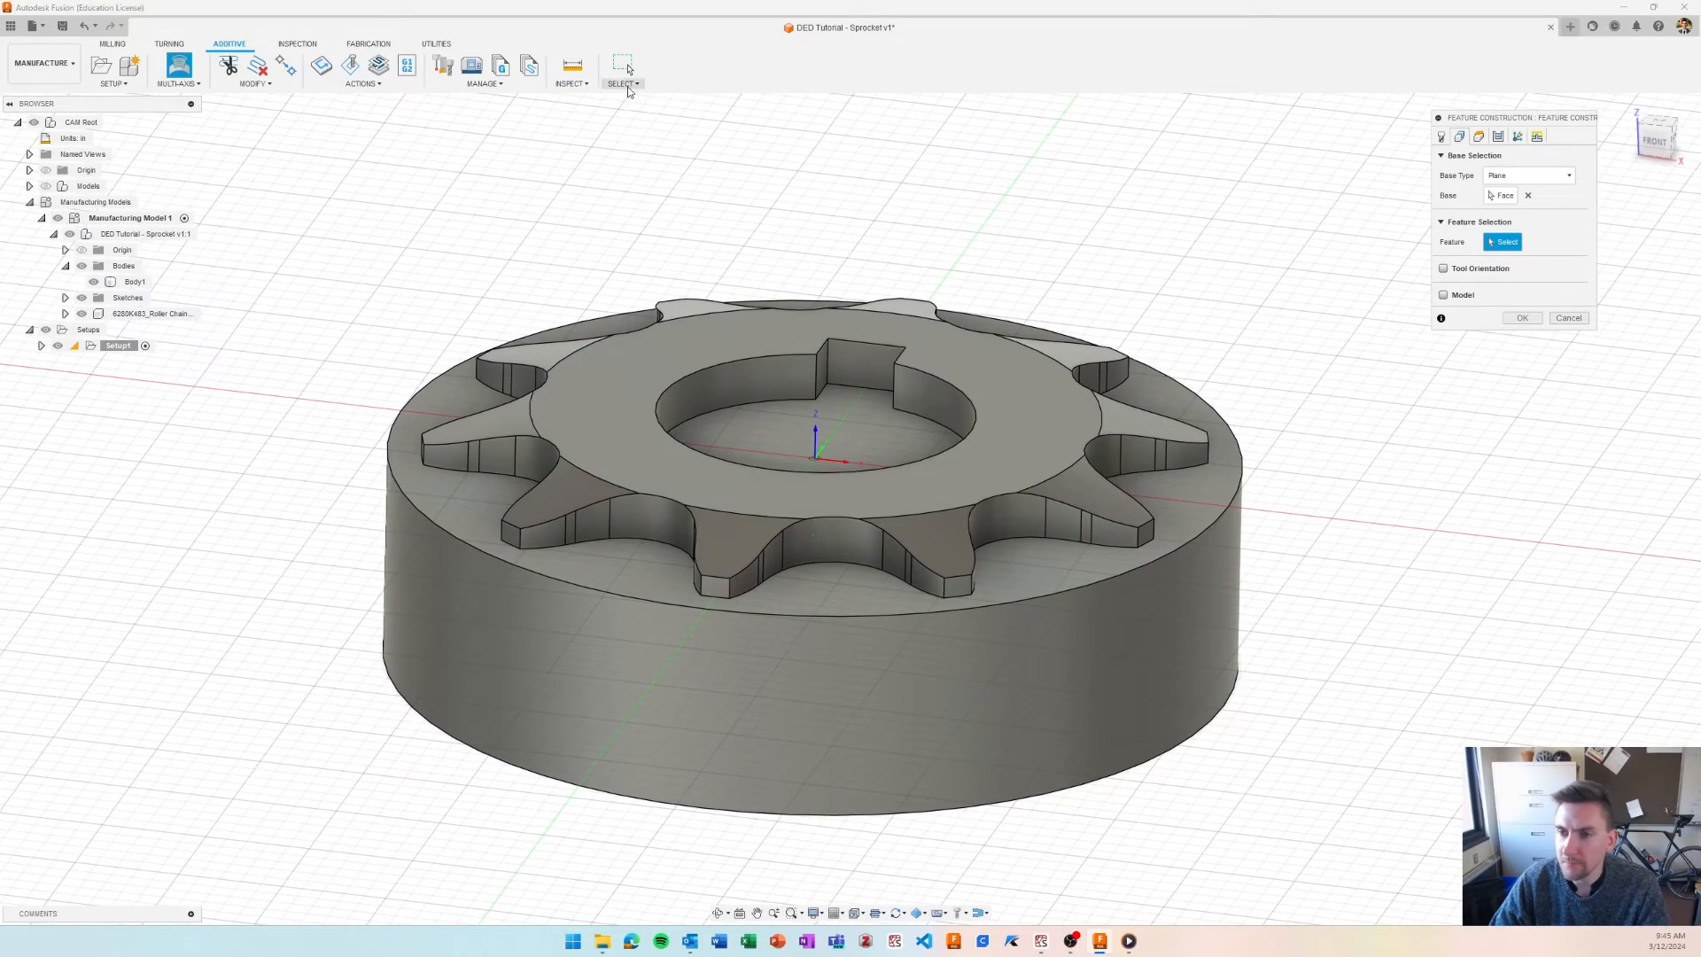
- Allow body selection via Selection Filters, pick the sprocket body, then restore standard selection
left_click(621, 83)
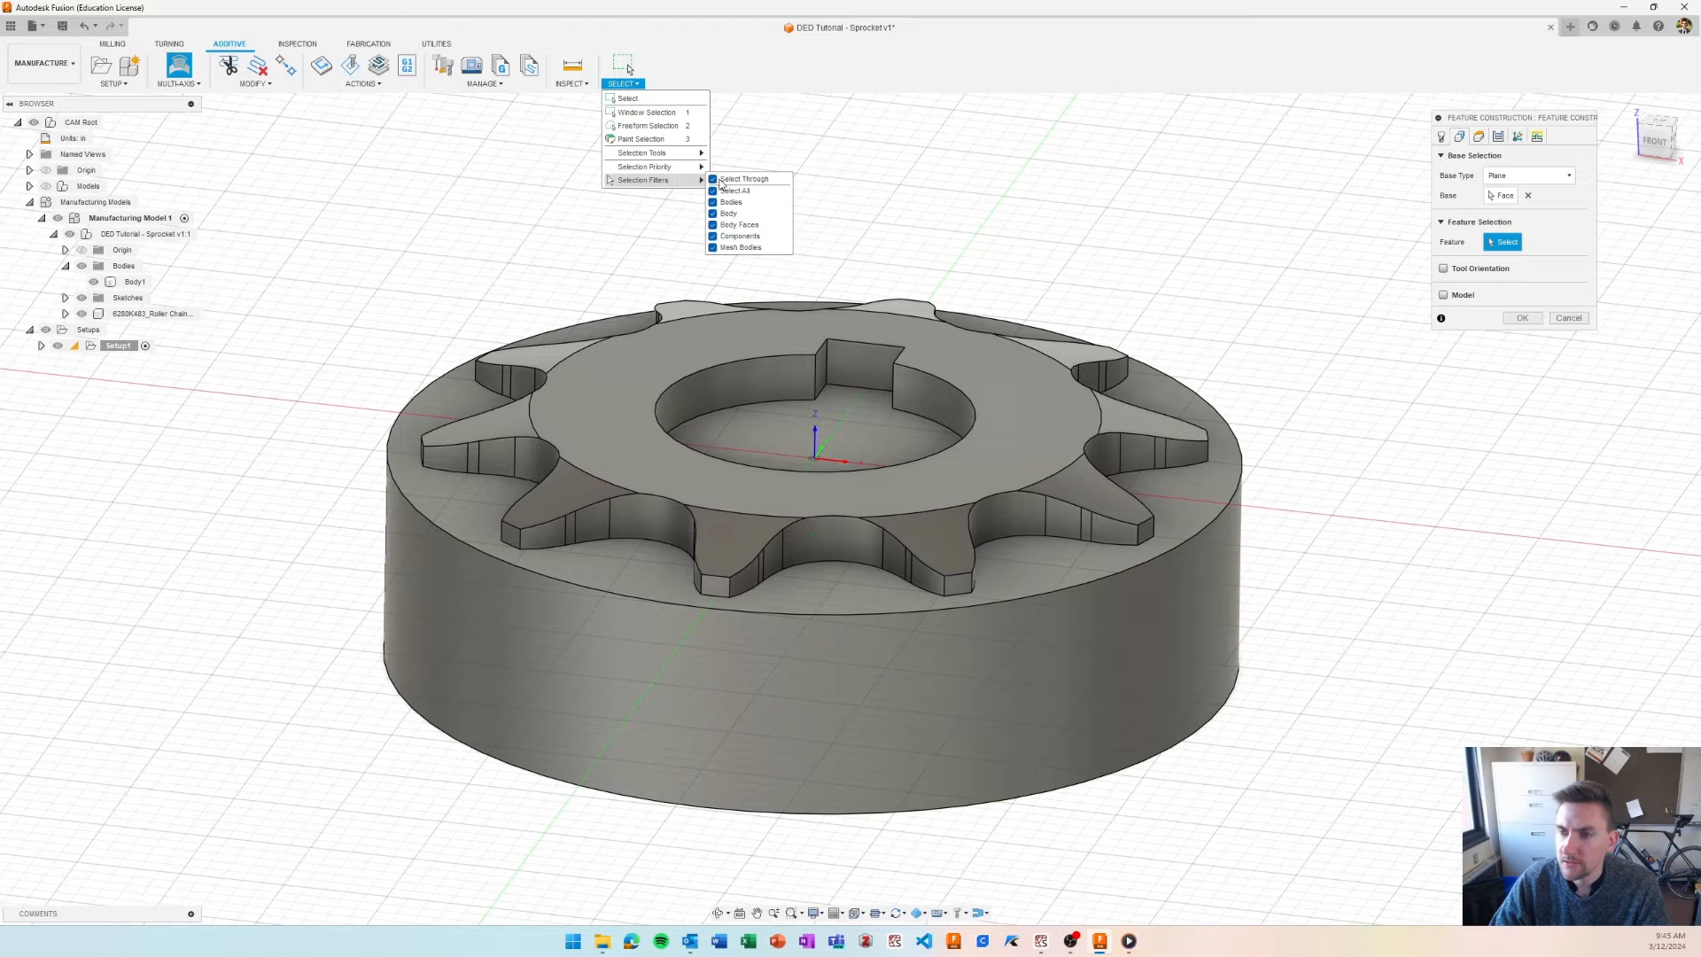
left_click(712, 190)
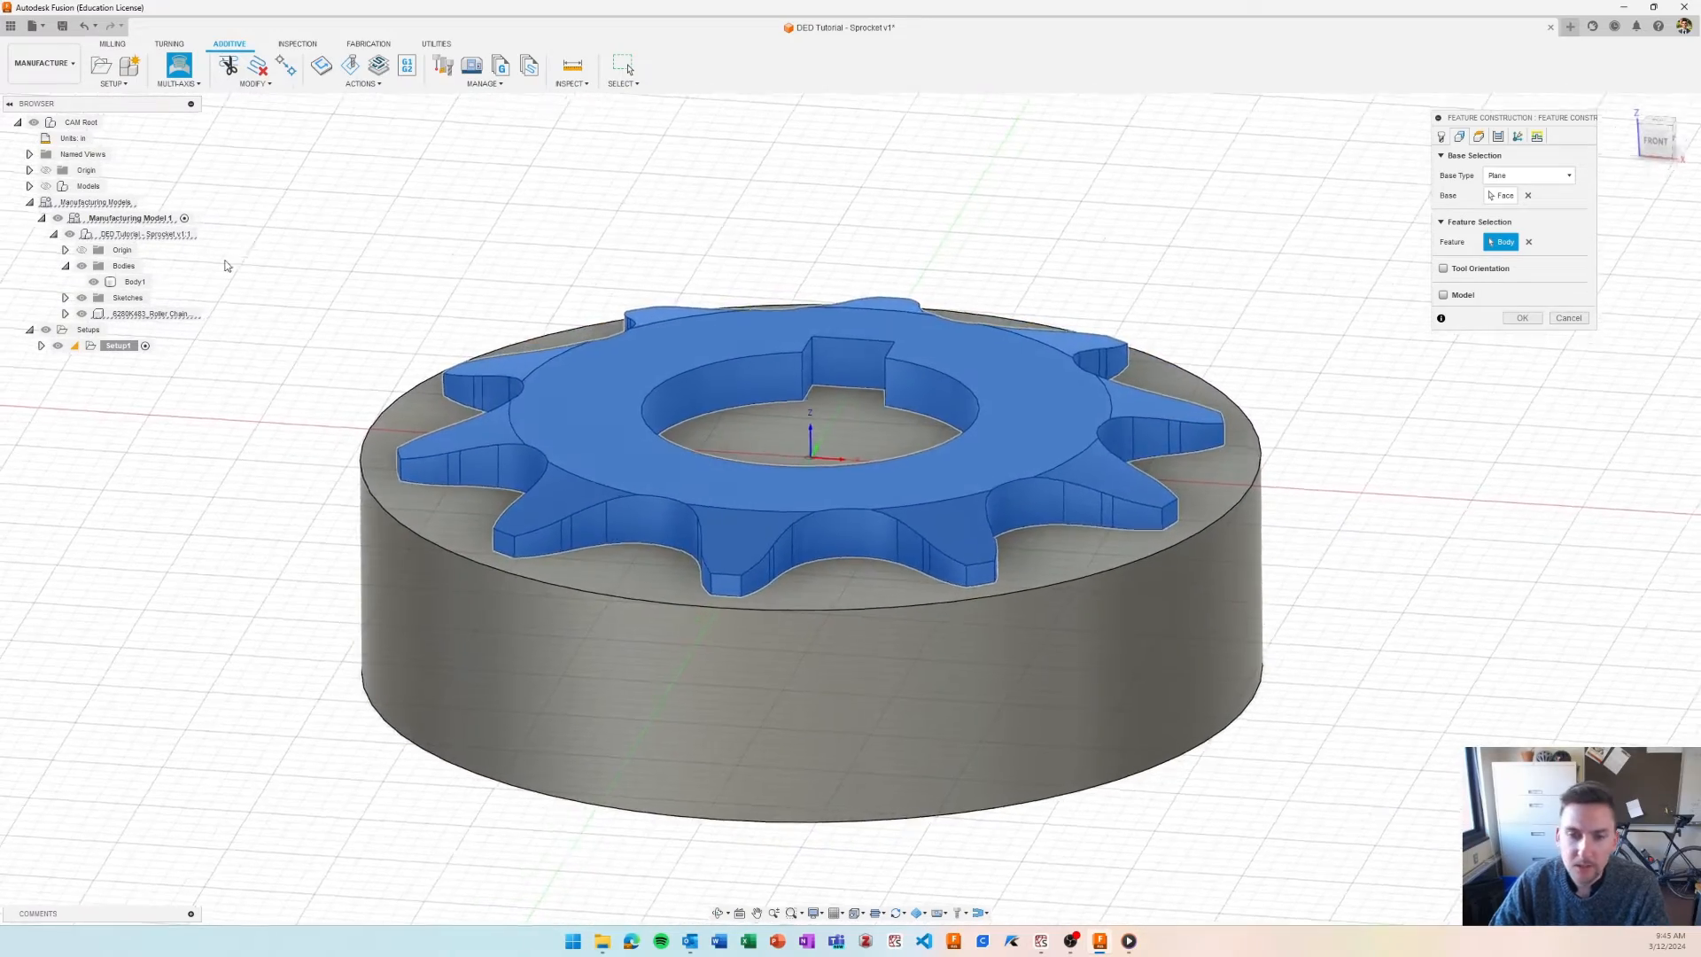
left_click(622, 67)
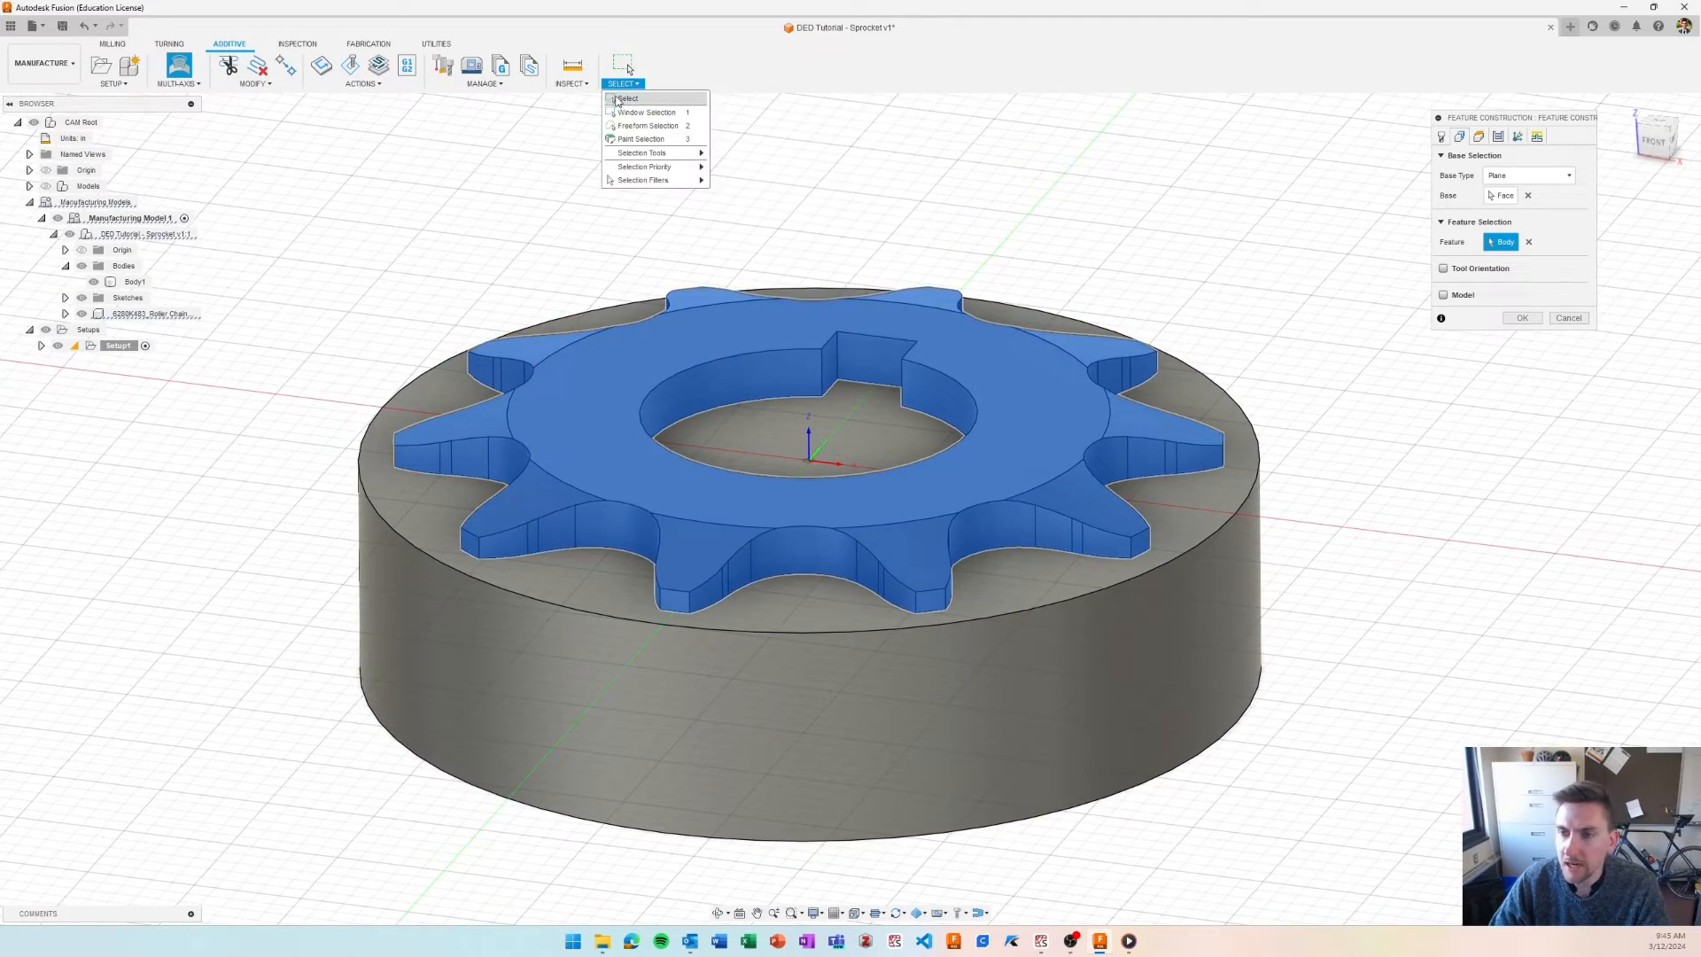
left_click(643, 166)
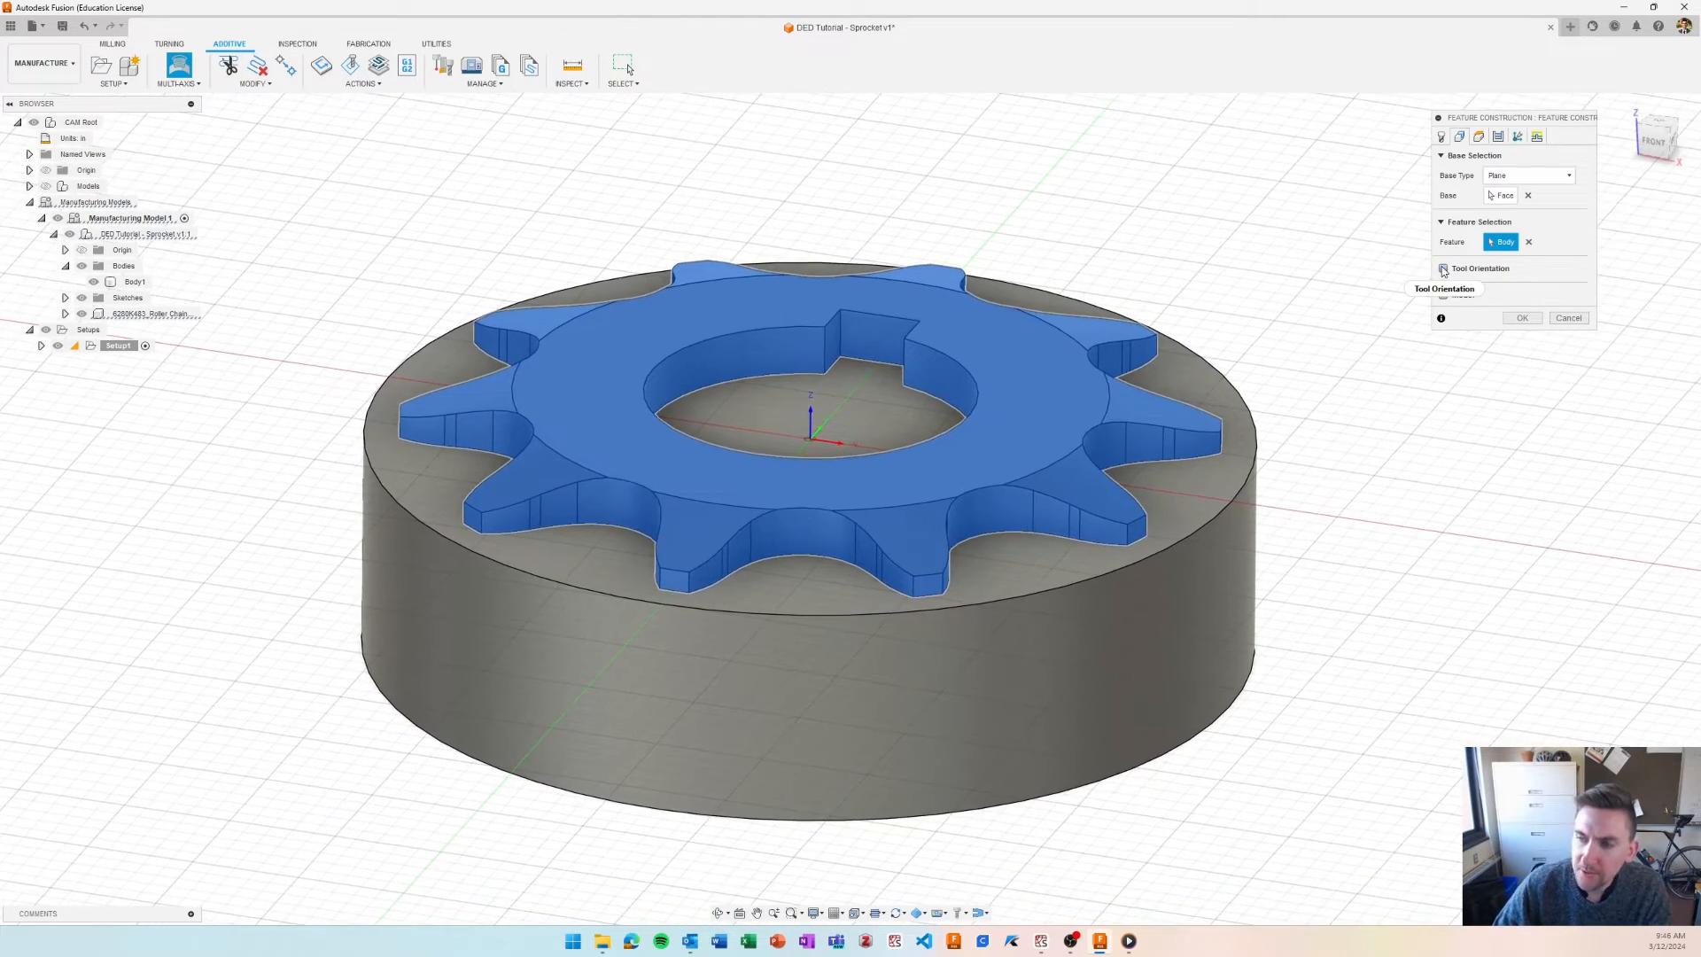
left_click(1442, 267)
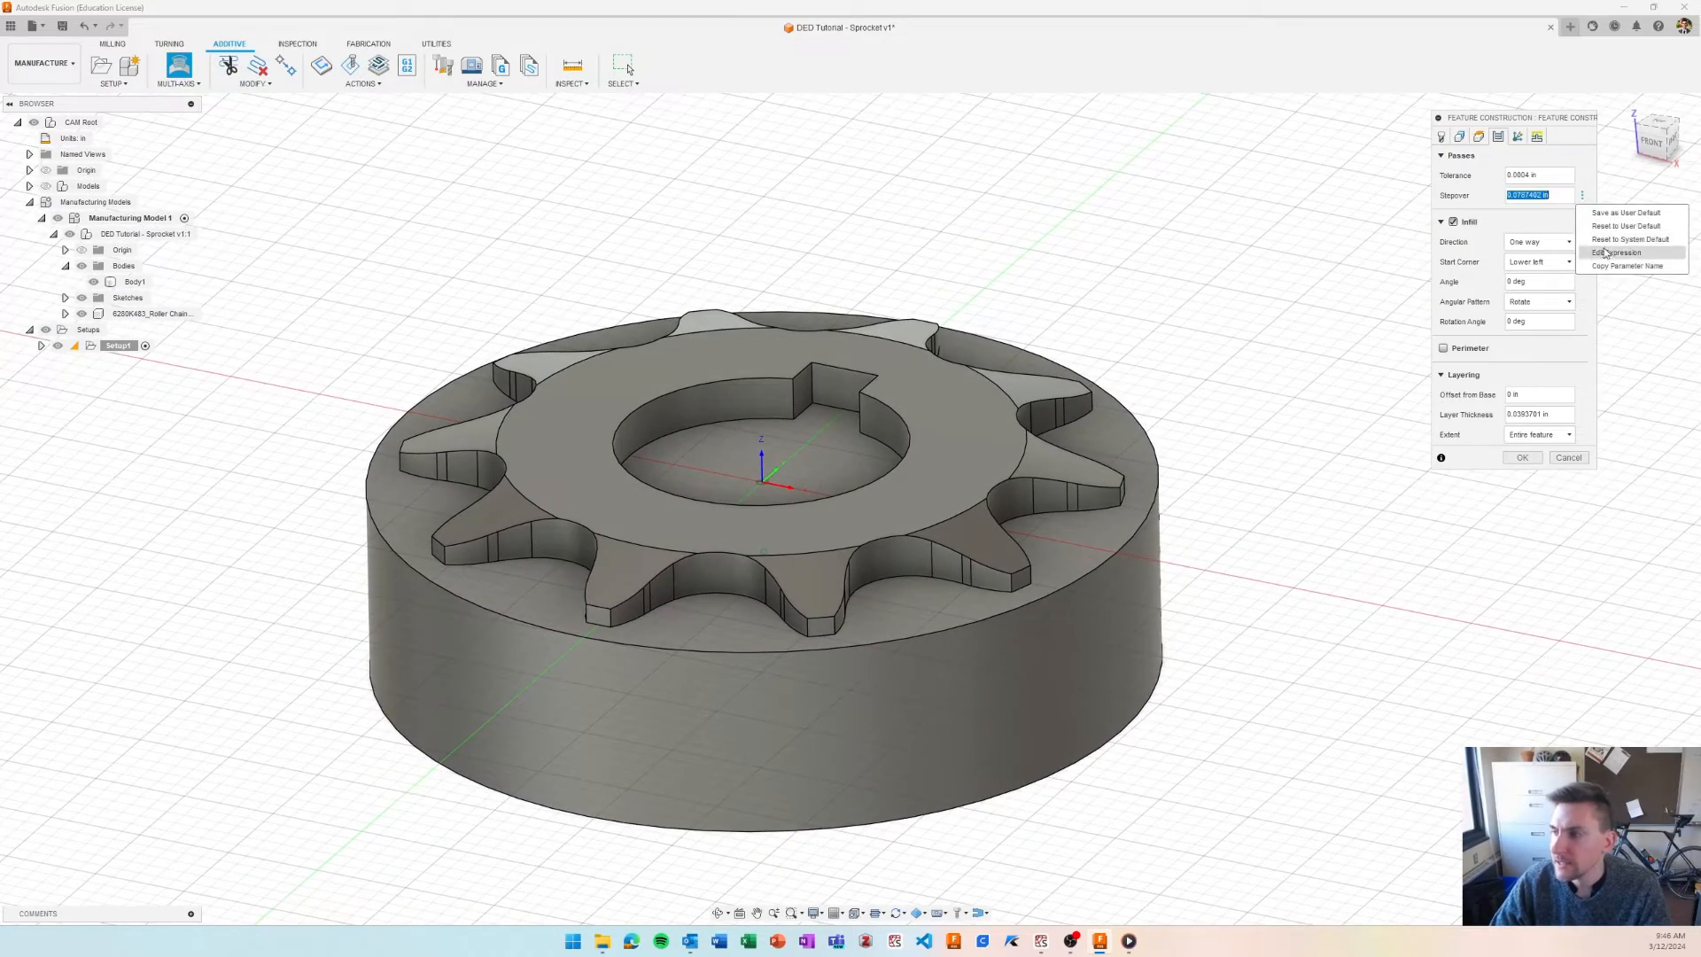
- Review stepover, then try a tool_layerThickness expression and 1.0 for layer thickness before cancelling
left_click(1616, 251)
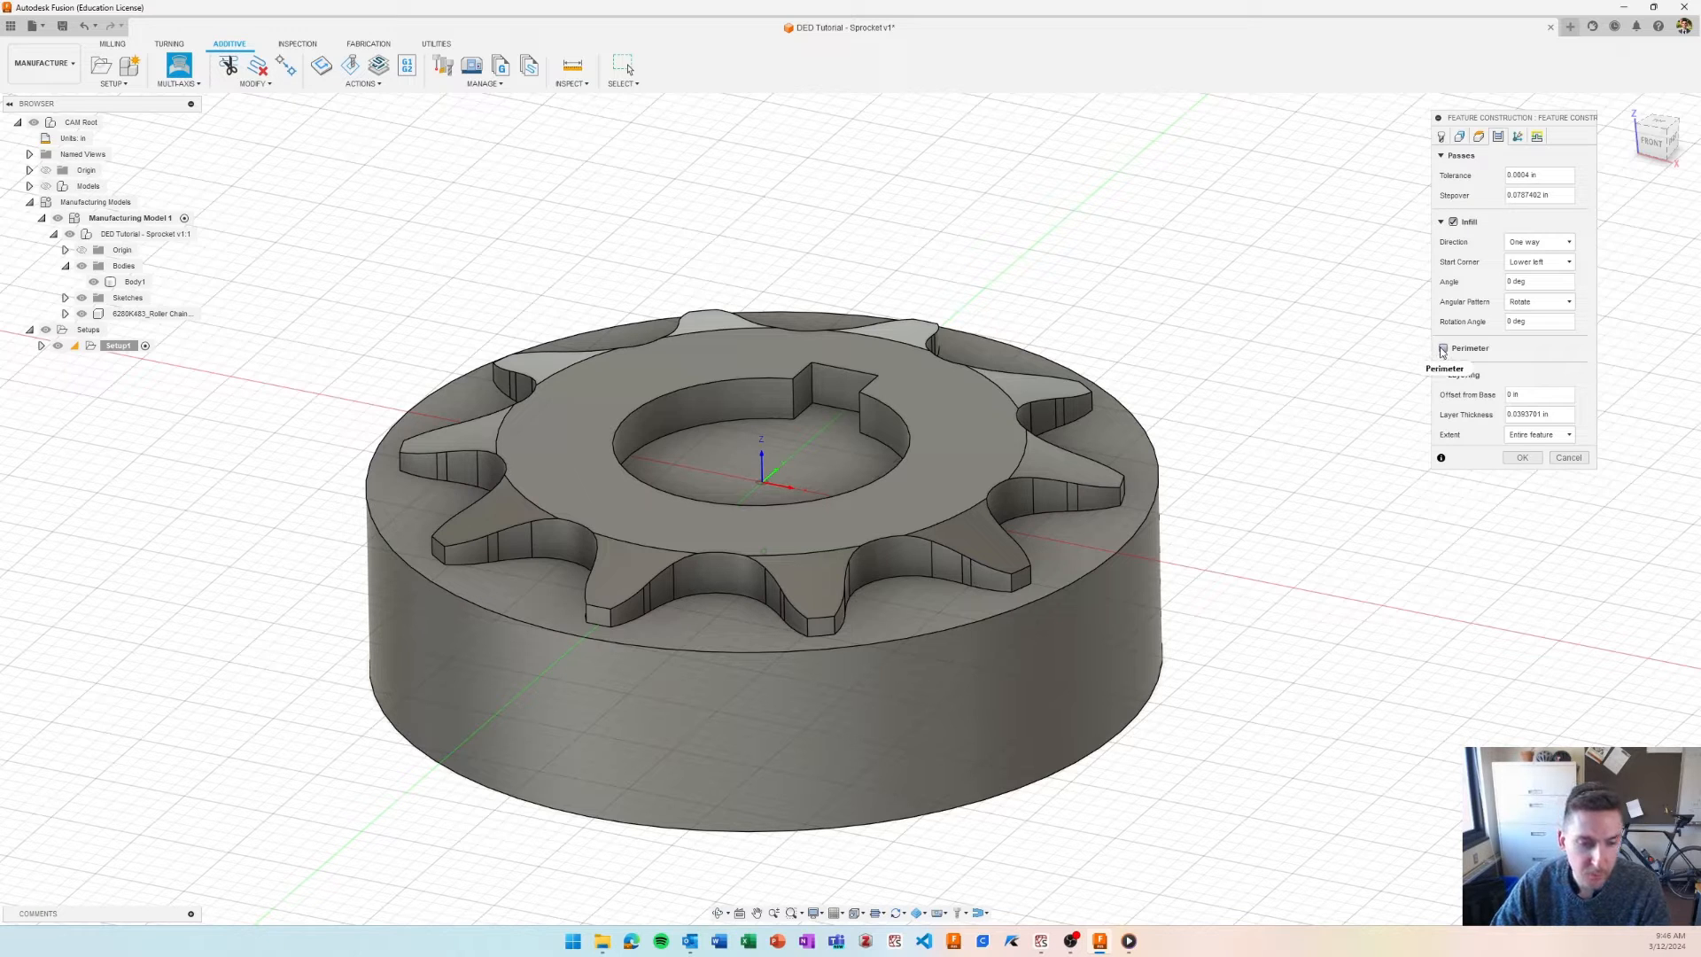
left_click(1442, 349)
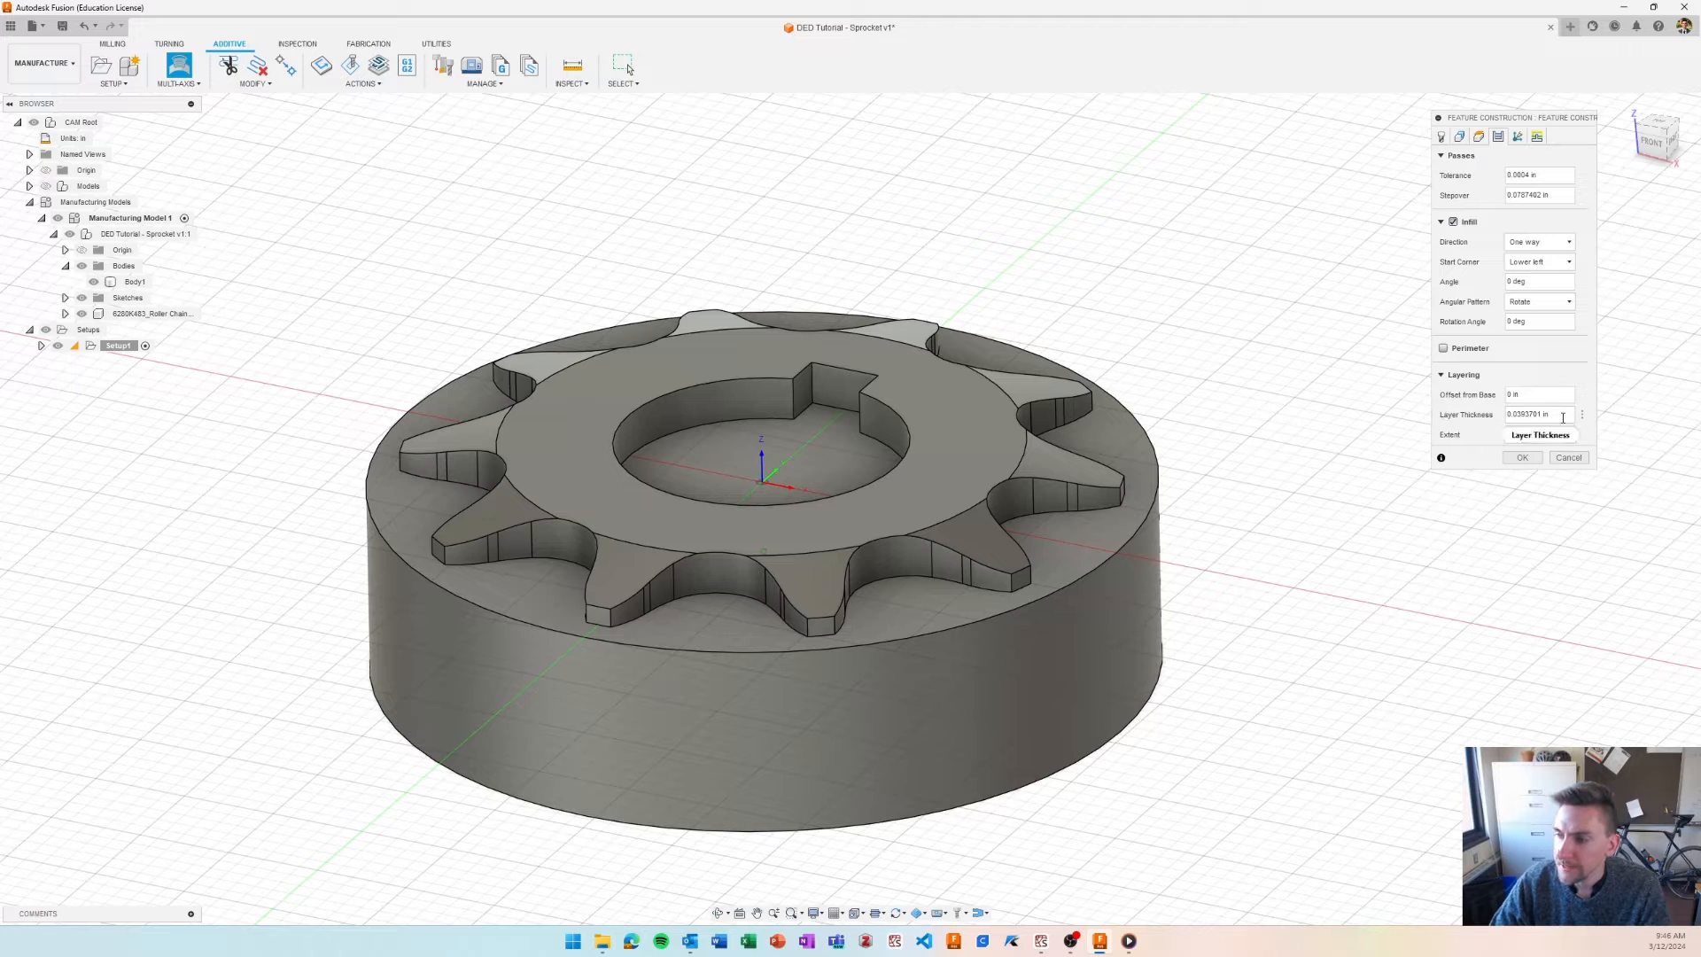
left_click(1540, 434)
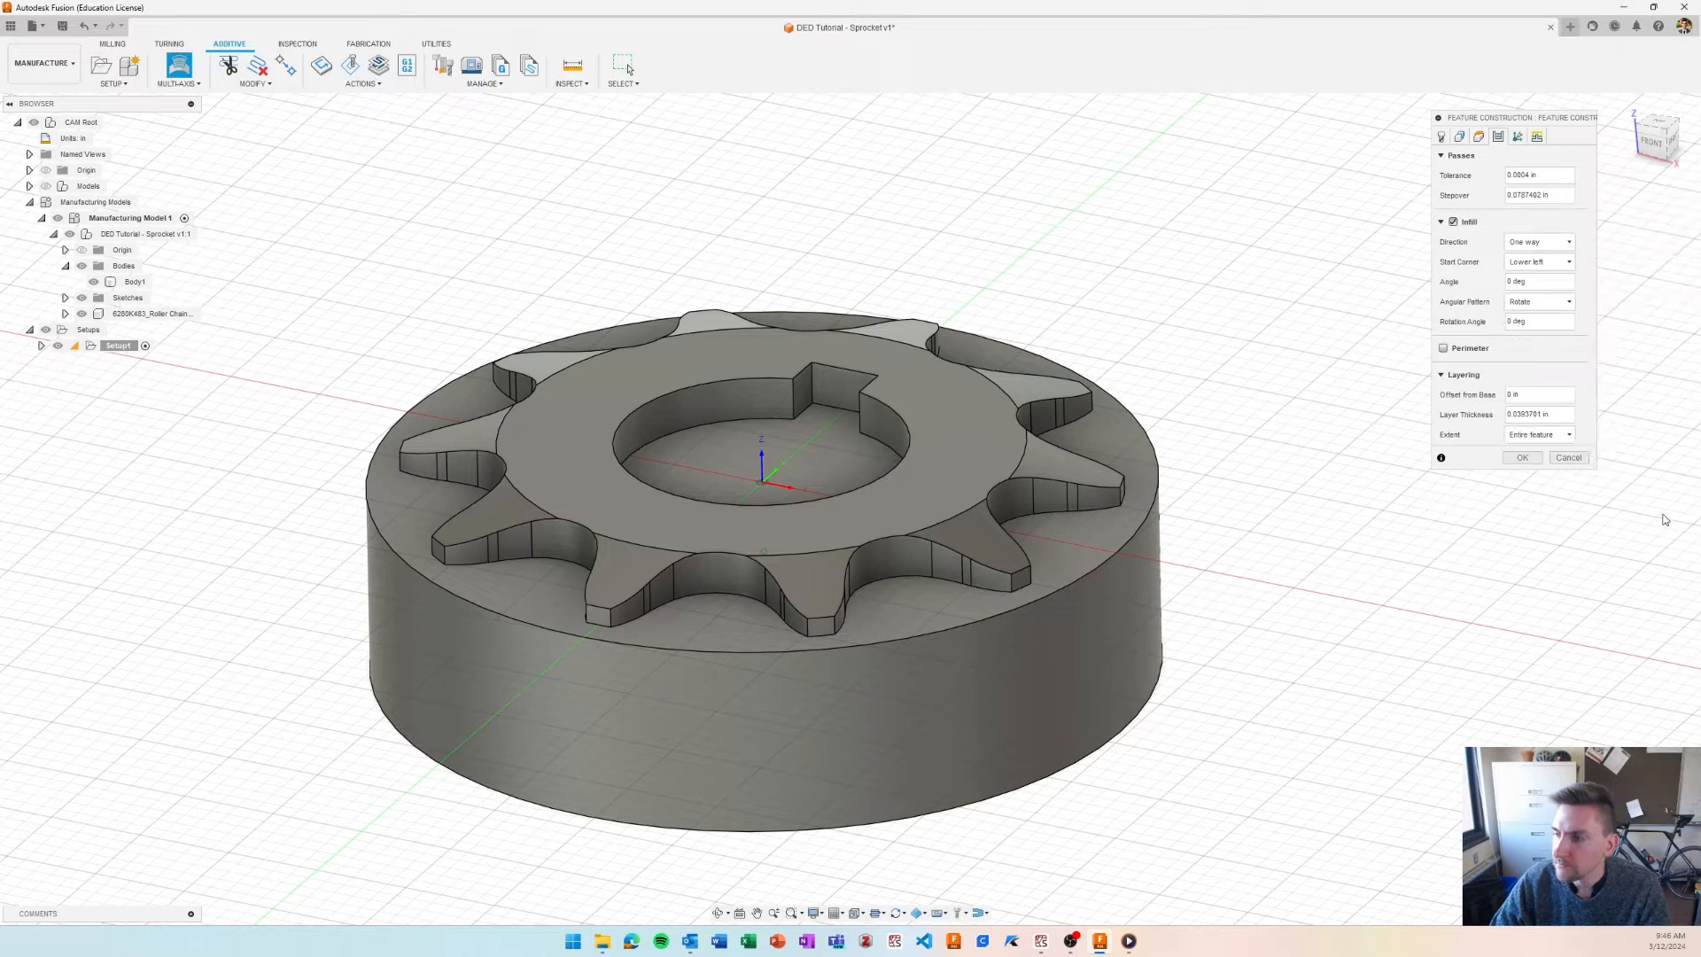
left_click(1529, 412)
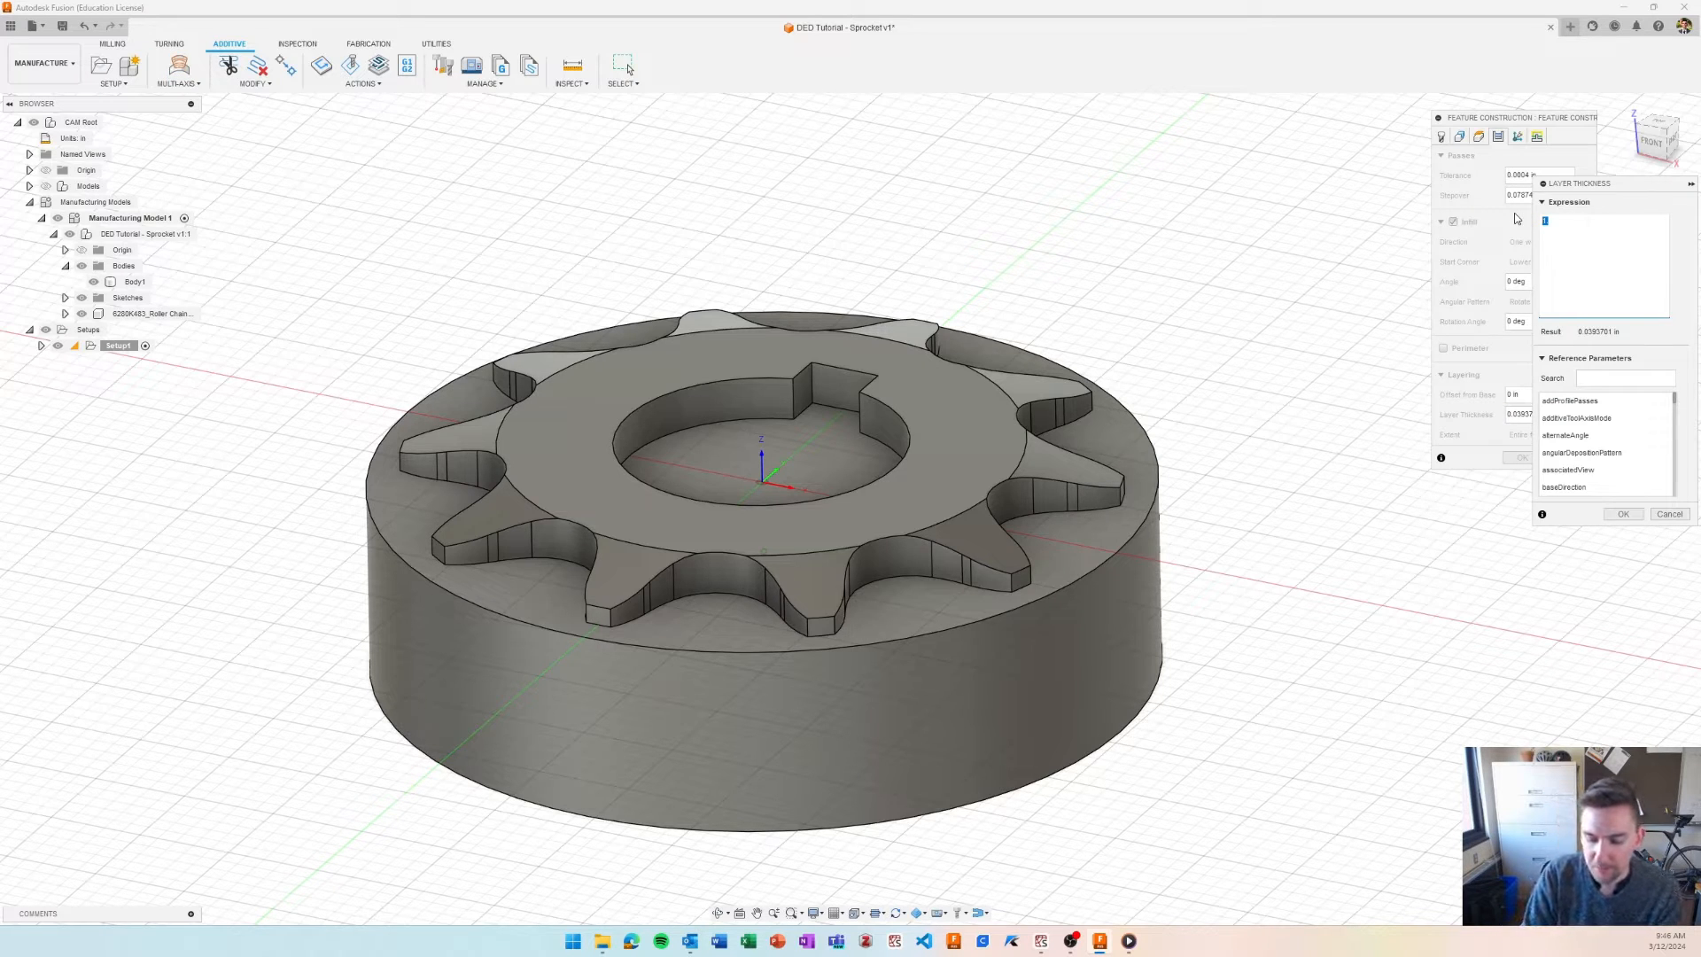
type("tool_layerThickness")
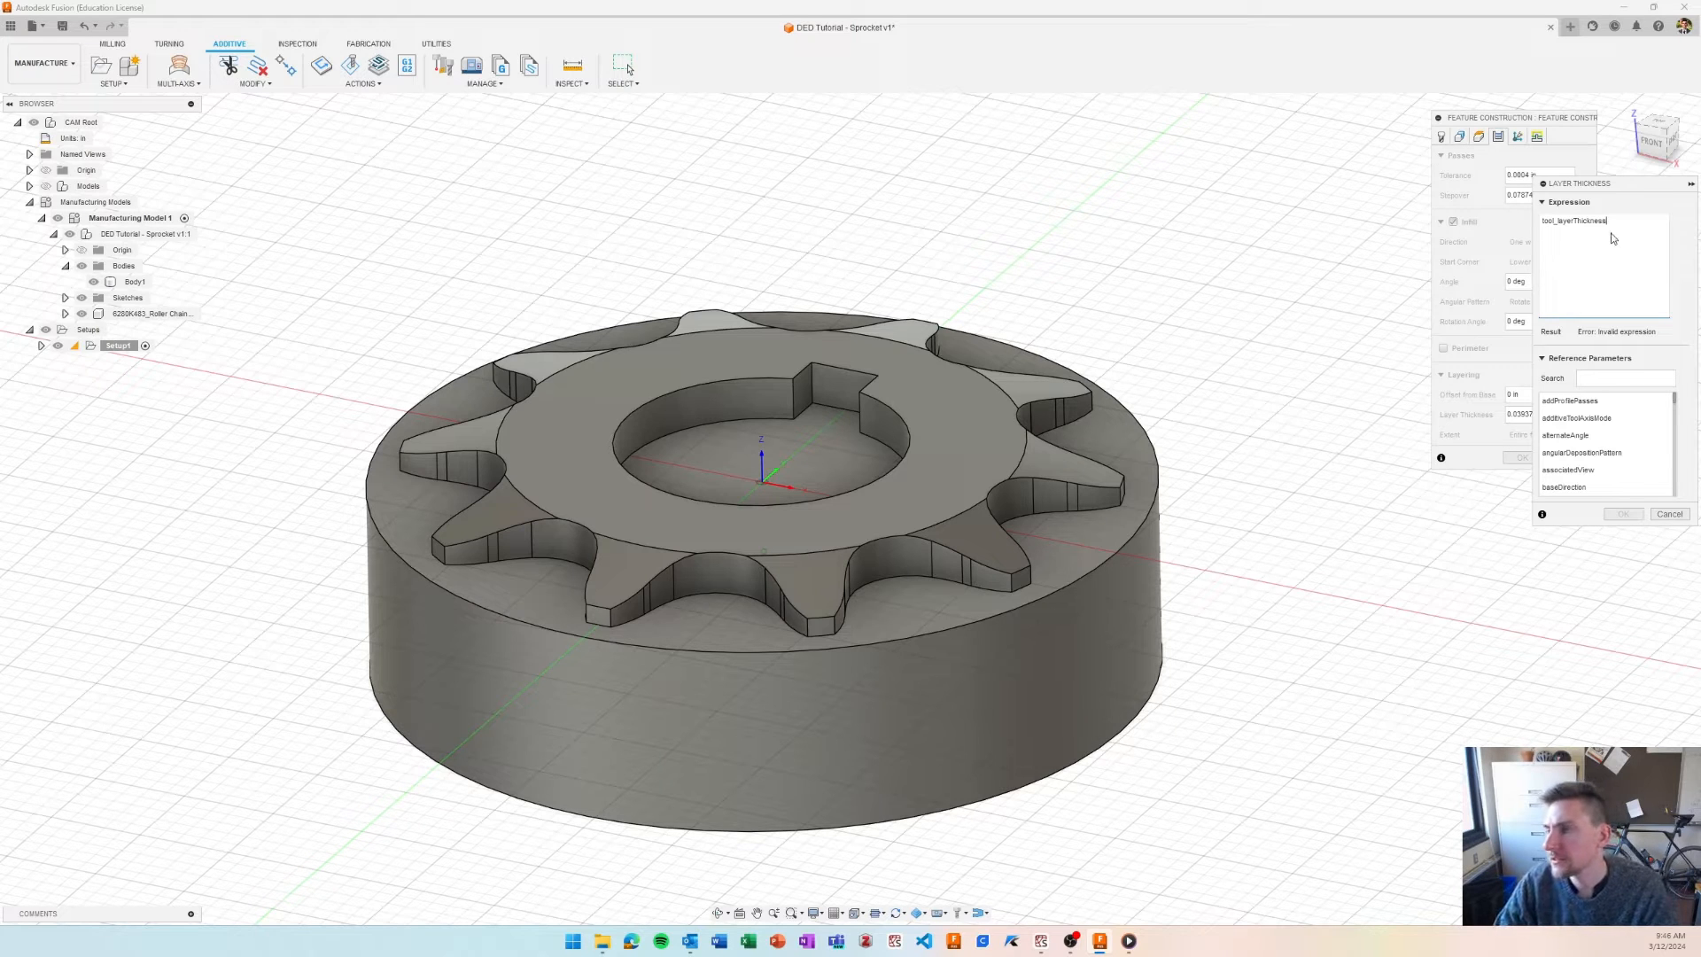
mouse_move(1609, 261)
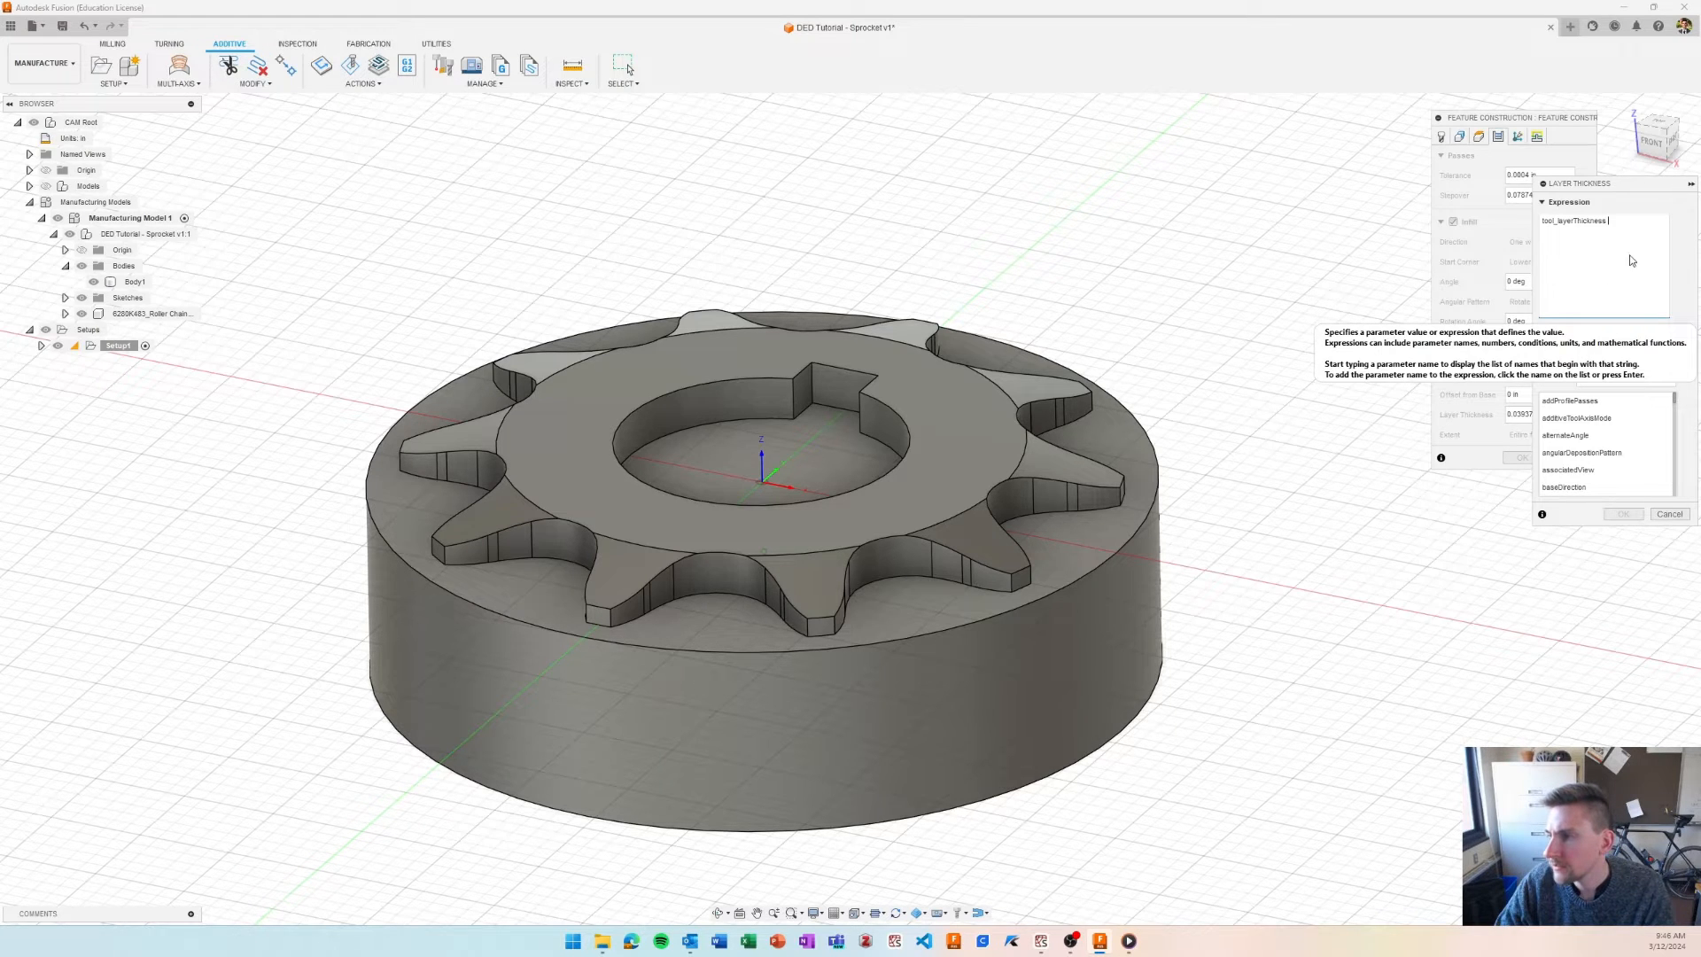
type("1.0")
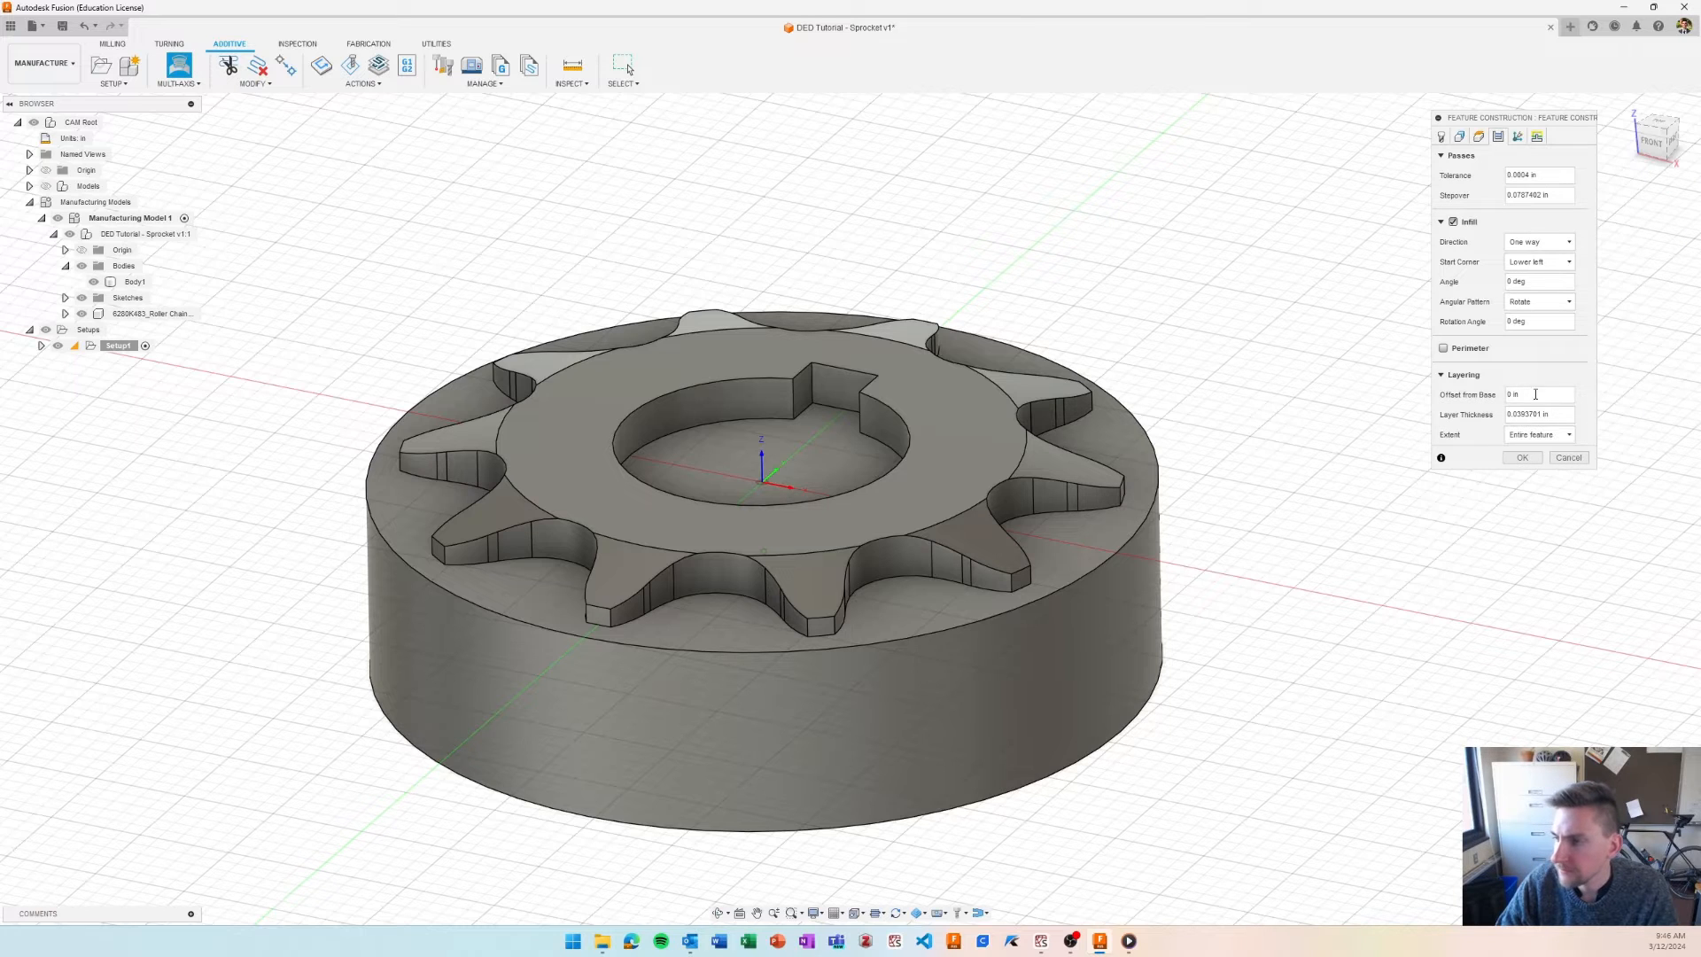
- Keep extent as entire feature and enable tool-axis control with 0 deg lead and lean angles
left_click(1534, 434)
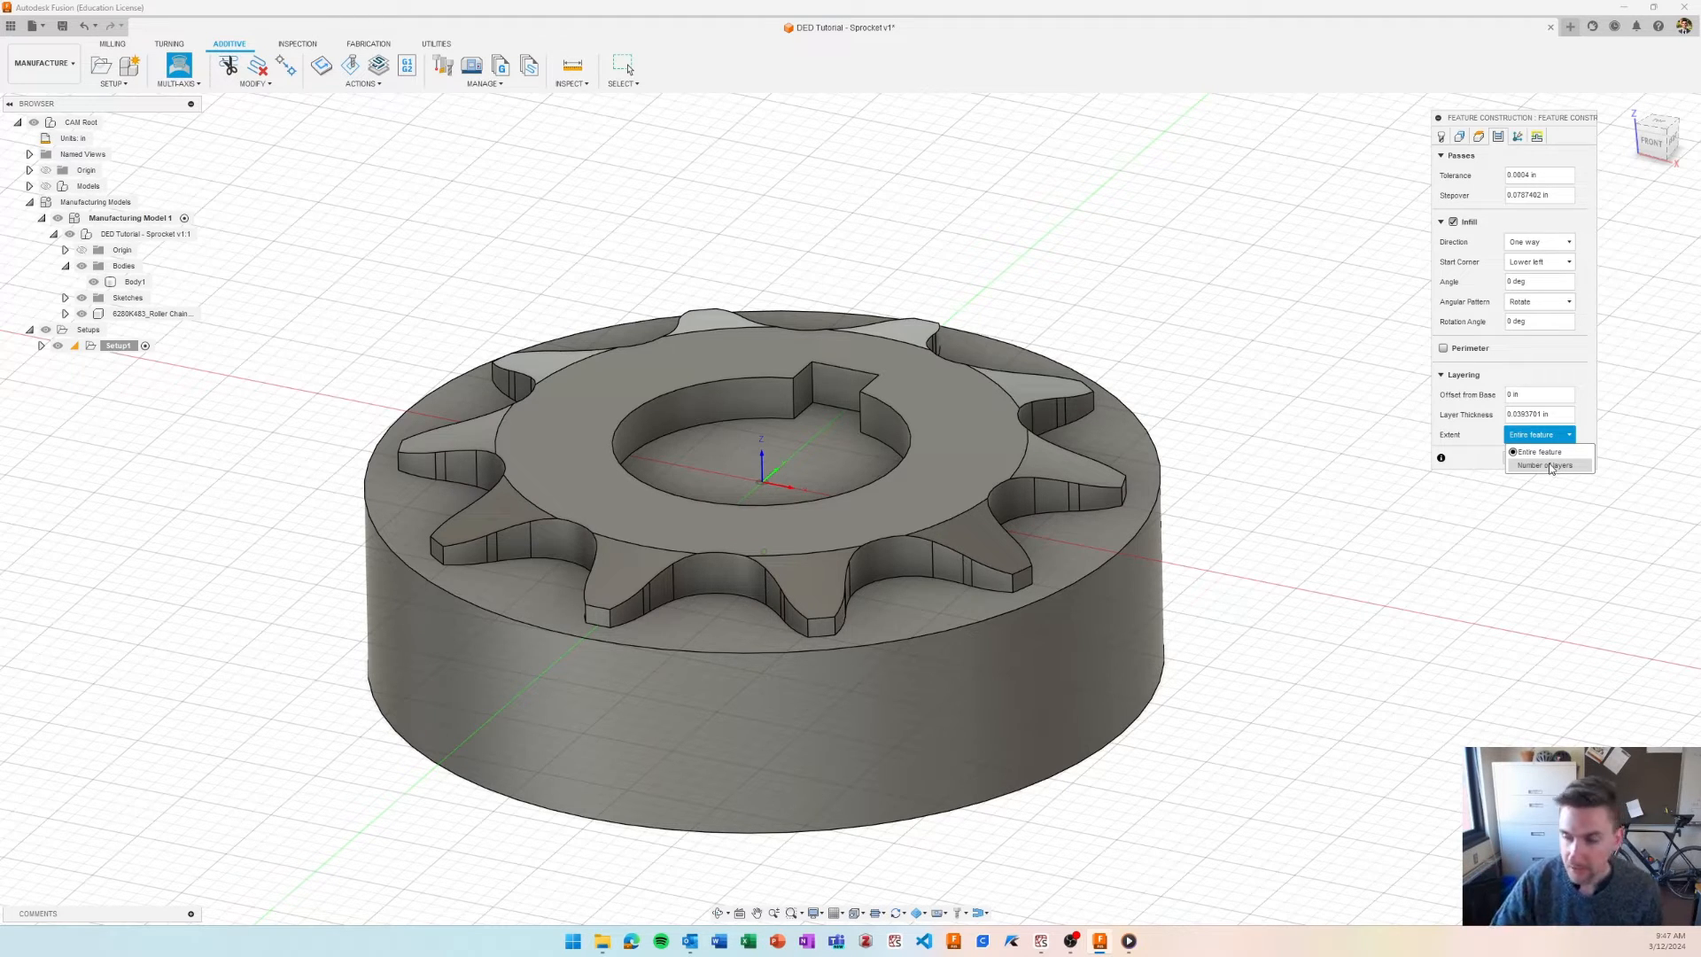
left_click(1537, 452)
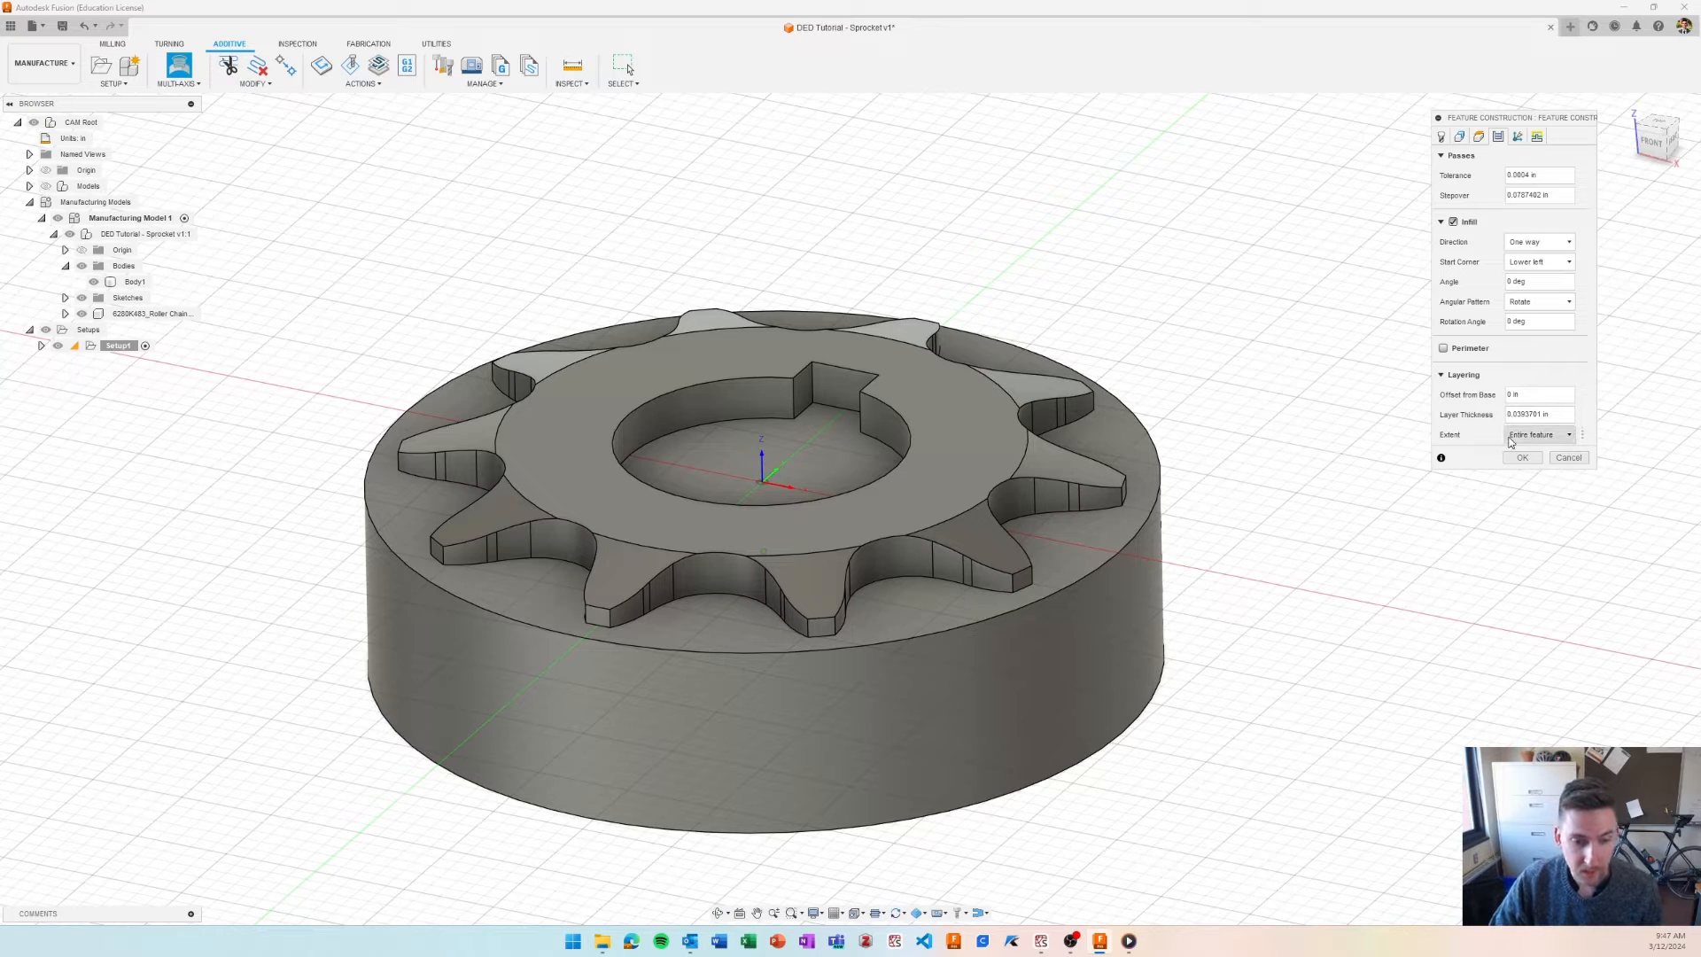
mouse_move(1552, 496)
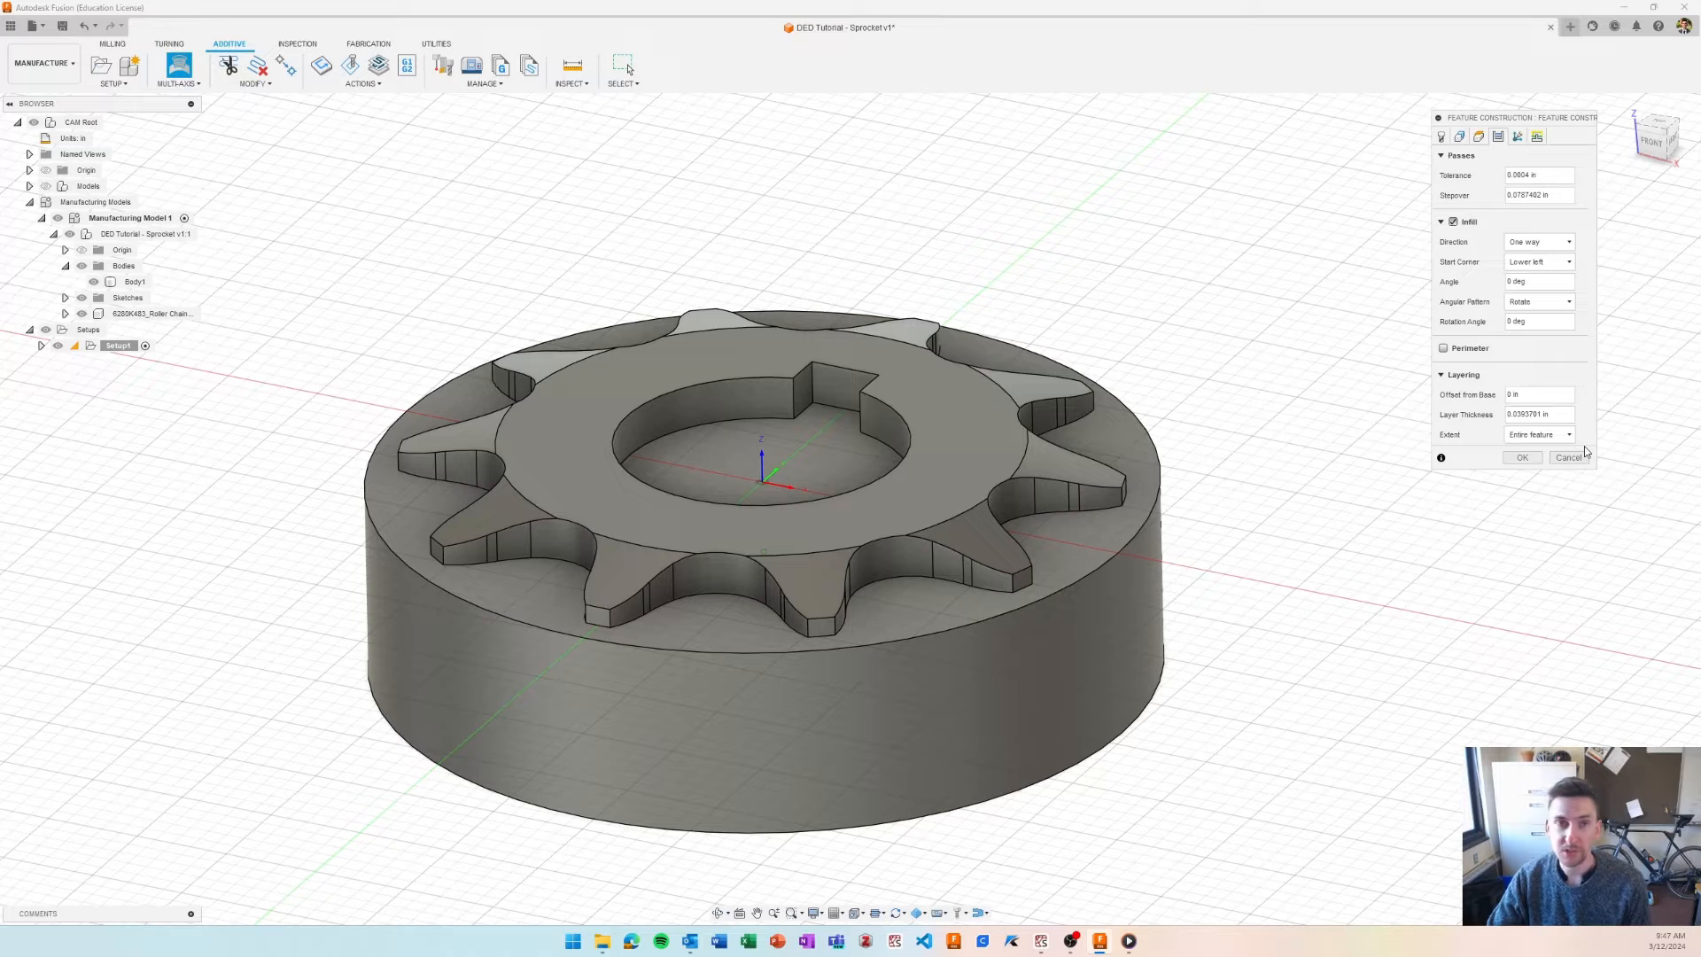
mouse_move(1540, 130)
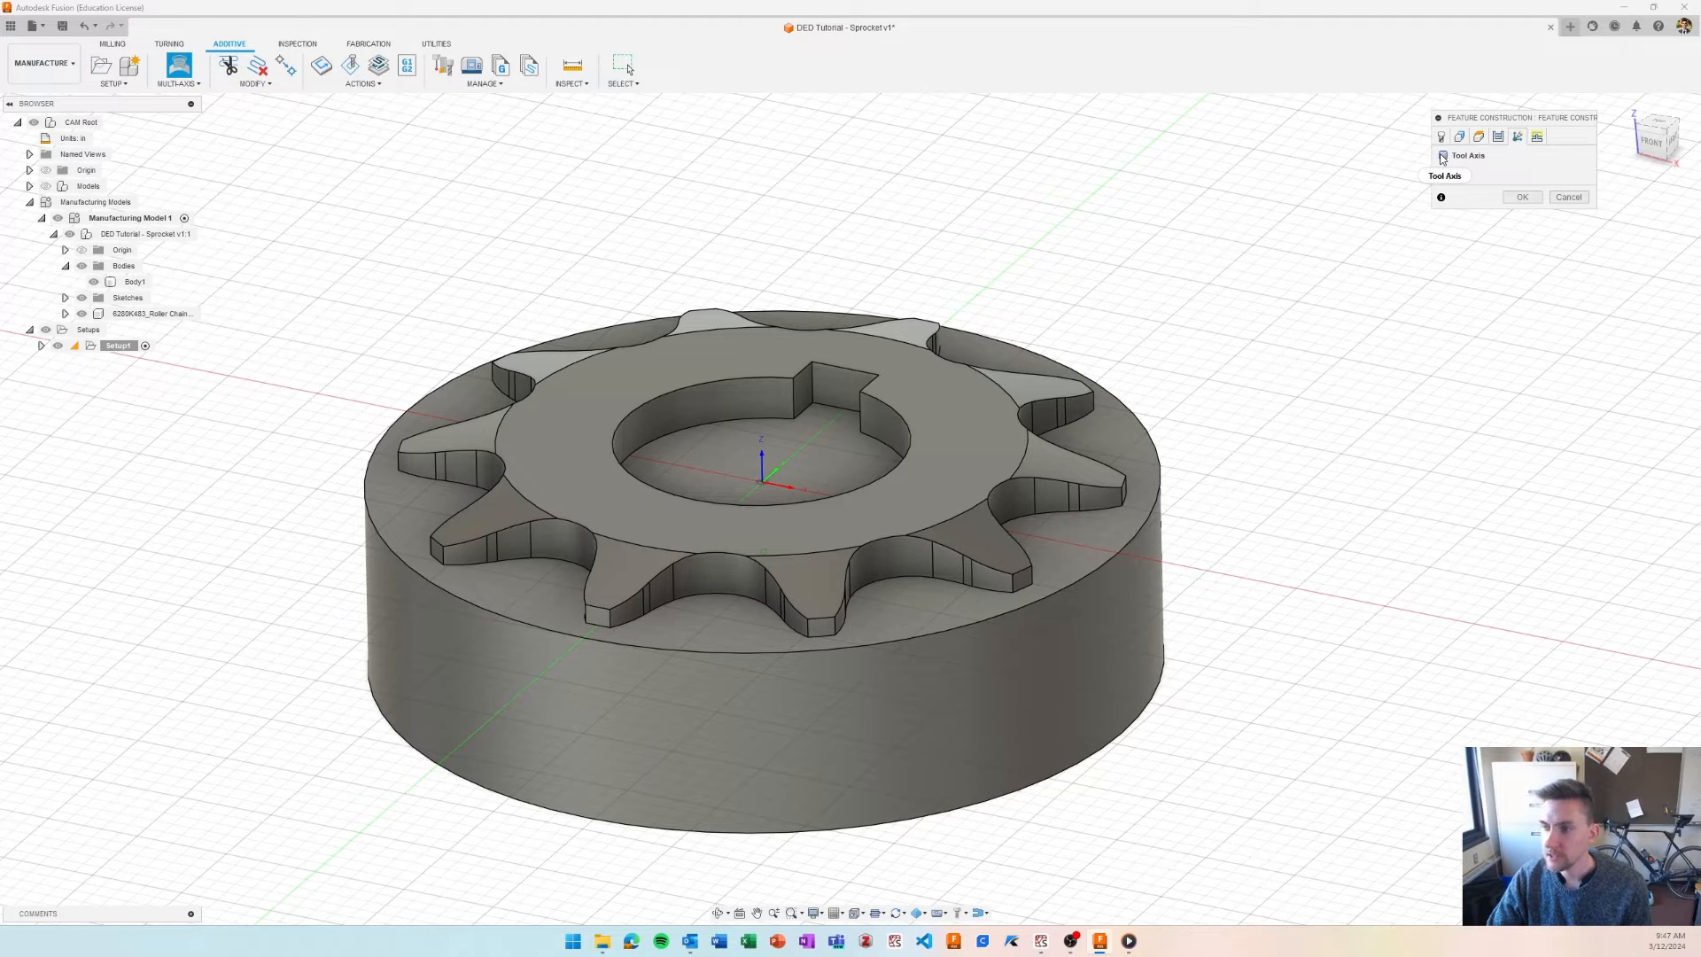
left_click(1440, 156)
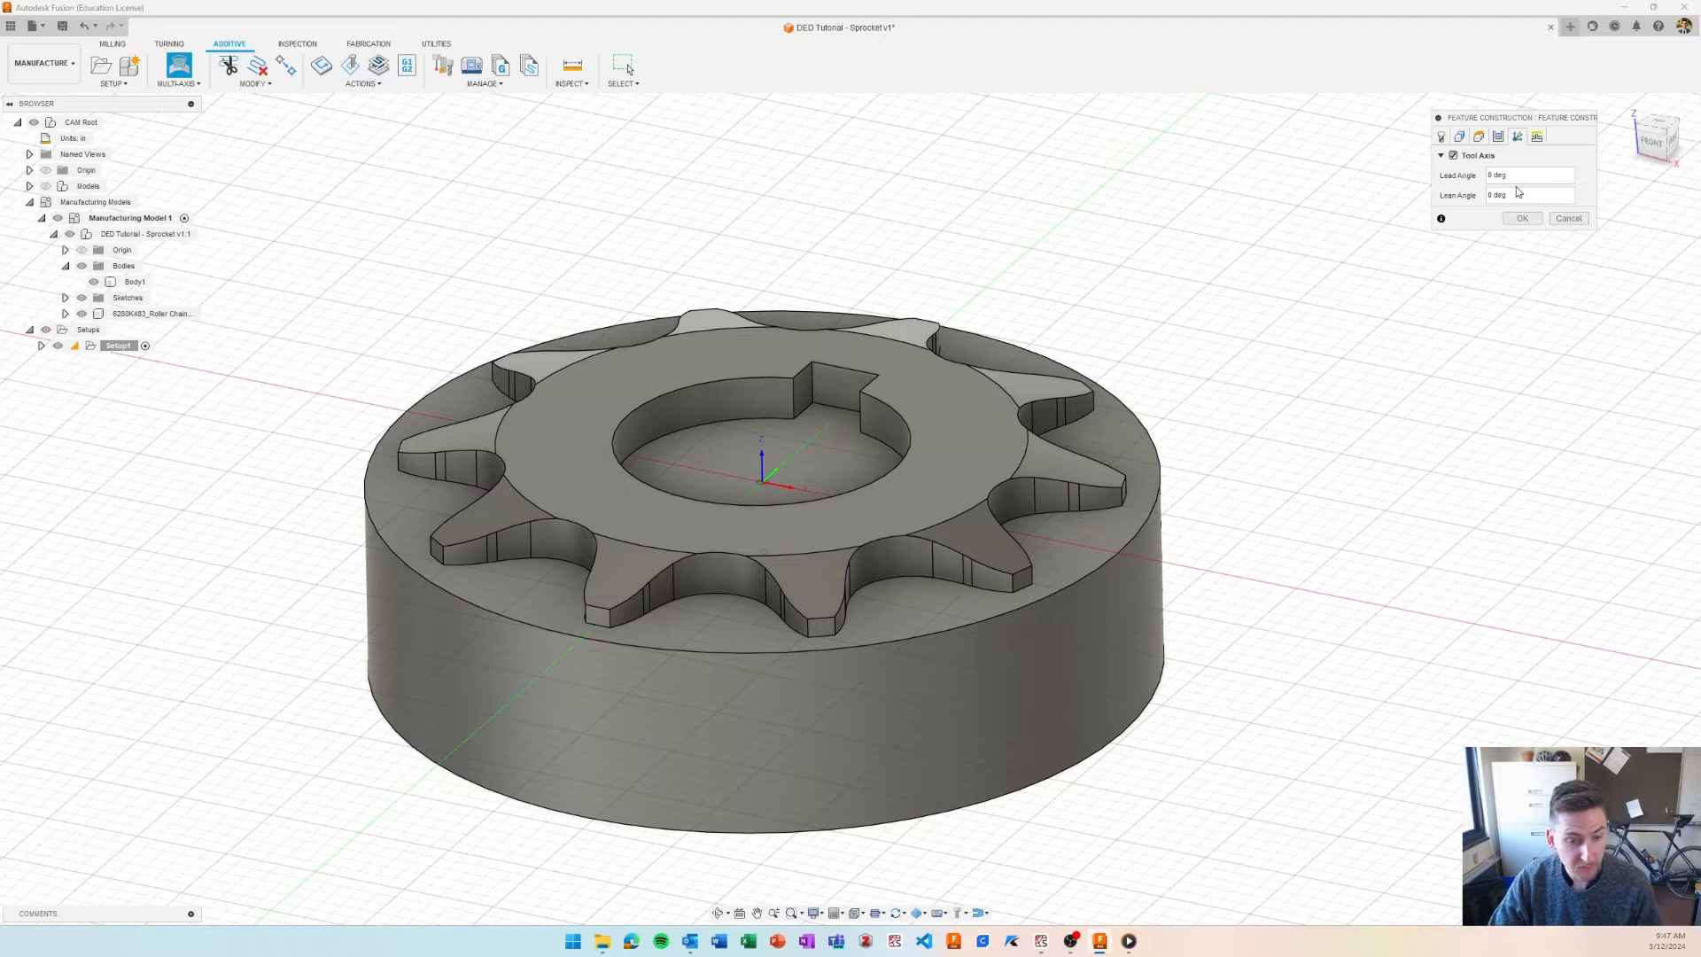
mouse_move(1497, 195)
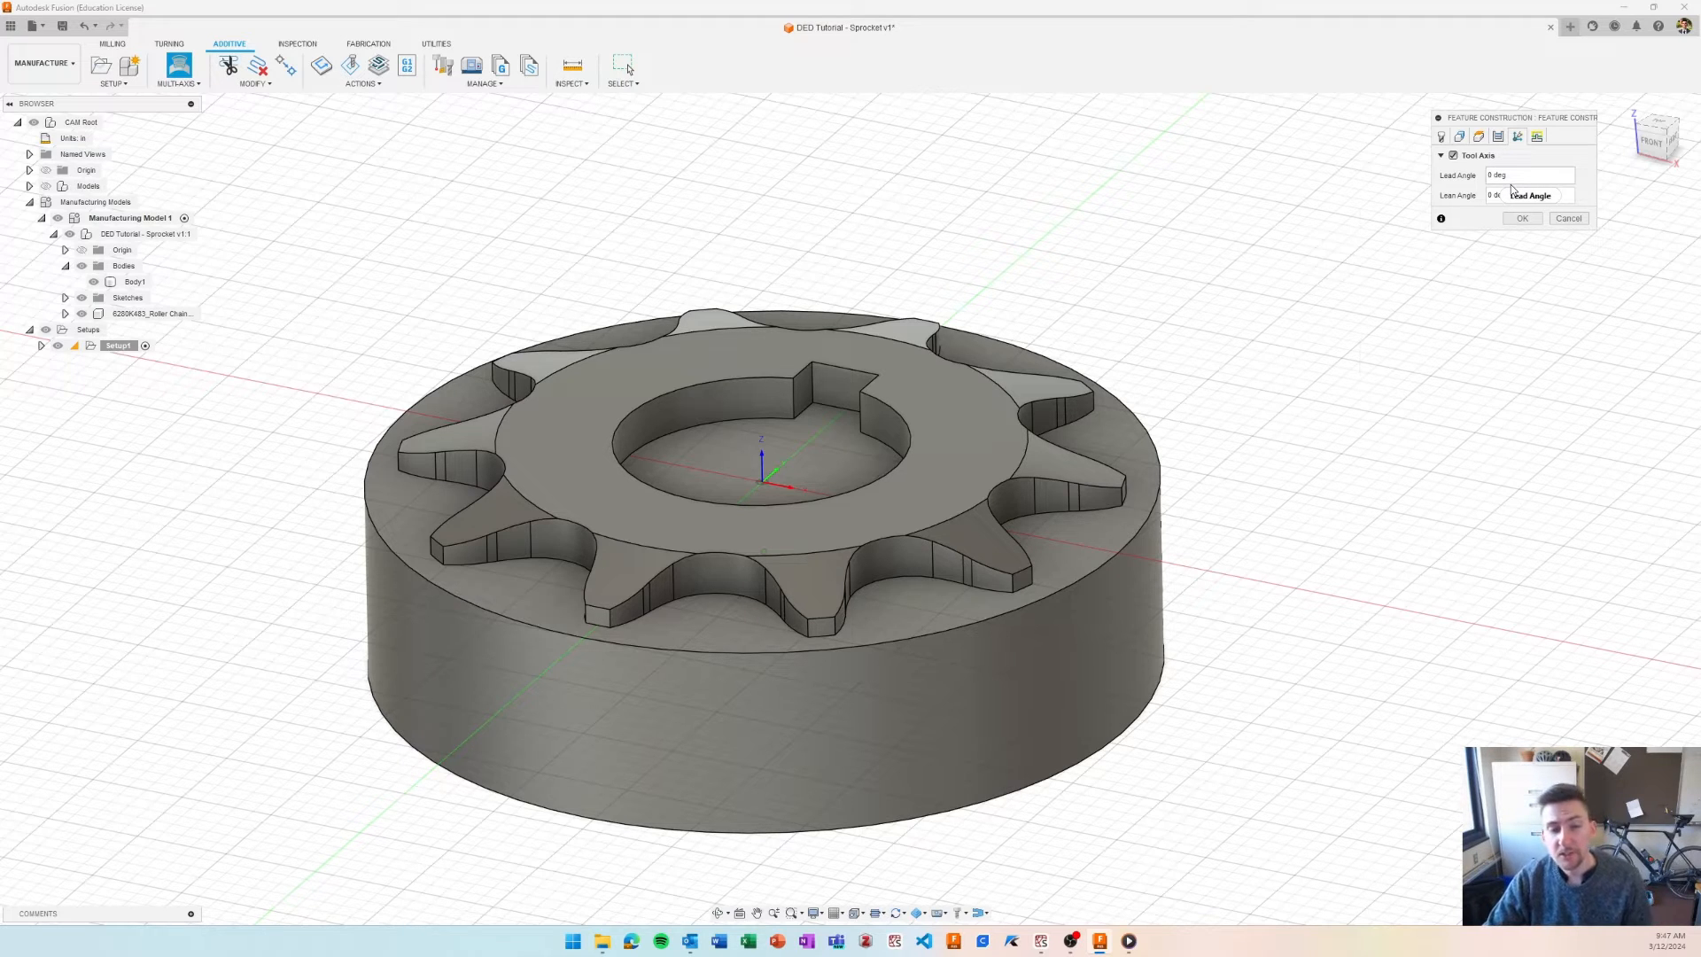
left_click(1527, 175)
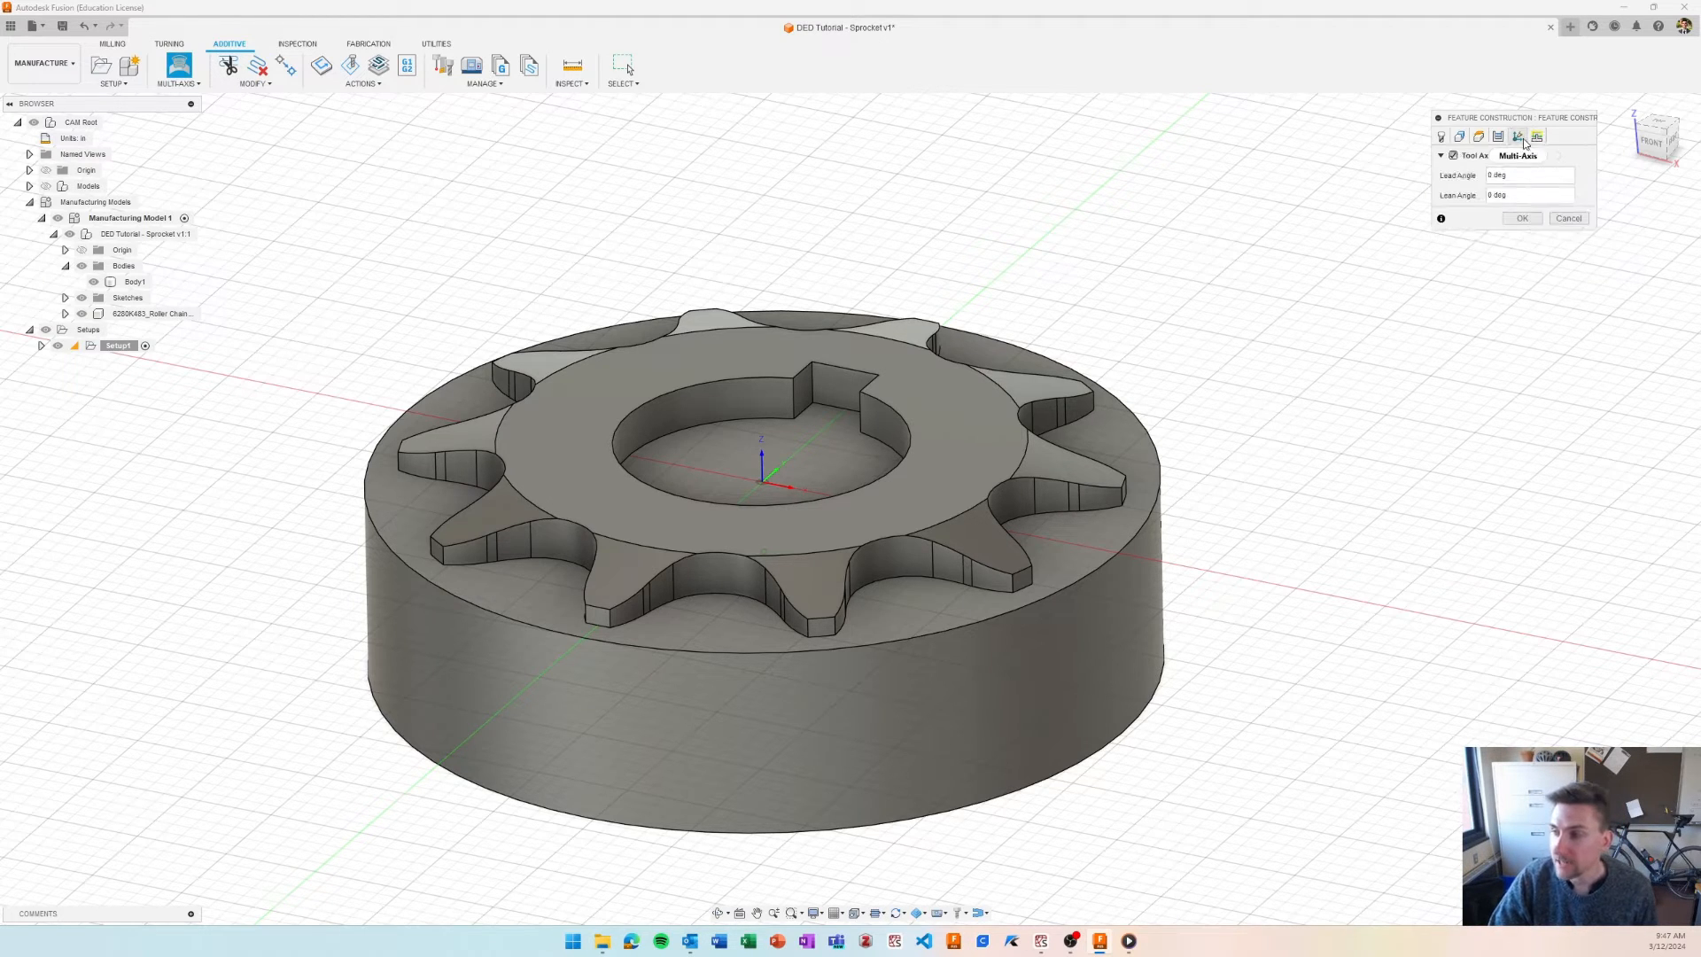
left_click(1537, 137)
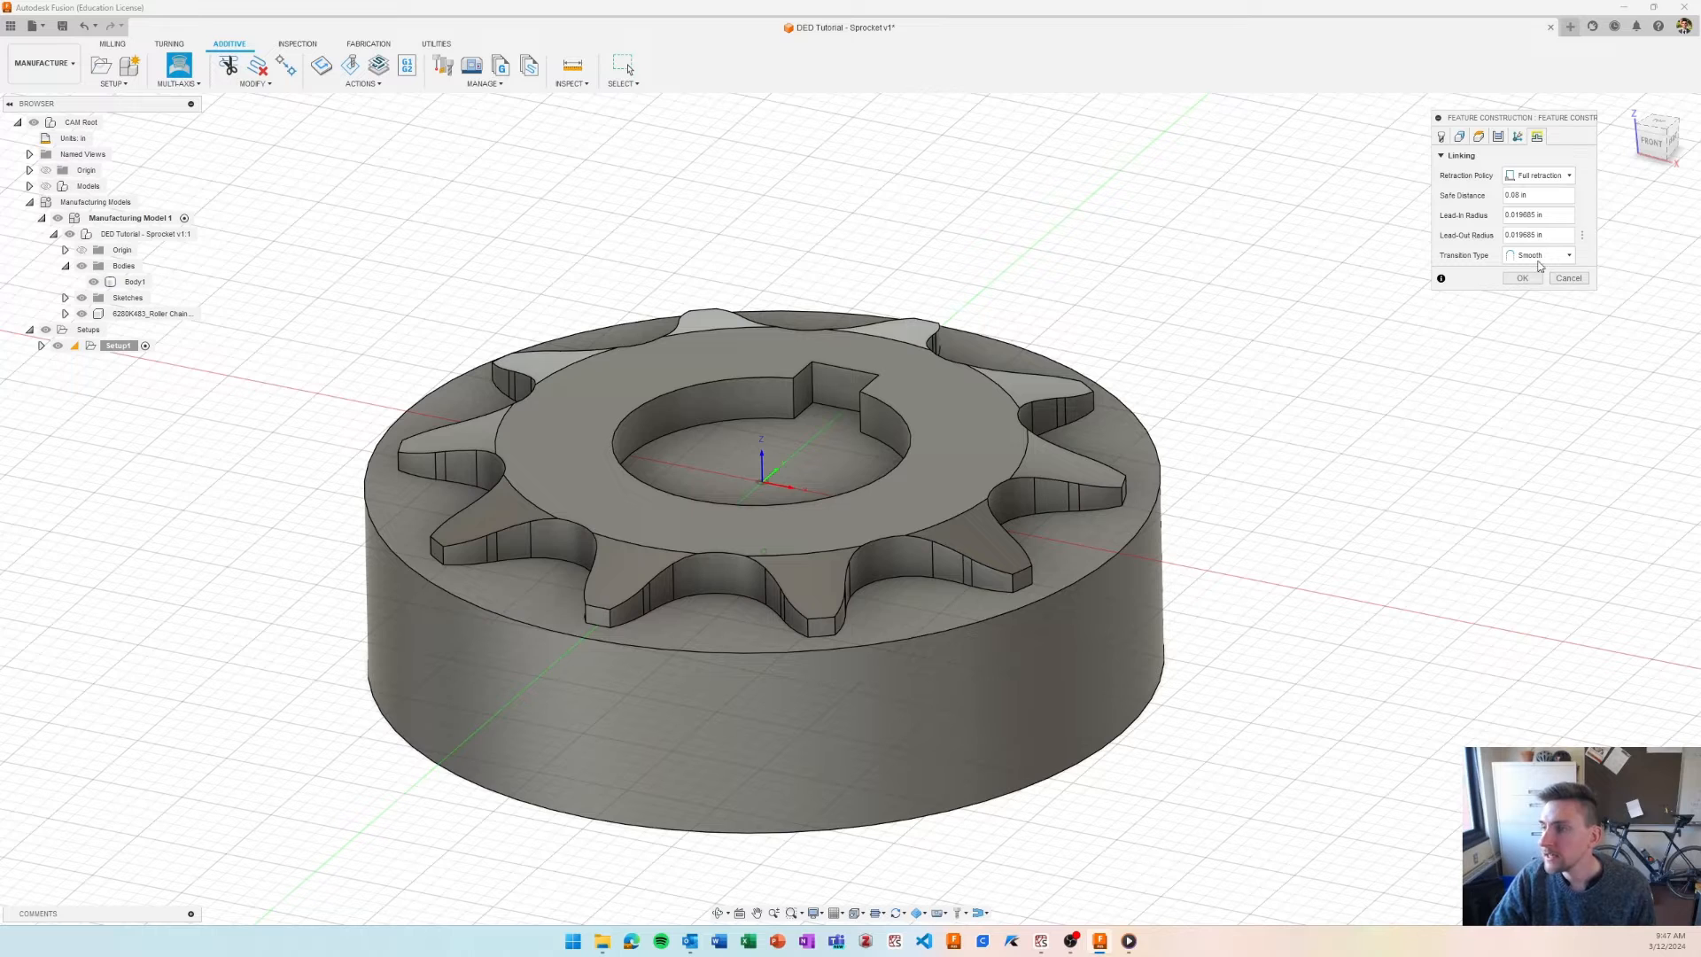
- Generate the infill-only toolpath, inspect its parallel passes, and reopen the Feature Construction operation
left_click(1520, 278)
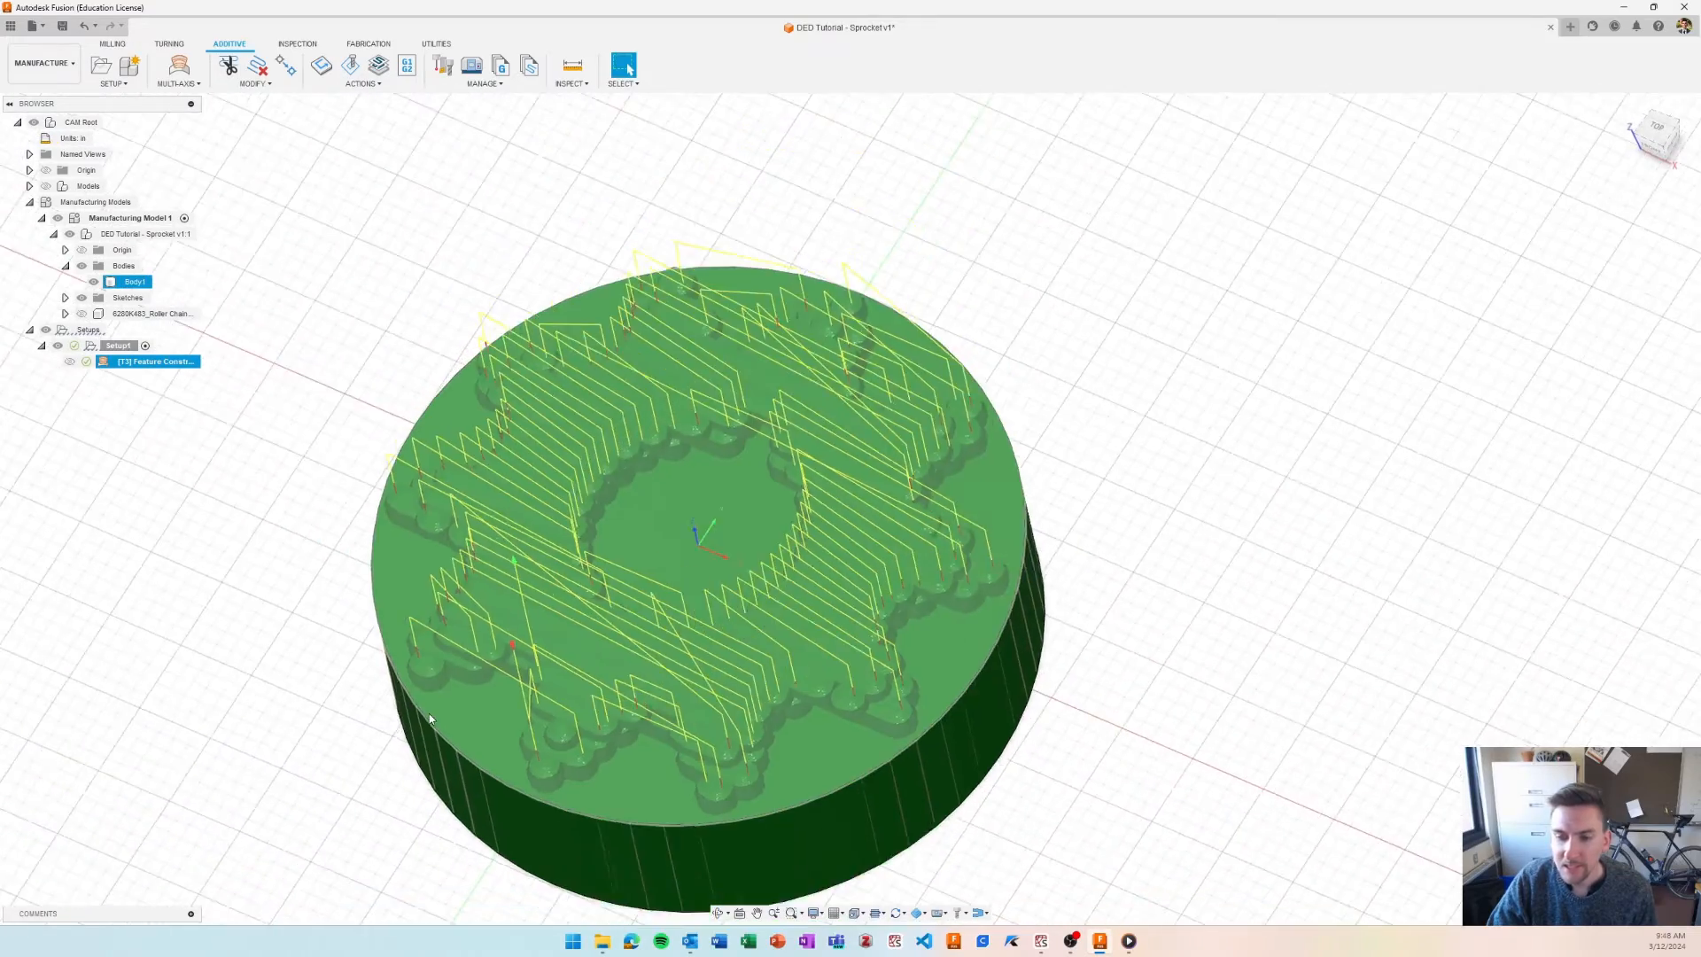
scroll("up", 3)
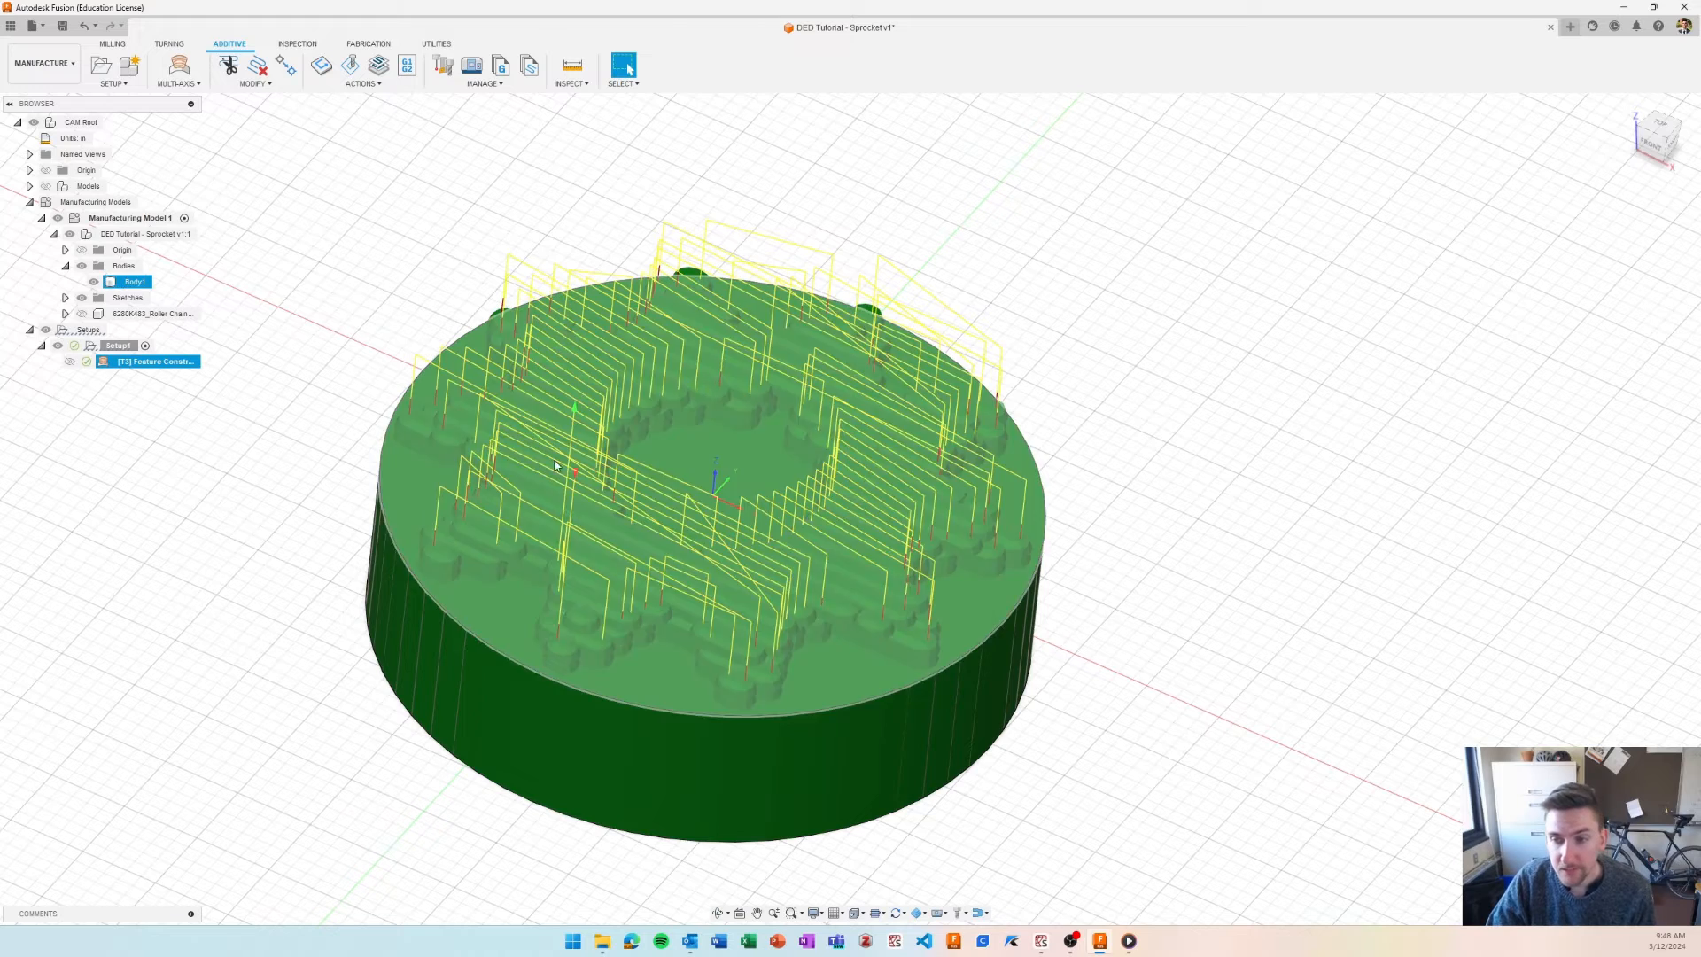
double_click(153, 361)
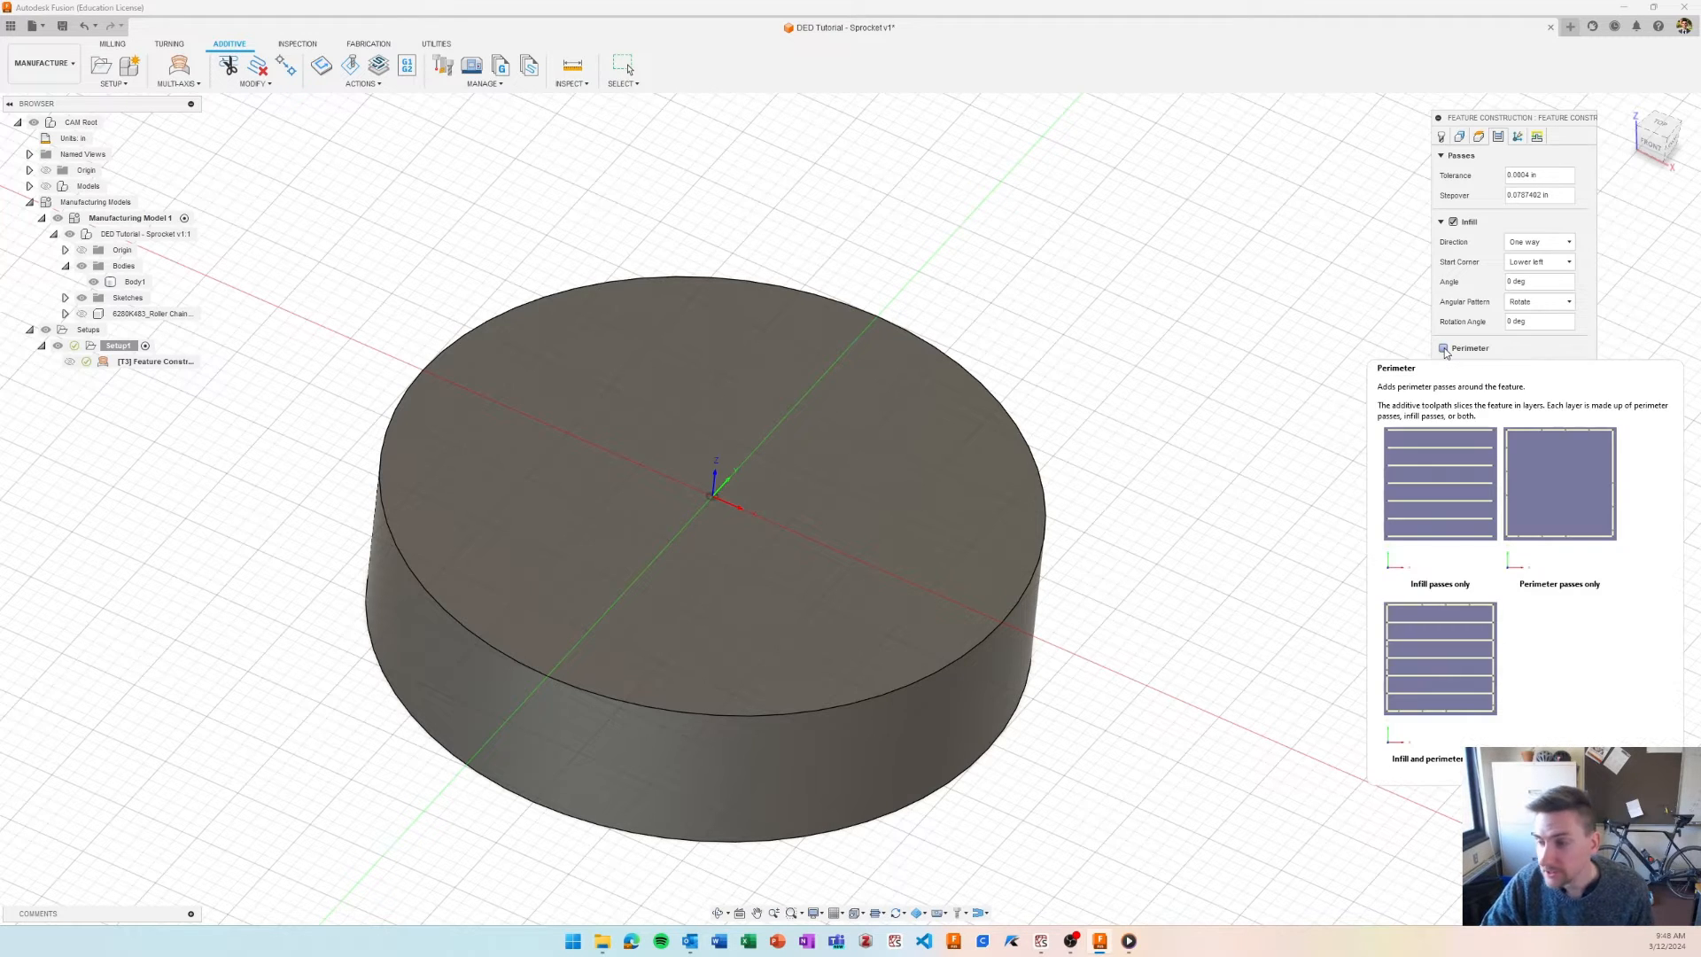
- Enable perimeter passes ordered before infill with a 0.0196851 in gap, adjust offsets and recalculate
left_click(1446, 349)
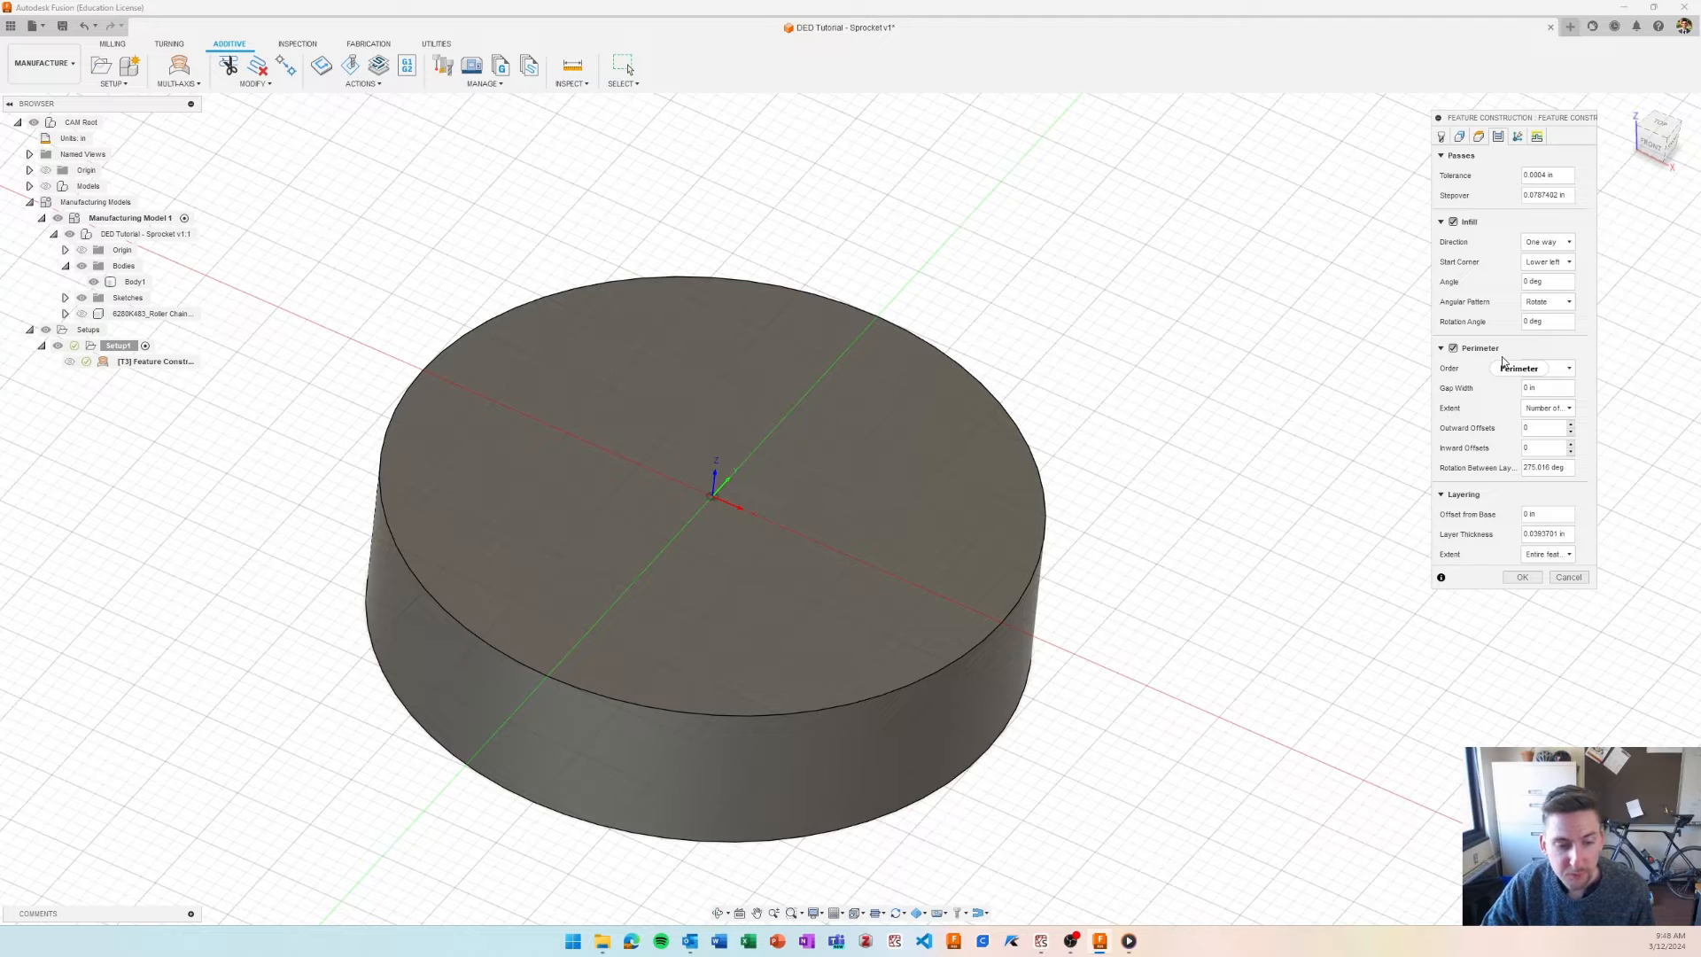
left_click(1544, 369)
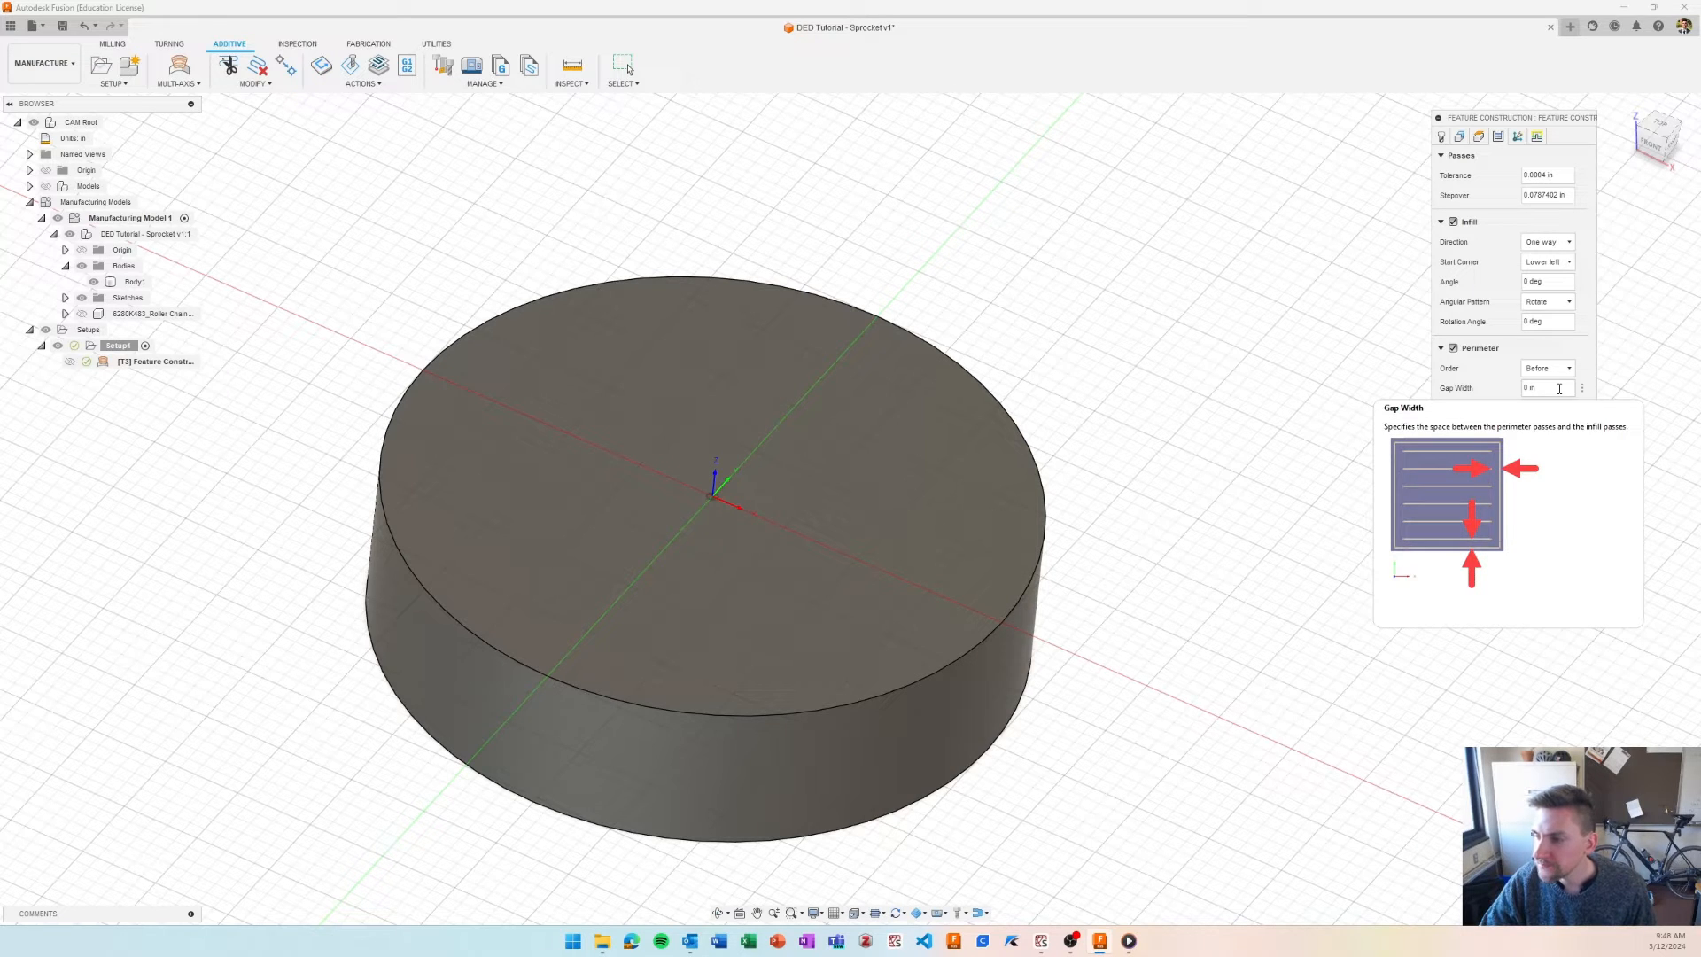
left_click(1539, 388)
type("bad")
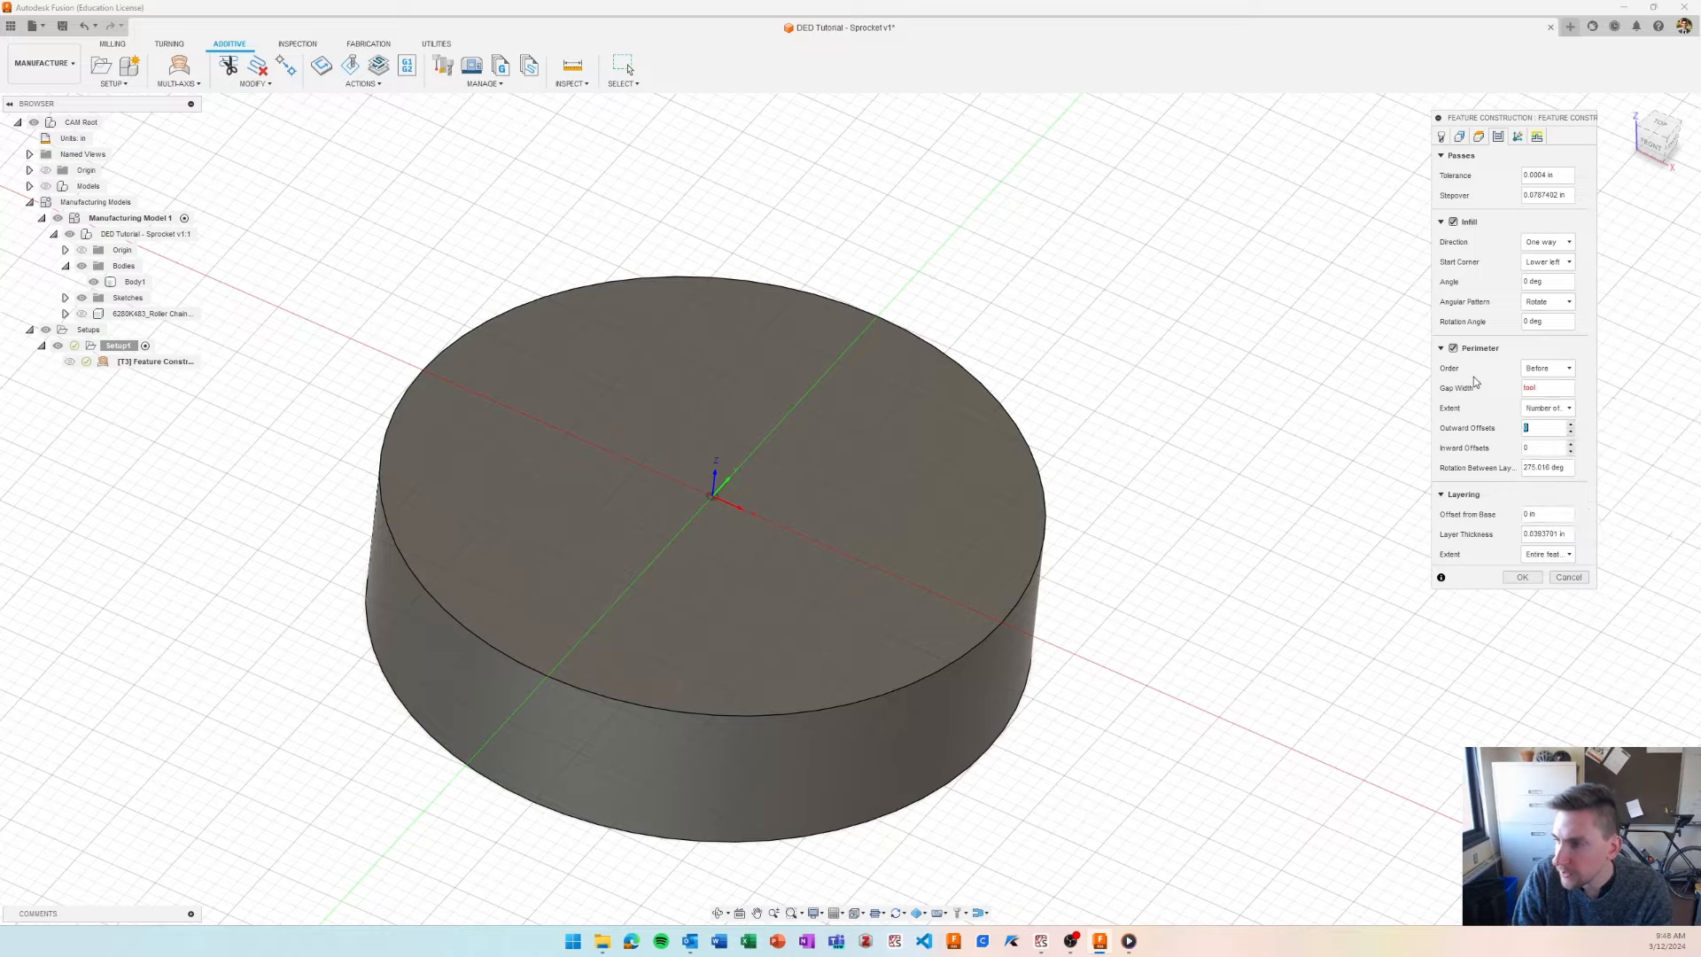
left_click(1545, 388)
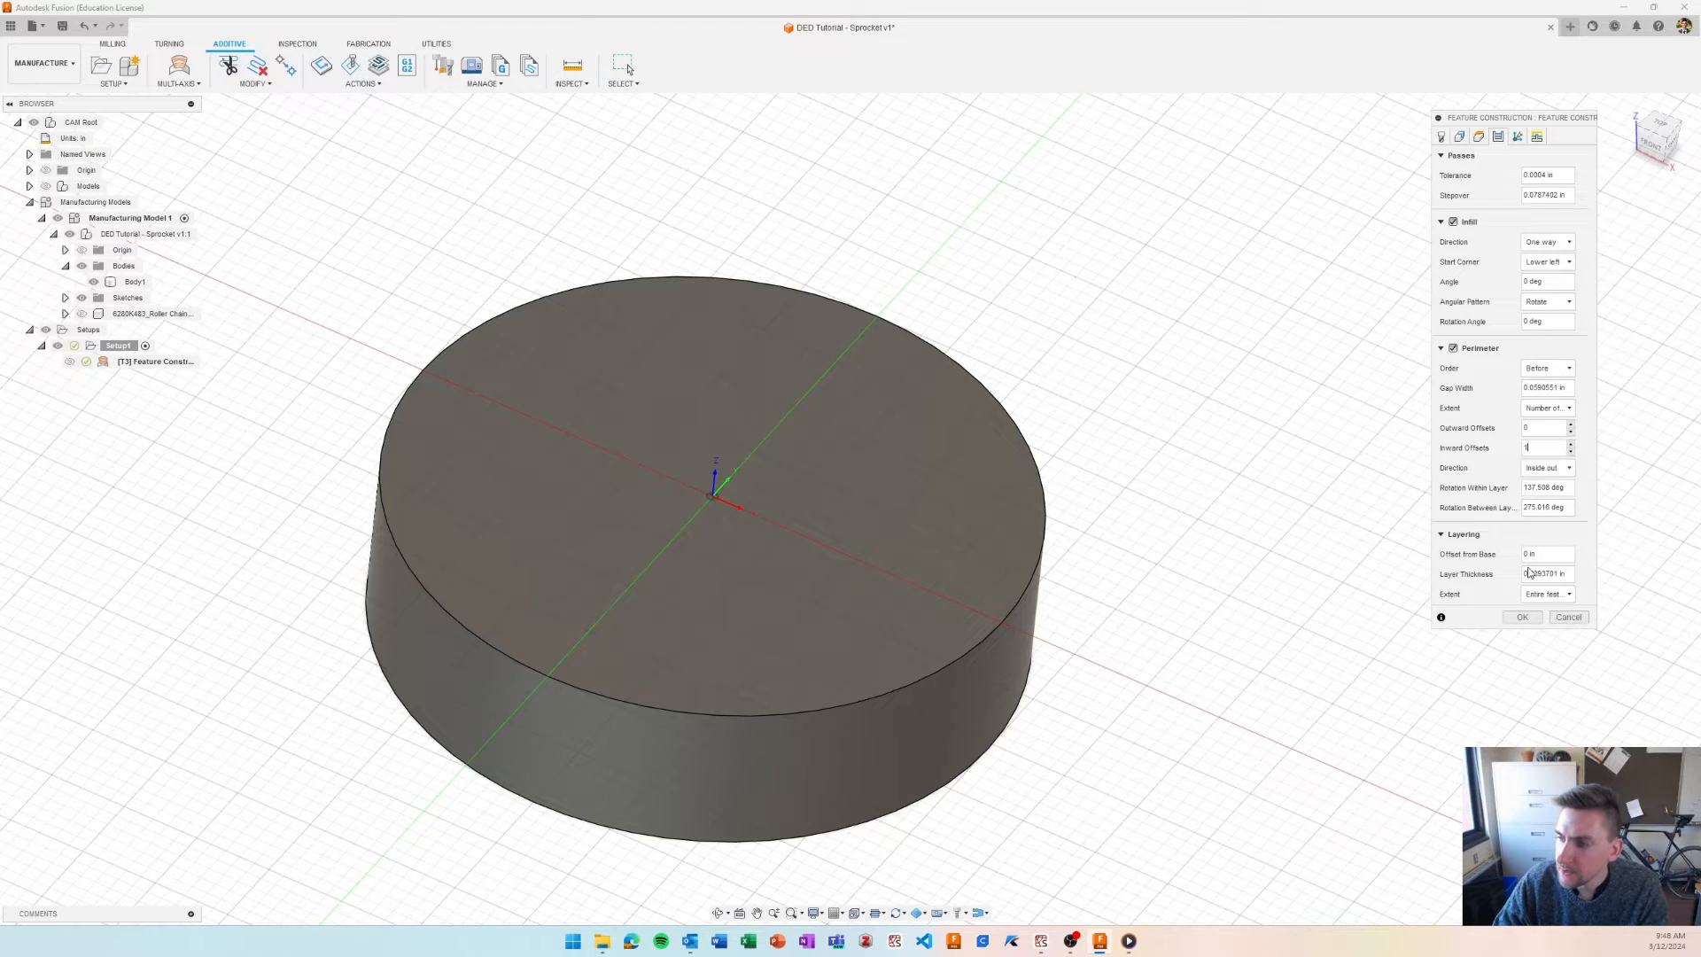
left_click(1522, 617)
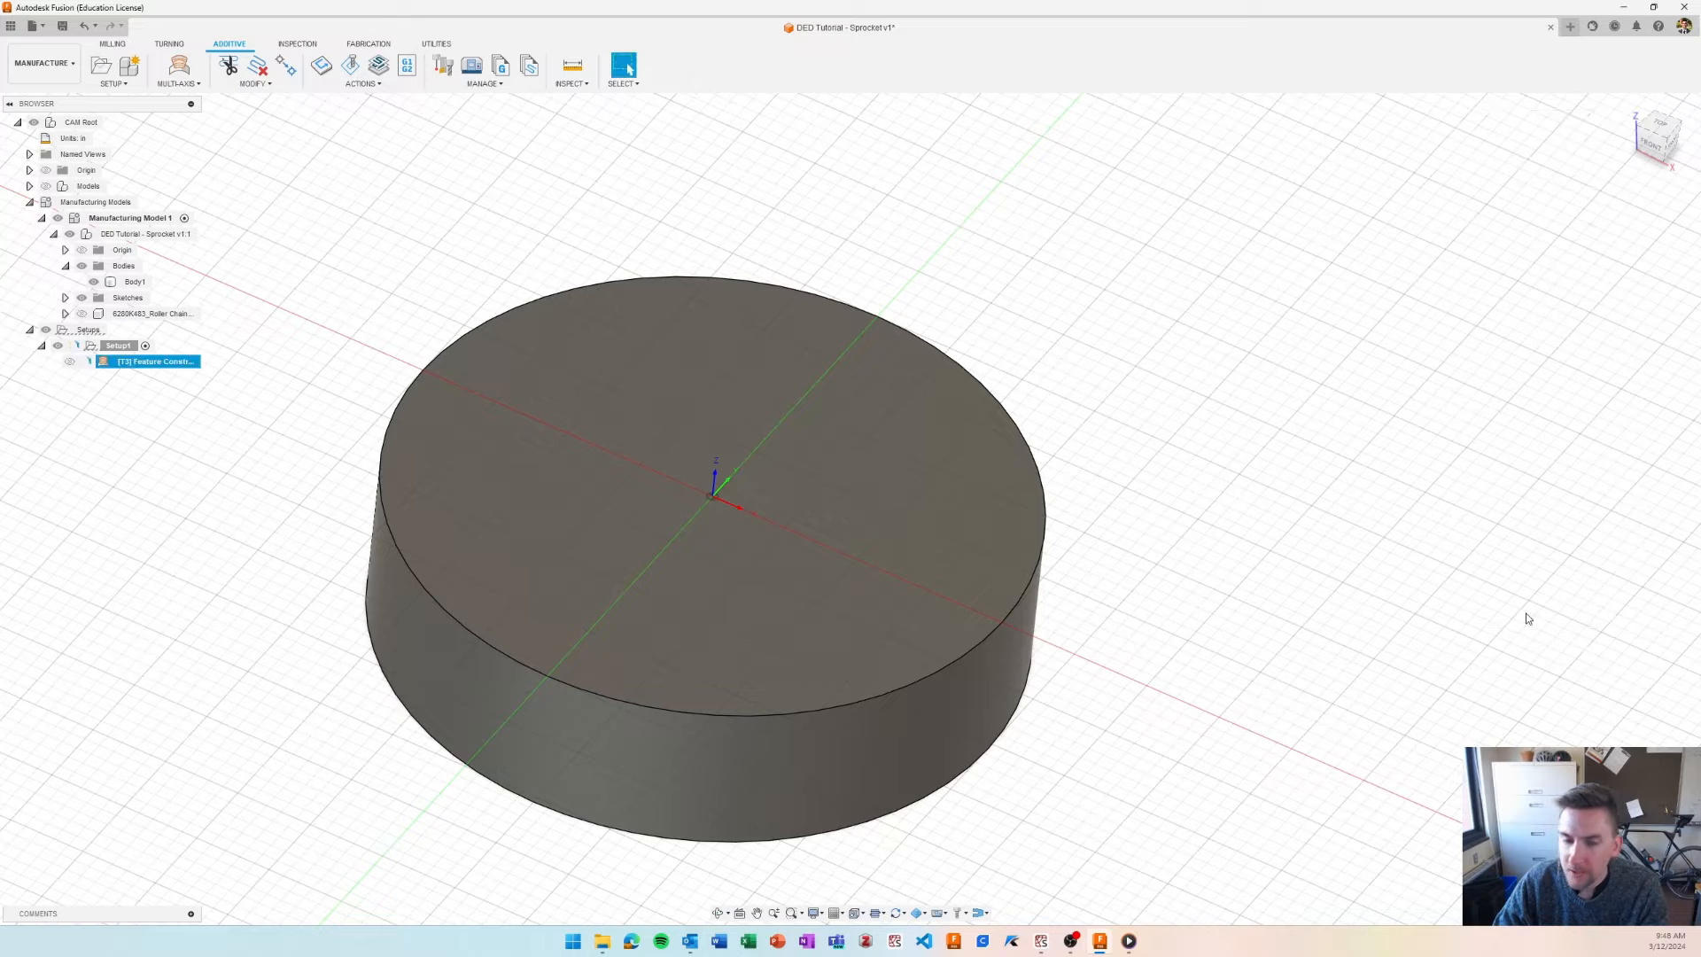
mouse_move(1276, 548)
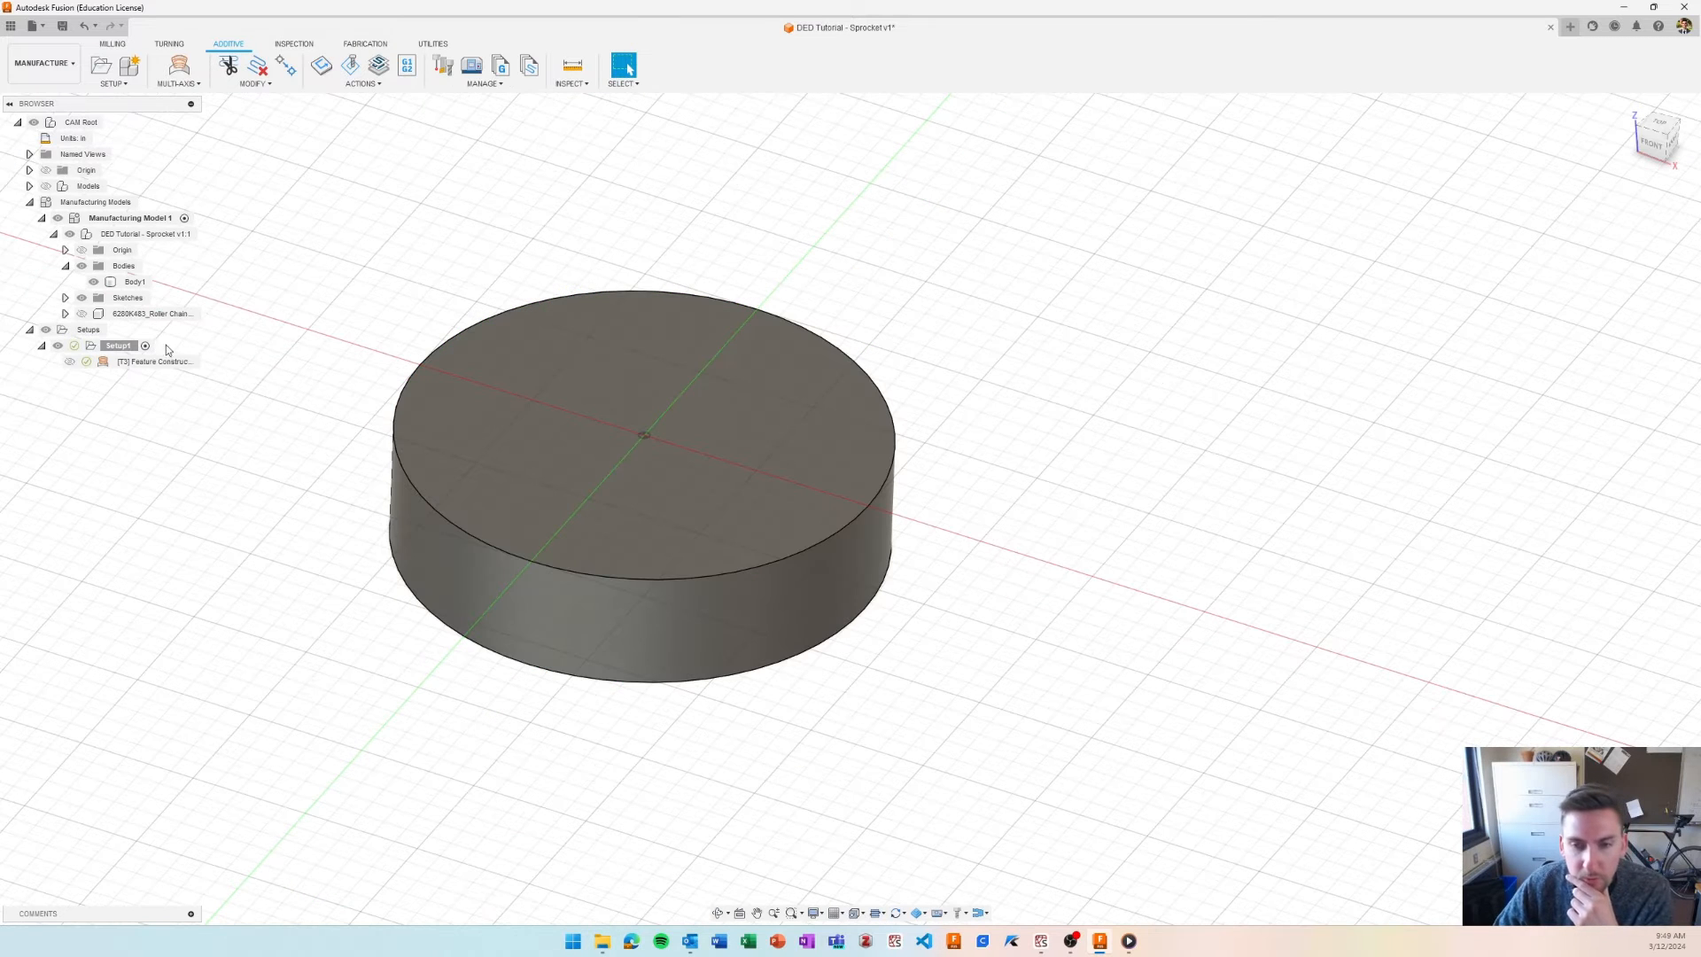
left_click(152, 362)
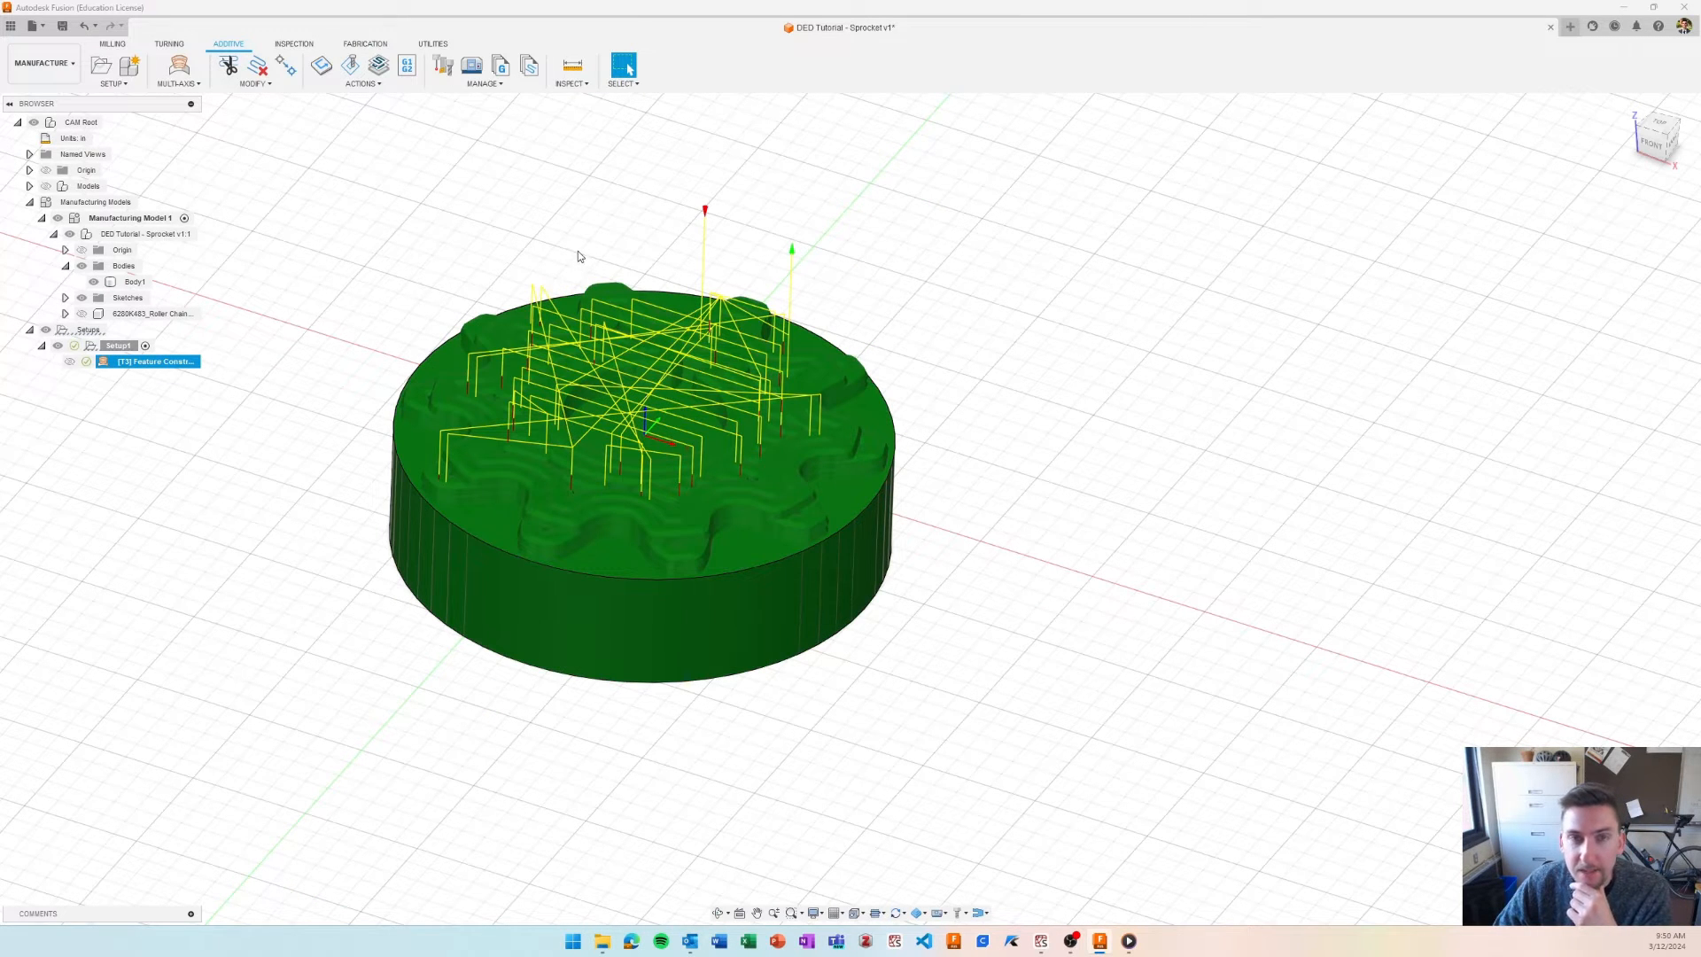
mouse_move(379, 66)
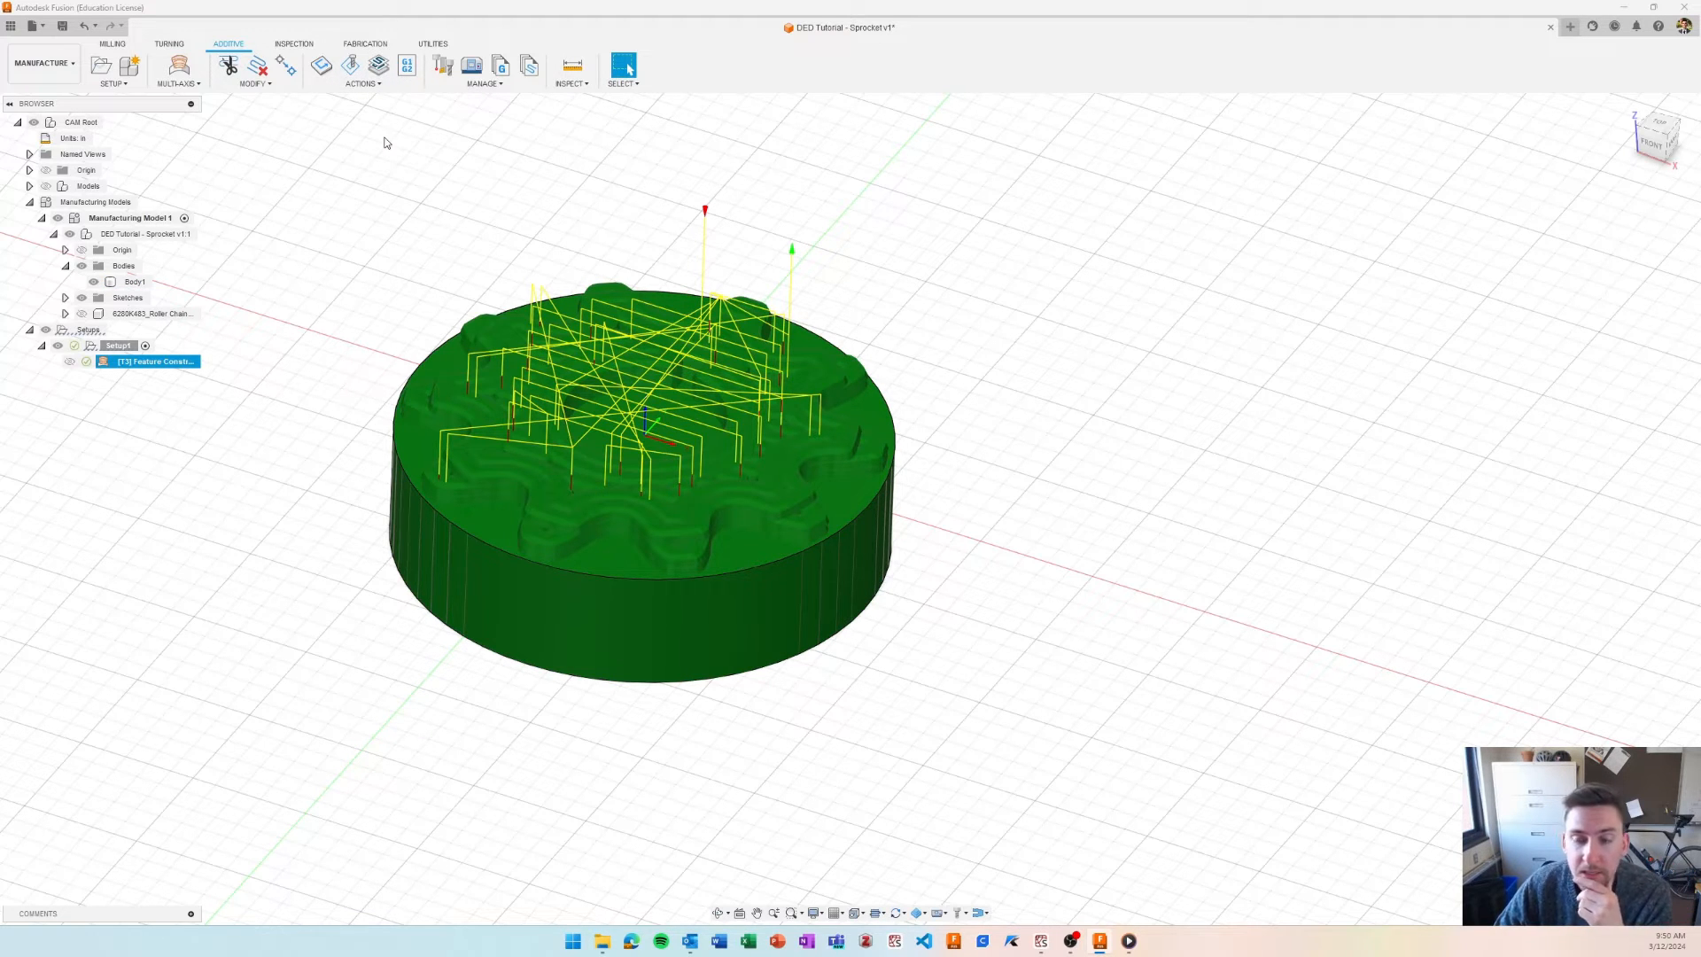
mouse_move(378, 96)
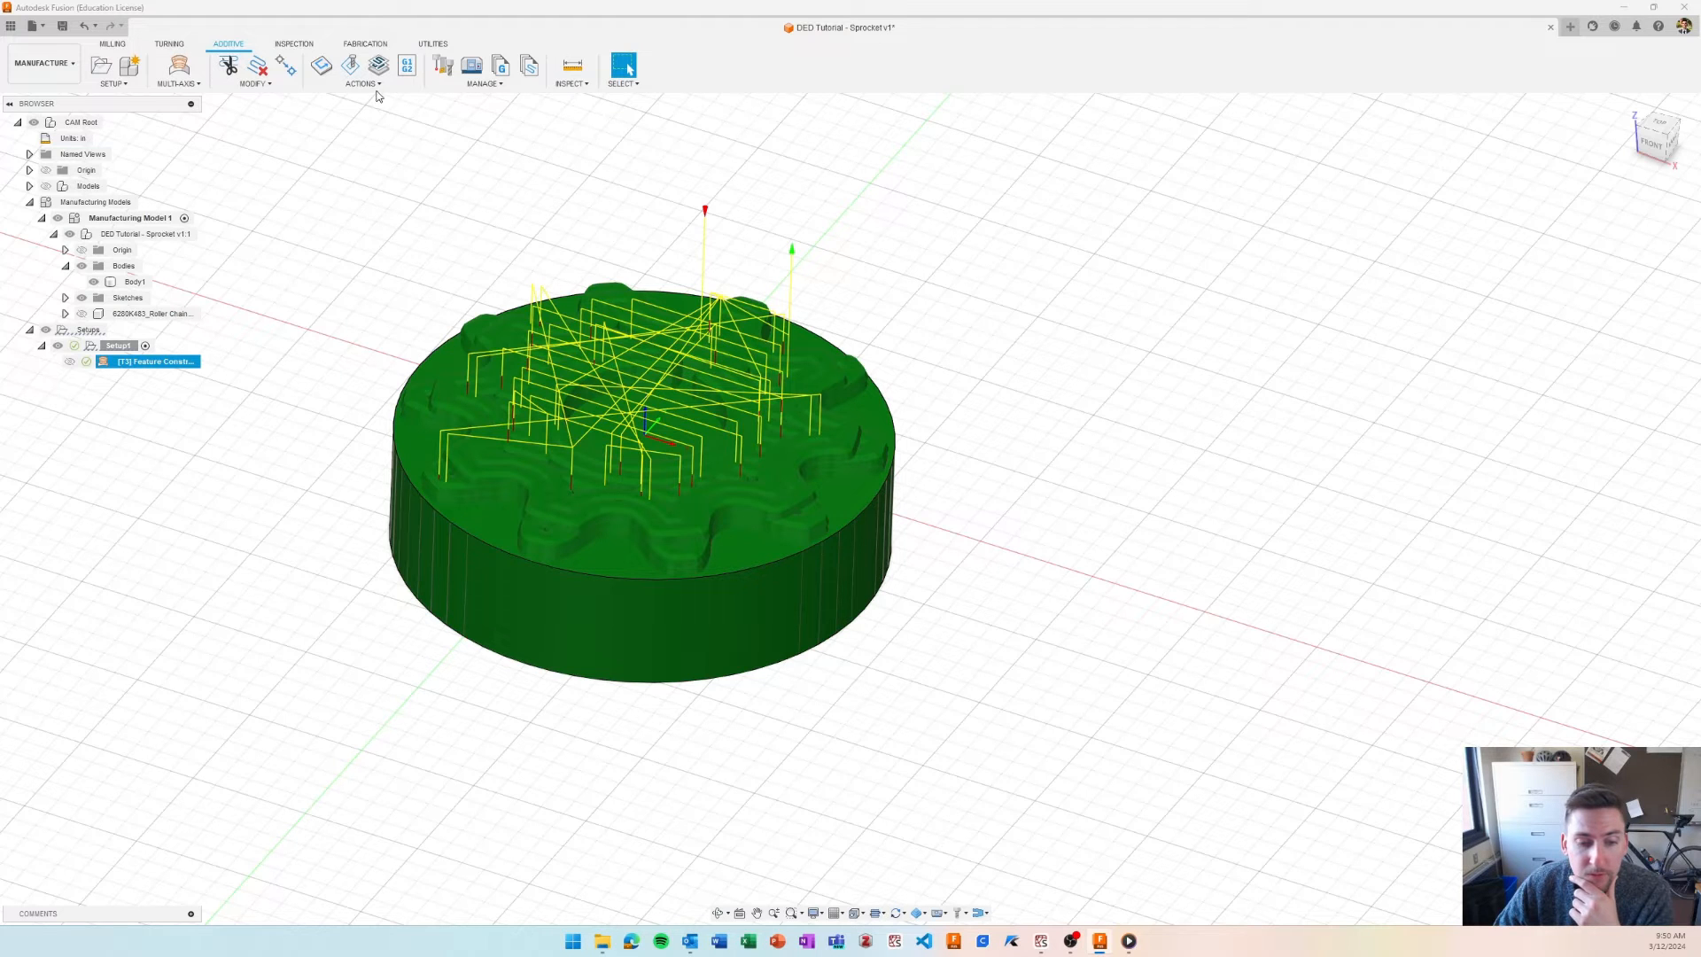
mouse_move(407, 66)
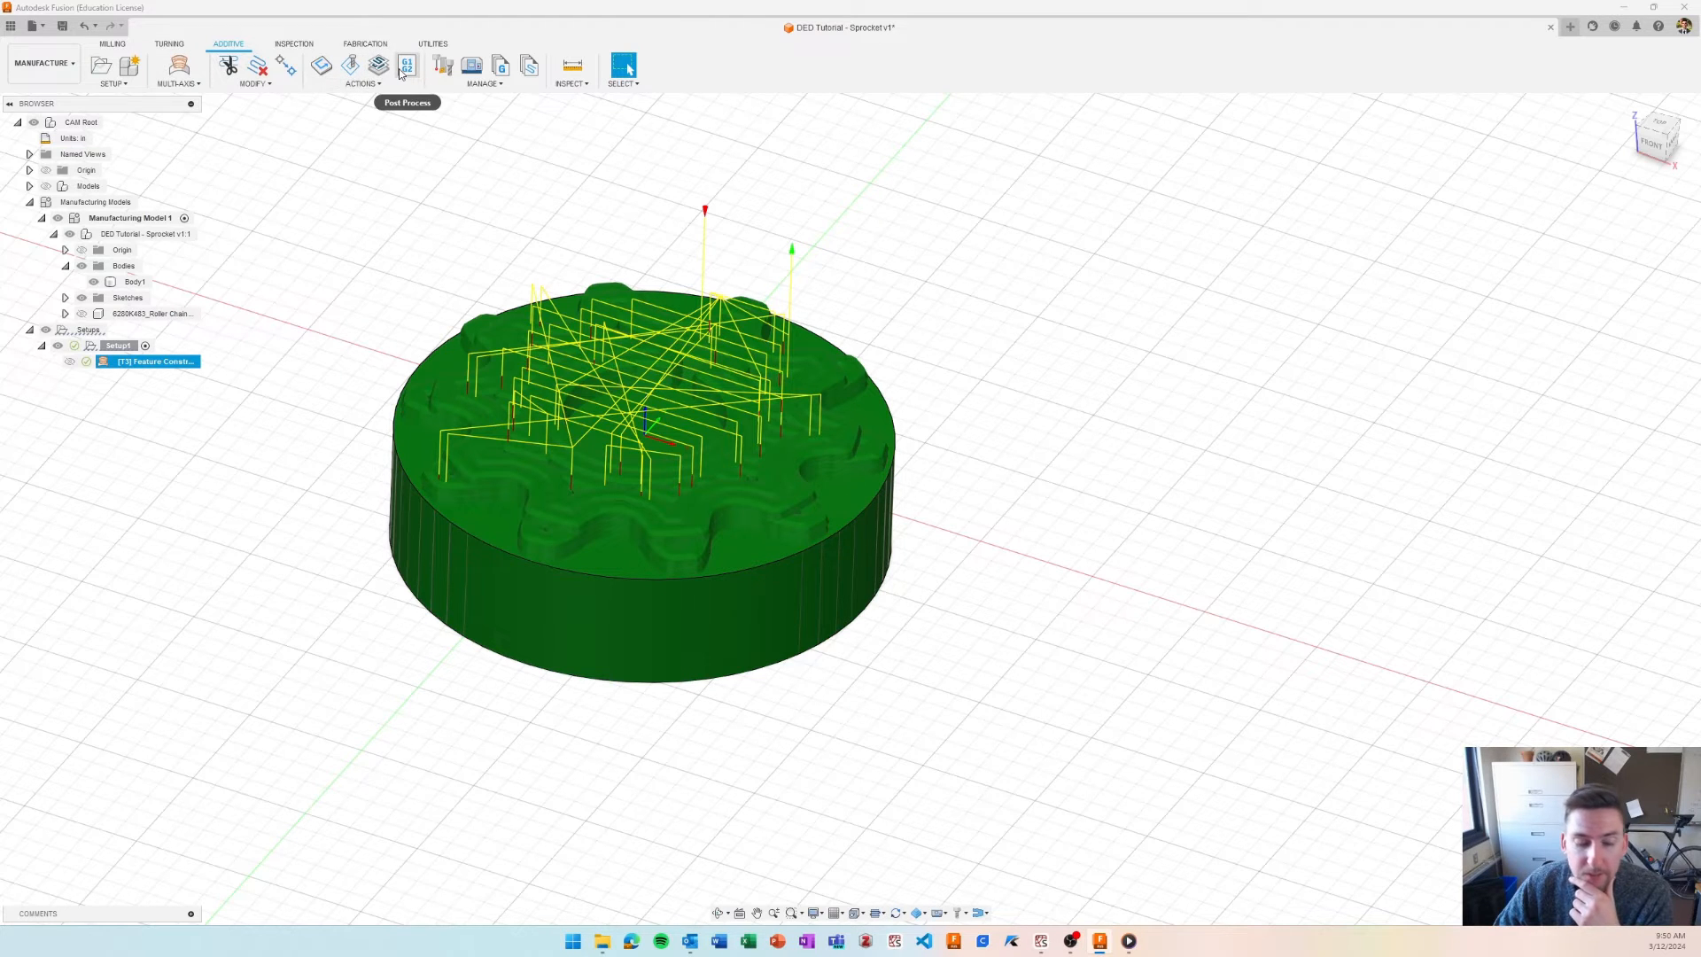
- Post the toolpath with the current machine and post to NC program 1001, opening it in the editor
left_click(408, 65)
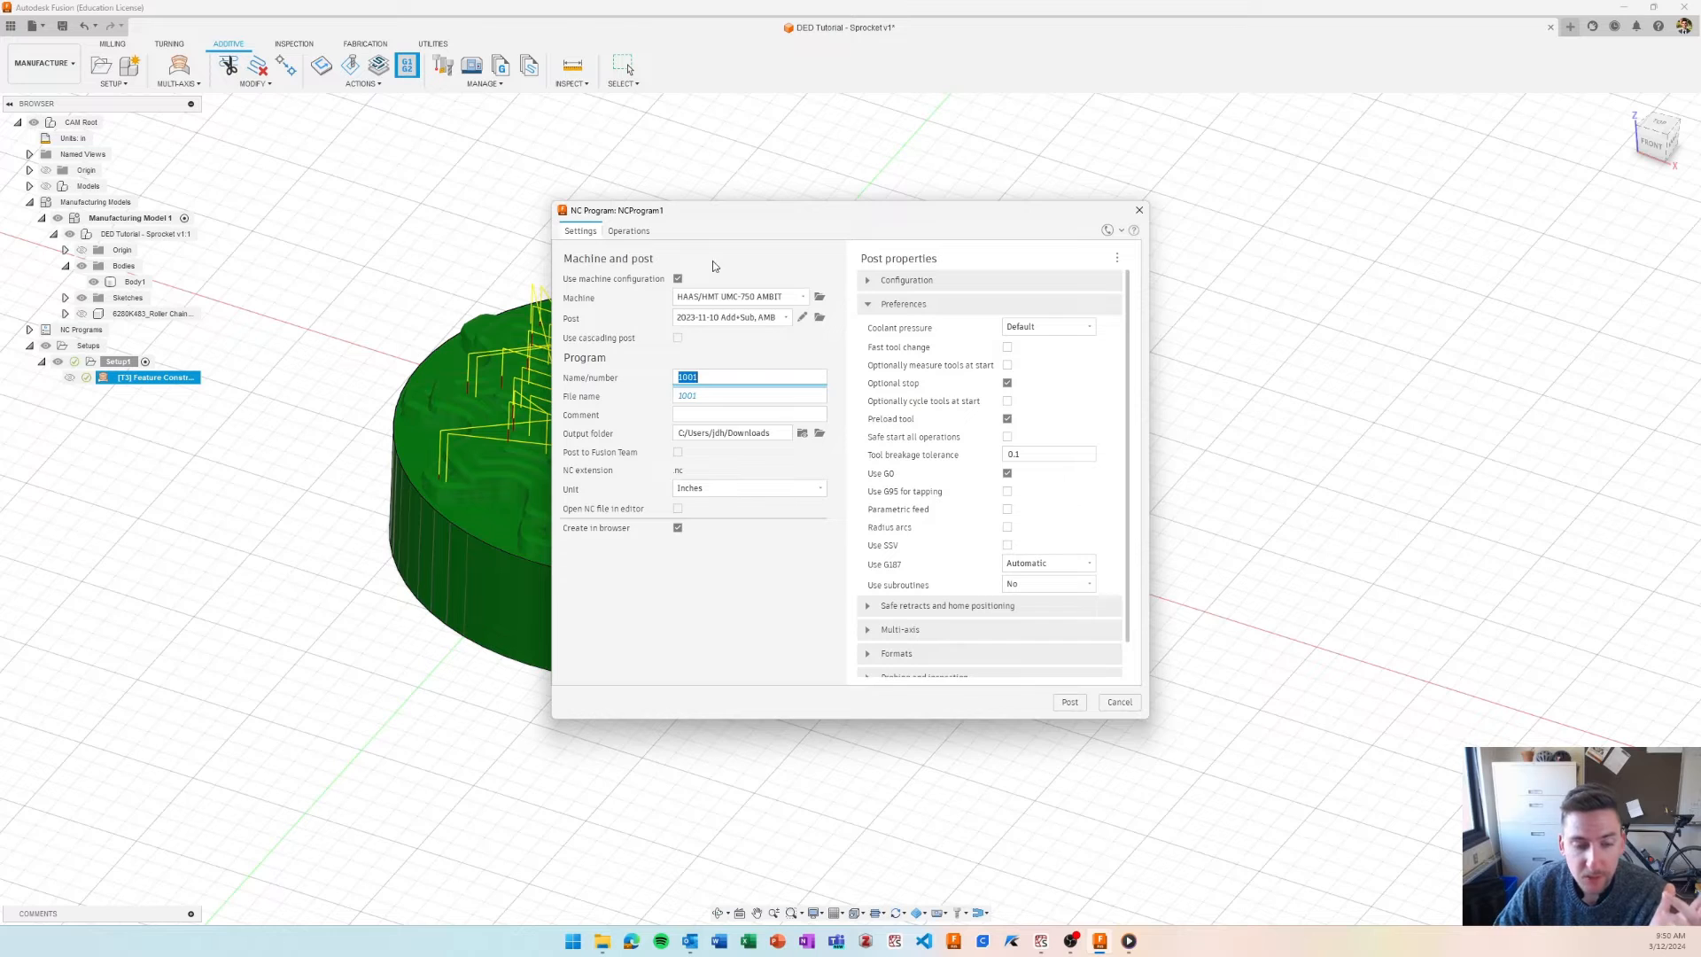
mouse_move(721, 301)
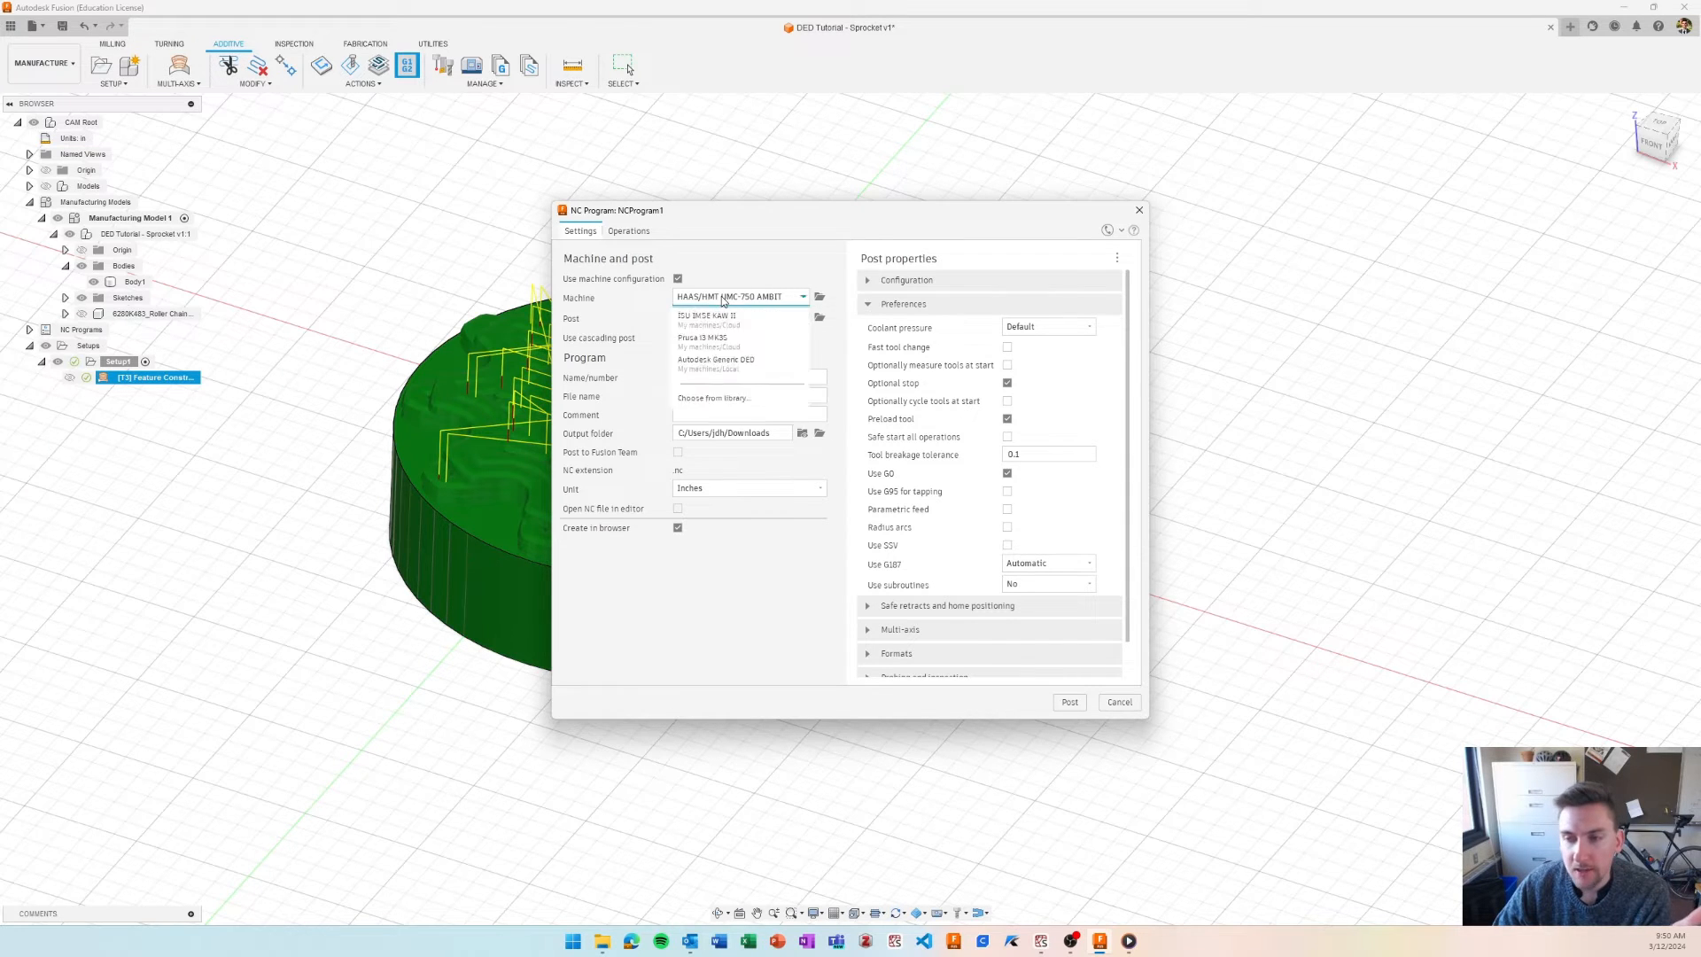
left_click(716, 359)
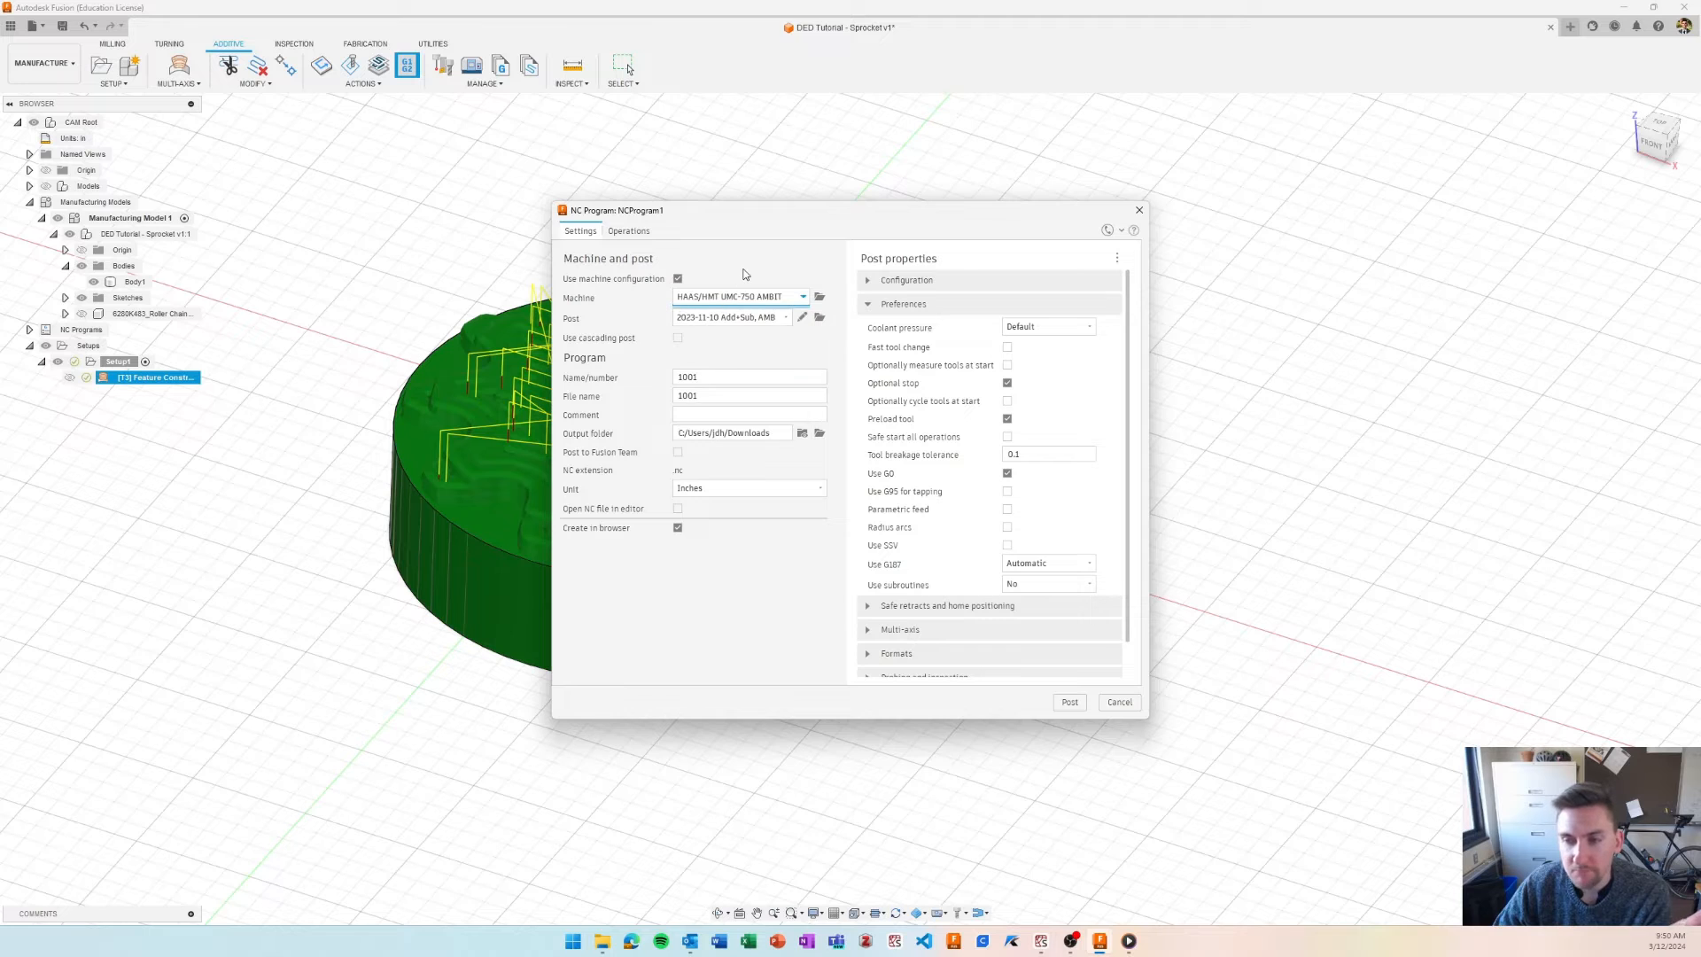
mouse_move(732, 318)
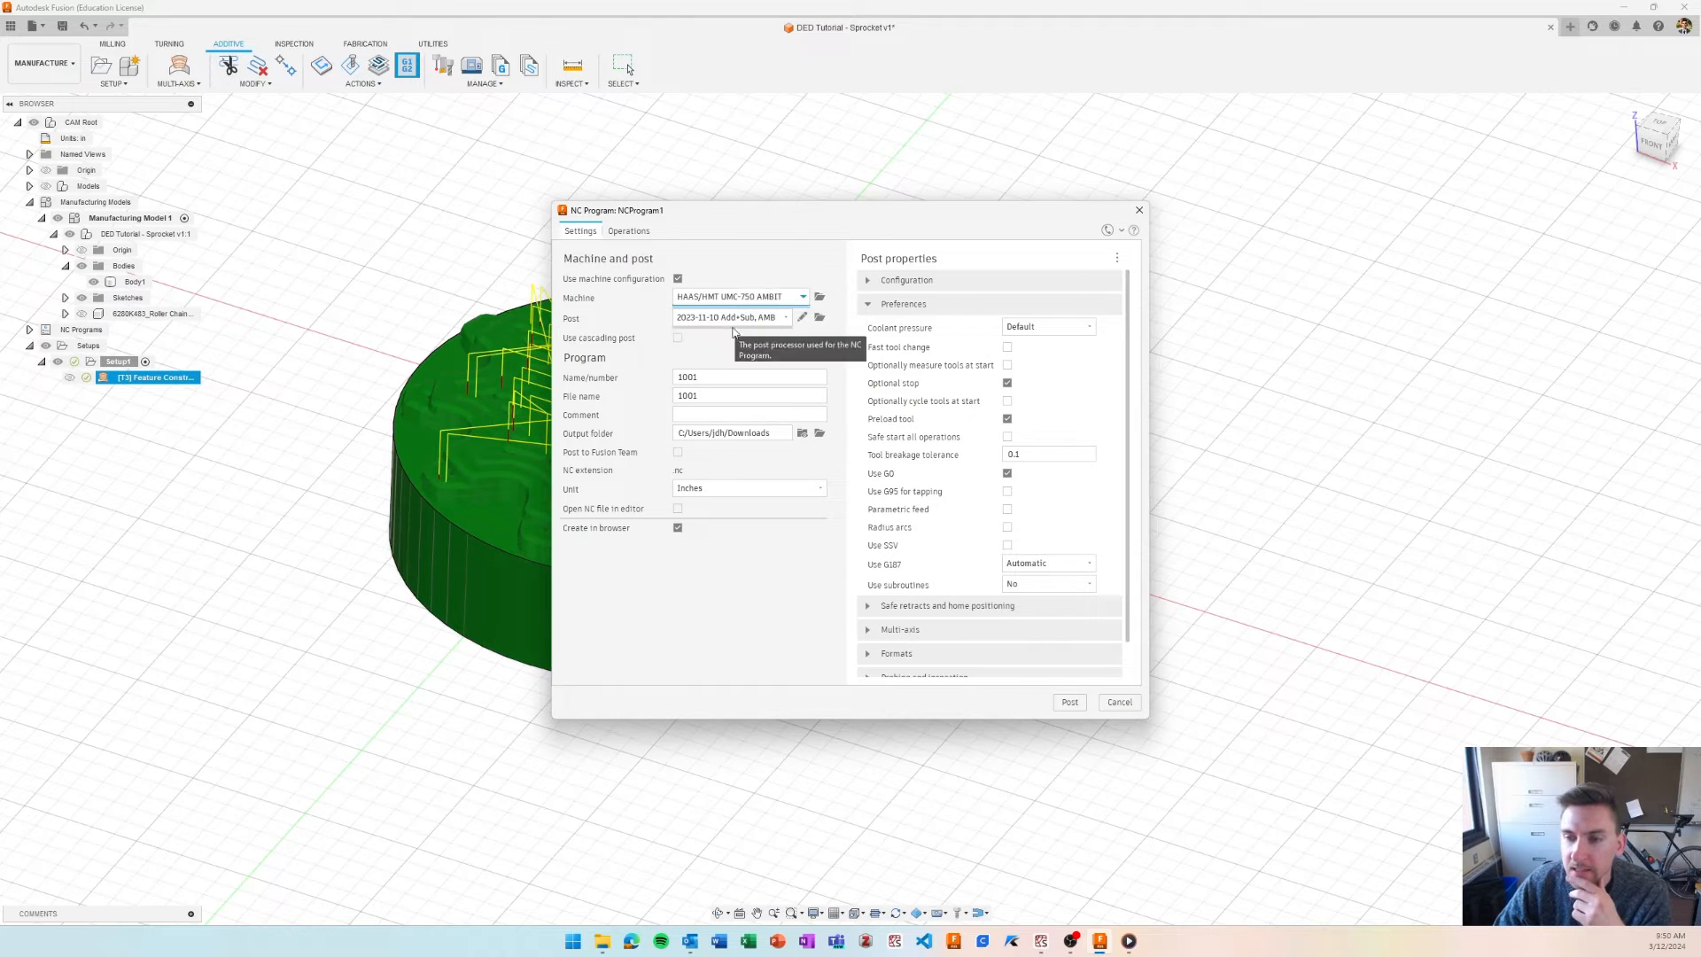
mouse_move(801, 317)
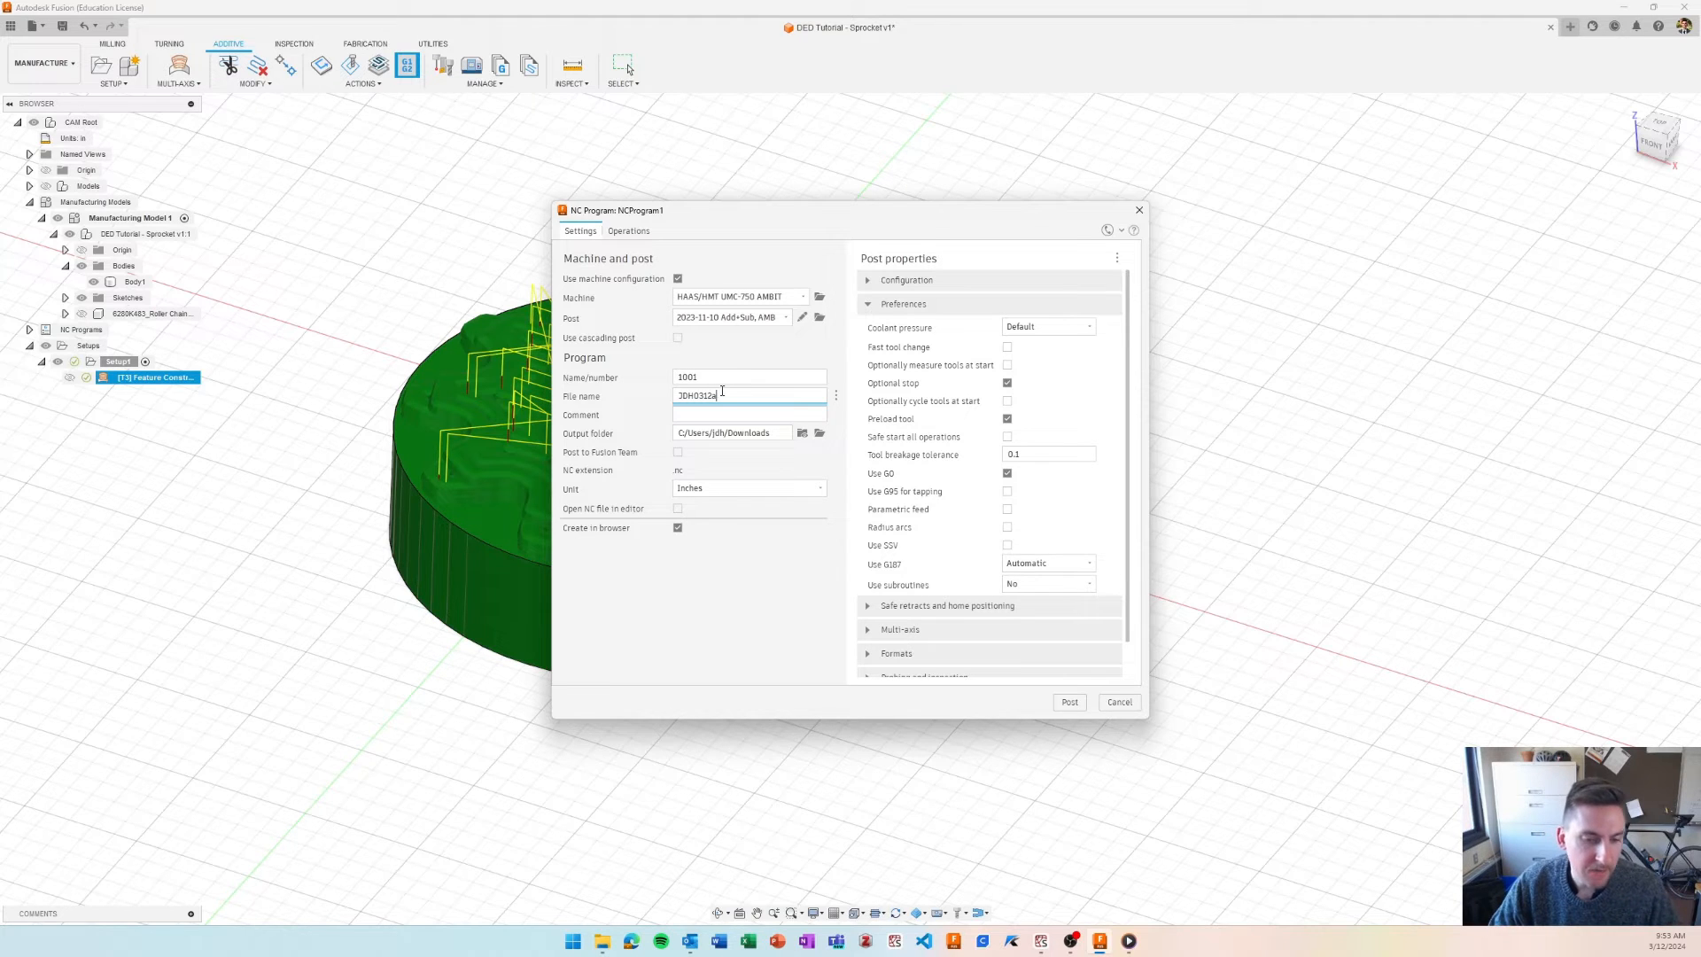
mouse_move(840, 383)
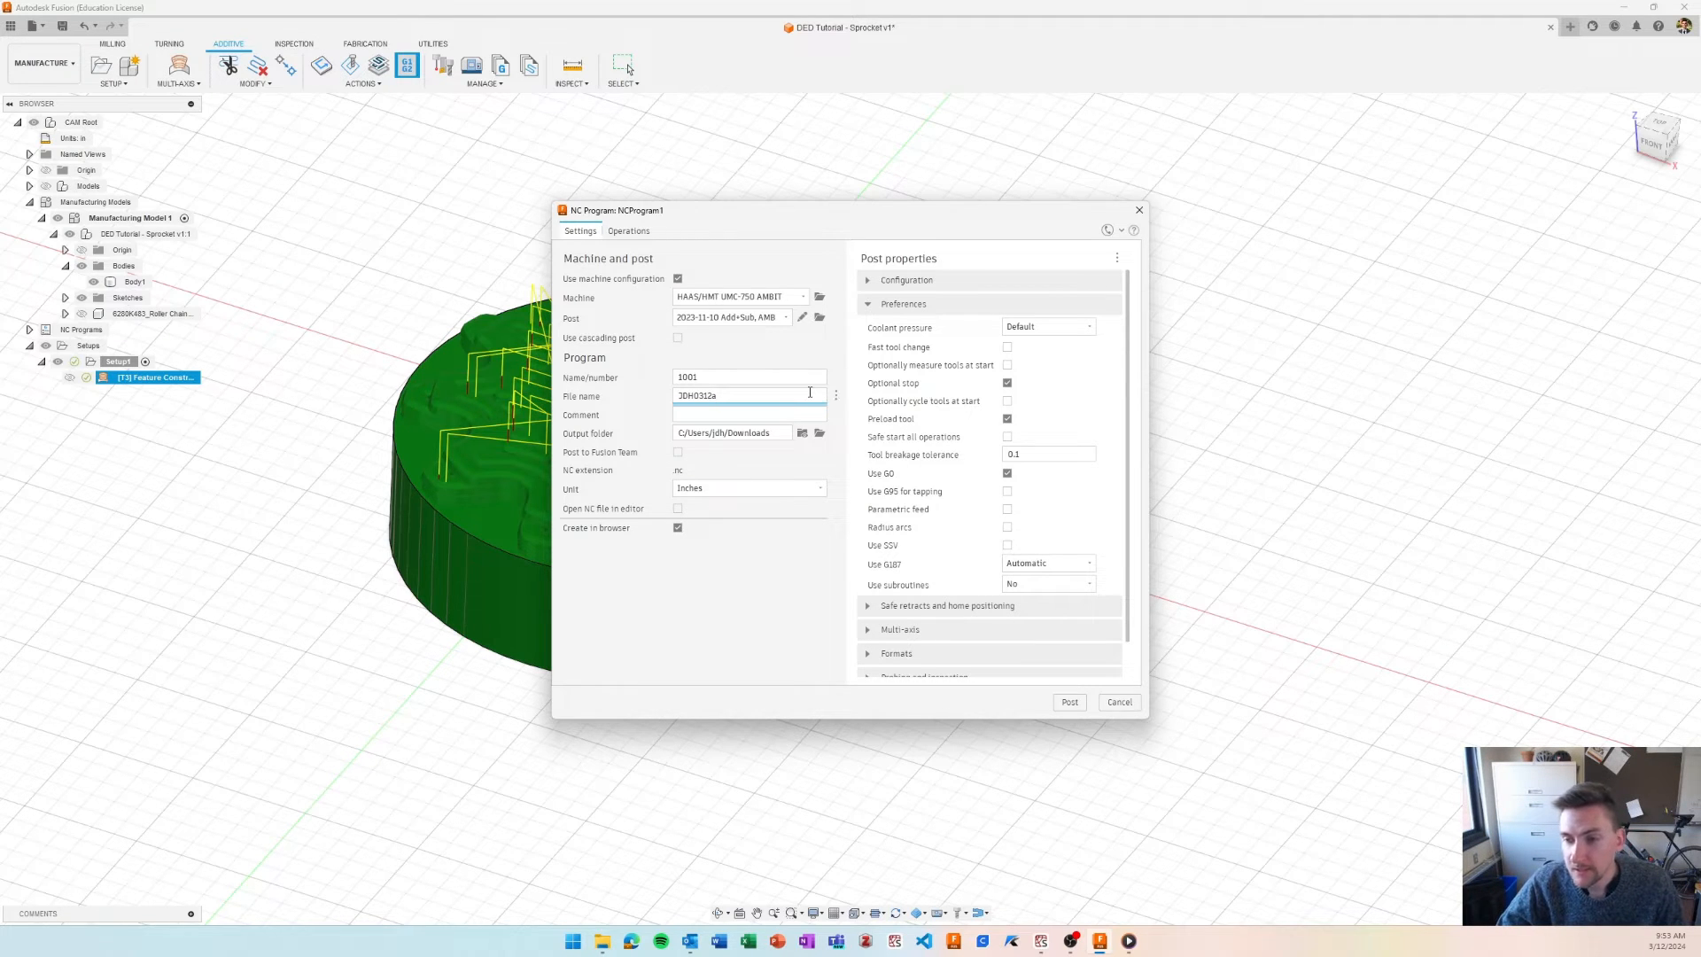
mouse_move(679, 452)
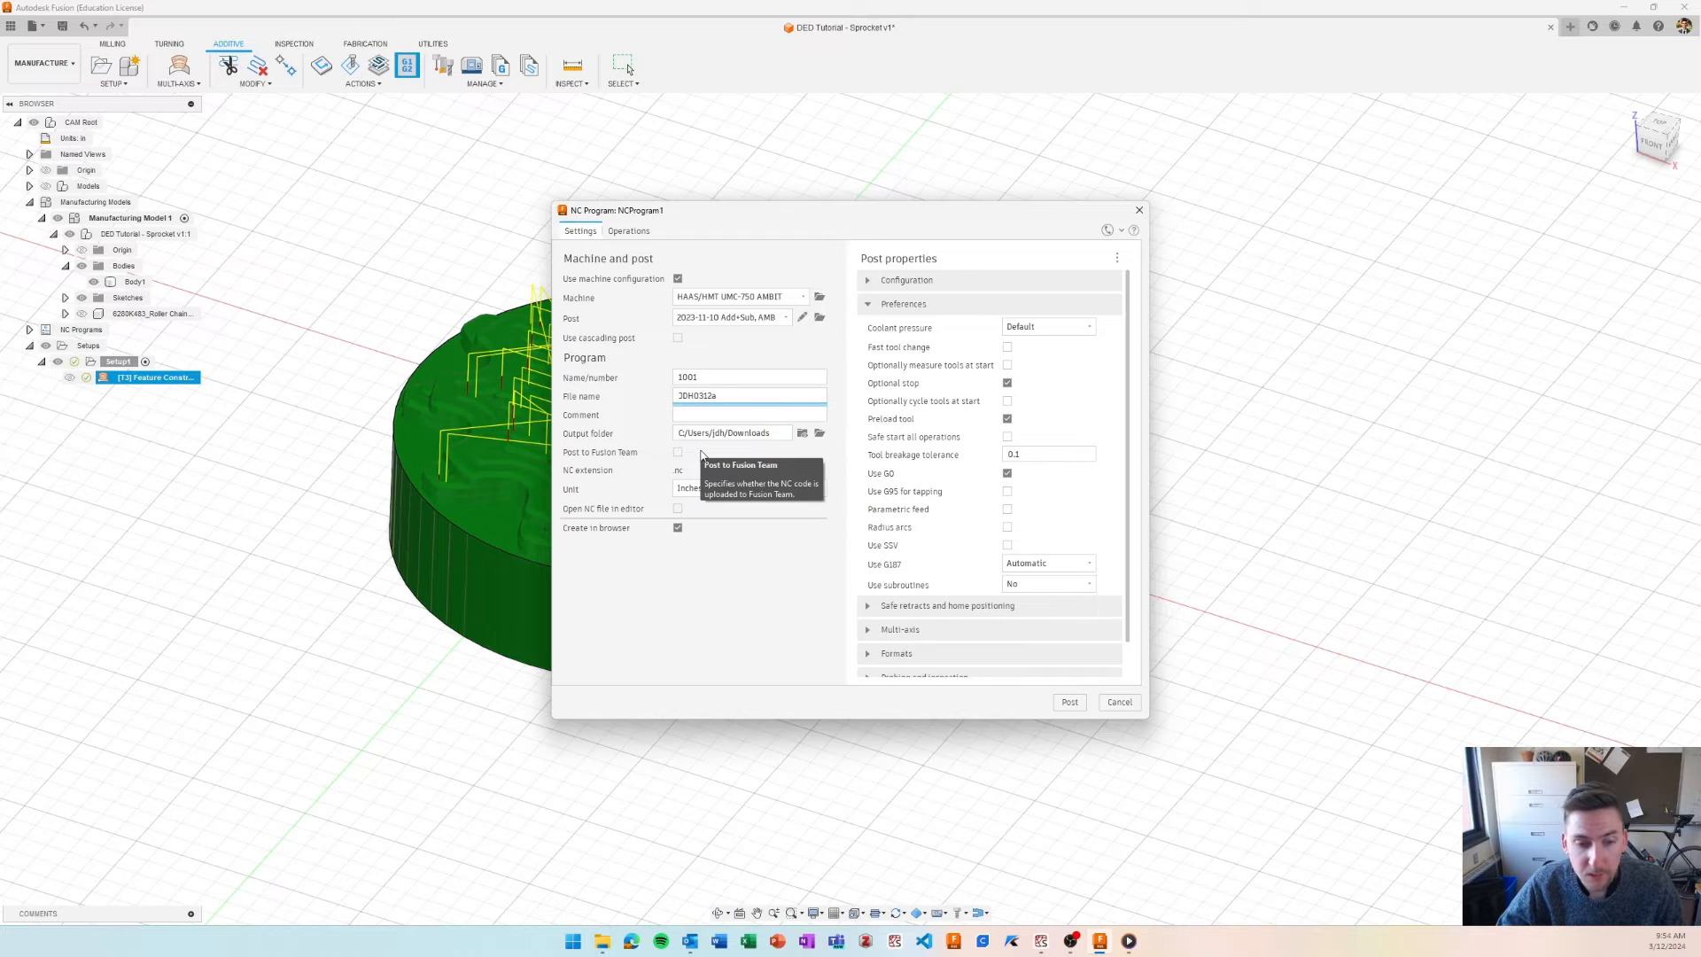
mouse_move(626, 480)
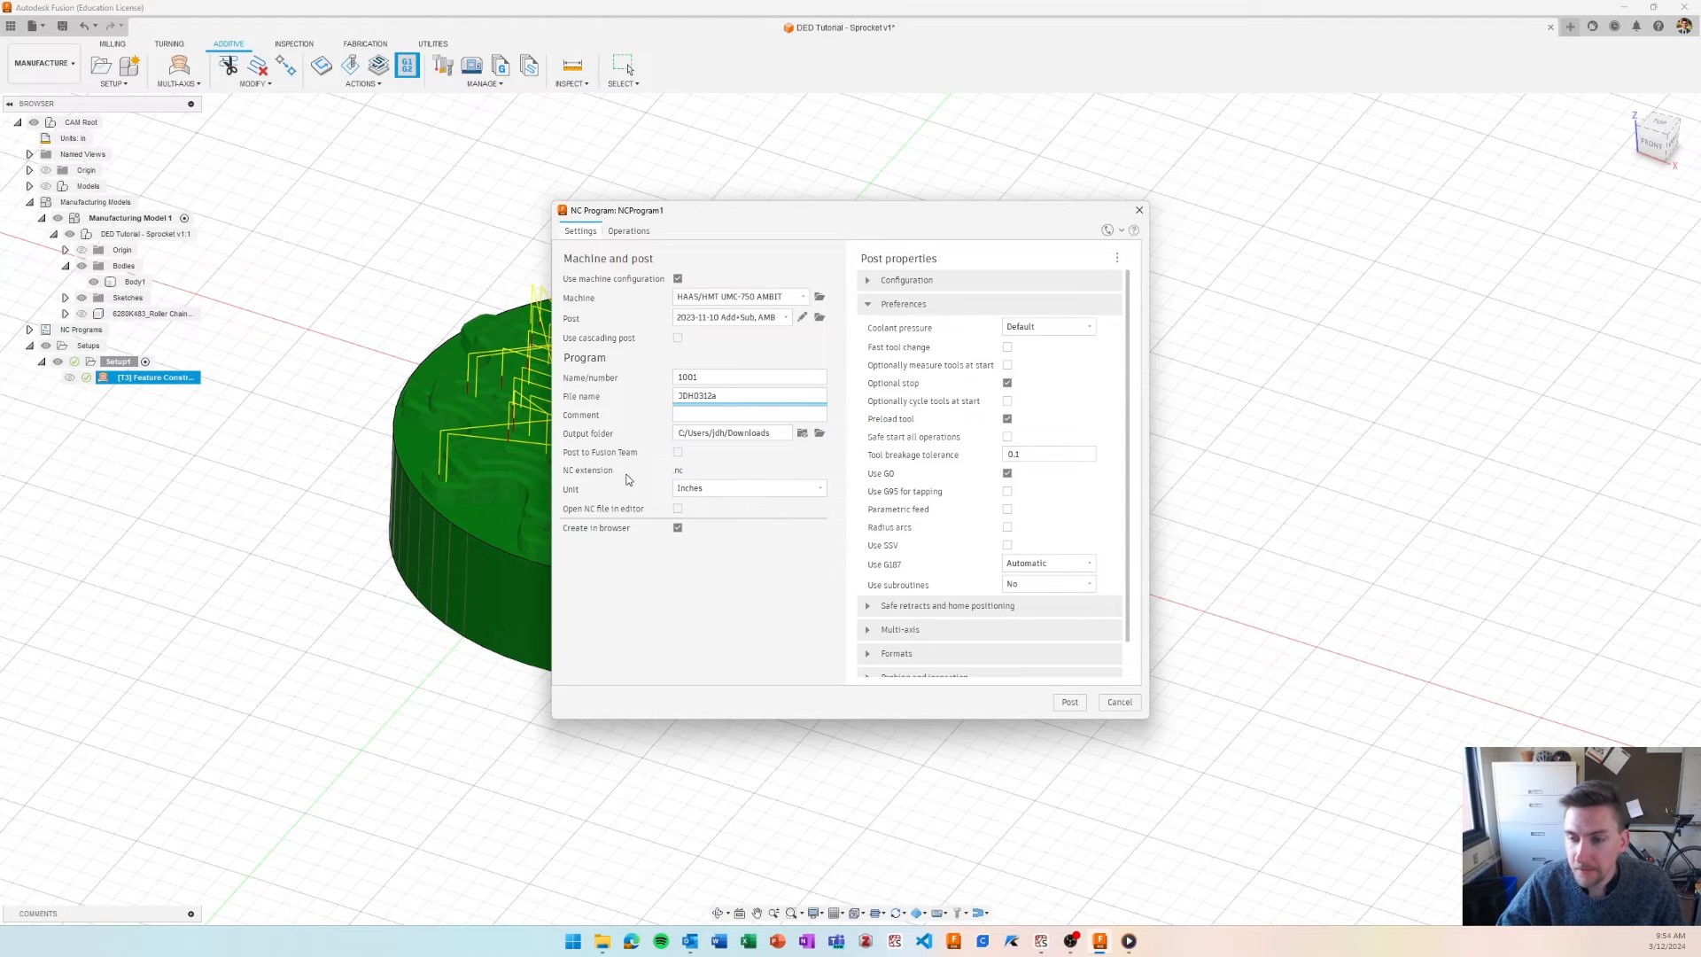
mouse_move(771, 496)
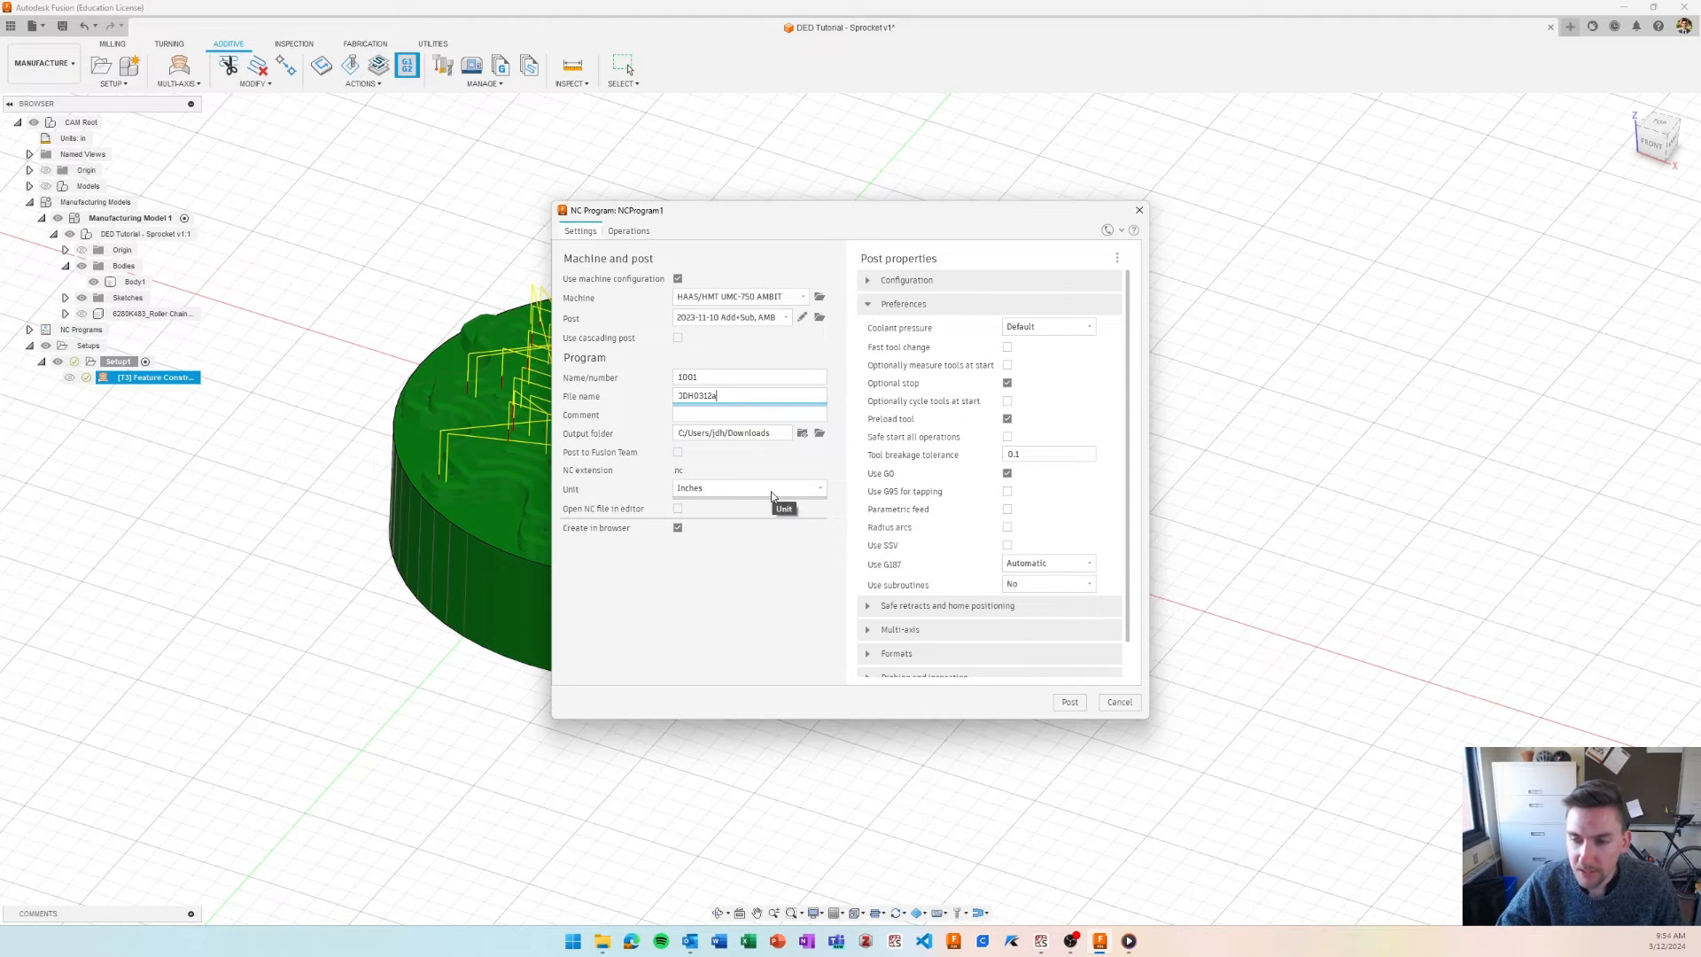
mouse_move(742, 573)
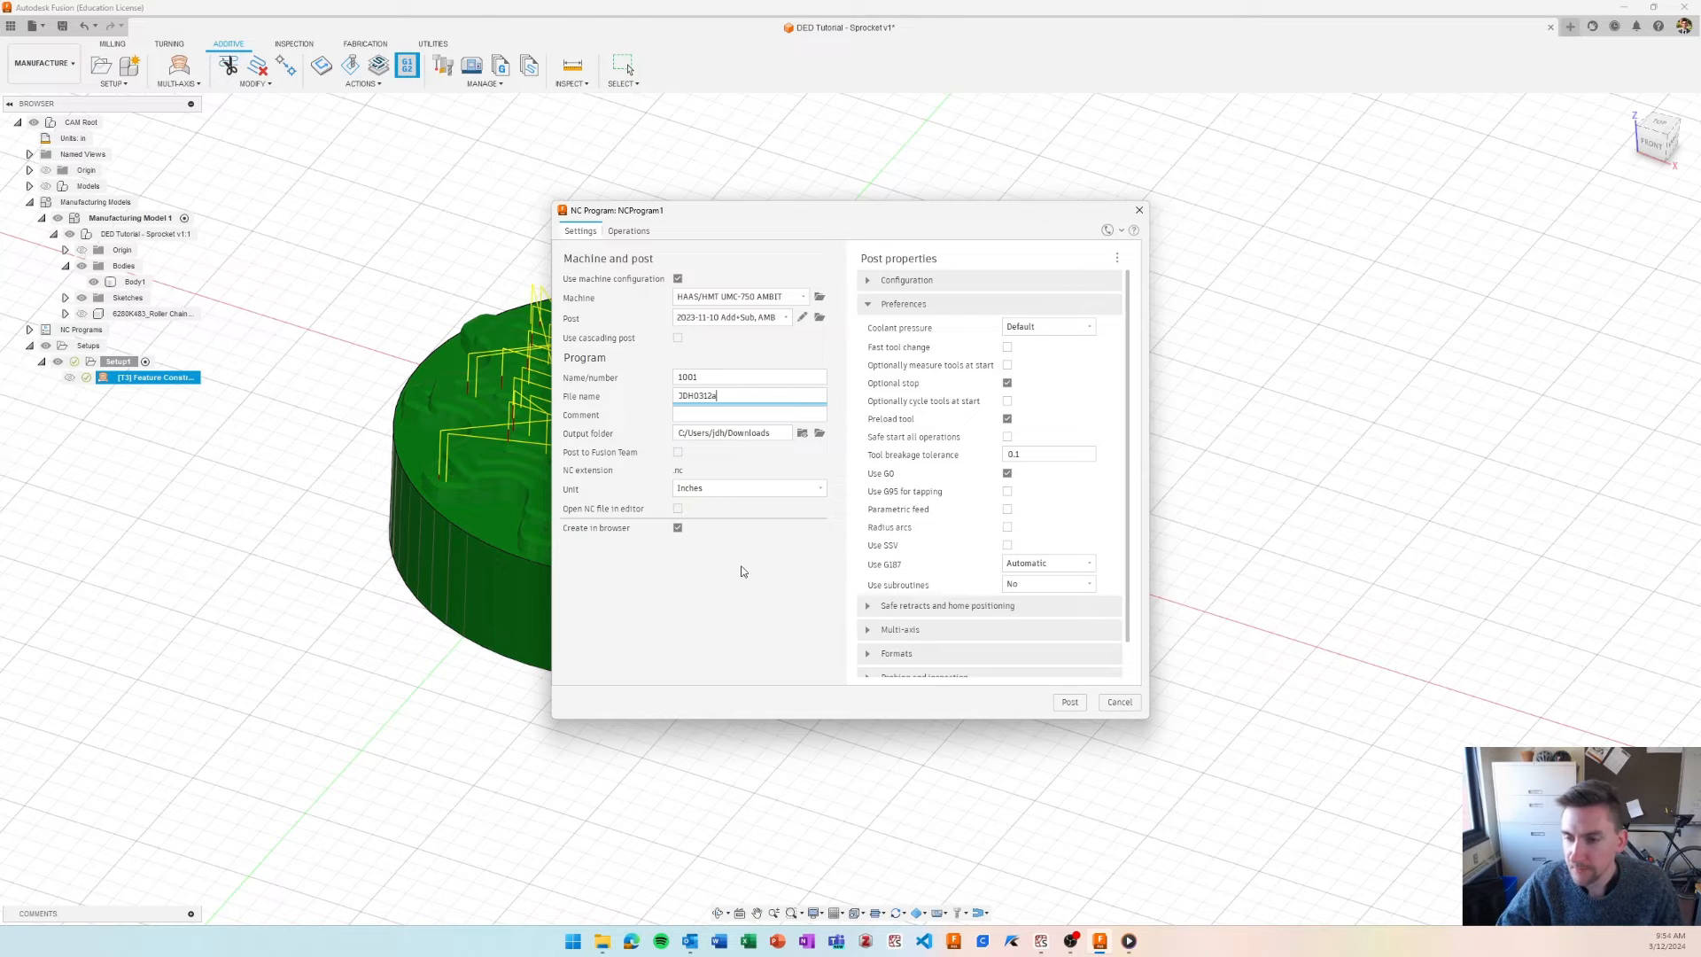
mouse_move(958, 591)
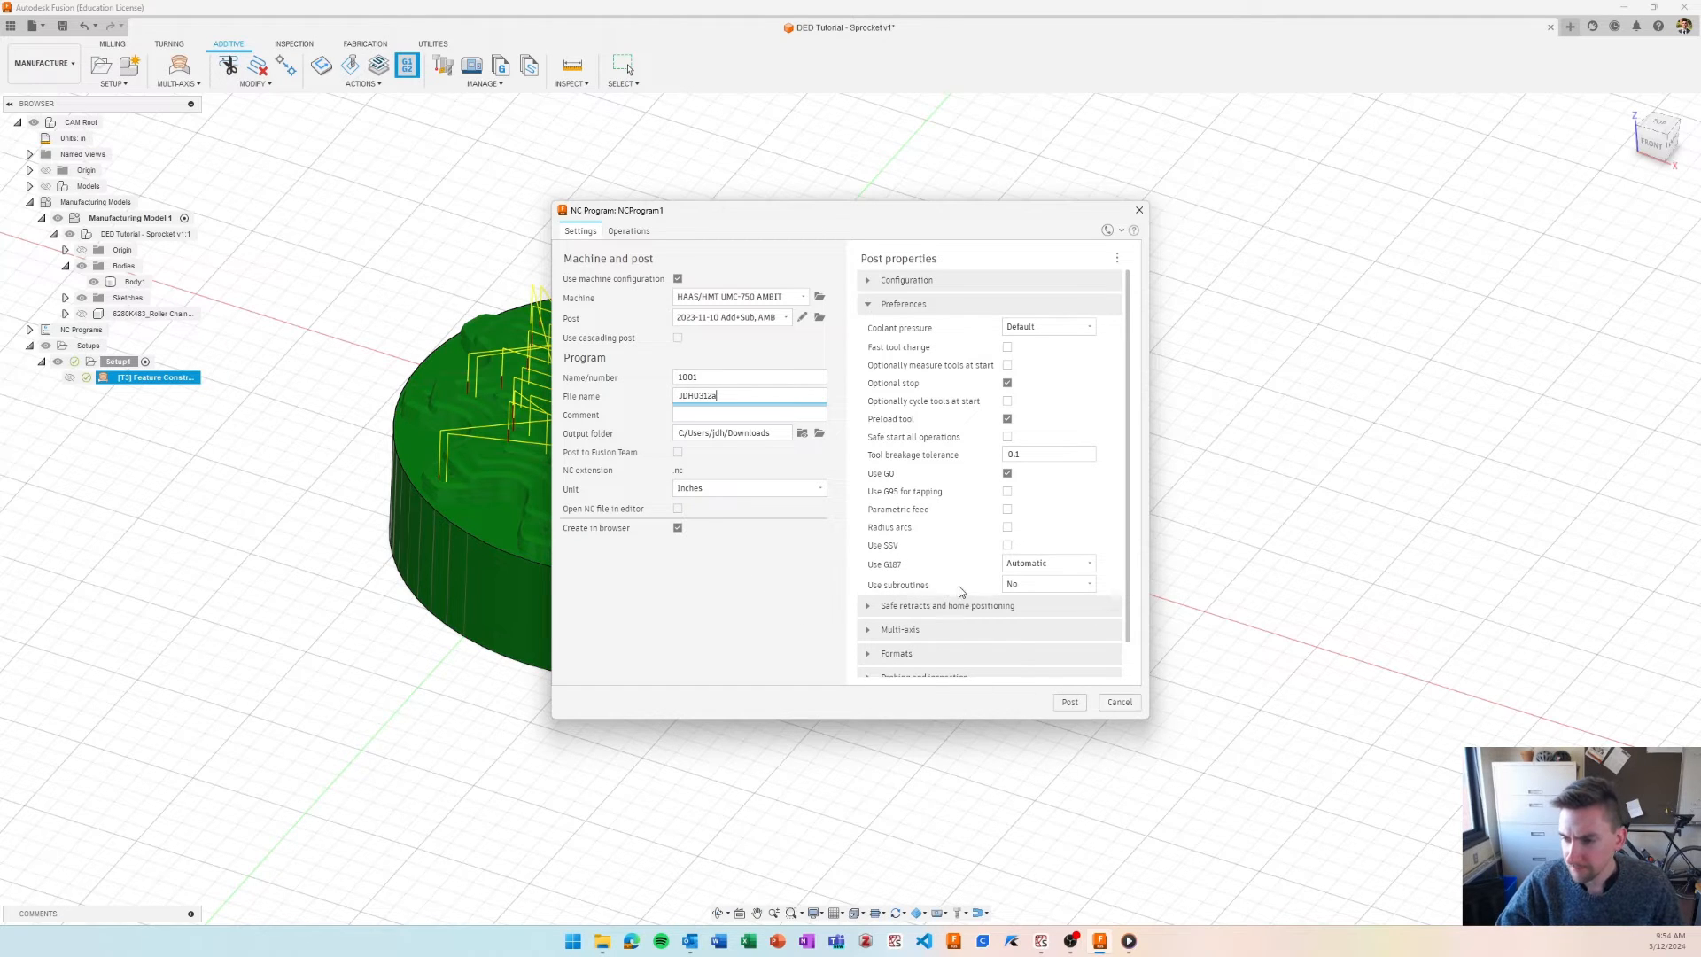
mouse_move(1054, 702)
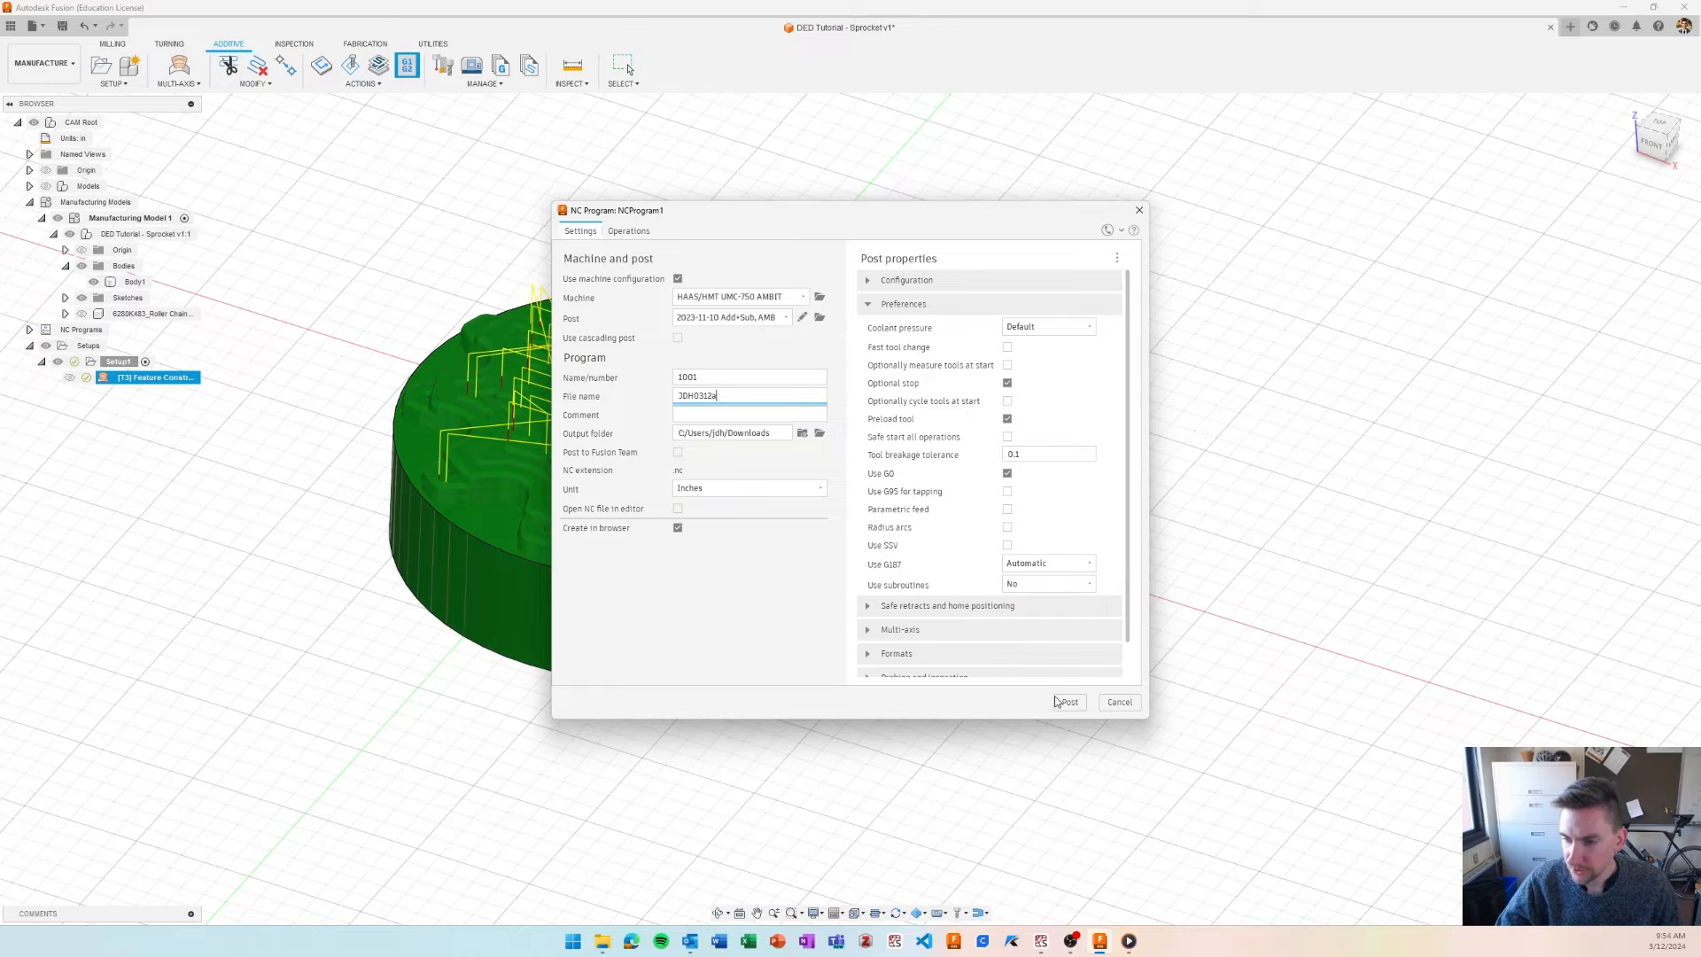
left_click(1067, 701)
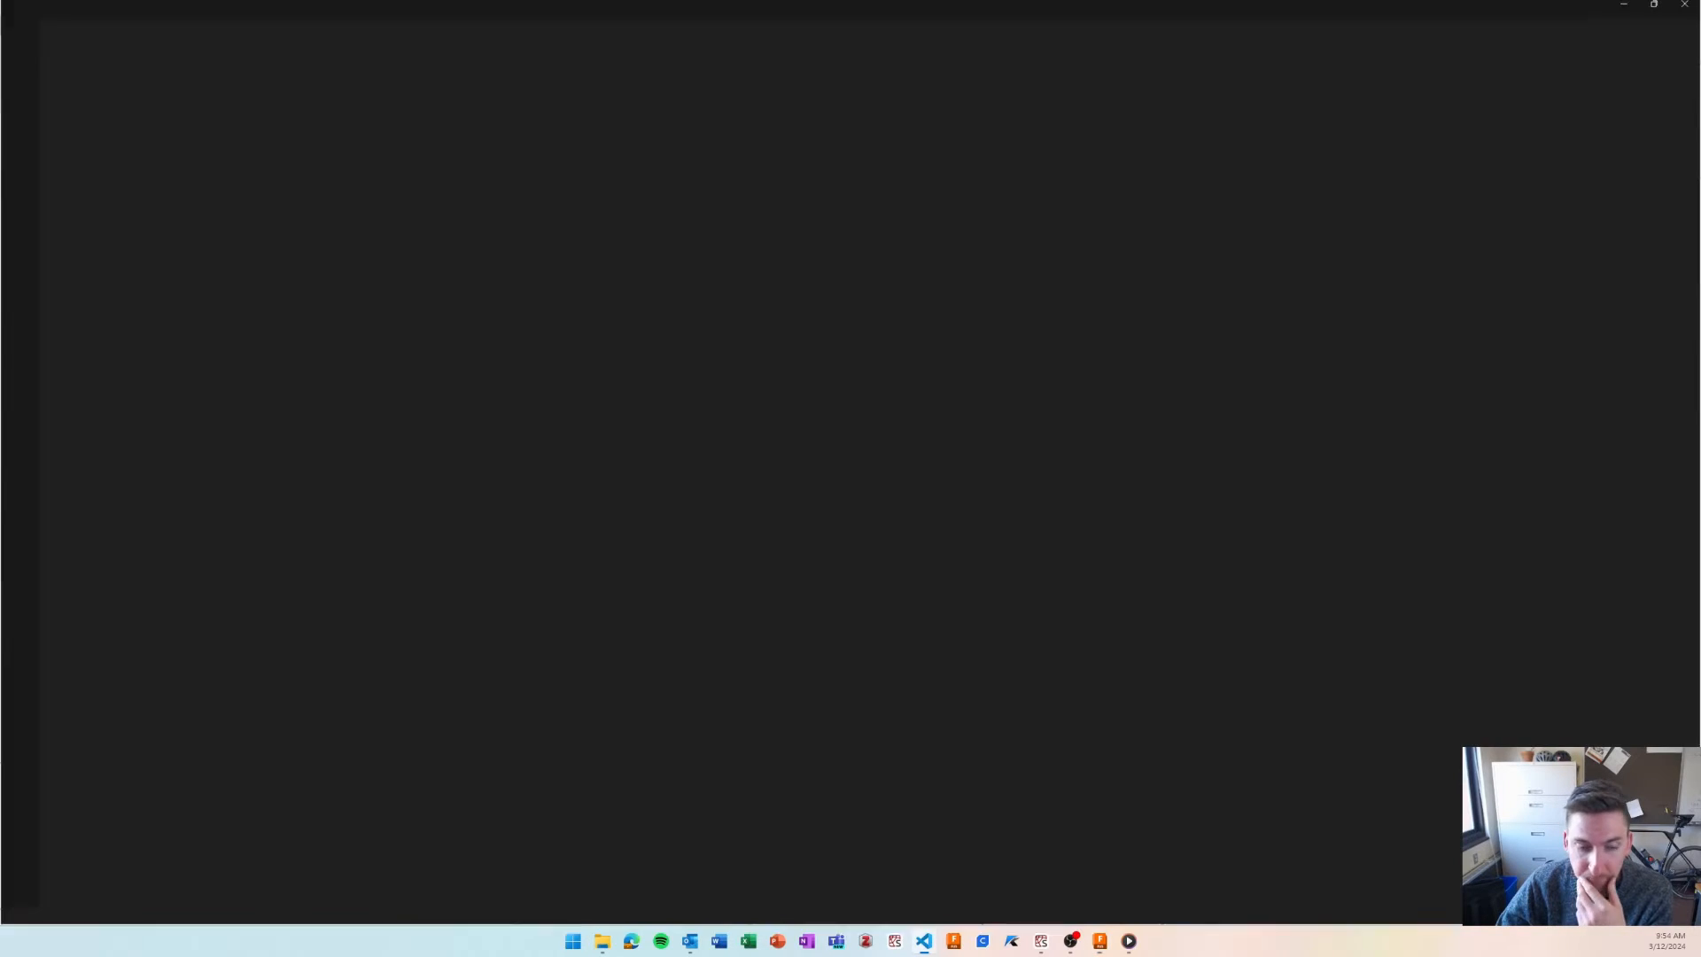
left_click(923, 940)
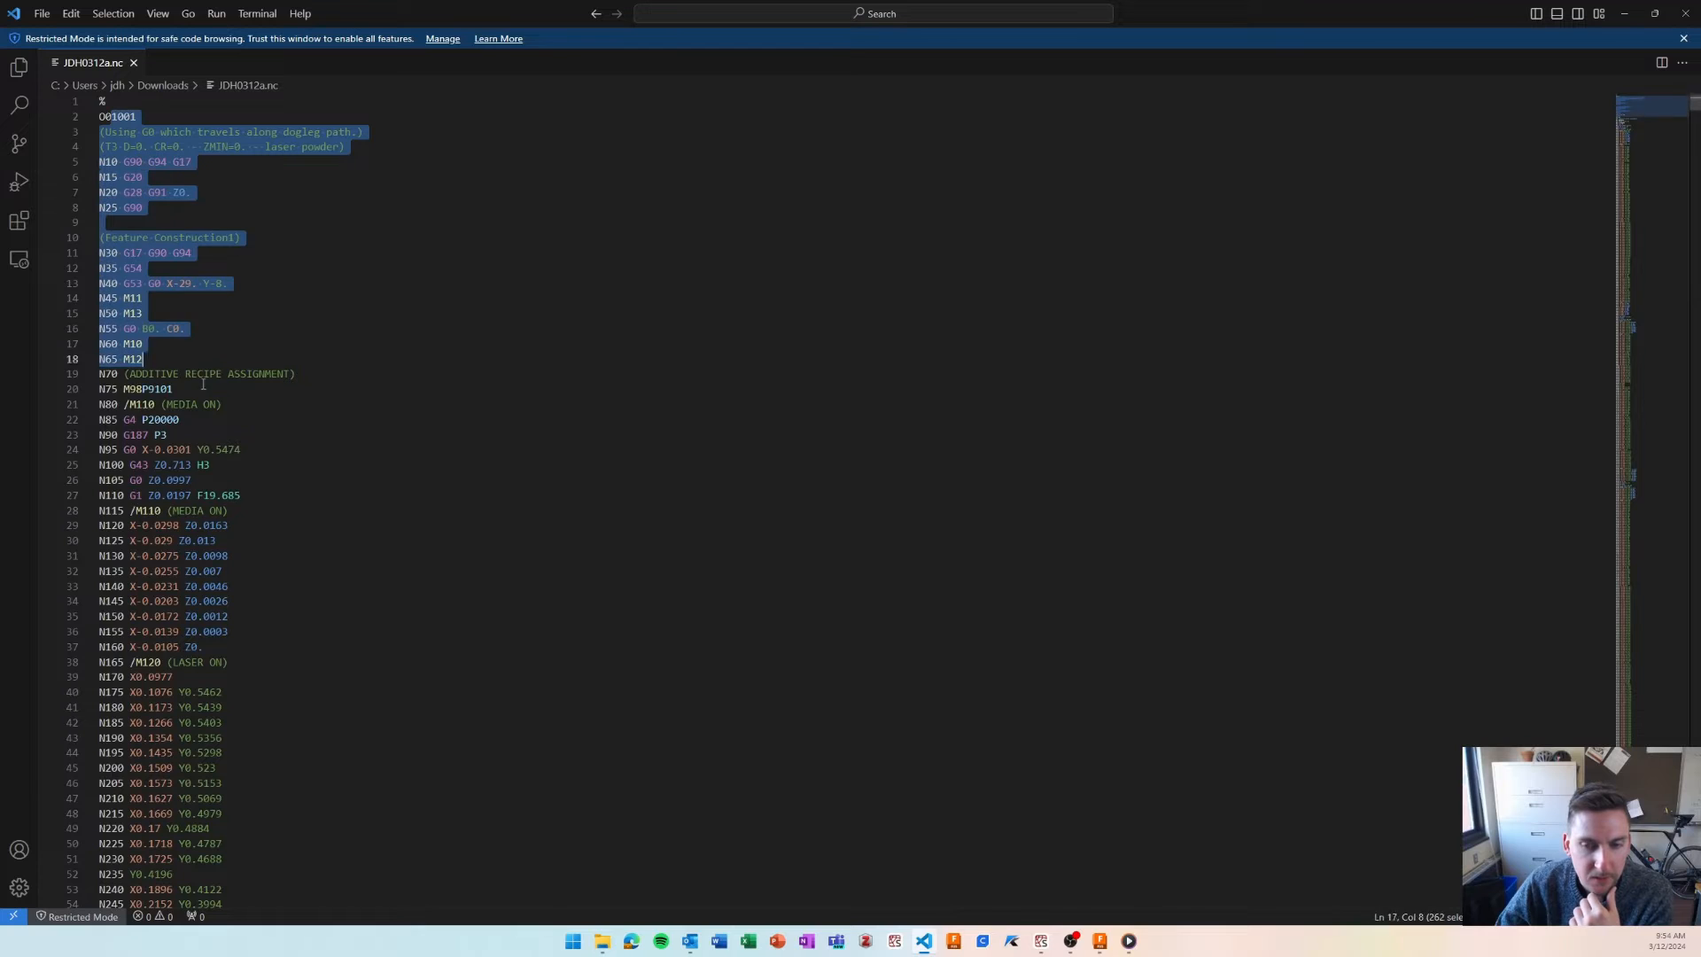
- Search the NC file for M-codes, locating the program-ending M30 and confirming no M04
left_click(184, 464)
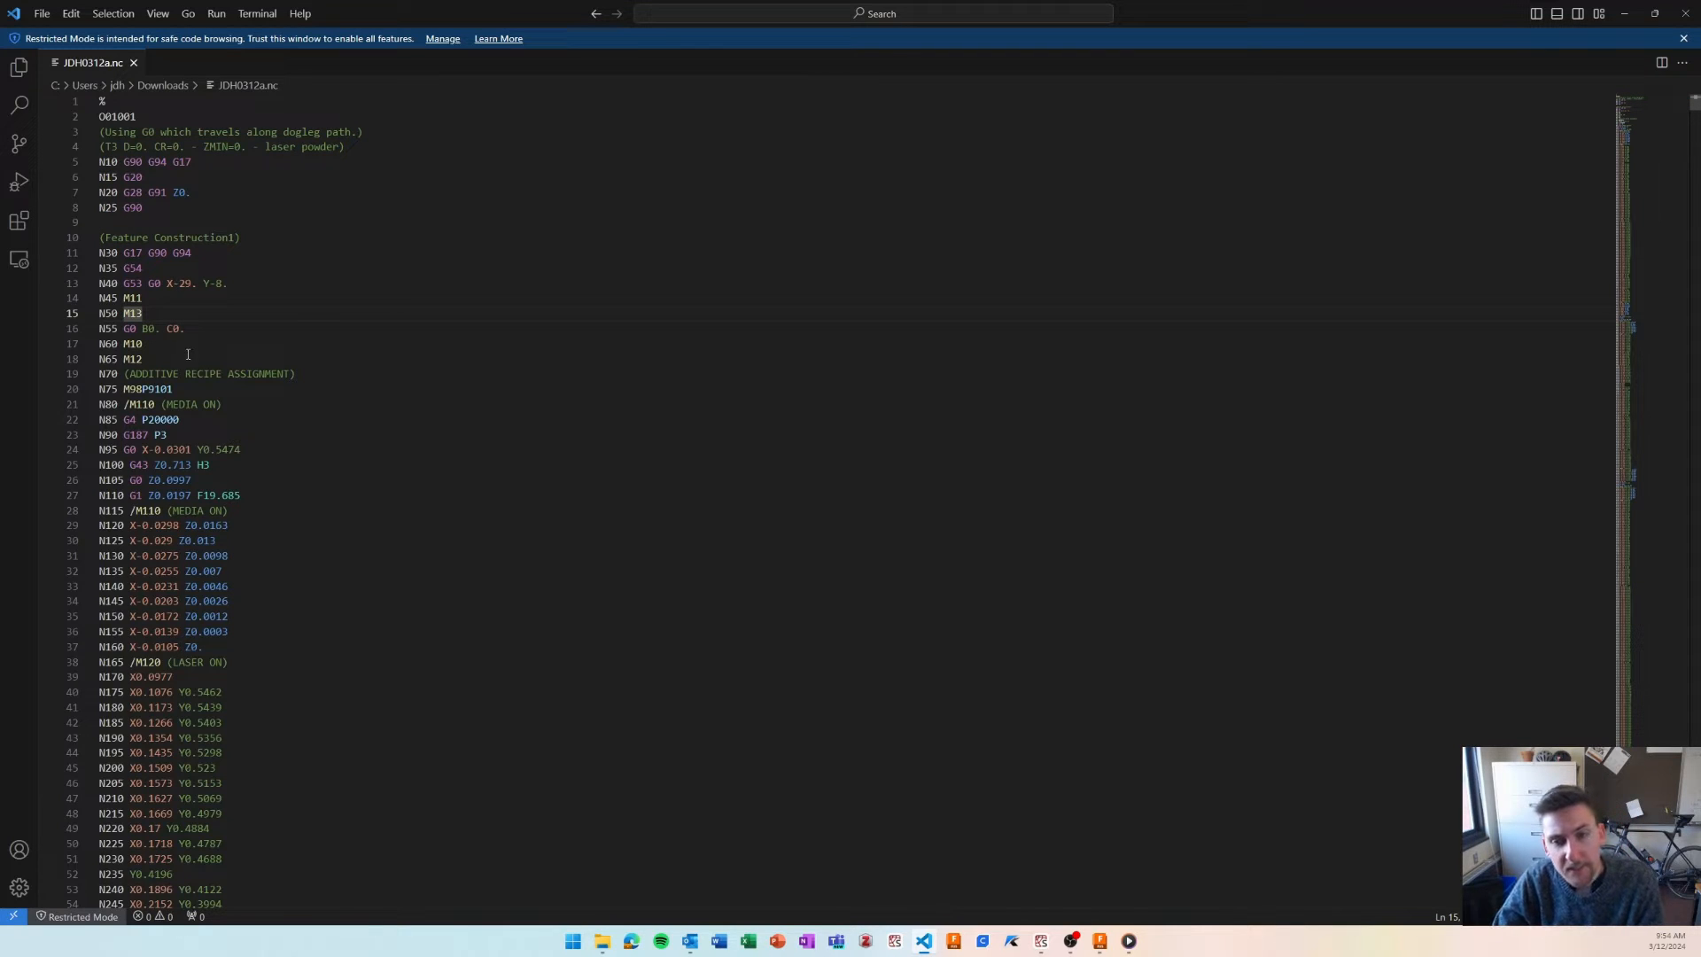
key("ctrl+f")
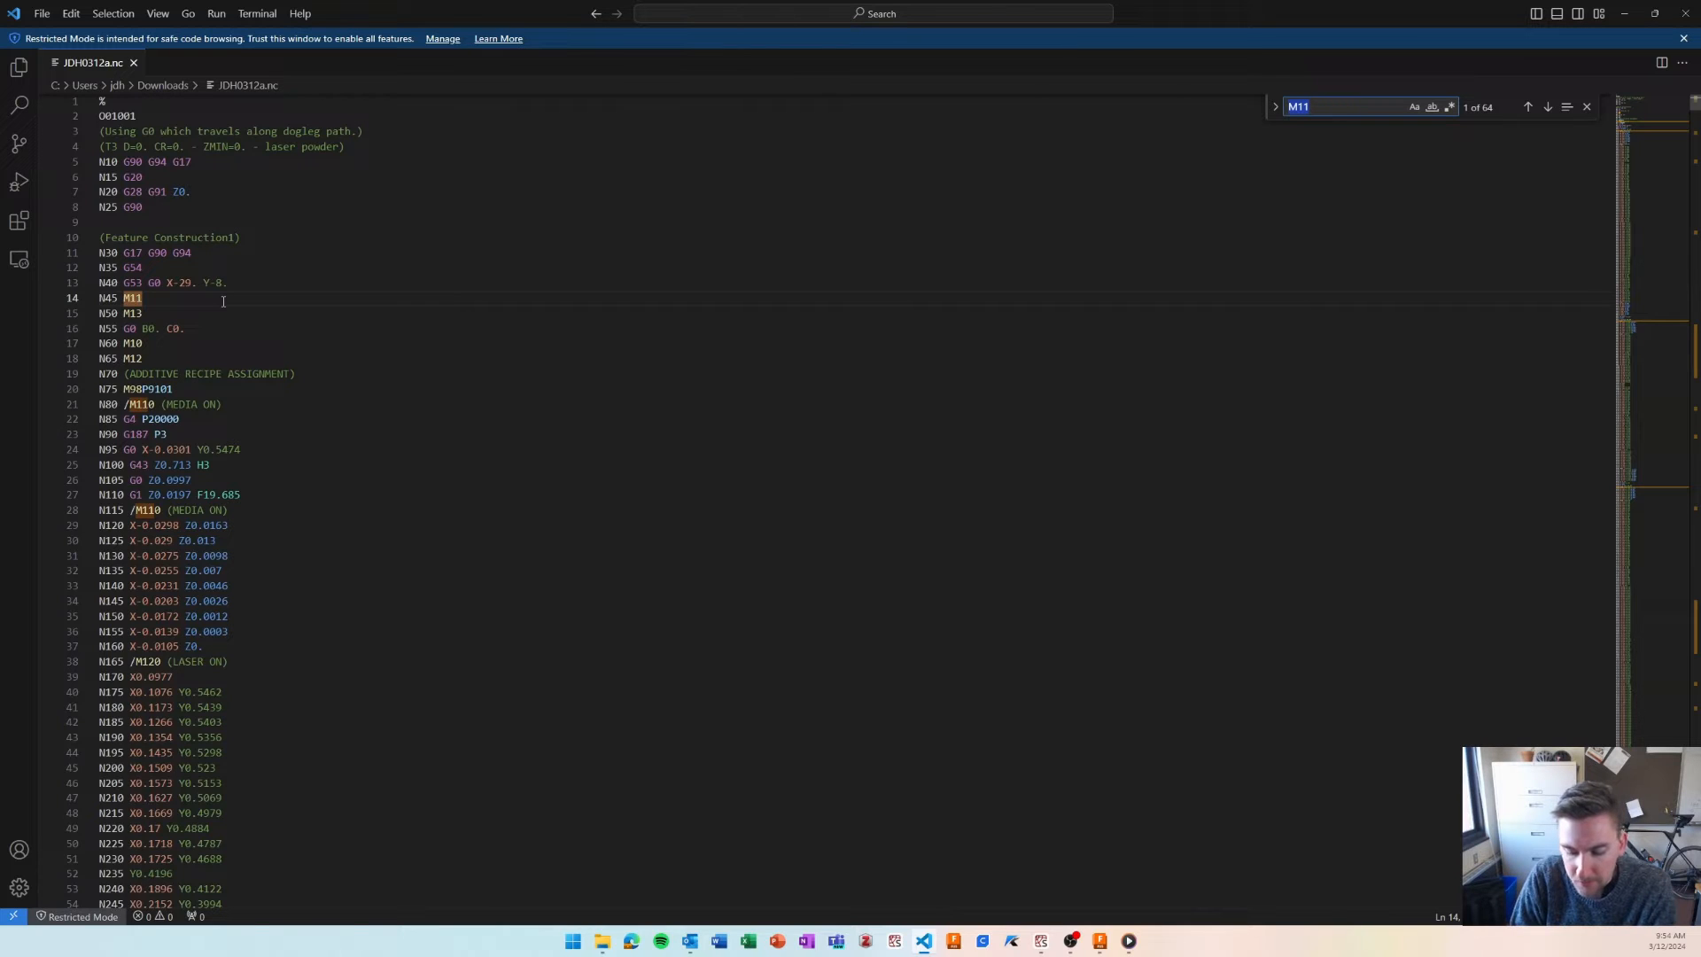
type("6")
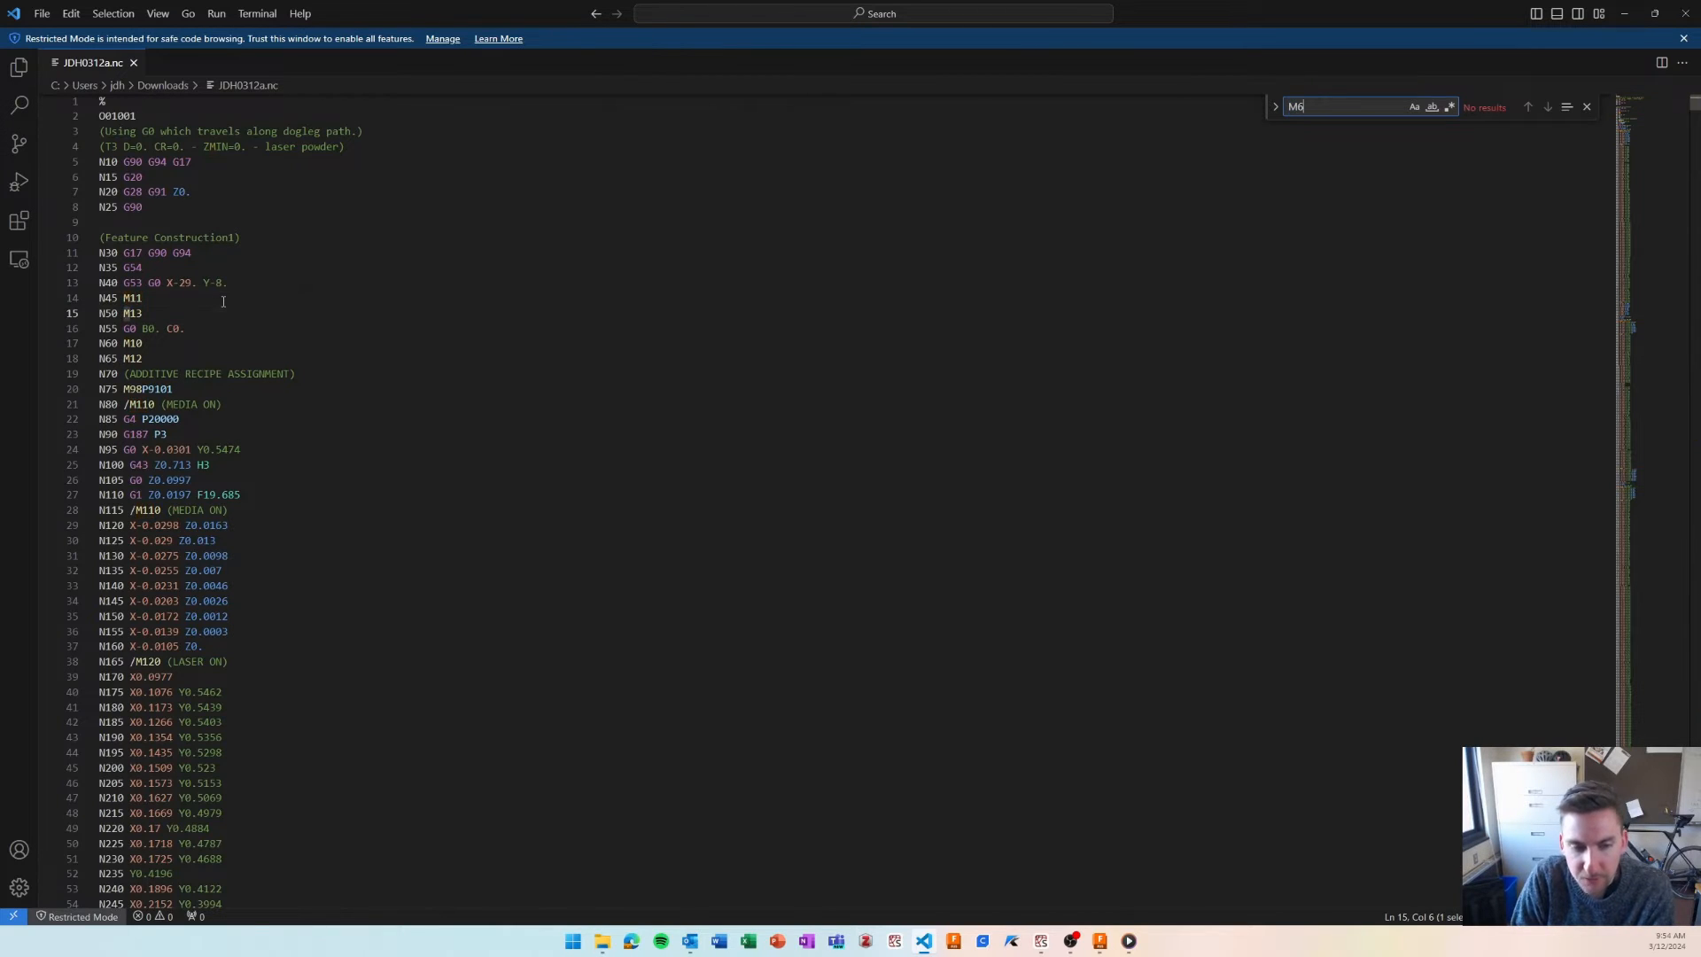
type("0")
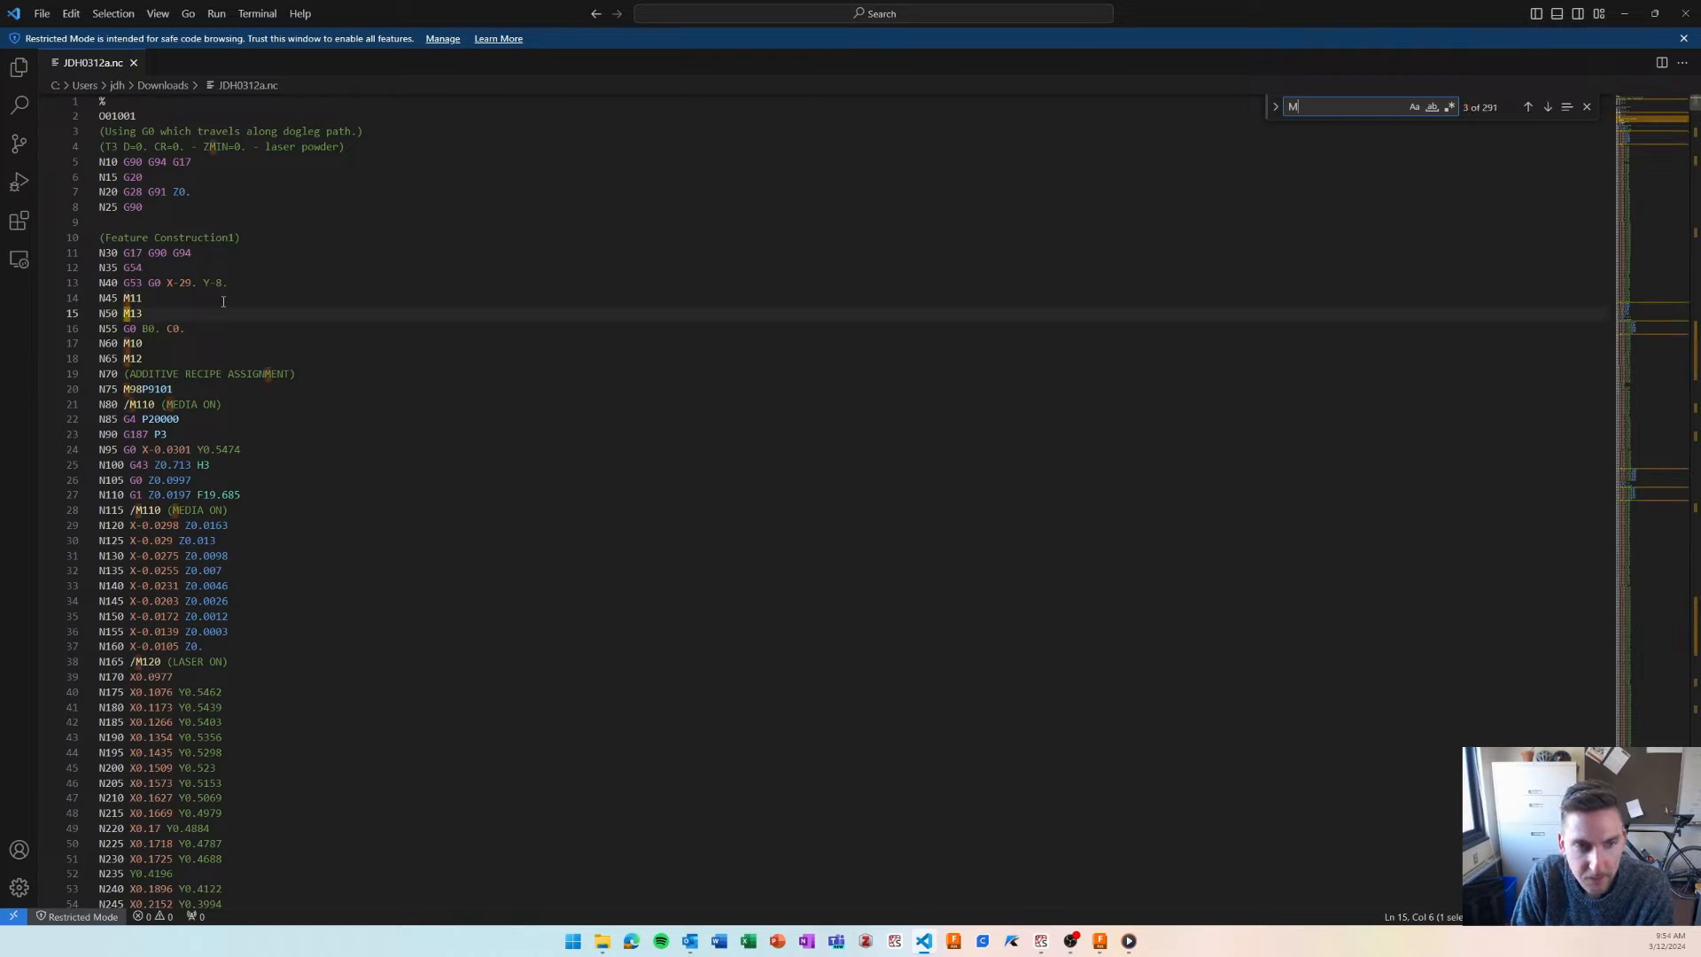
type("3")
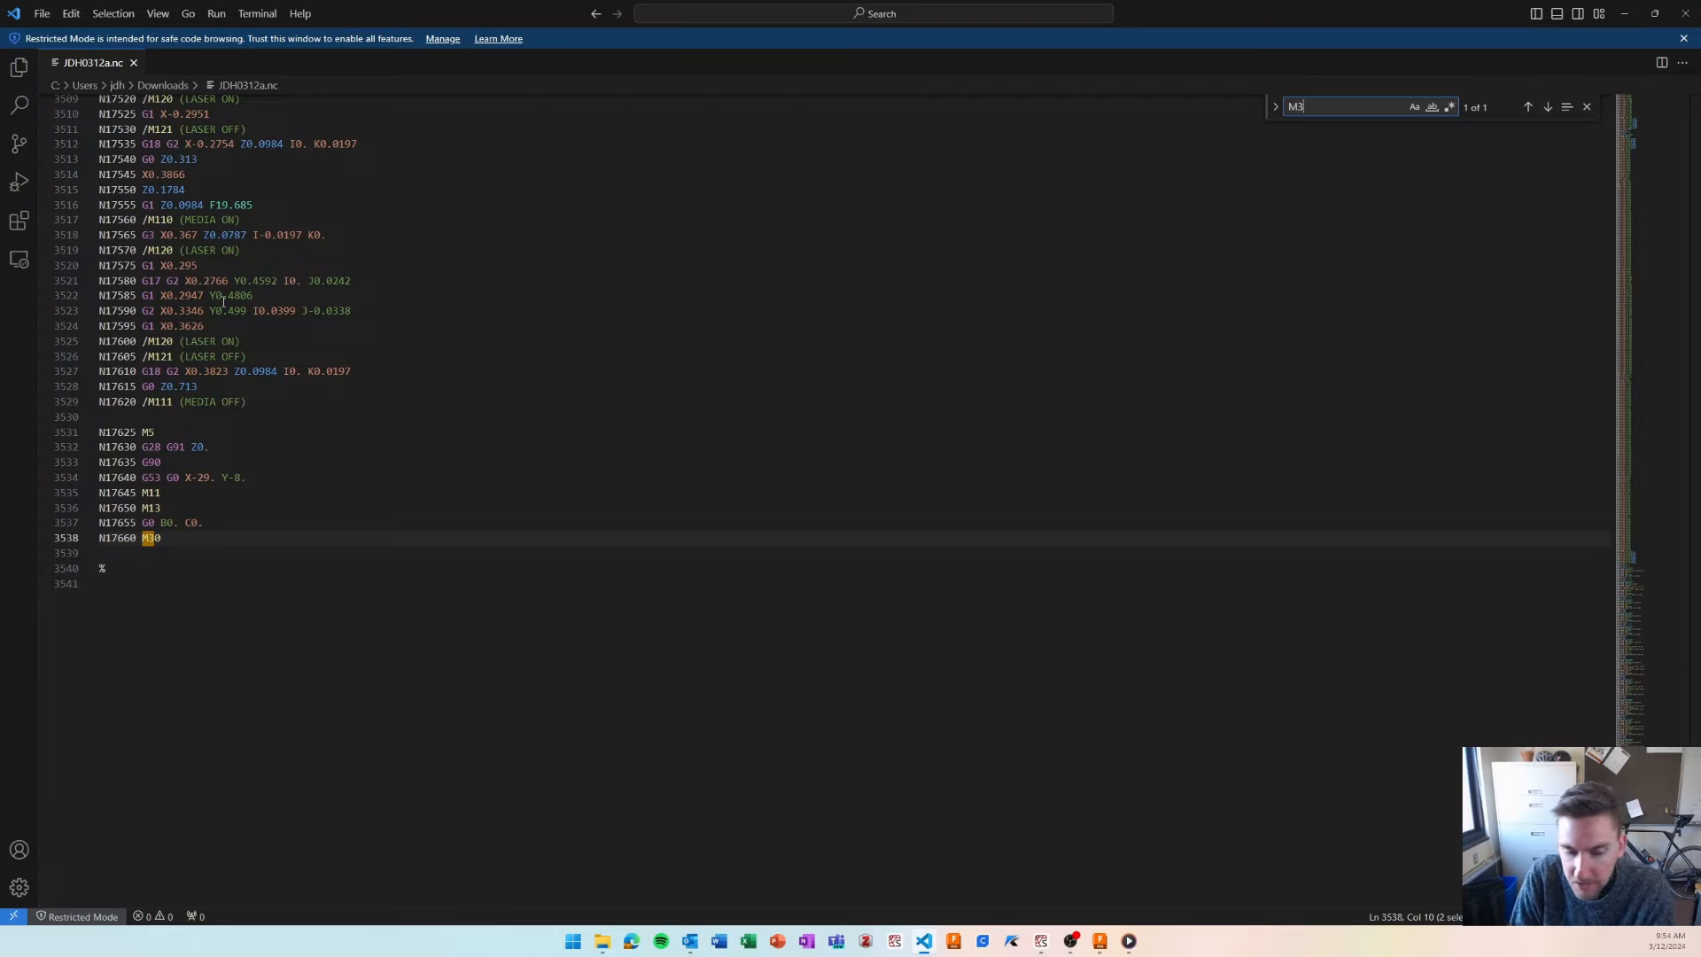
type("M")
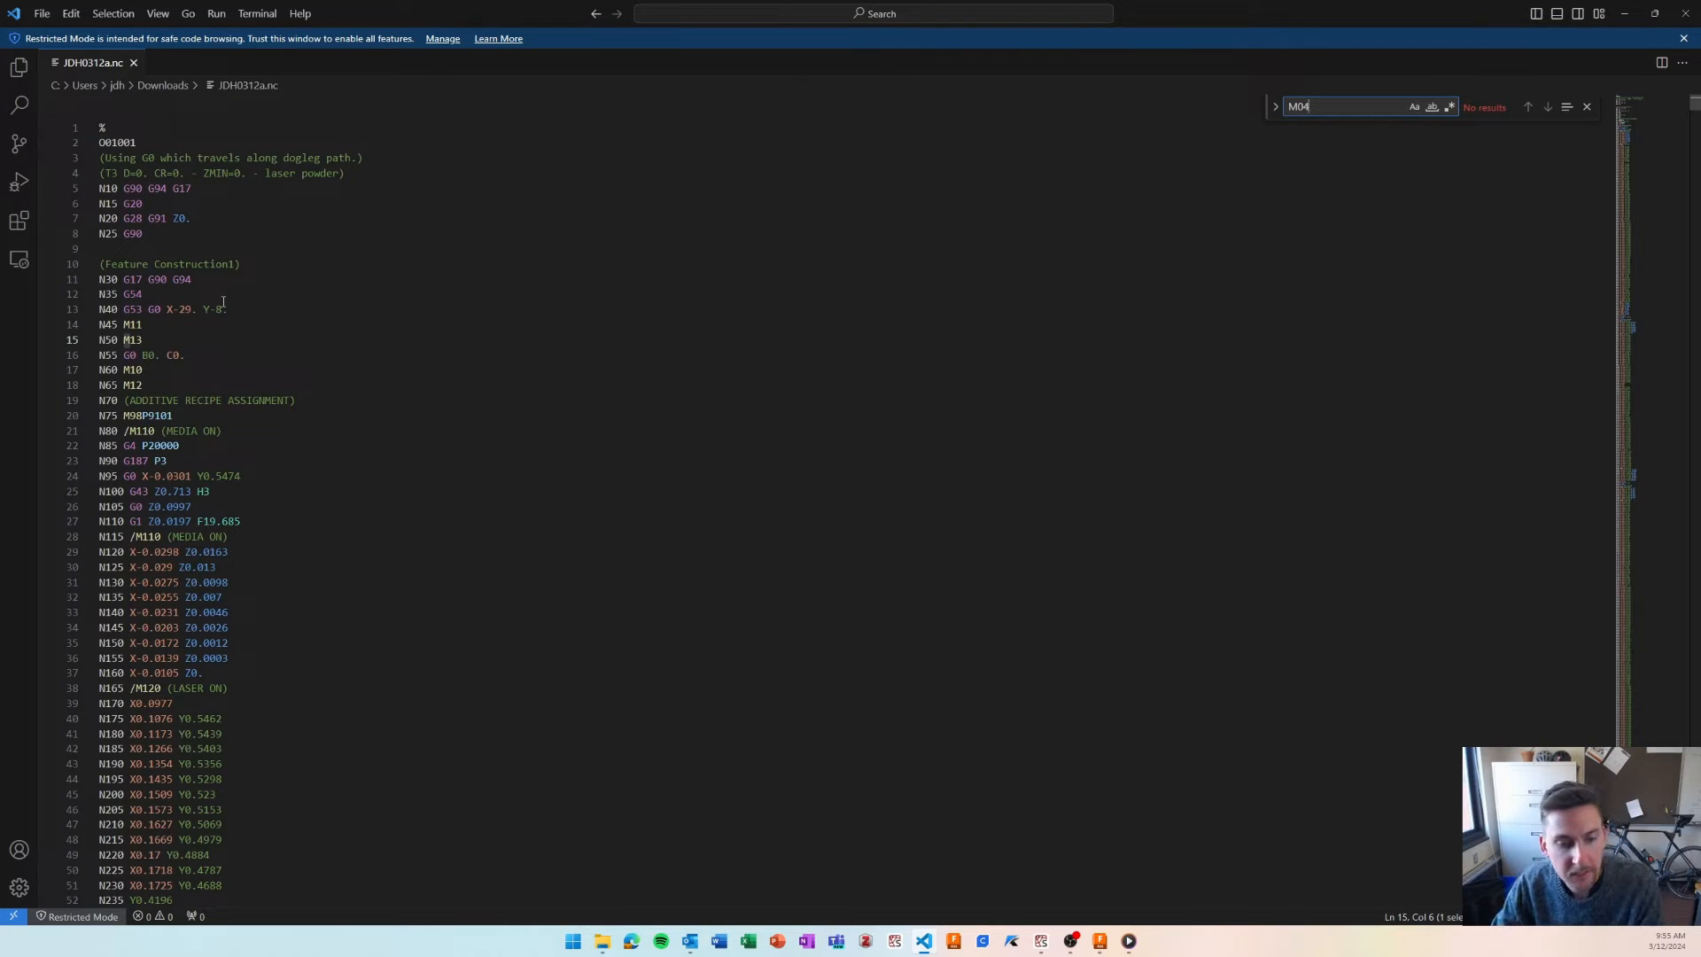
mouse_move(317, 446)
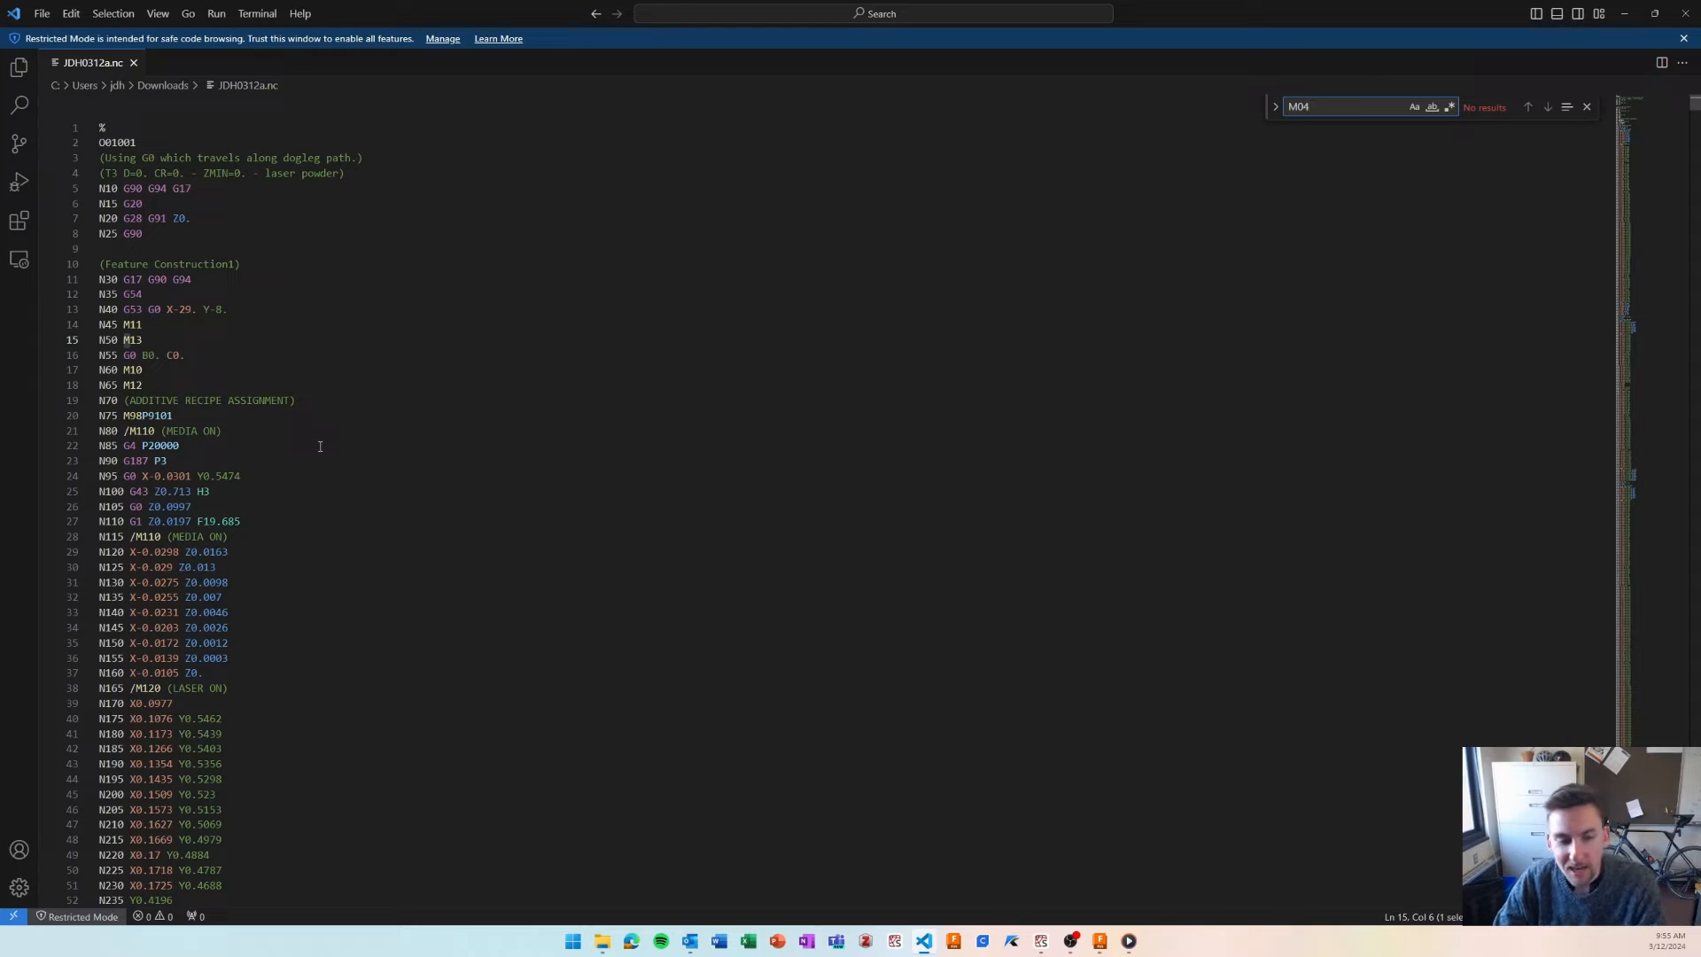
mouse_move(415, 442)
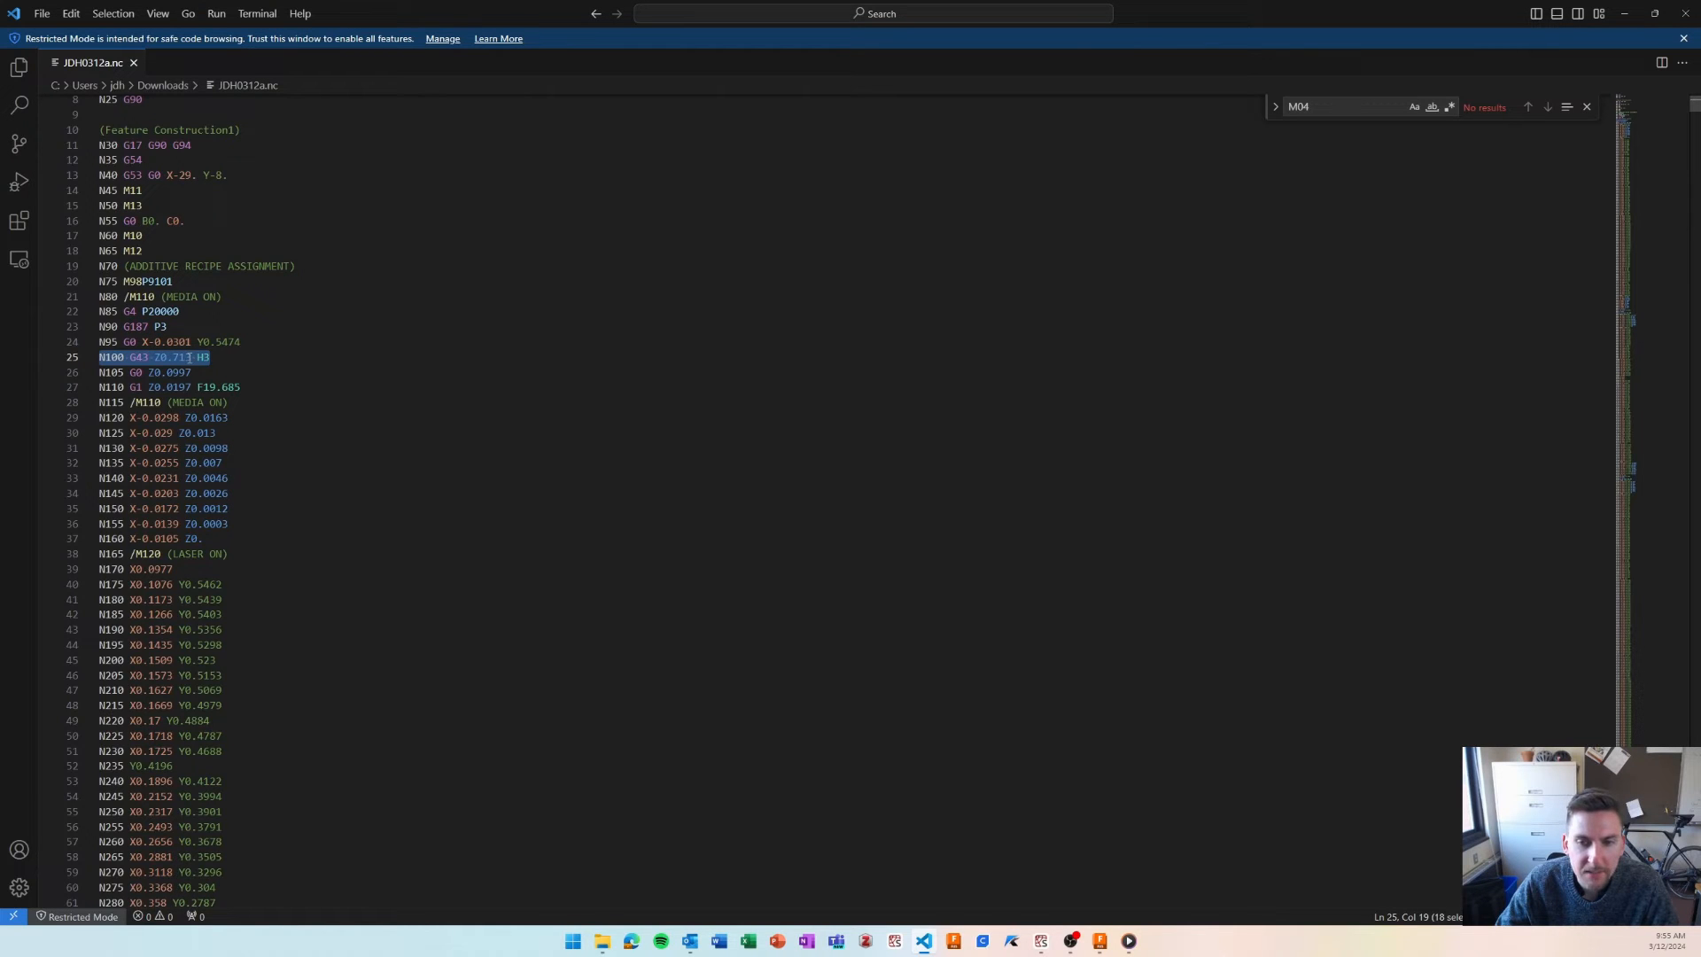
- Search for G28 and select the Z-home return line near the file end
scroll("down", 3)
type("G")
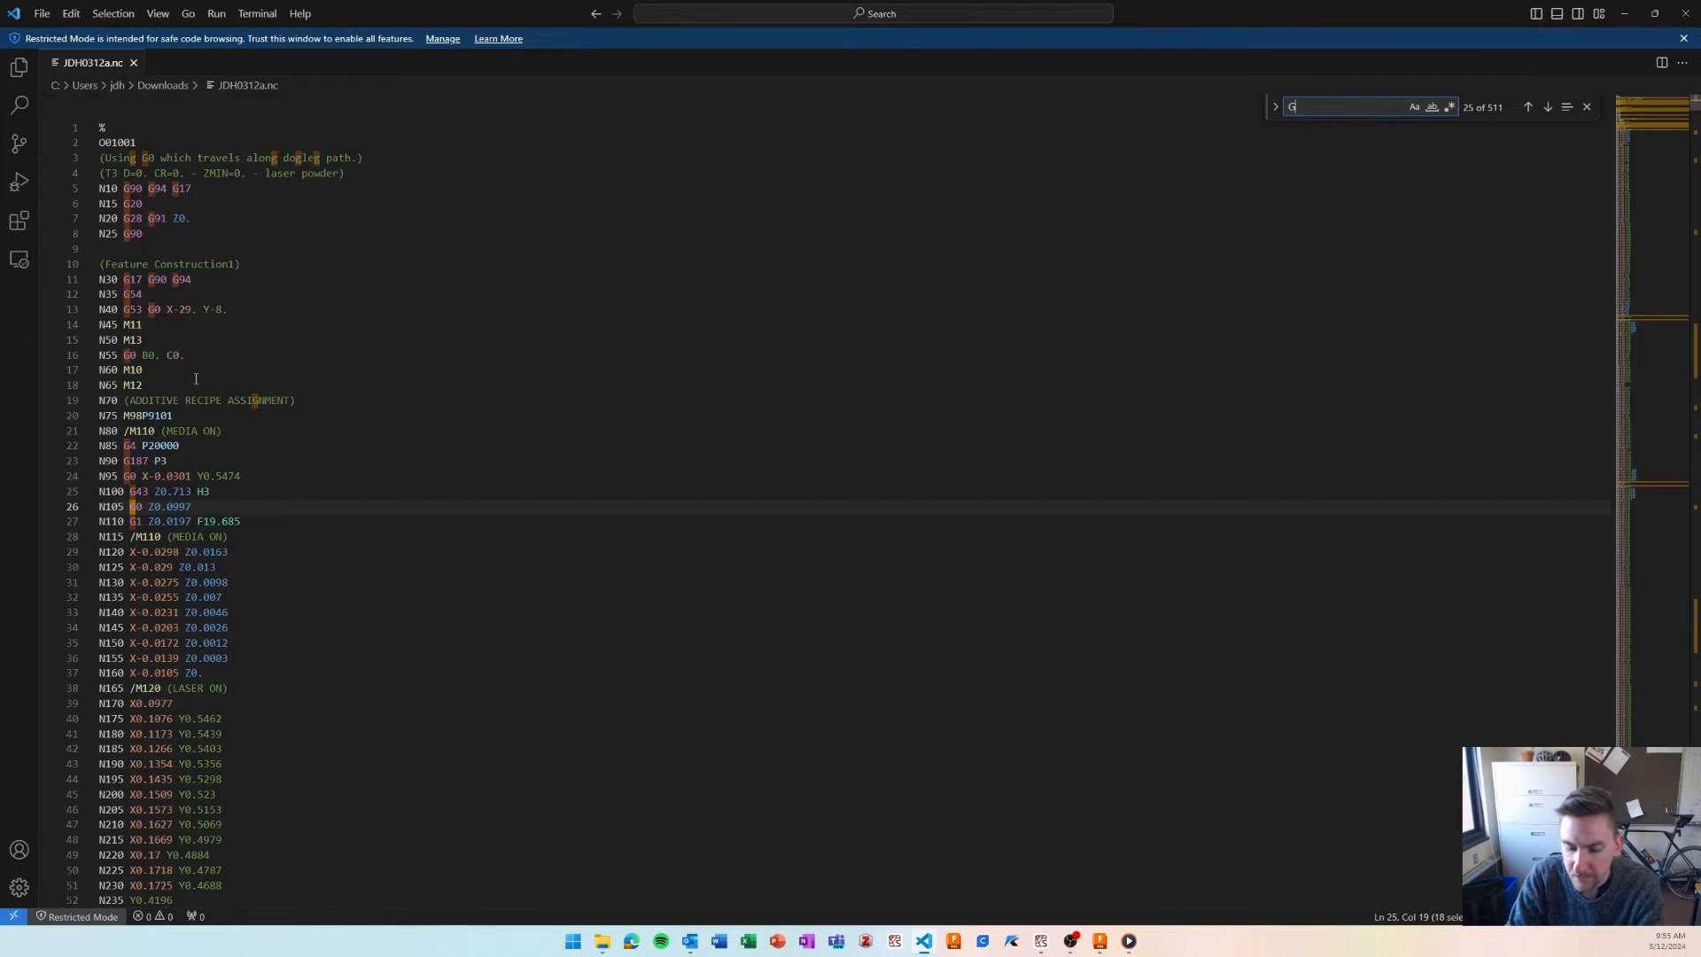
type("49")
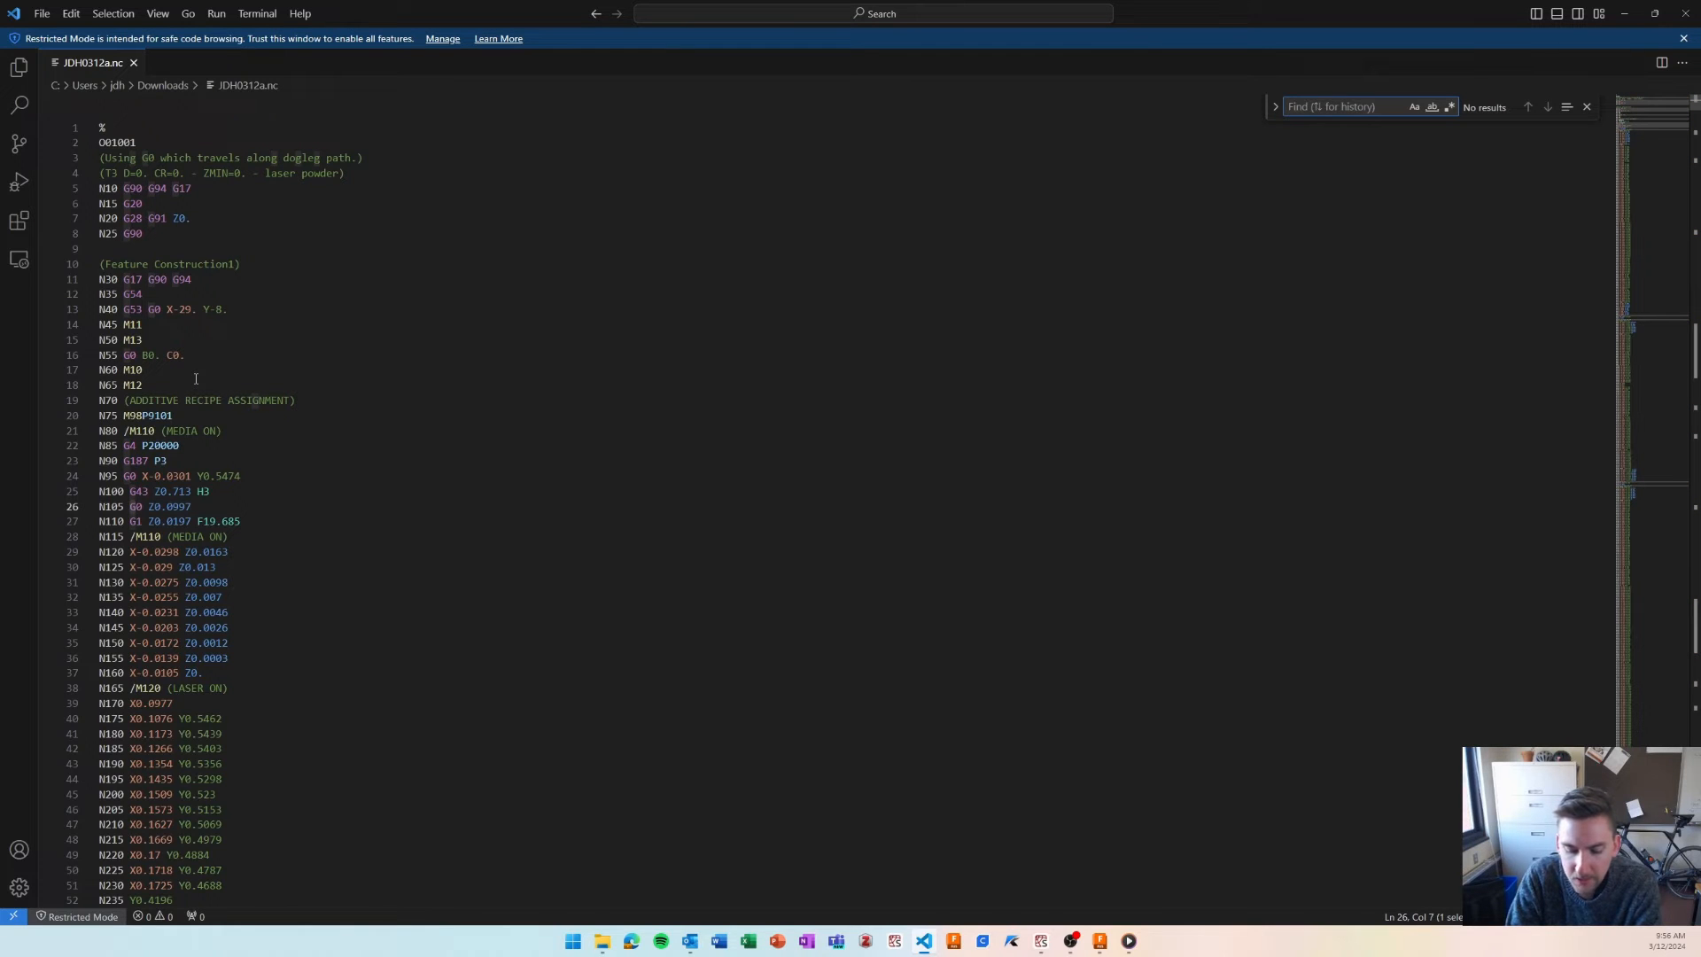
type("G28")
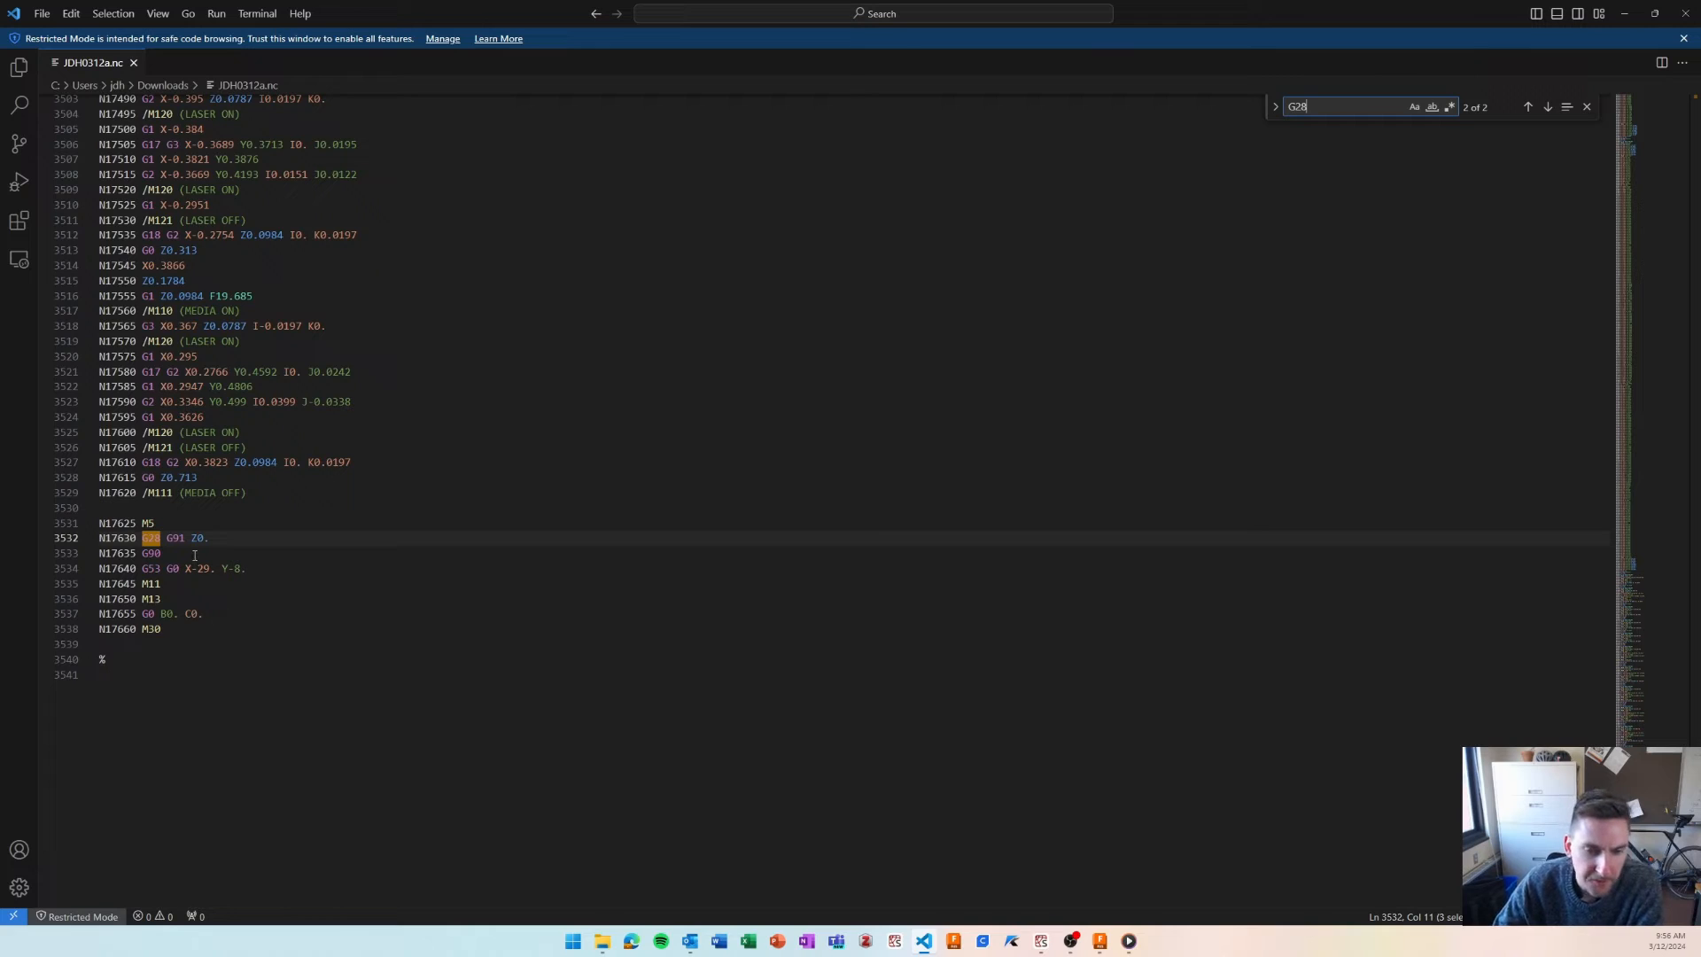
left_click(209, 537)
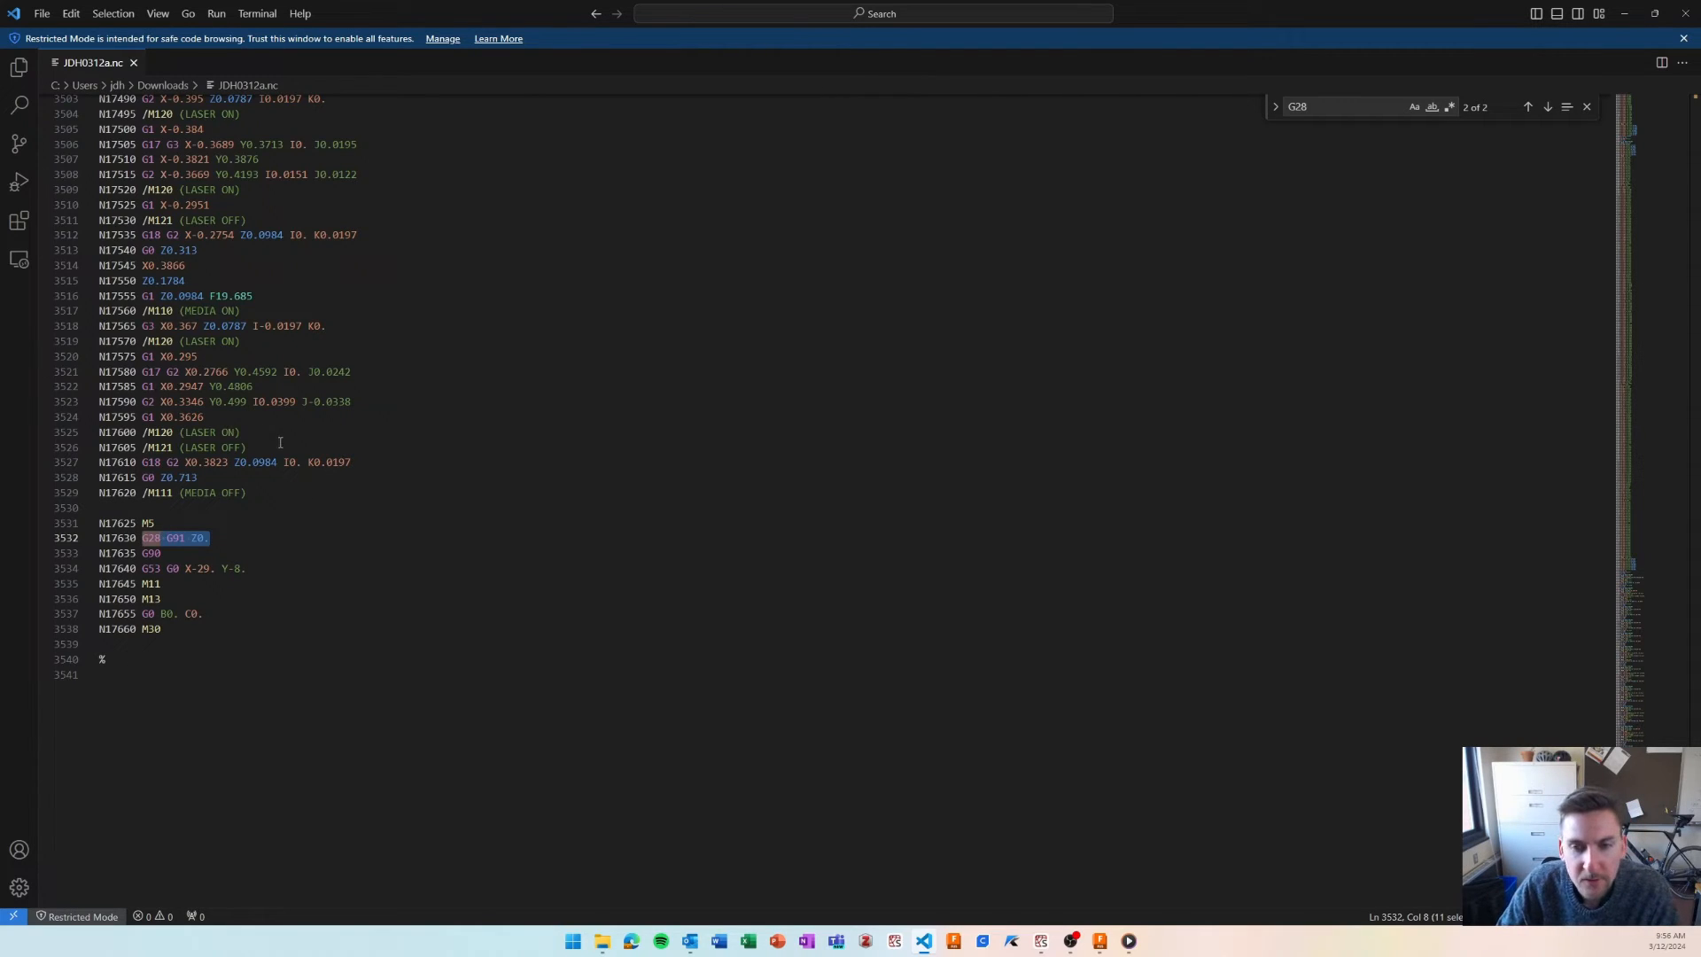
- Scroll back up through the laser and media blocks to the G4 P20000 dwell
scroll("up", 3)
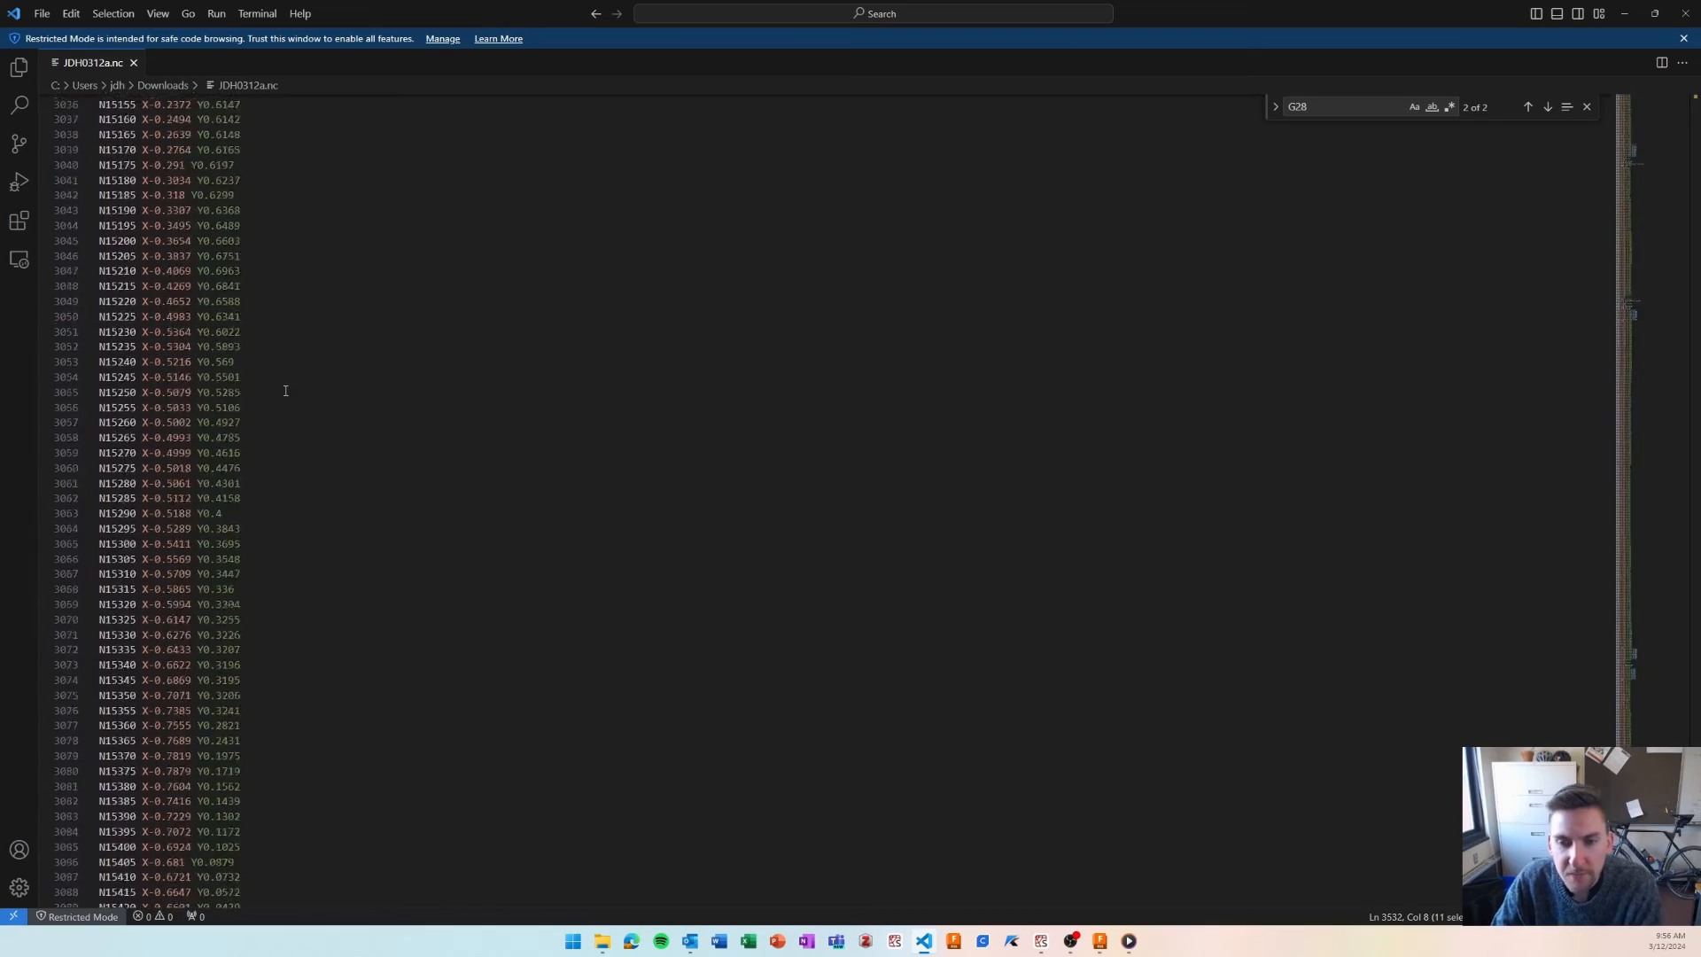
scroll("up", 3)
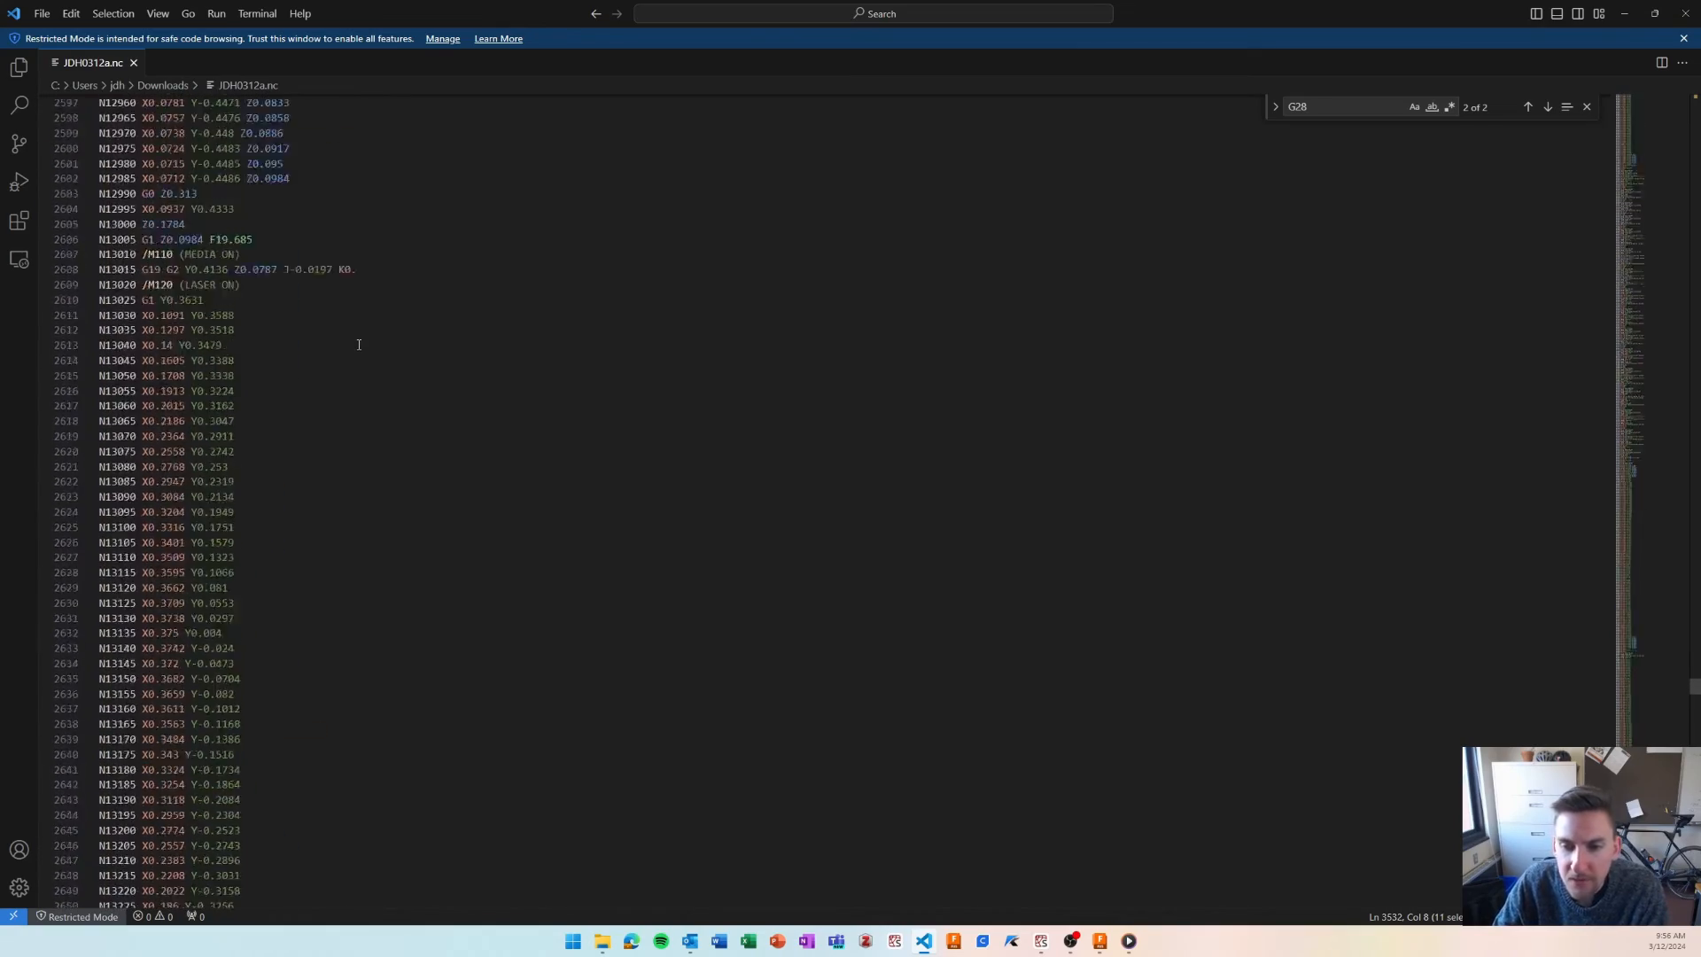
scroll("up", 3)
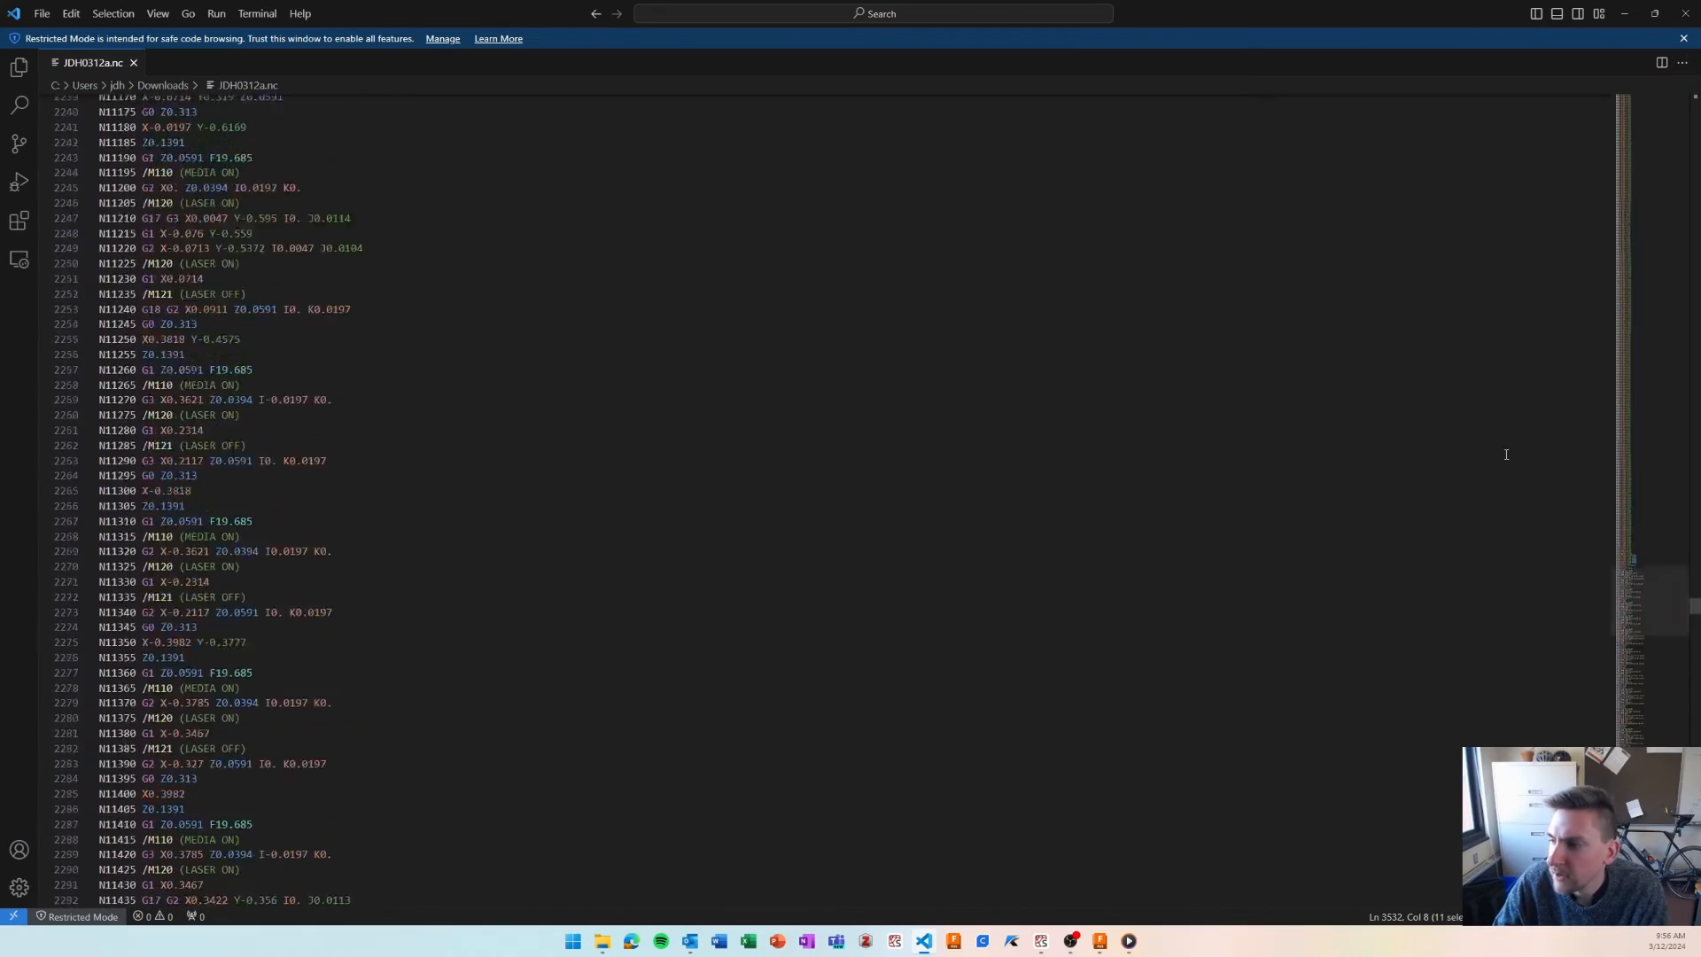
scroll("up", 3)
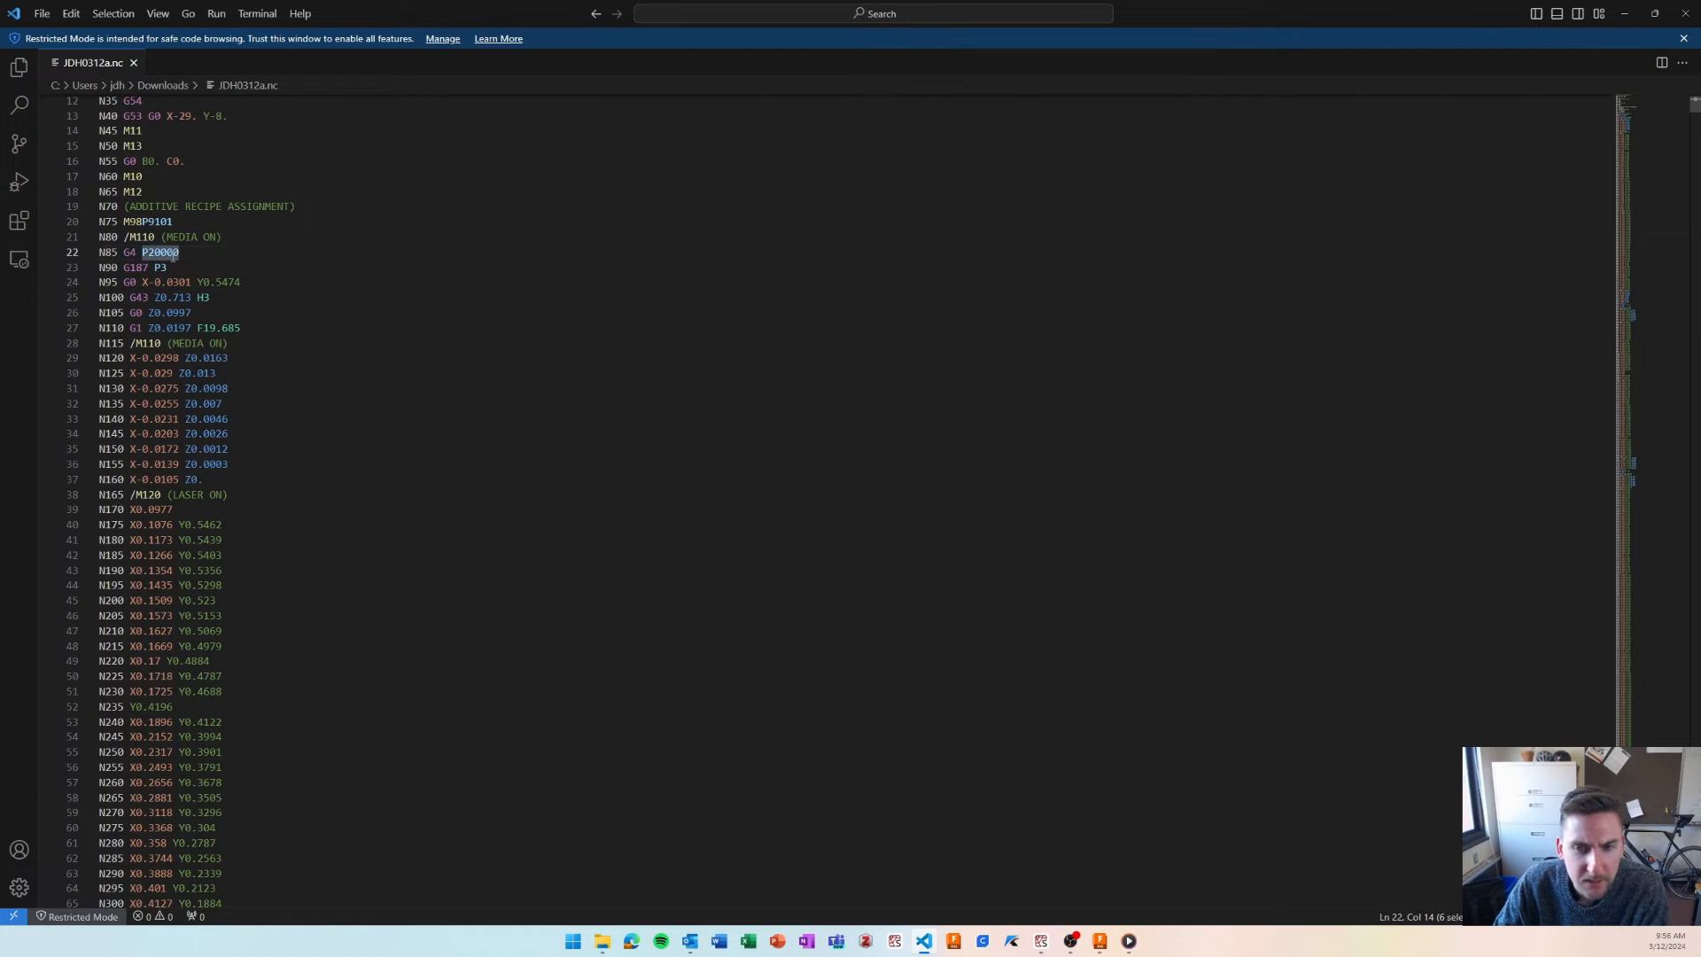
left_click(158, 267)
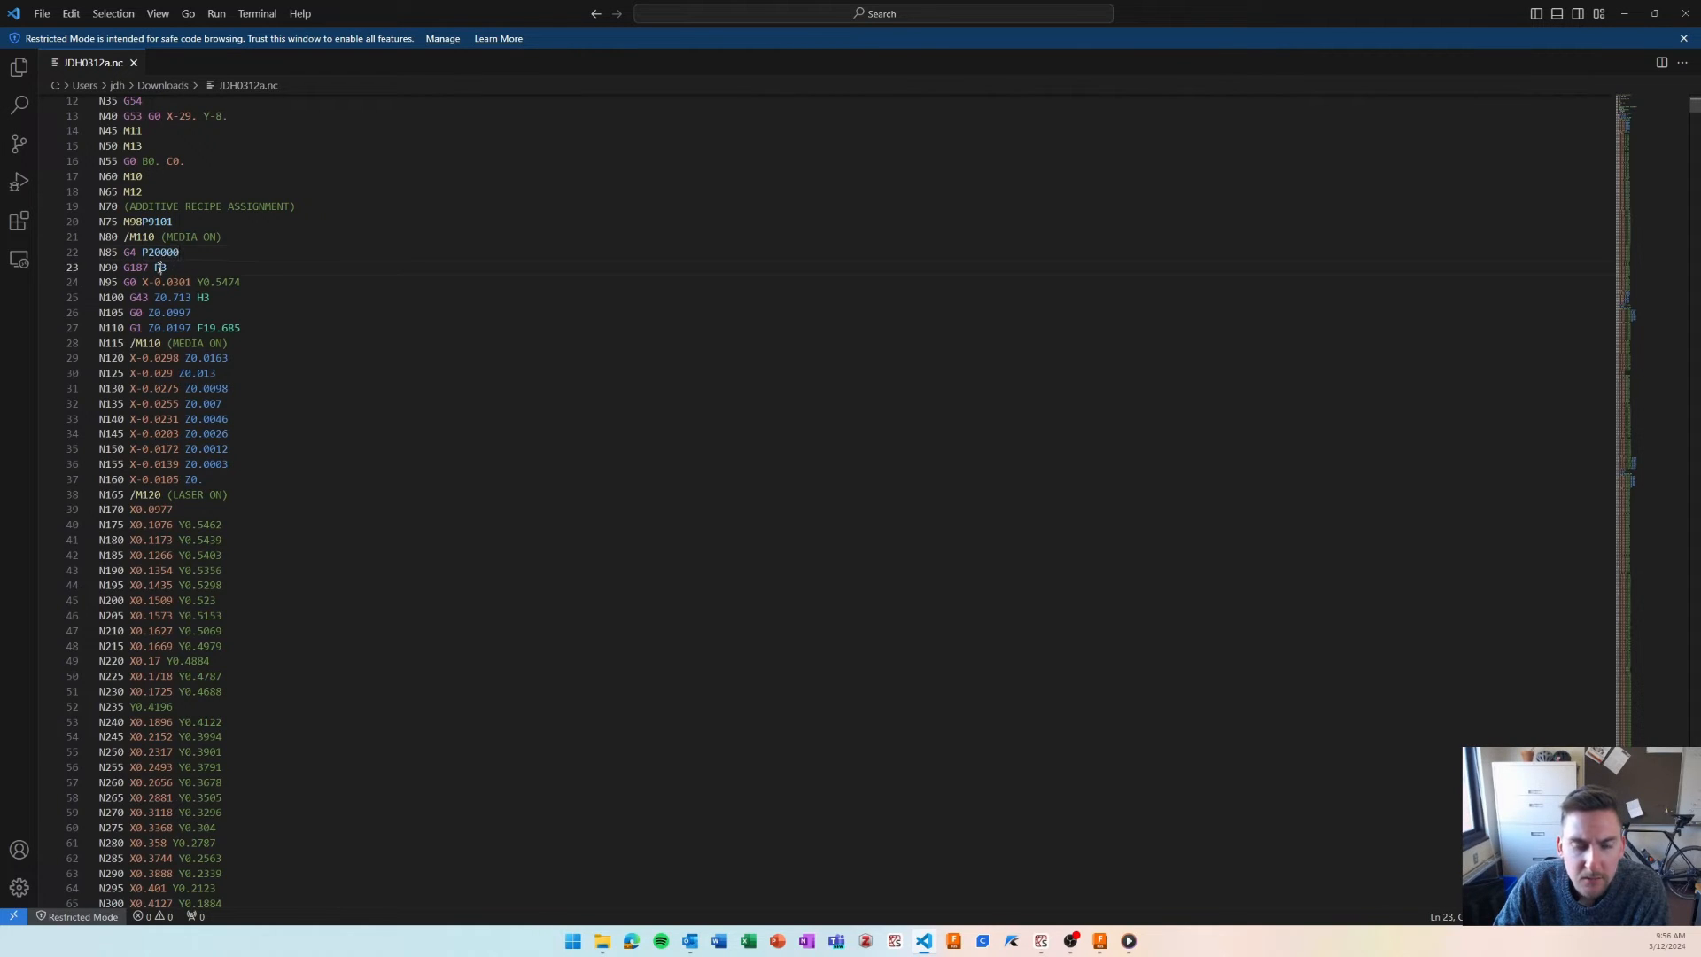
left_click(181, 251)
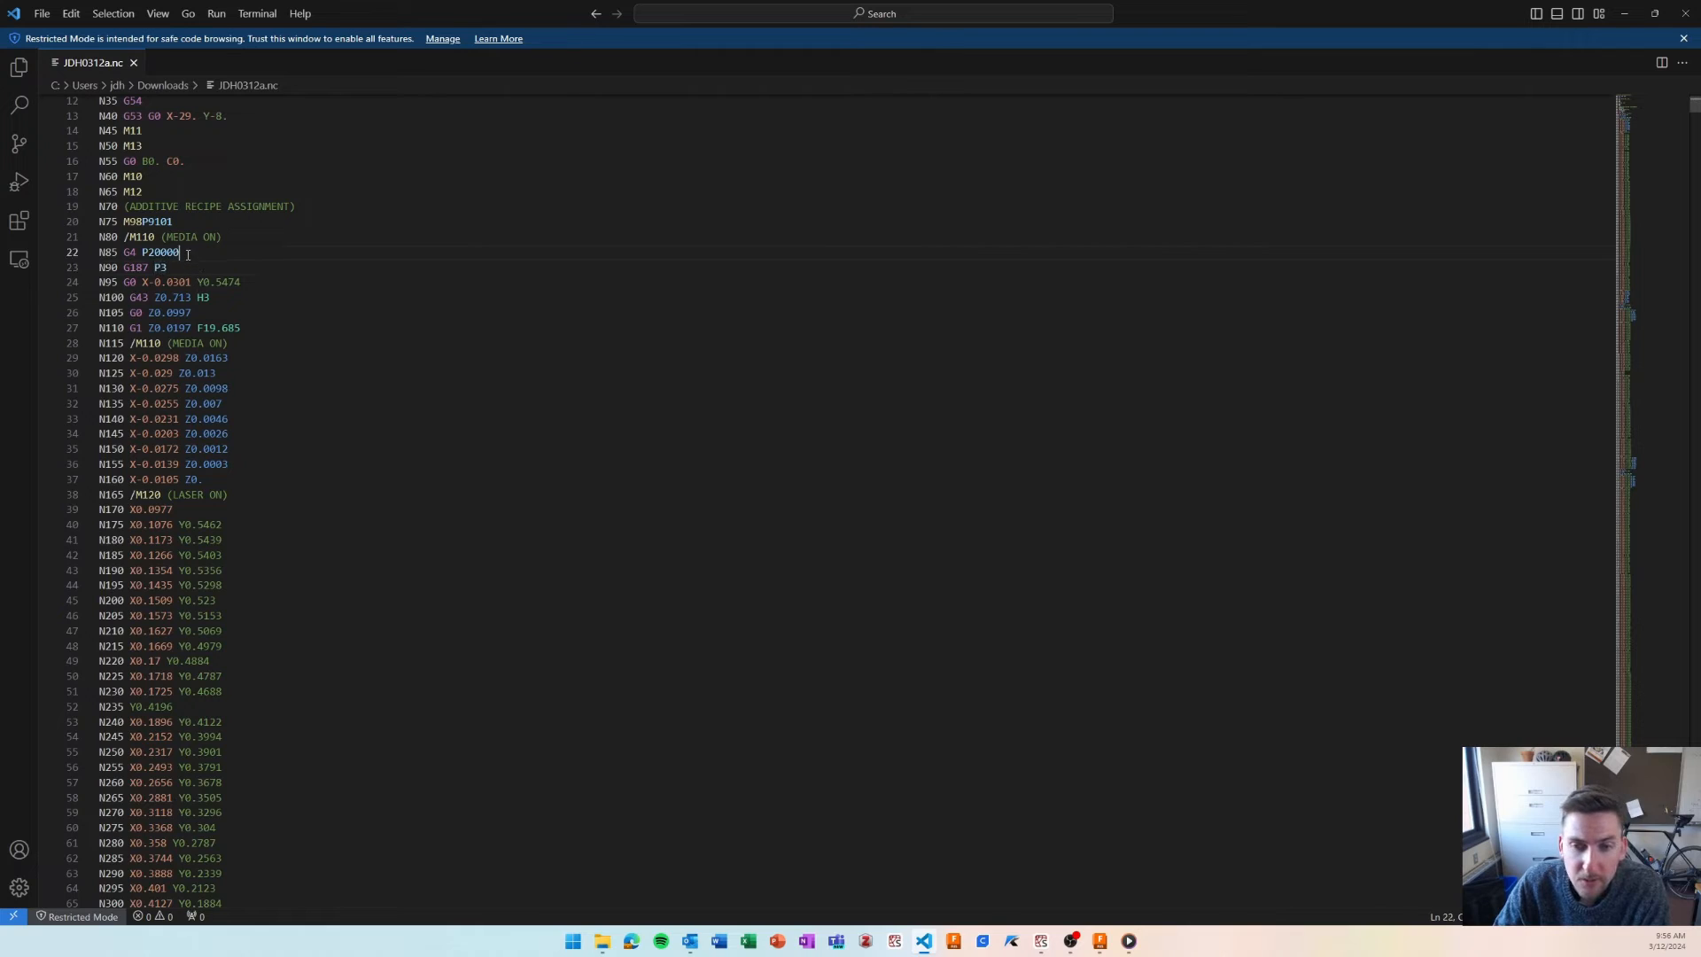
double_click(160, 252)
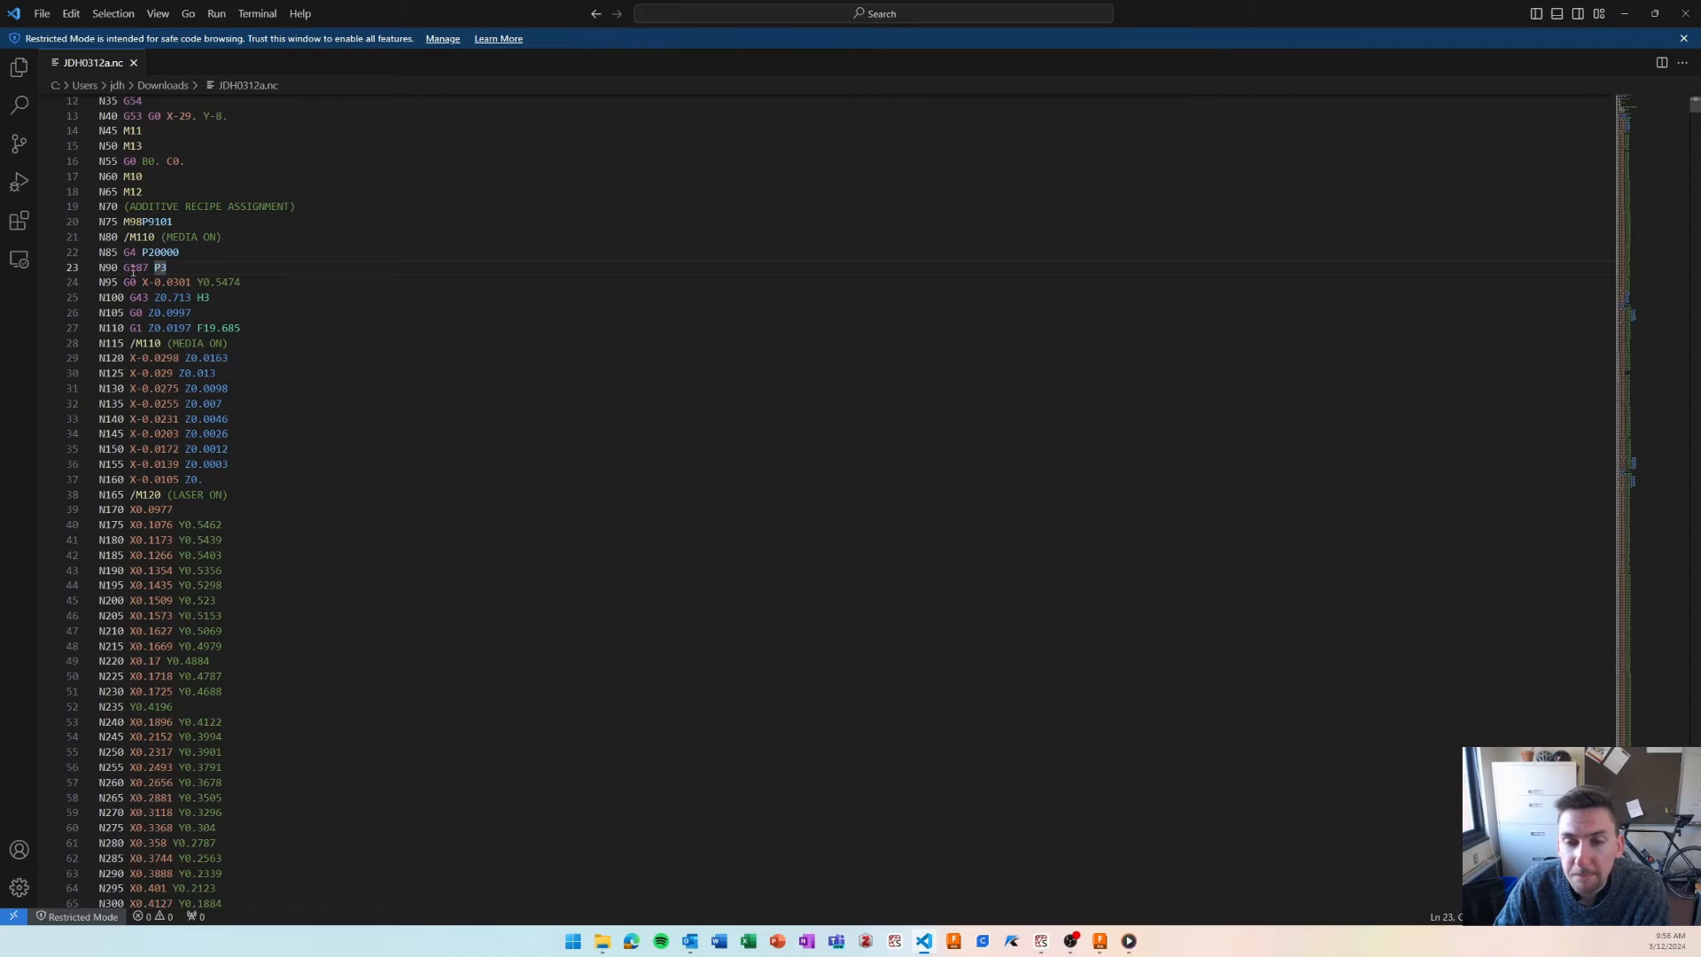
left_click(127, 281)
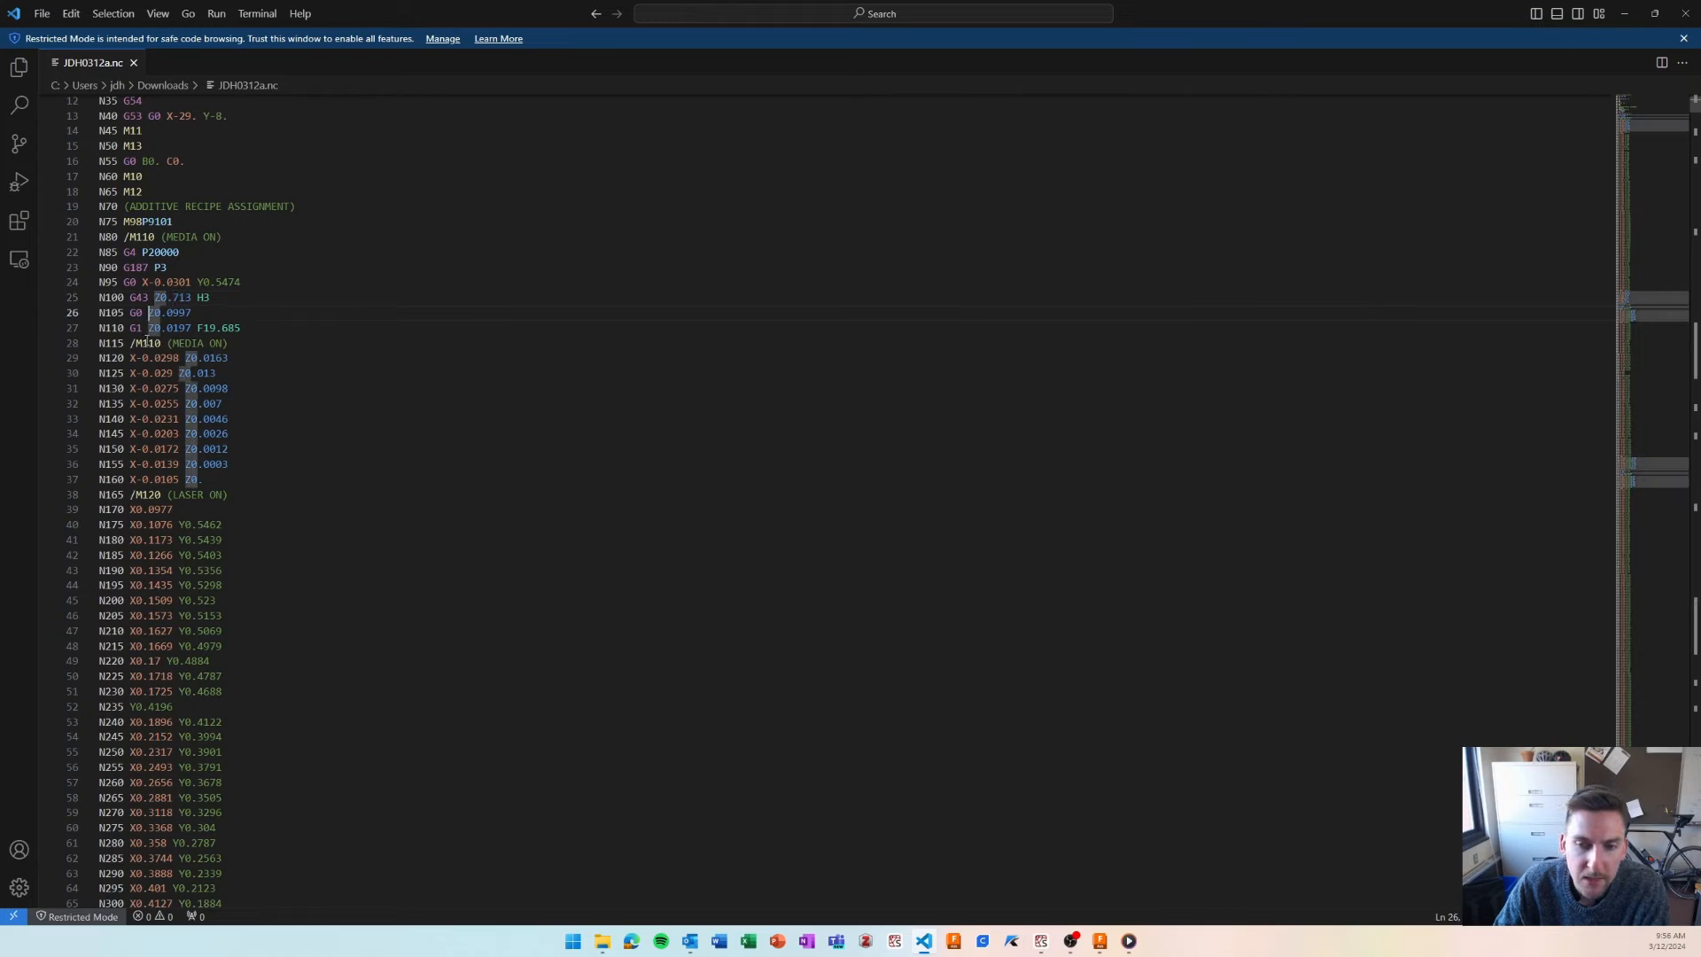
left_click(133, 326)
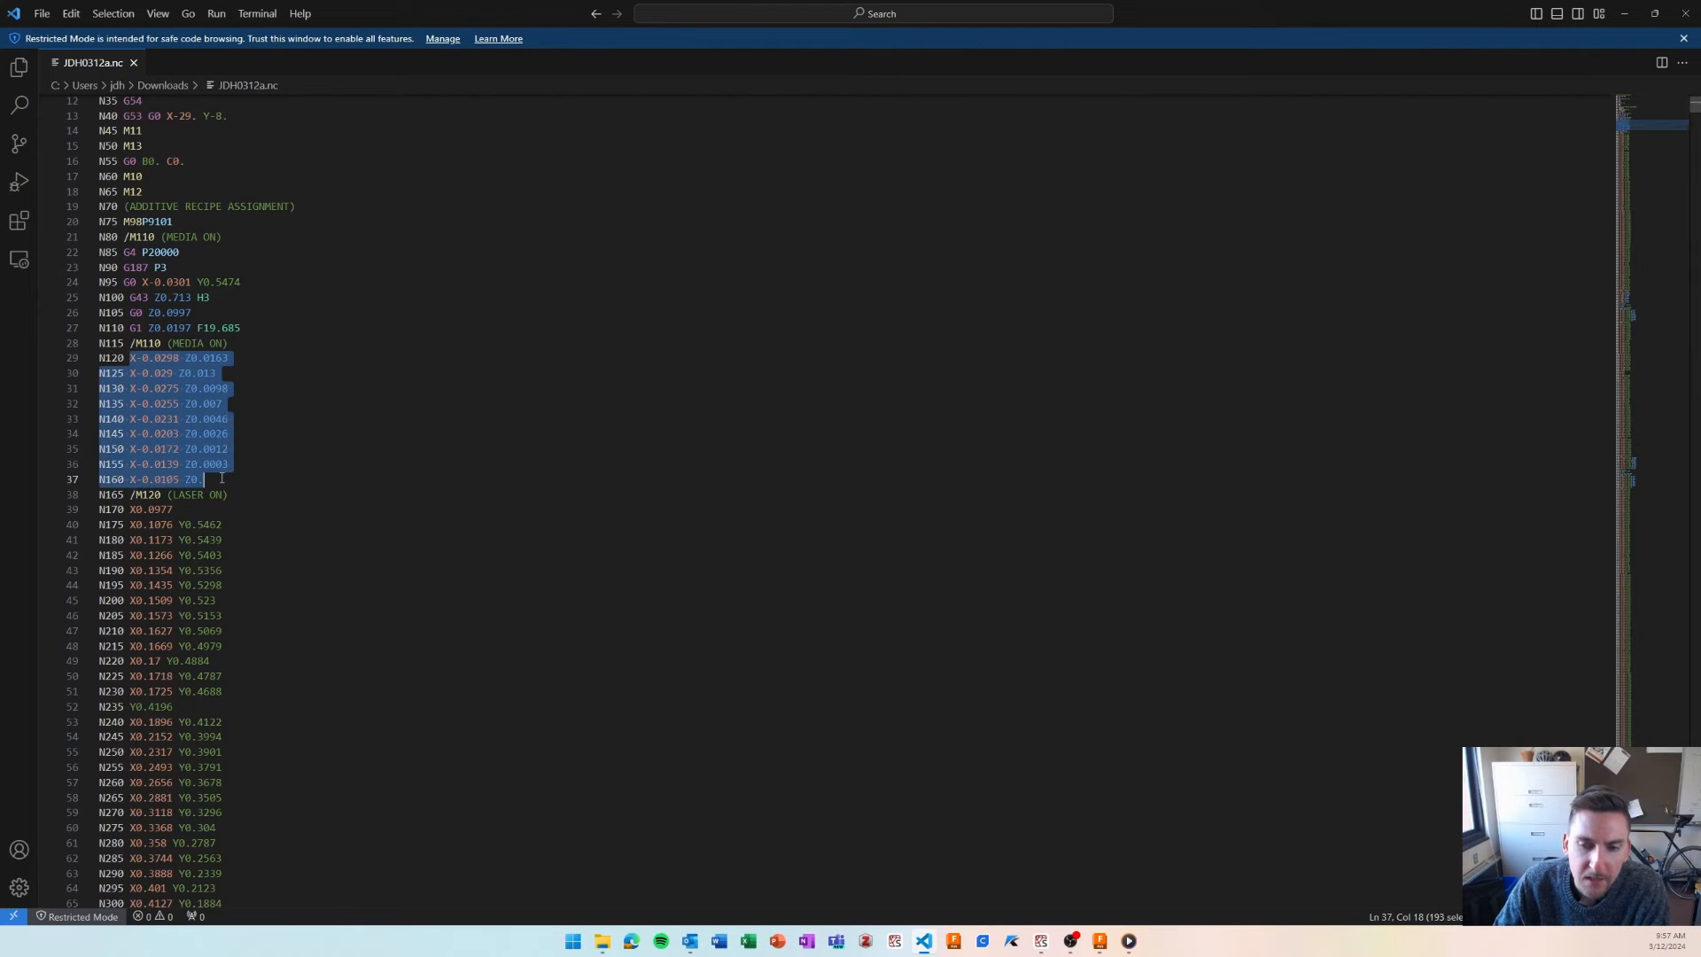
scroll("down", 3)
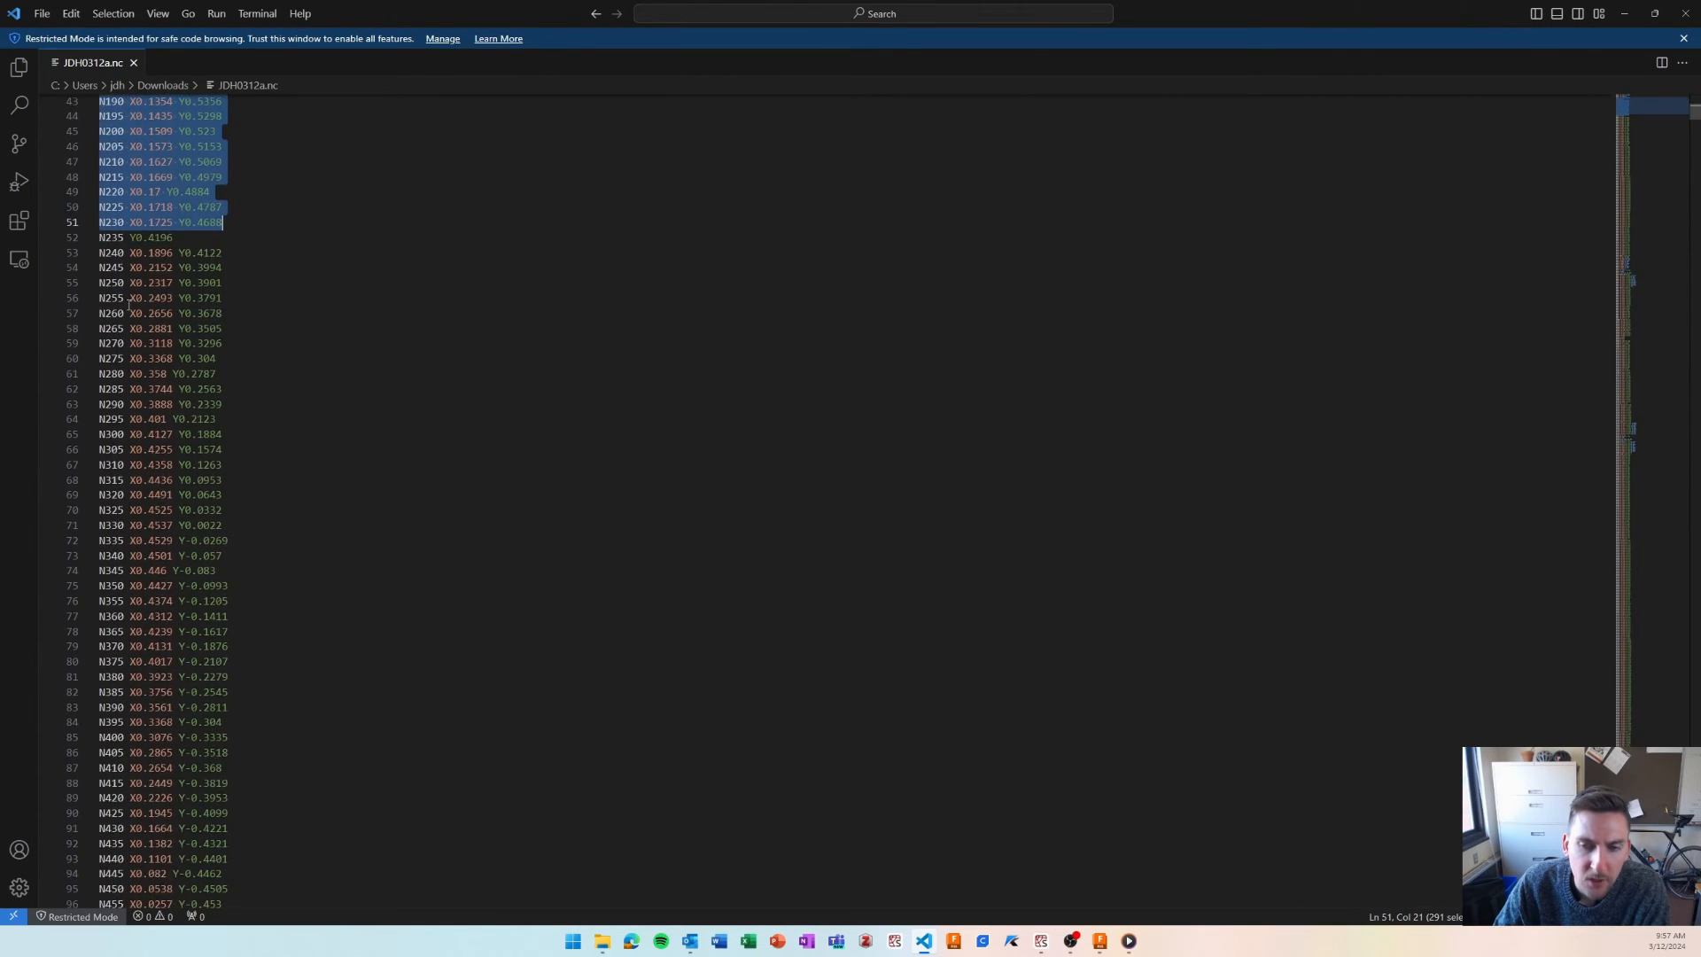
scroll("down", 3)
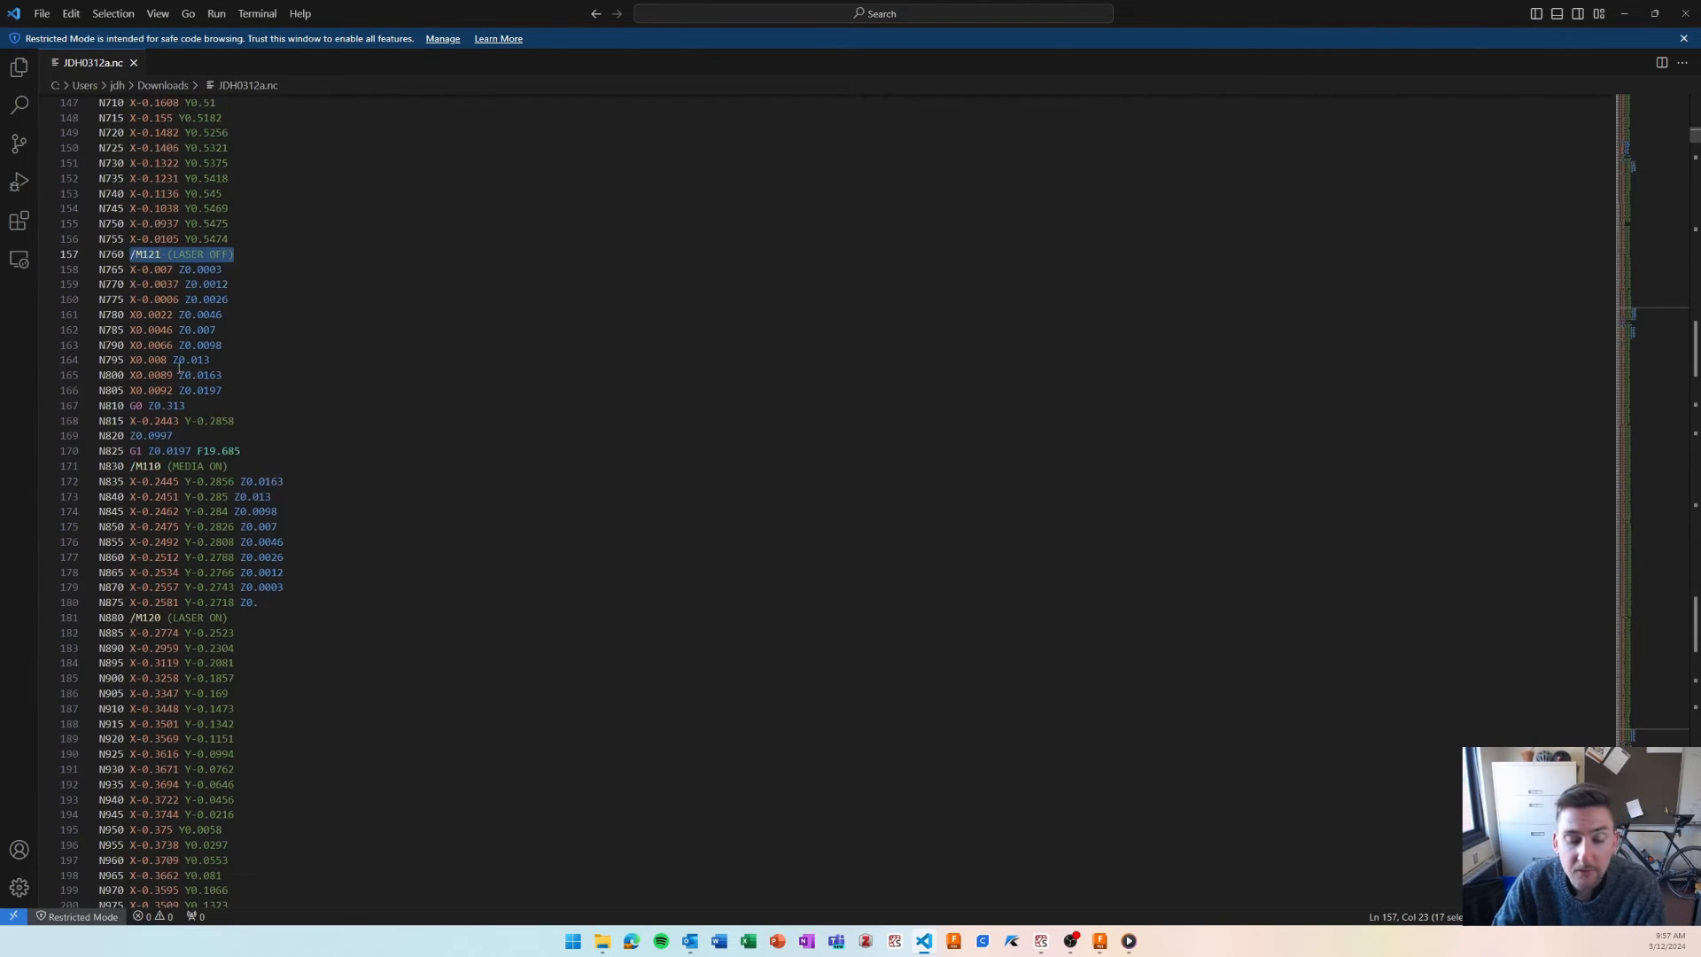
scroll("down", 3)
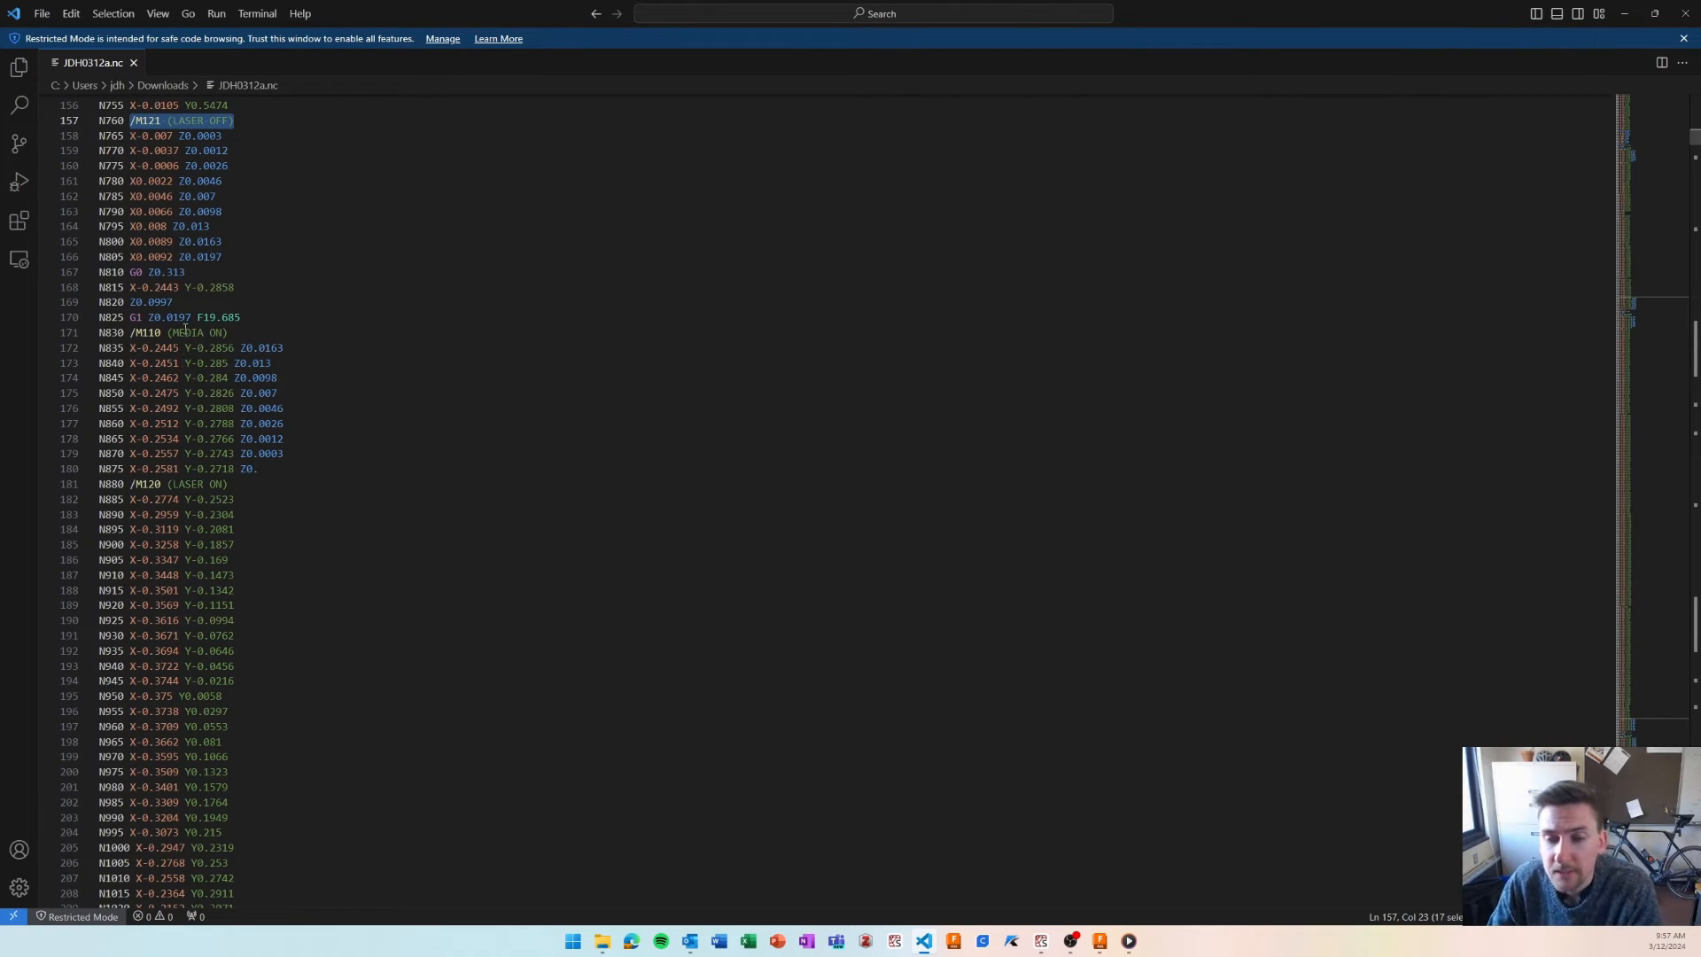
scroll("down", 3)
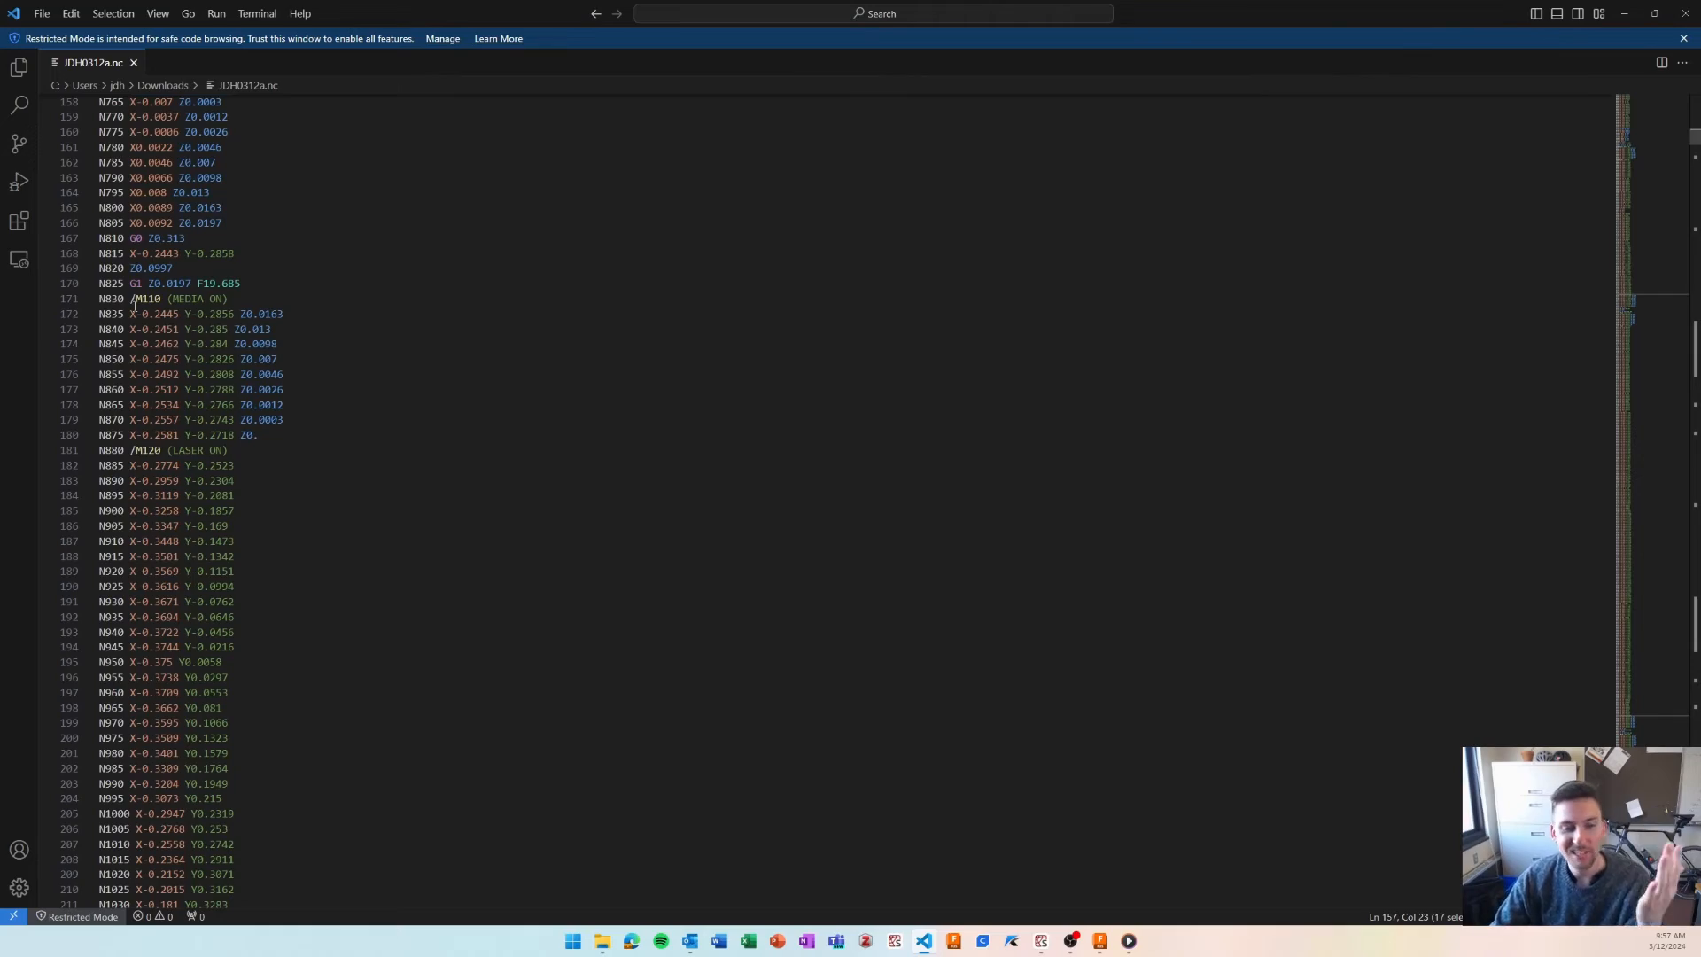
scroll("down", 3)
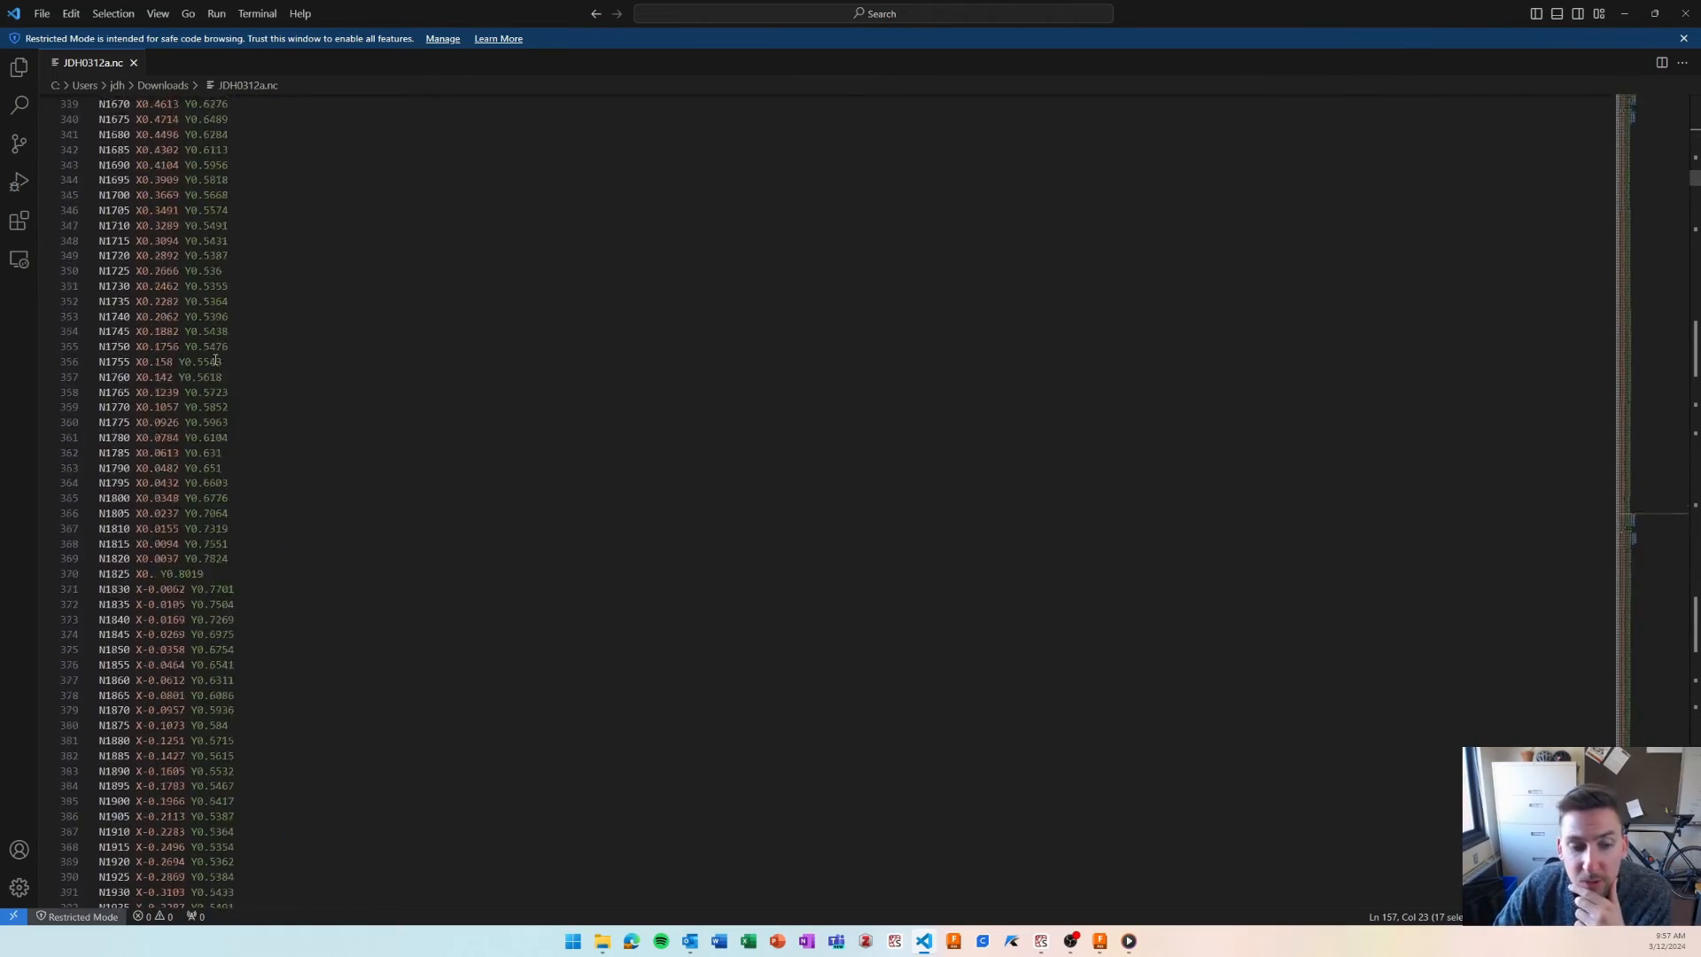
scroll("down", 3)
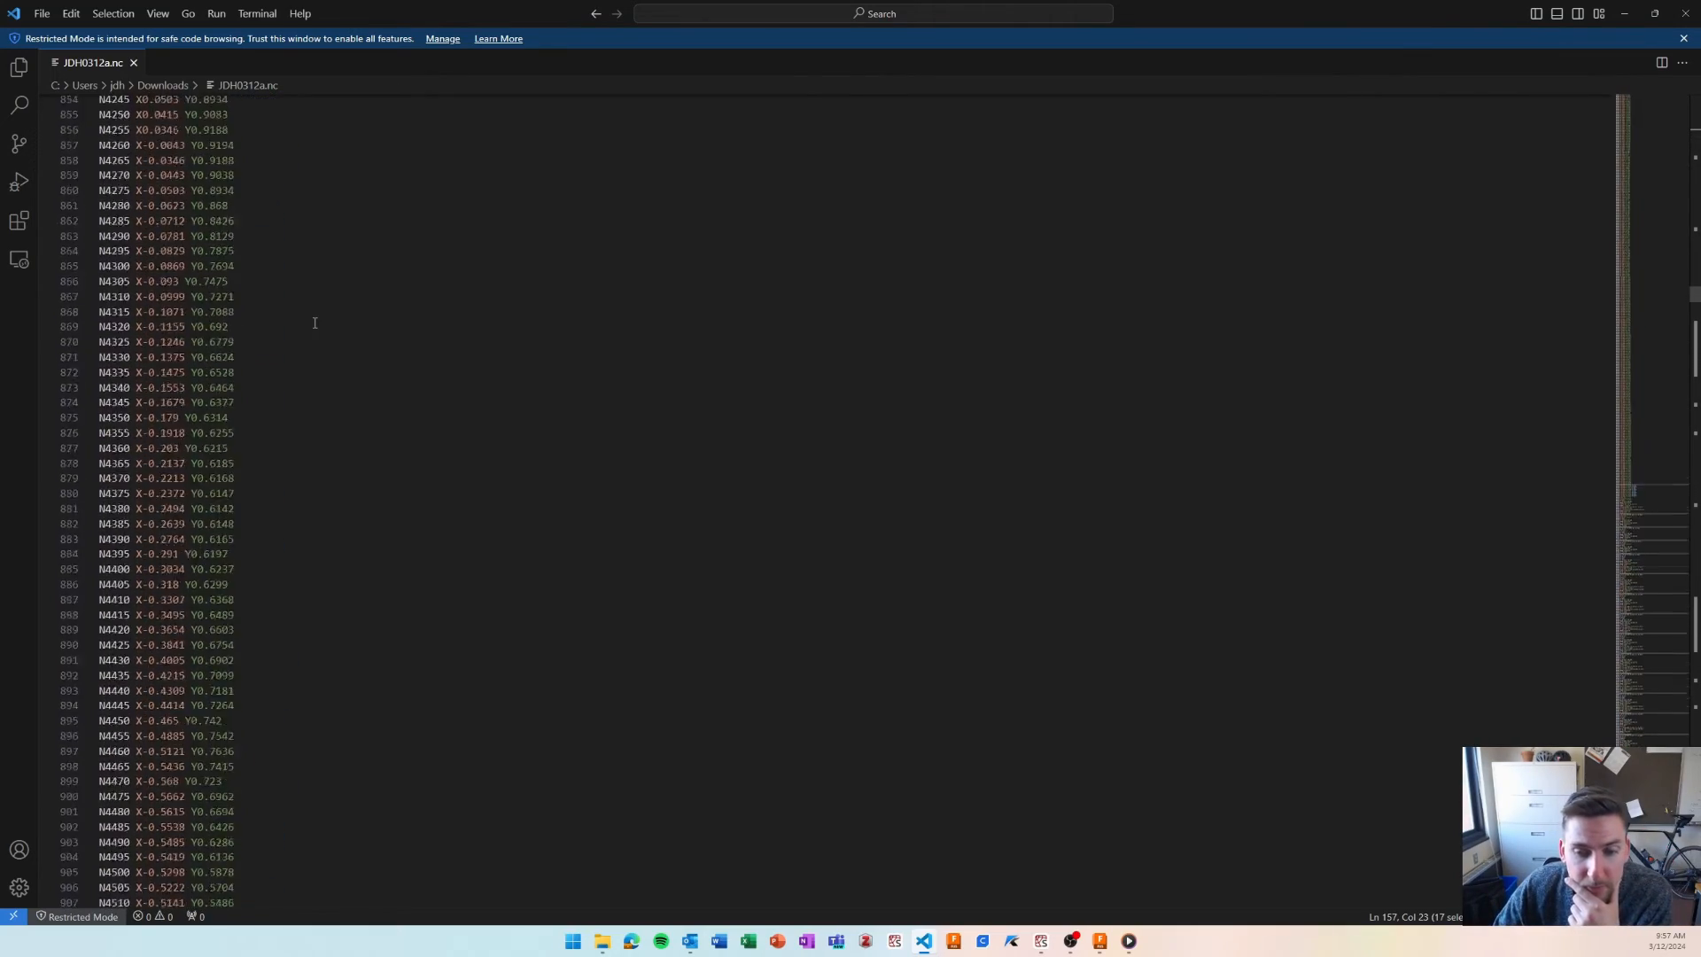
scroll("down", 3)
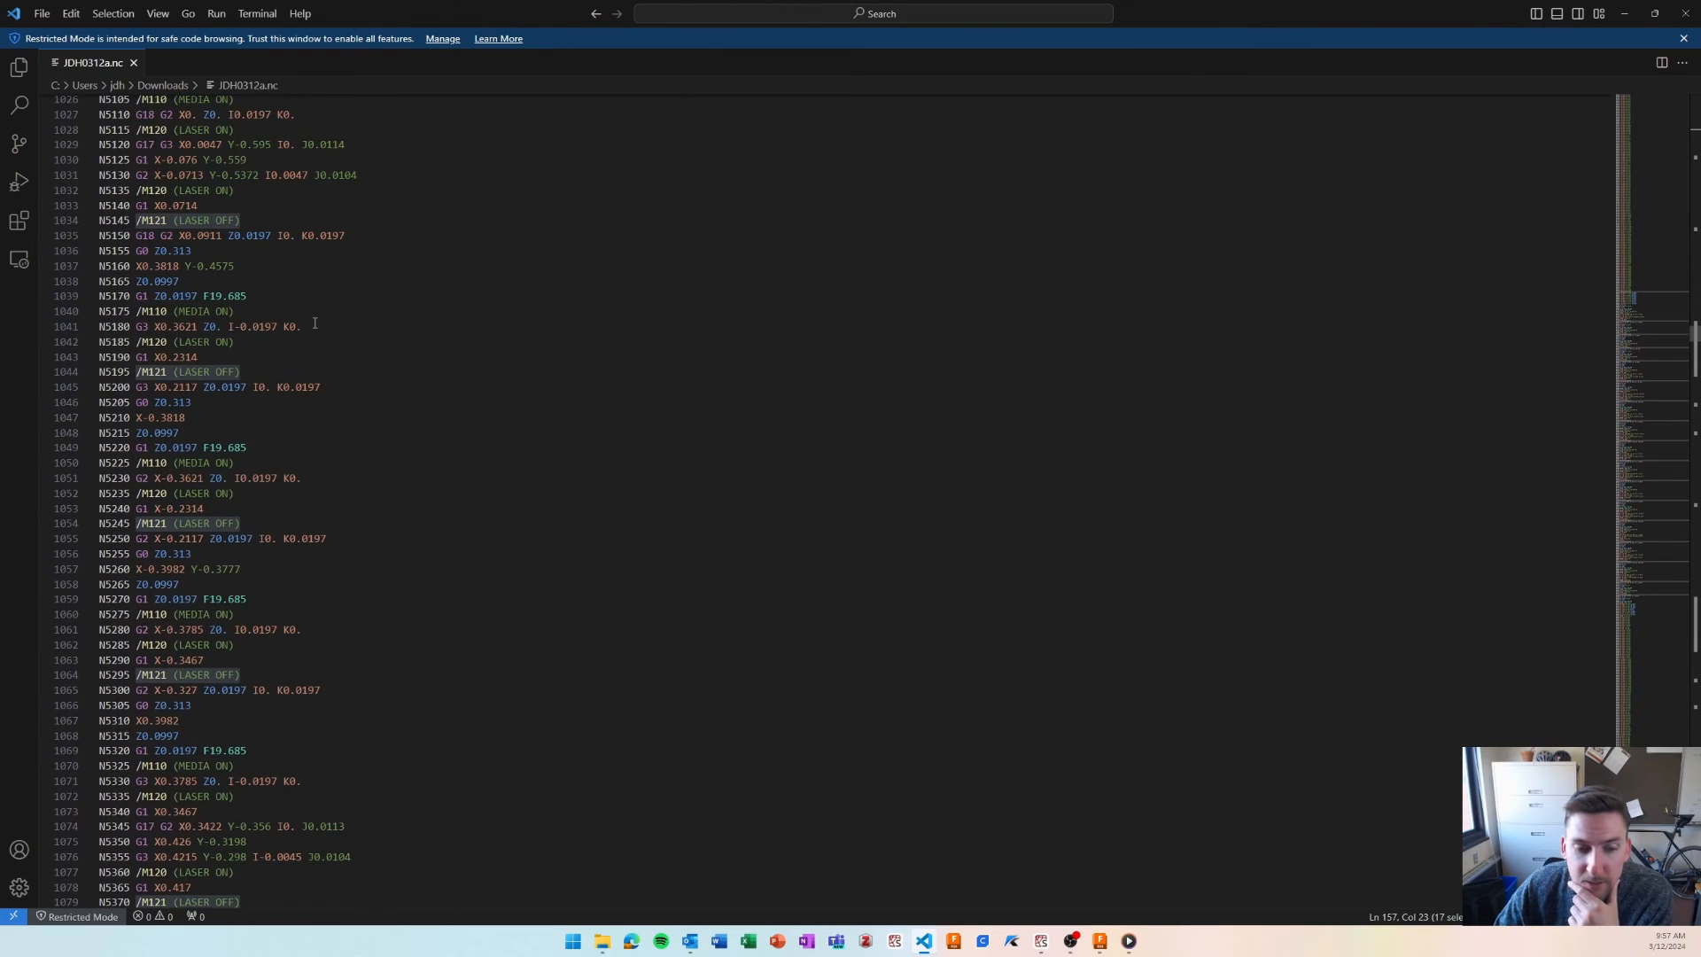
scroll("up", 3)
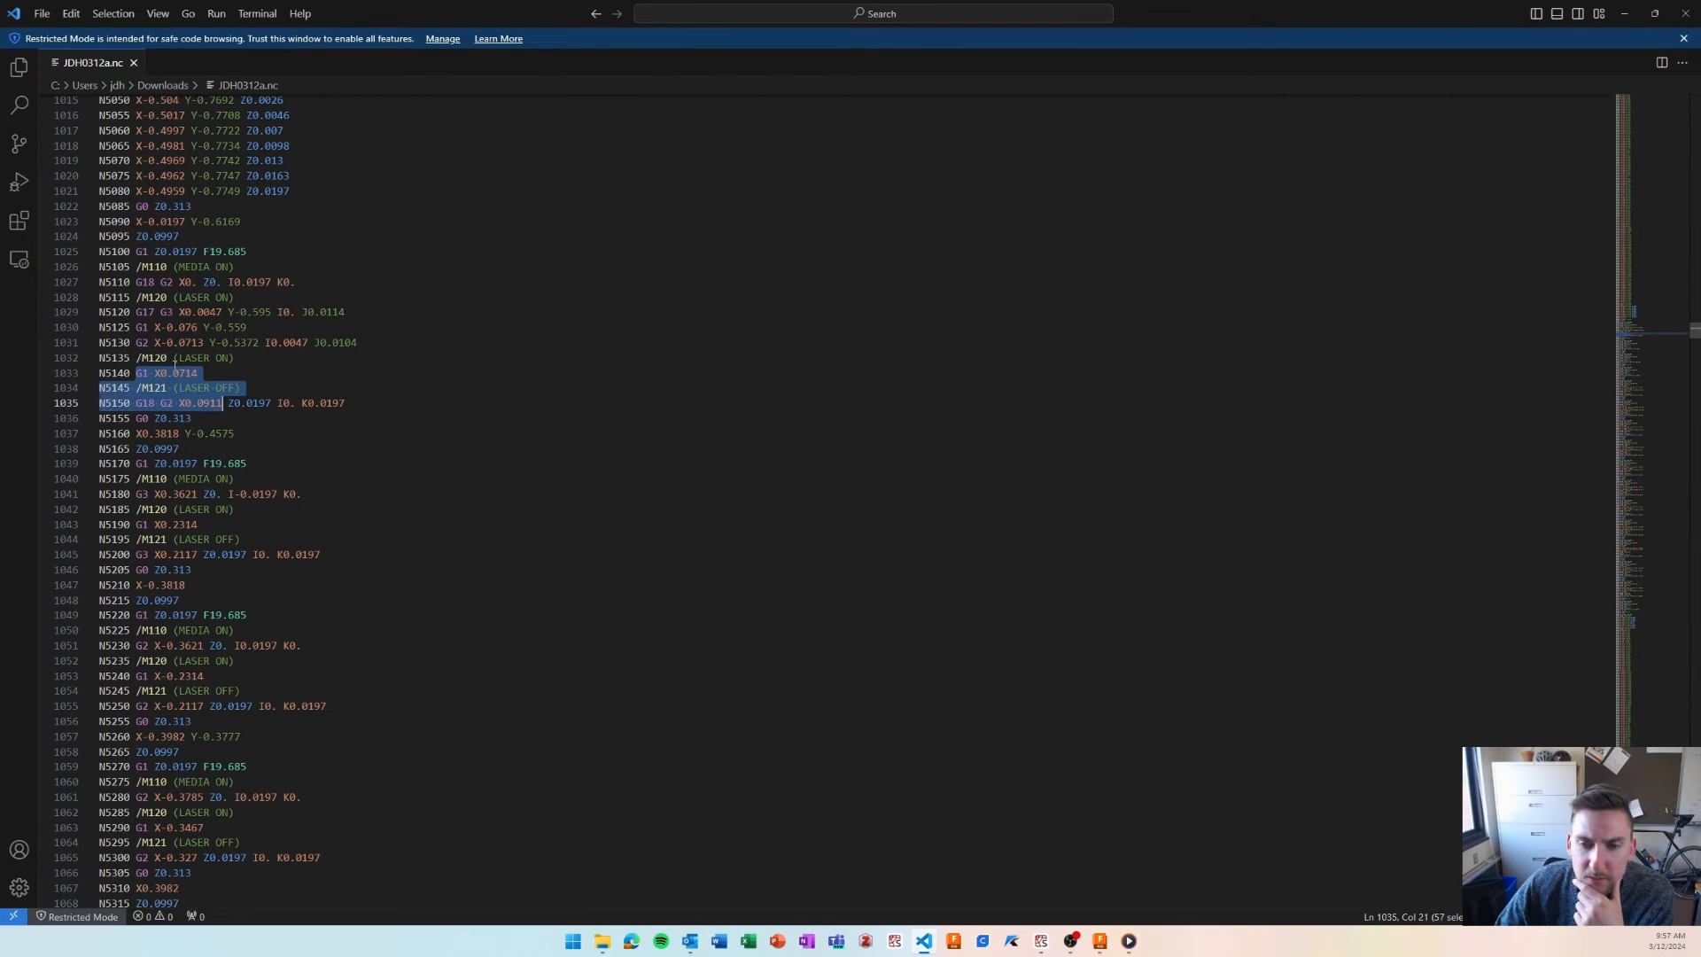
left_click(179, 356)
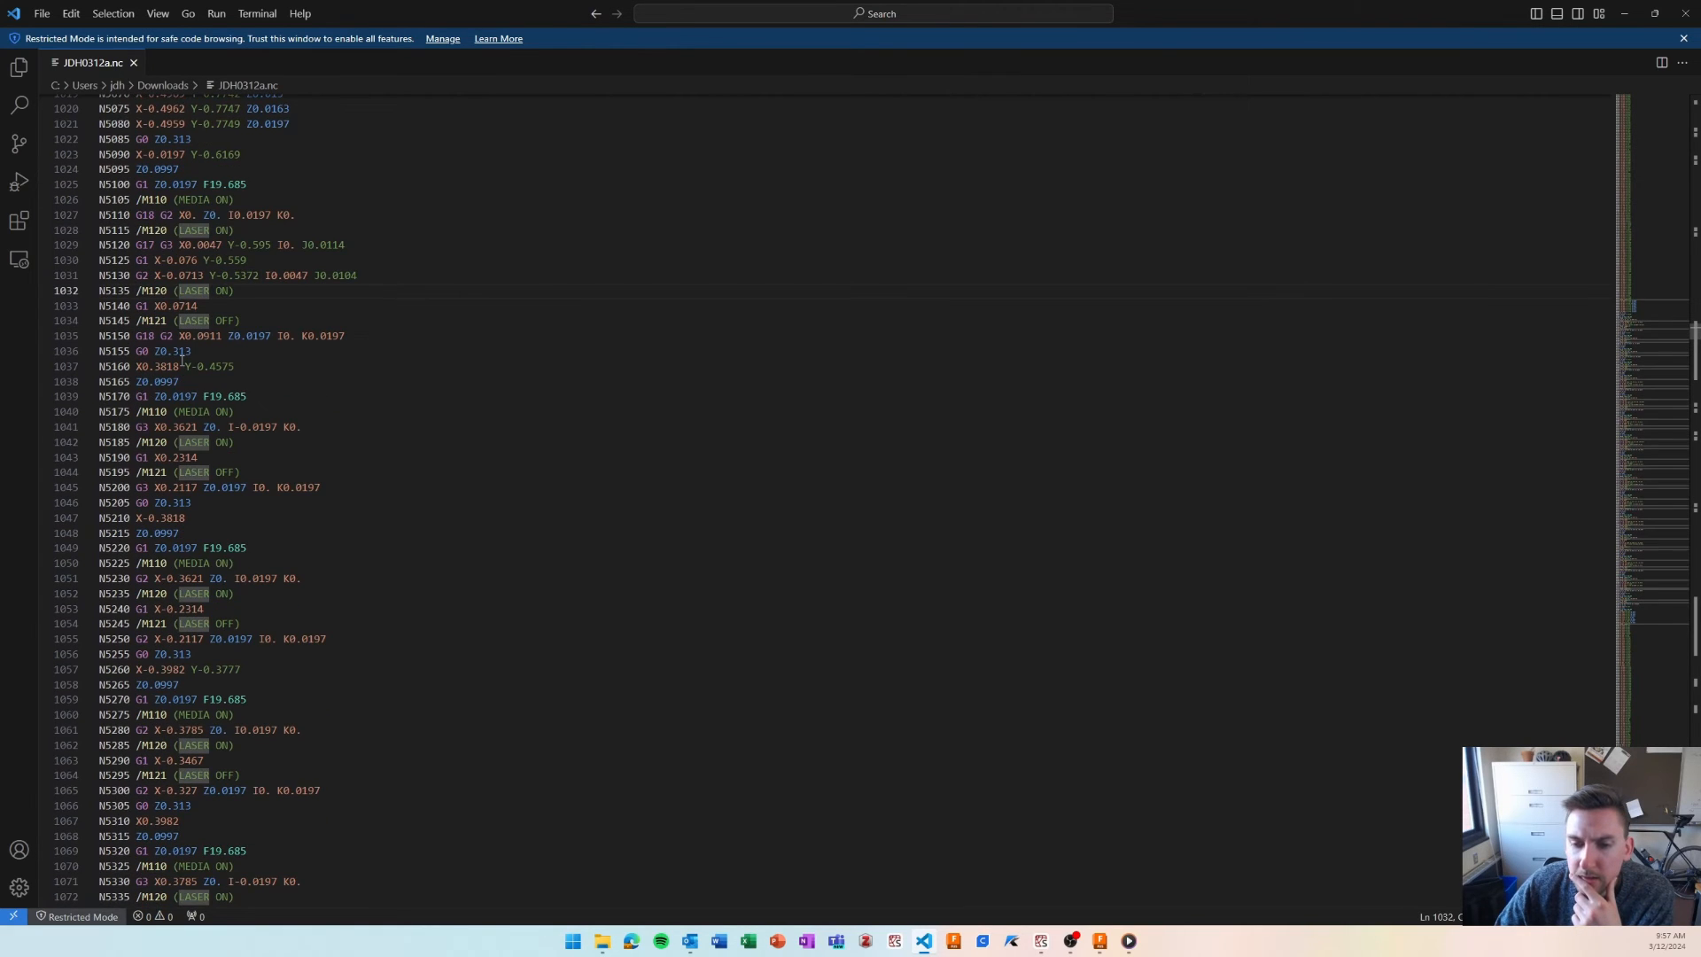
scroll("down", 3)
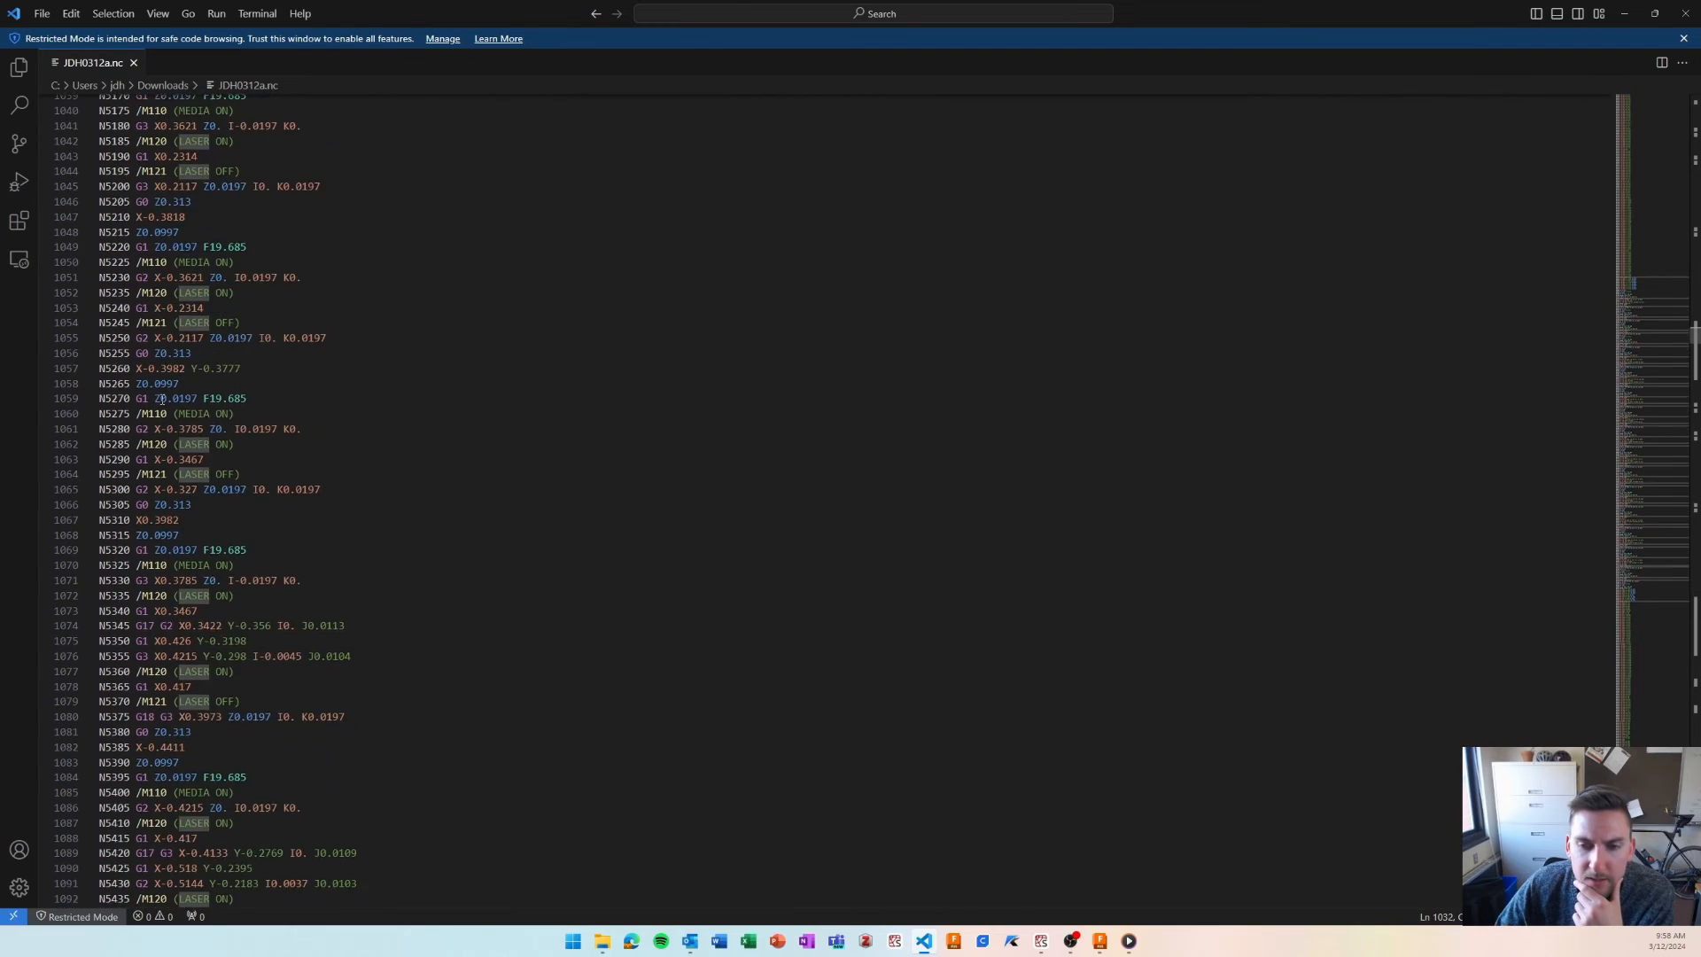
scroll("down", 3)
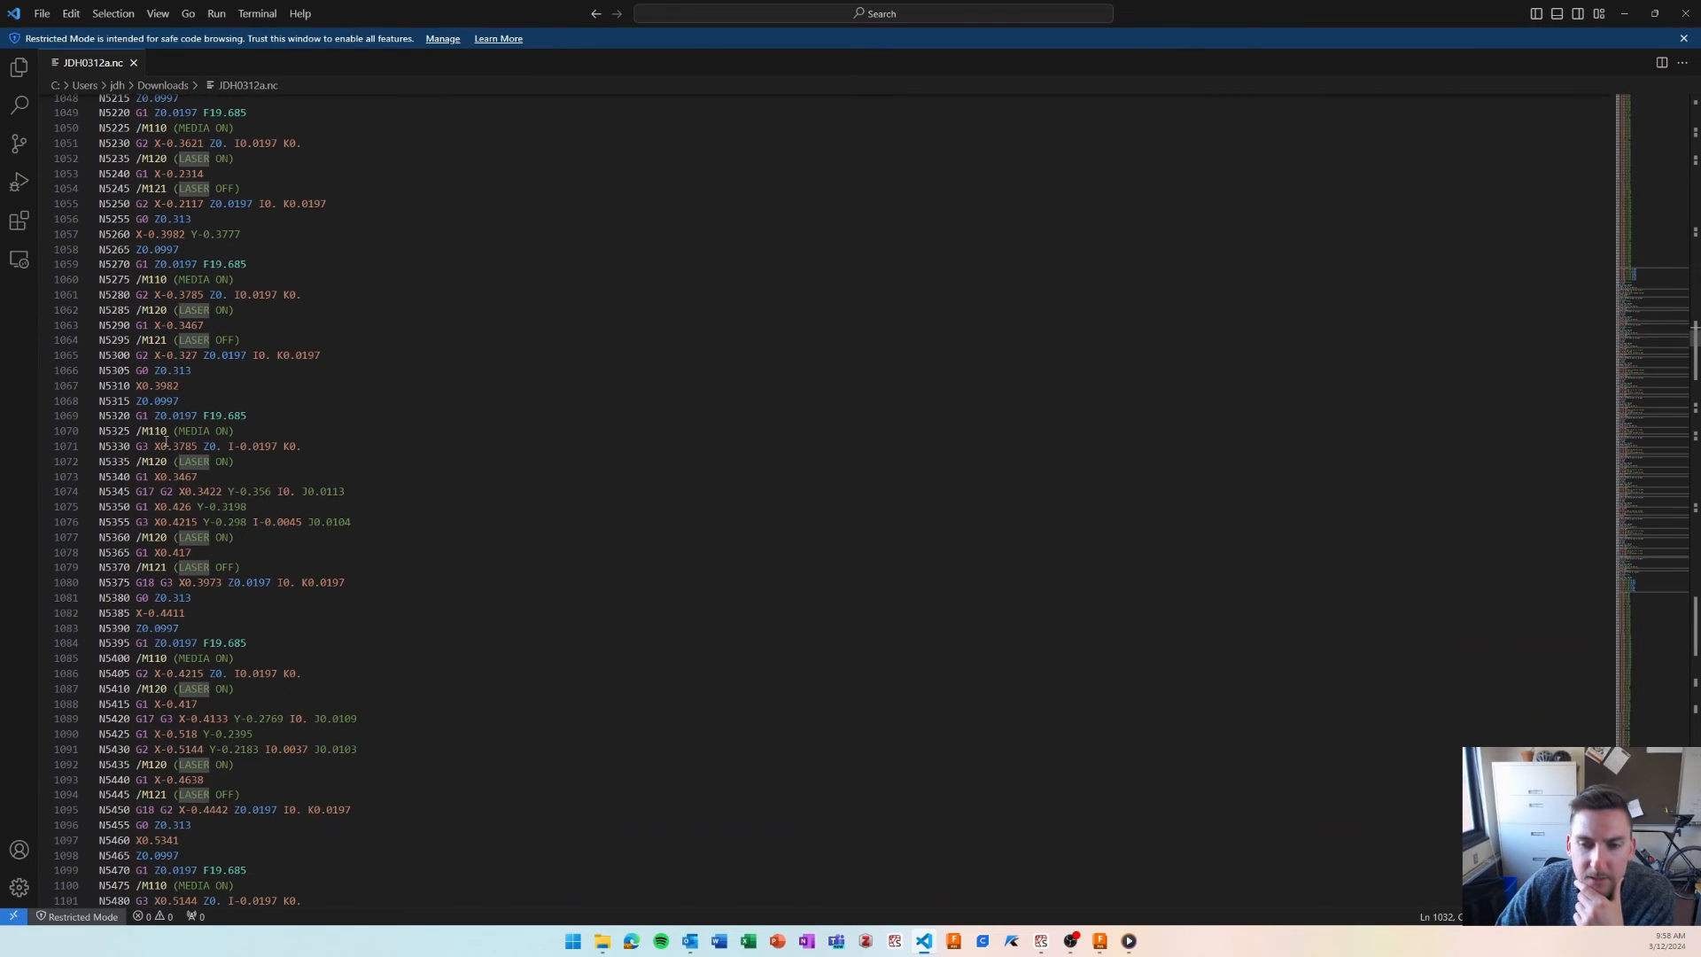
scroll("down", 3)
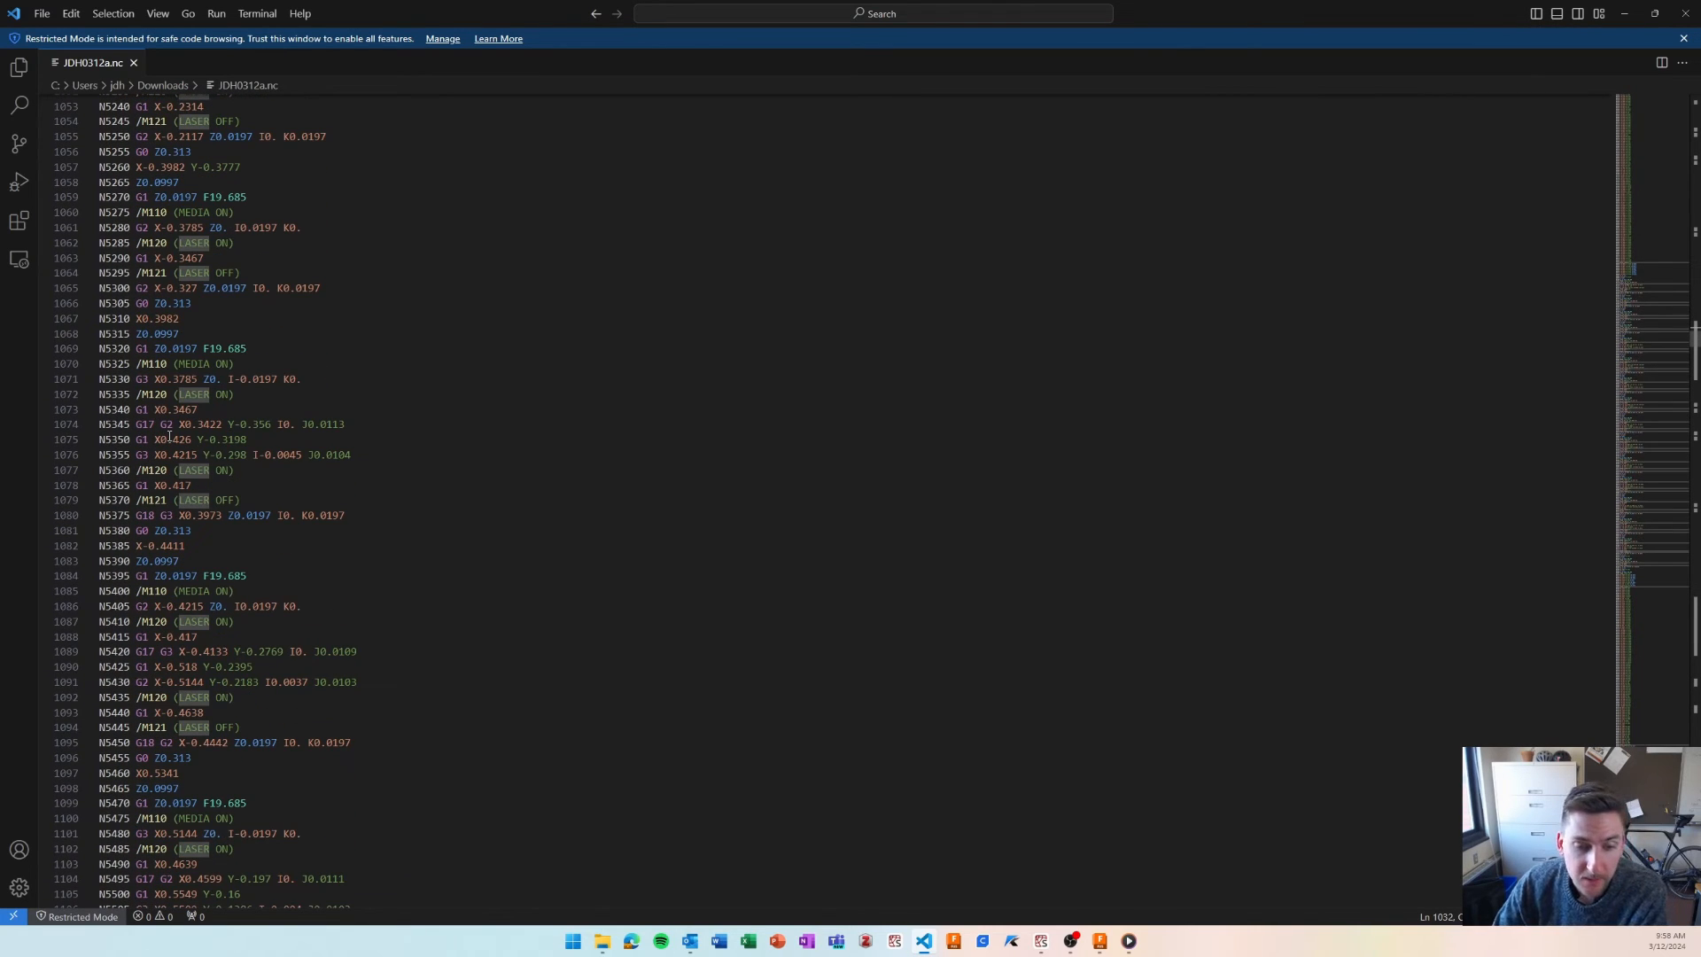
scroll("down", 3)
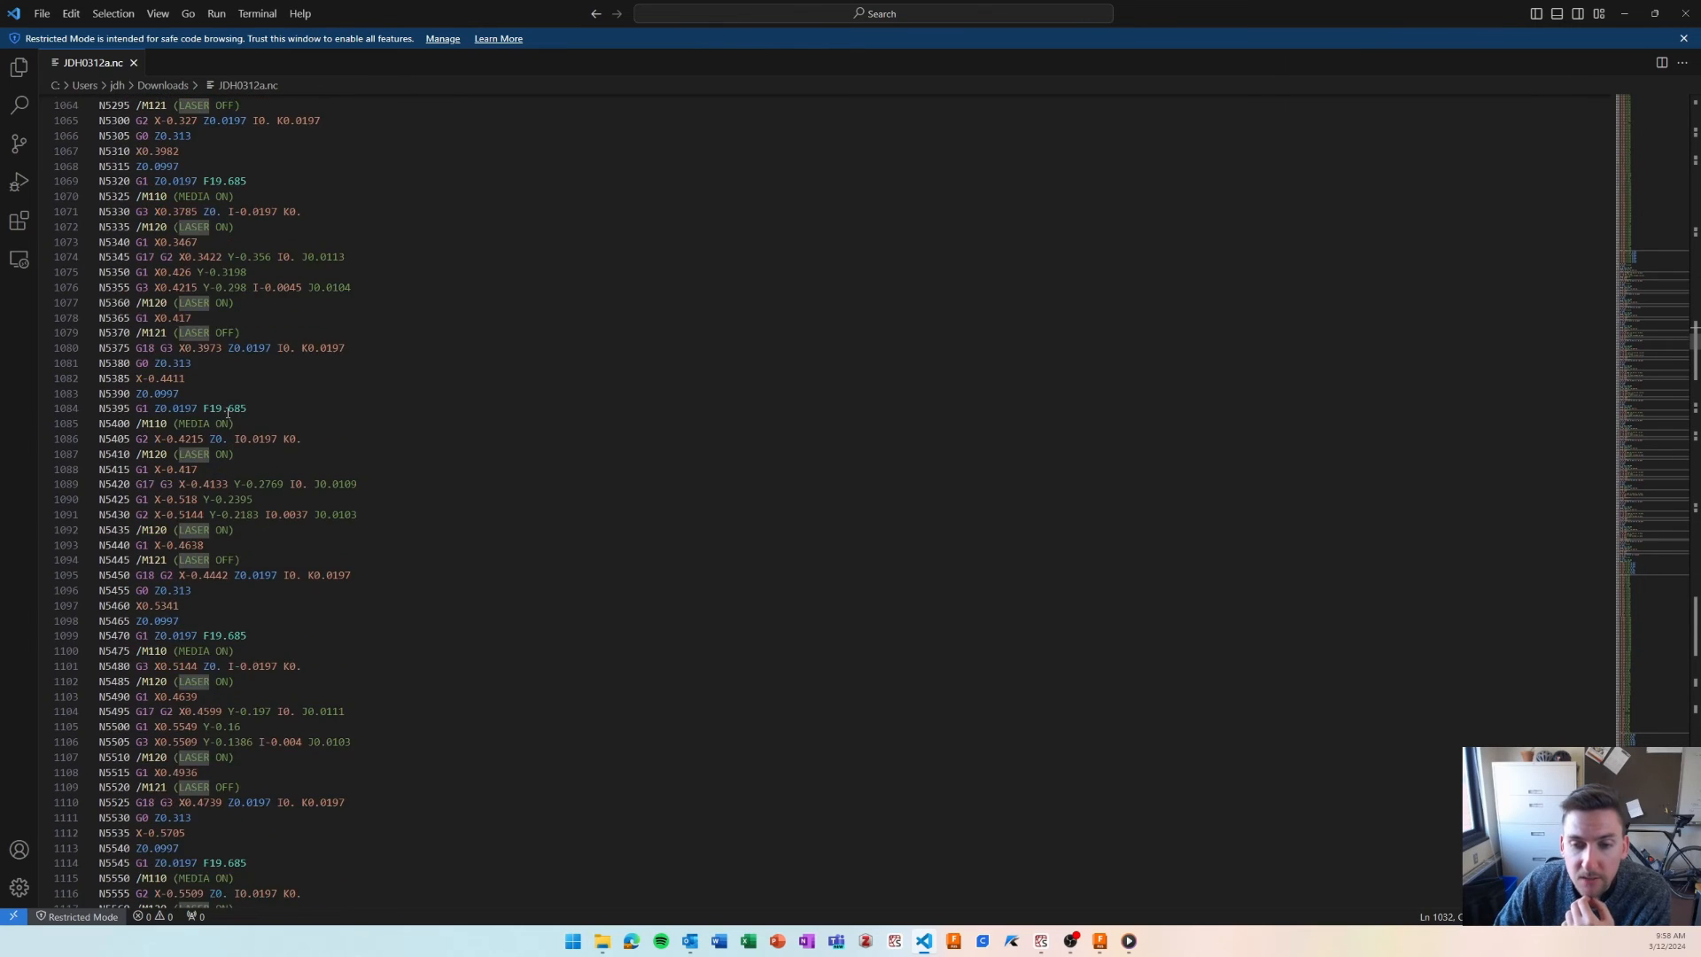
scroll("down", 3)
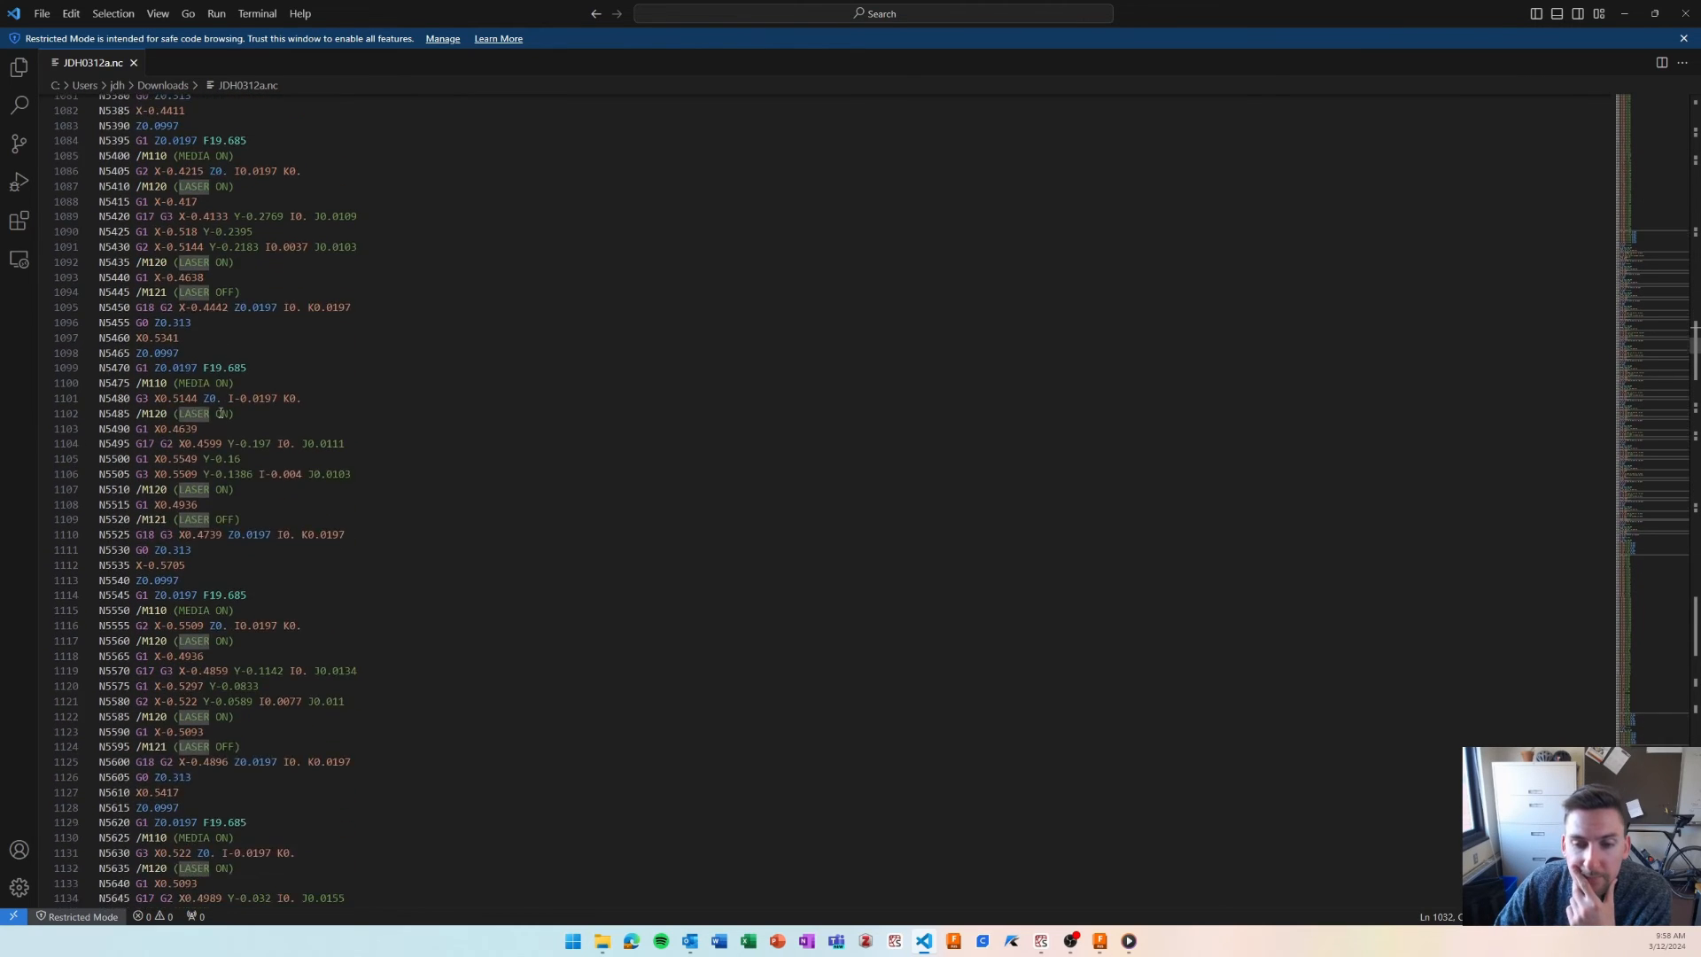
scroll("down", 3)
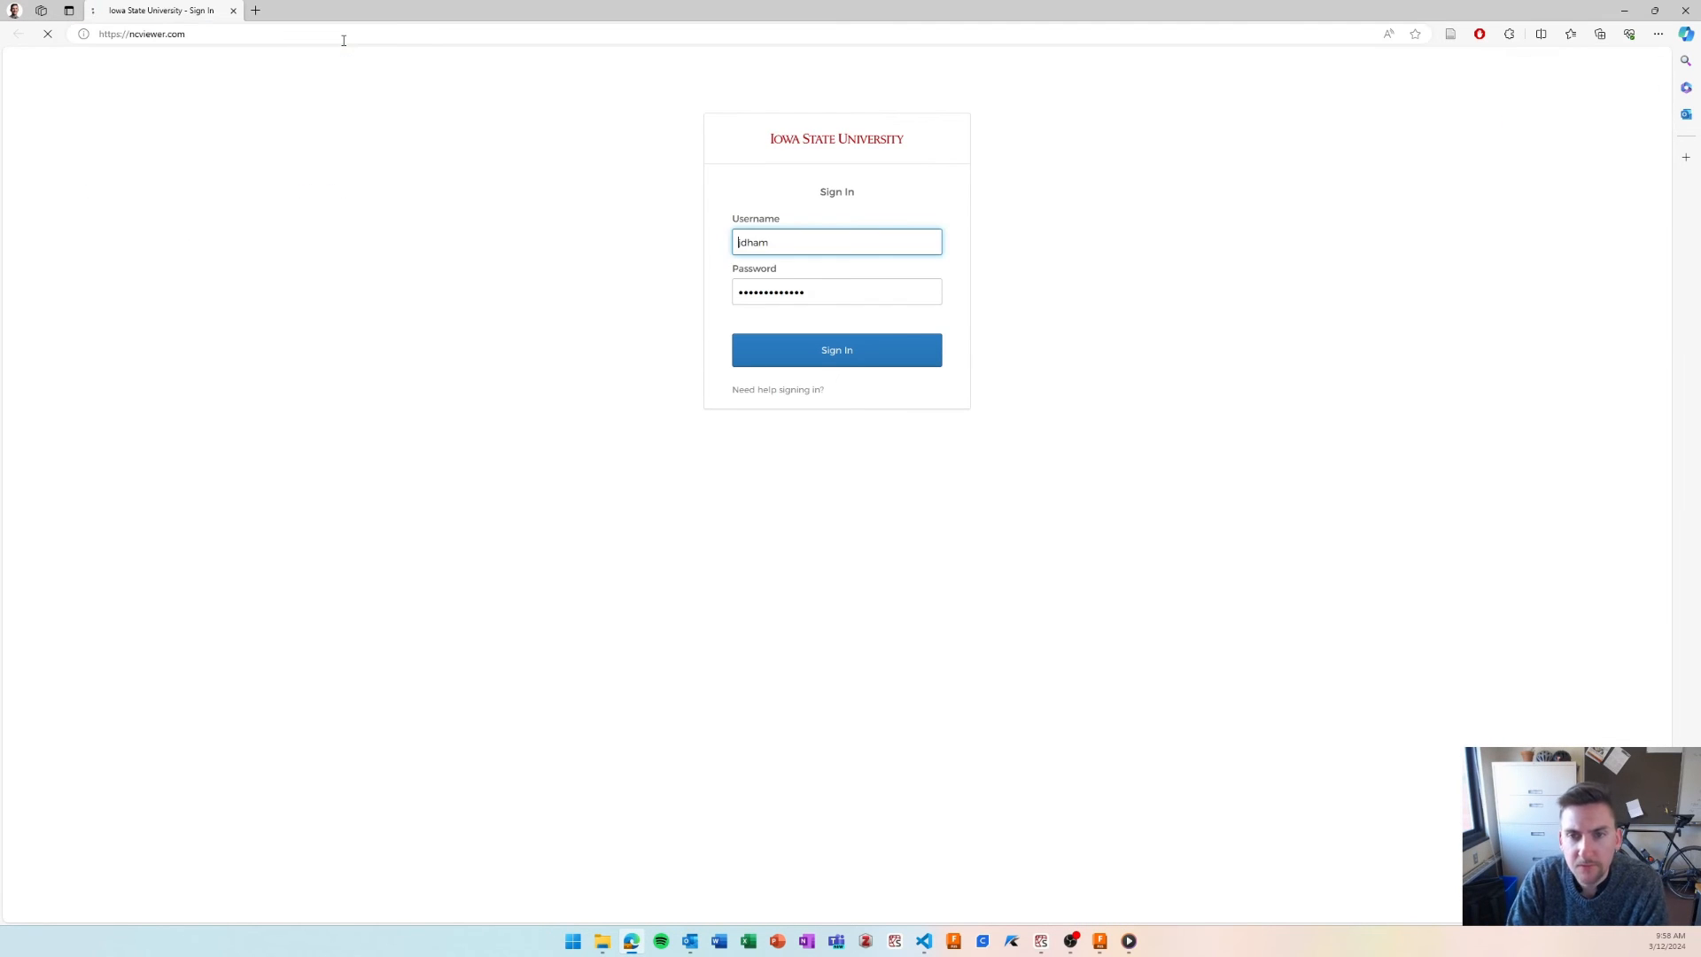
- Complete the NC Viewer sign-in and restore the page to normal magnification
left_click(836, 349)
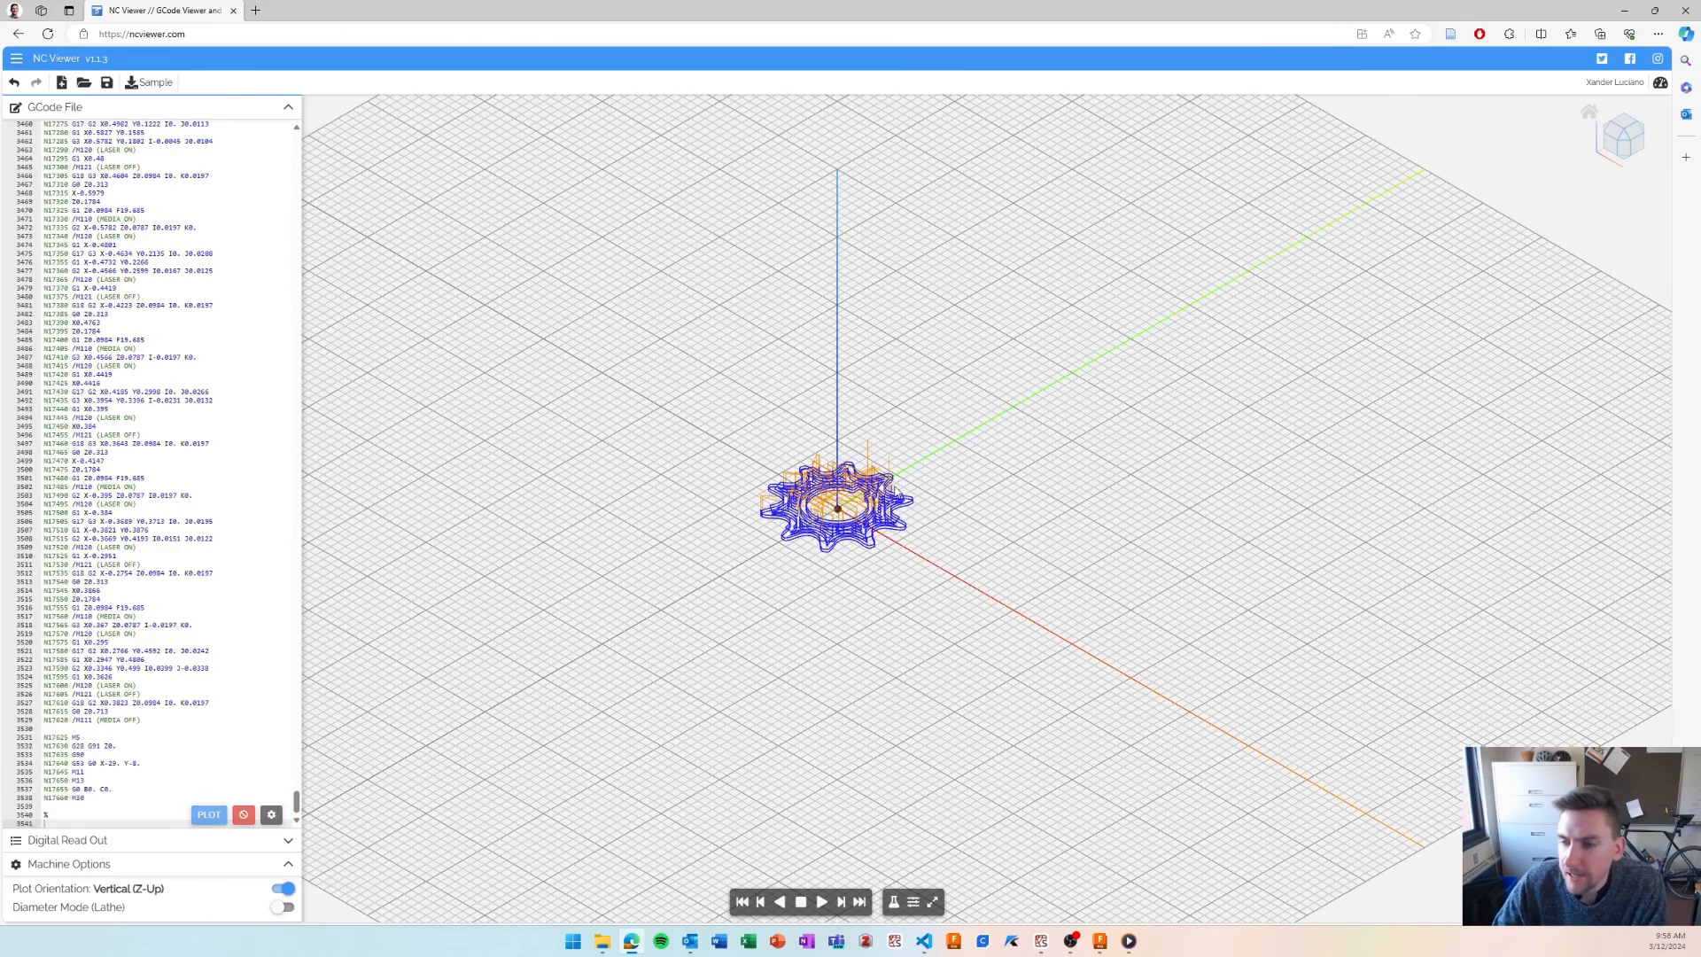
scroll("up", 3)
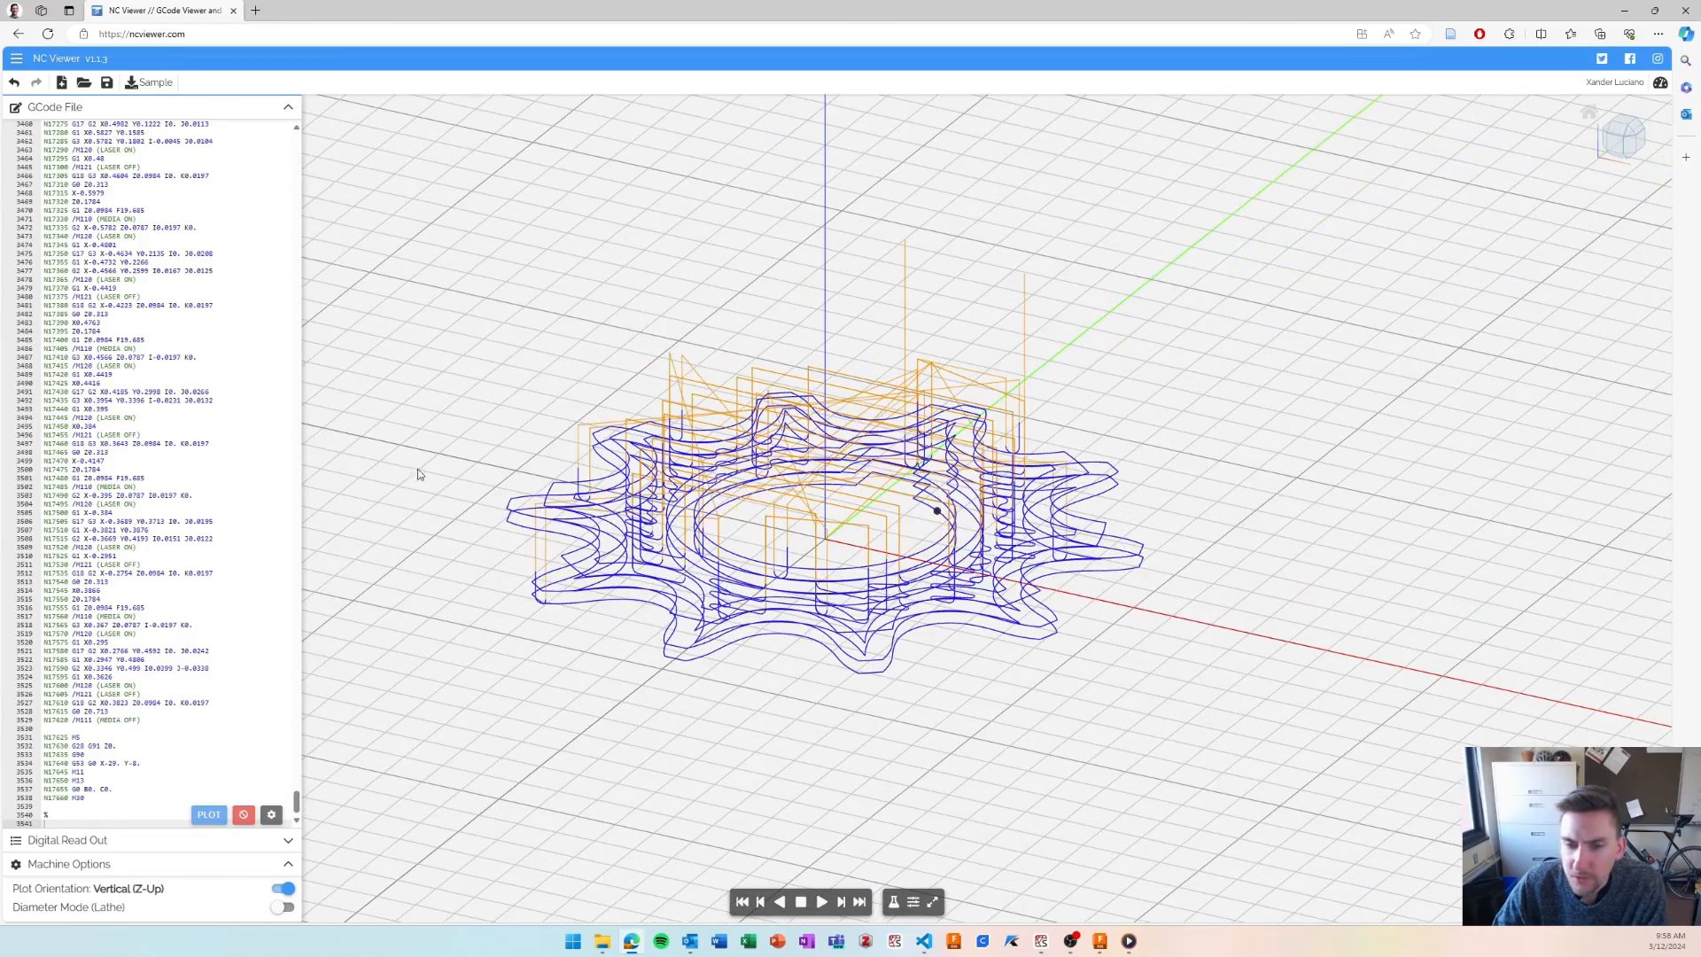
scroll("down", 3)
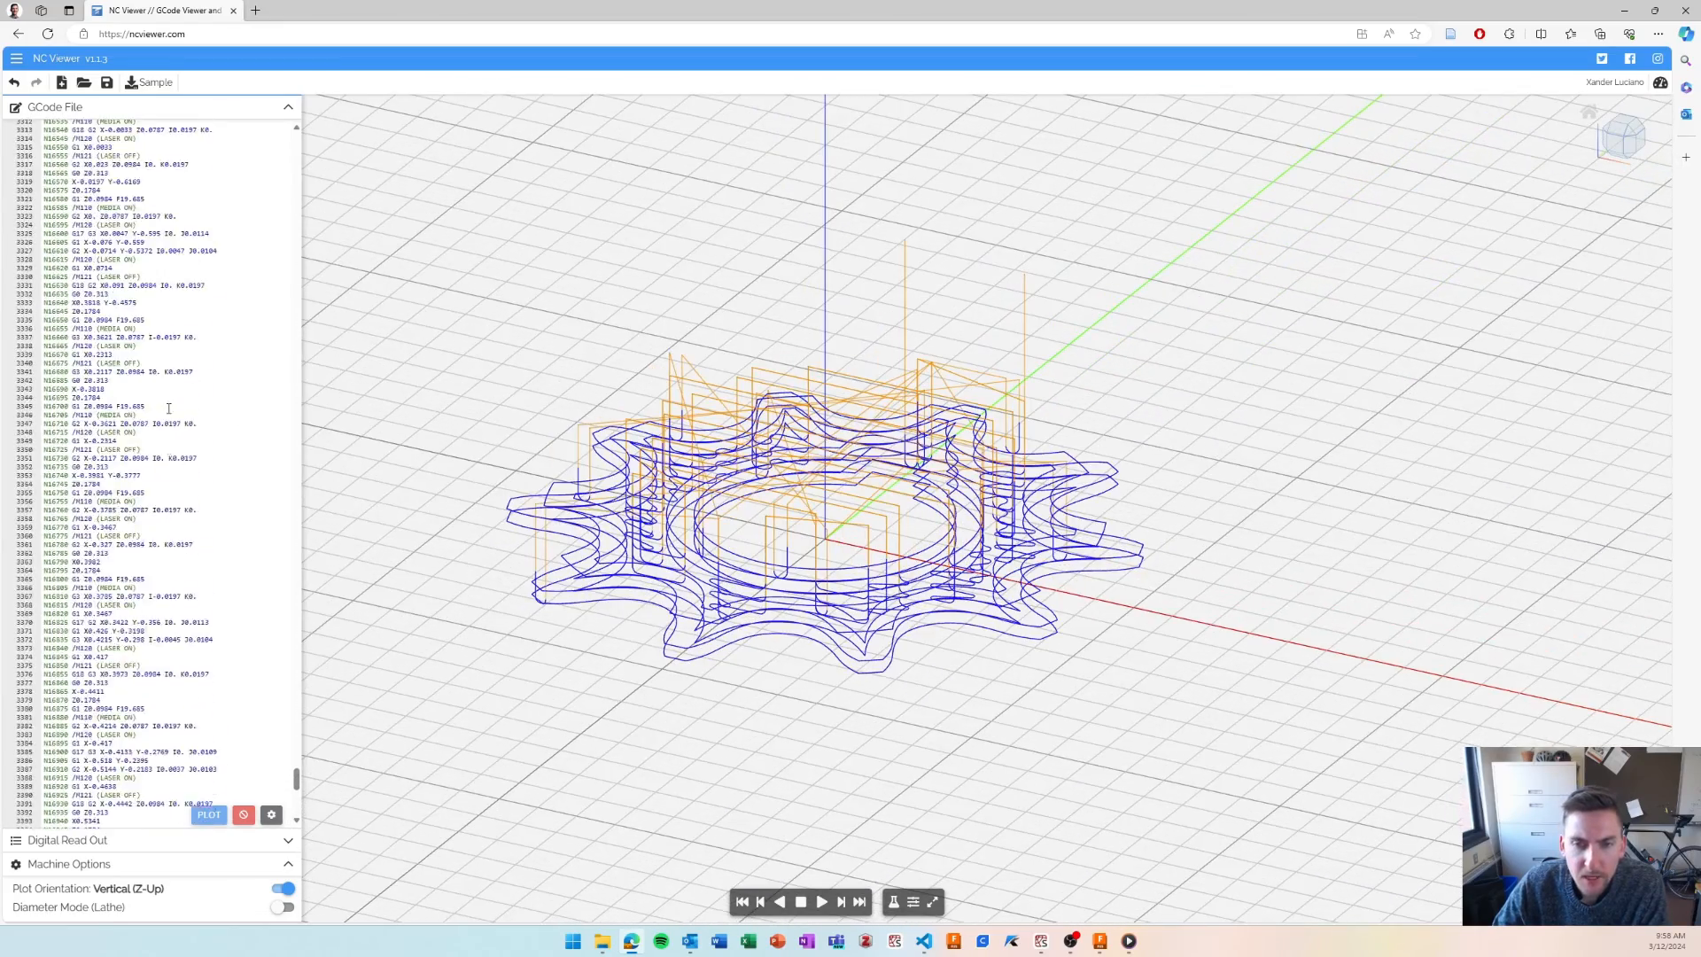
scroll("up", 3)
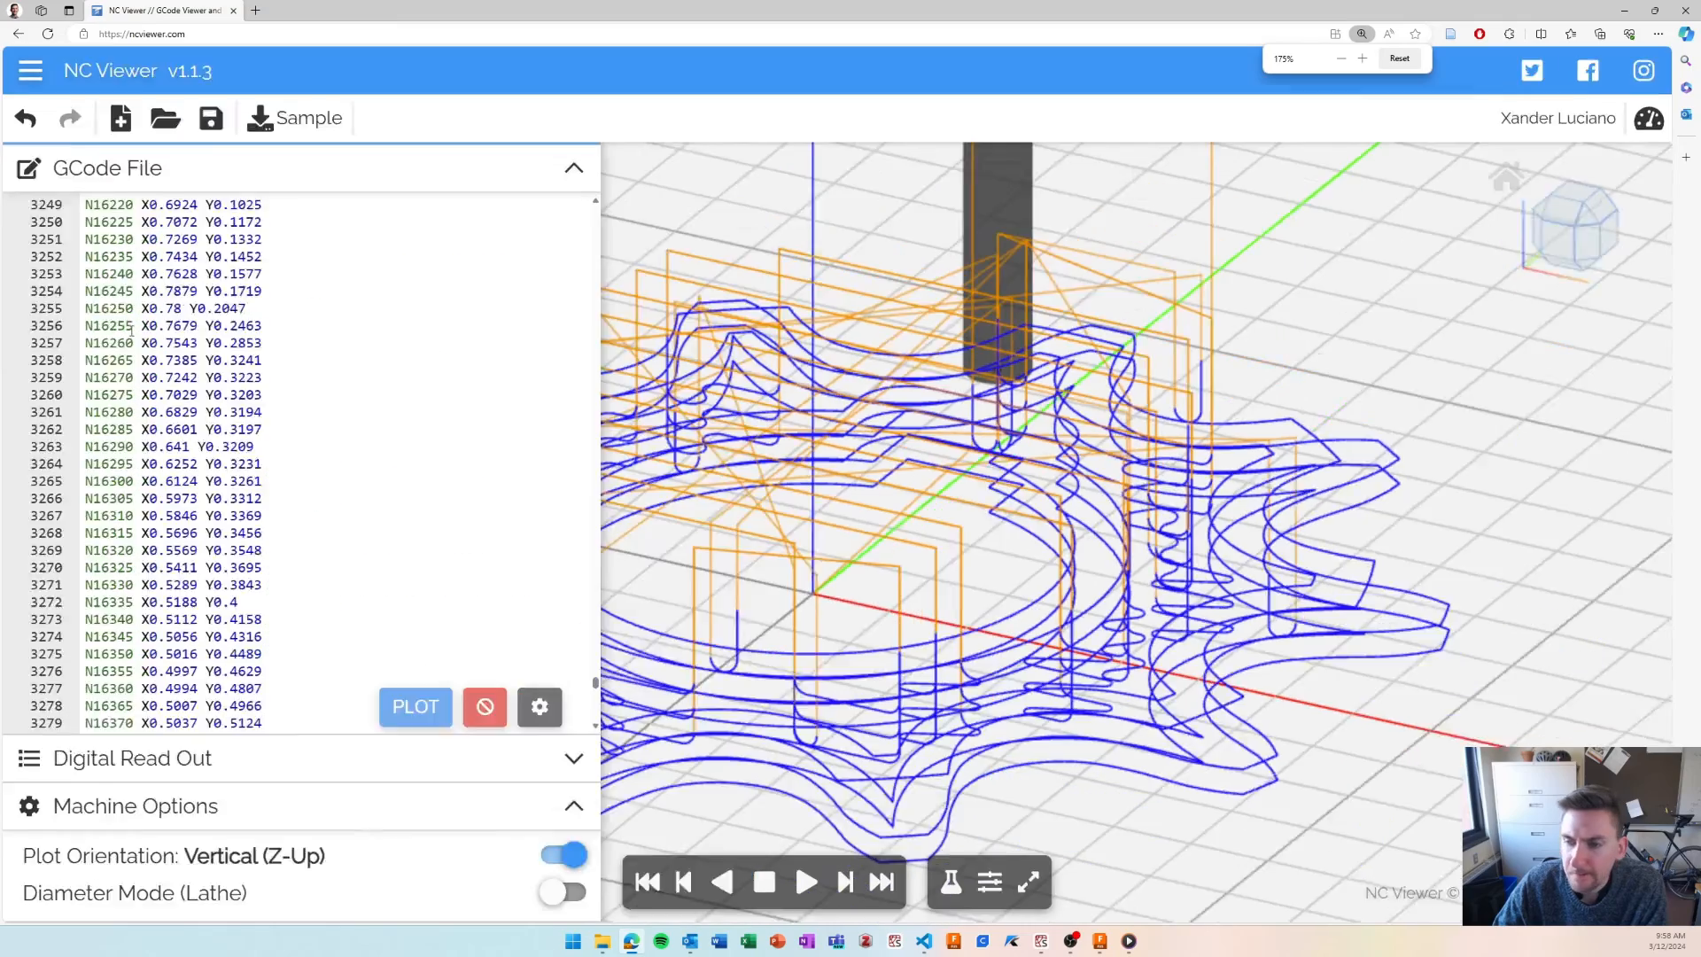
left_click(1341, 59)
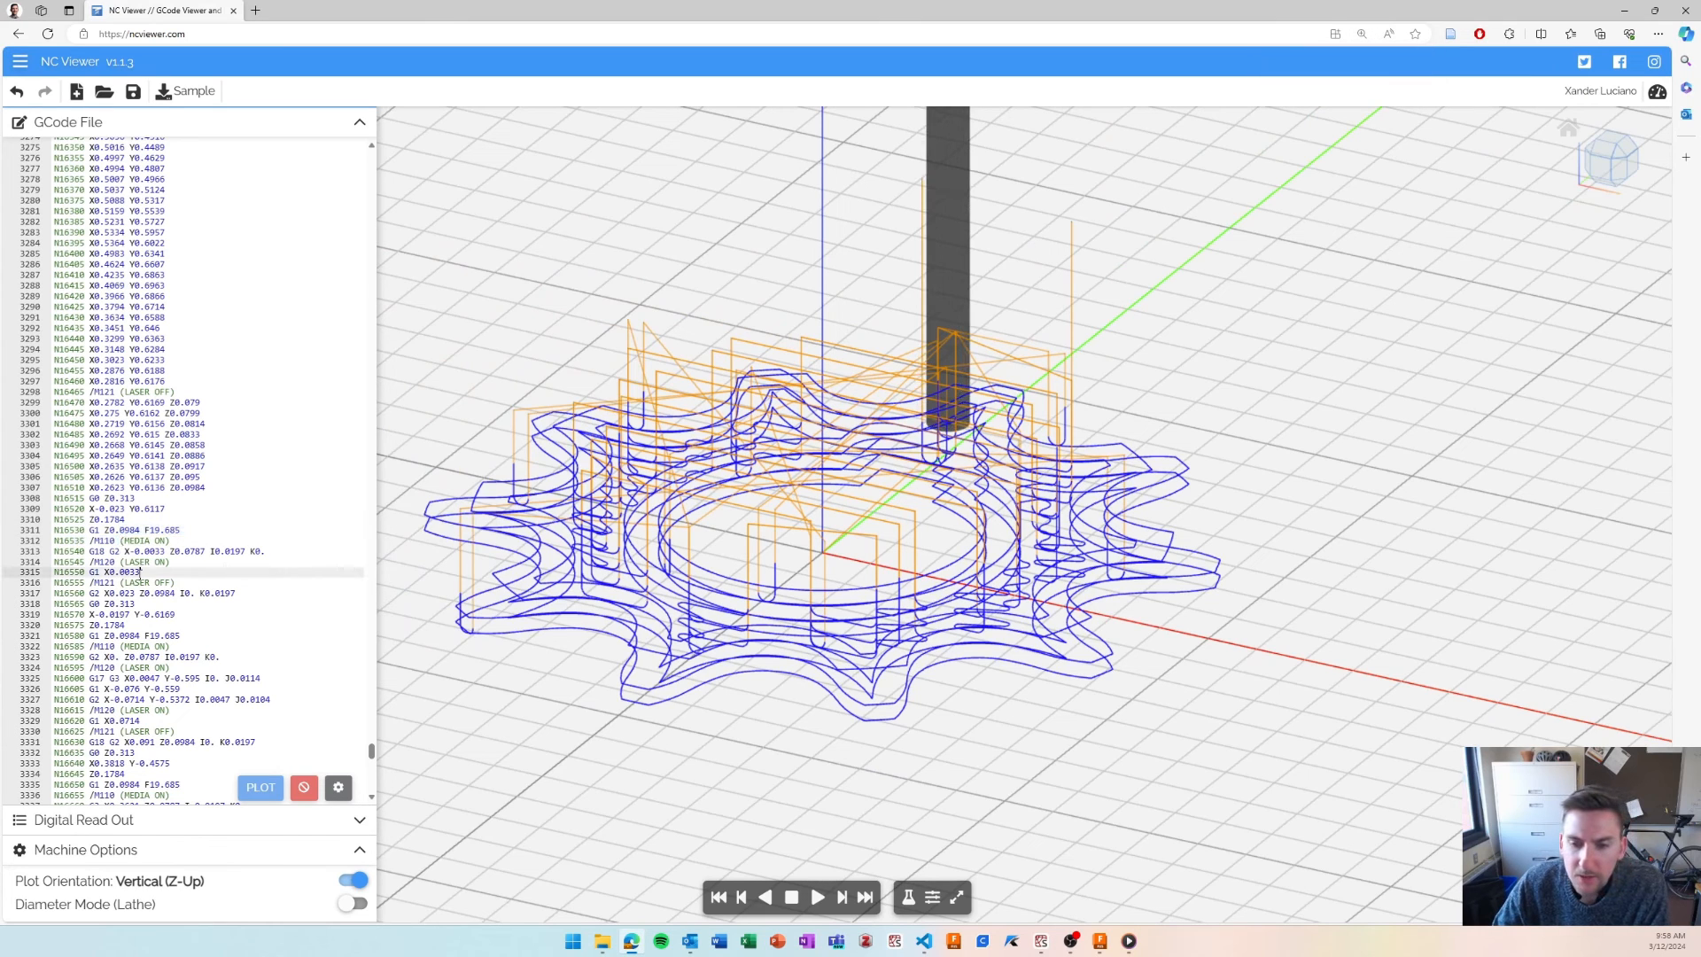
- Zoom the 3D plot to inspect the sprocket's contour deposition and travel paths
scroll("down", 3)
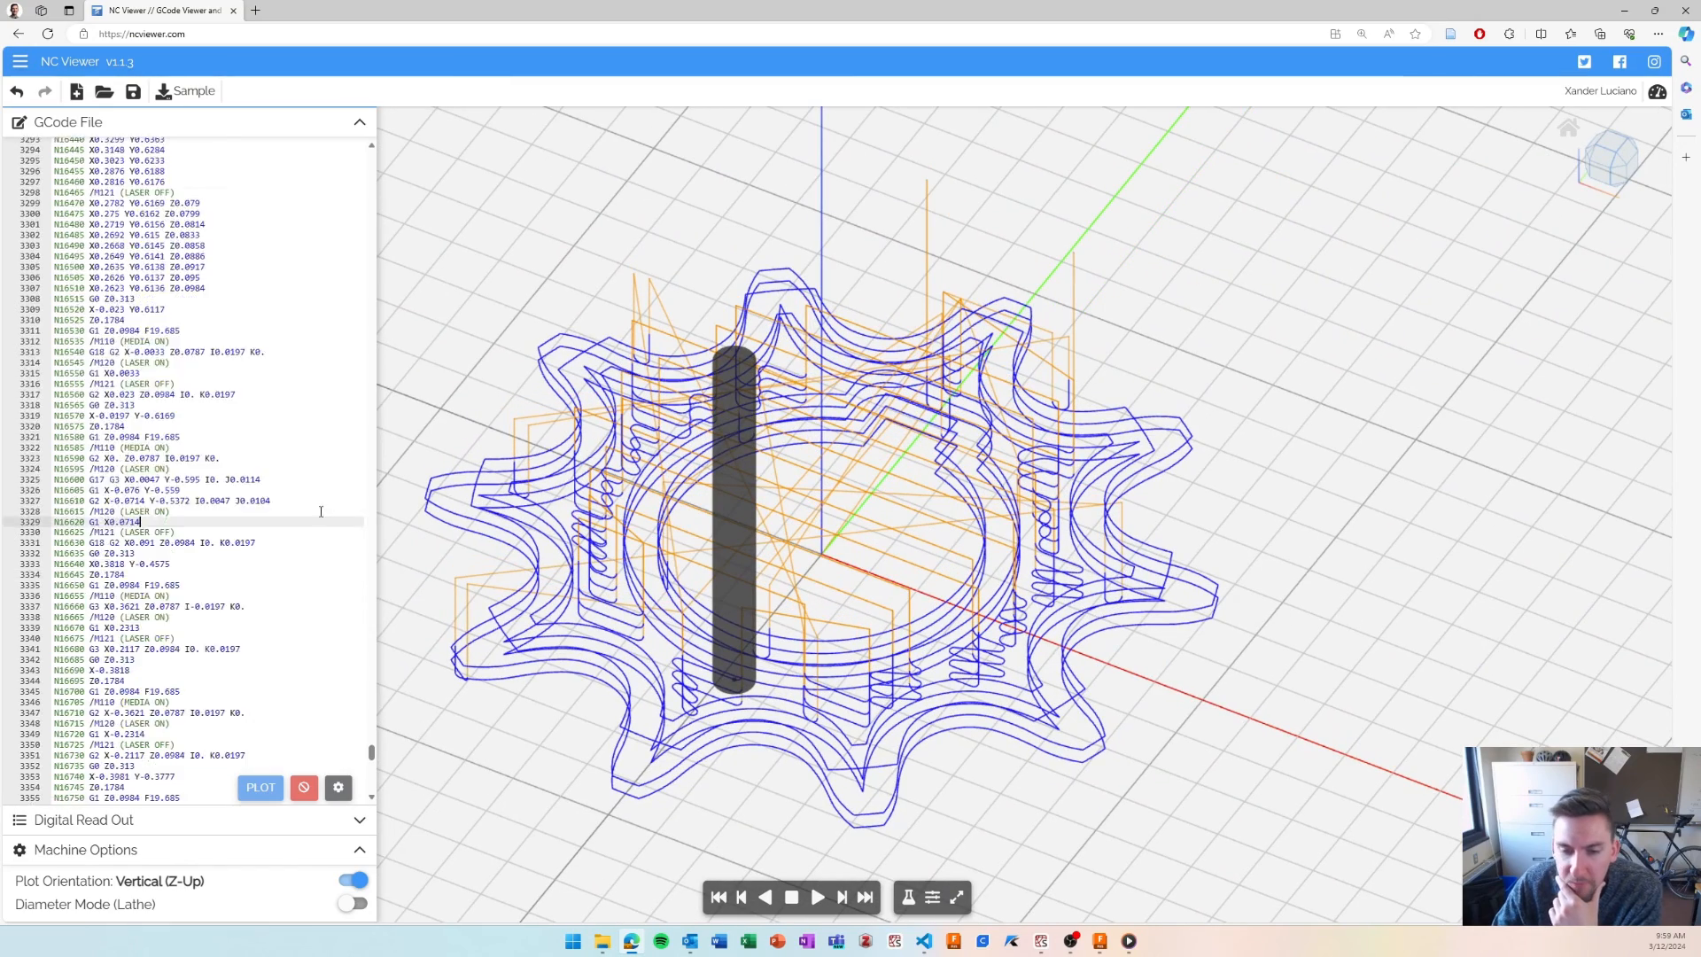
scroll("down", 3)
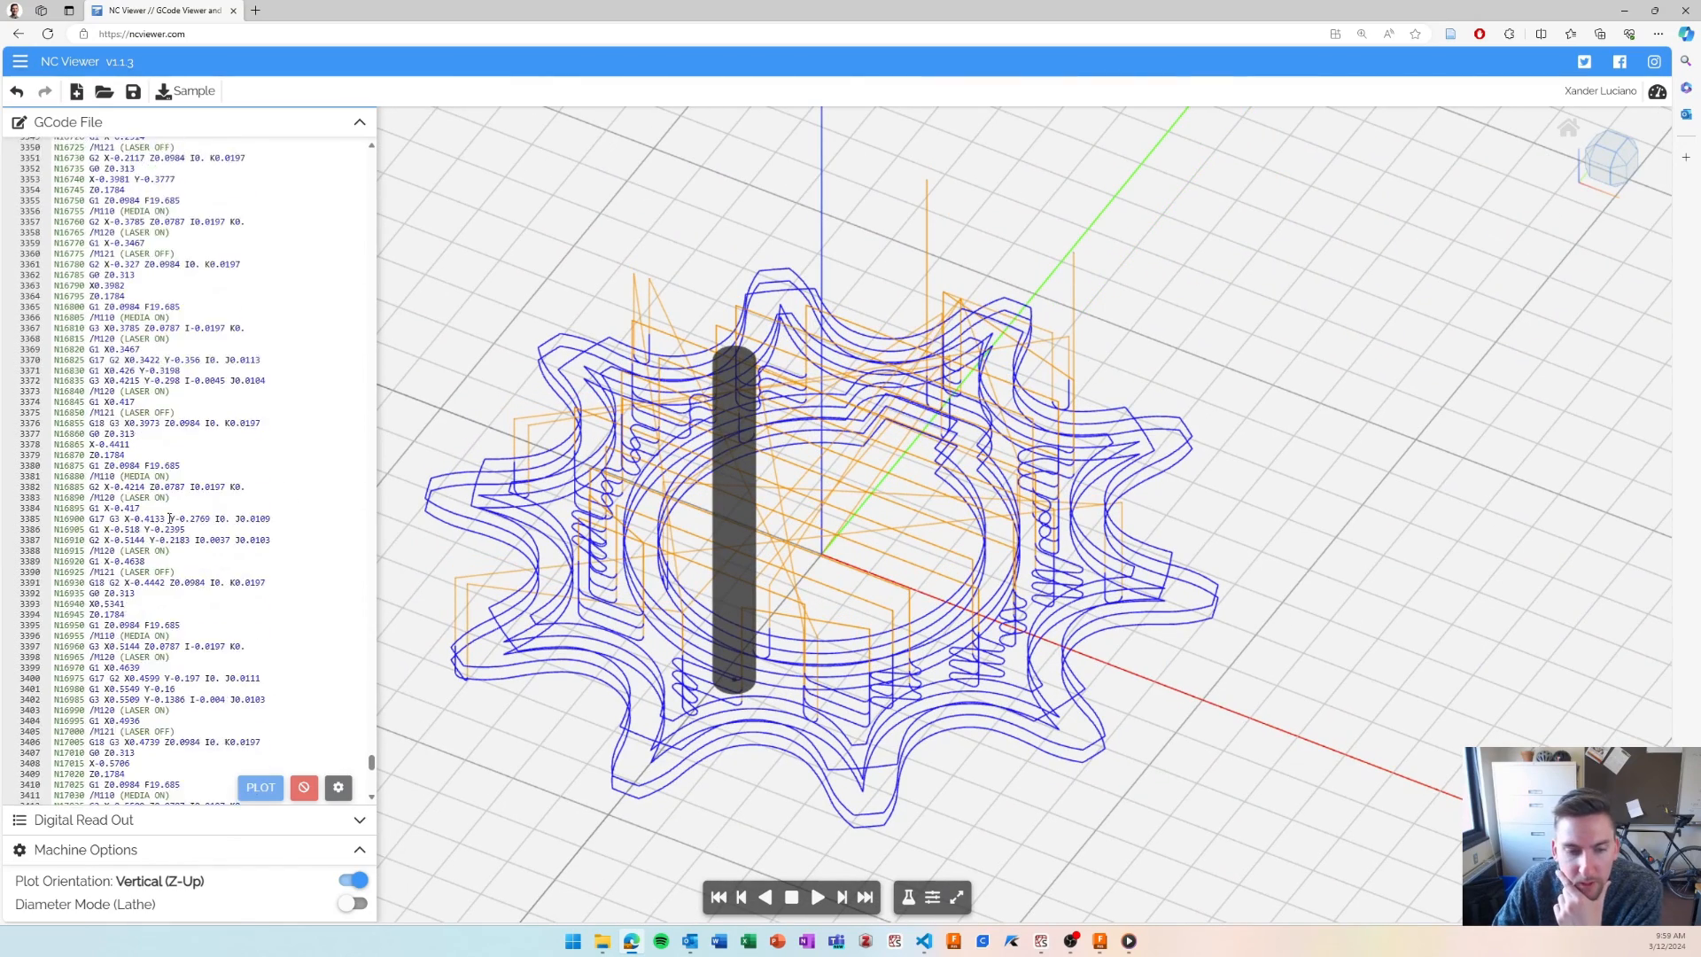
scroll("down", 3)
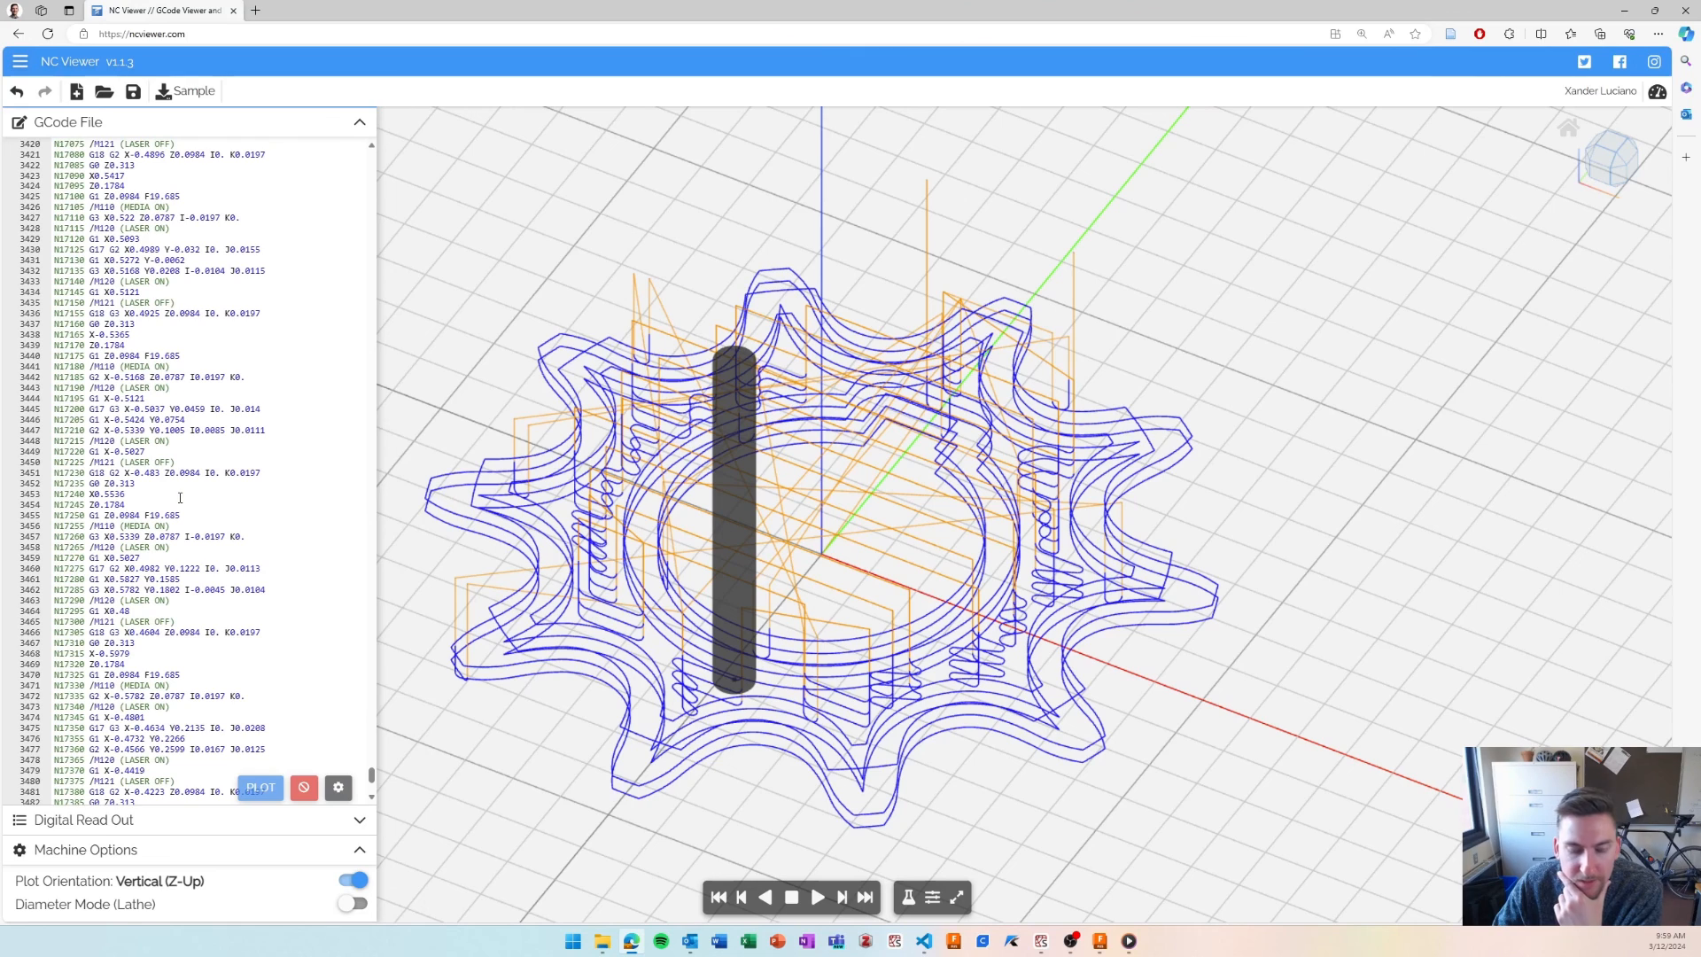